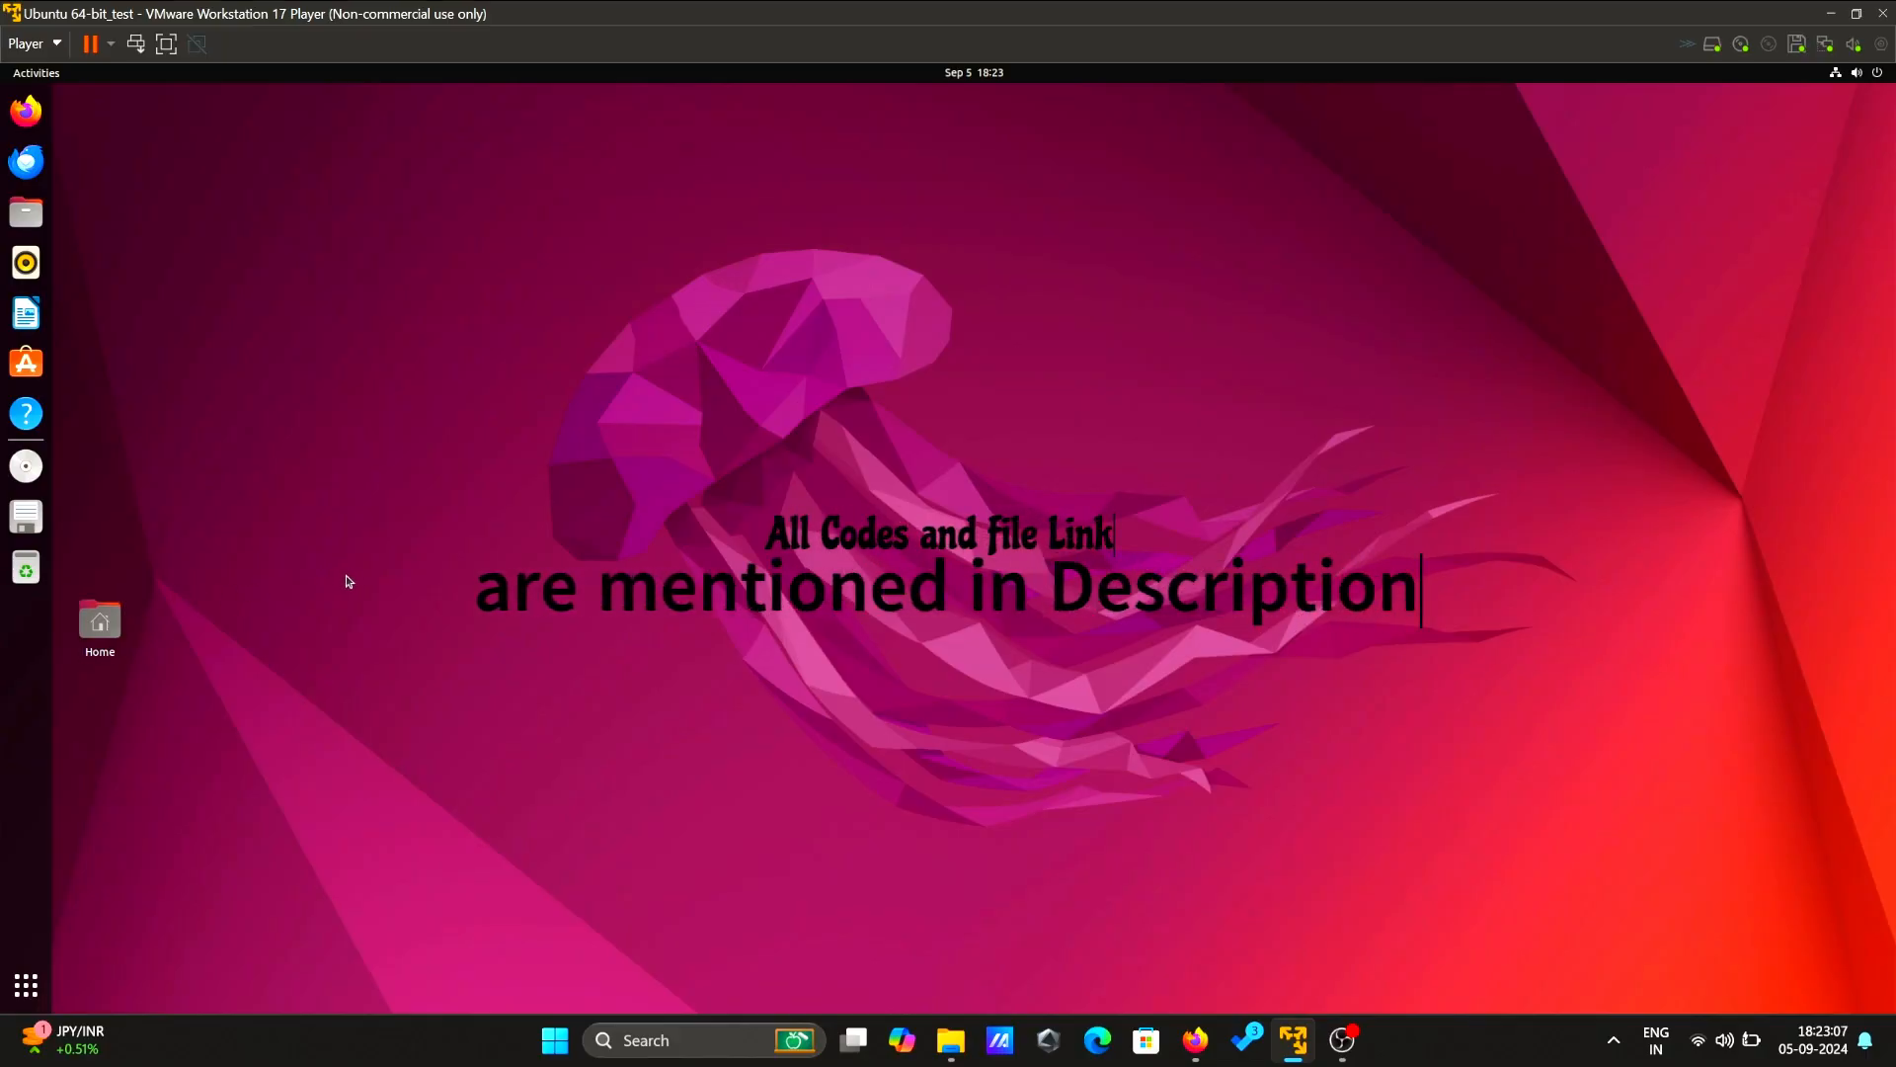
- Search the Activities overview for 'ter' to surface the Terminal app
{"action": "left_click", "coordinate": [26, 984]}
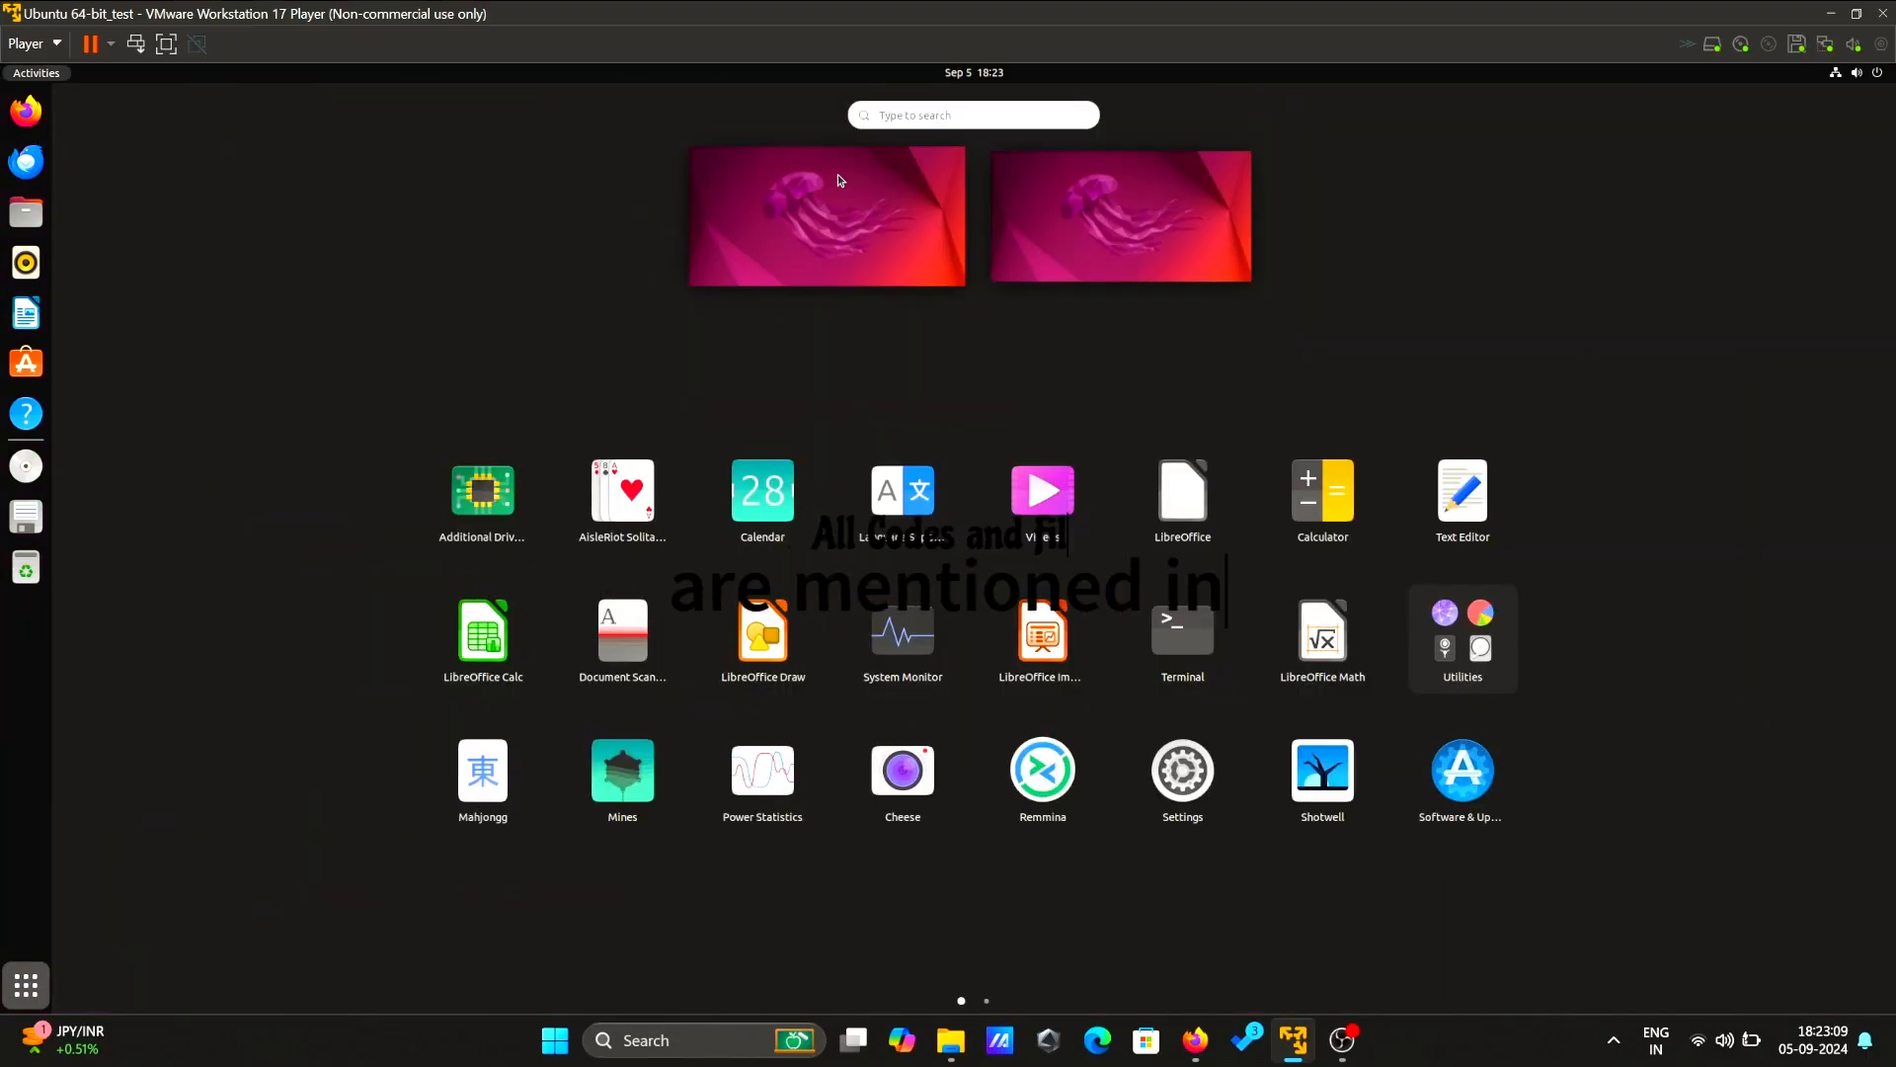
{"action": "type", "text": "ter"}
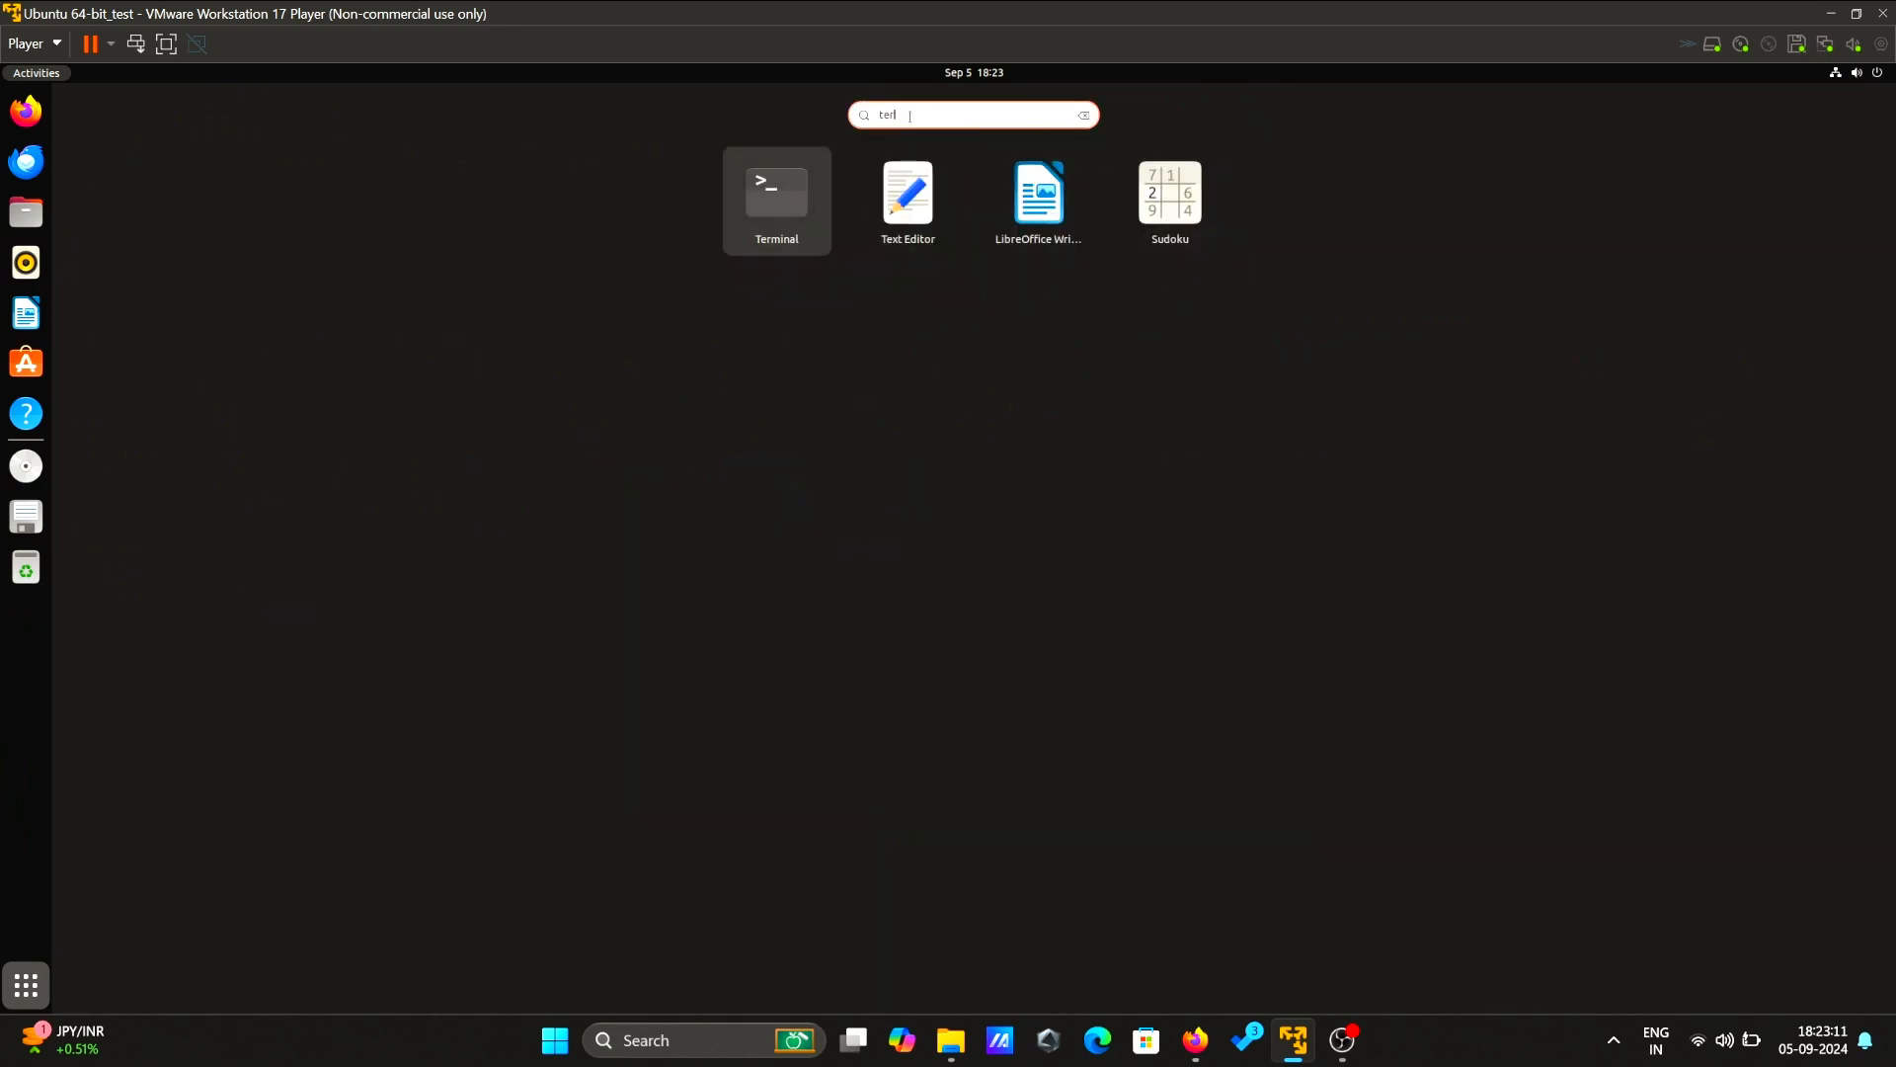
- Launch Terminal, run 'sudo apt-get update', then clear the screen
{"action": "left_click", "coordinate": [777, 193]}
{"action": "type", "text": "sudo apt-get"}
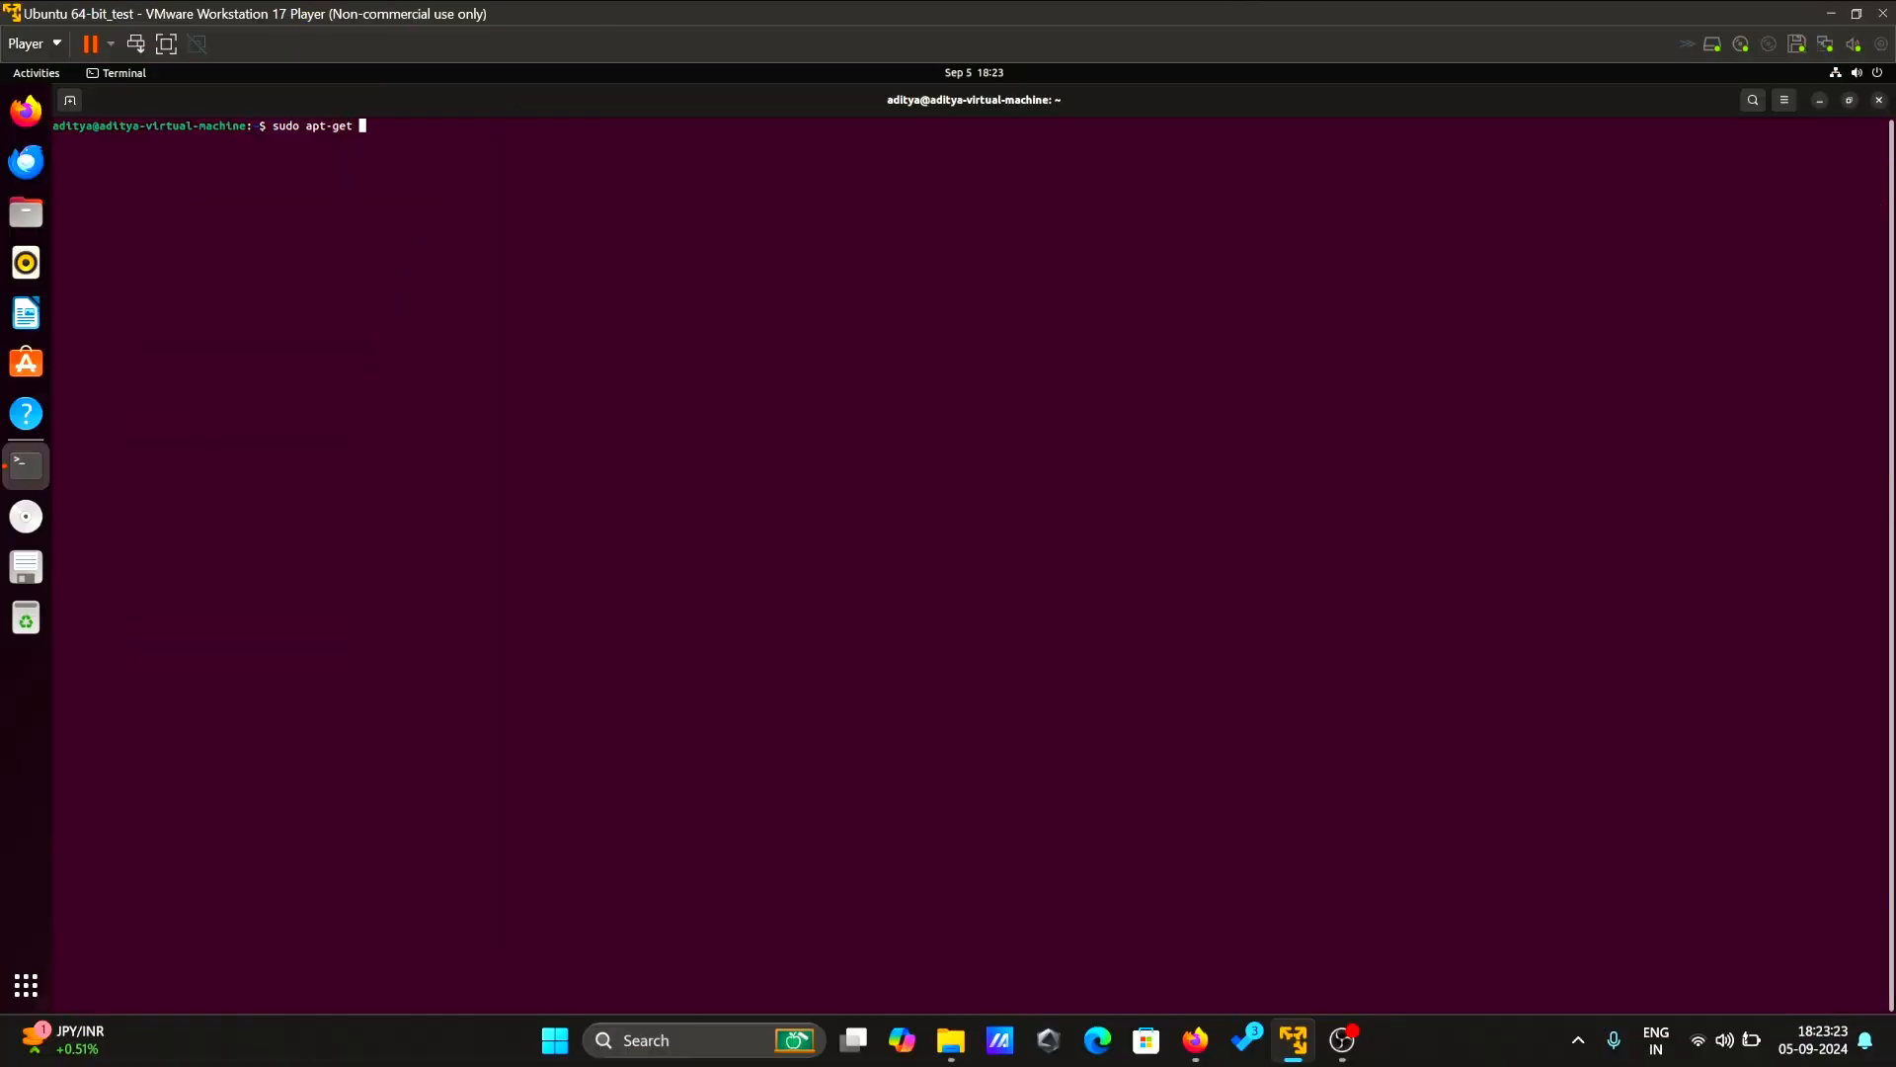
{"action": "type", "text": "update"}
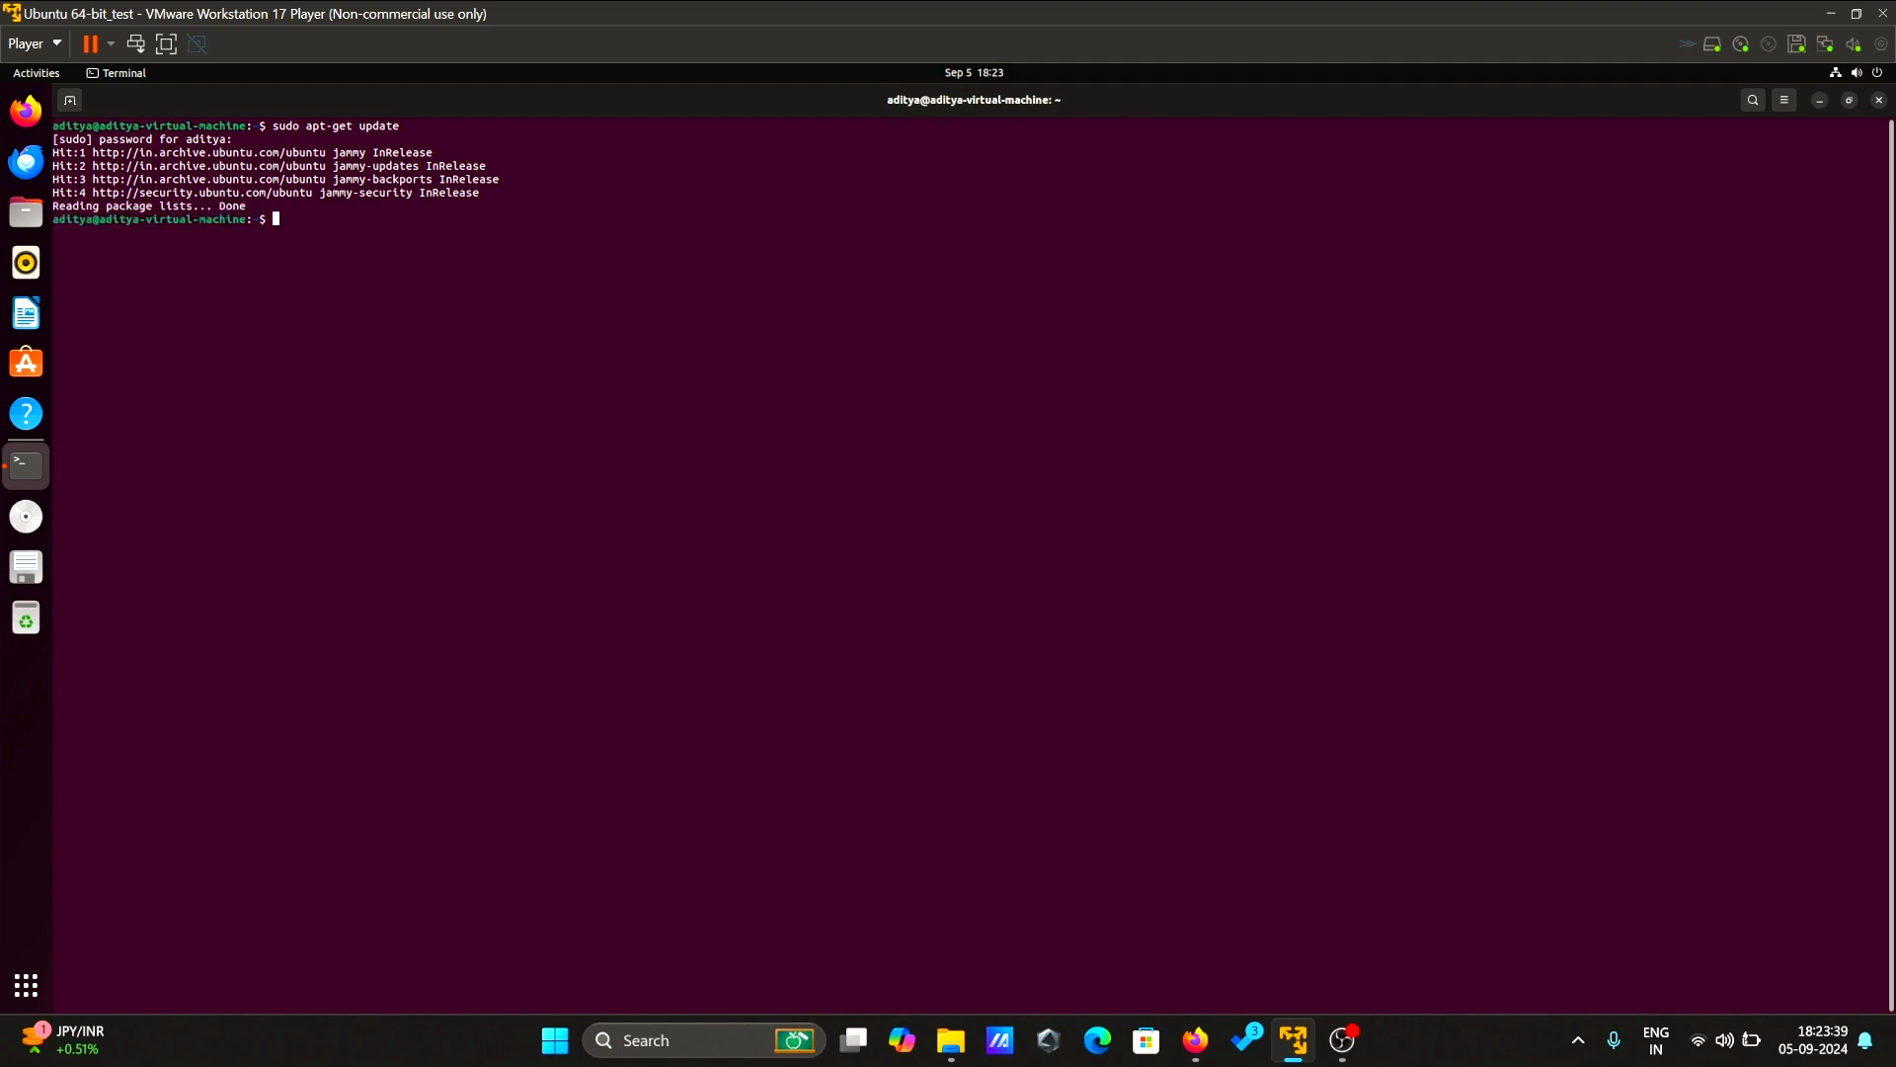
{"action": "type", "text": "cle"}
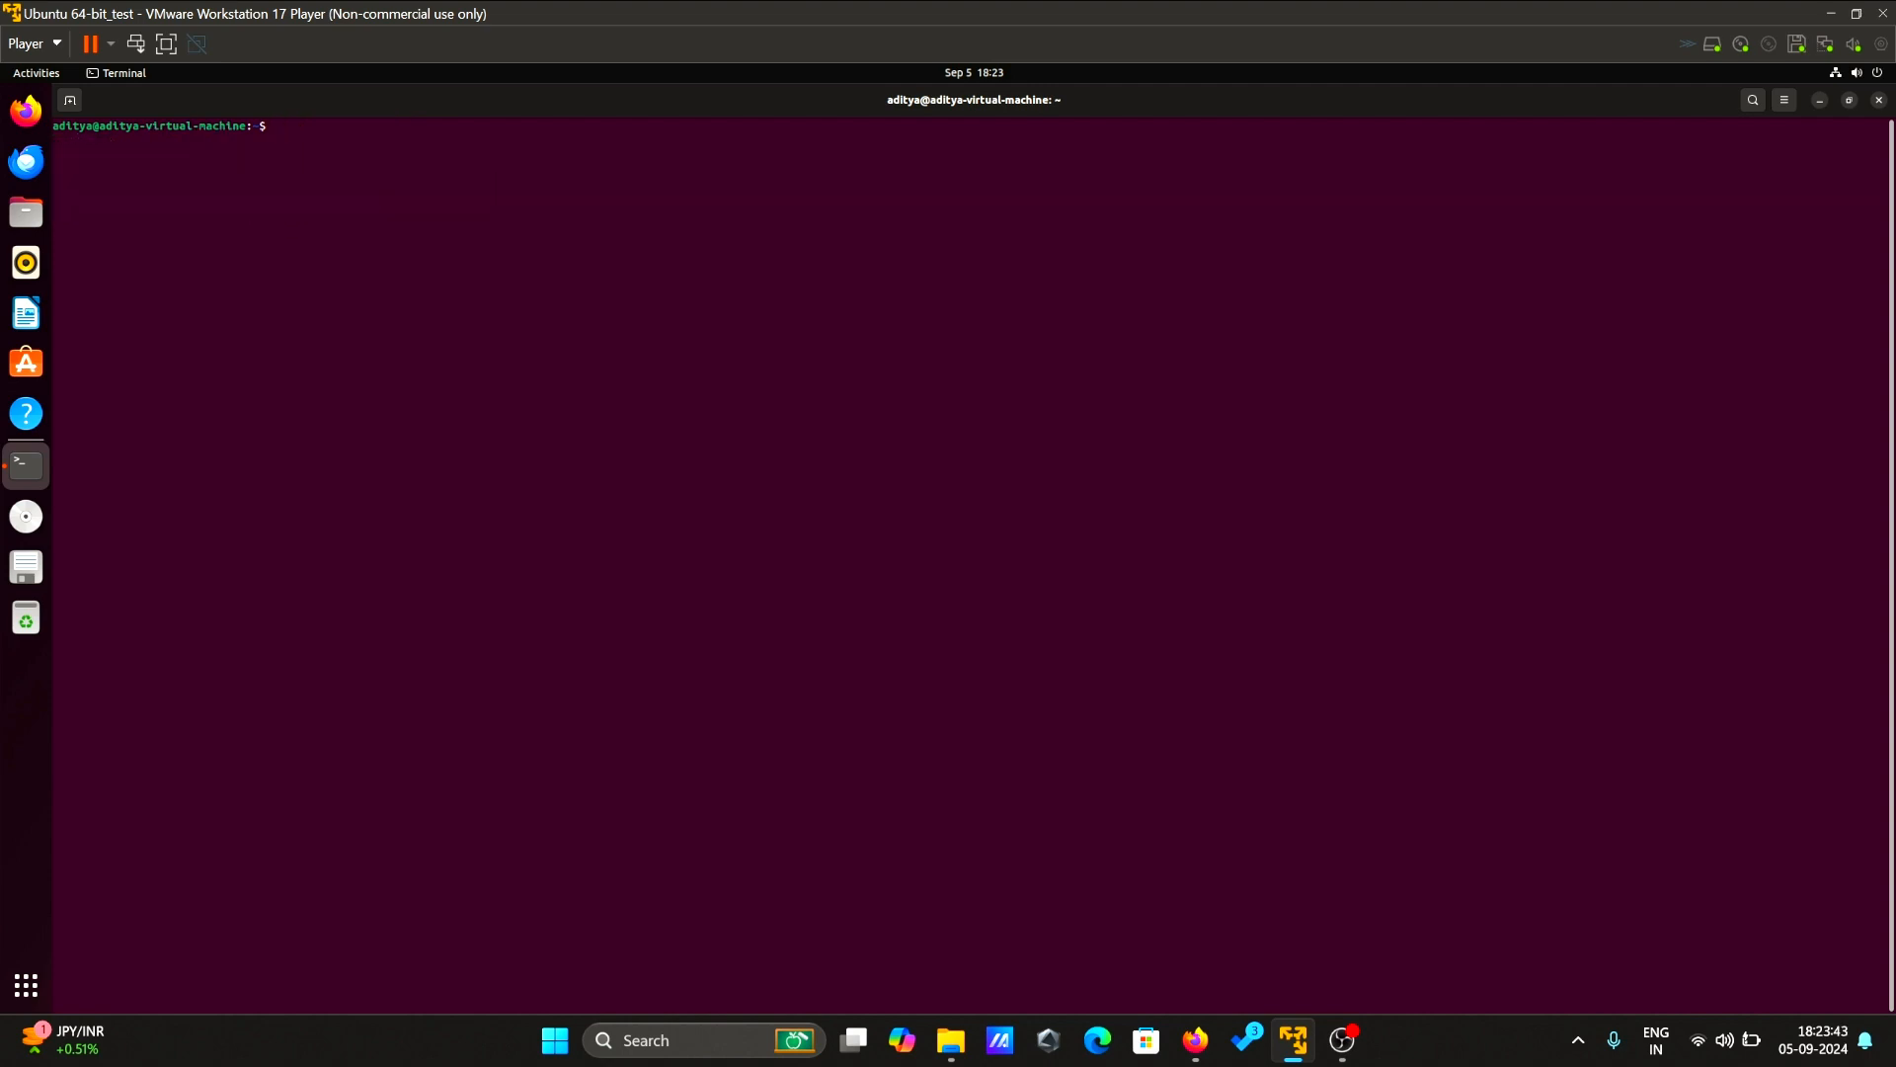
- Run 'sudo apt-get install default-jdk' and answer 'y' to install OpenJDK 11
{"action": "type", "text": "sudo"}
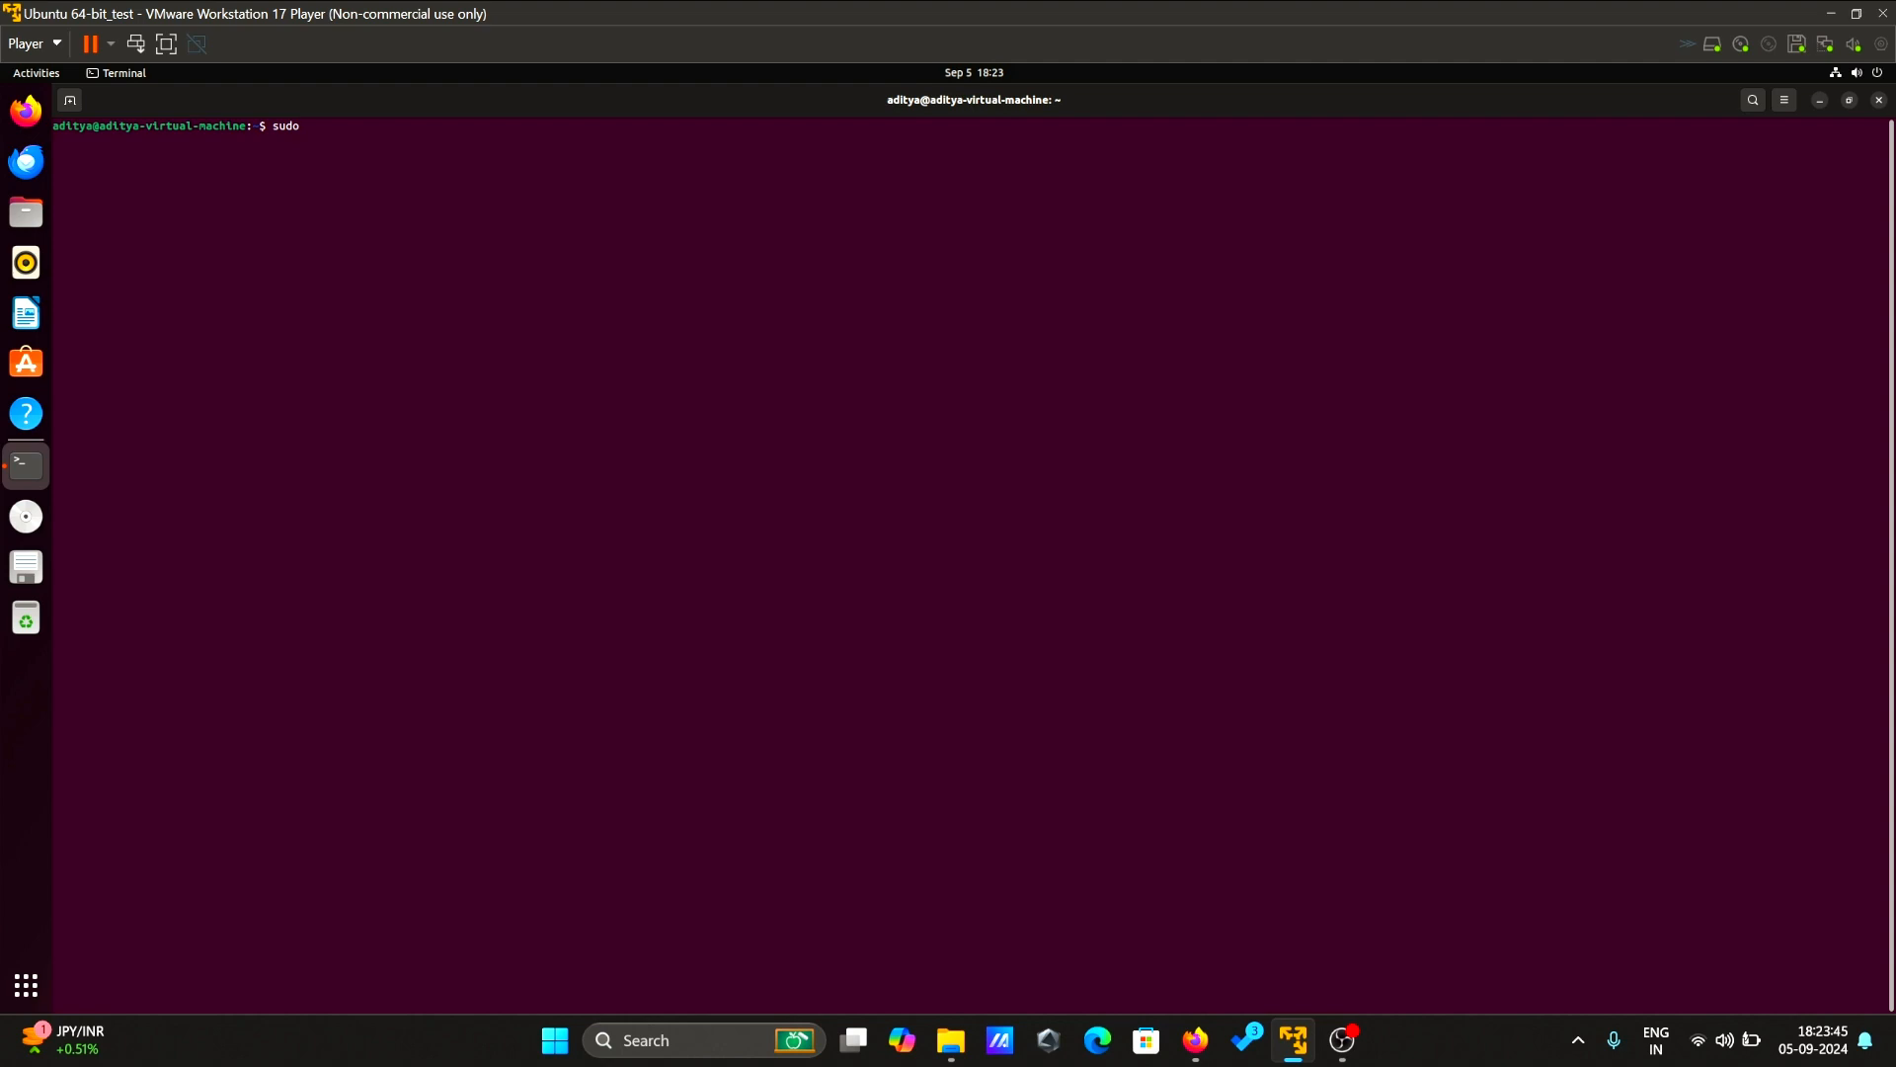
{"action": "type", "text": "apt-get install default"}
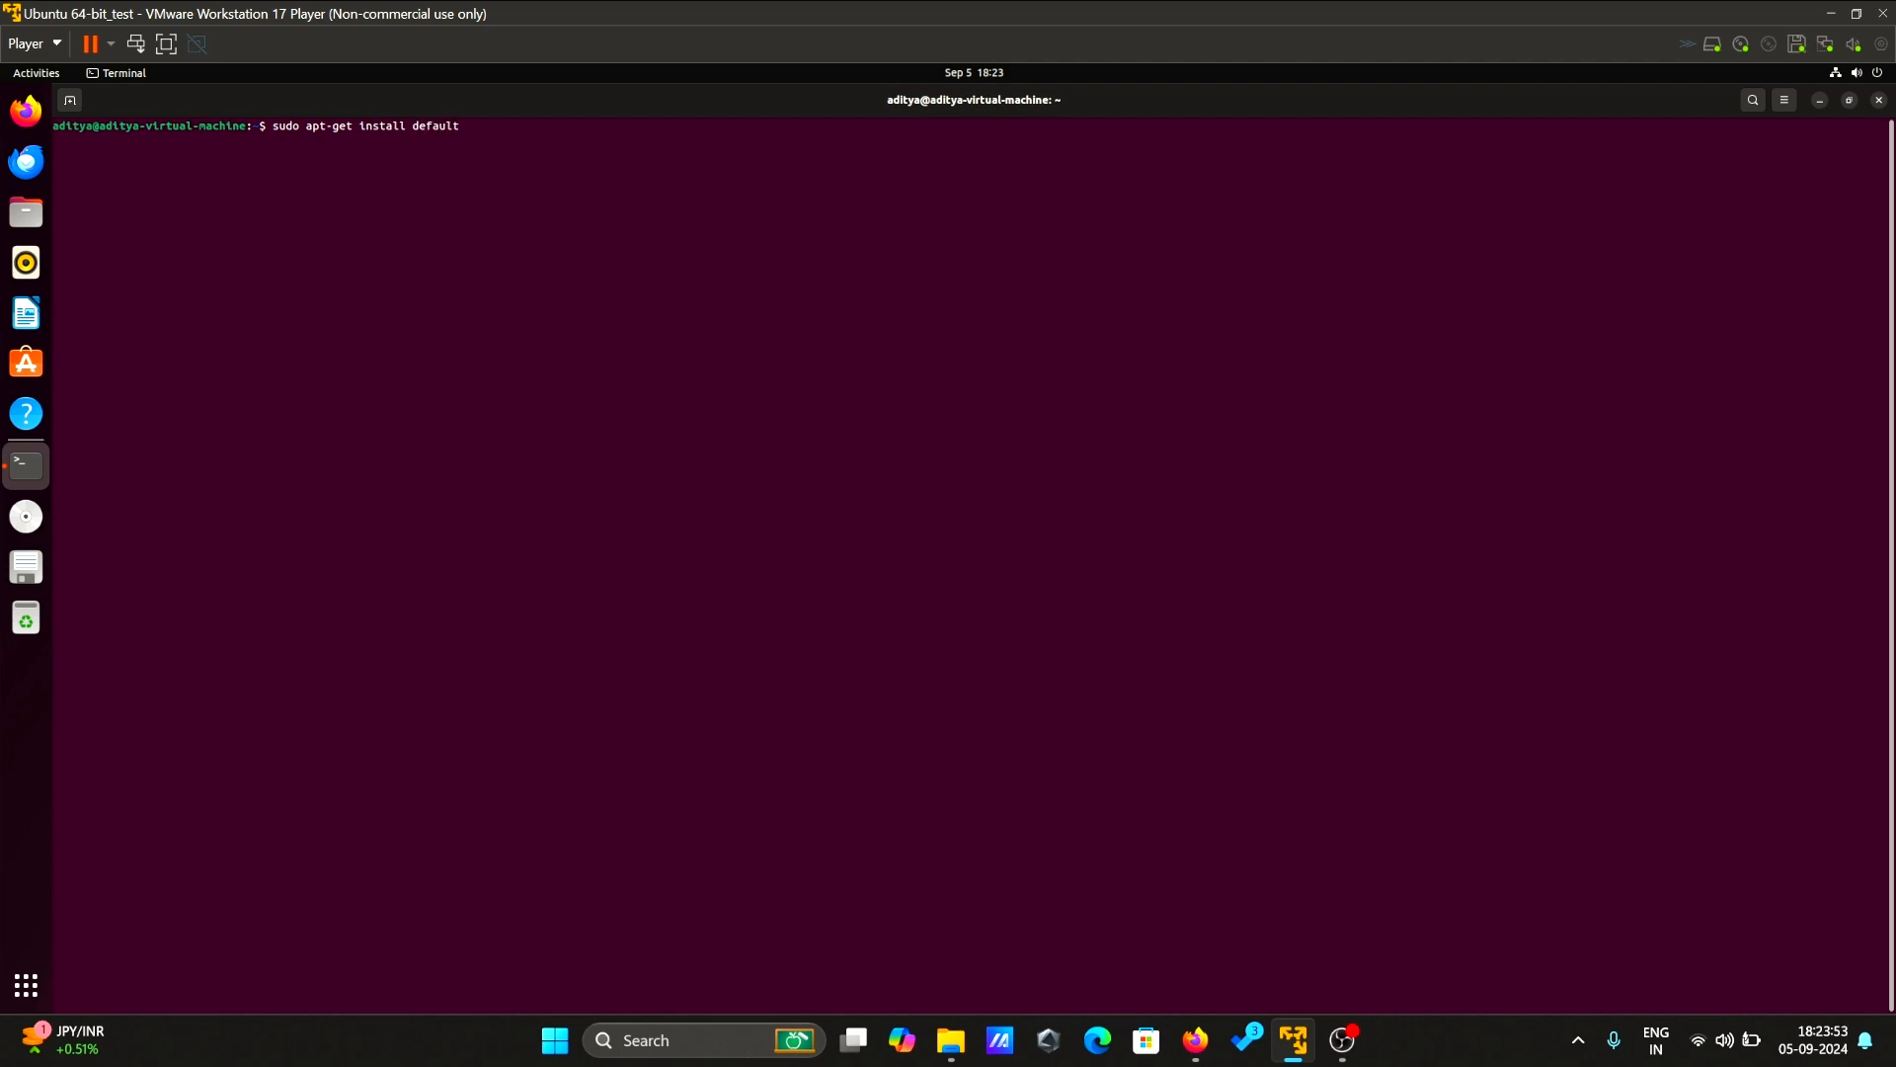
{"action": "type", "text": "-jd"}
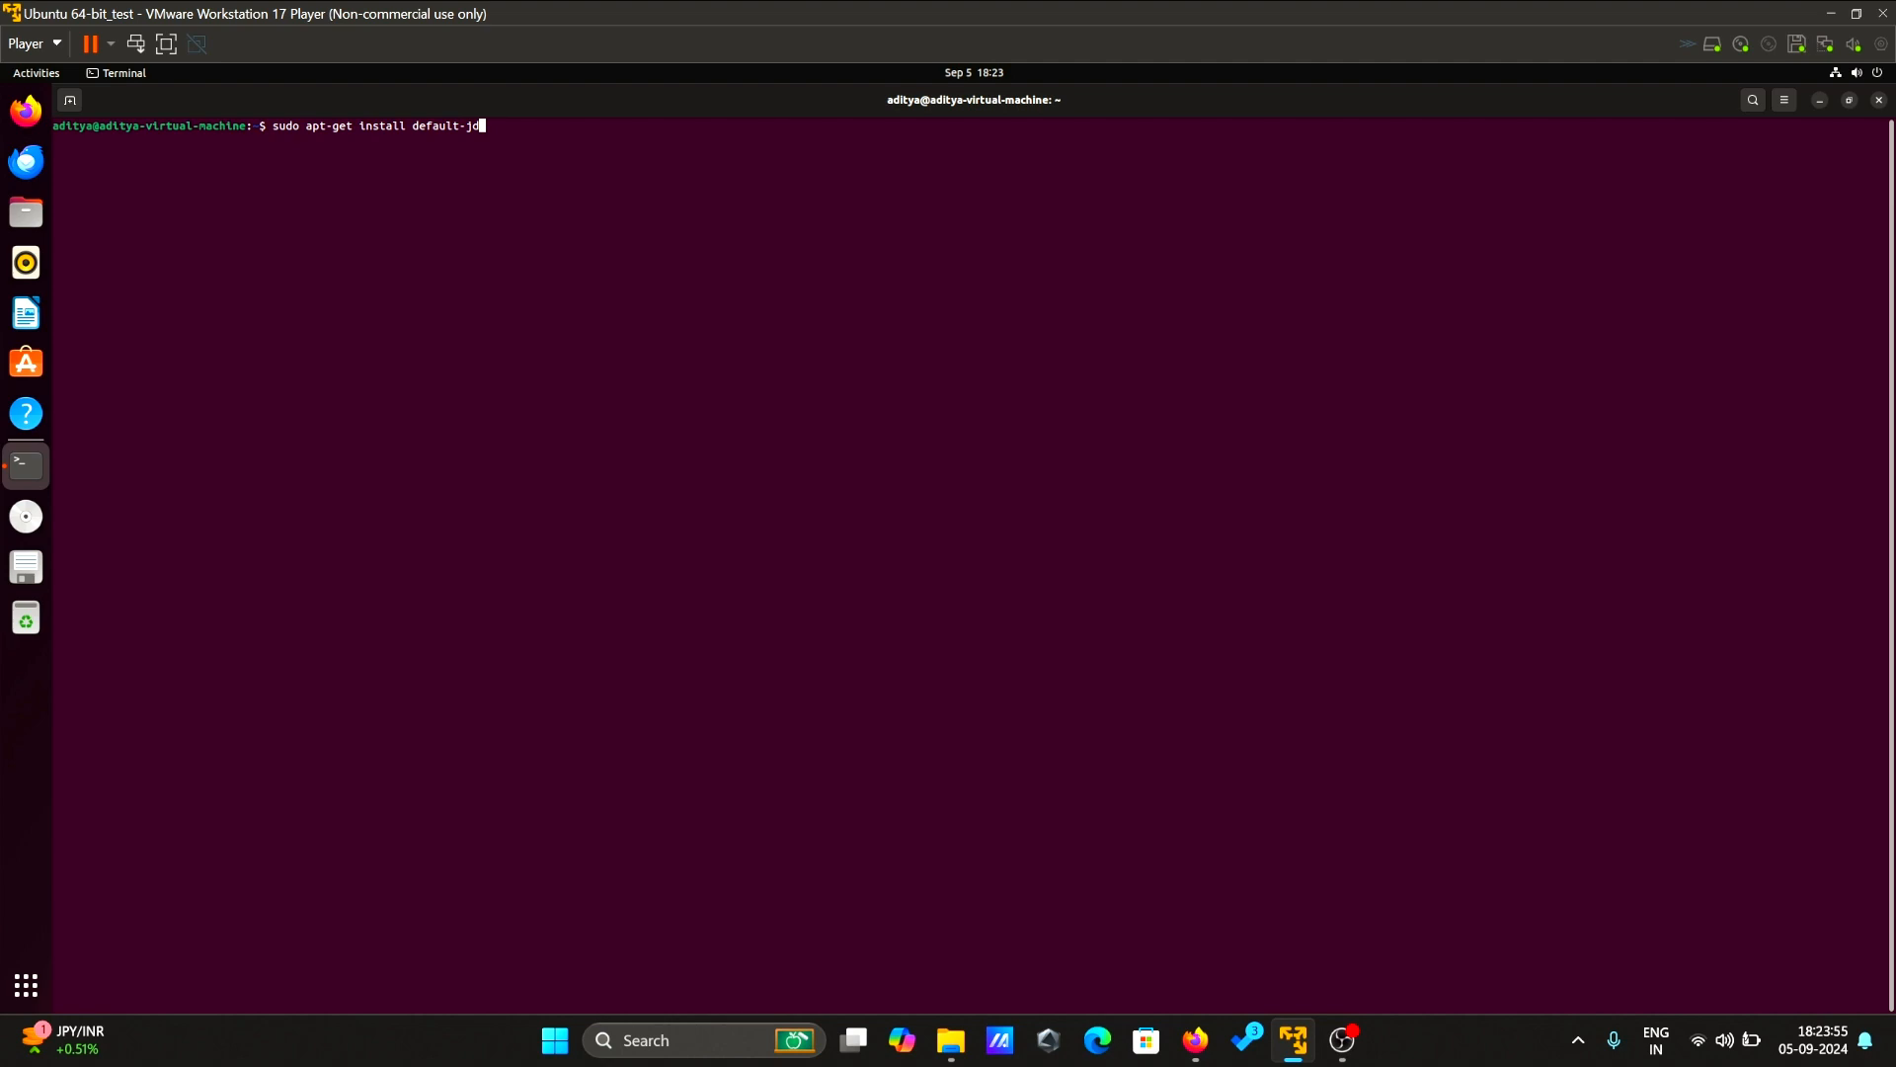
{"action": "key", "text": "Return"}
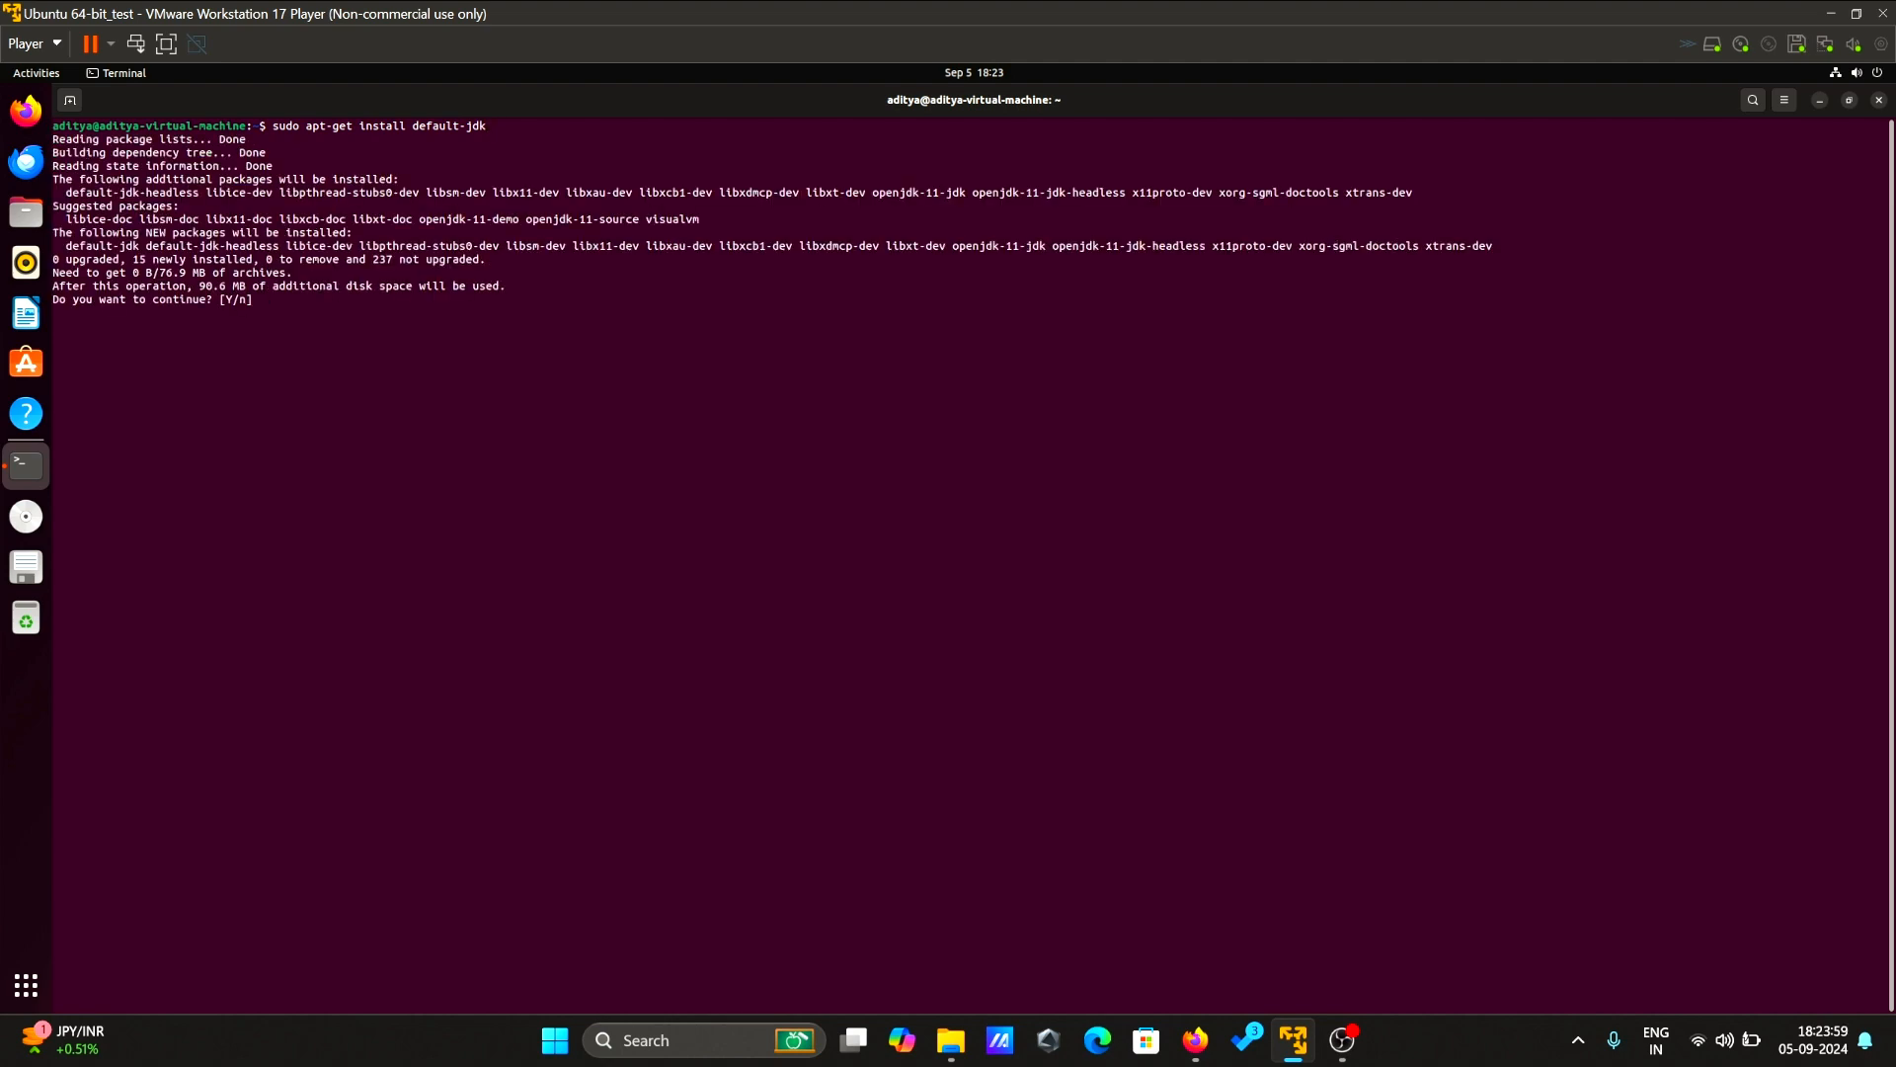
{"action": "type", "text": "y"}
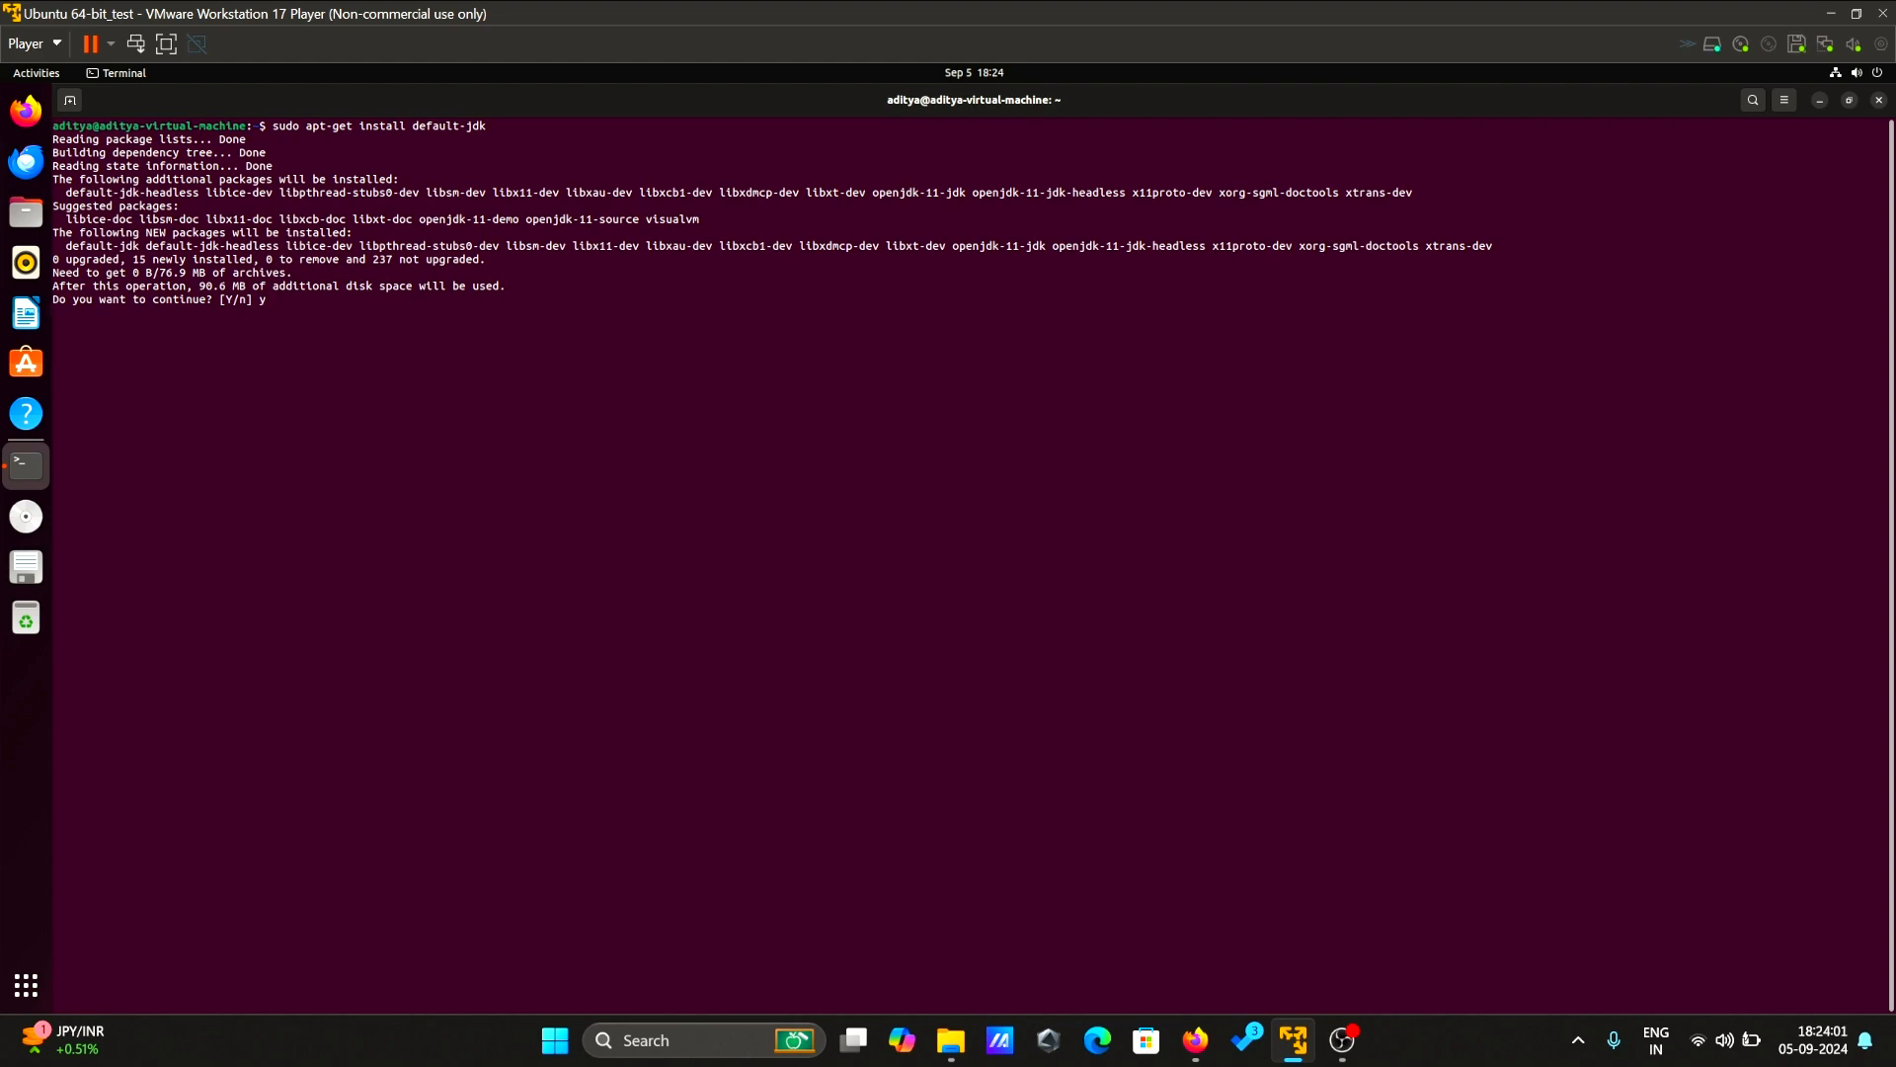
{"action": "key", "text": "Return"}
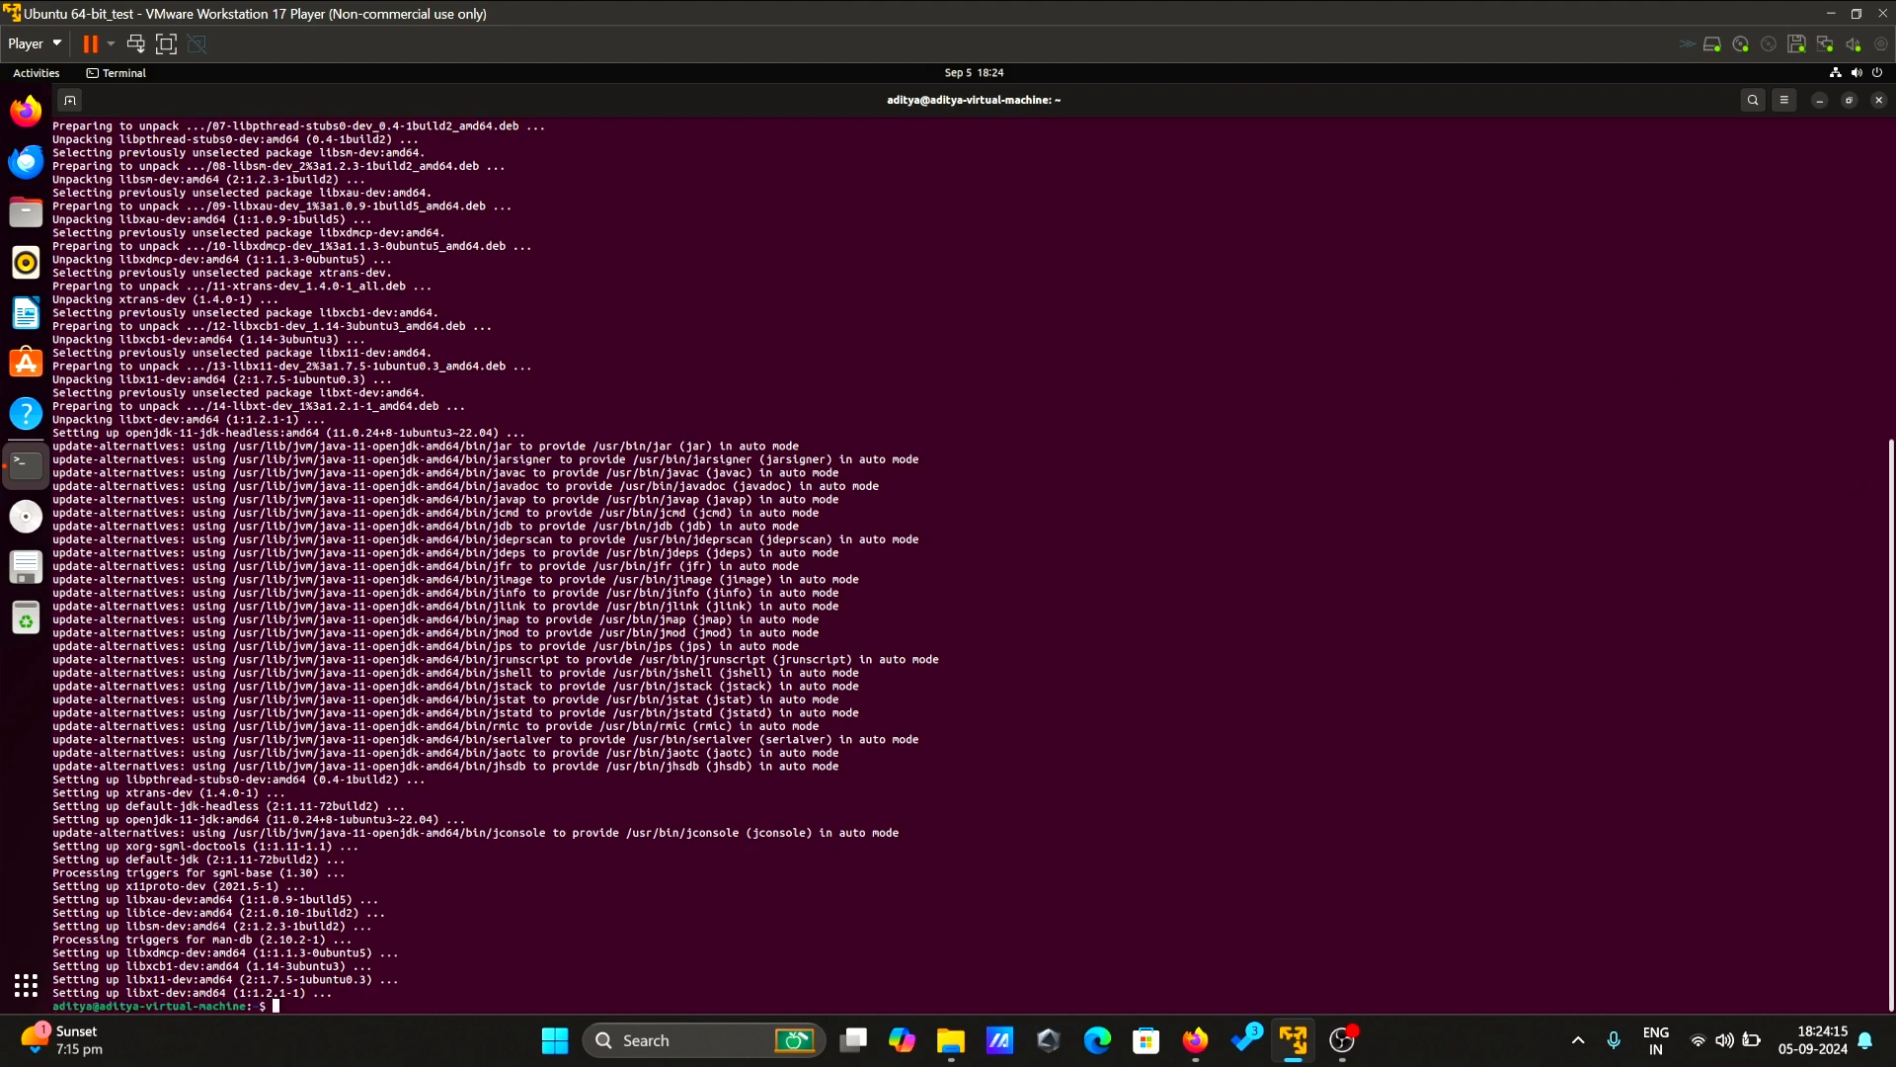
{"action": "mouse_move", "coordinate": [411, 1000]}
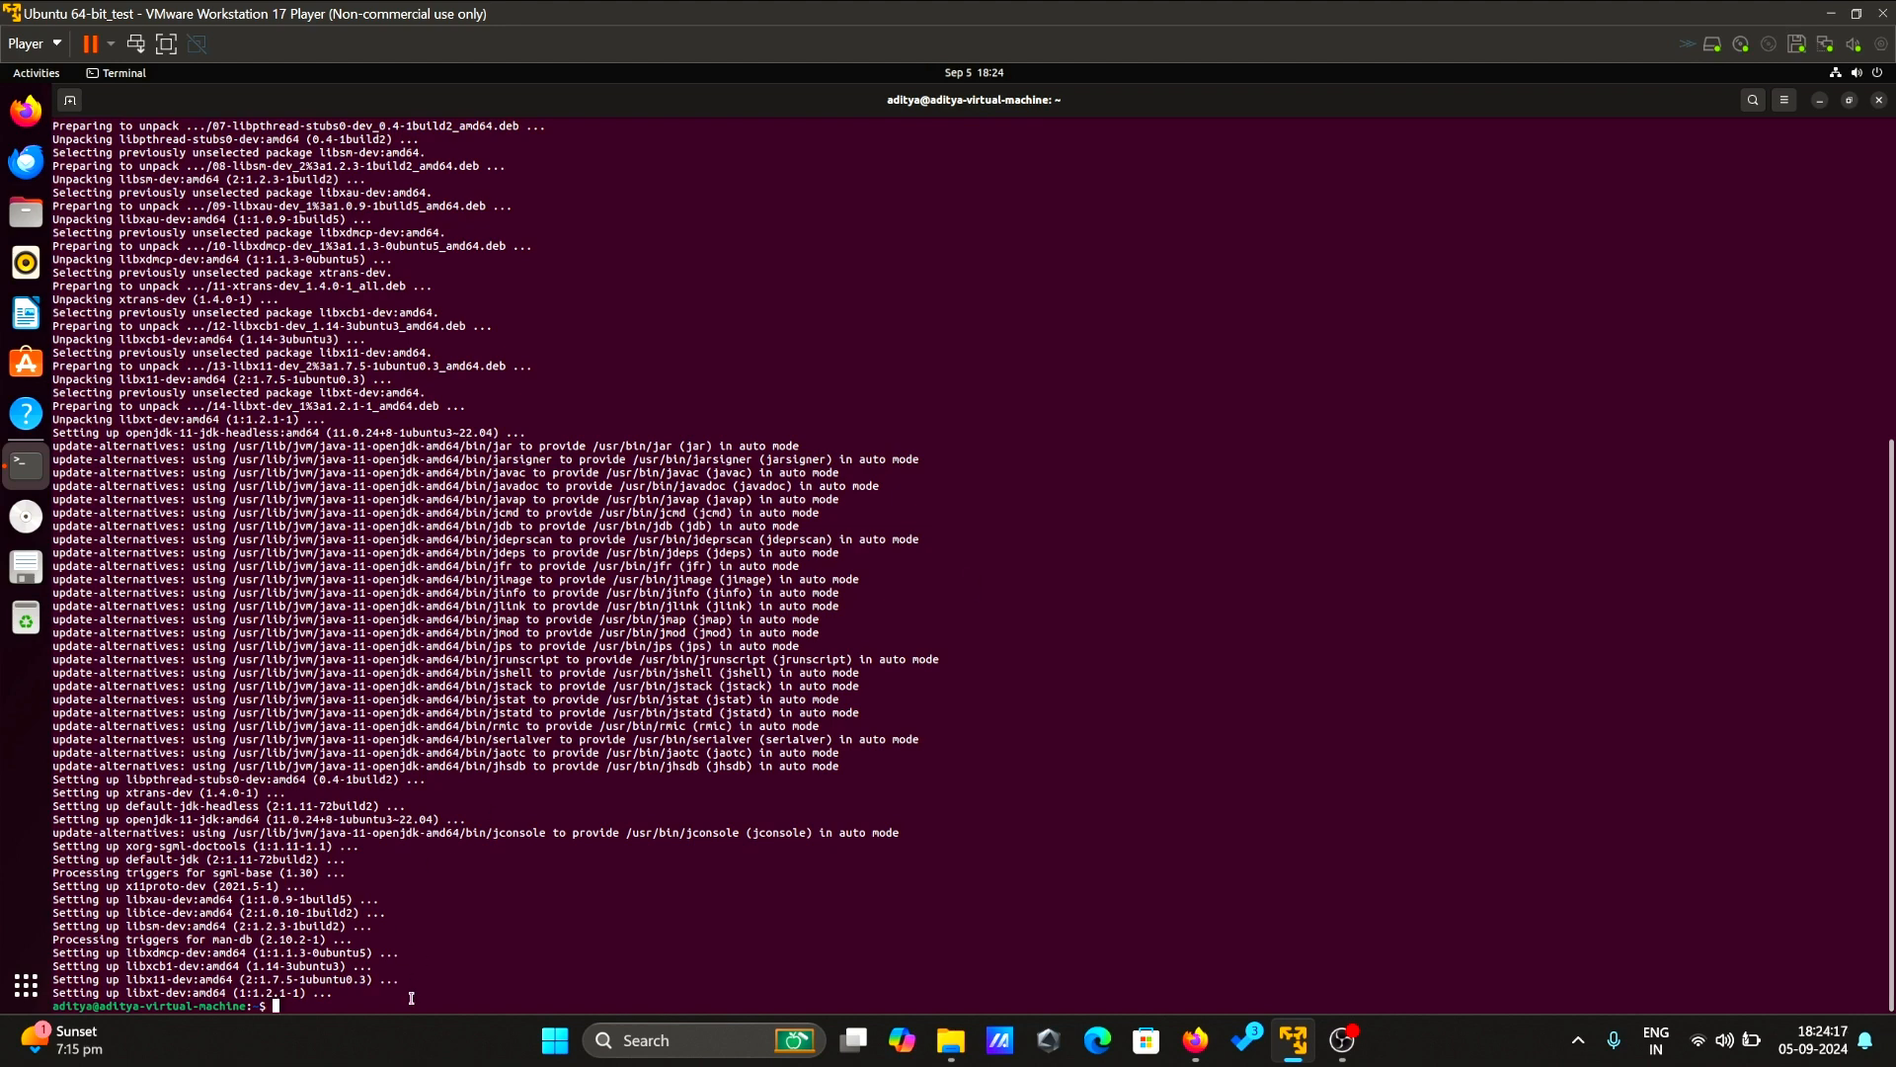
{"action": "type", "text": "clear"}
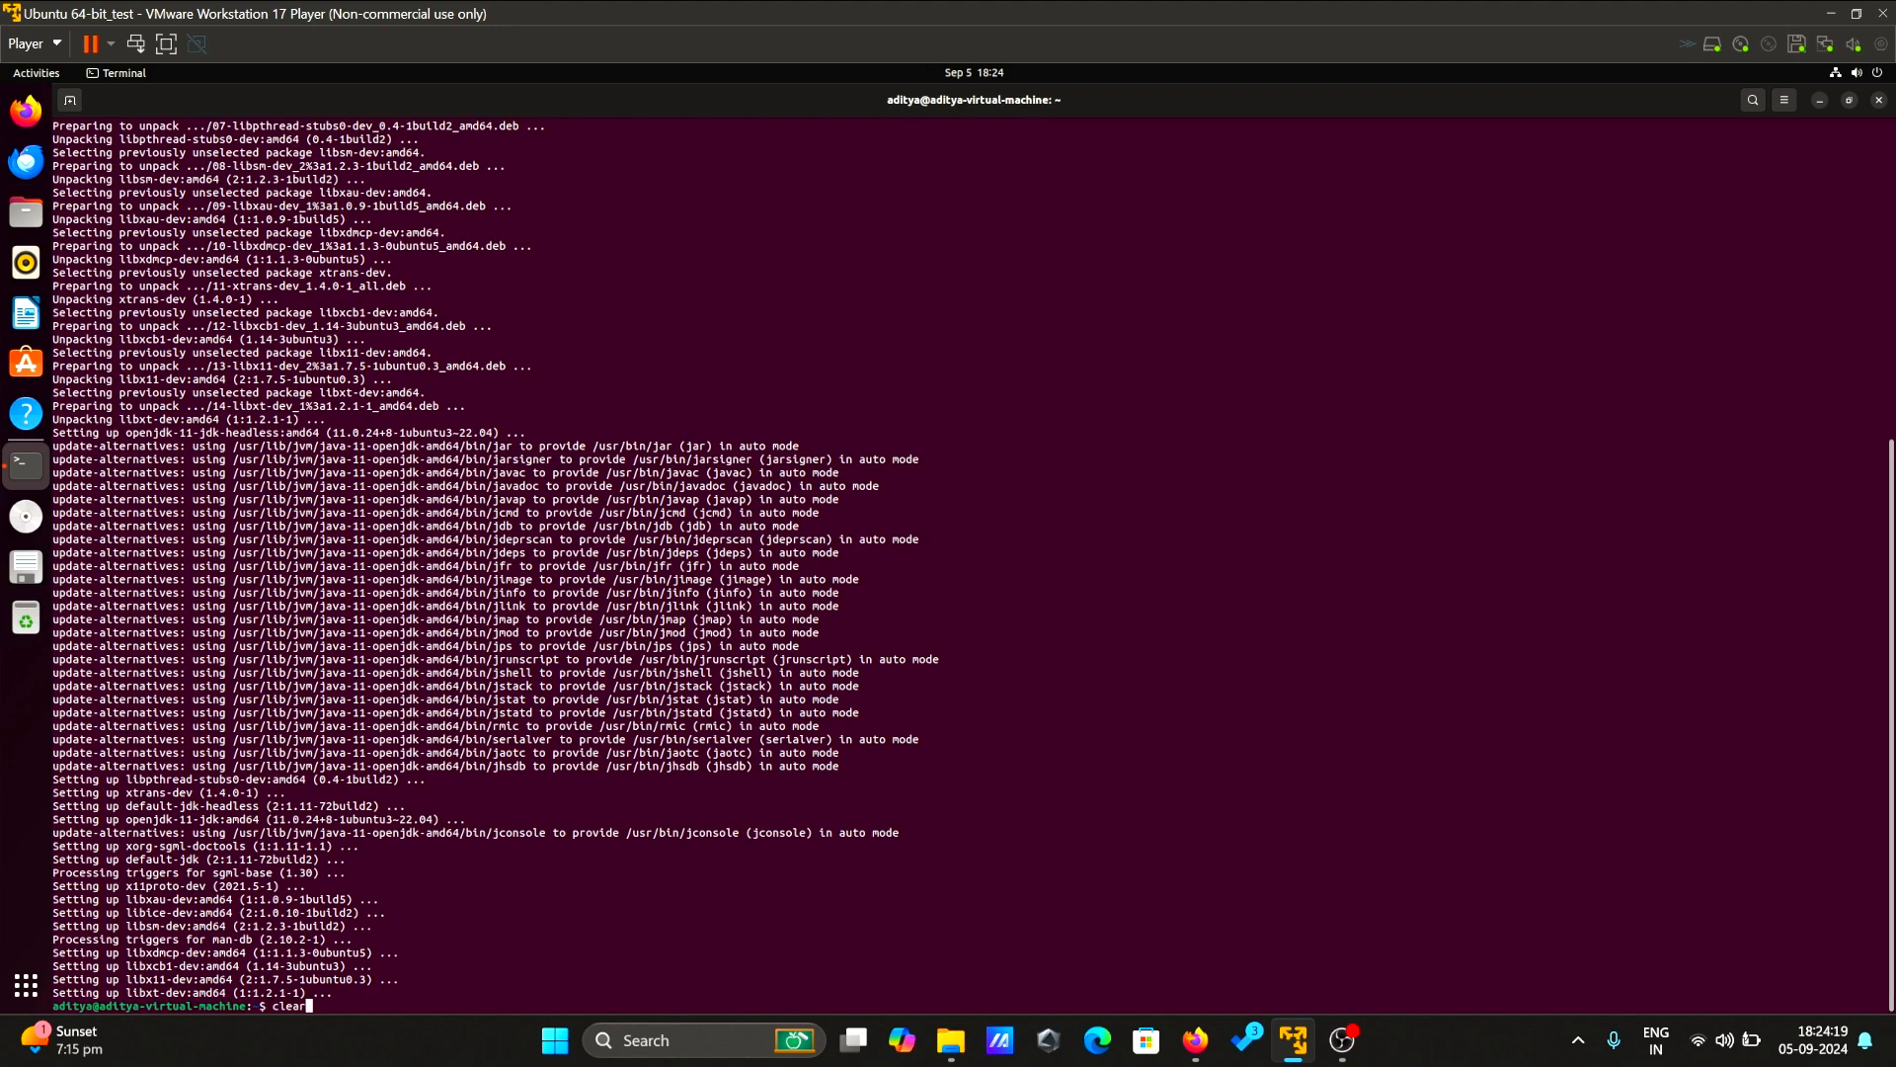
- Run 'java --version' to confirm OpenJDK 11.0.24, then clear the screen
{"action": "key", "text": "Return"}
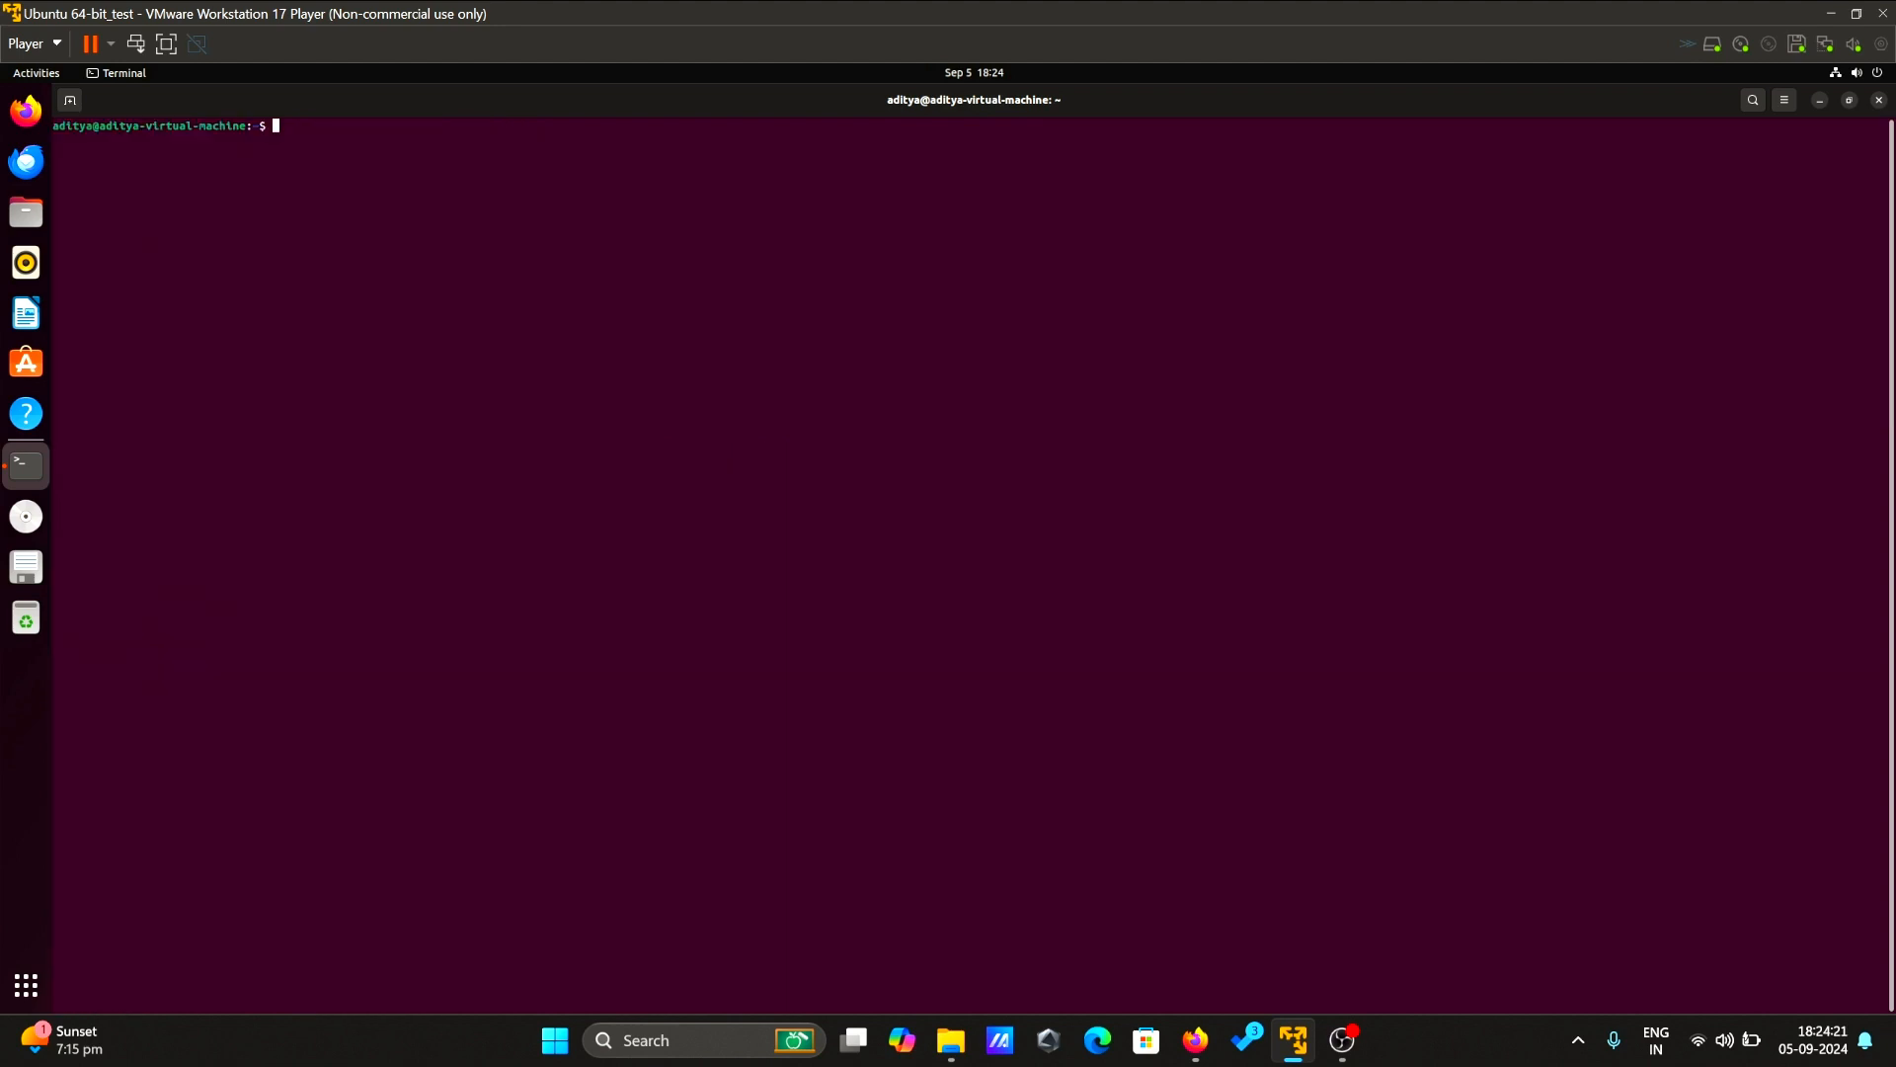
{"action": "type", "text": "java"}
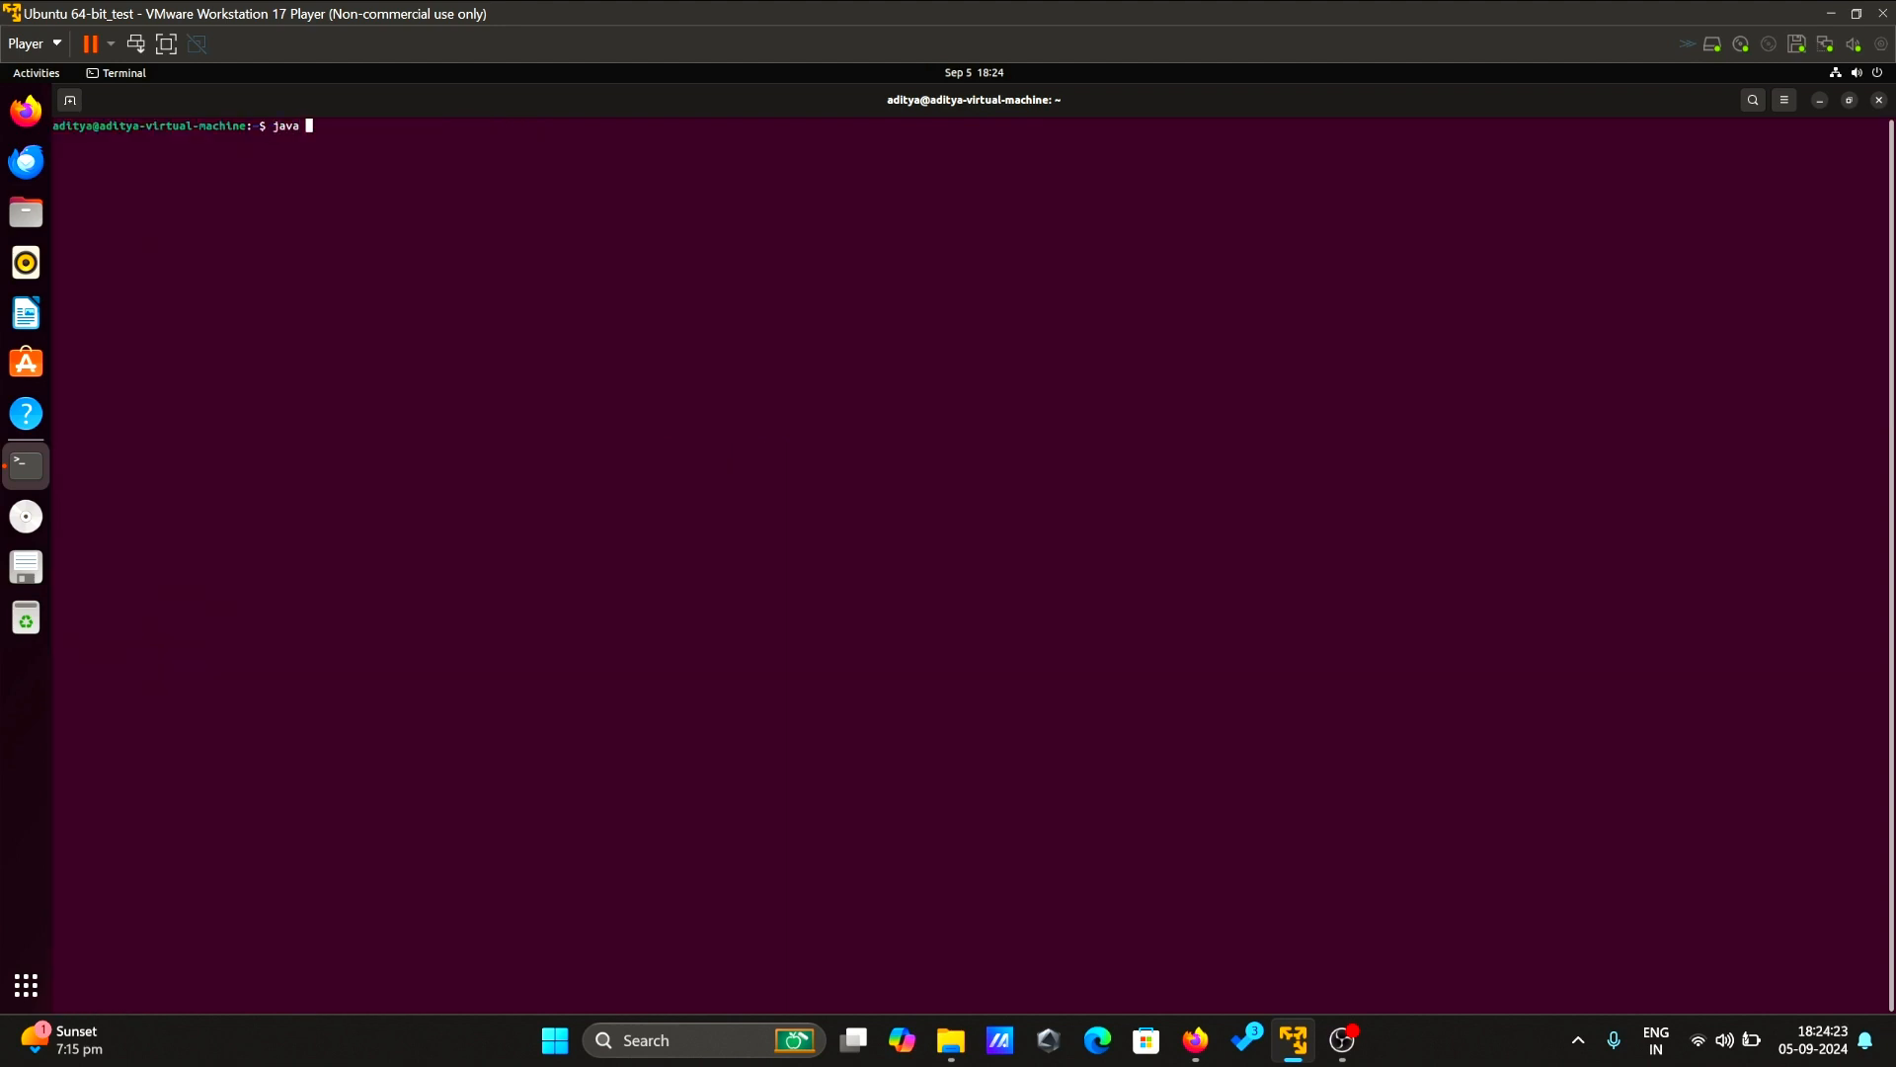
{"action": "type", "text": "--version"}
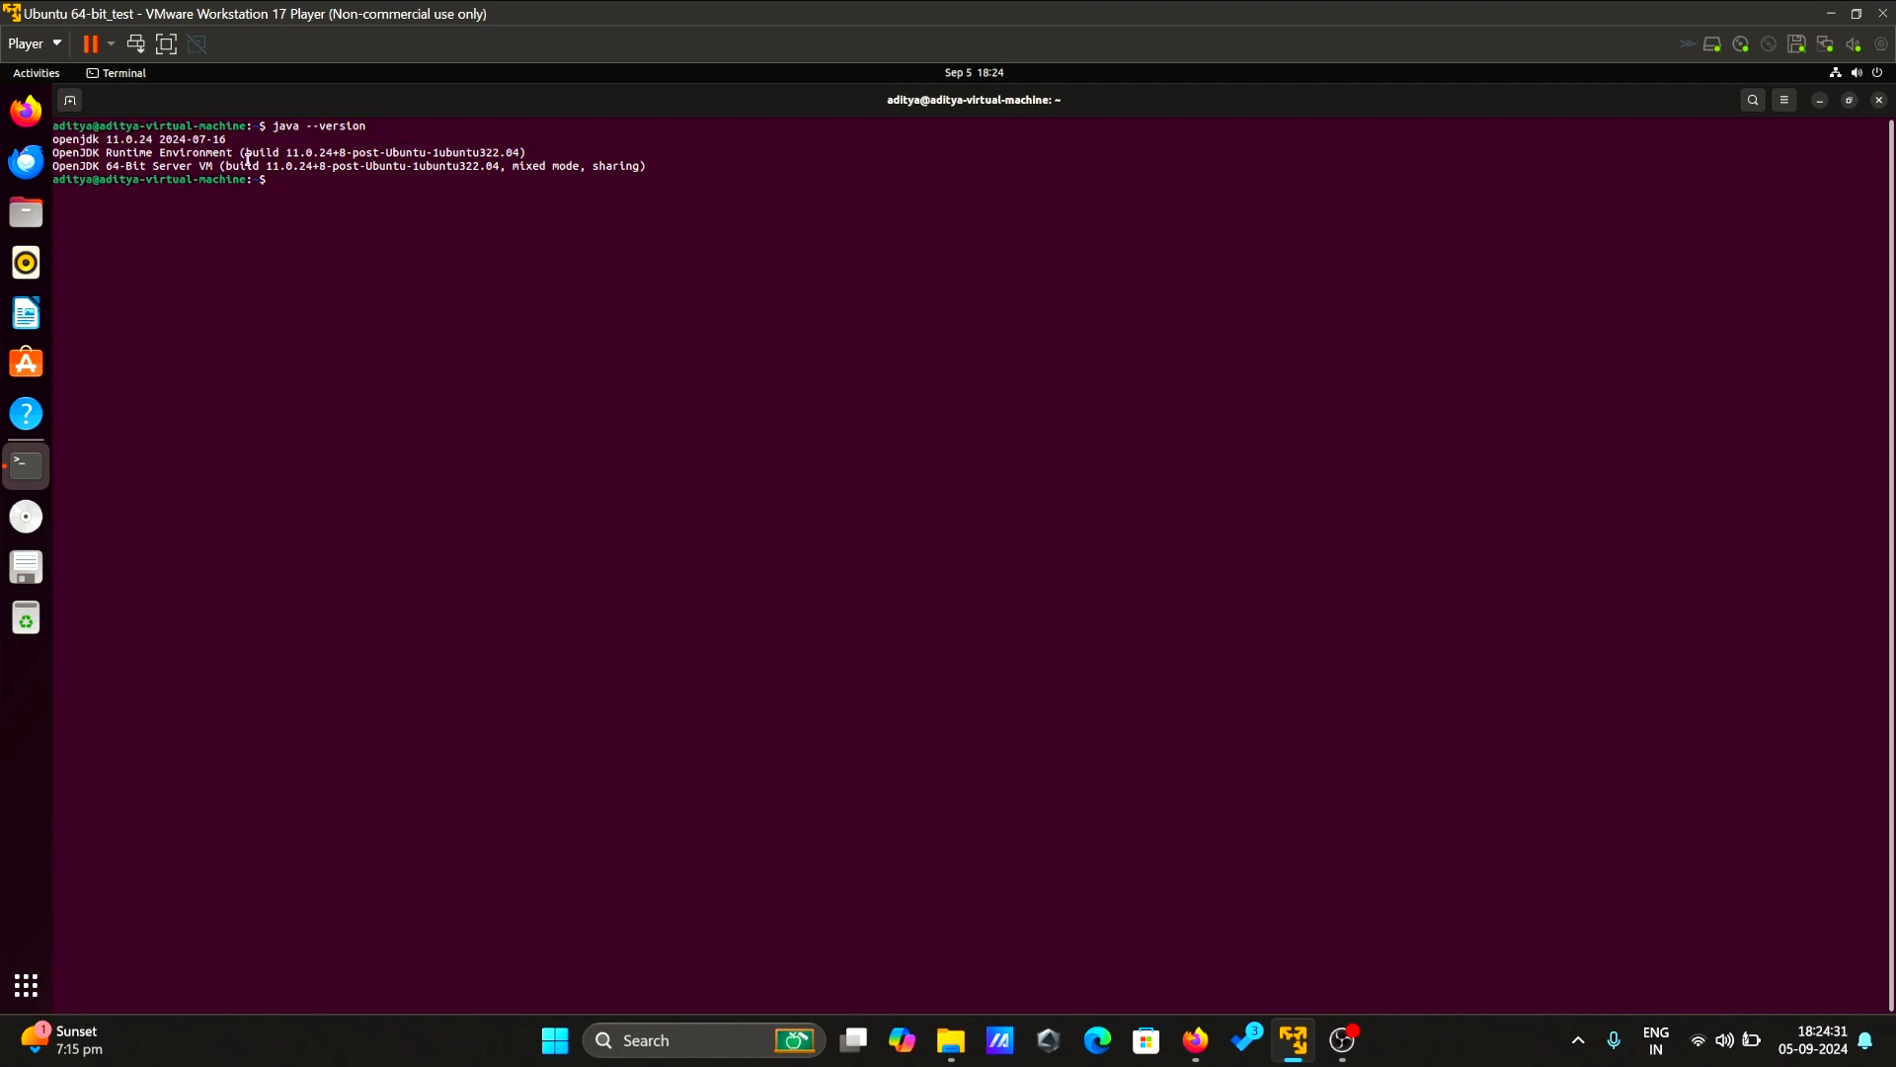
{"action": "type", "text": "cle"}
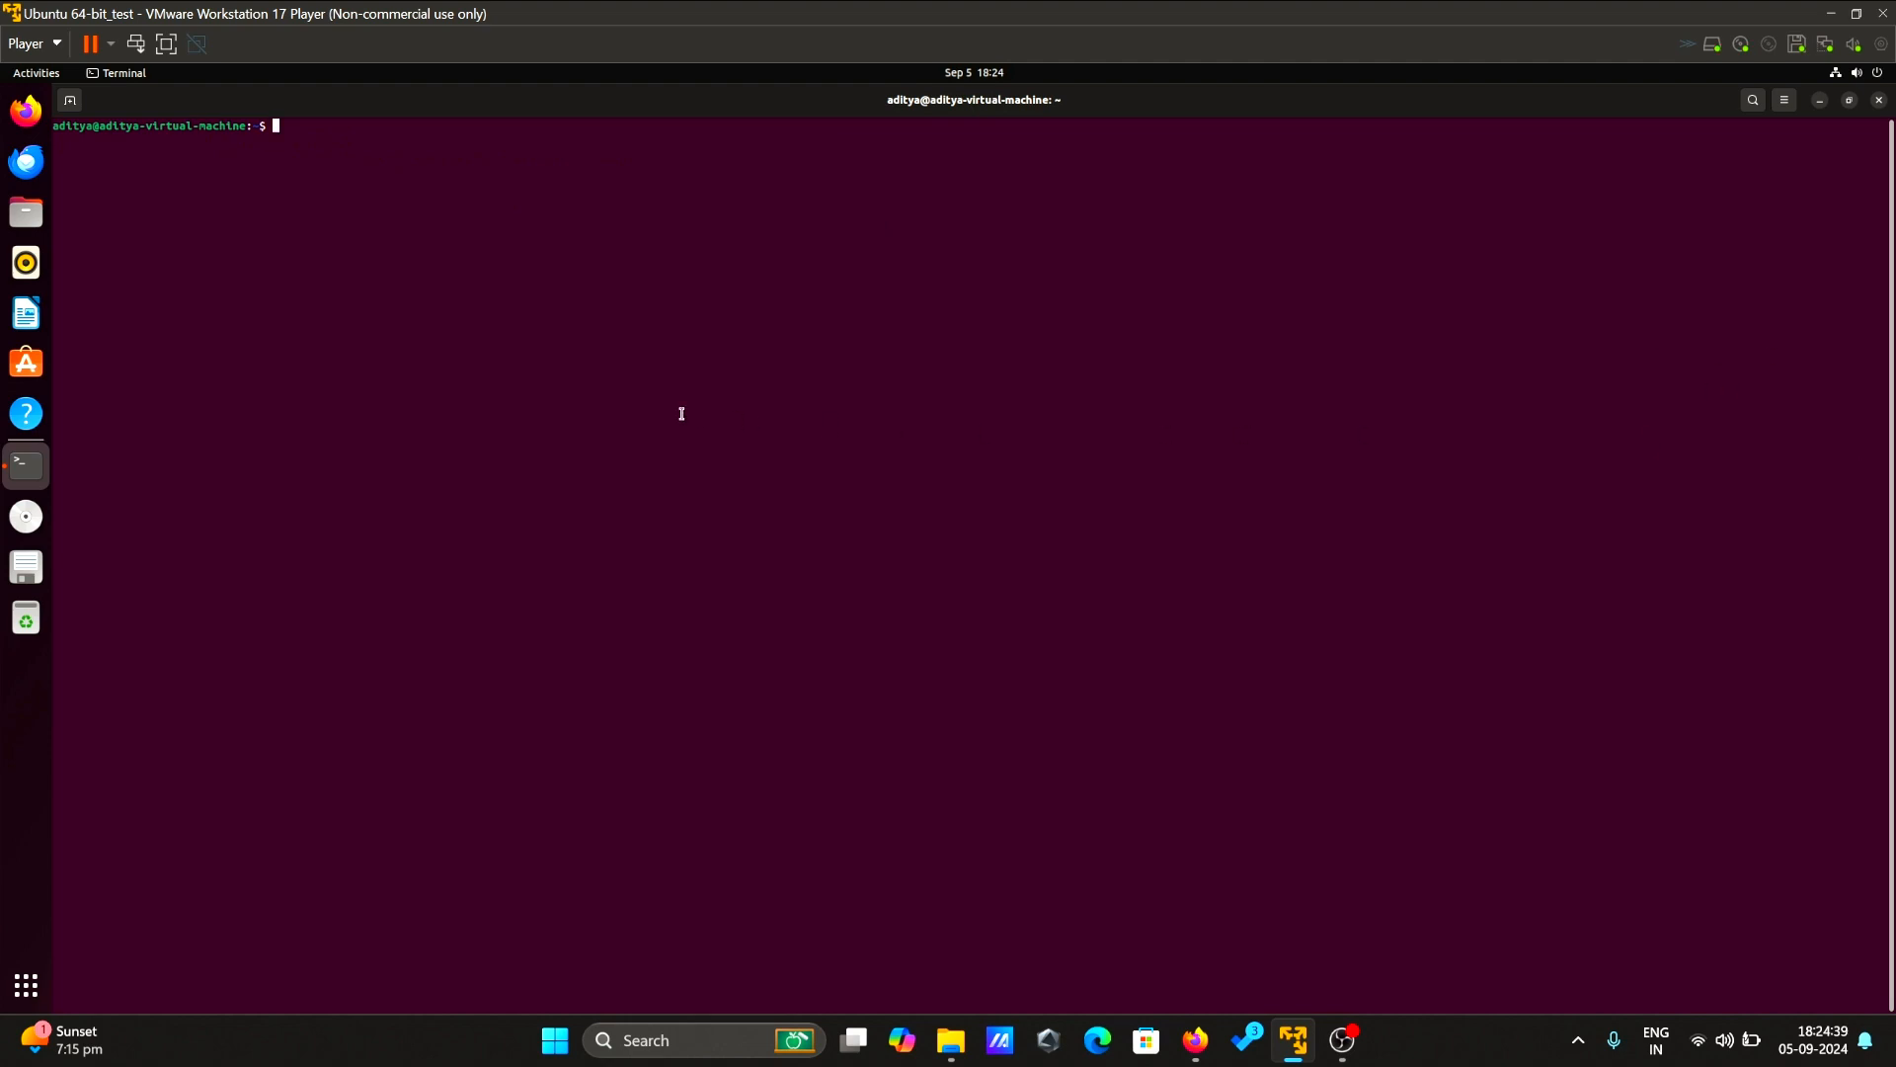
- Create the hadoop group with 'sudo addgroup hadoop'
{"action": "type", "text": "sudo ad"}
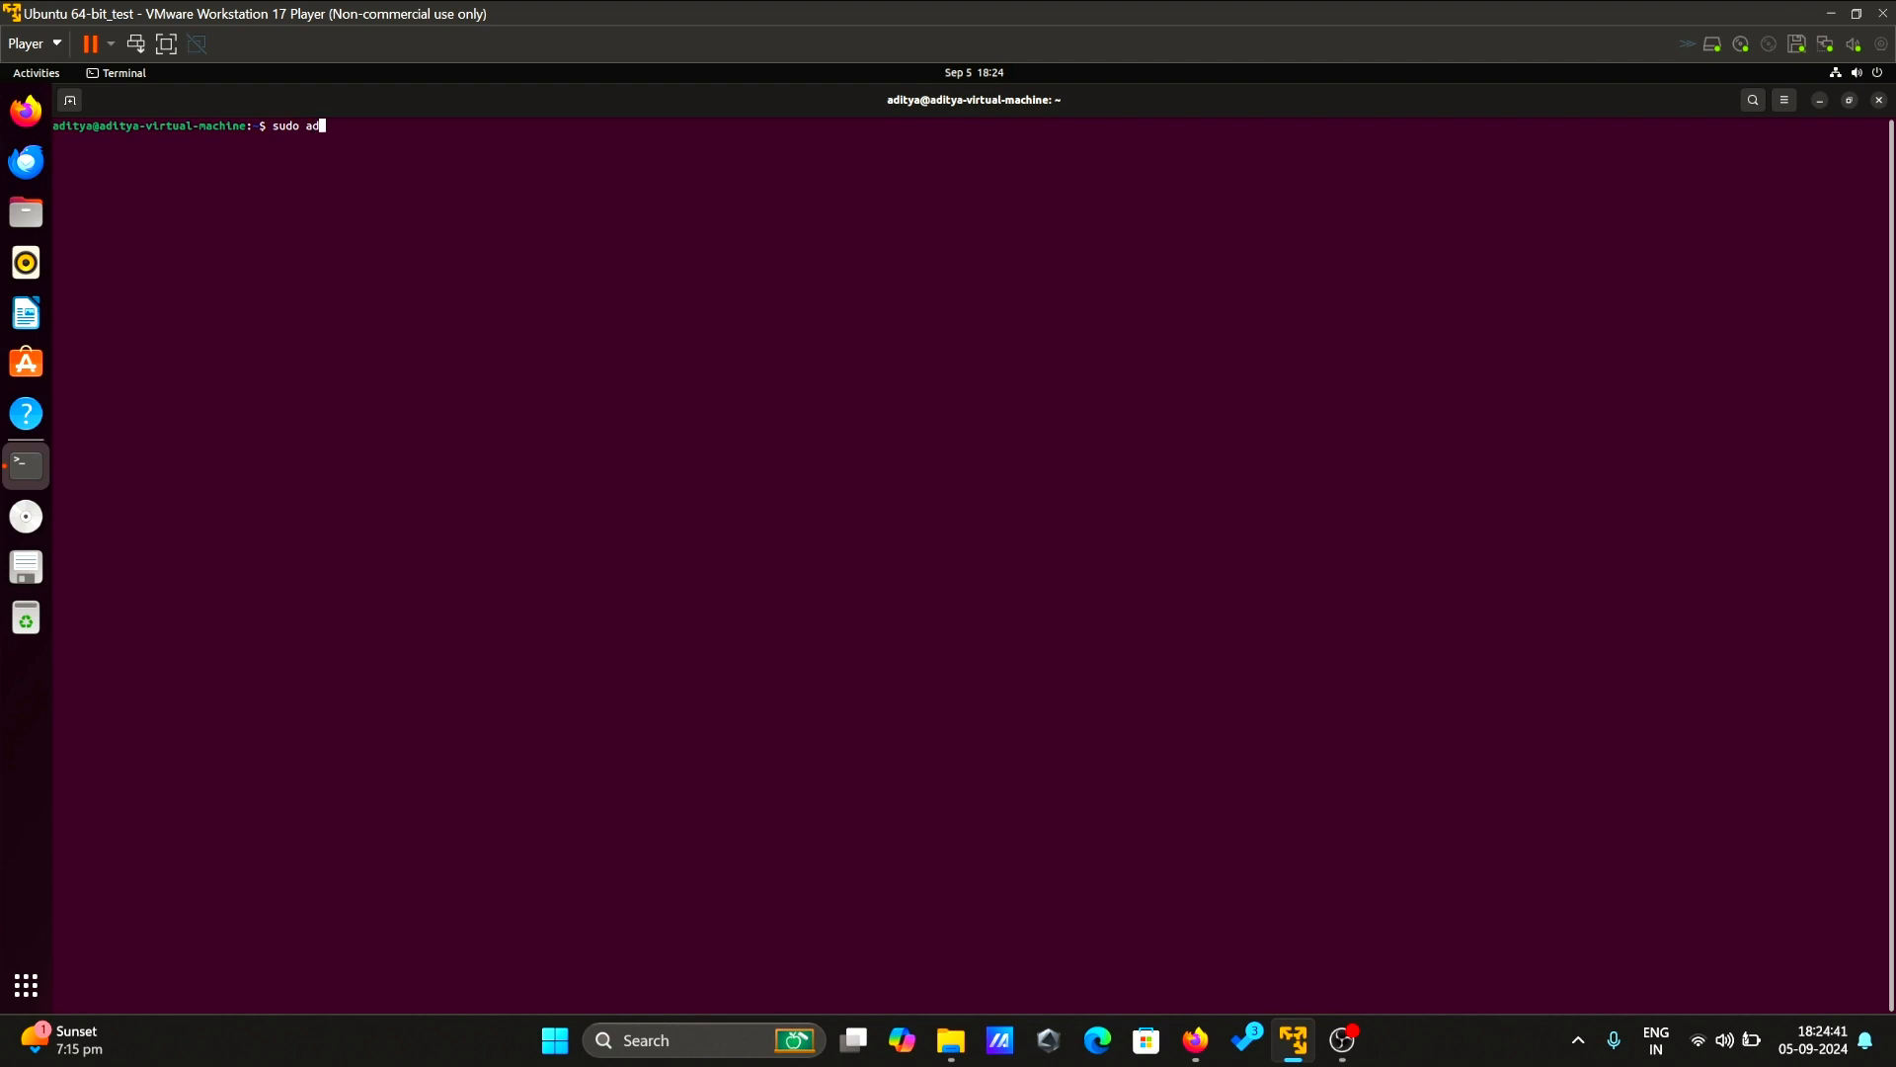
{"action": "type", "text": "dgroup"}
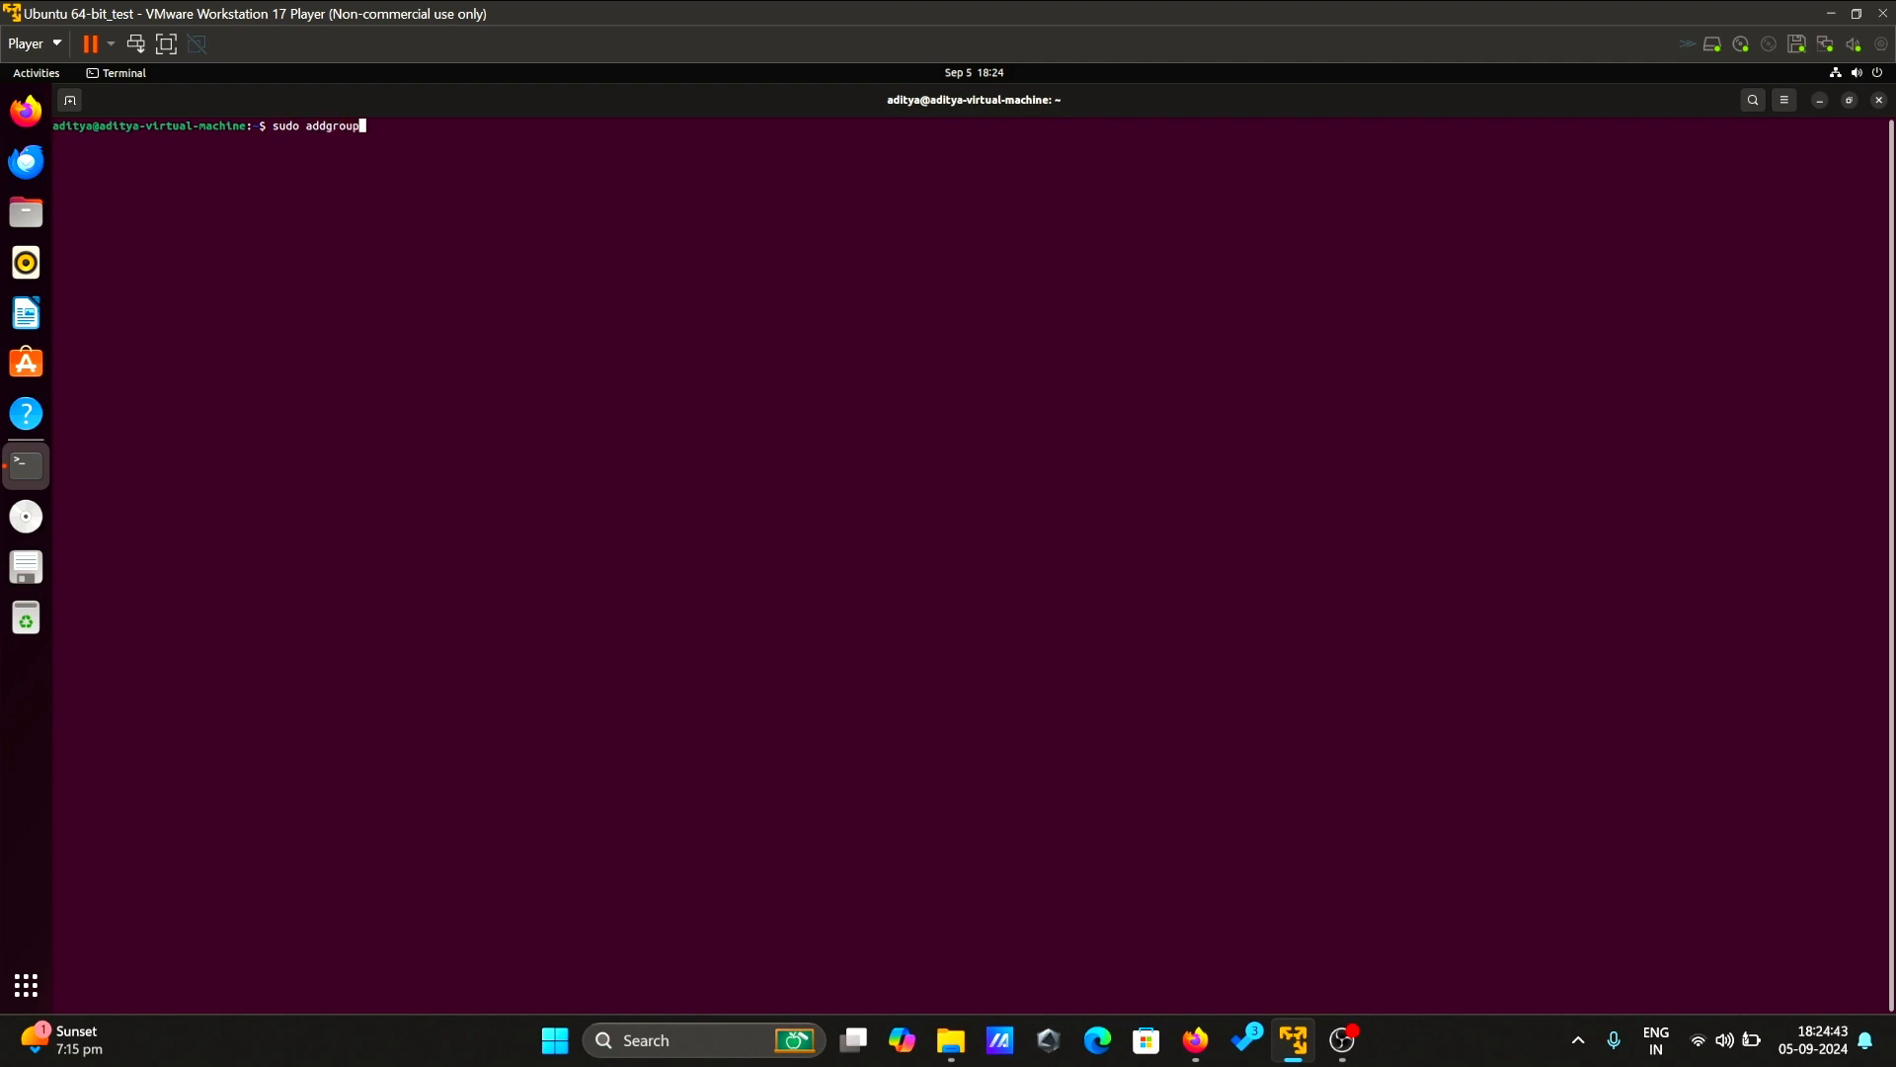
{"action": "type", "text": "hadoop"}
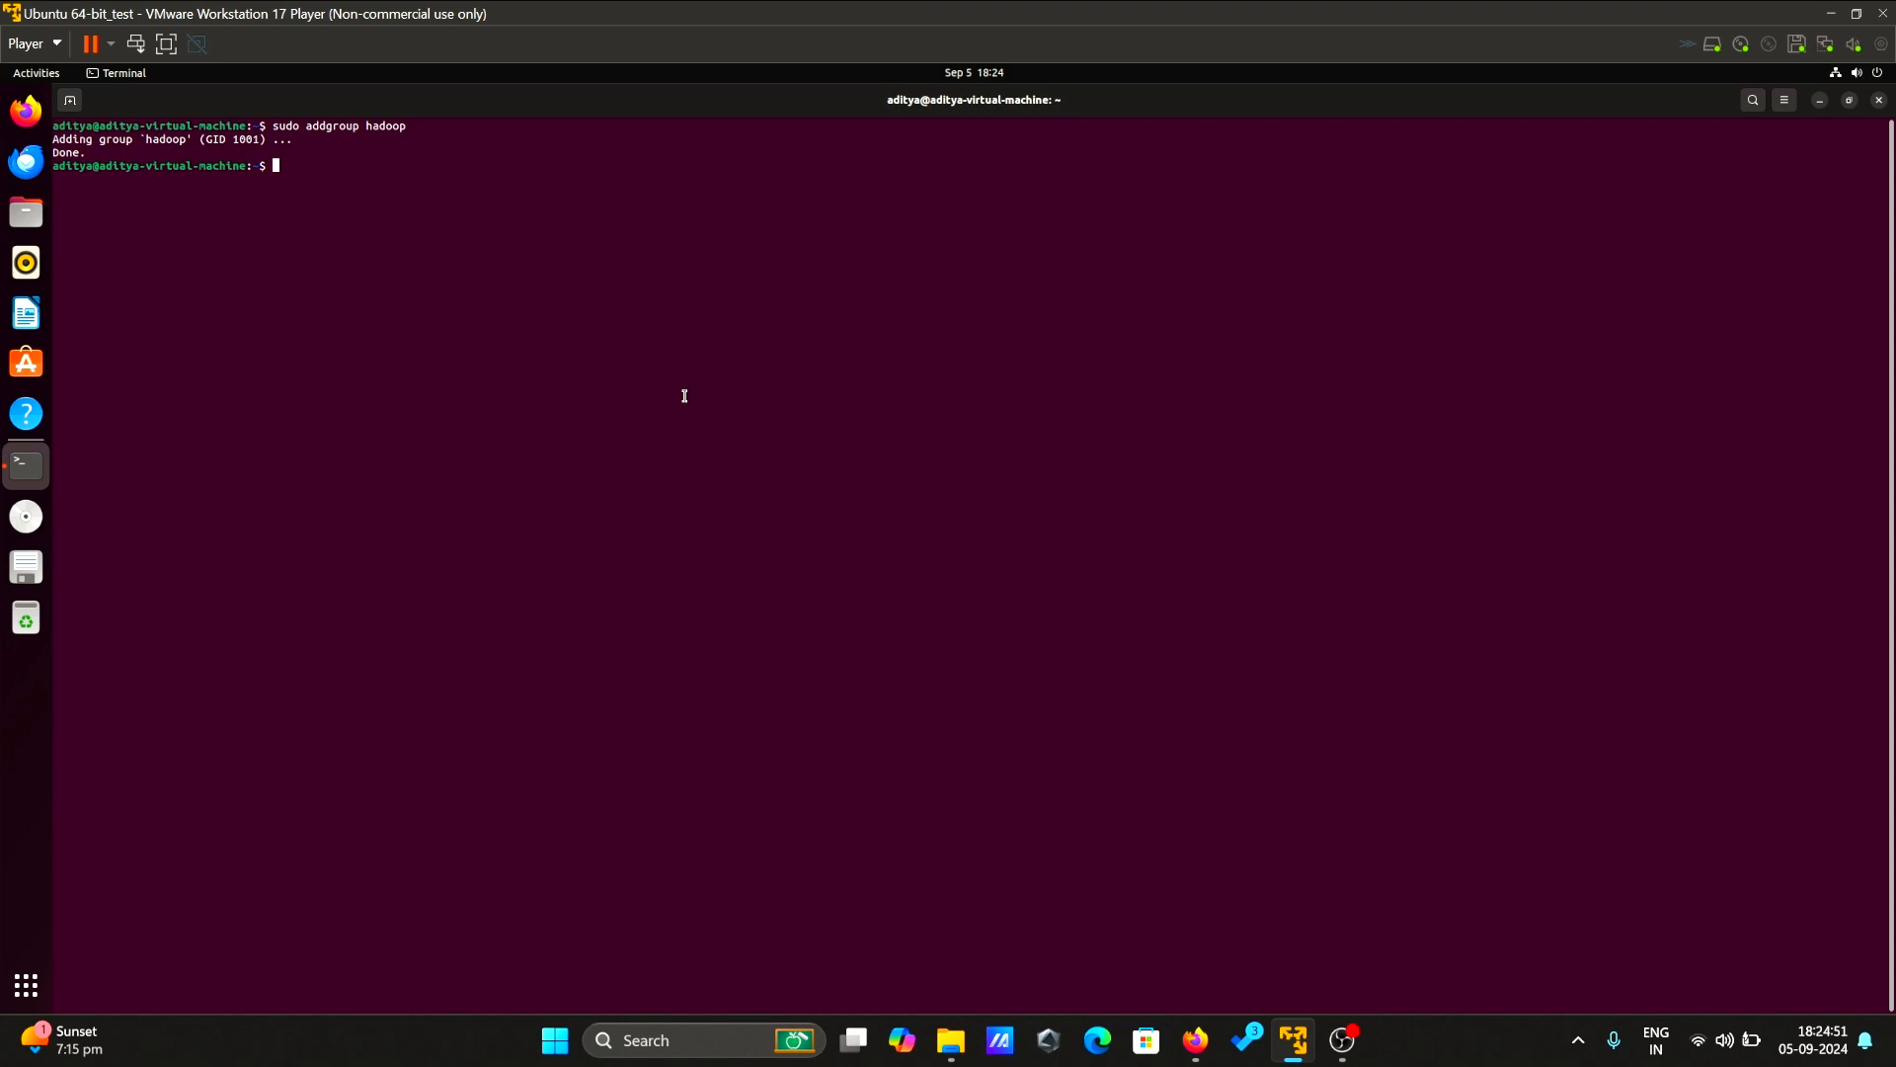
- Create hduser in the hadoop group with 'sudo adduser --ingroup hadoop hduser', set its password and accept defaults
{"action": "type", "text": "cudo"}
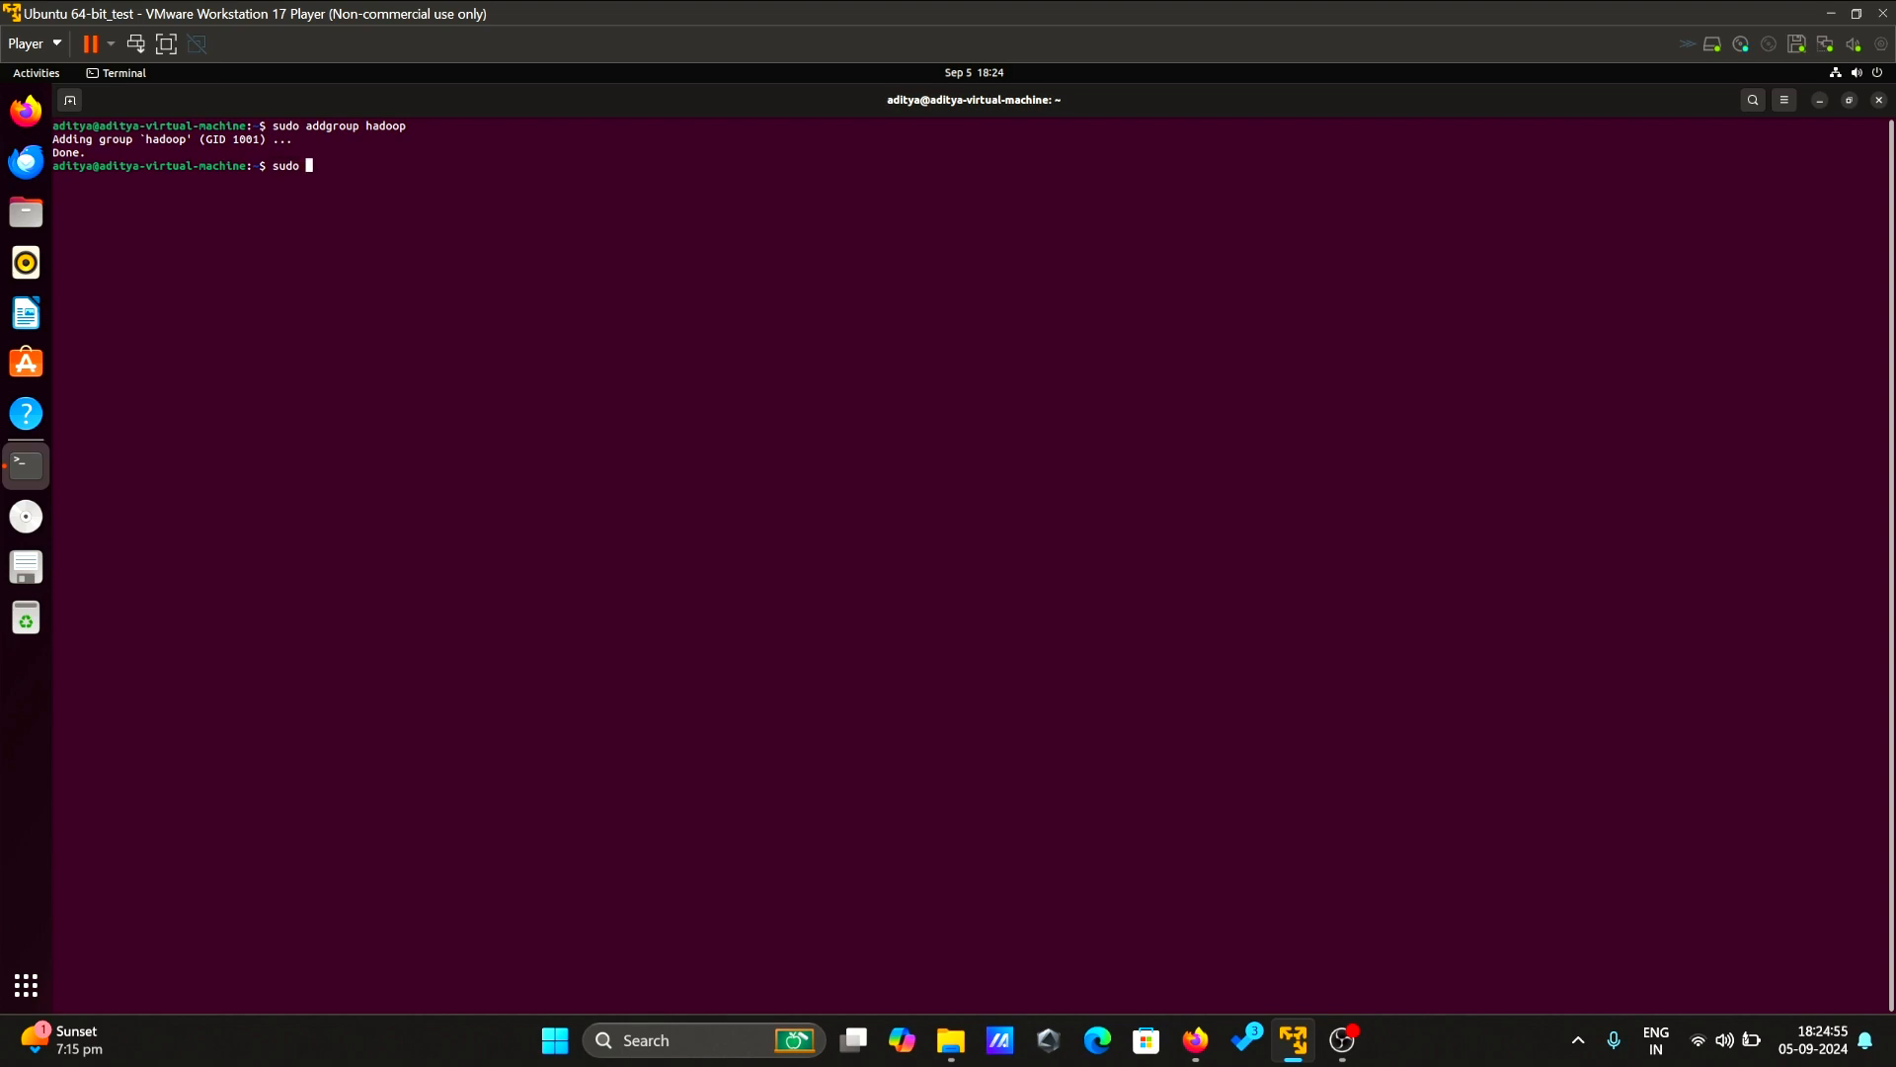
{"action": "type", "text": "add"}
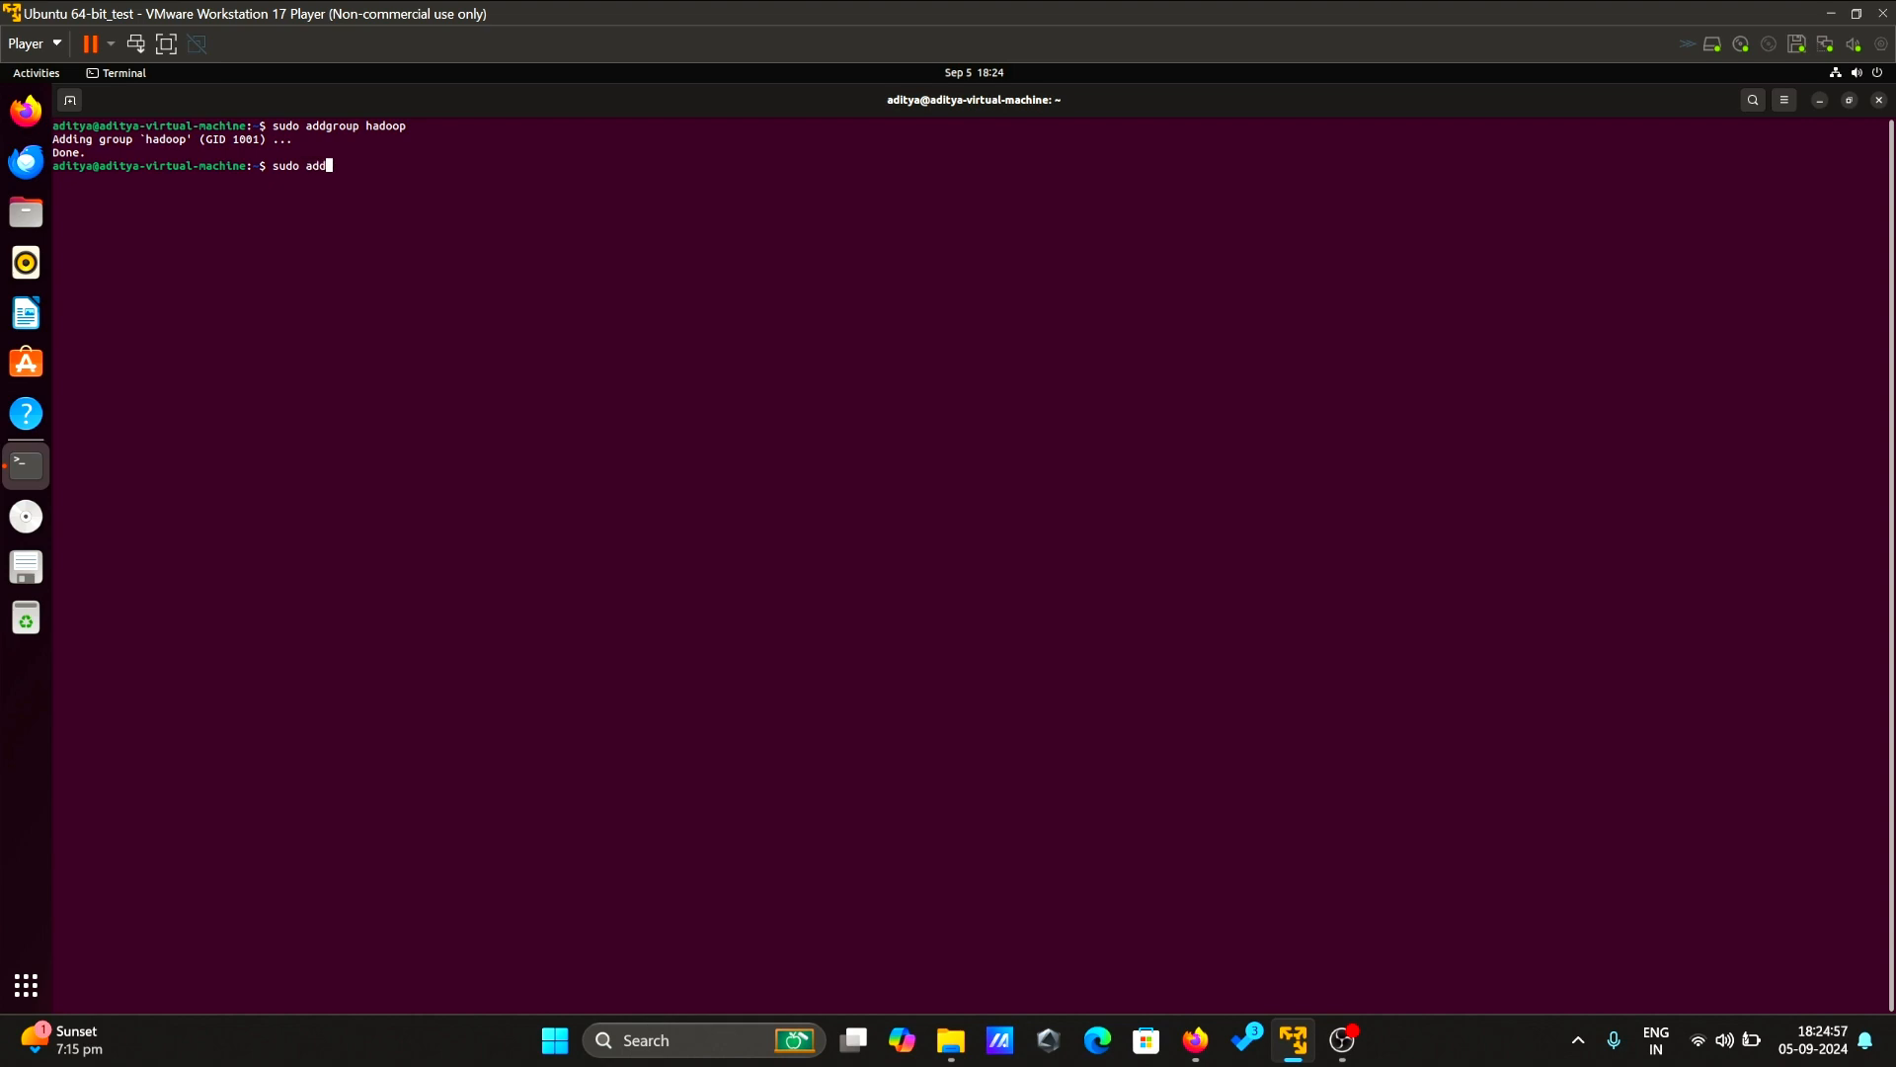
{"action": "type", "text": "user --"}
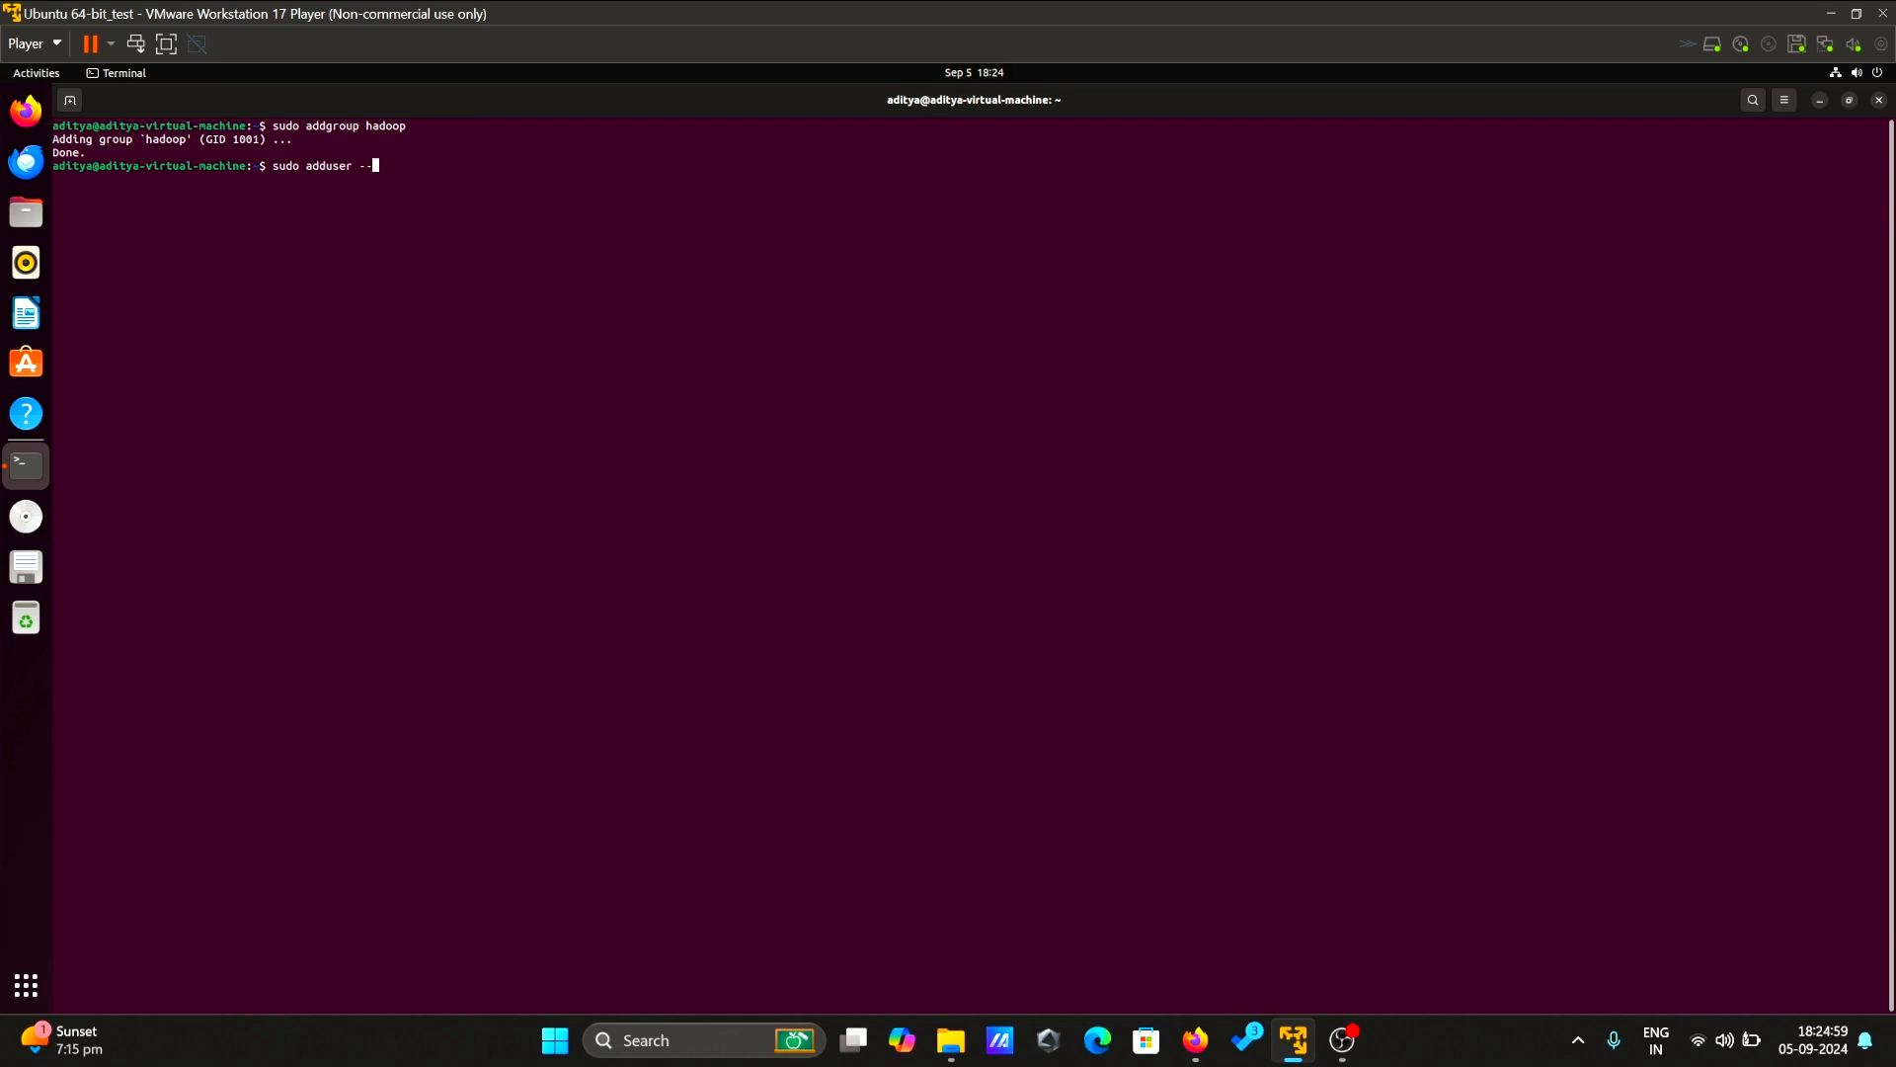
{"action": "type", "text": "ingroup hadoo"}
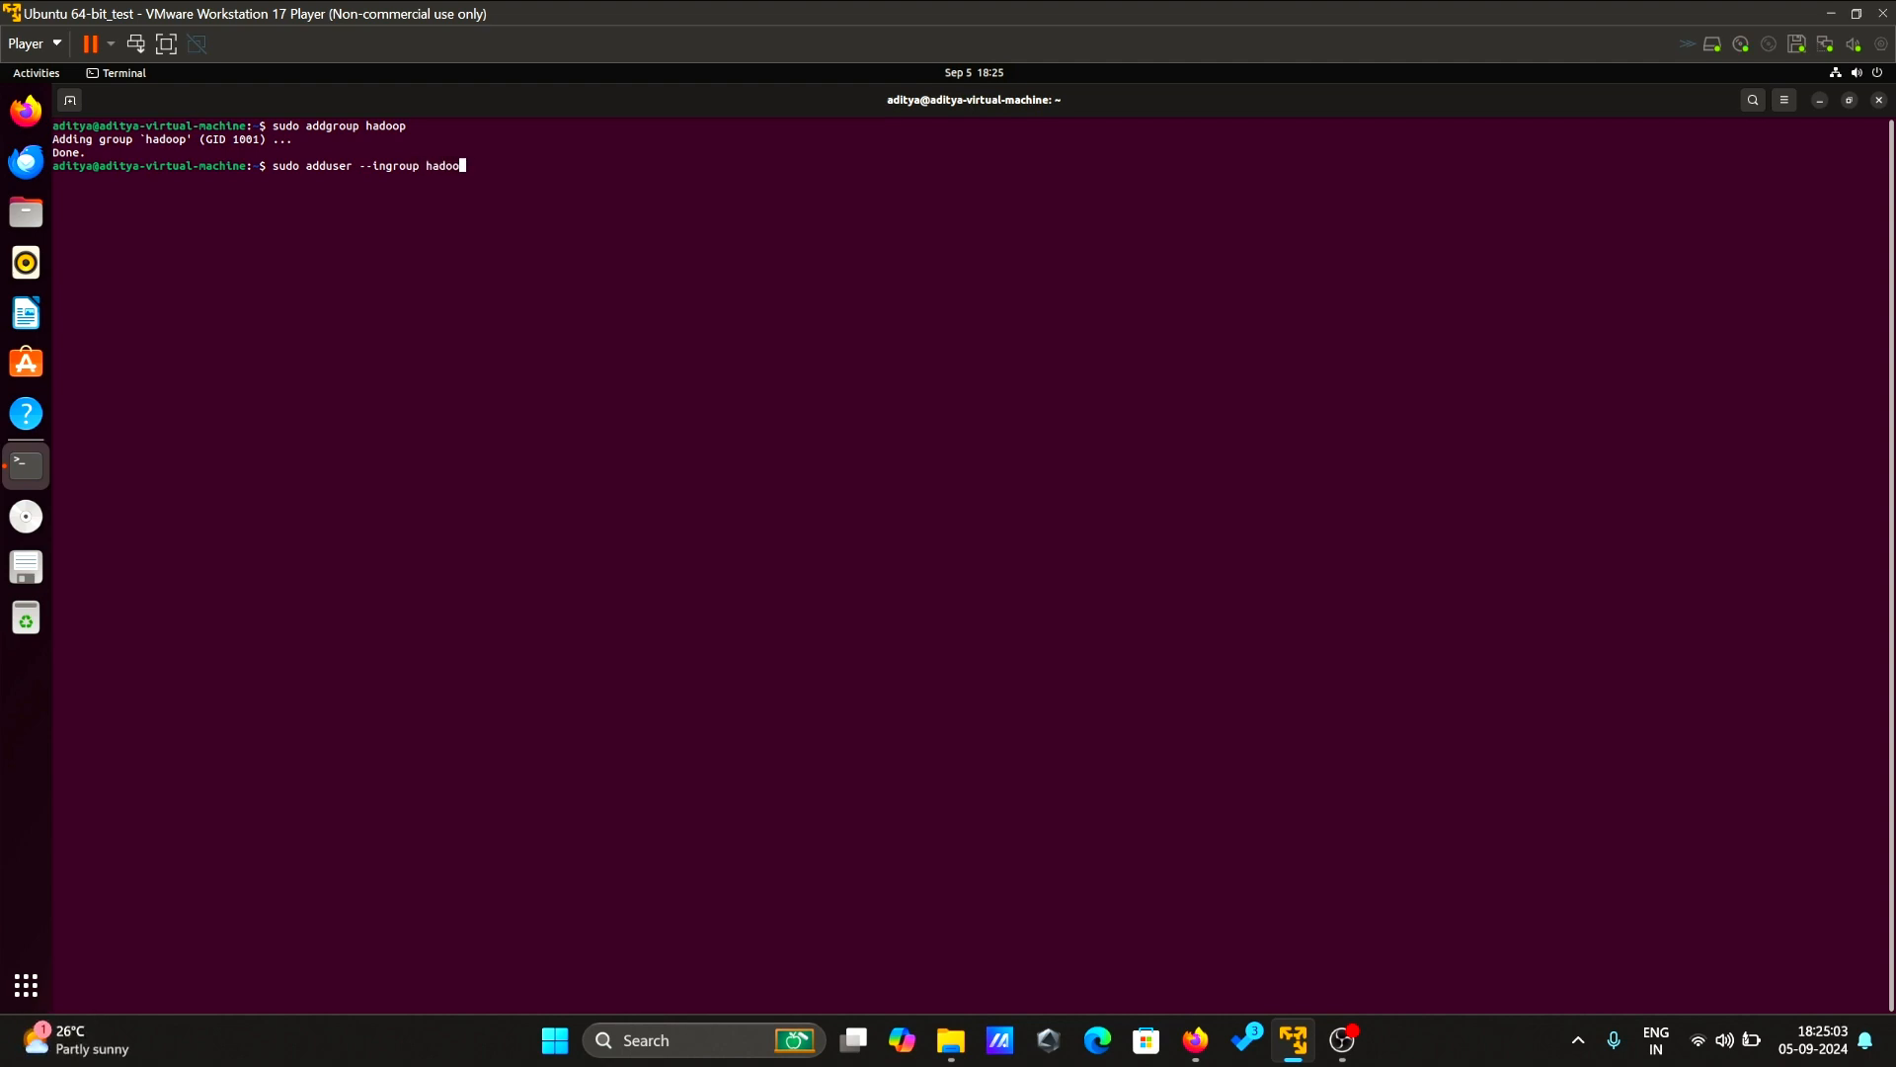
{"action": "type", "text": "hd"}
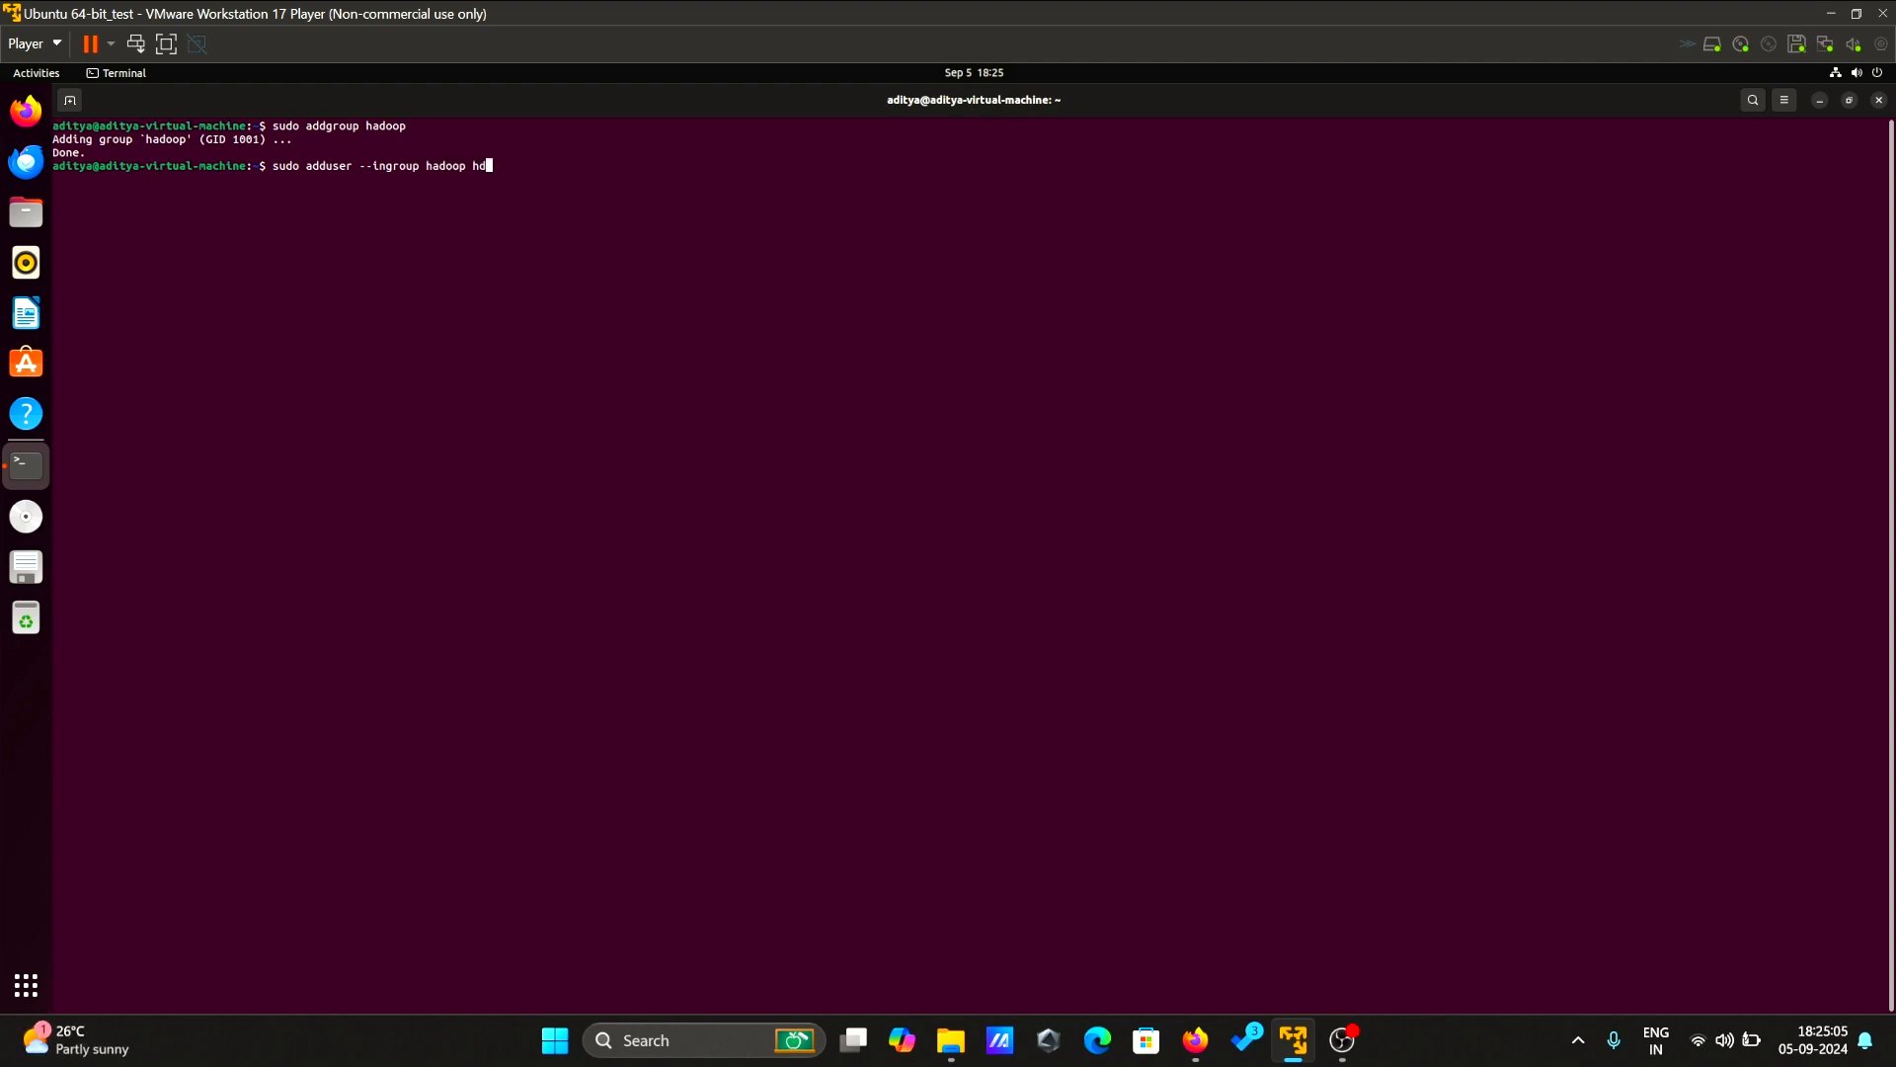
{"action": "type", "text": "user"}
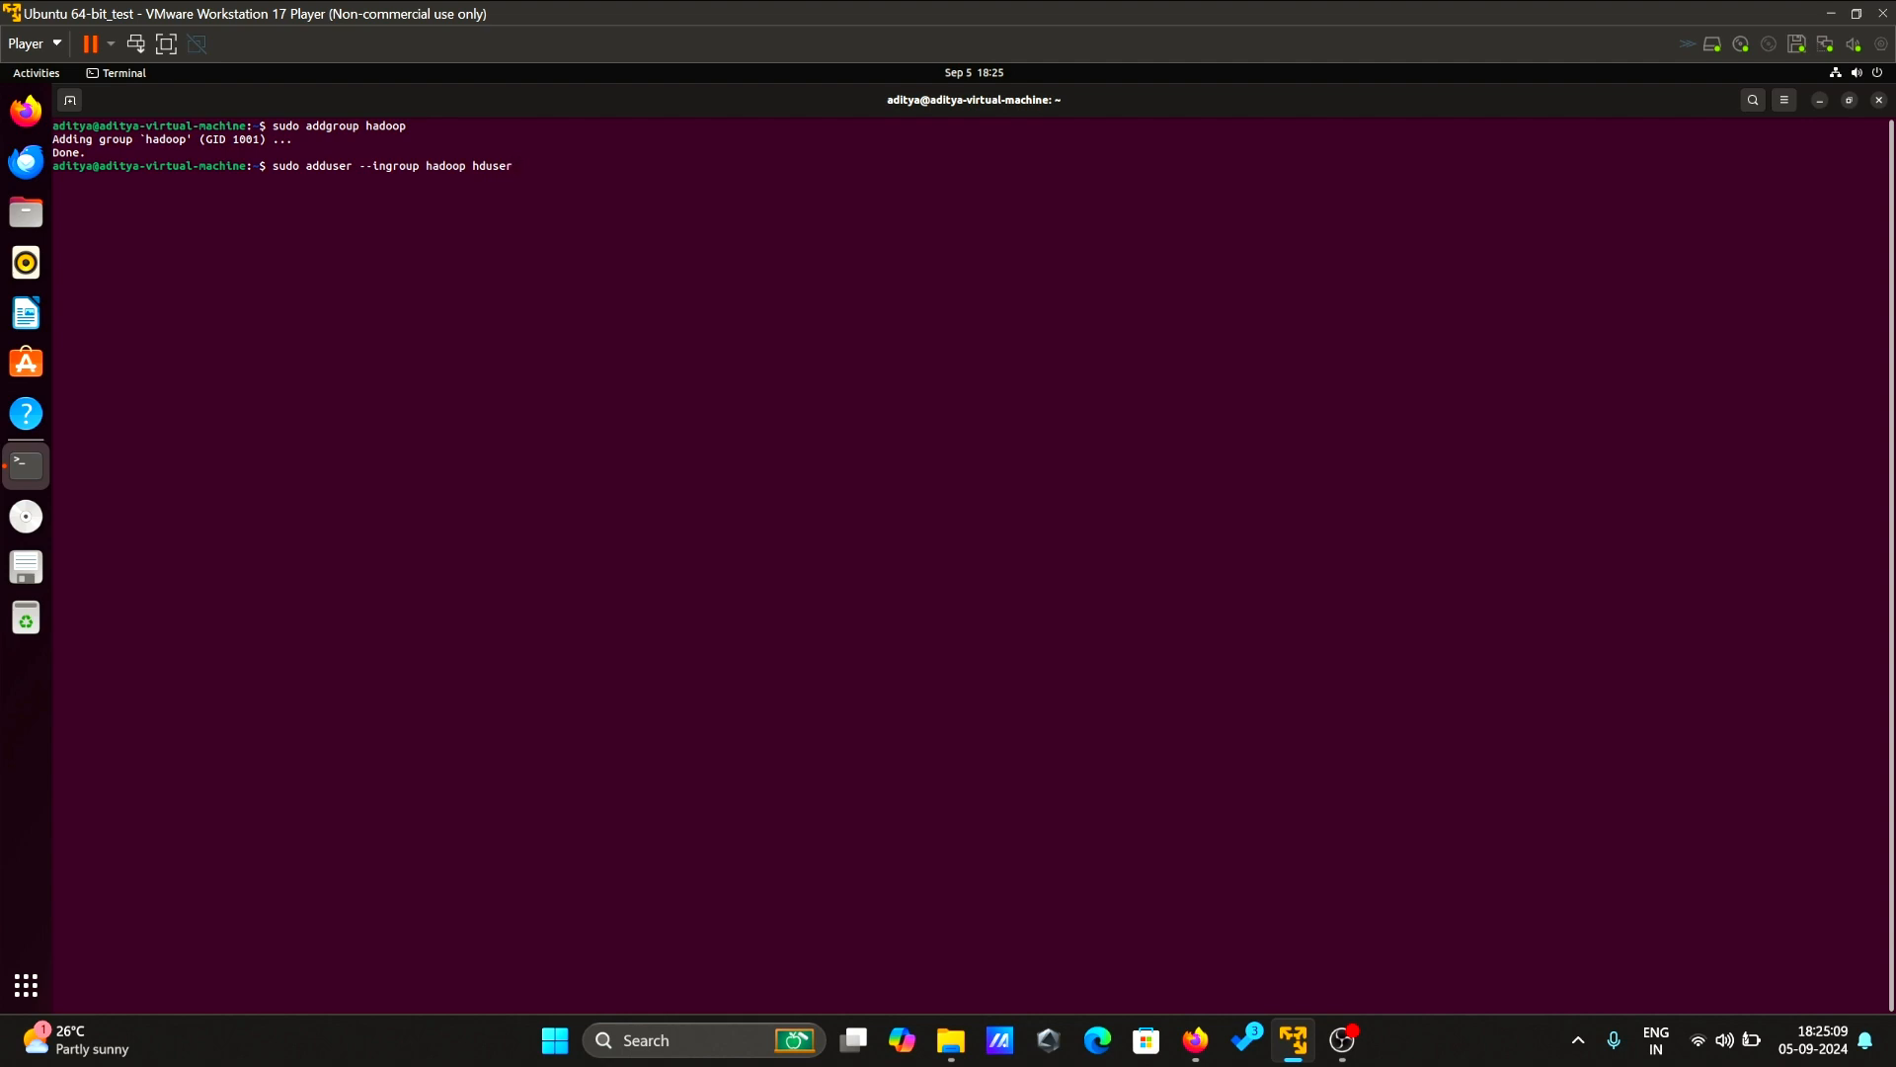
{"action": "key", "text": "Return"}
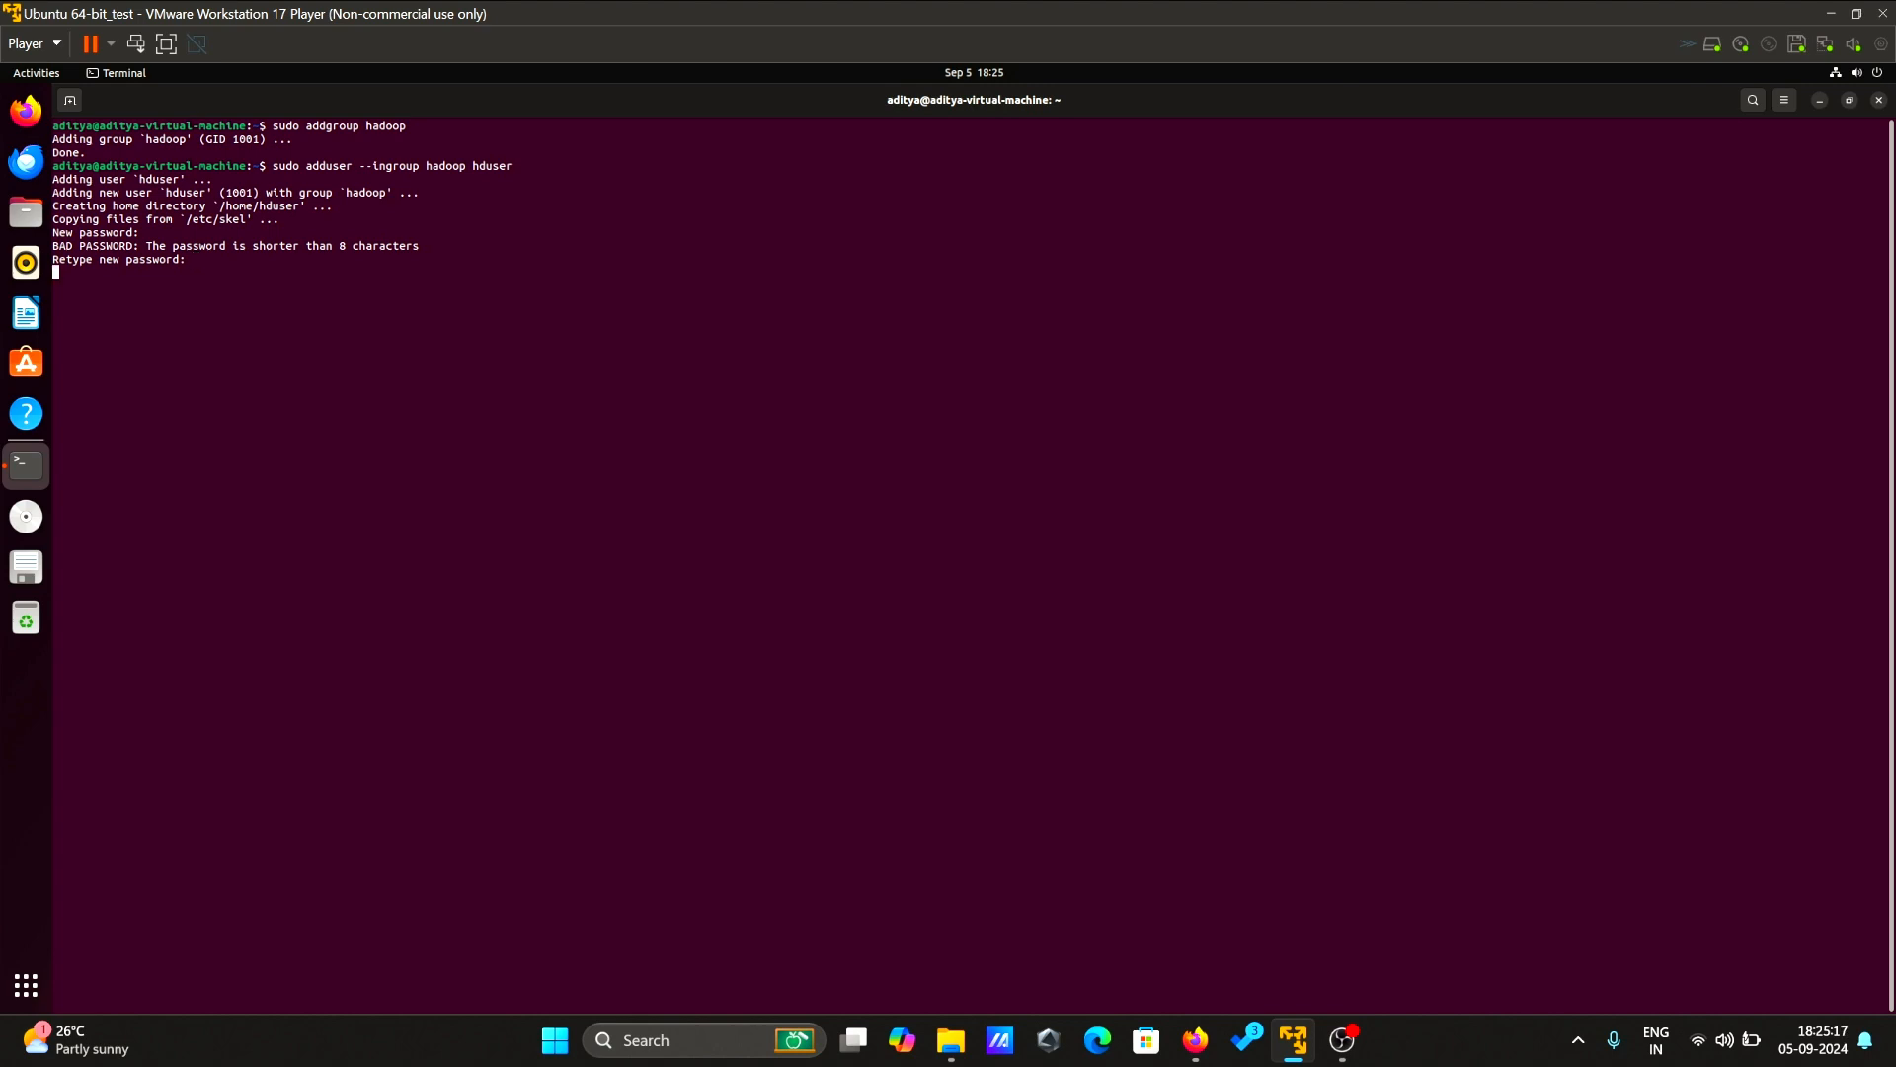
{"action": "key", "text": "Enter"}
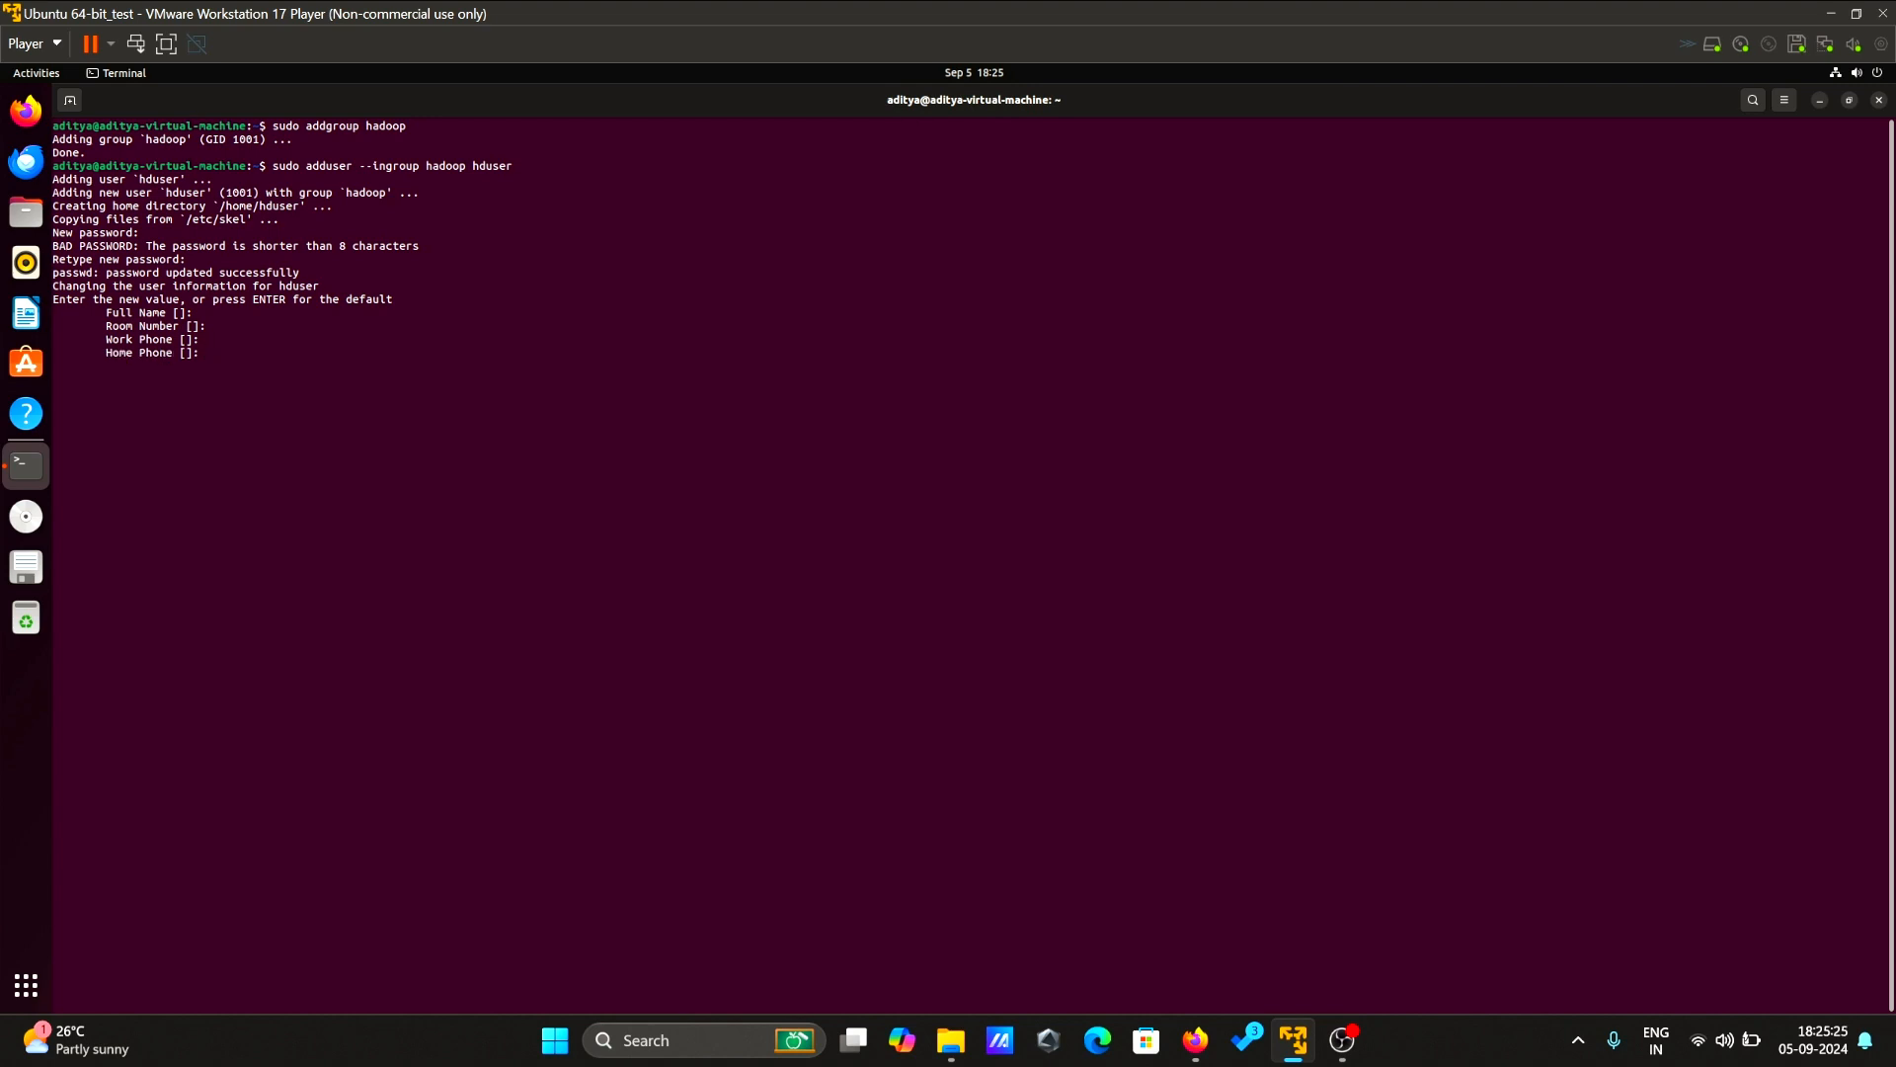
{"action": "type", "text": "y"}
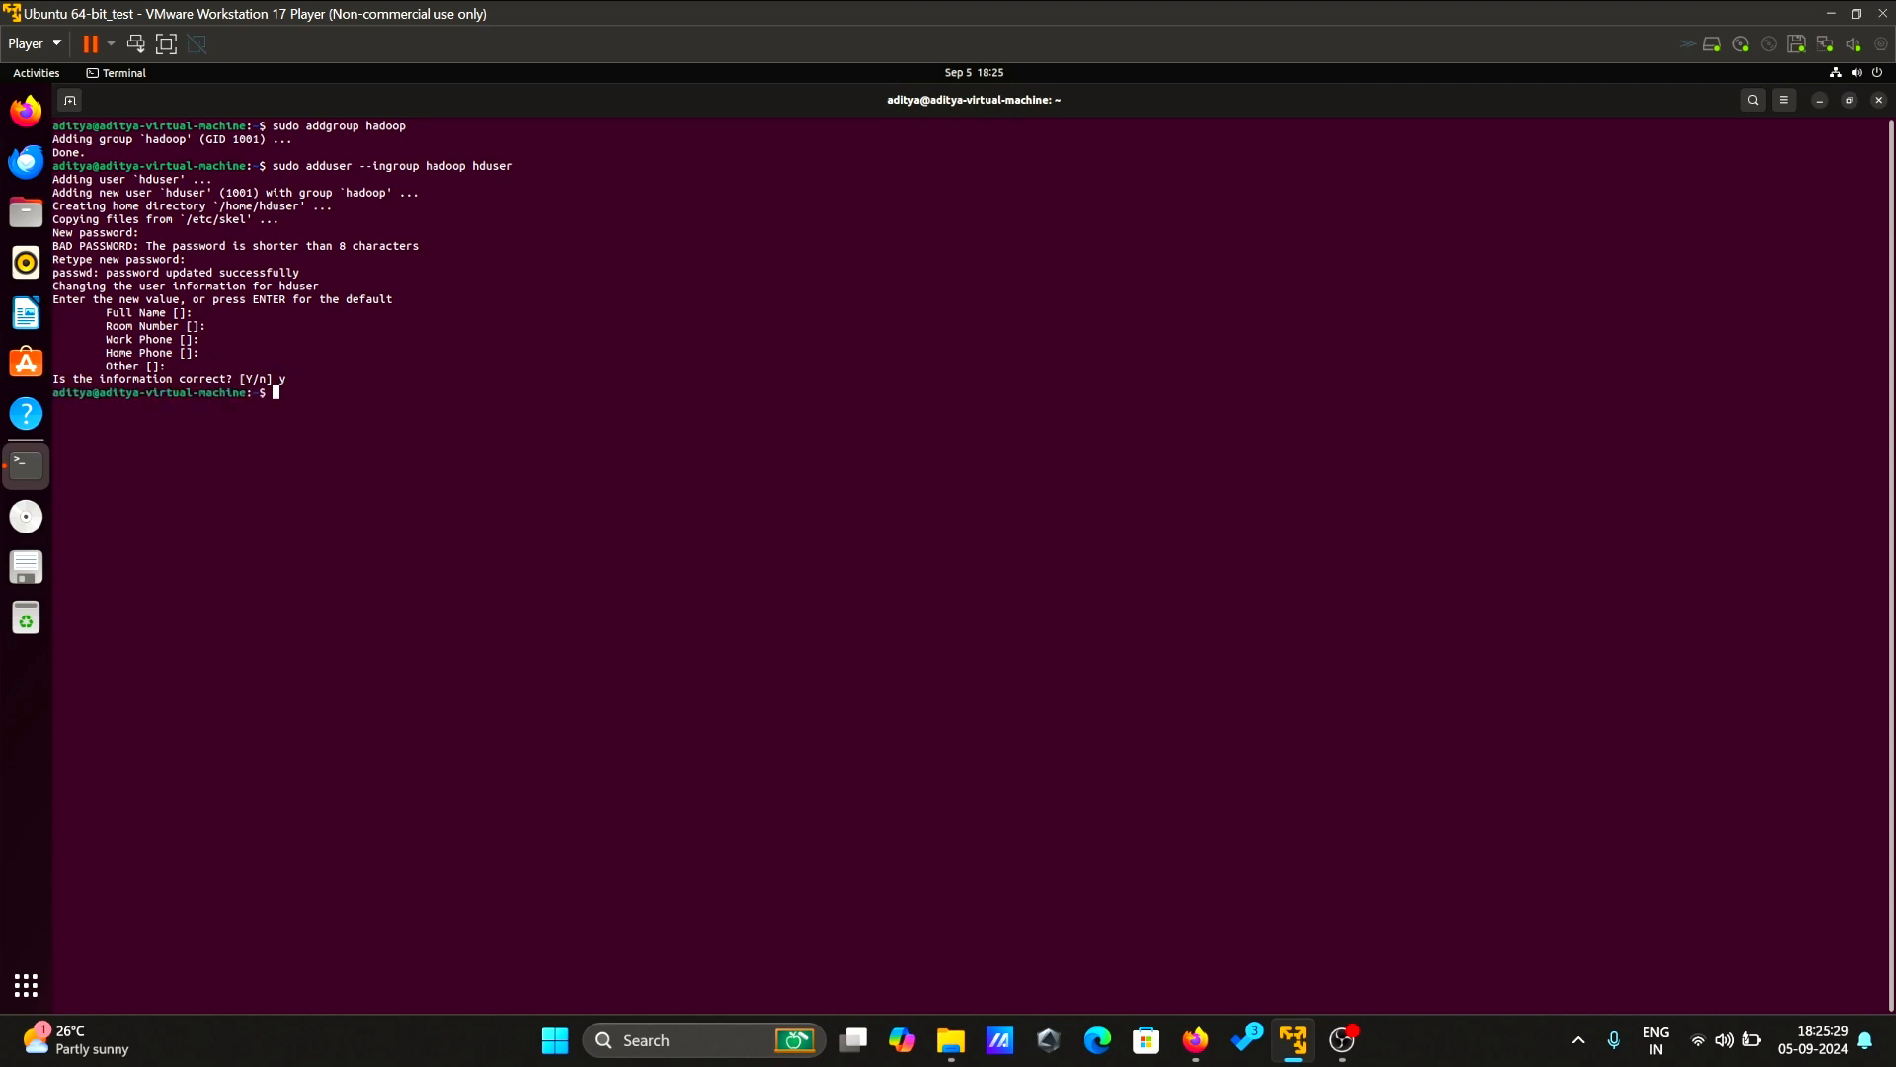
{"action": "type", "text": "clear"}
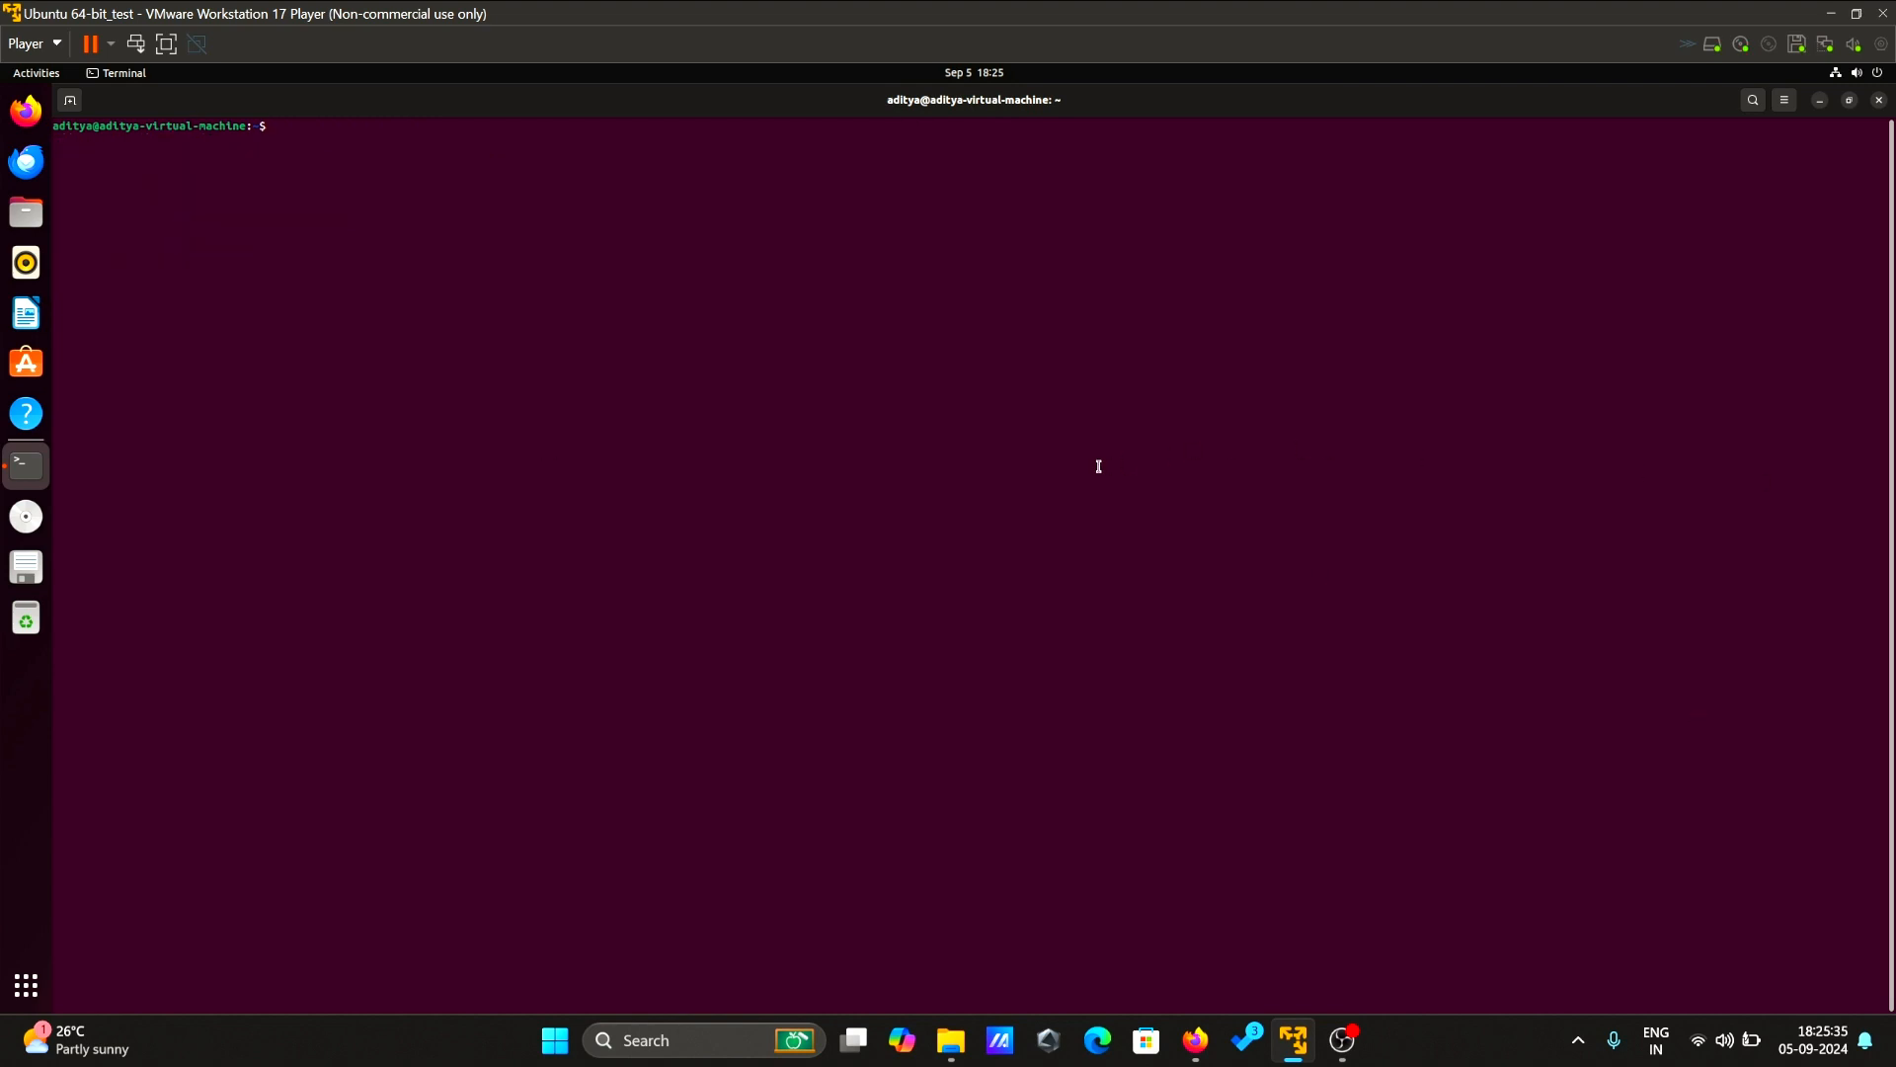
{"action": "mouse_move", "coordinate": [1122, 447]}
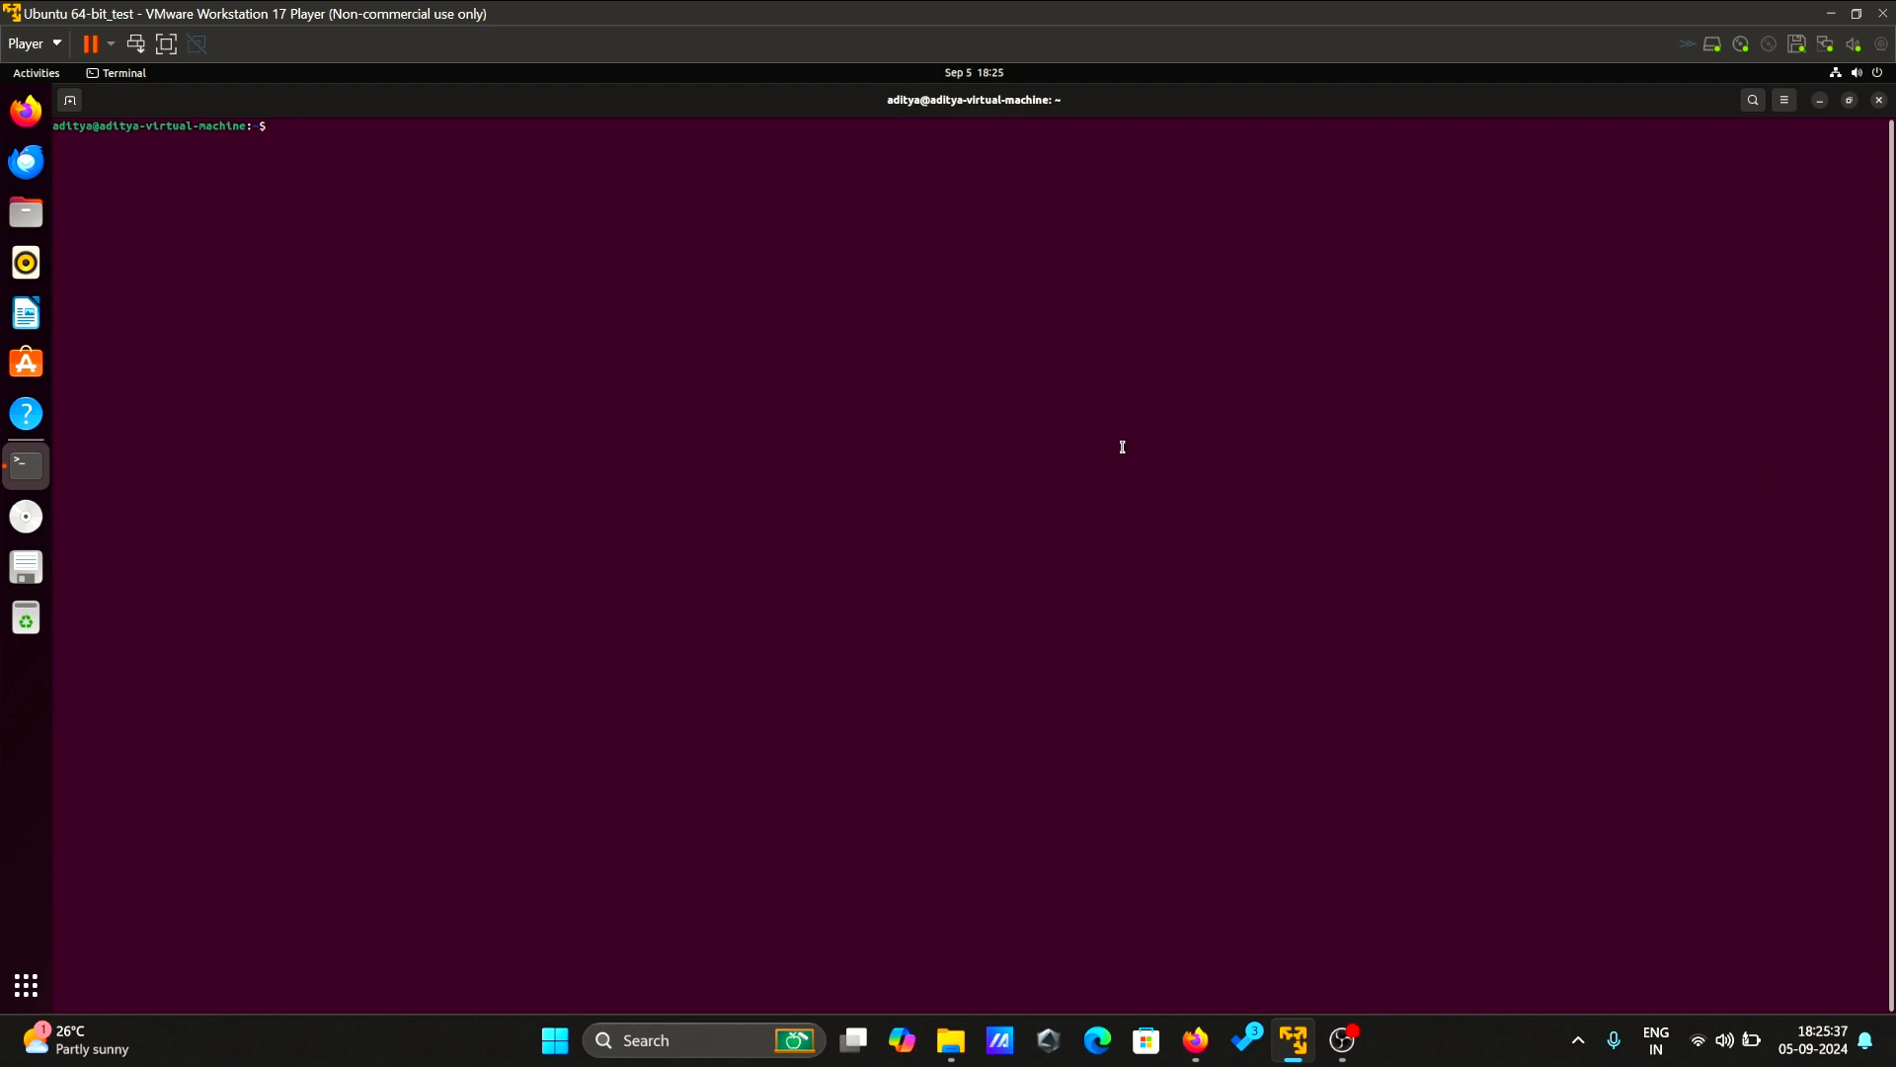
- Run 'sudo apt-get install ssh', answer 'y', then clear the screen
{"action": "type", "text": "sudo"}
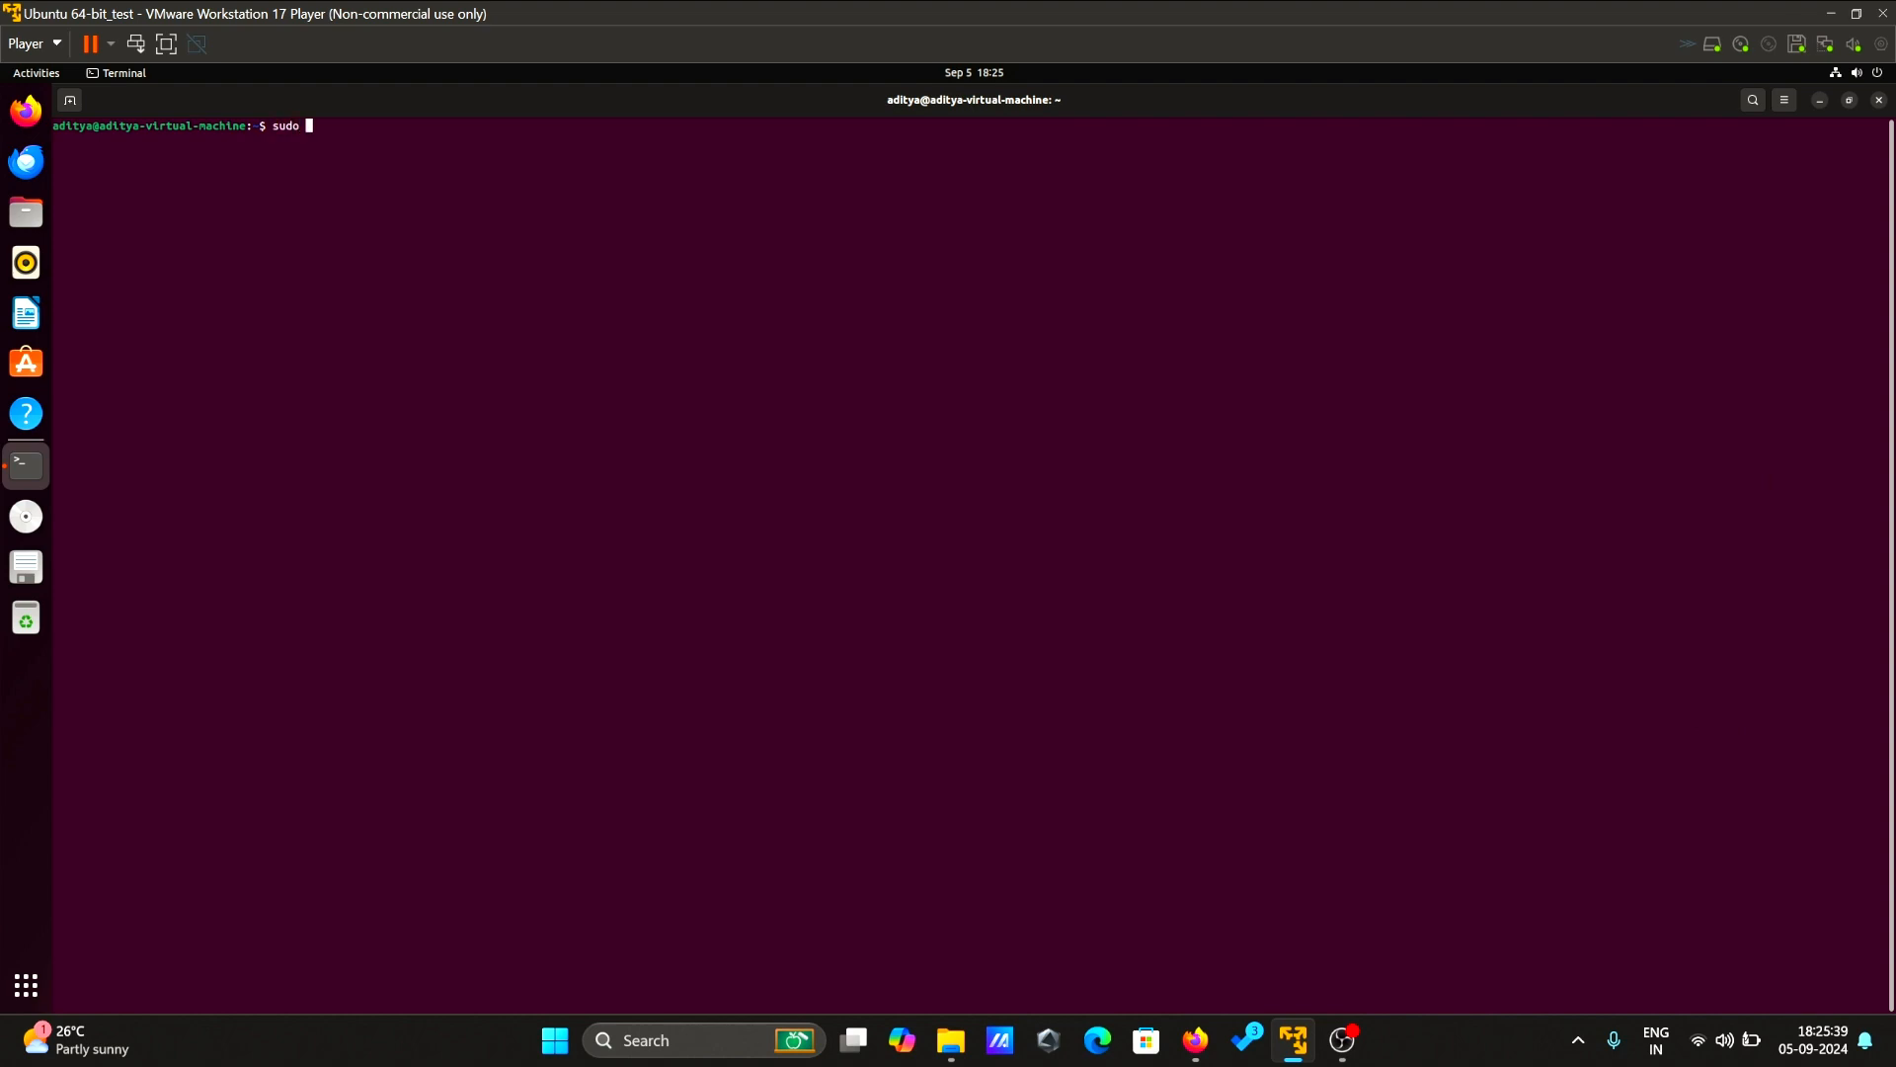
{"action": "type", "text": "apt-"}
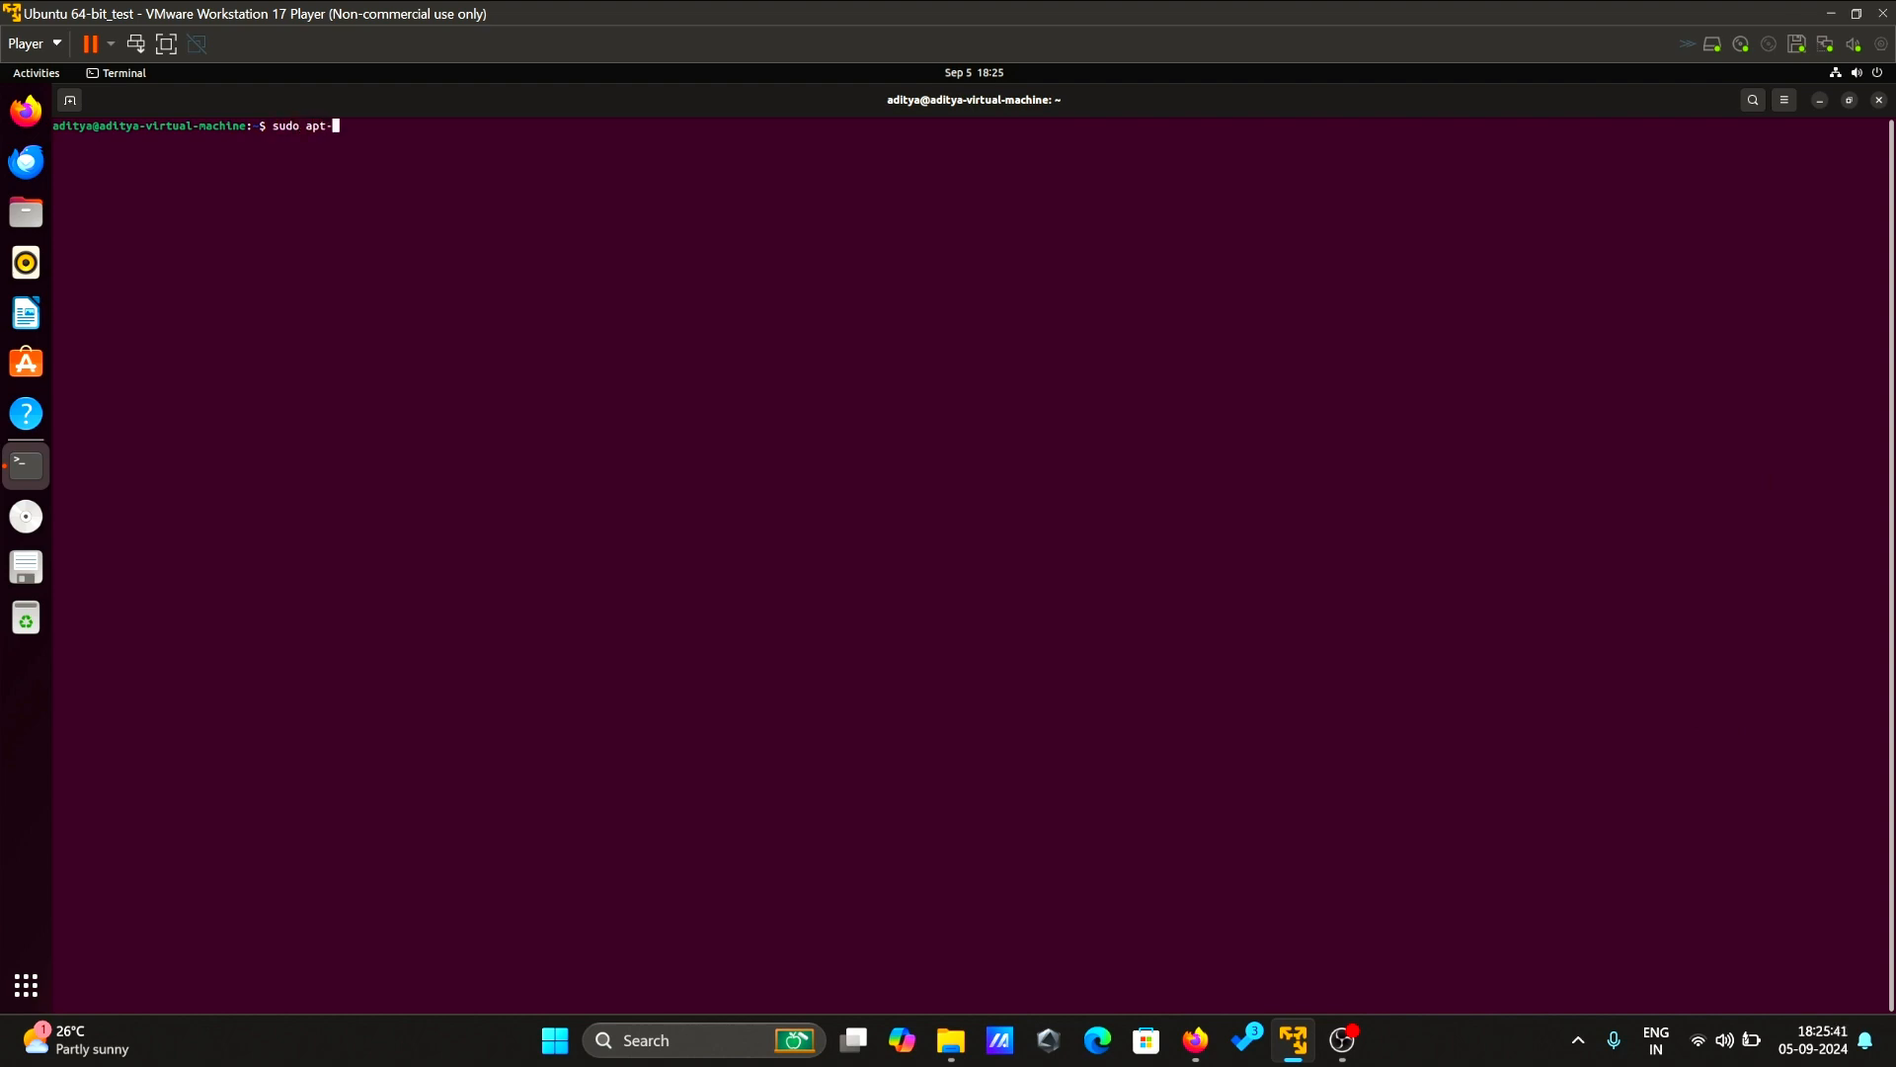
{"action": "type", "text": "get"}
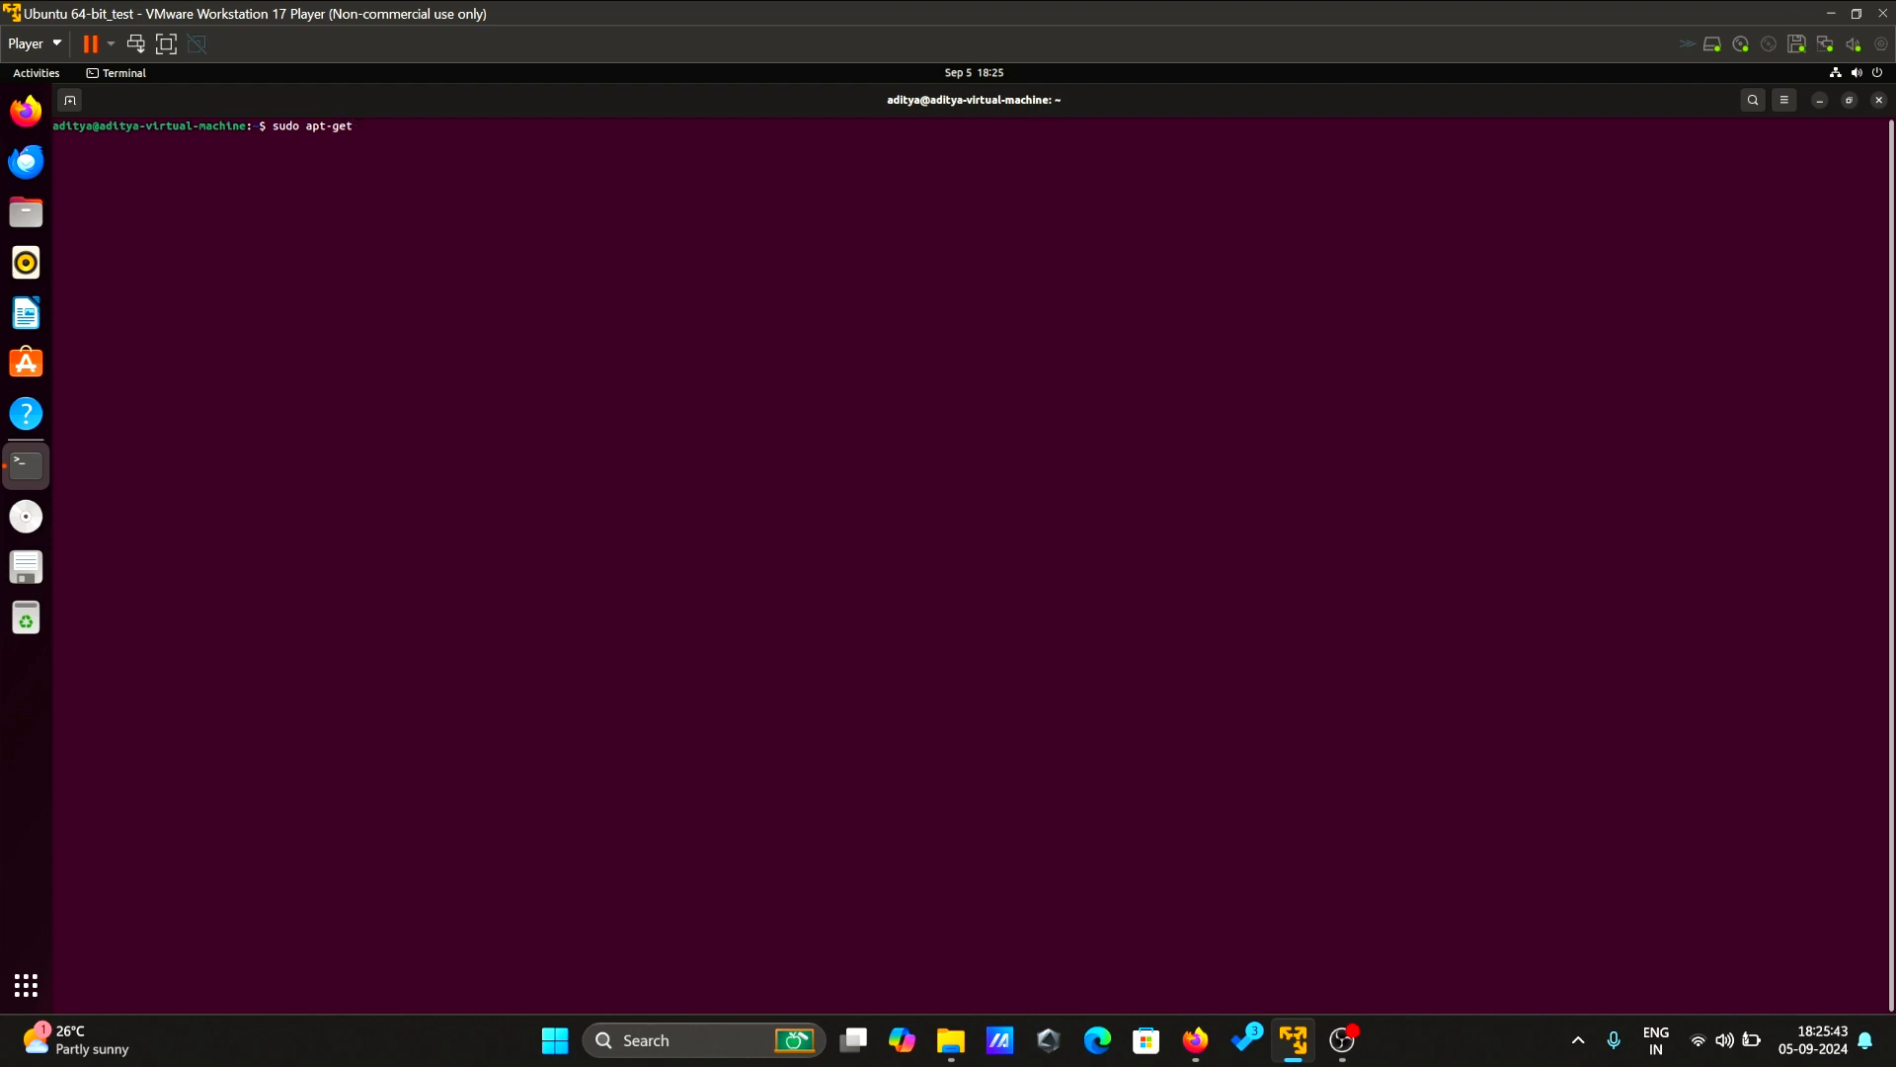
{"action": "type", "text": "install"}
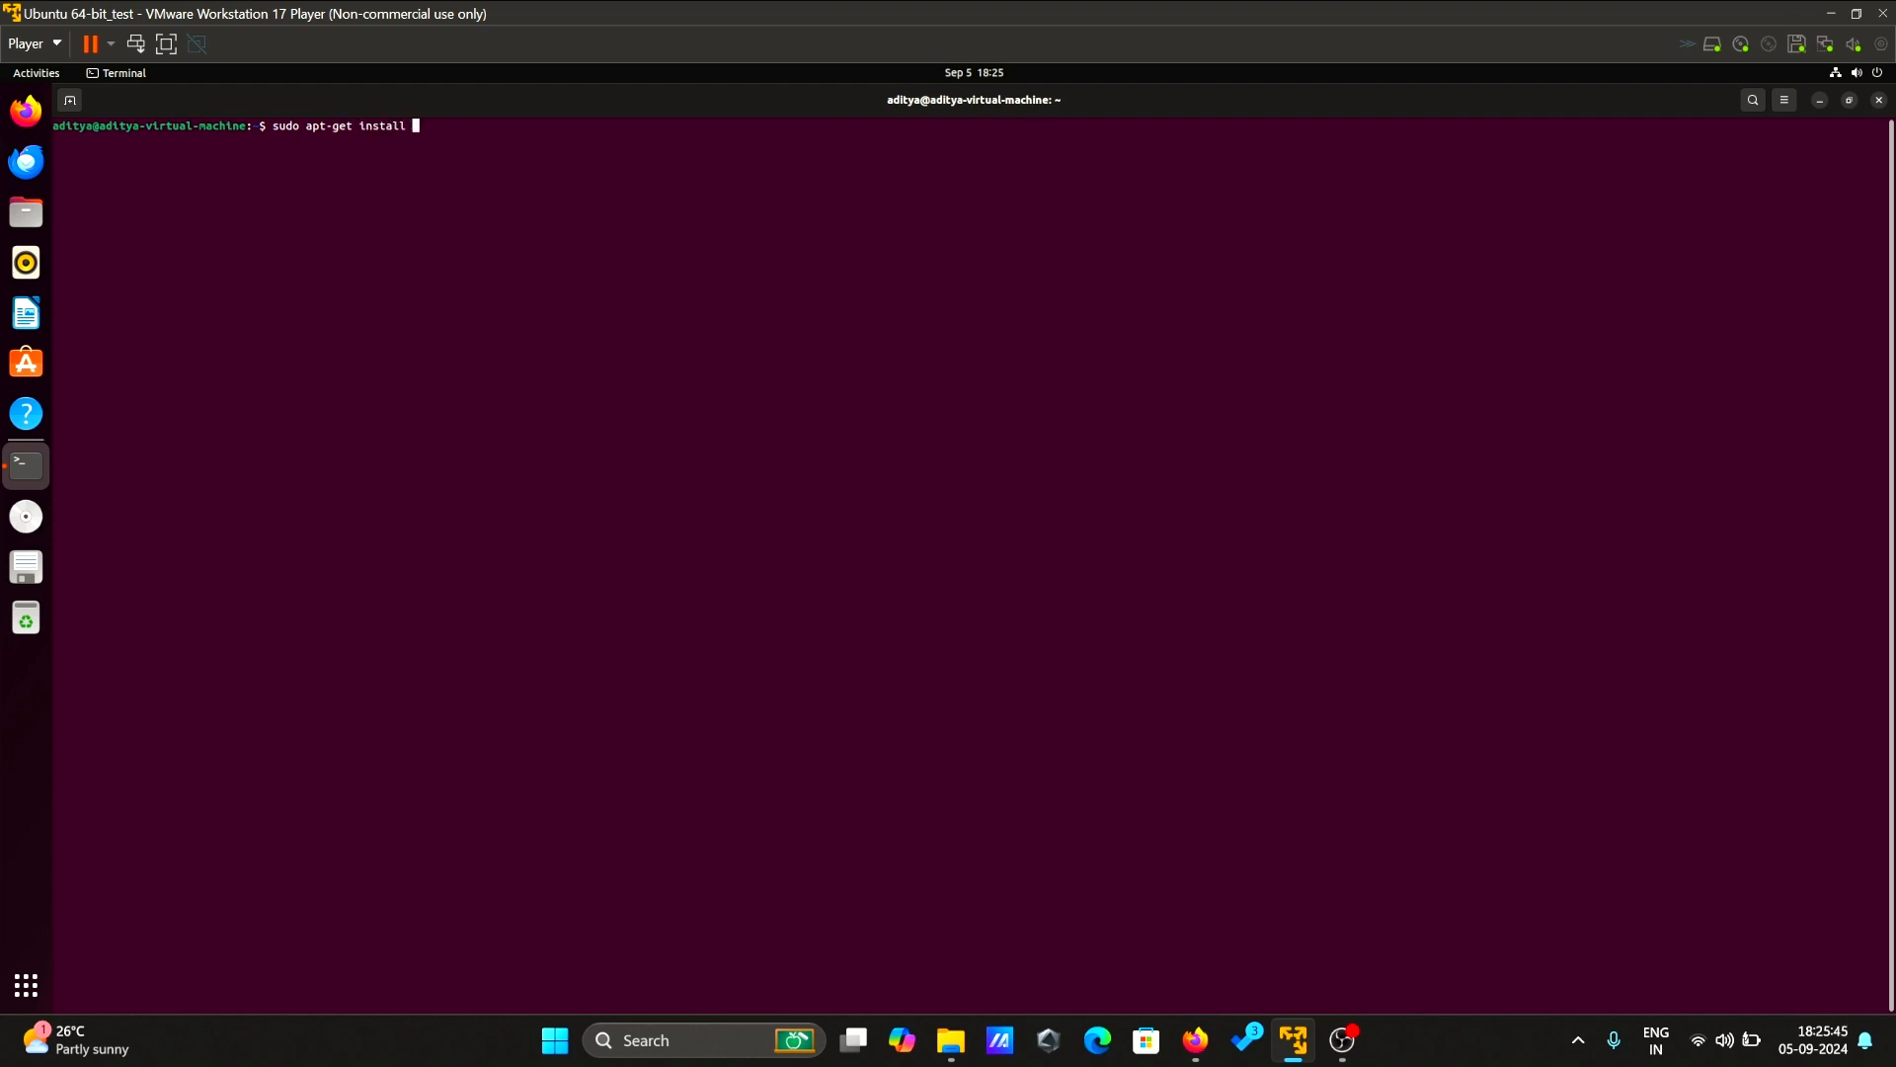
{"action": "type", "text": "ssh"}
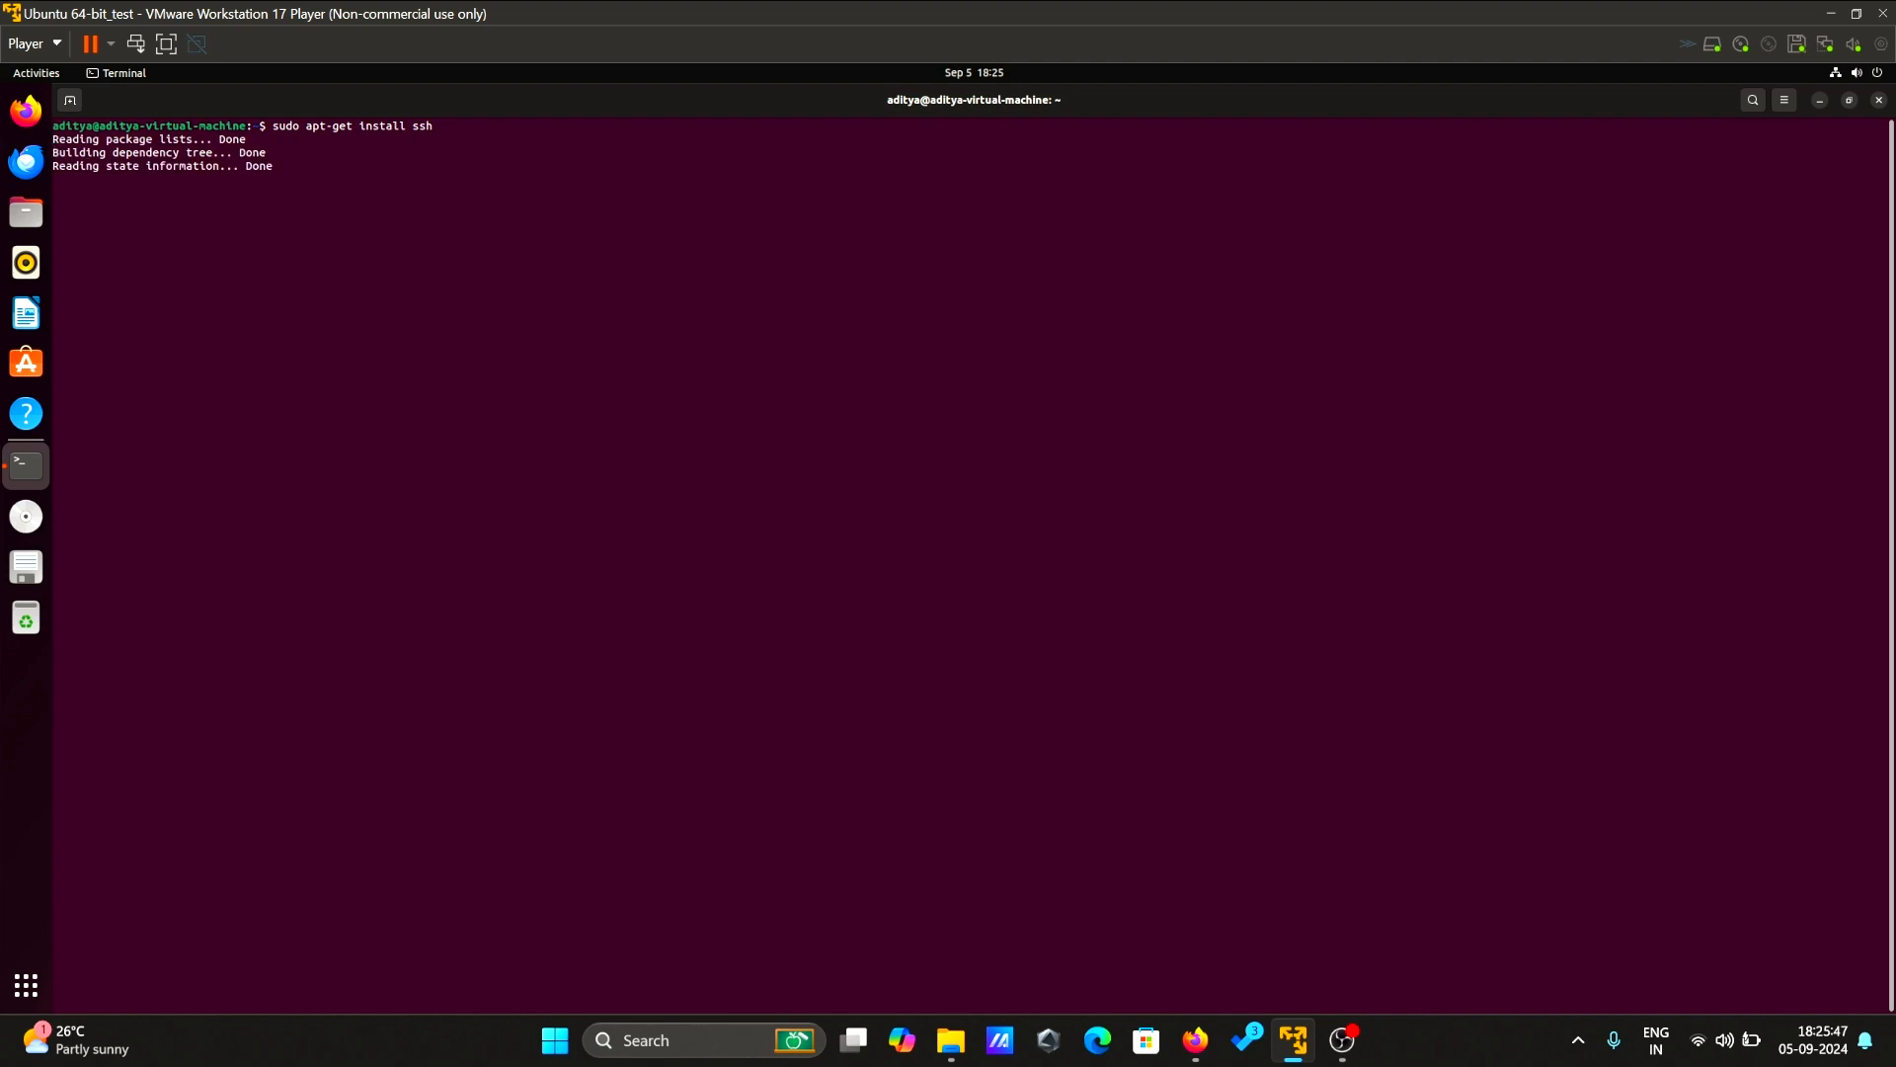
{"action": "type", "text": "you want to continue? [Y/n] y"}
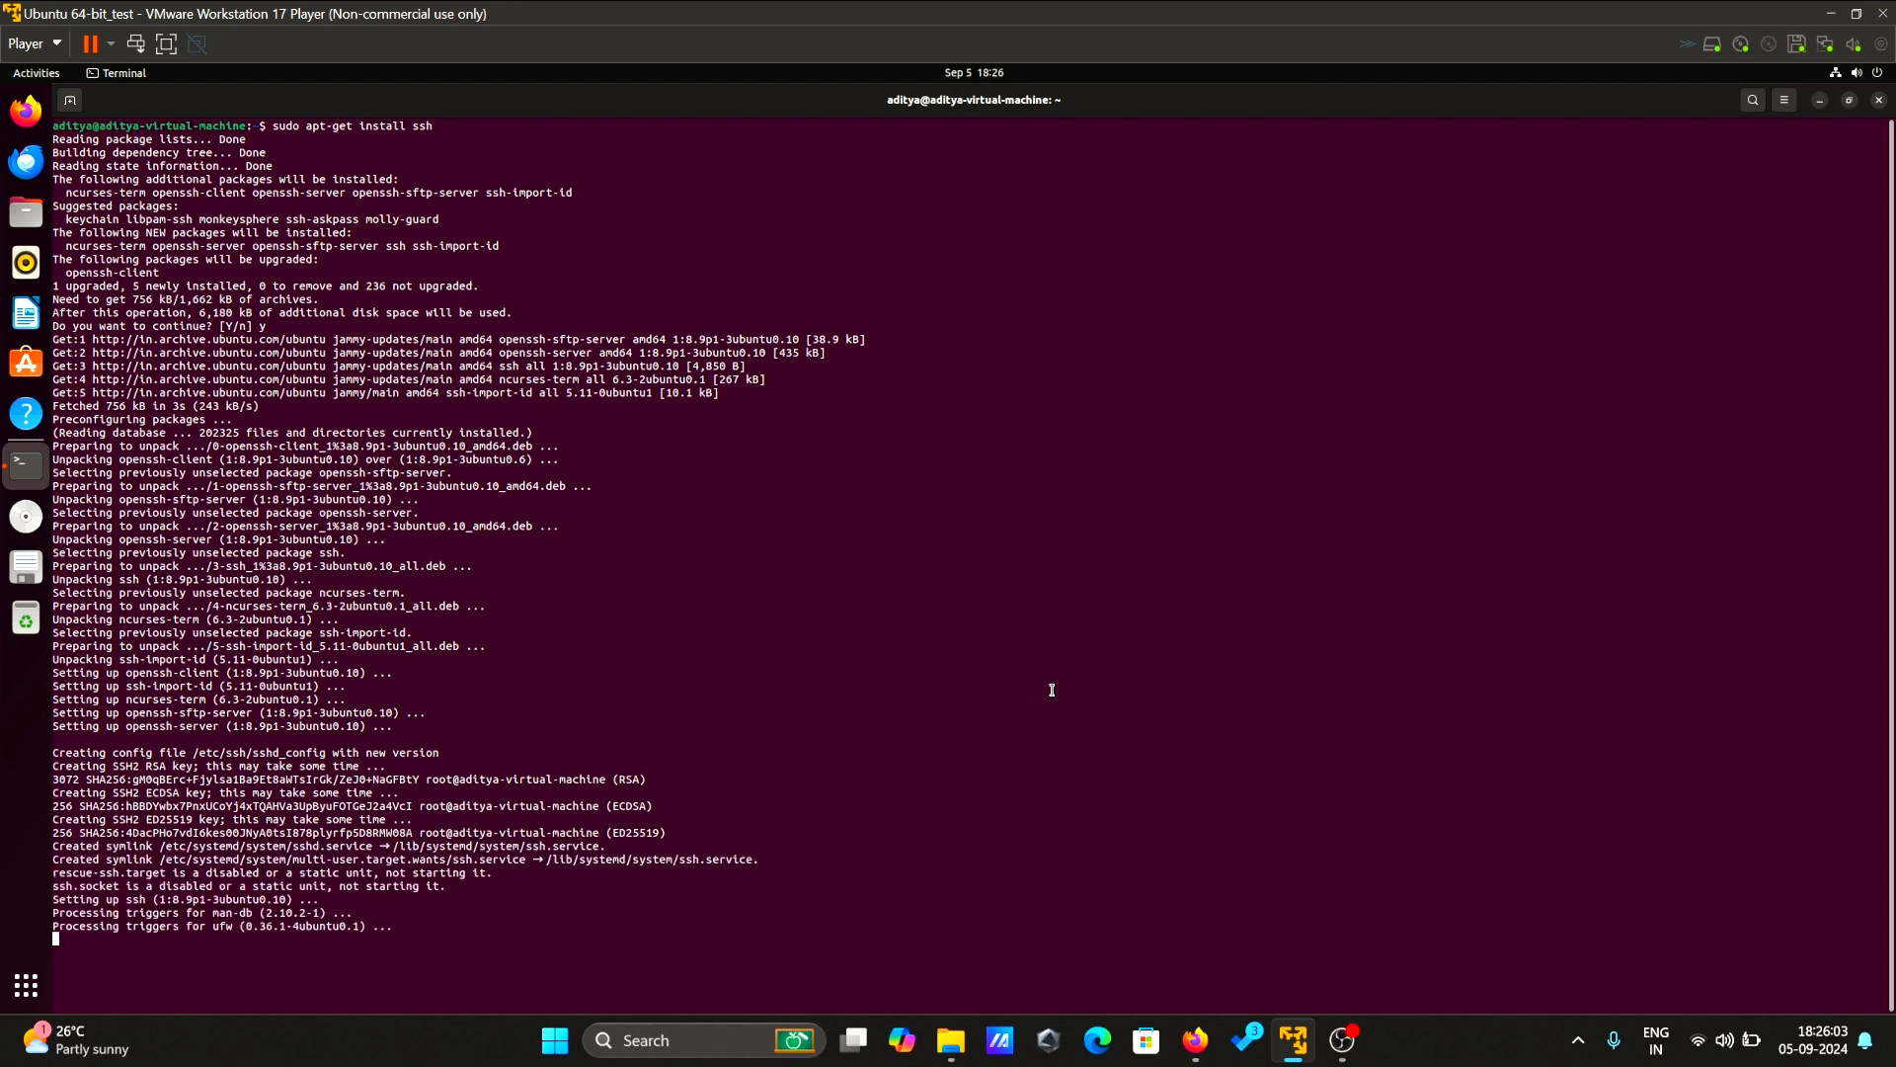
{"action": "mouse_move", "coordinate": [980, 838]}
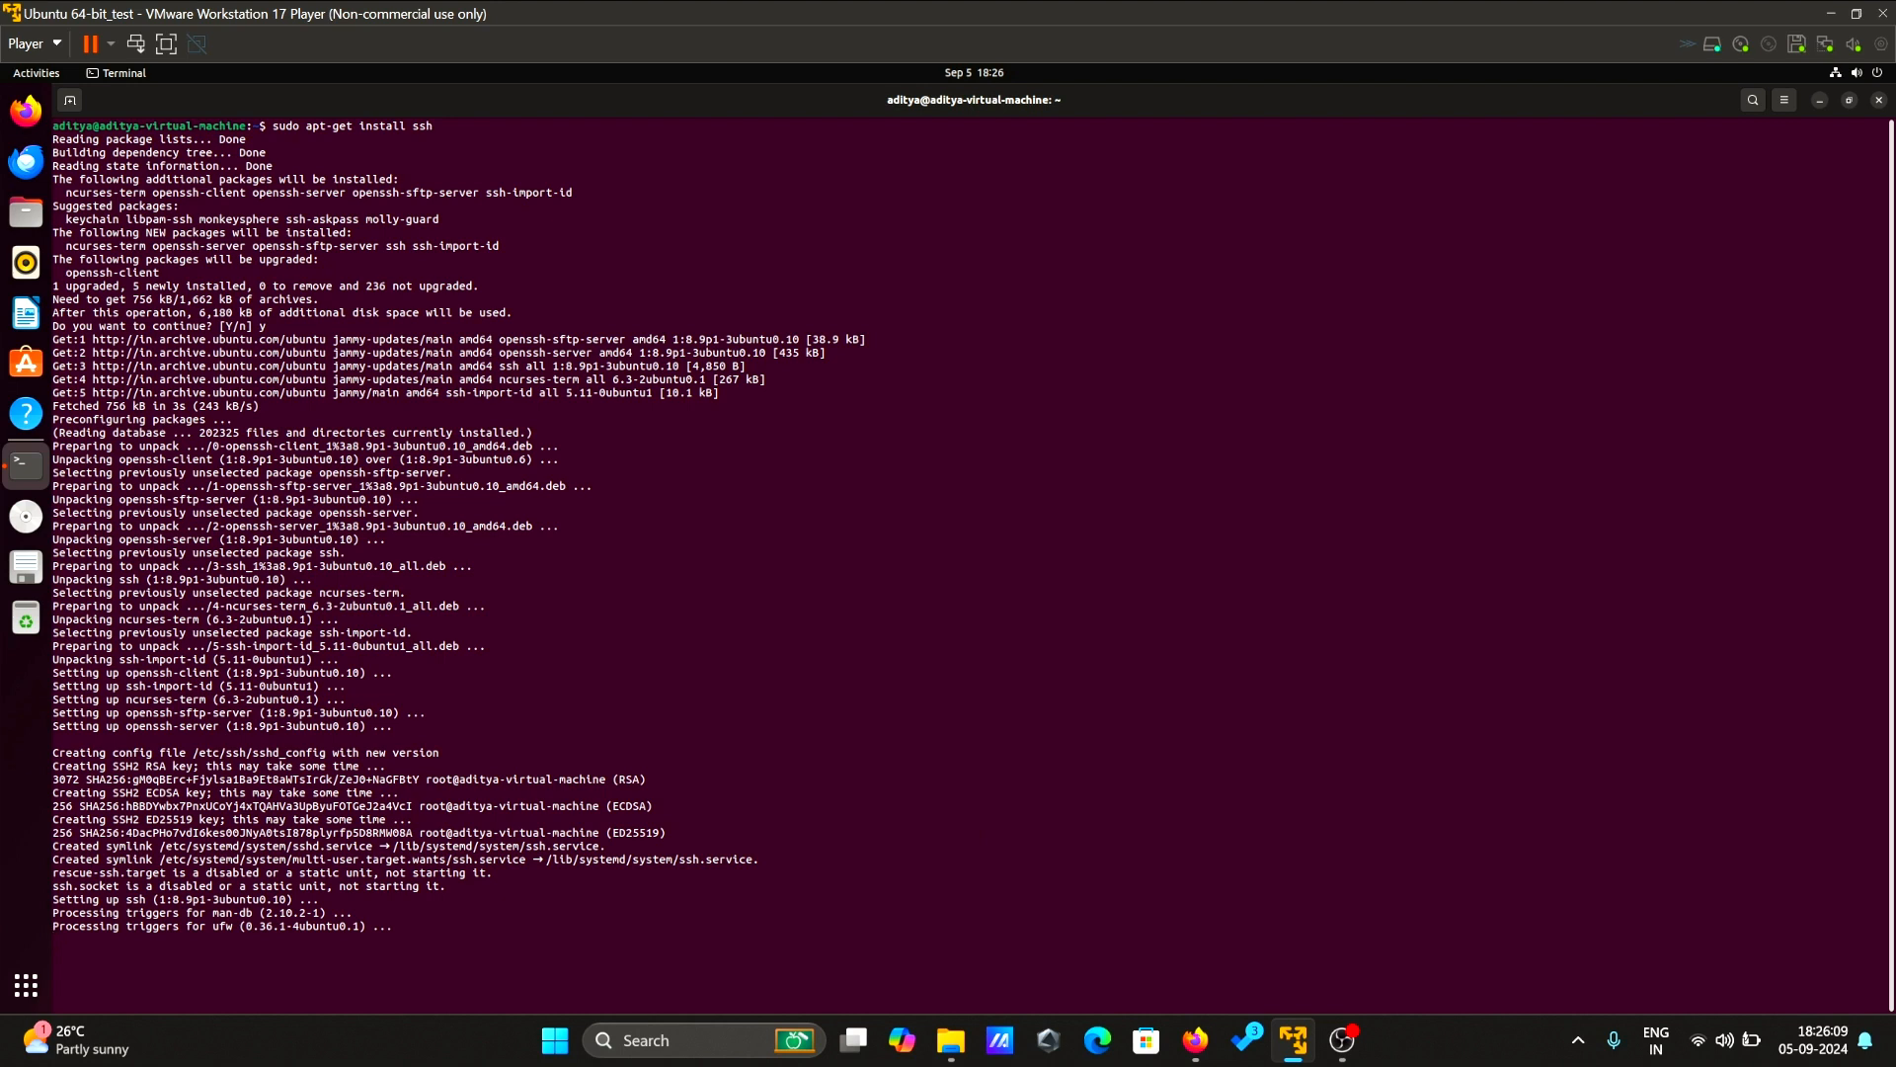
{"action": "type", "text": "cl"}
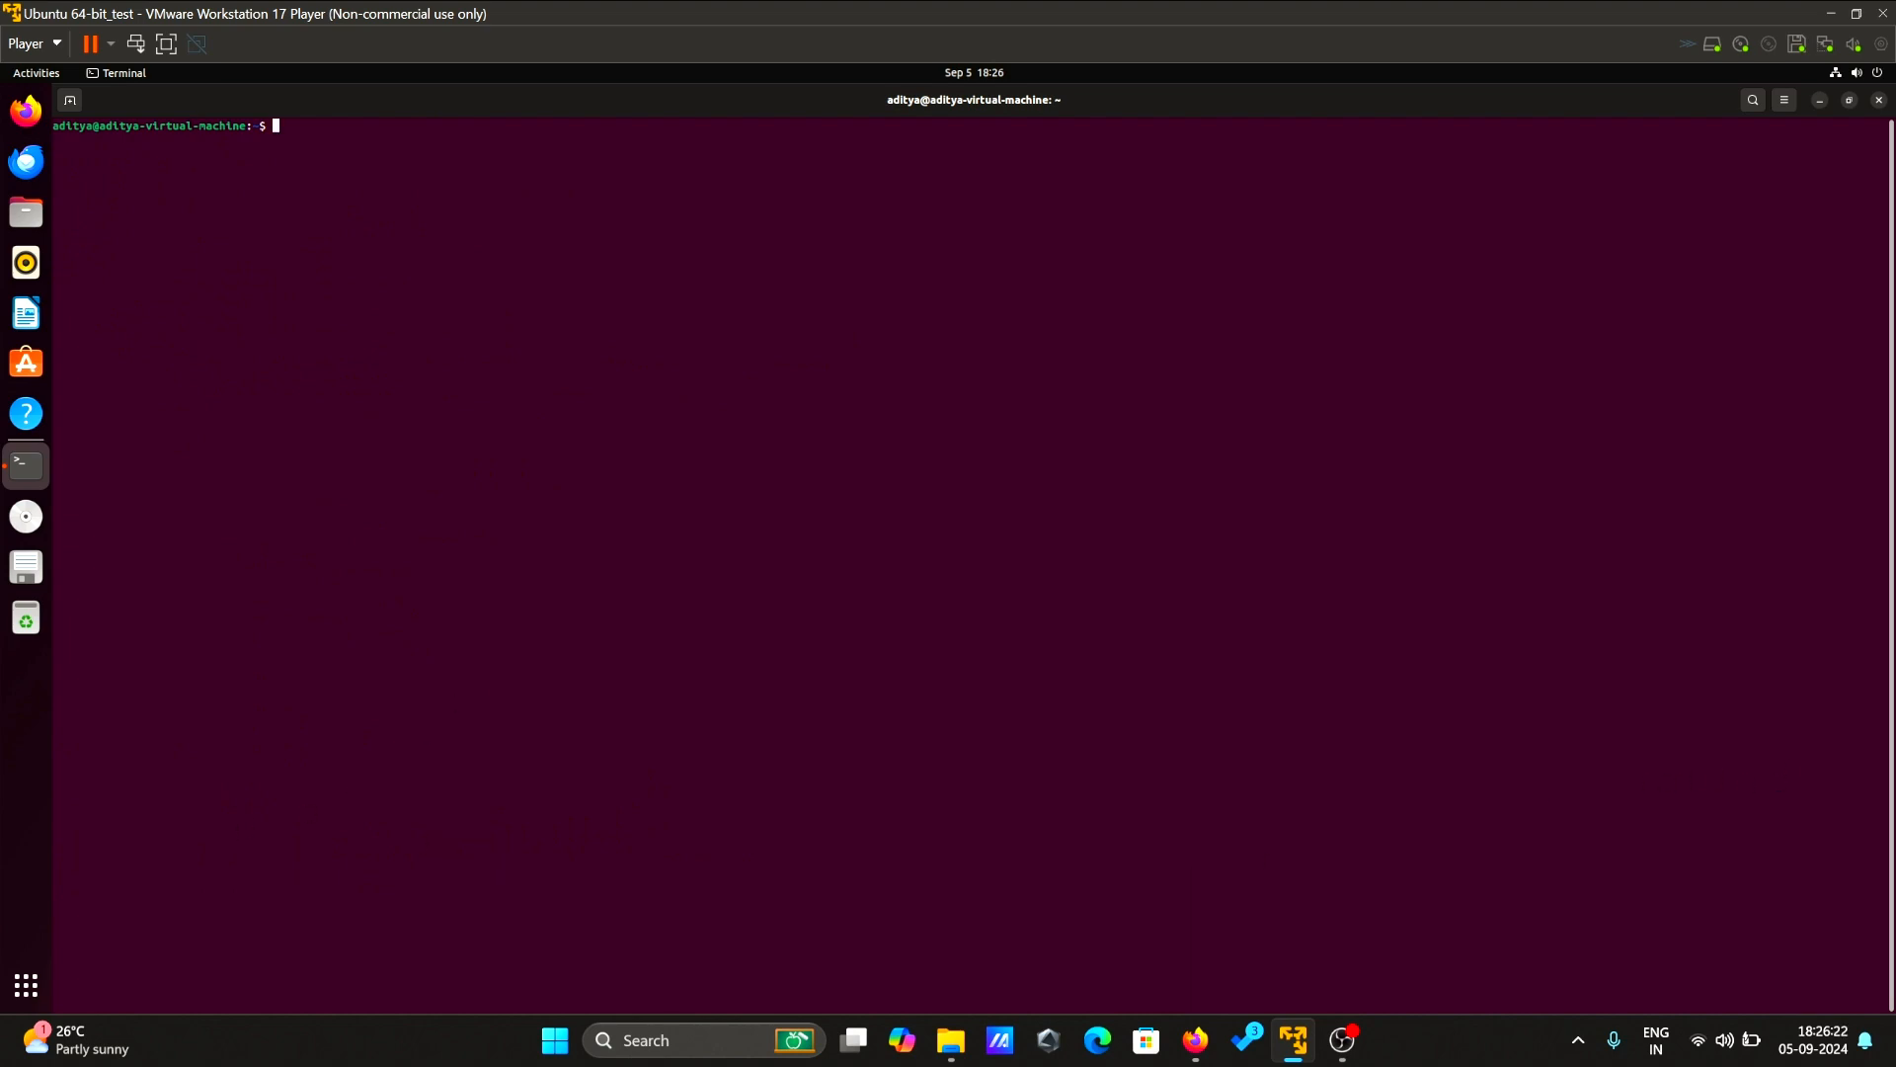
- Switch to the hduser account with 'su hduser' and enter its password
{"action": "type", "text": "su hduser"}
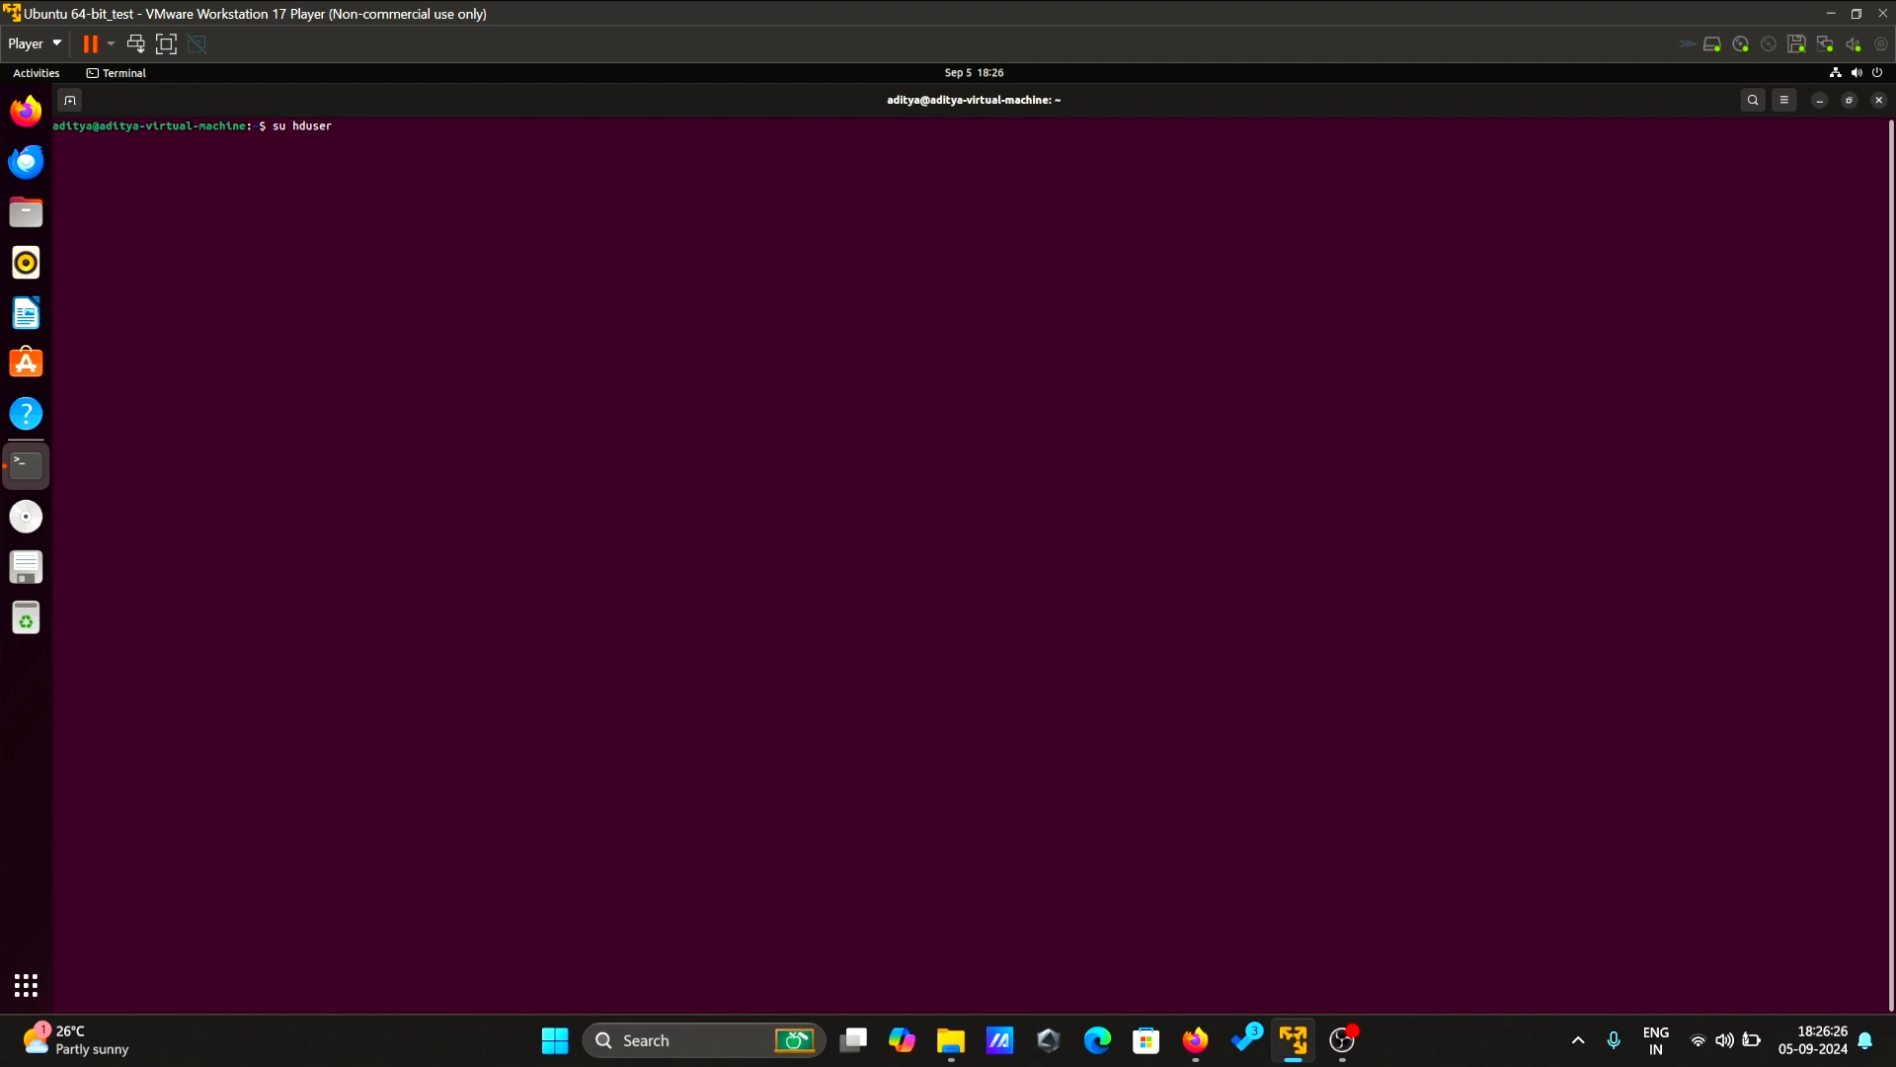
{"action": "key", "text": "Return"}
{"action": "type", "text": "cd"}
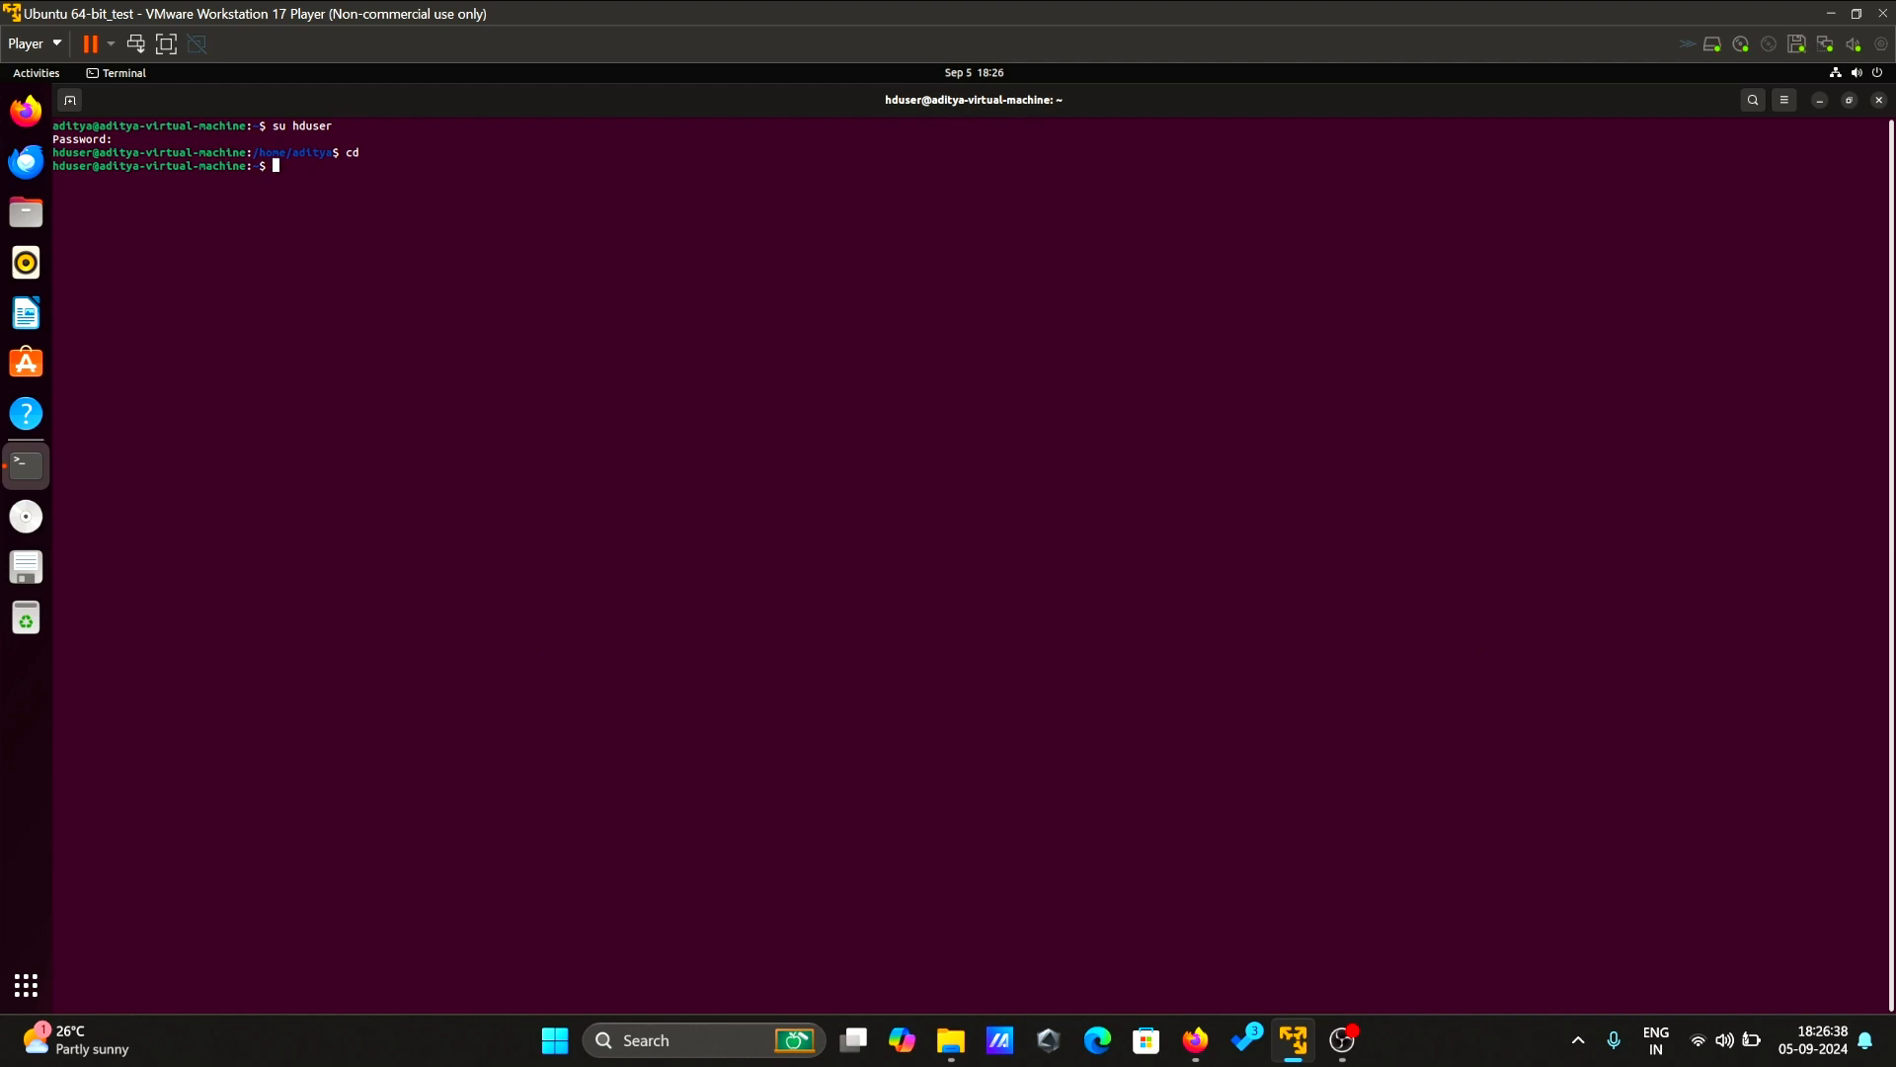
{"action": "mouse_move", "coordinate": [725, 498]}
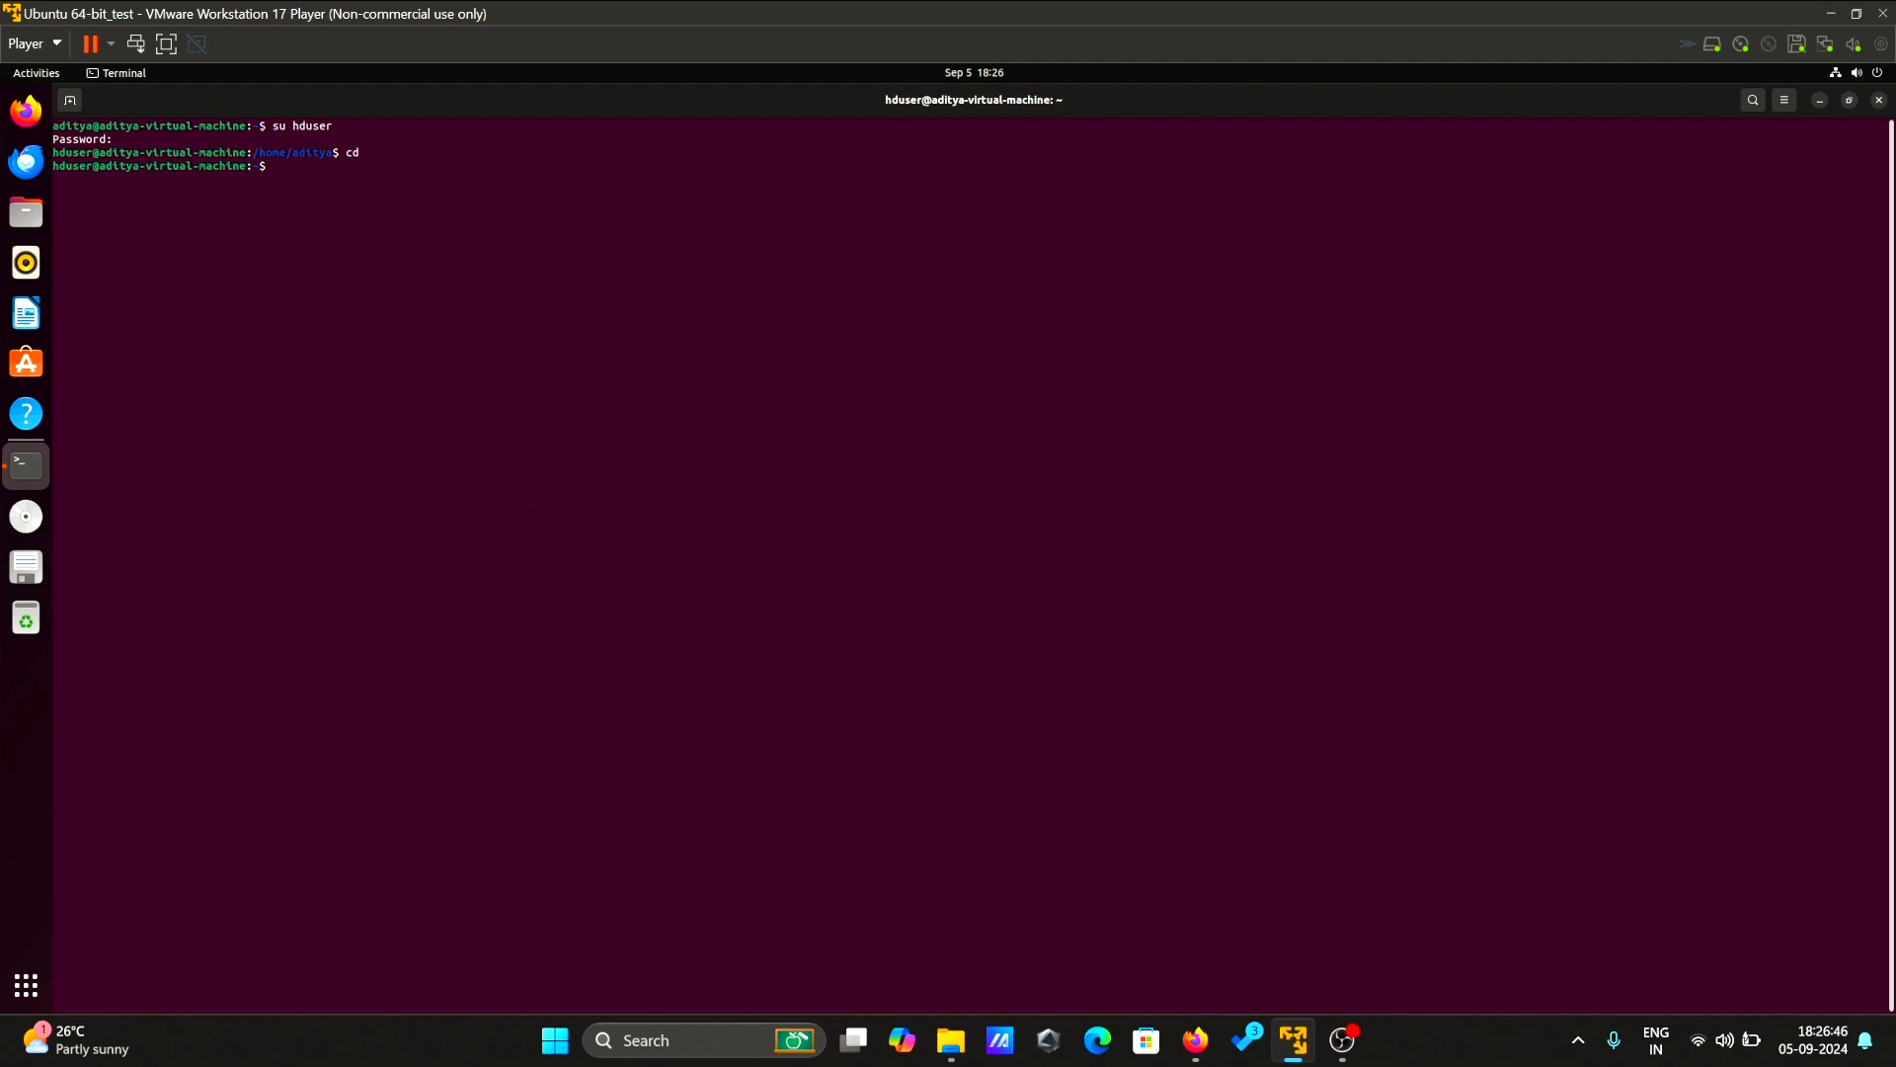
{"action": "mouse_move", "coordinate": [873, 512]}
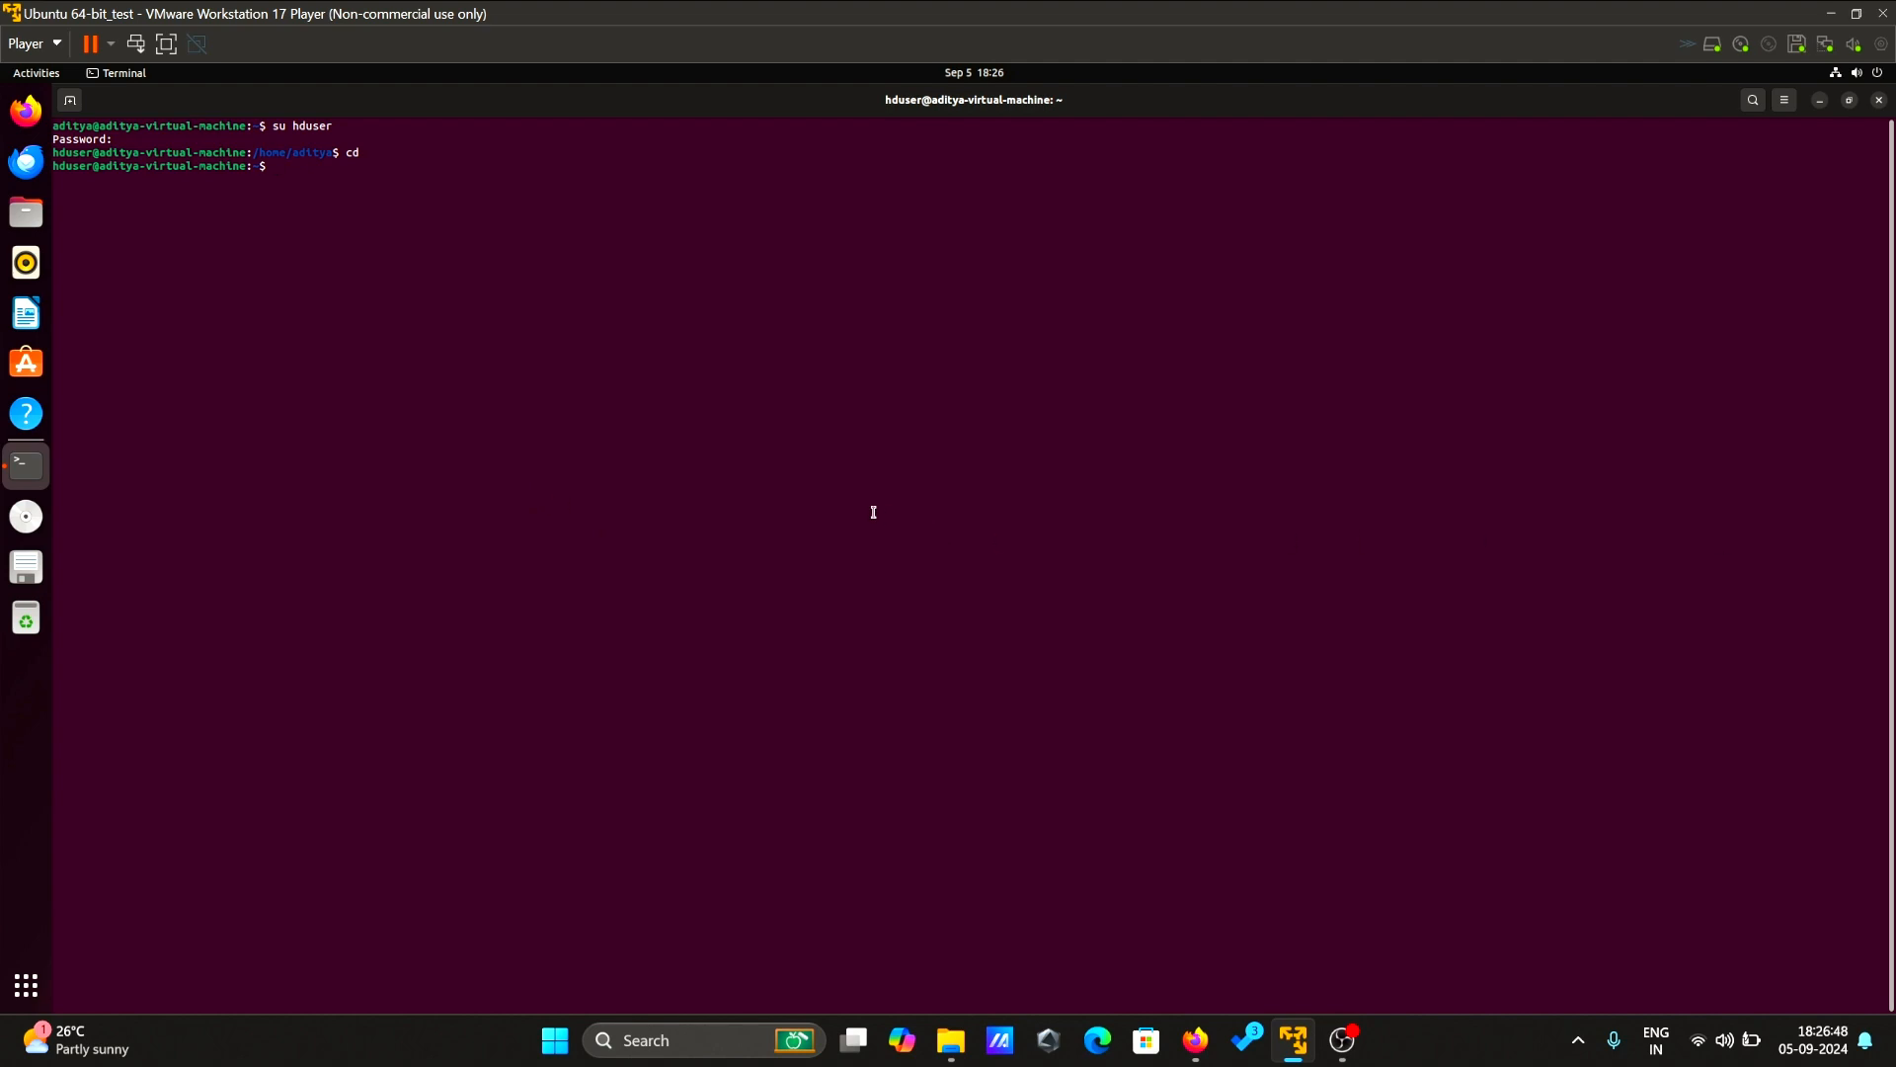
- Generate an RSA key pair with ssh-keygen and append id_rsa.pub to authorized_keys
{"action": "type", "text": "ssh"}
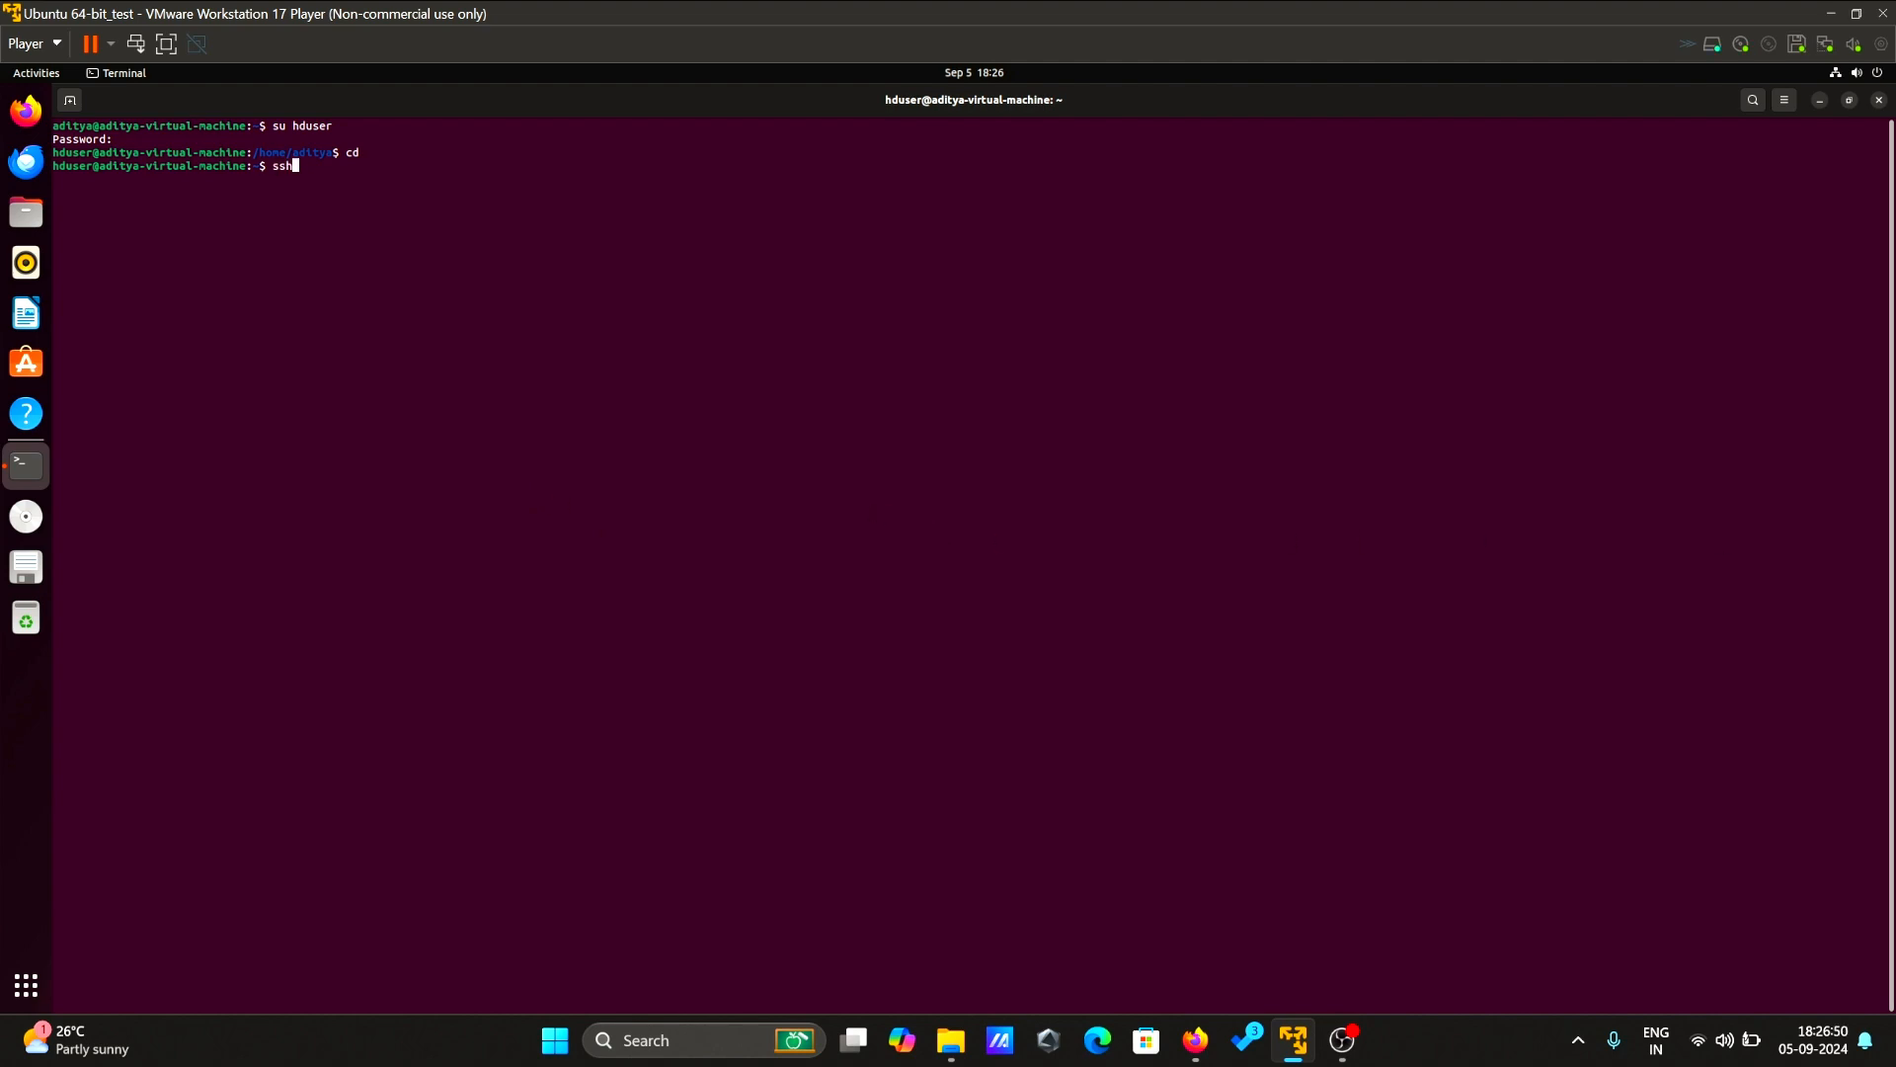
{"action": "type", "text": "-"}
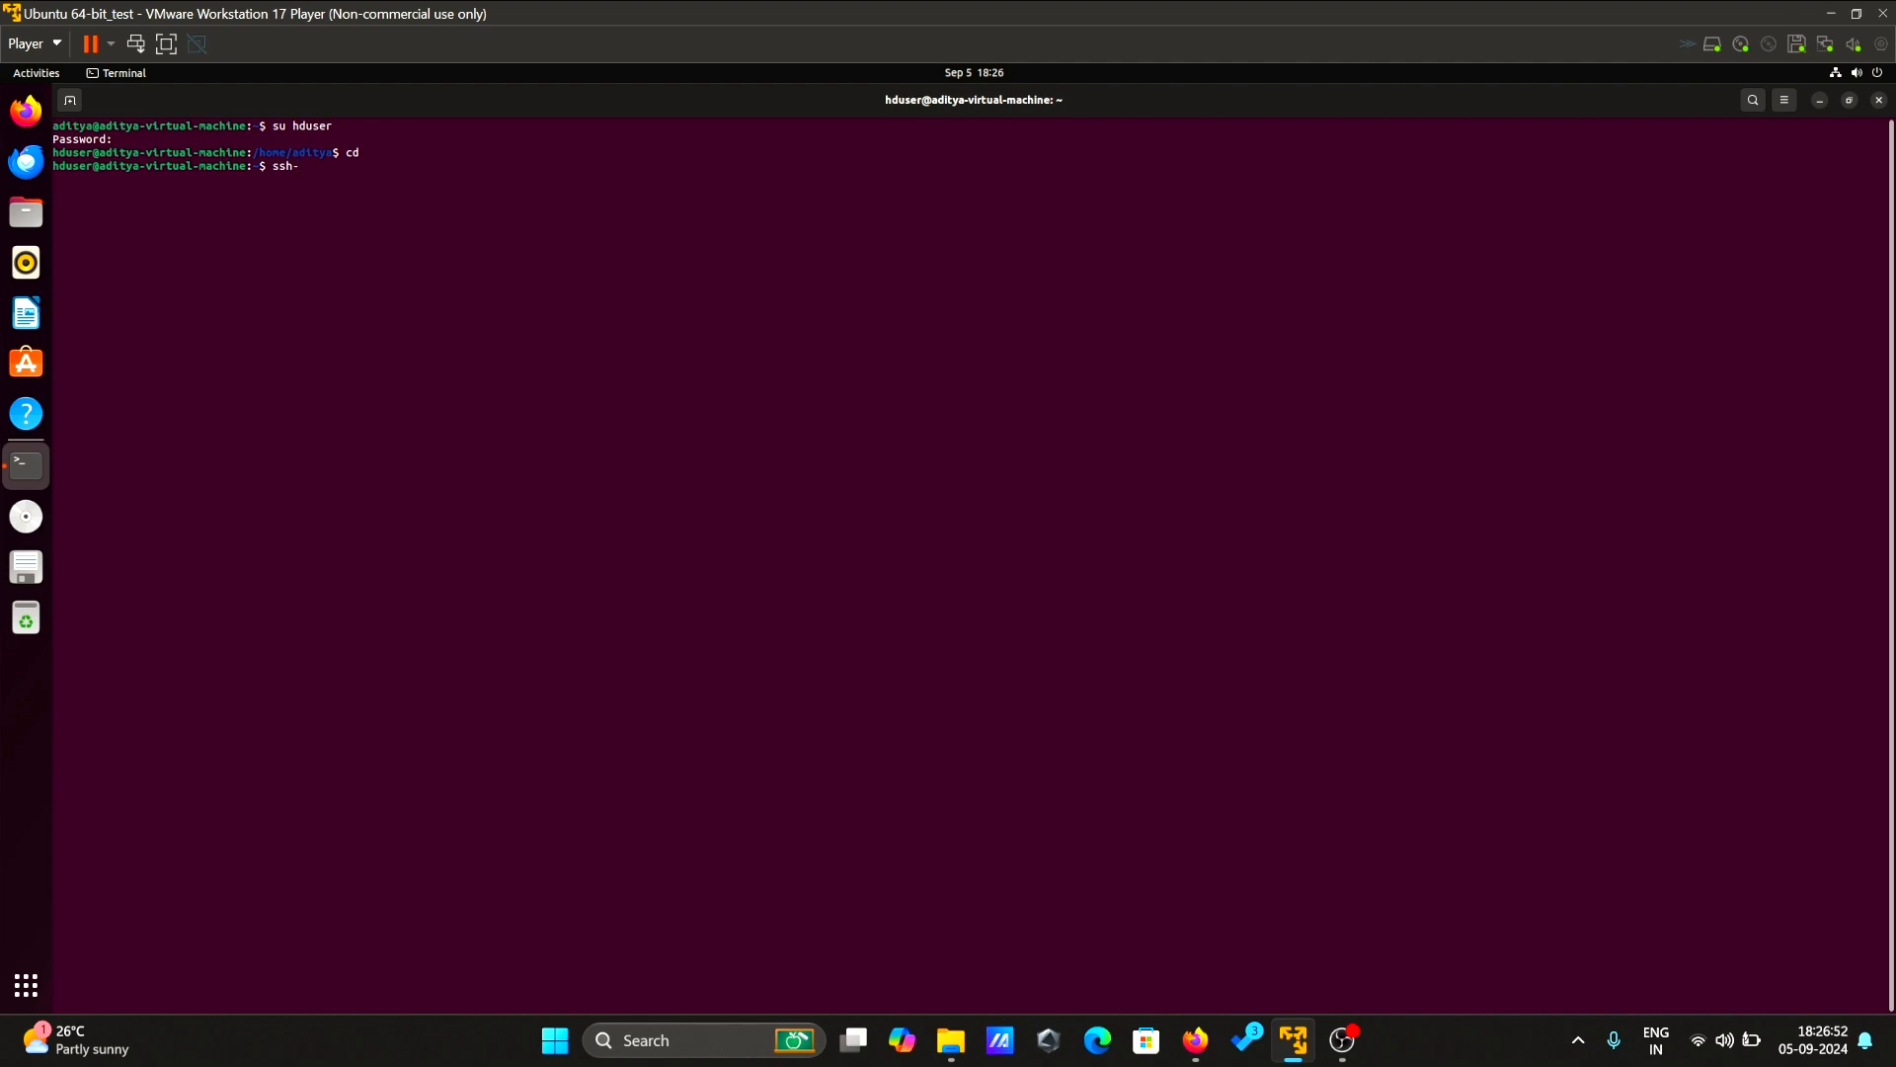
{"action": "type", "text": "keygen"}
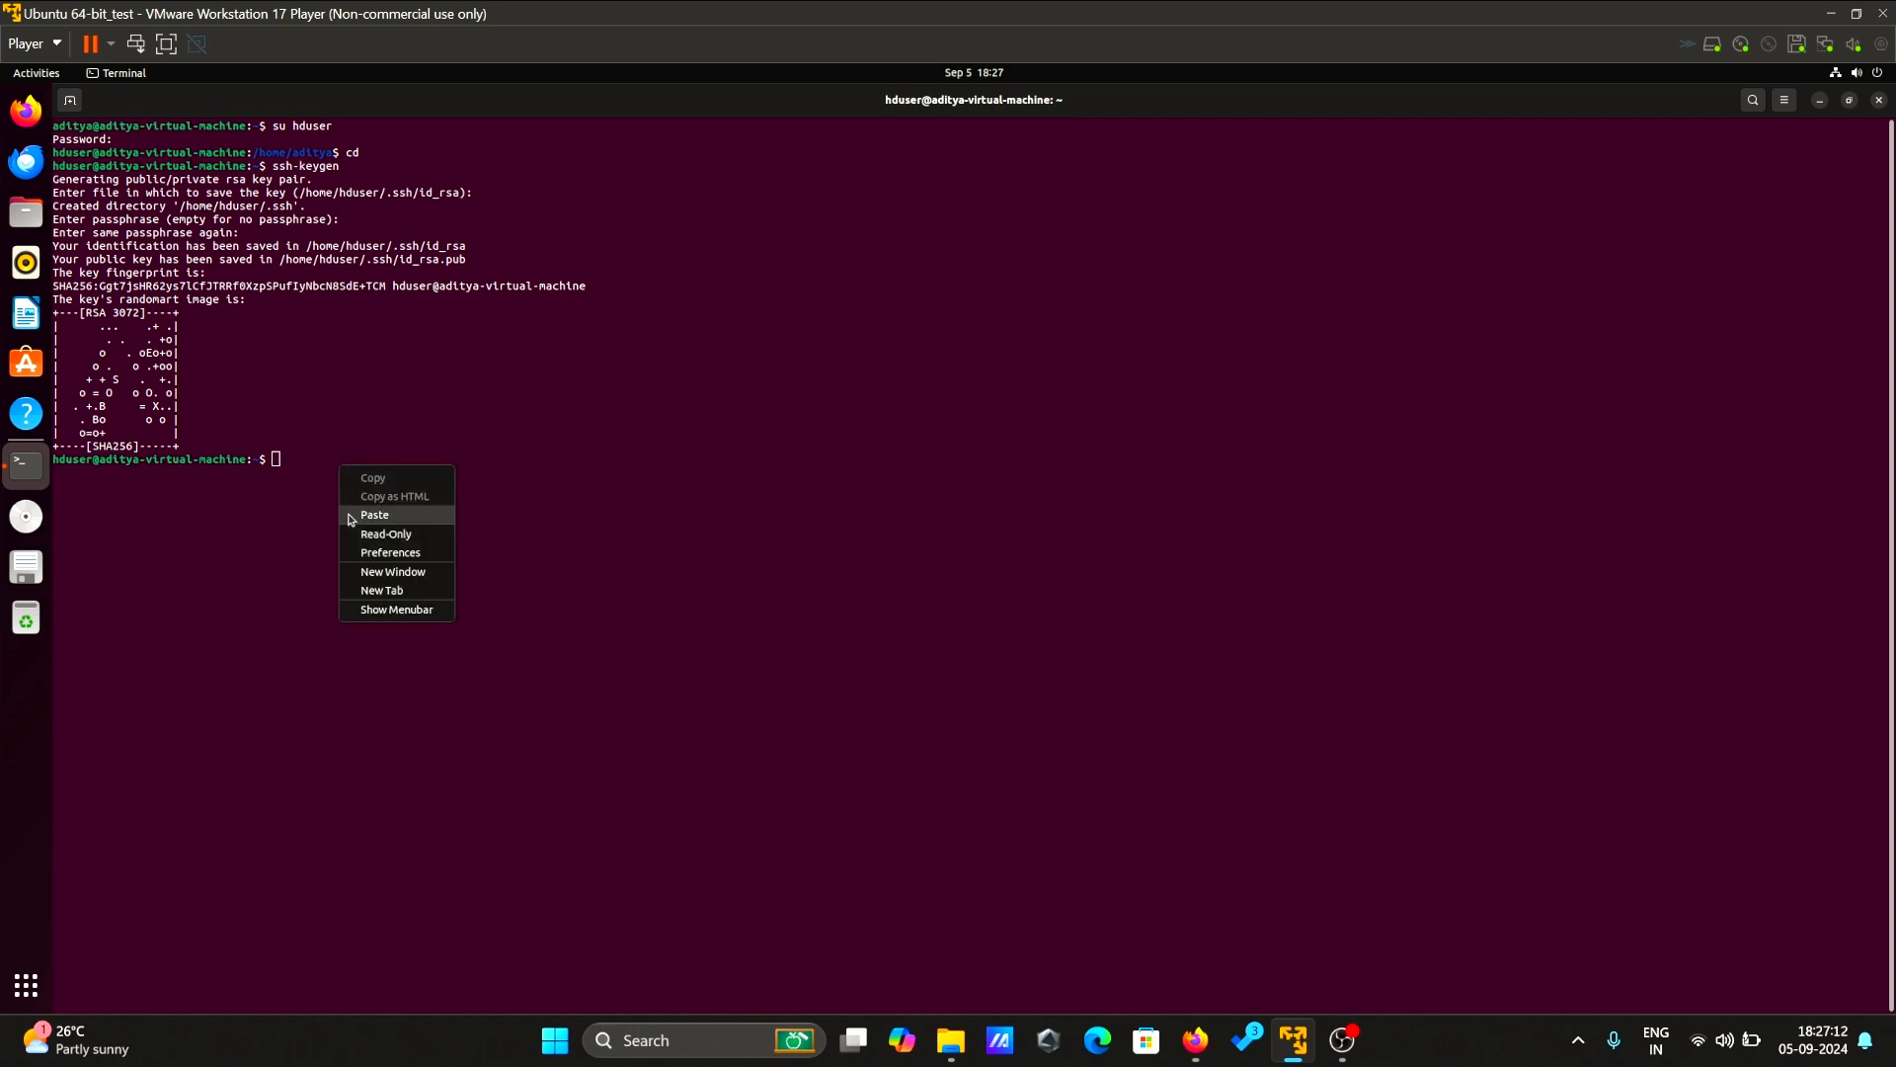
{"action": "left_click", "coordinate": [375, 513]}
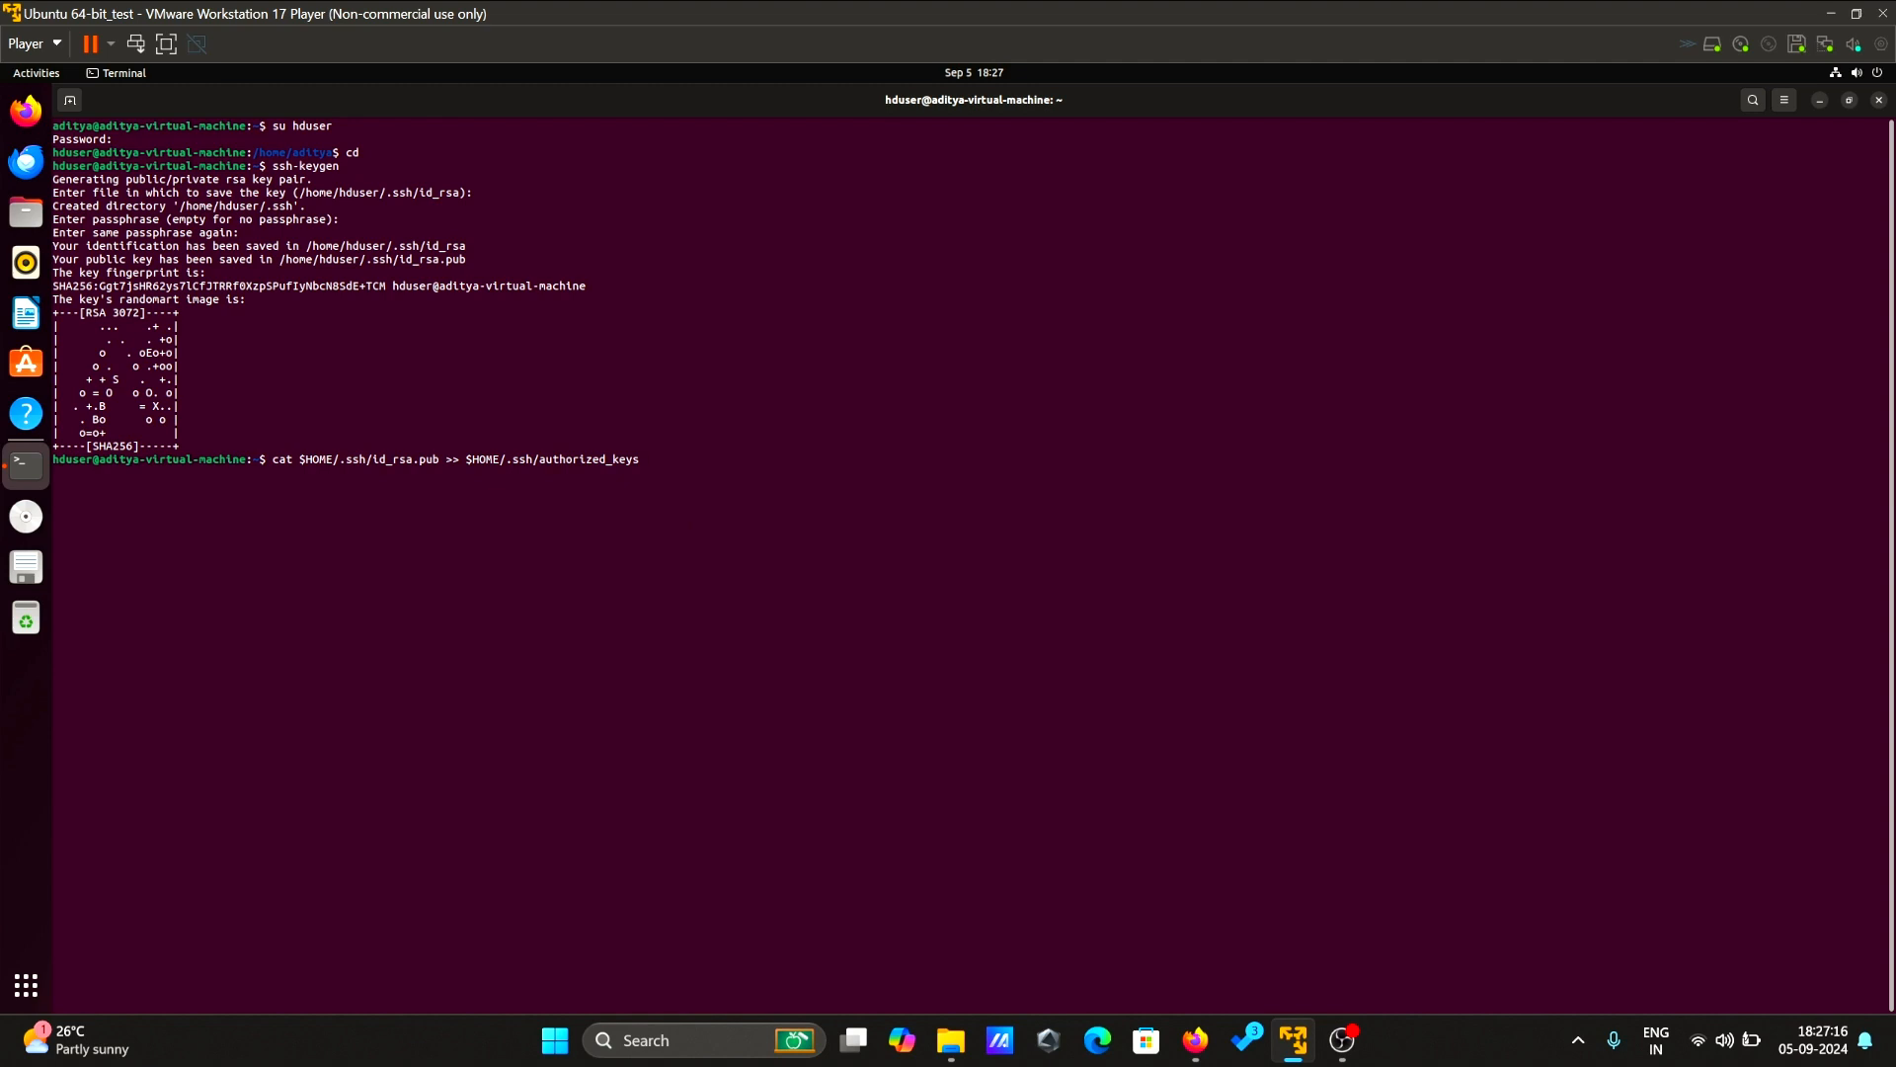
{"action": "key", "text": "Return"}
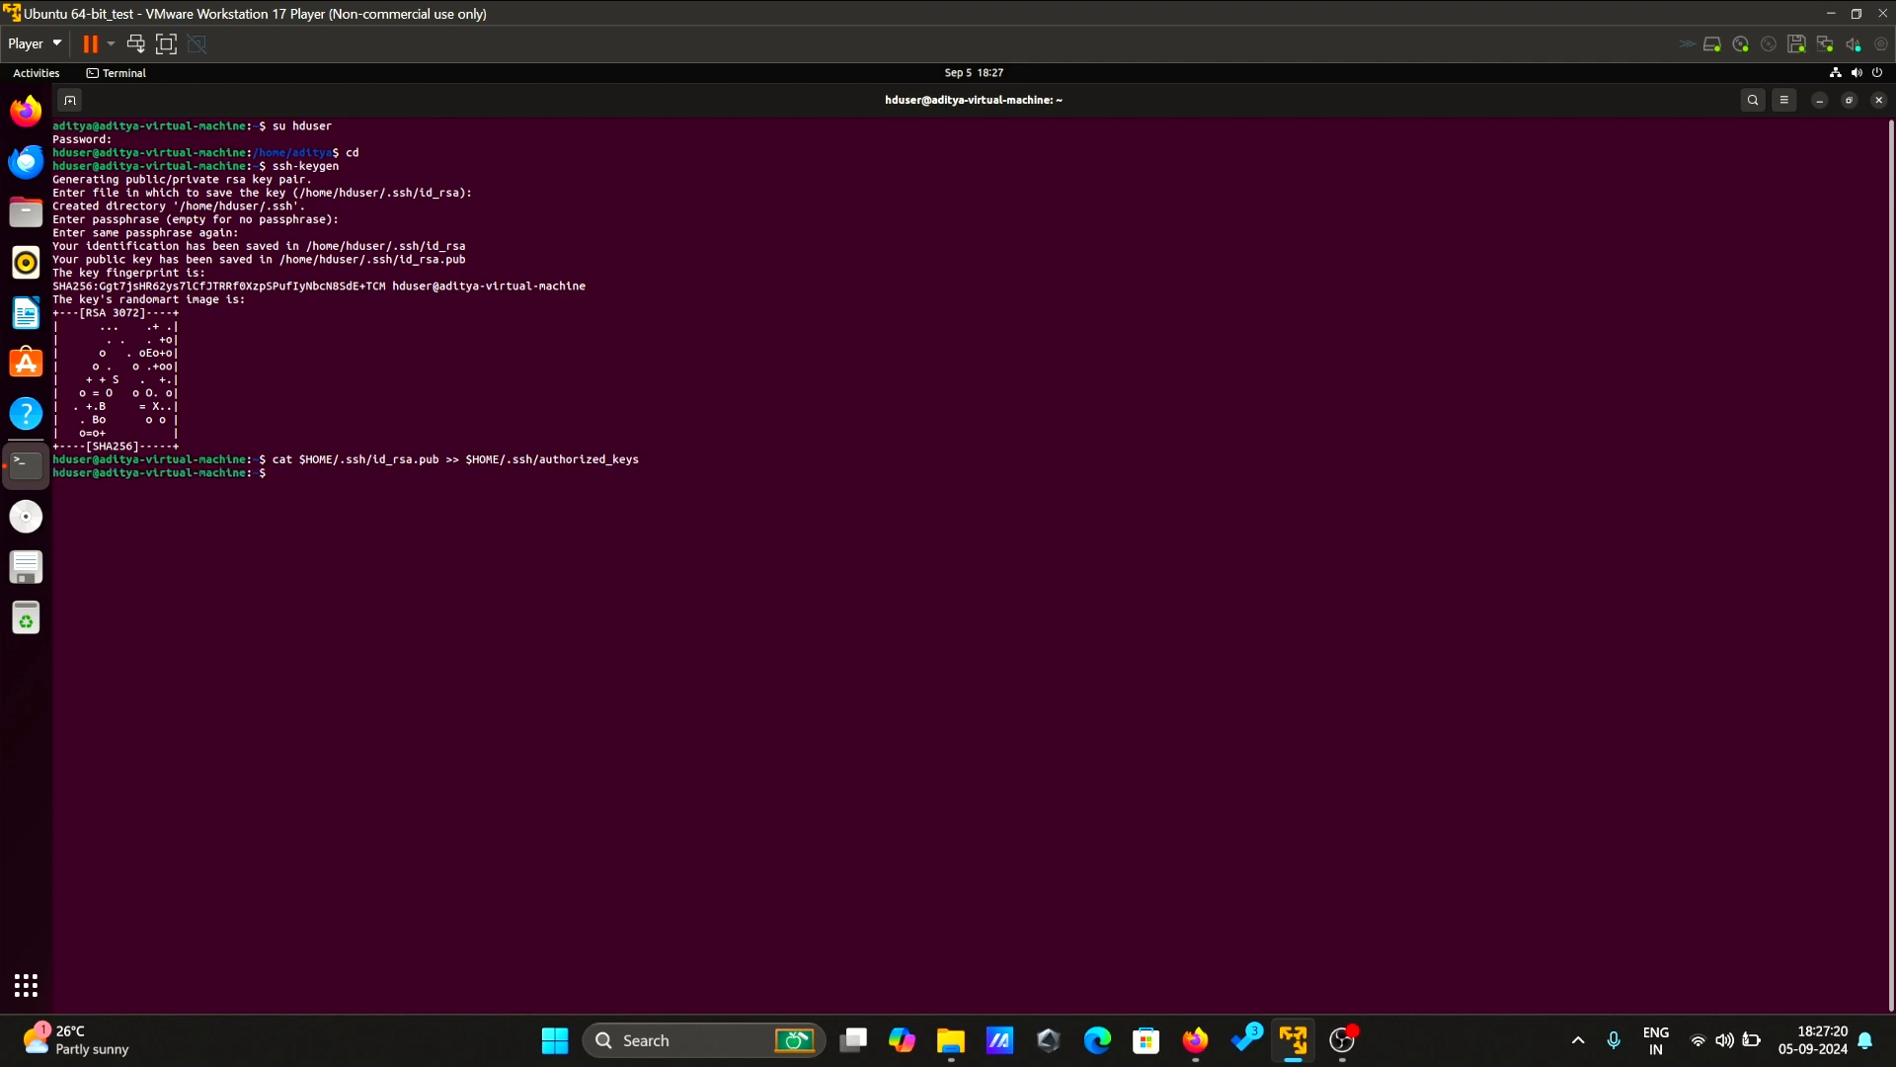
- Log in with 'ssh localhost', answering yes to accept the host key
{"action": "type", "text": "ssh"}
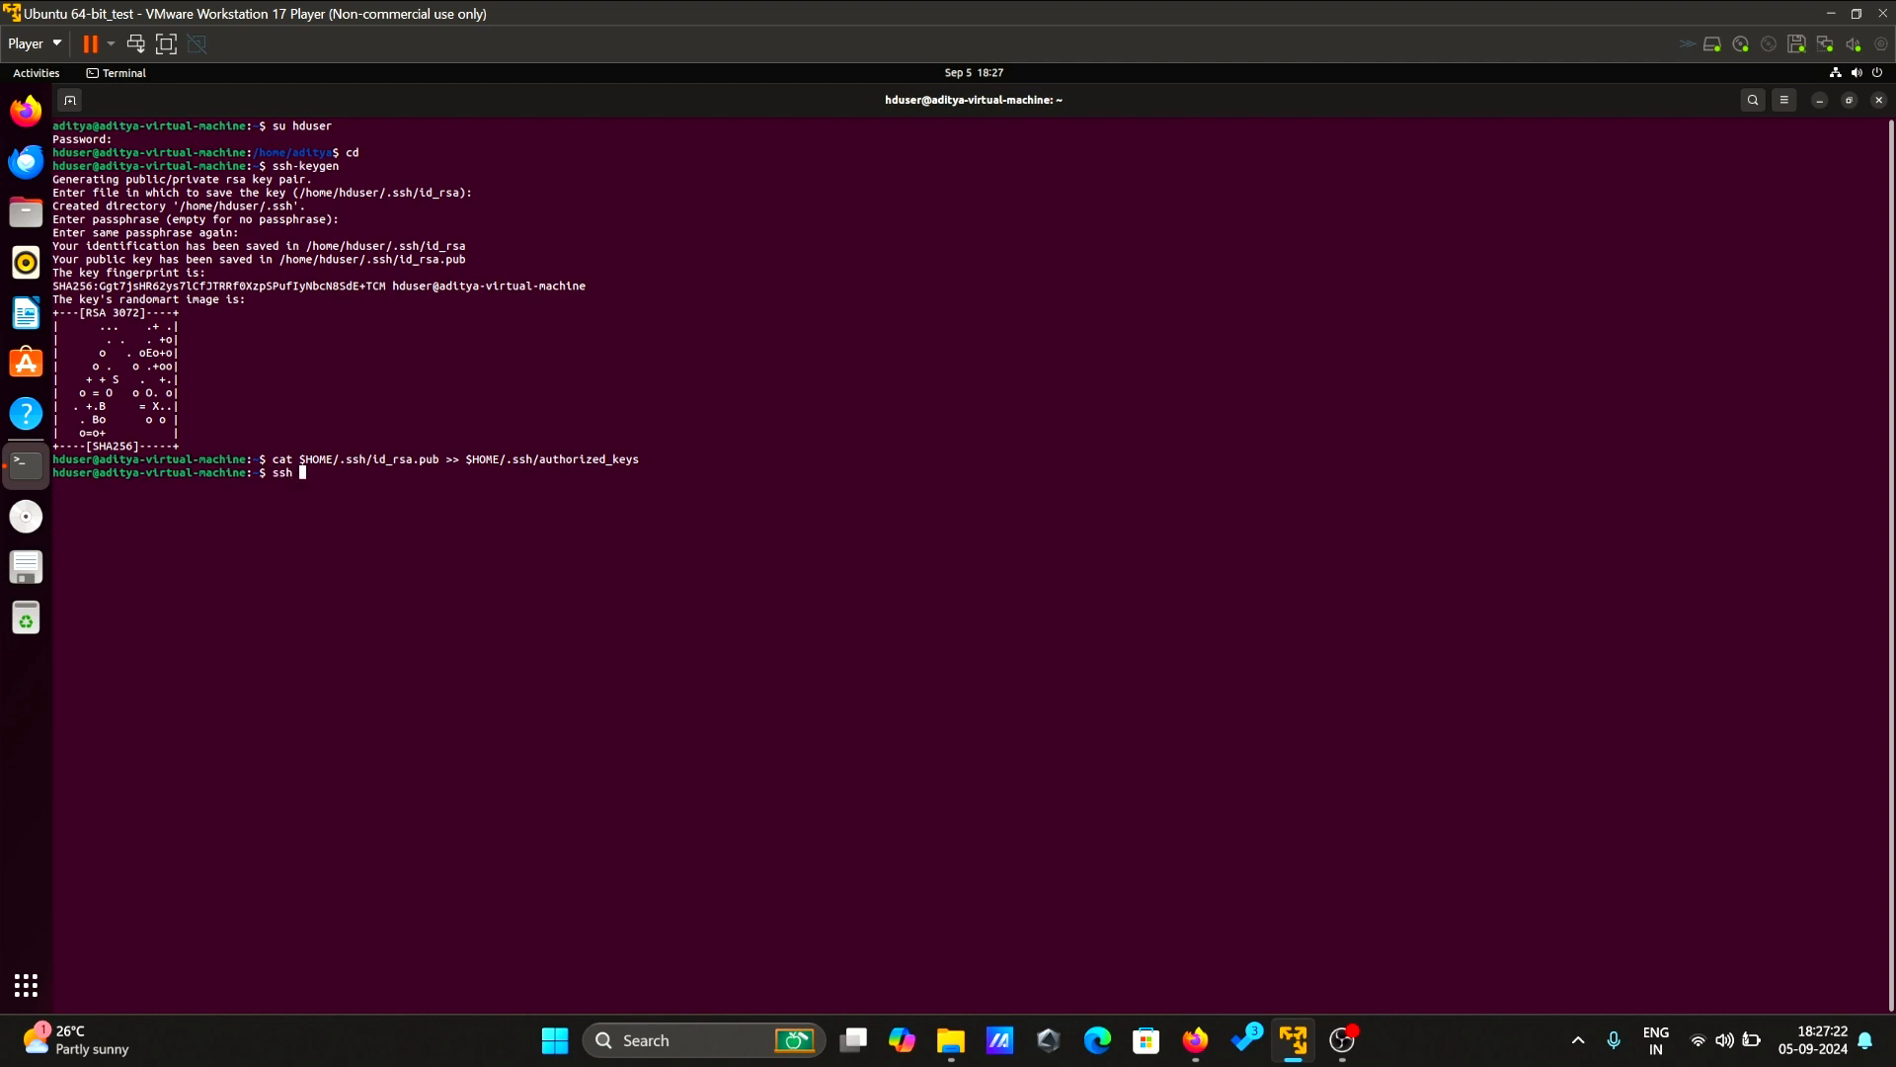
{"action": "type", "text": "localhost"}
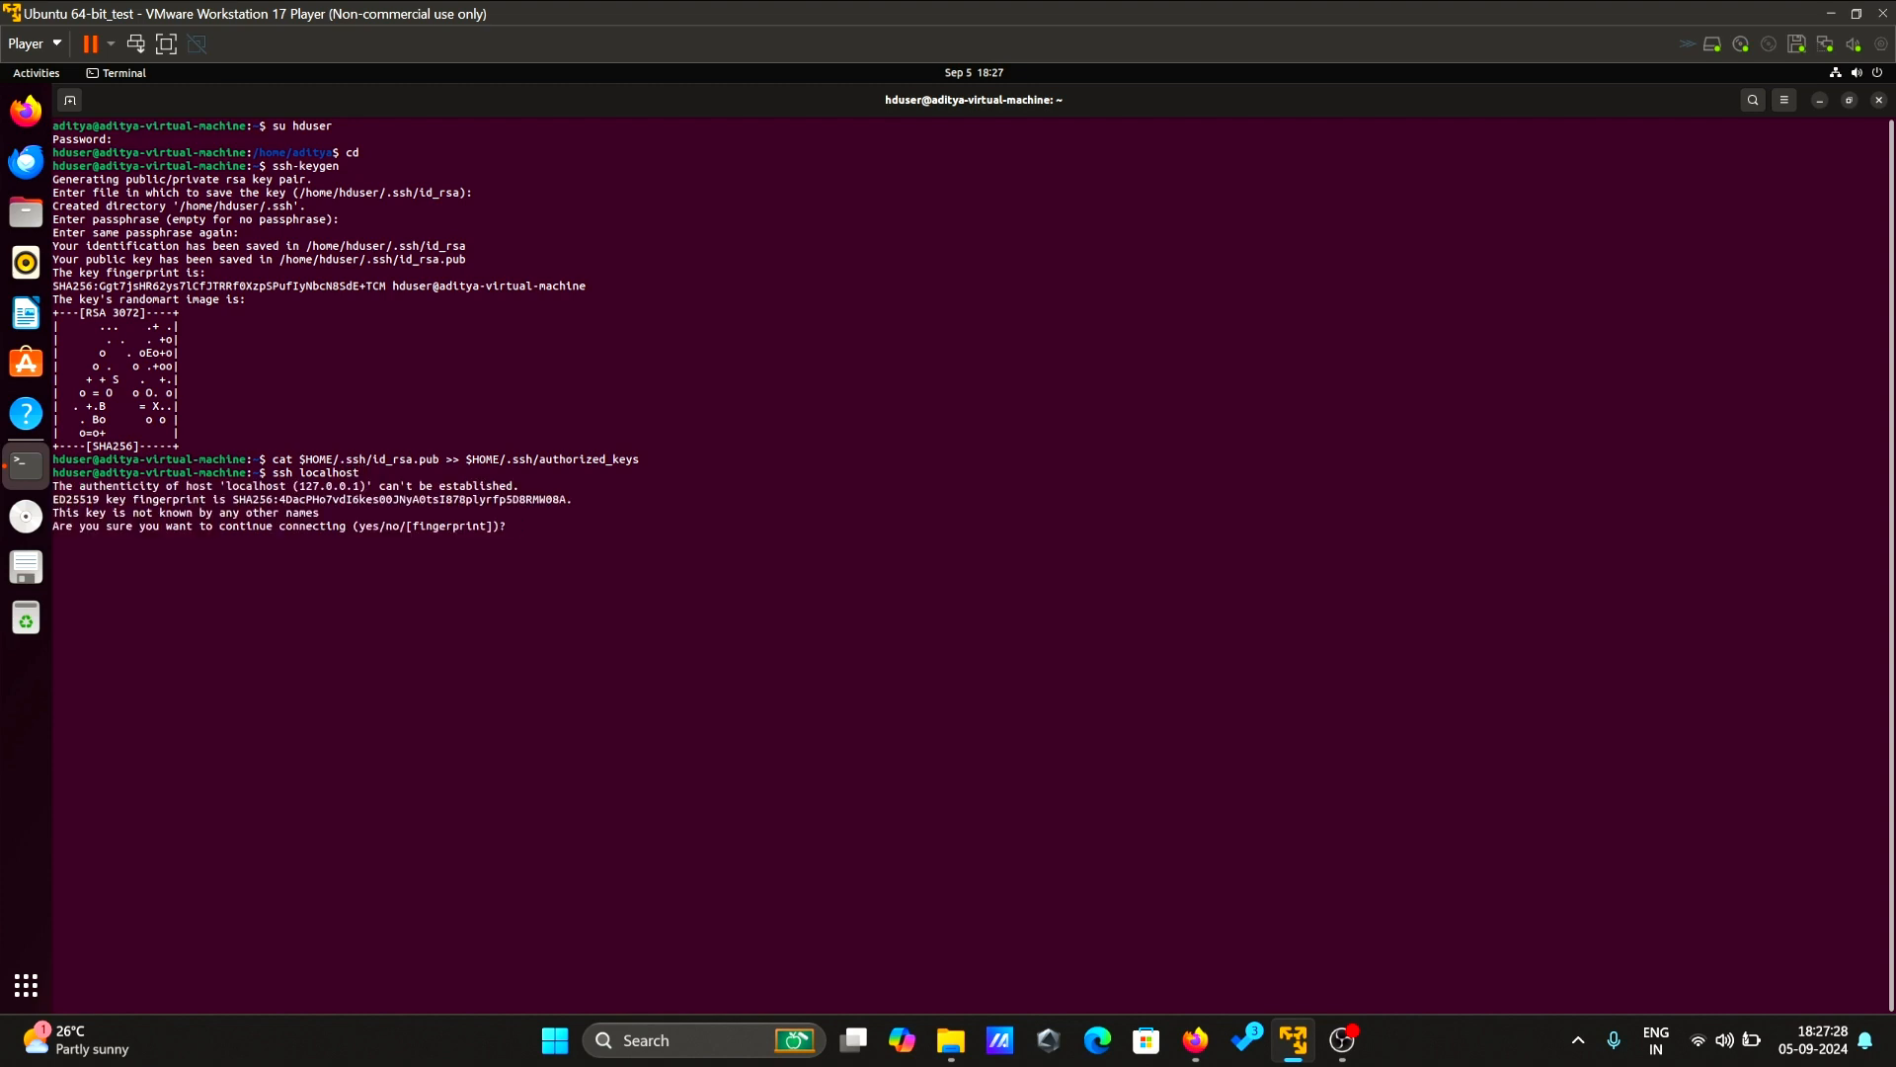
{"action": "type", "text": "yes"}
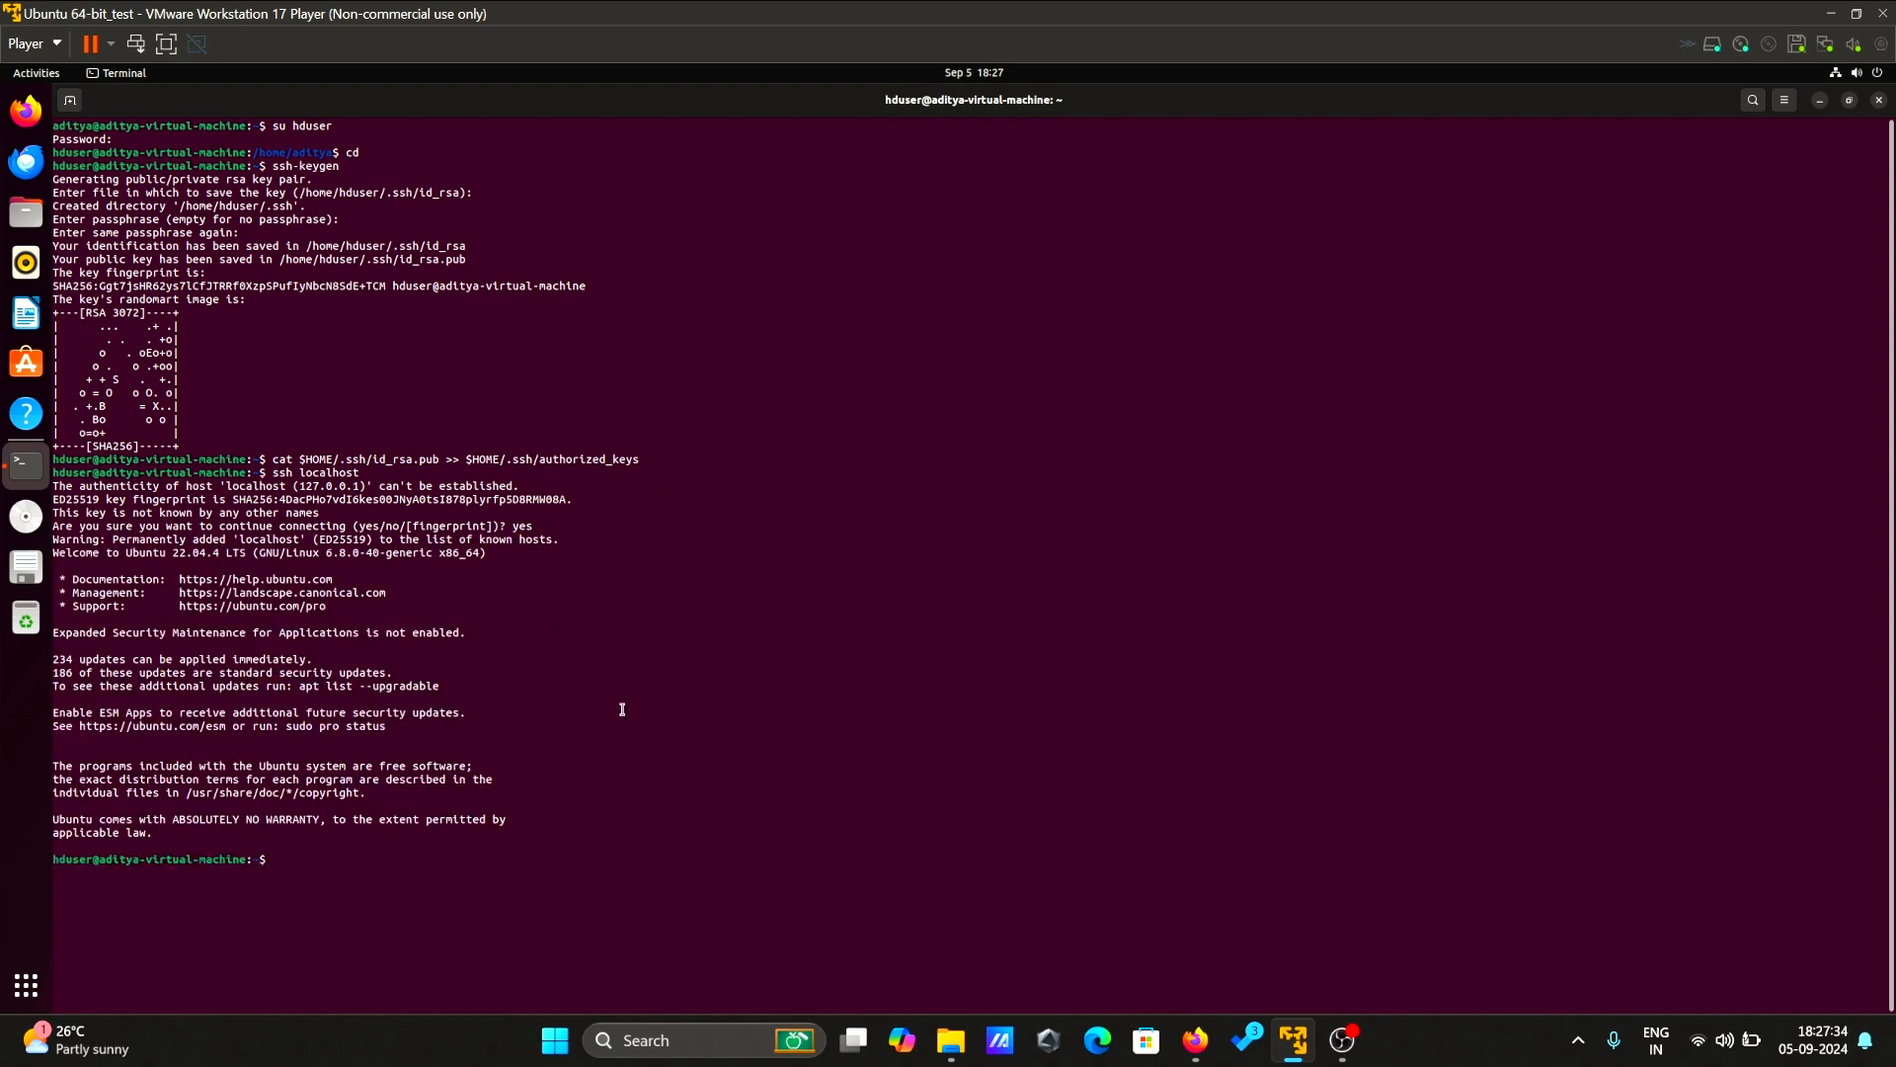
- Go to archive.apache.org/dist/hadoop/common/hadoop-3.3.4/ and download hadoop-3.3.4.tar.gz
{"action": "left_click", "coordinate": [19, 115]}
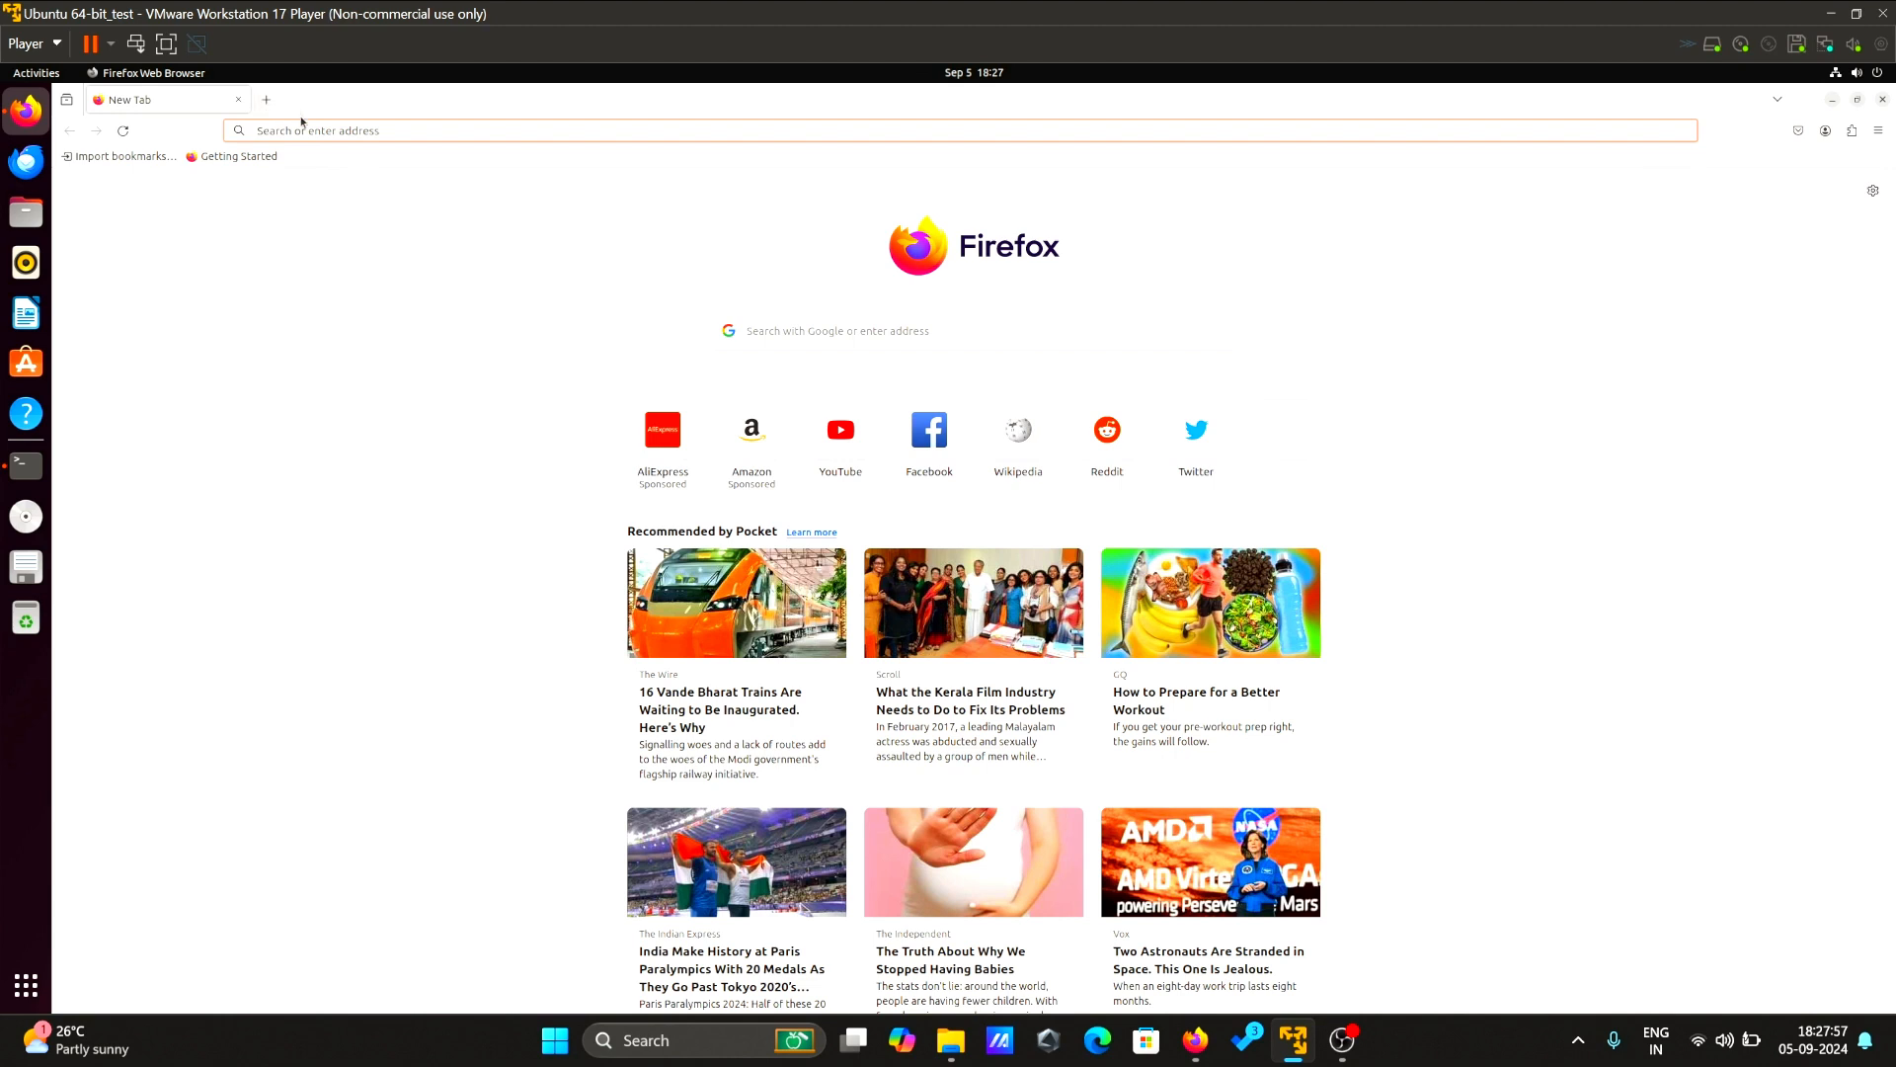
{"action": "mouse_move", "coordinate": [379, 224]}
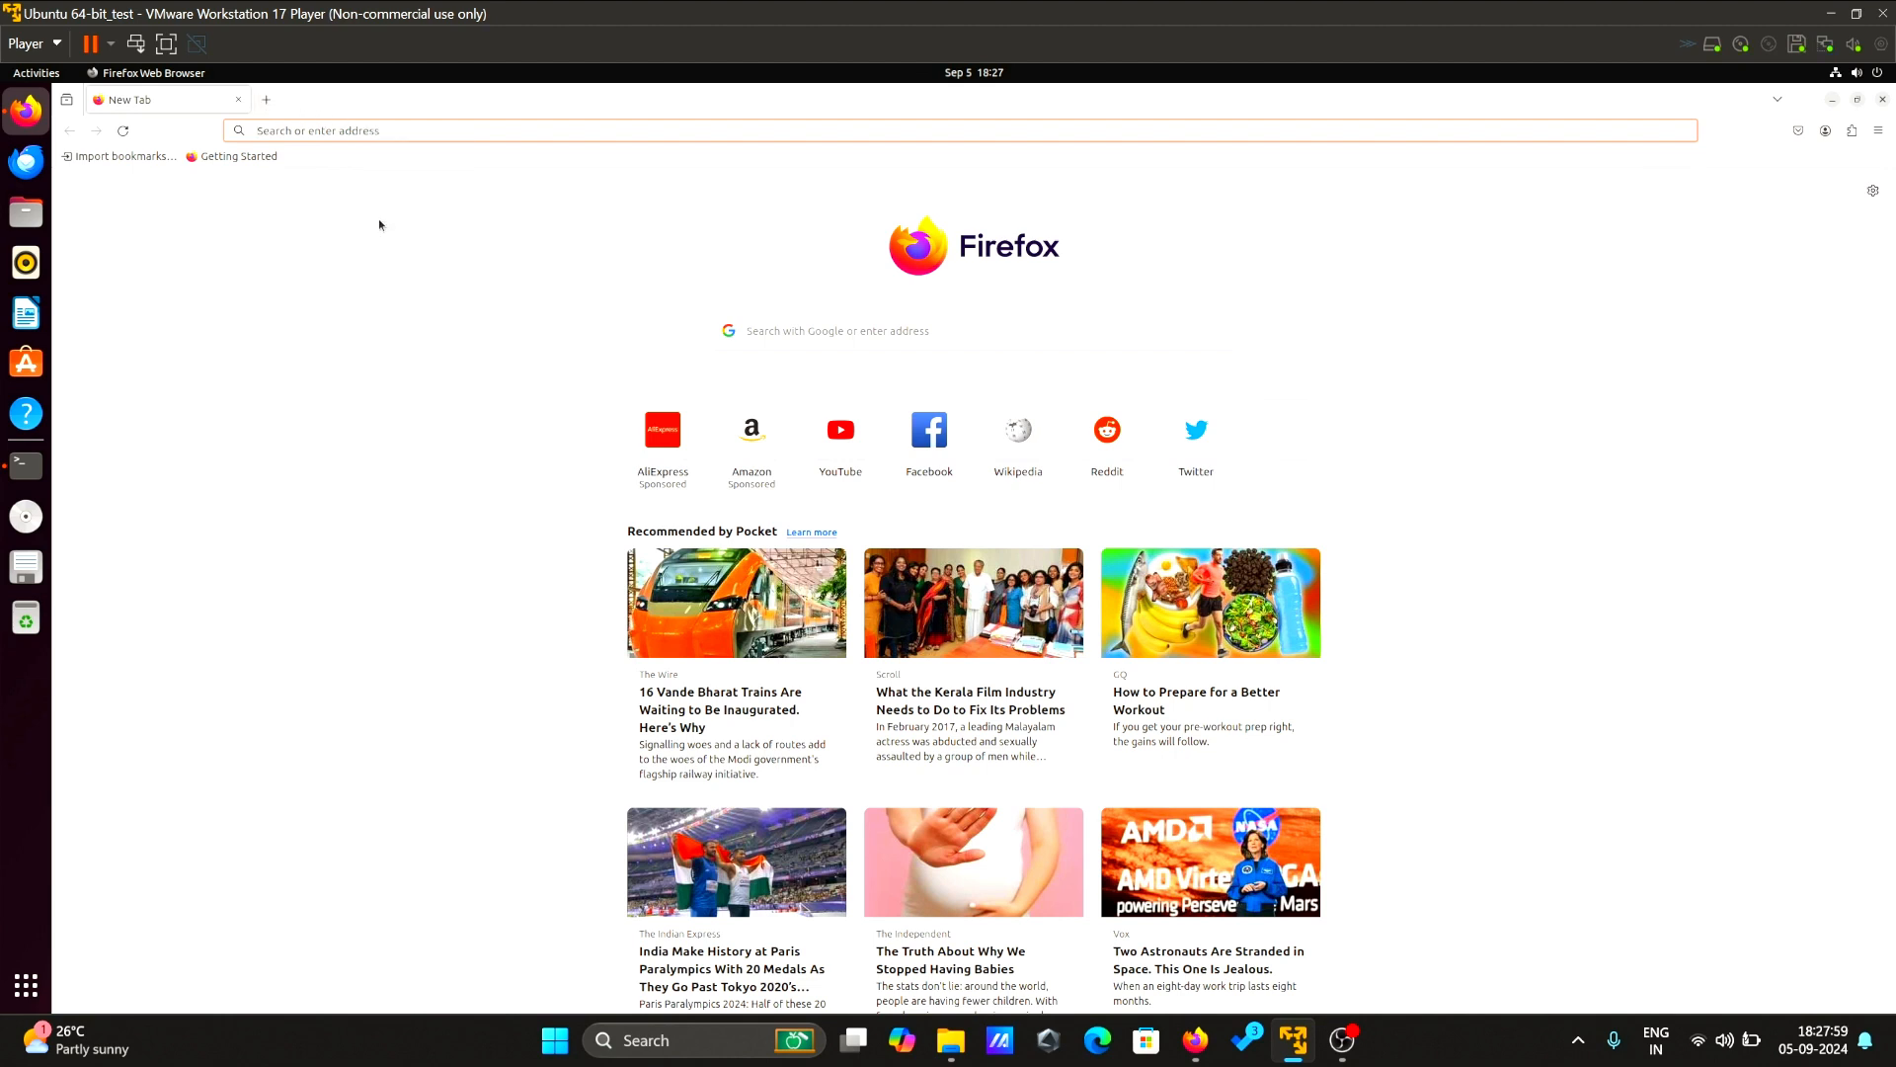
{"action": "type", "text": "https://archive.apache.org/dist/hadoop/common/hadoop-3.3.4/"}
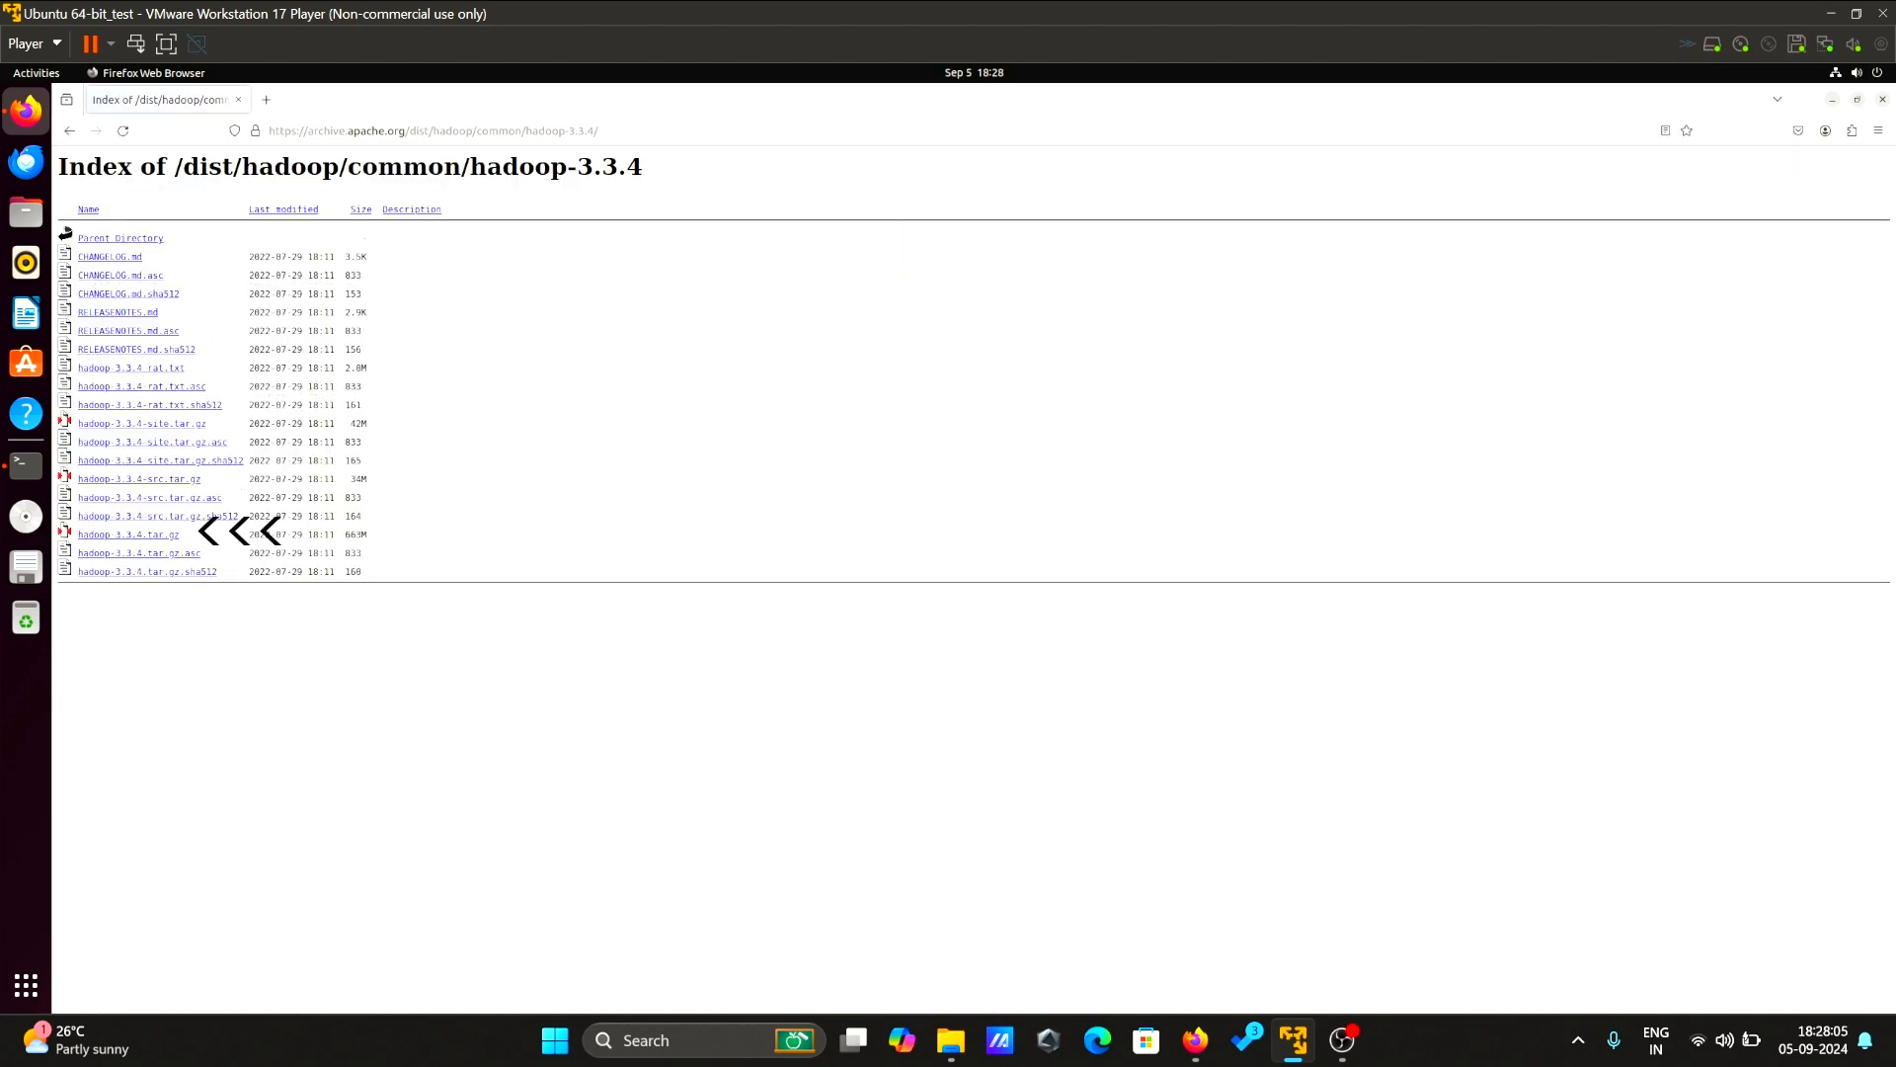
{"action": "mouse_move", "coordinate": [1735, 533]}
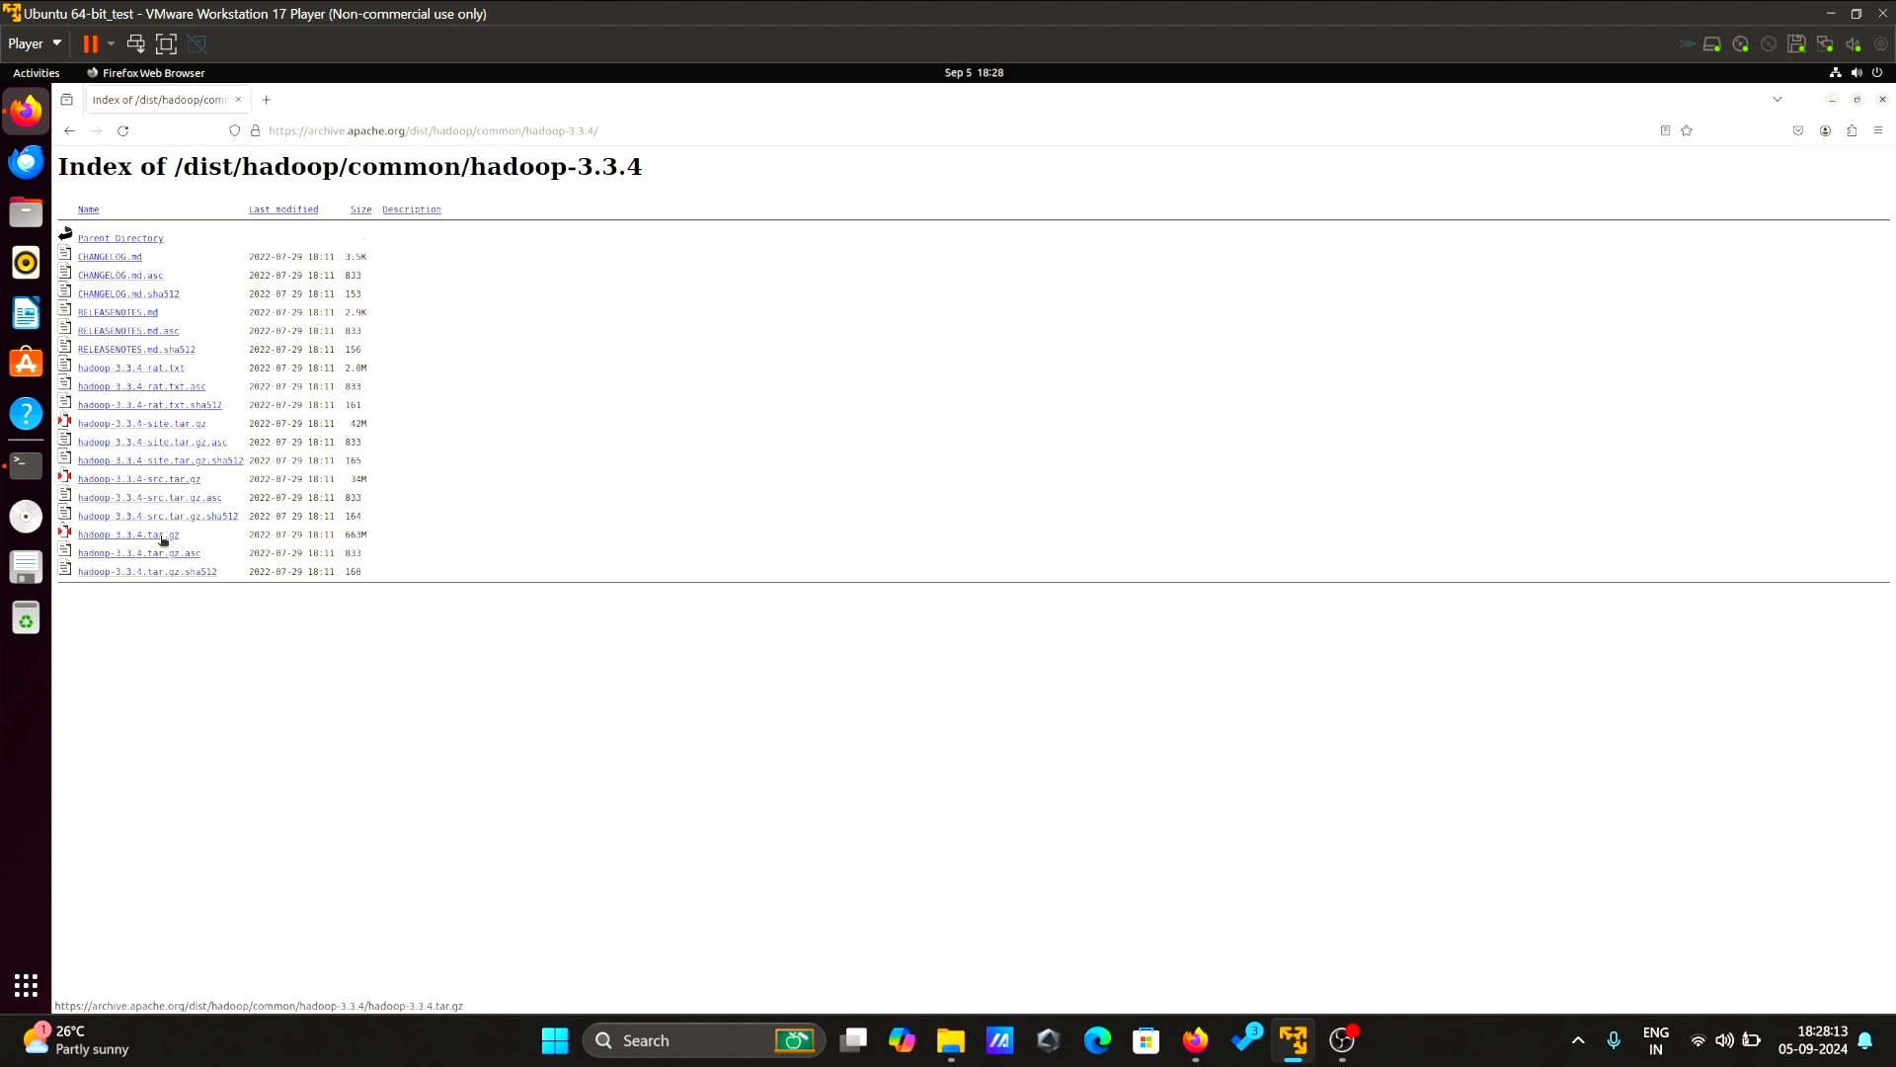
{"action": "left_click", "coordinate": [115, 533]}
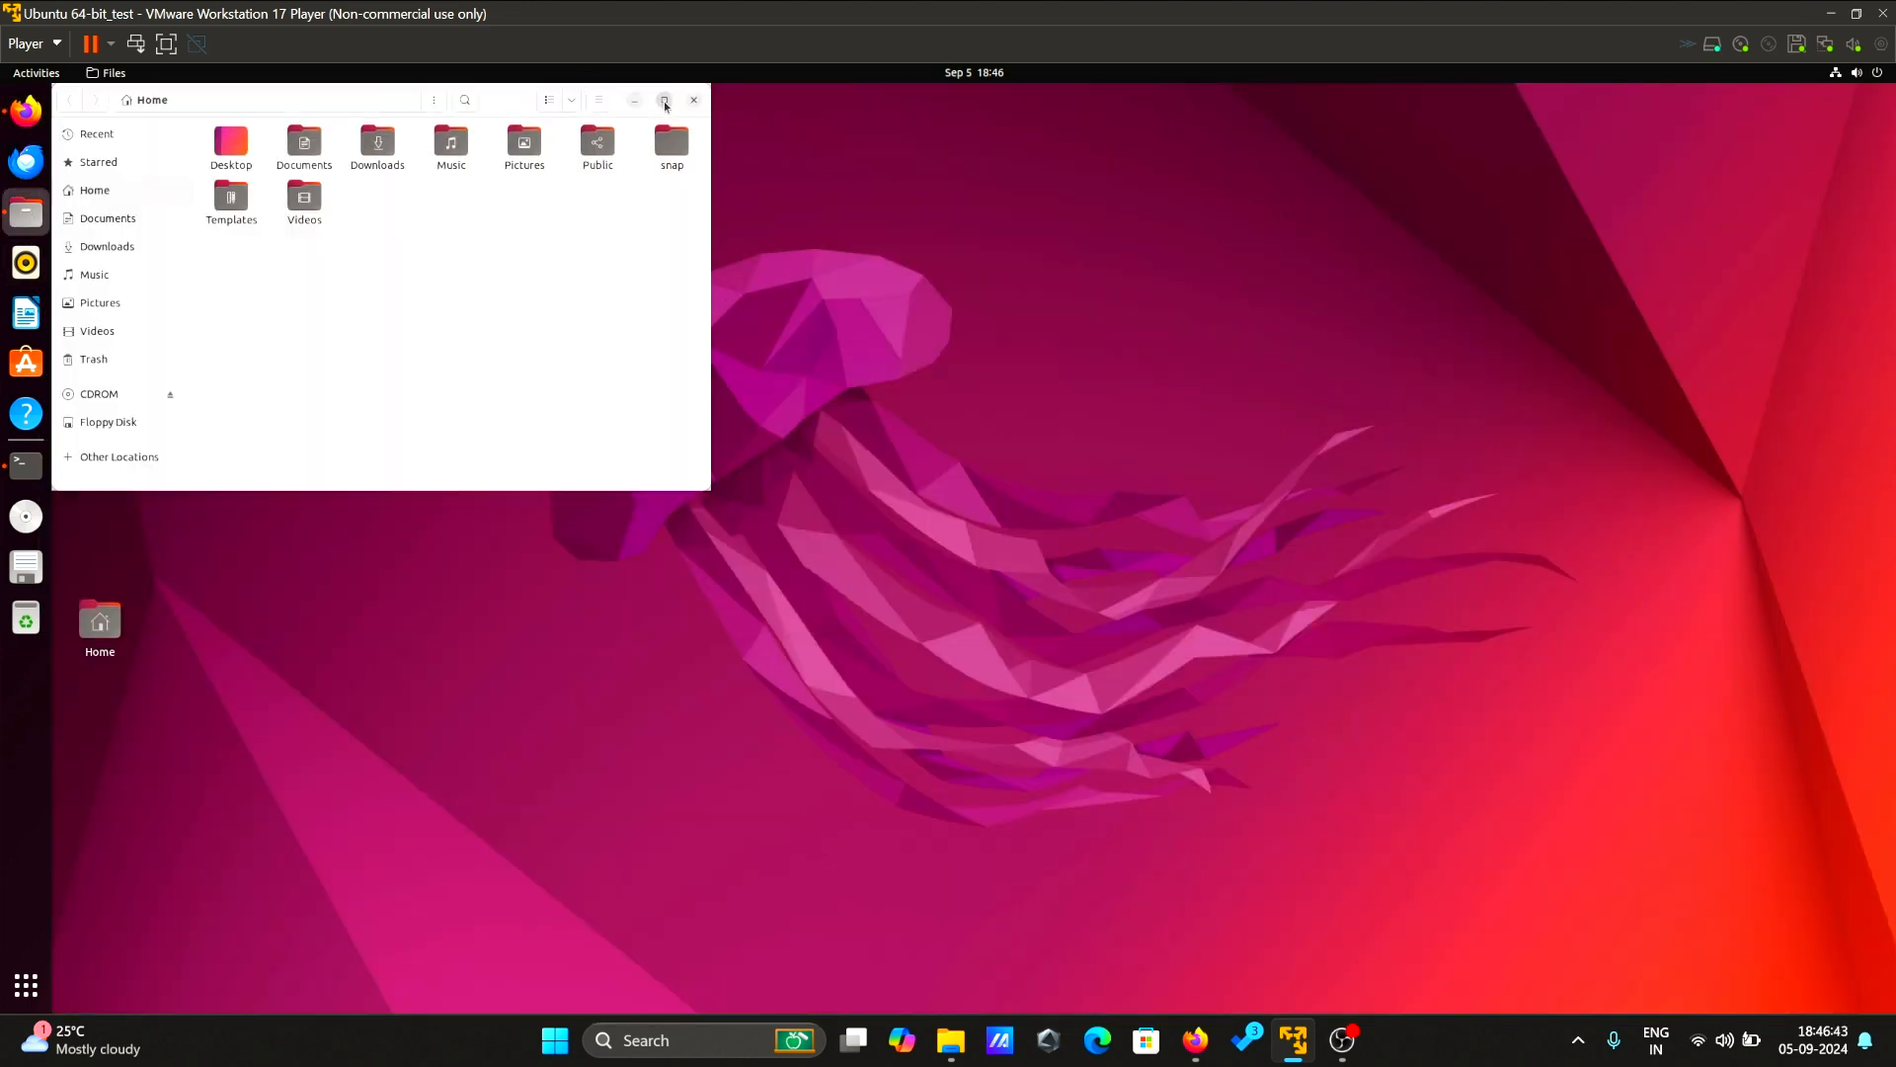
- Back in the terminal, switch to the aditya account with 'su aditya' and cd to its home
{"action": "left_click", "coordinate": [665, 99]}
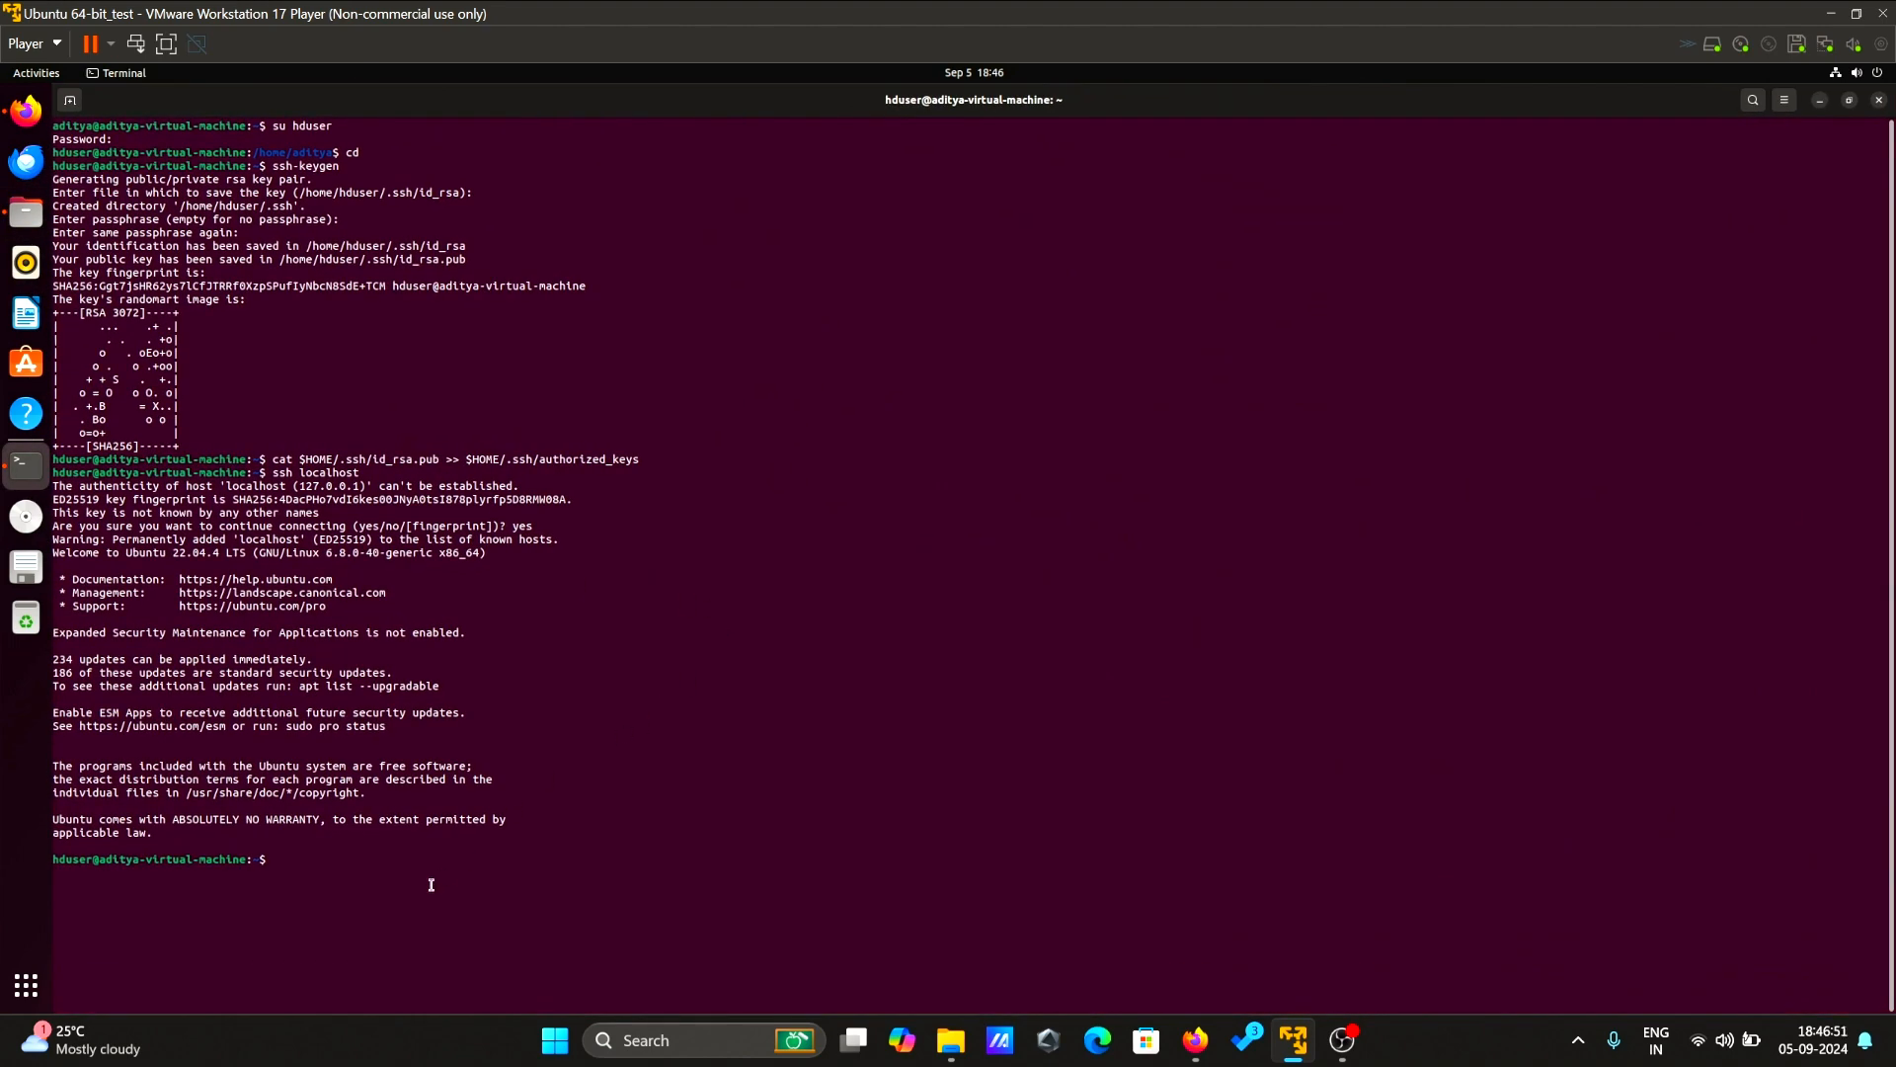
{"action": "type", "text": "cle"}
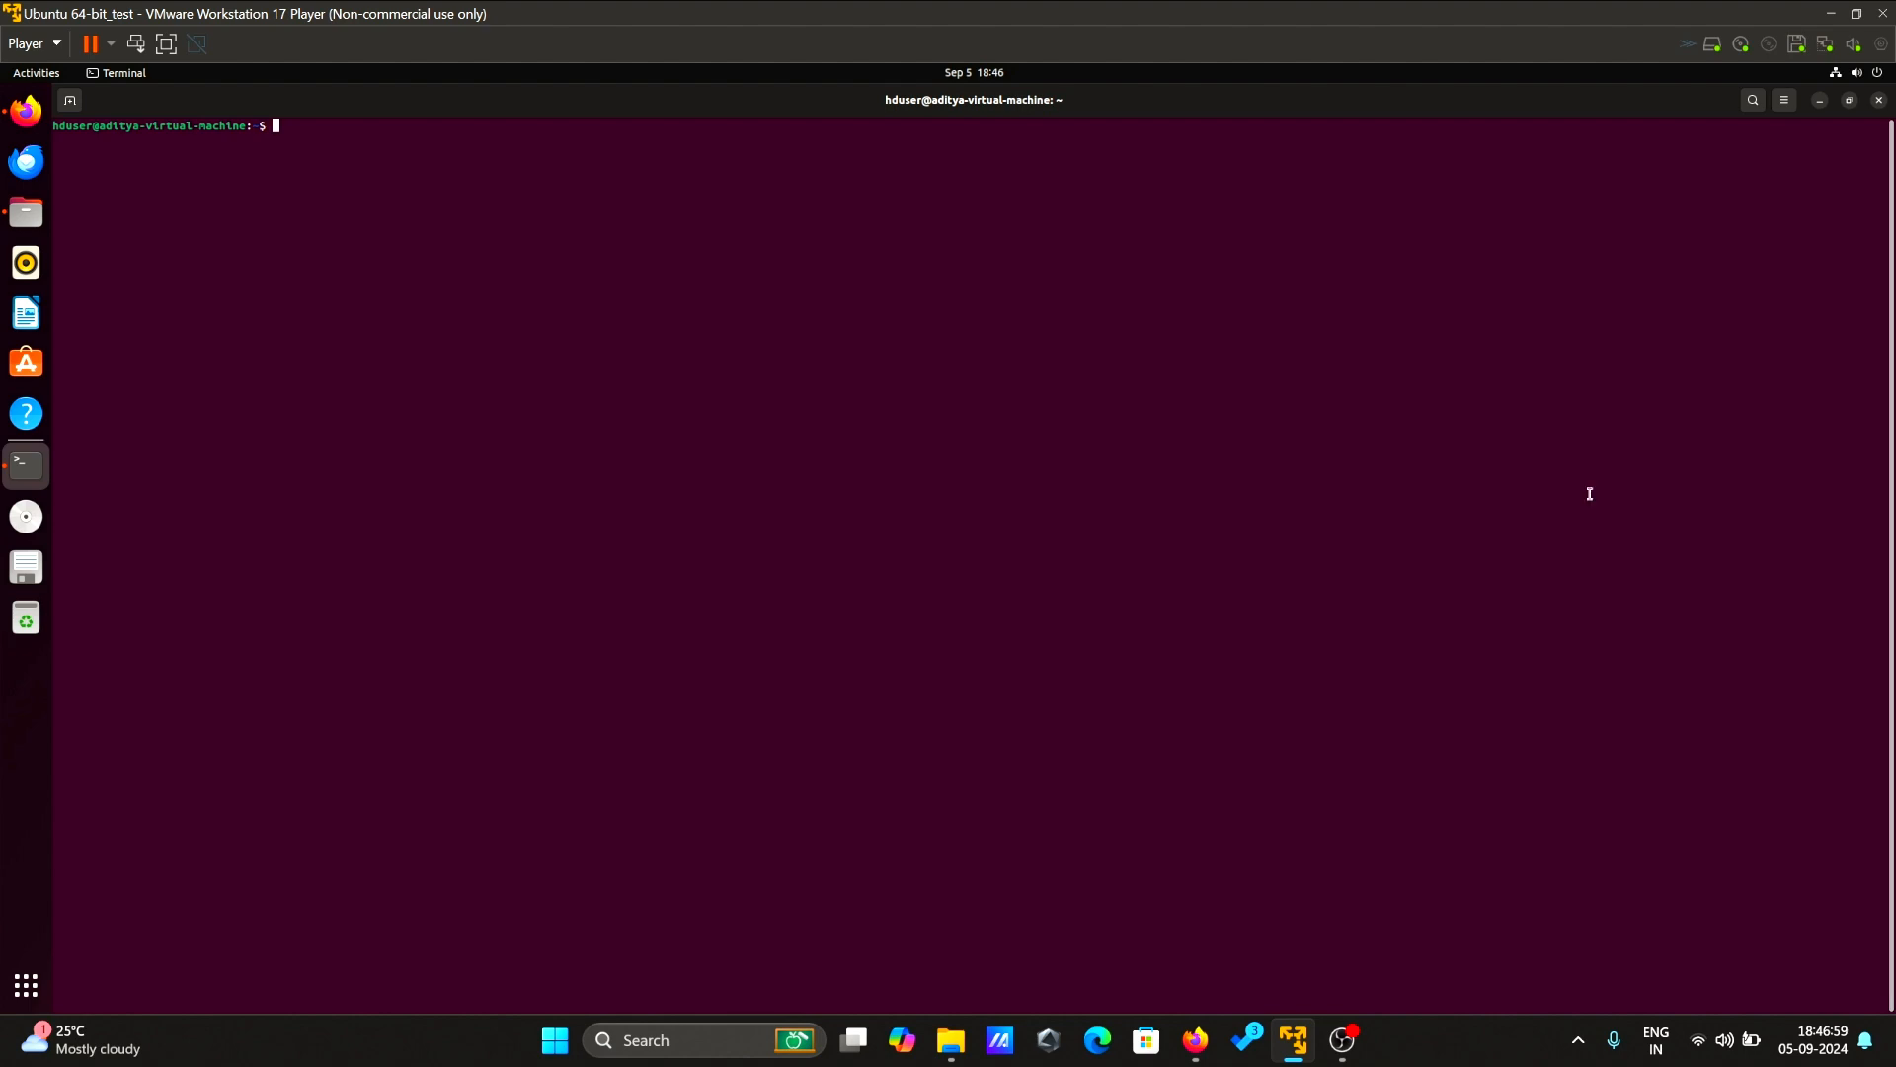
{"action": "type", "text": "s"}
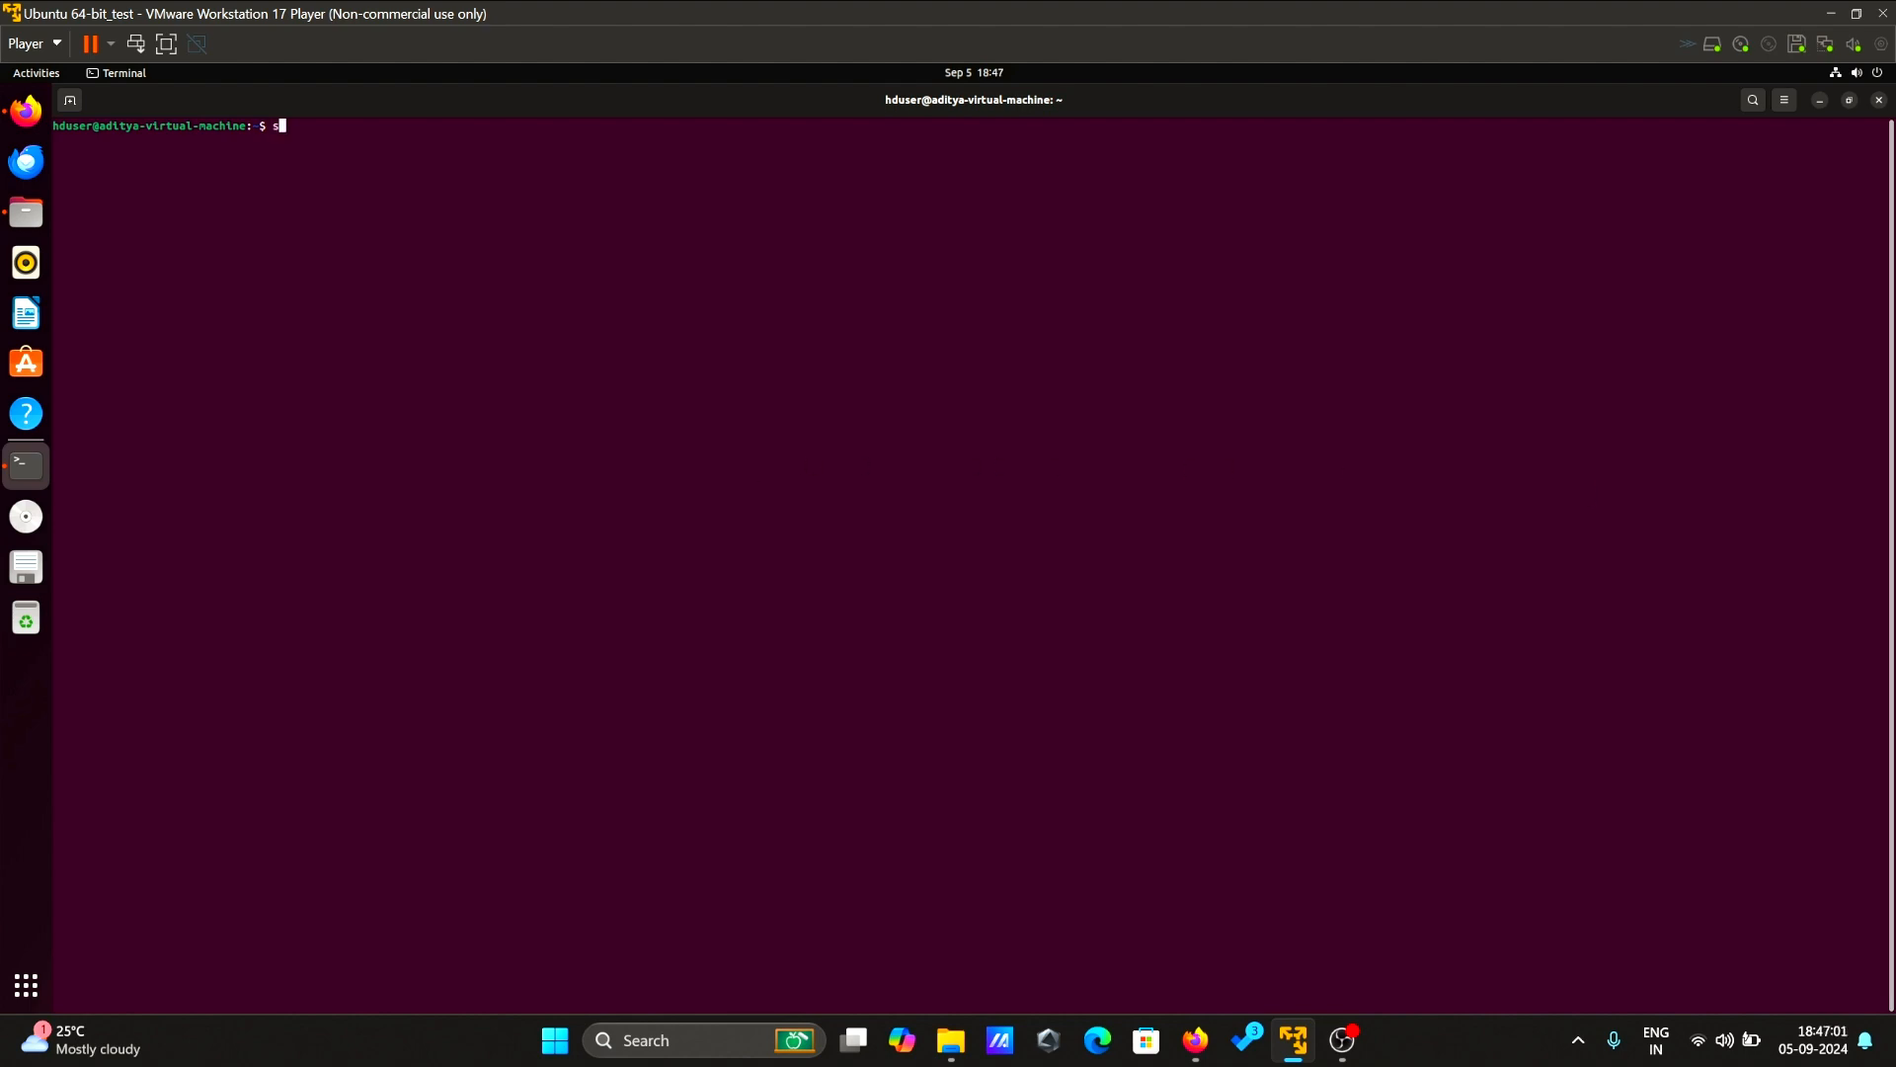
{"action": "type", "text": "u aditya"}
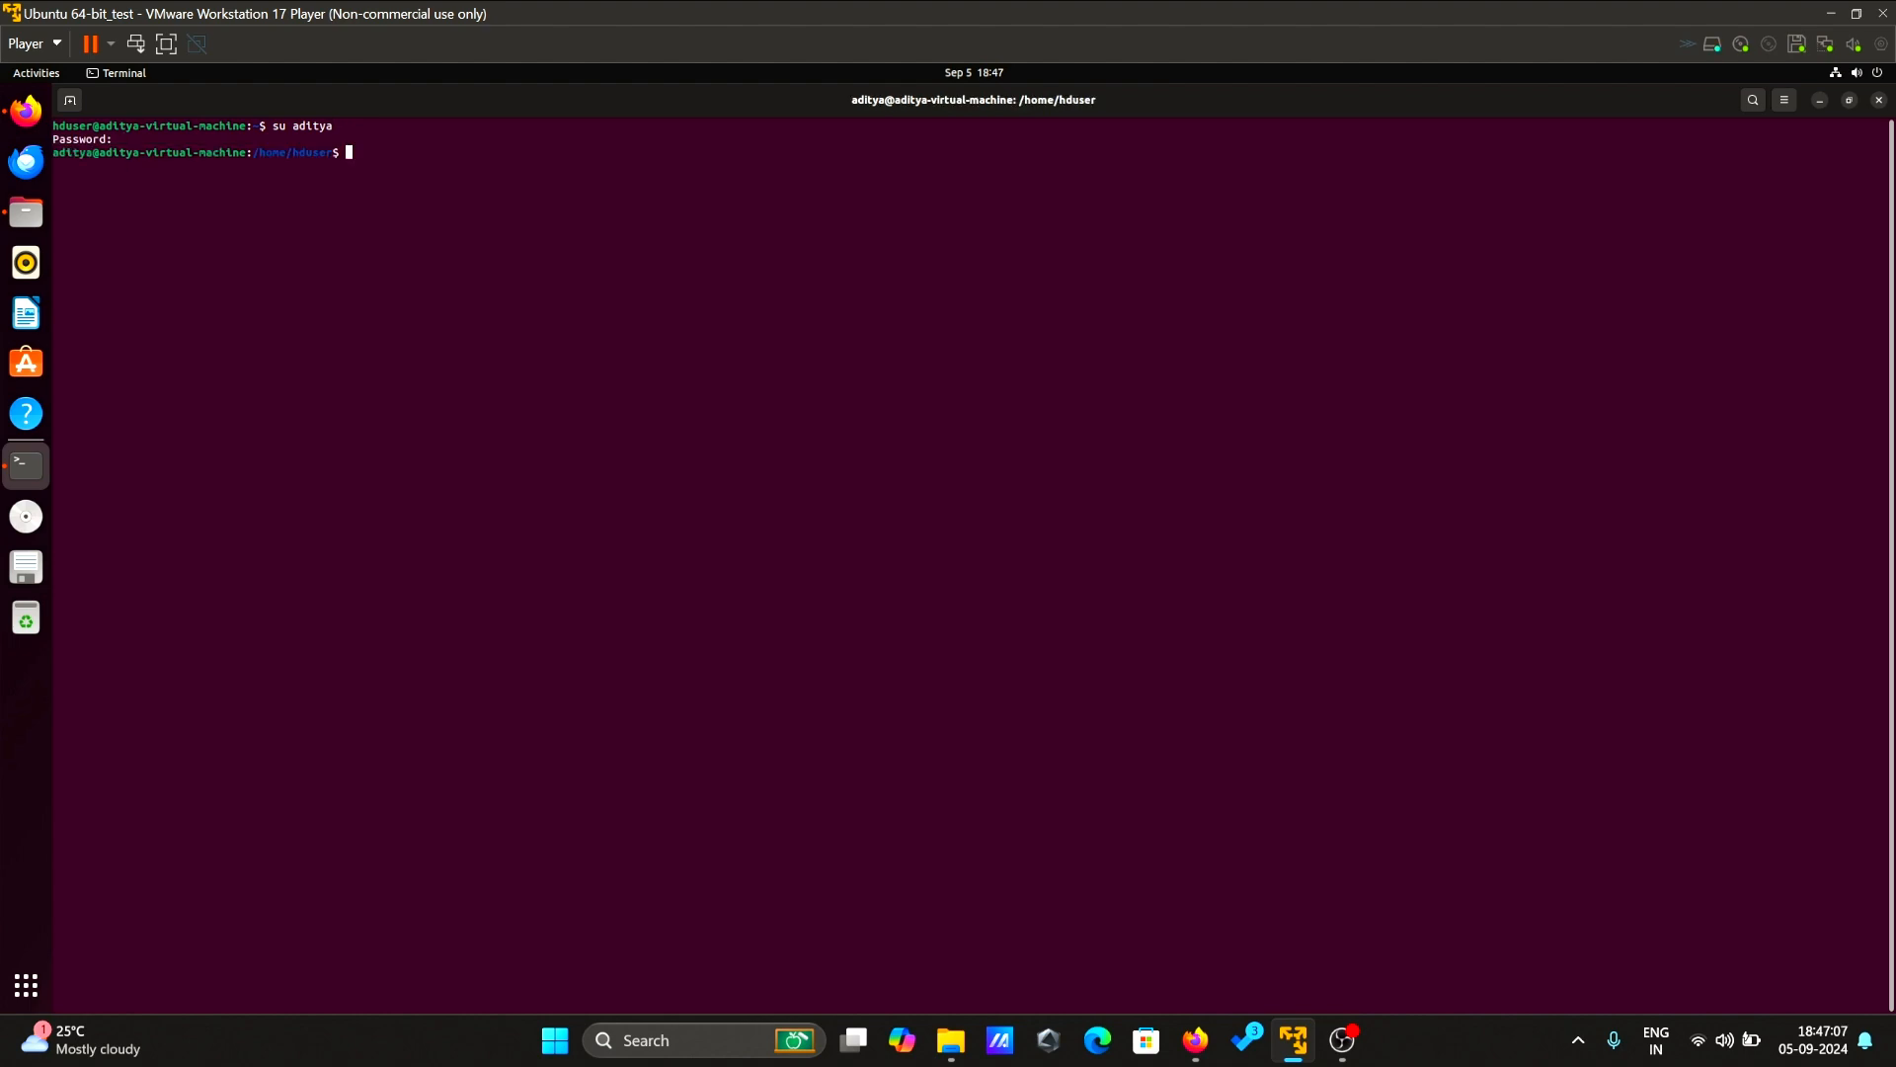
{"action": "type", "text": "cd"}
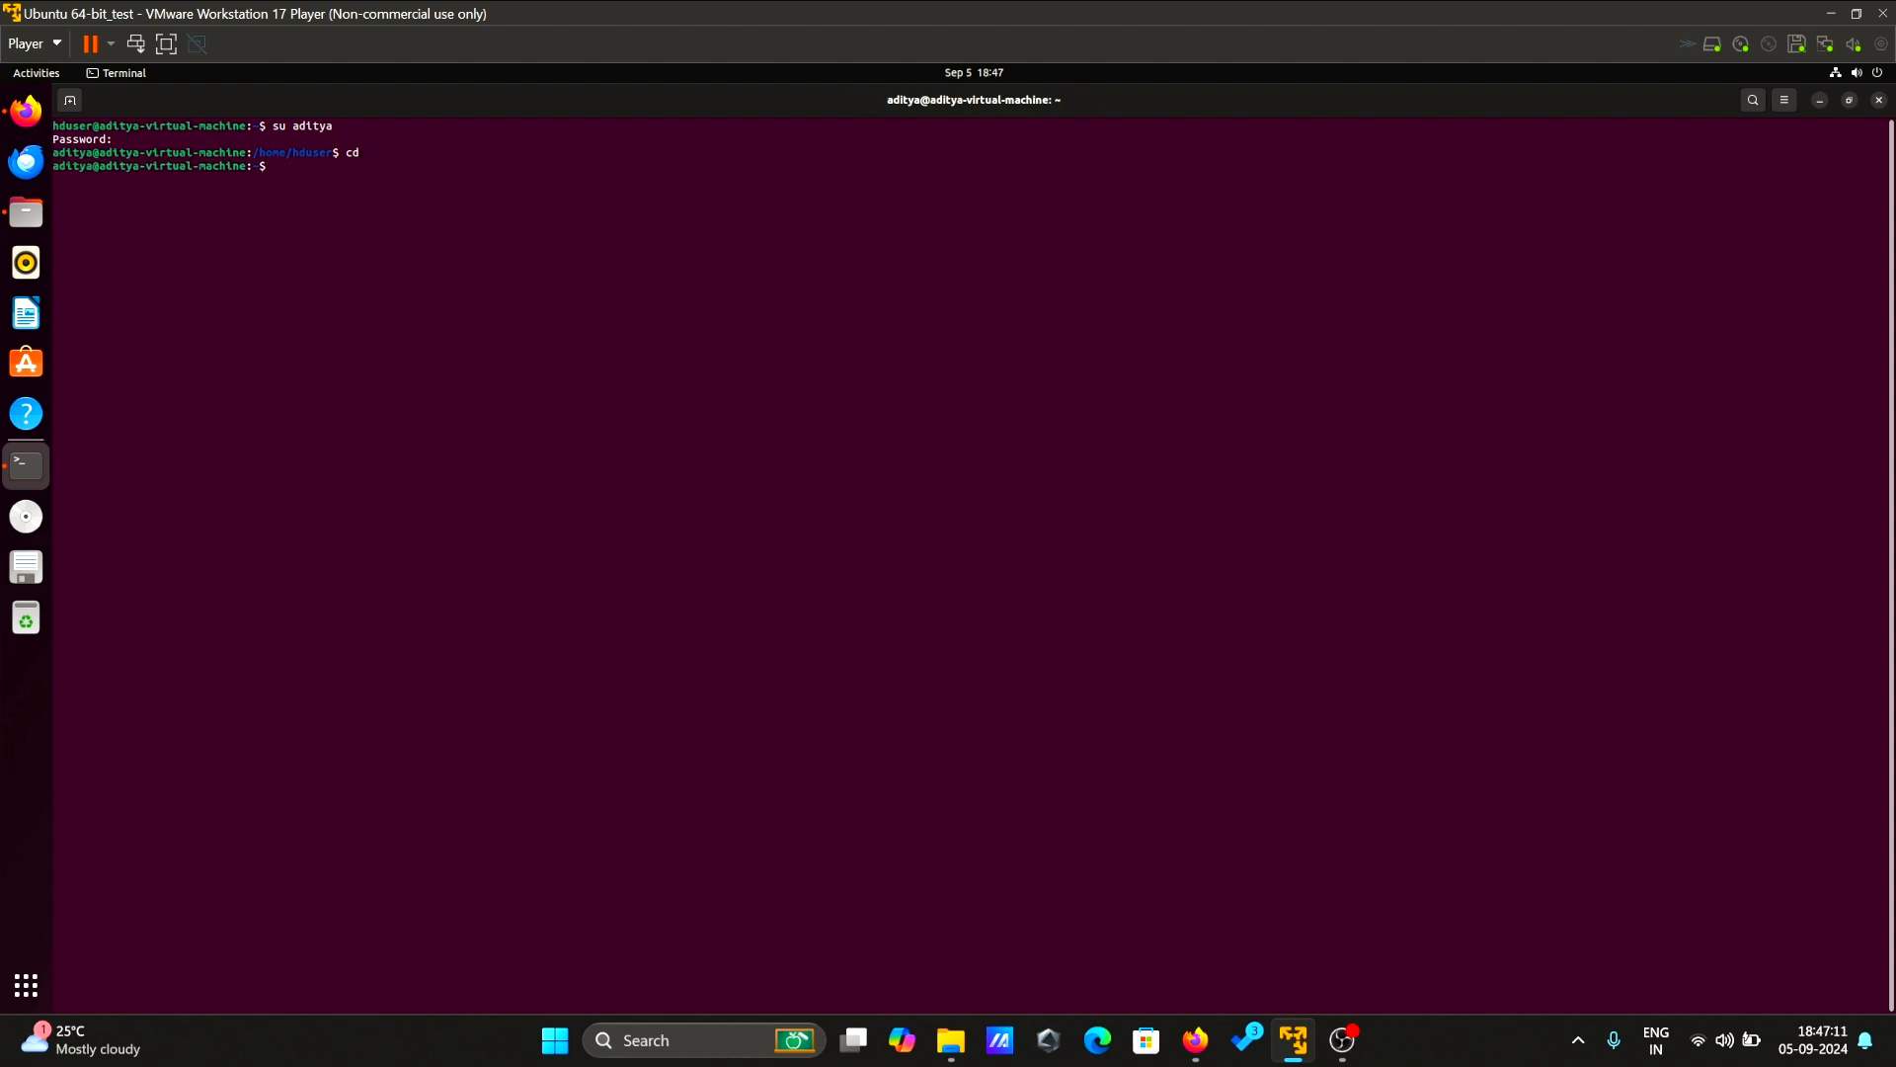
{"action": "mouse_move", "coordinate": [30, 214]}
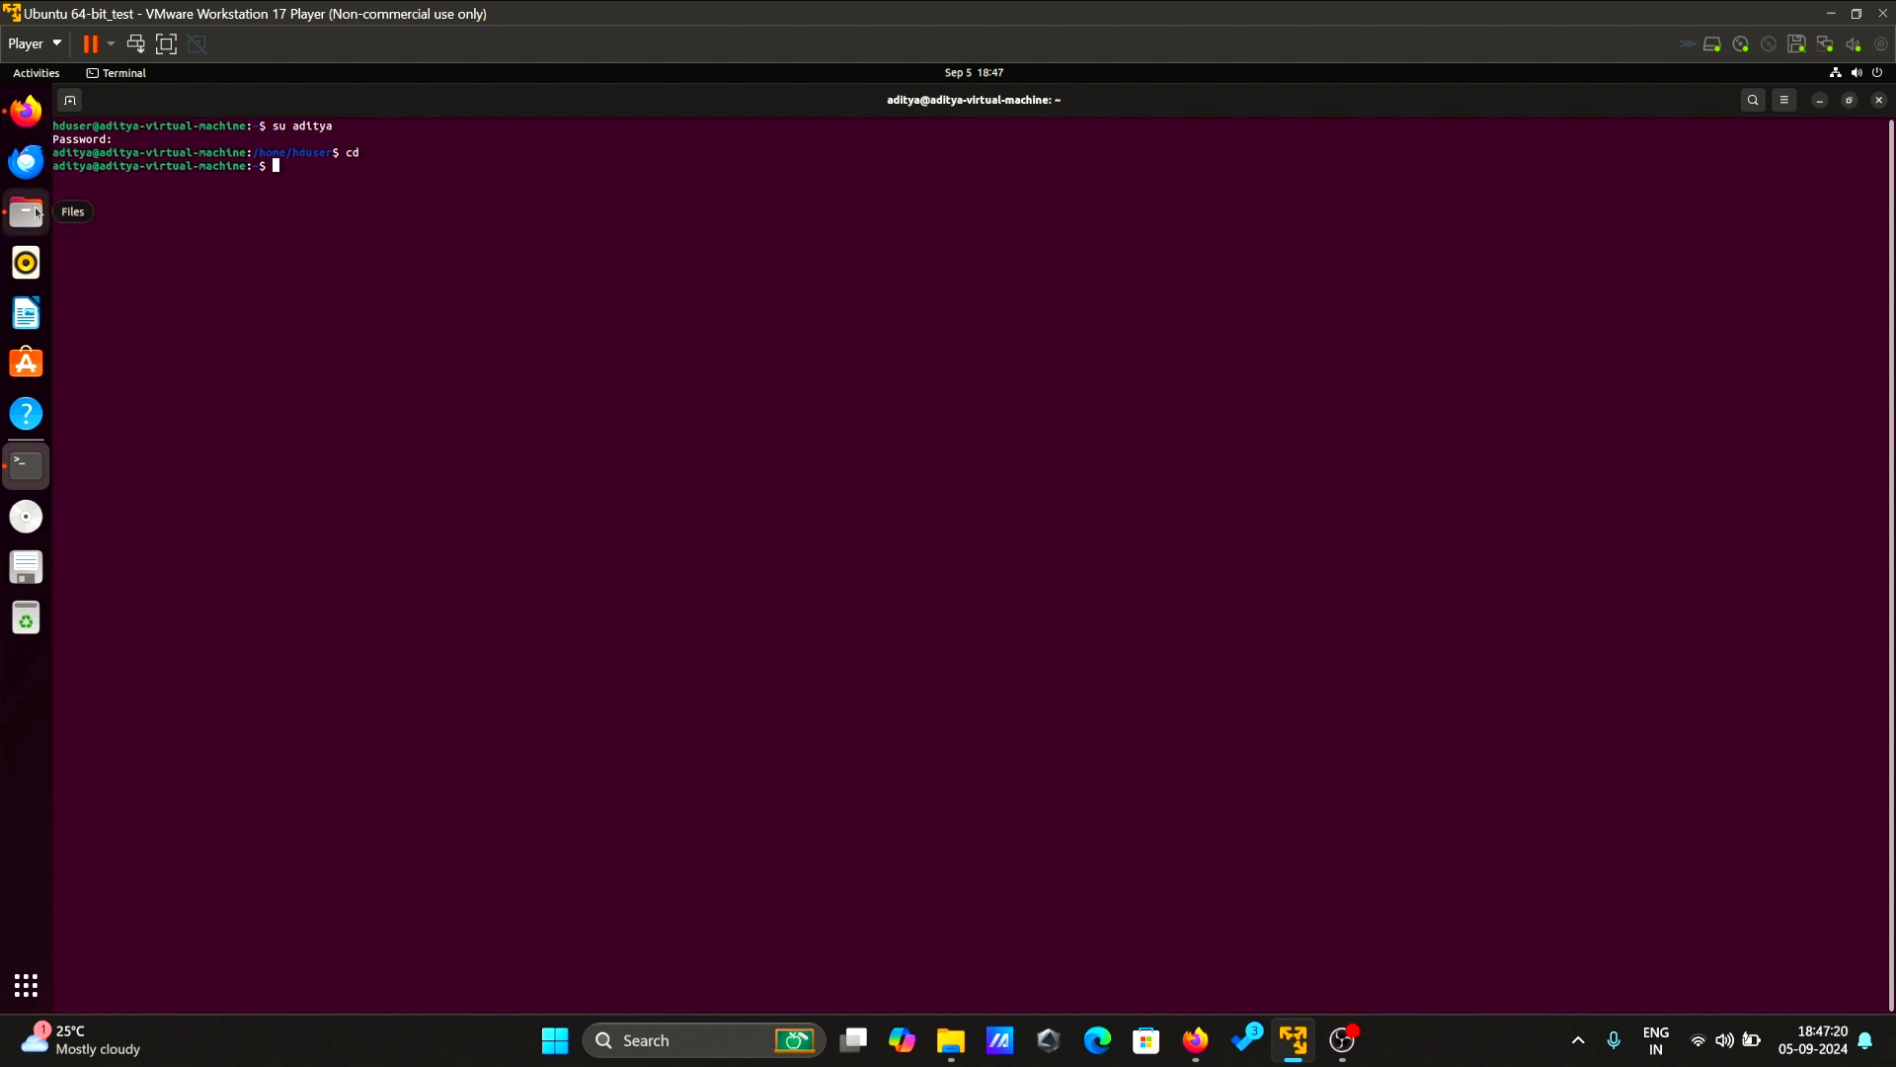
- Check the Files browser and run 'ls' to confirm hadoop-3.3.4.tar.gz is in the home folder
{"action": "left_click", "coordinate": [26, 209]}
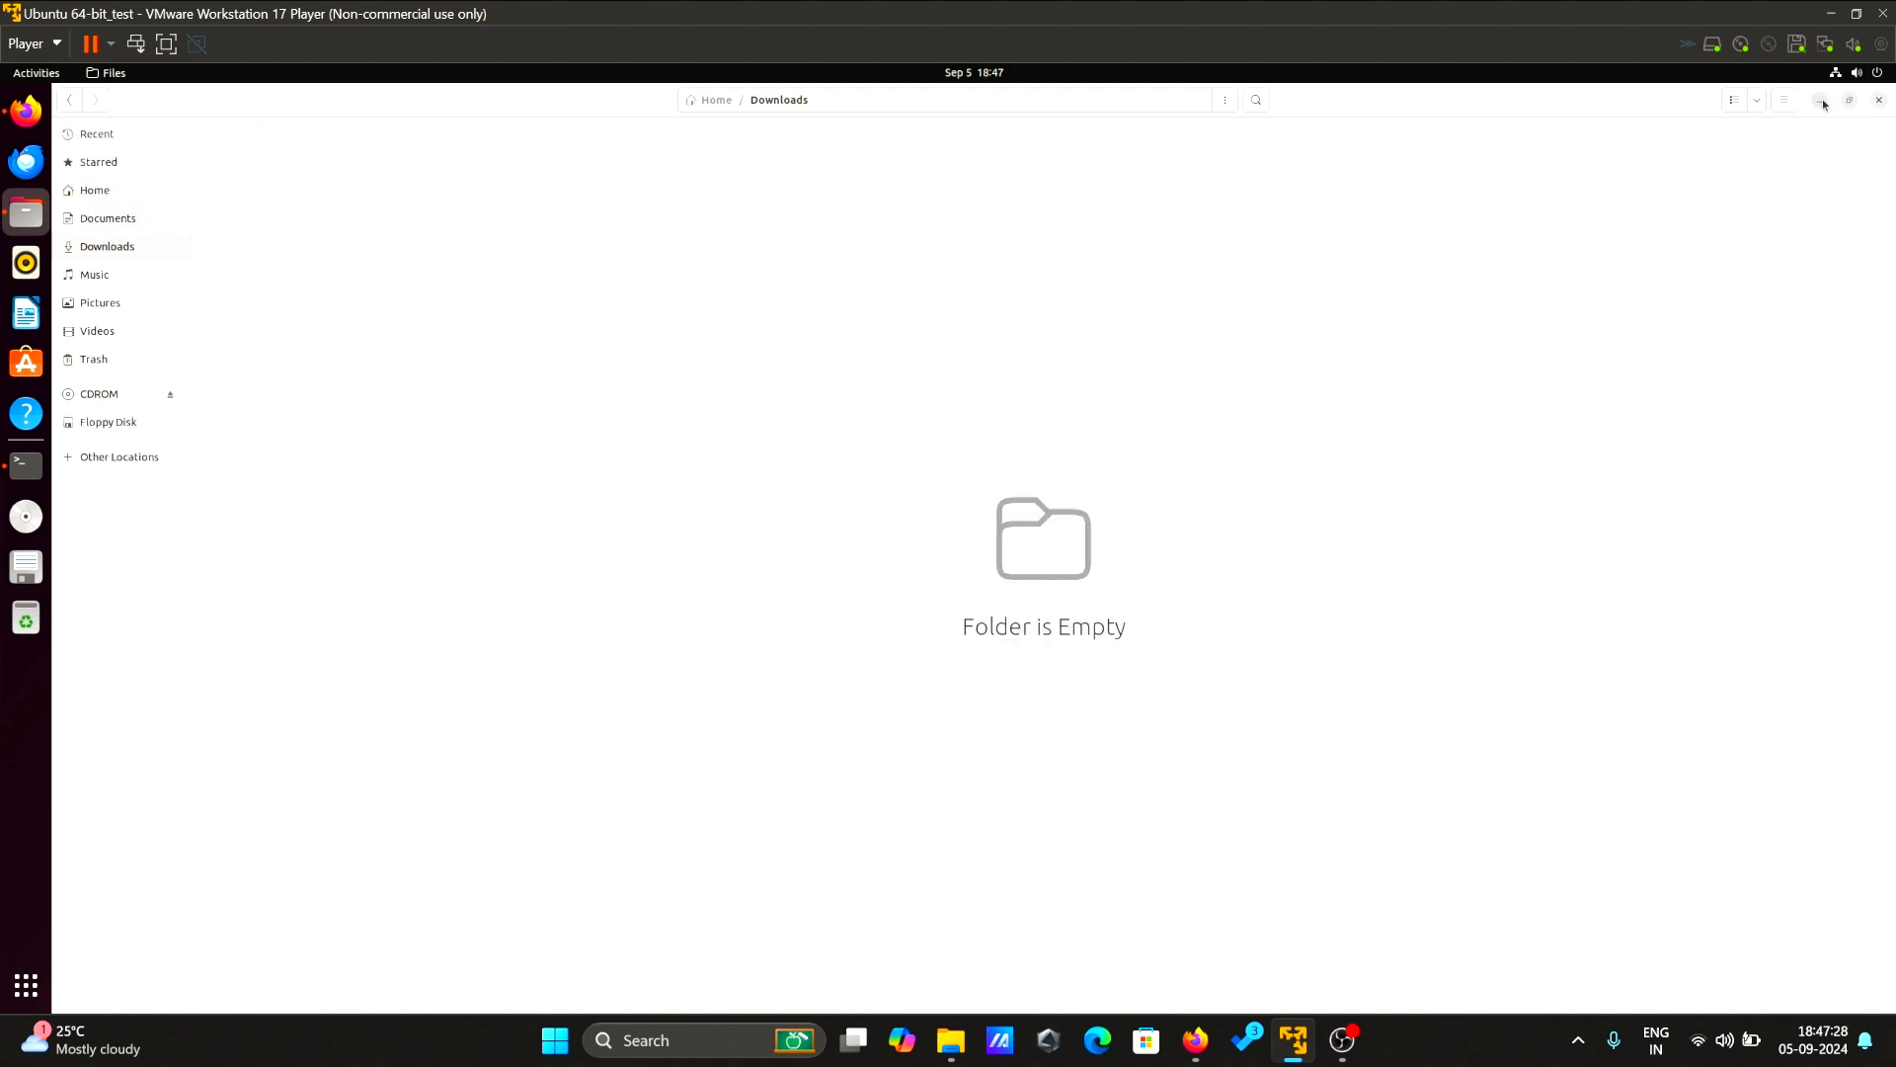
{"action": "mouse_move", "coordinate": [1355, 115]}
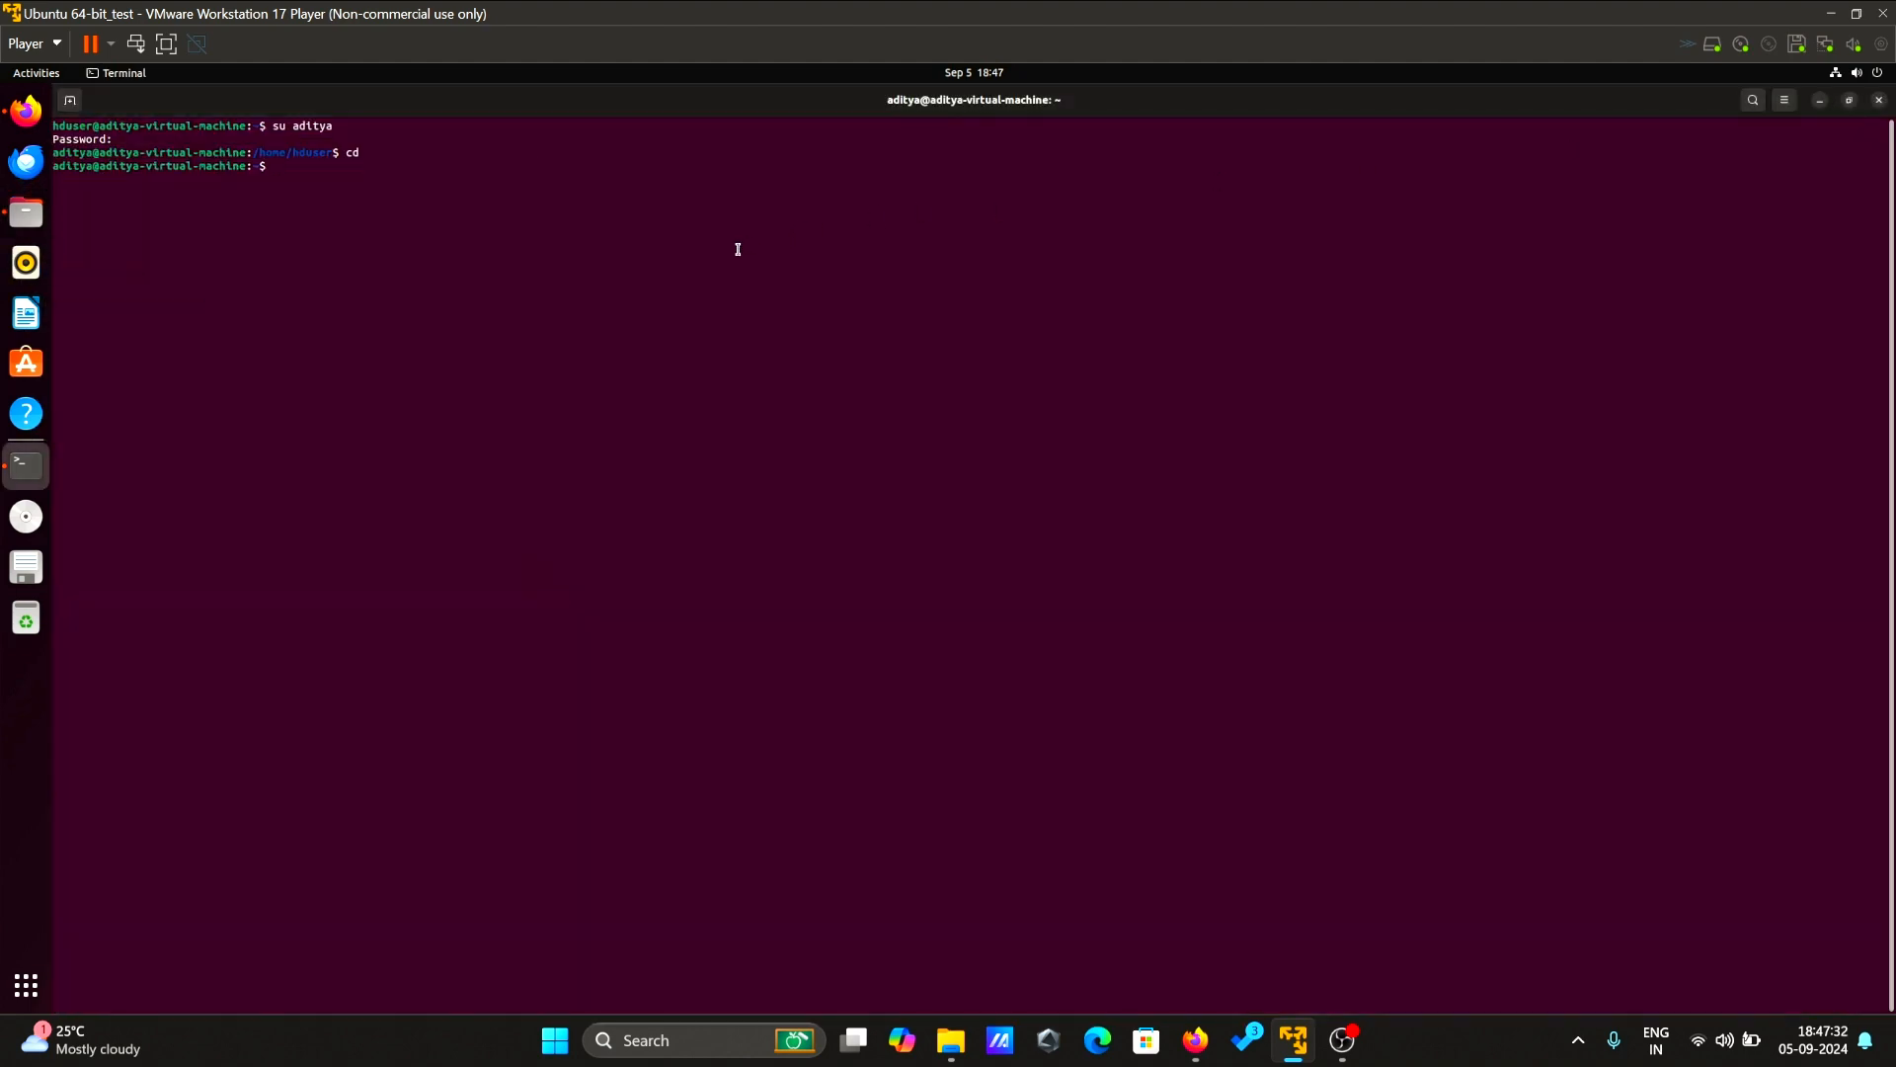
{"action": "type", "text": "ls"}
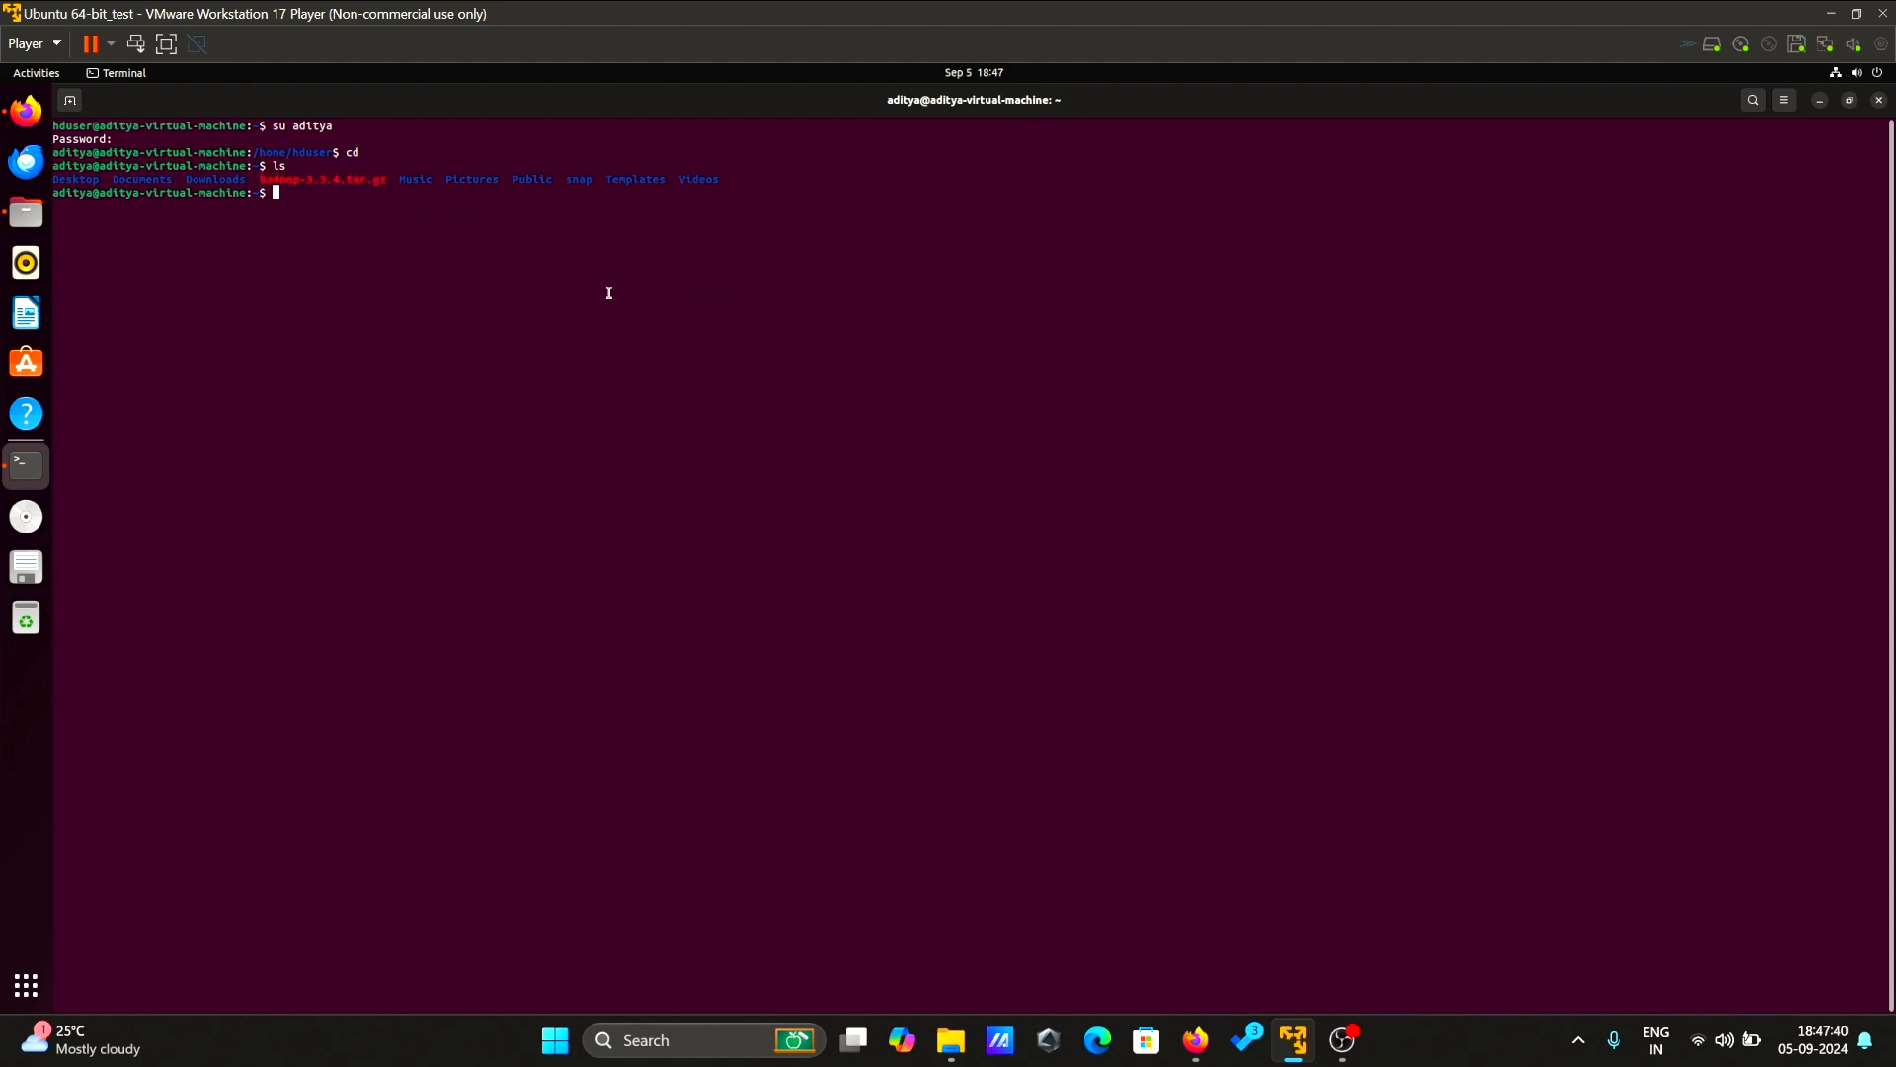
- Copy hadoop-3.3.4.tar.gz into /home/hduser using sudo cp
{"action": "type", "text": "sudo"}
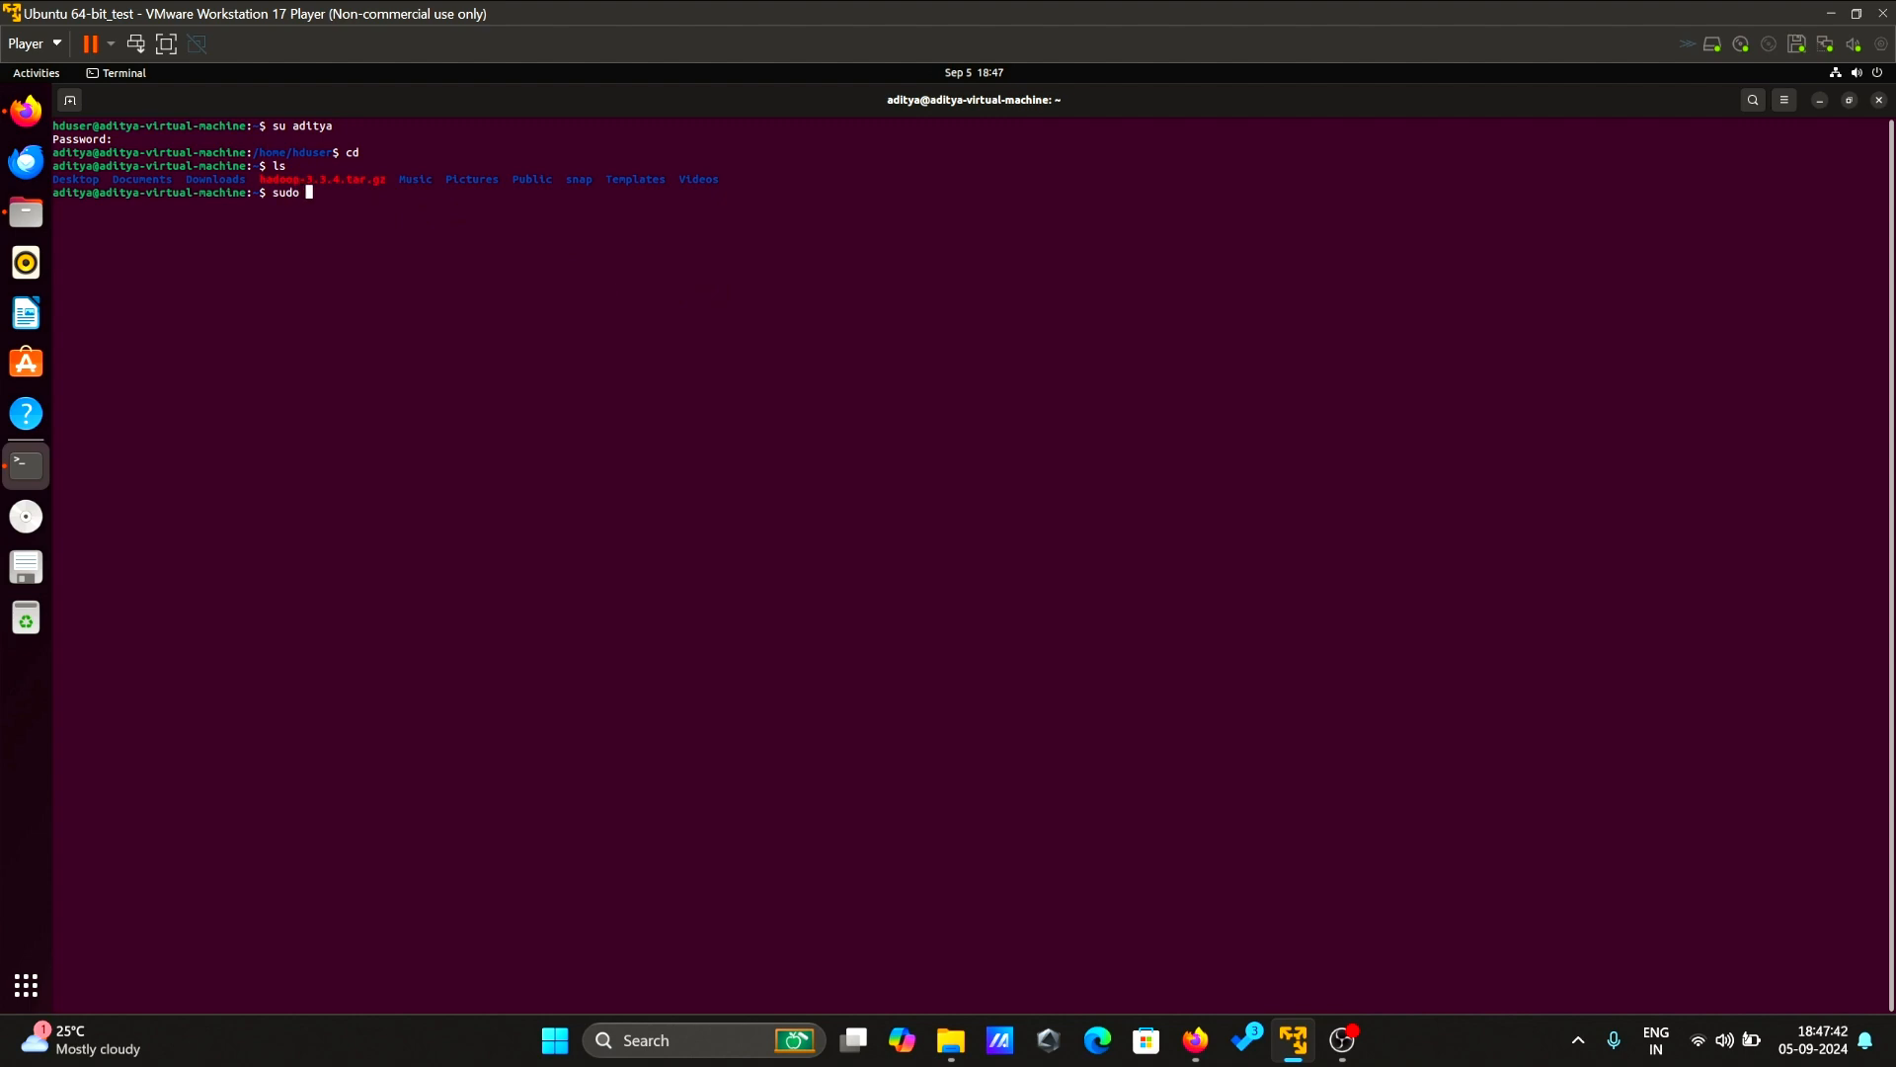
{"action": "type", "text": "cp"}
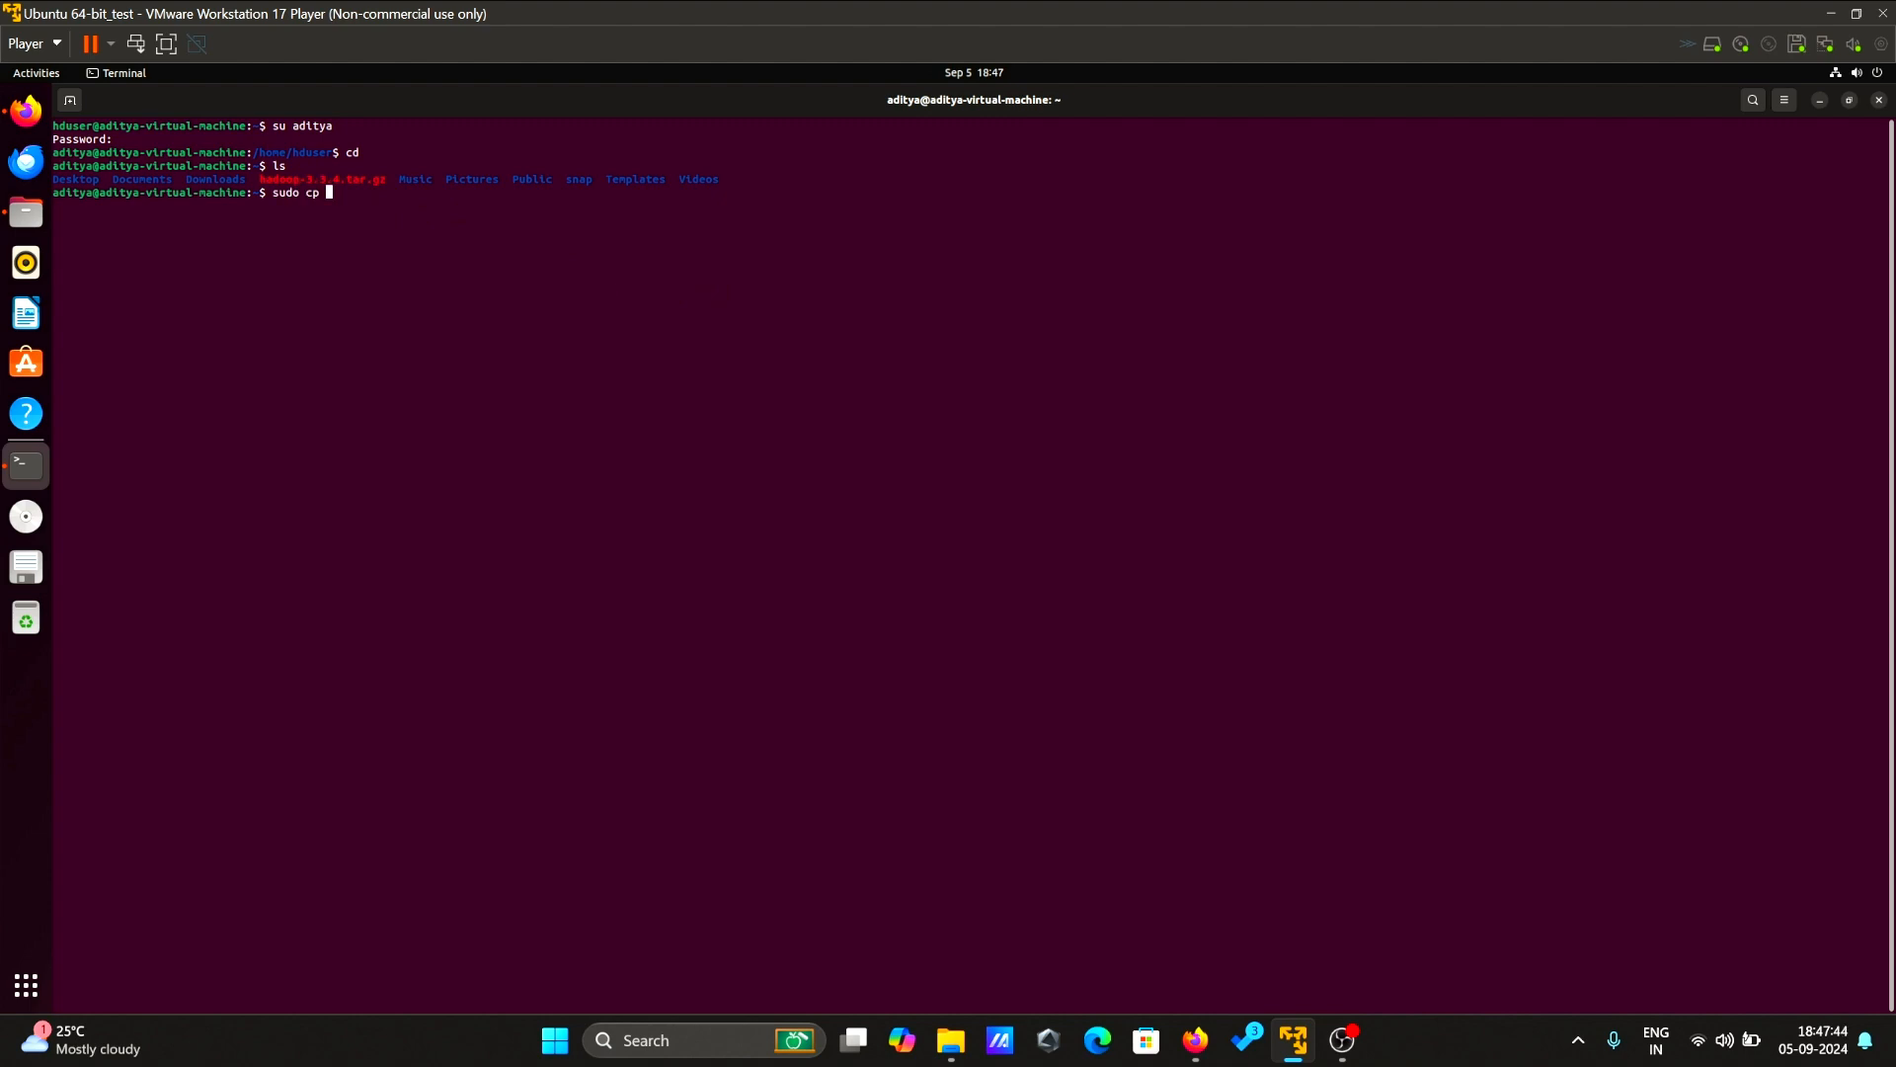
{"action": "type", "text": "hadoop"}
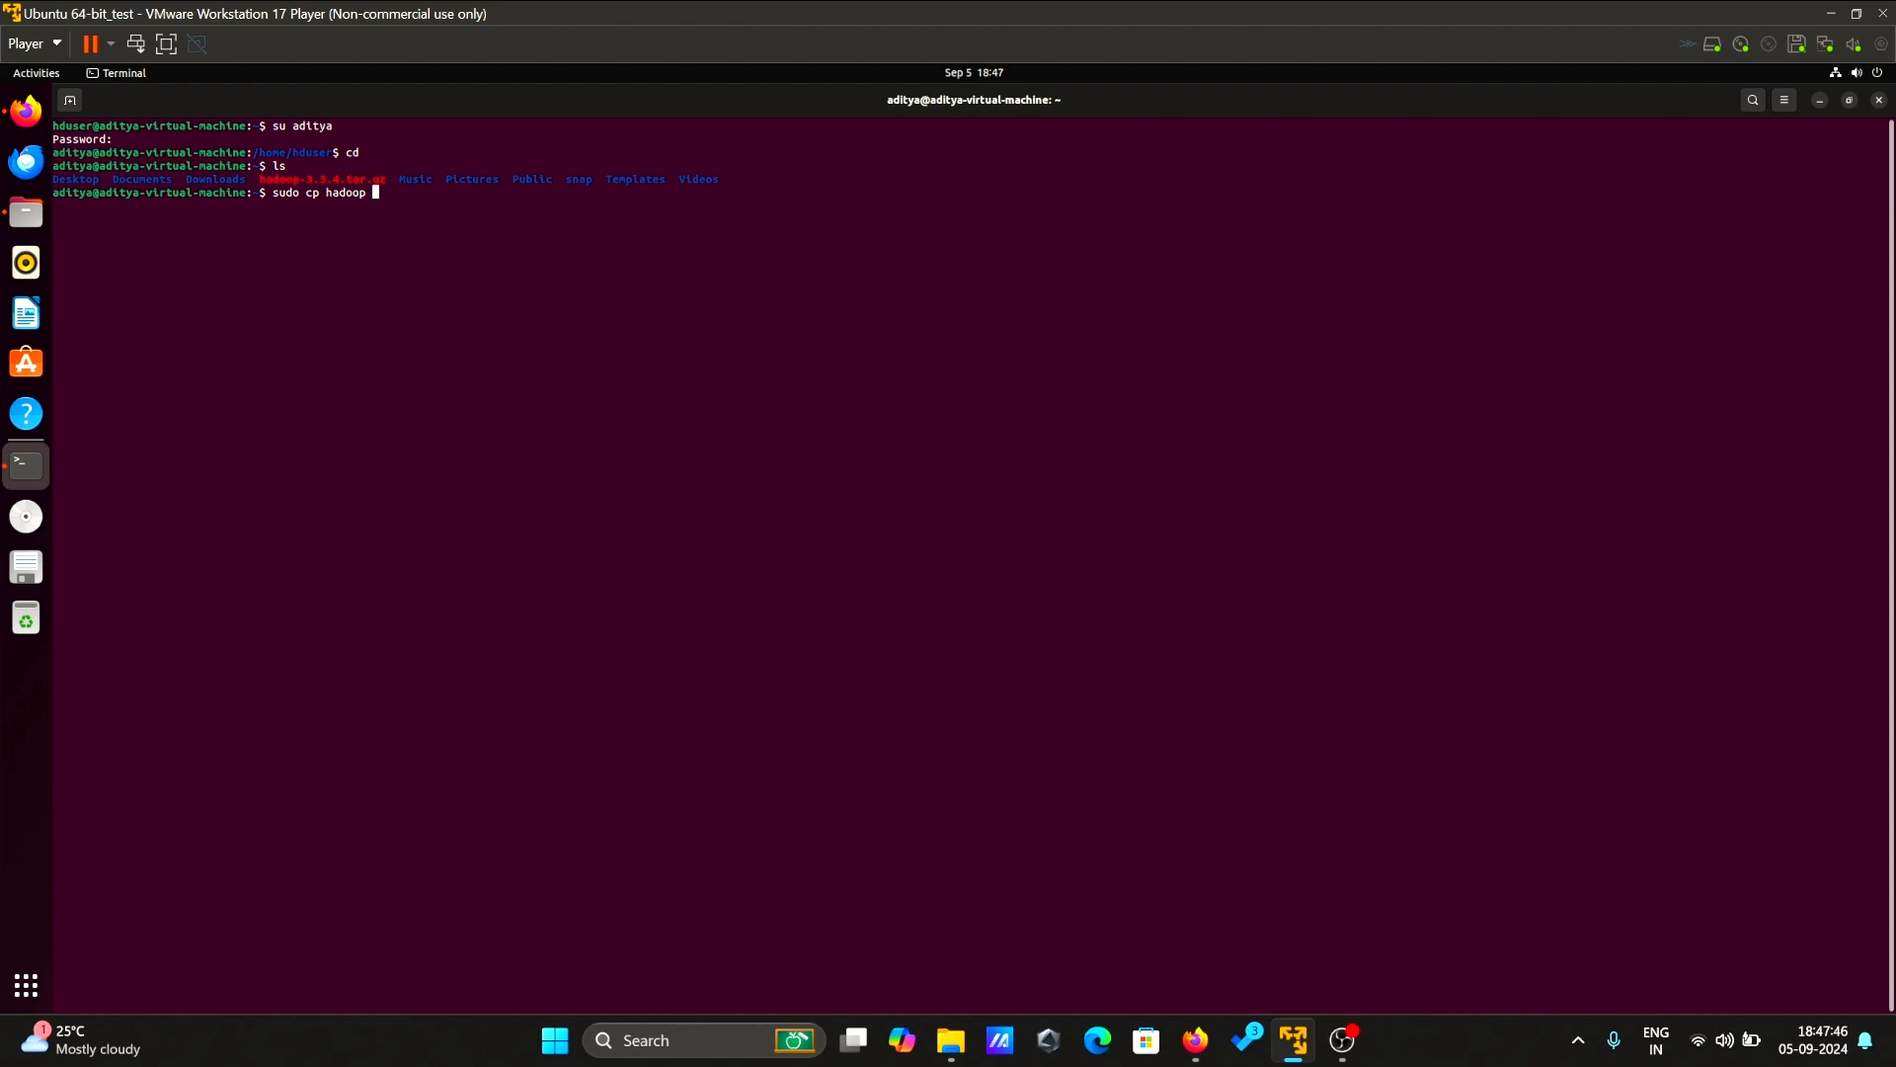
{"action": "type", "text": "-"}
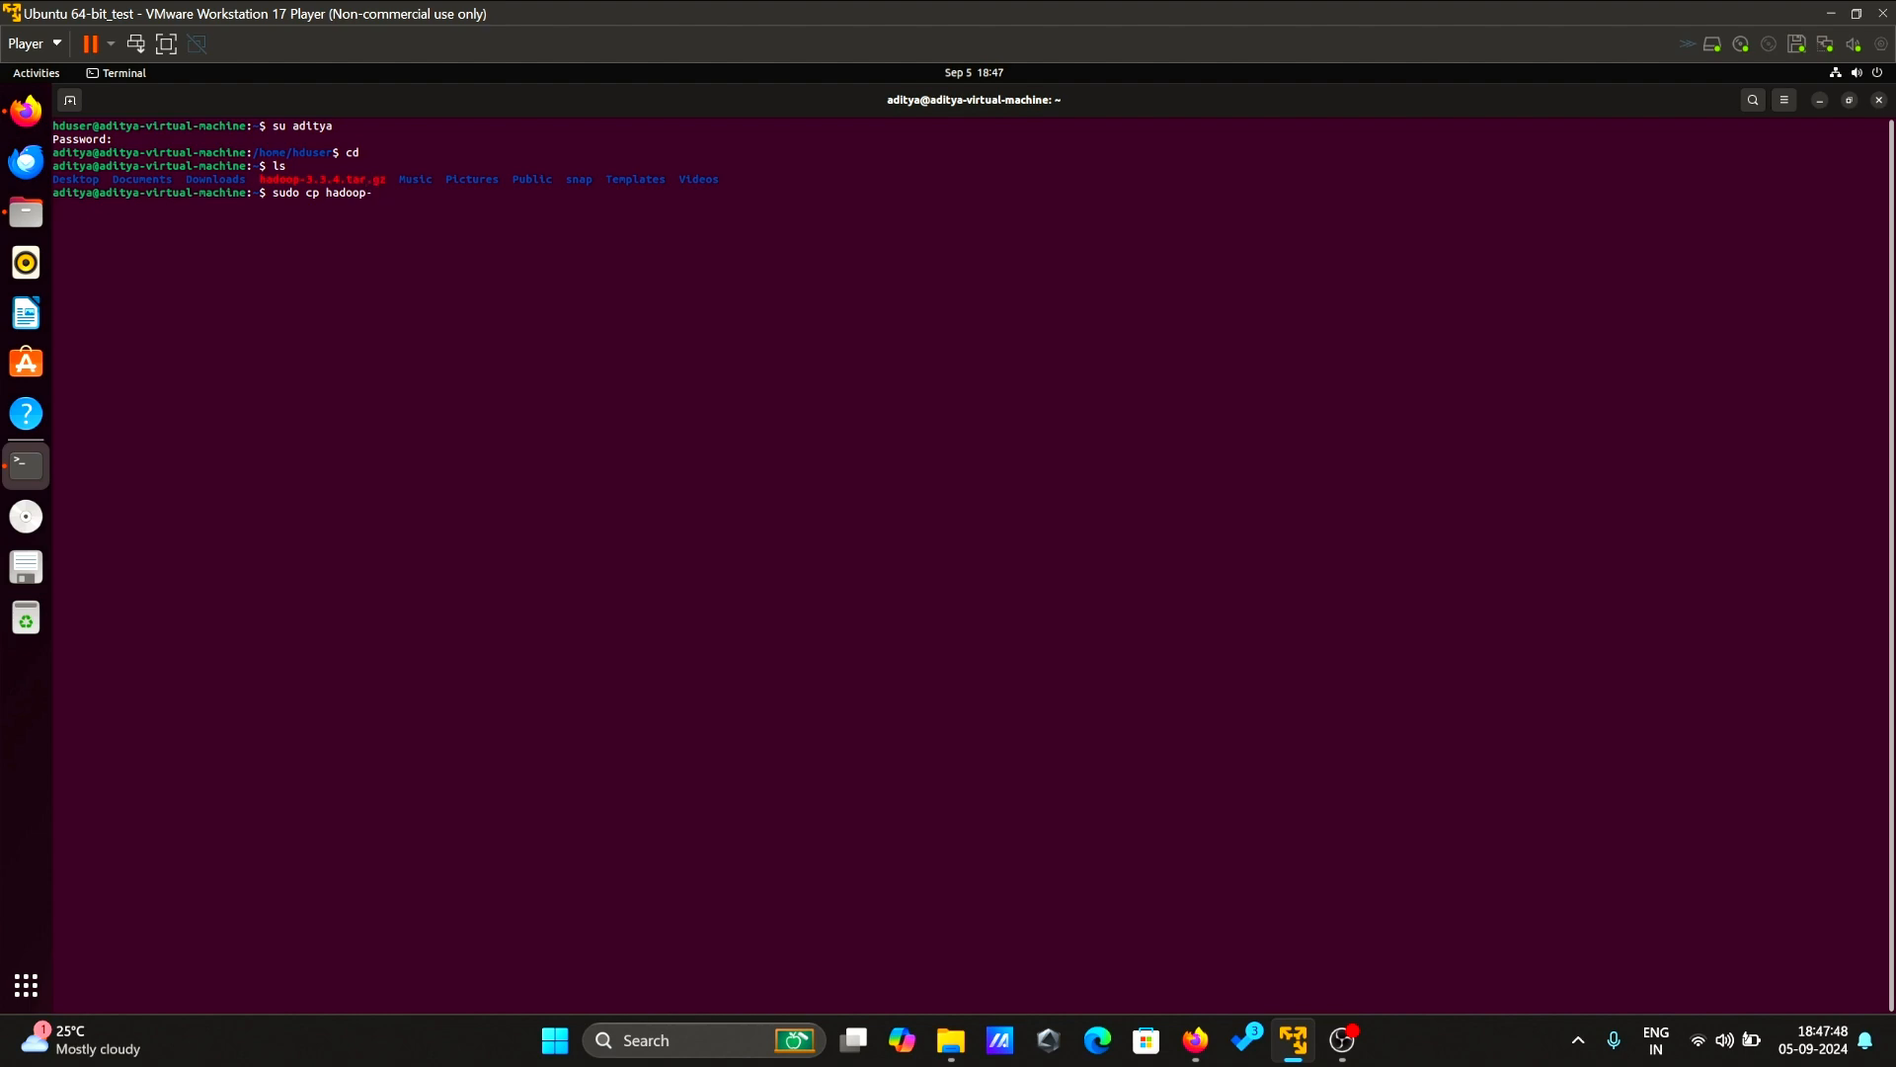
{"action": "type", "text": "3.3.4"}
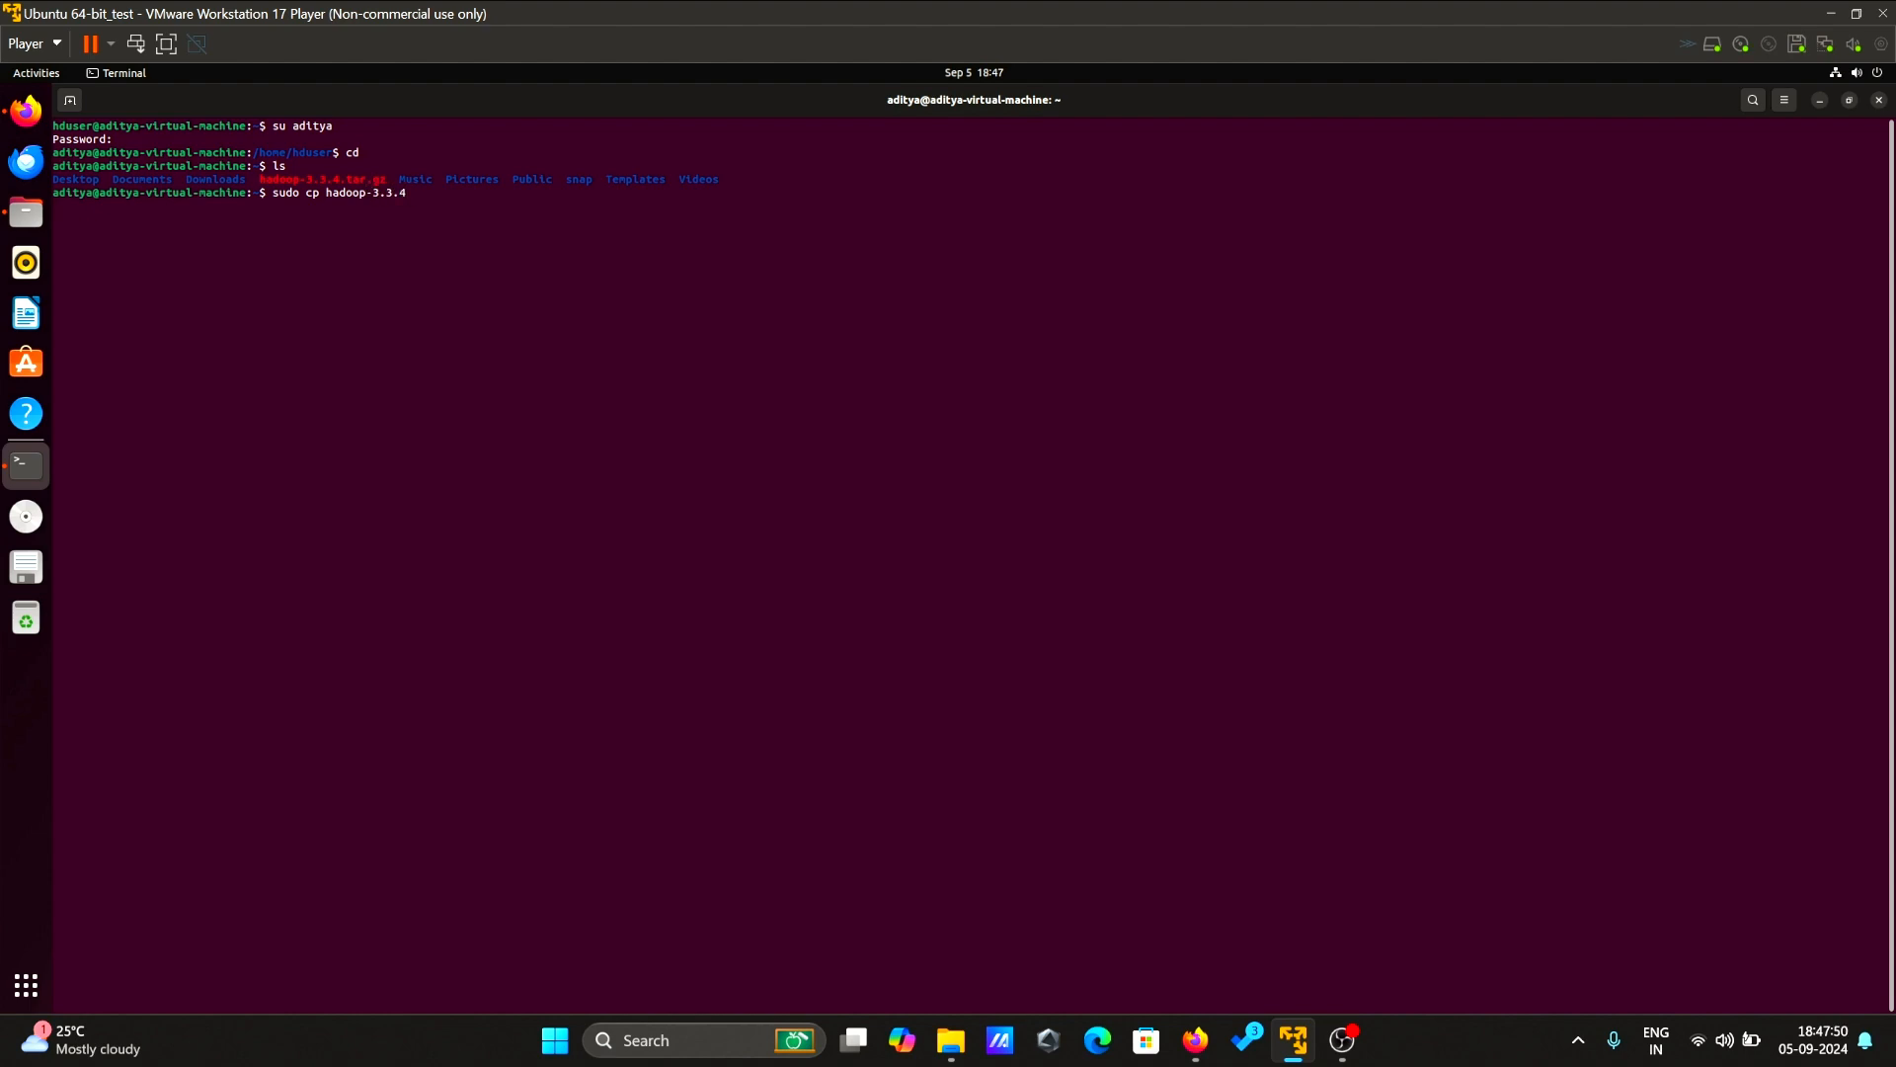
{"action": "type", "text": ".tar"}
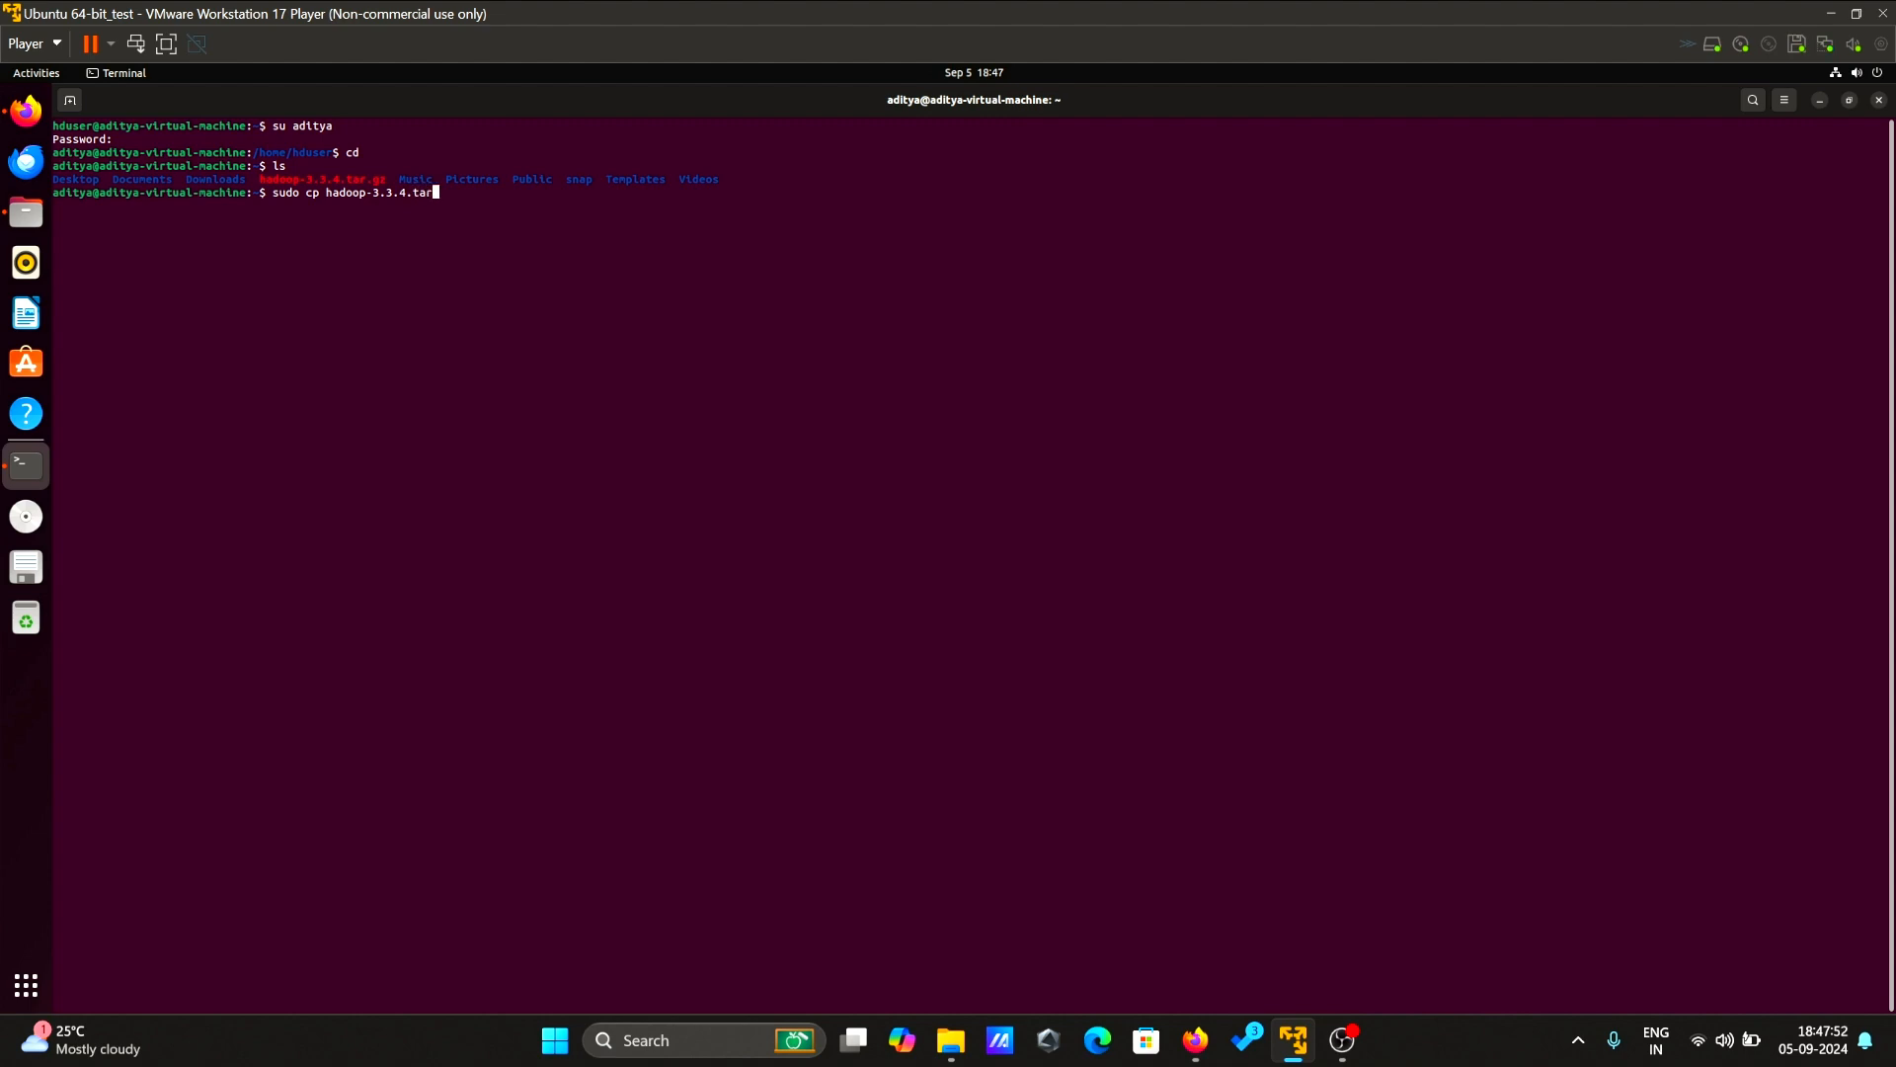
{"action": "type", "text": ".gz"}
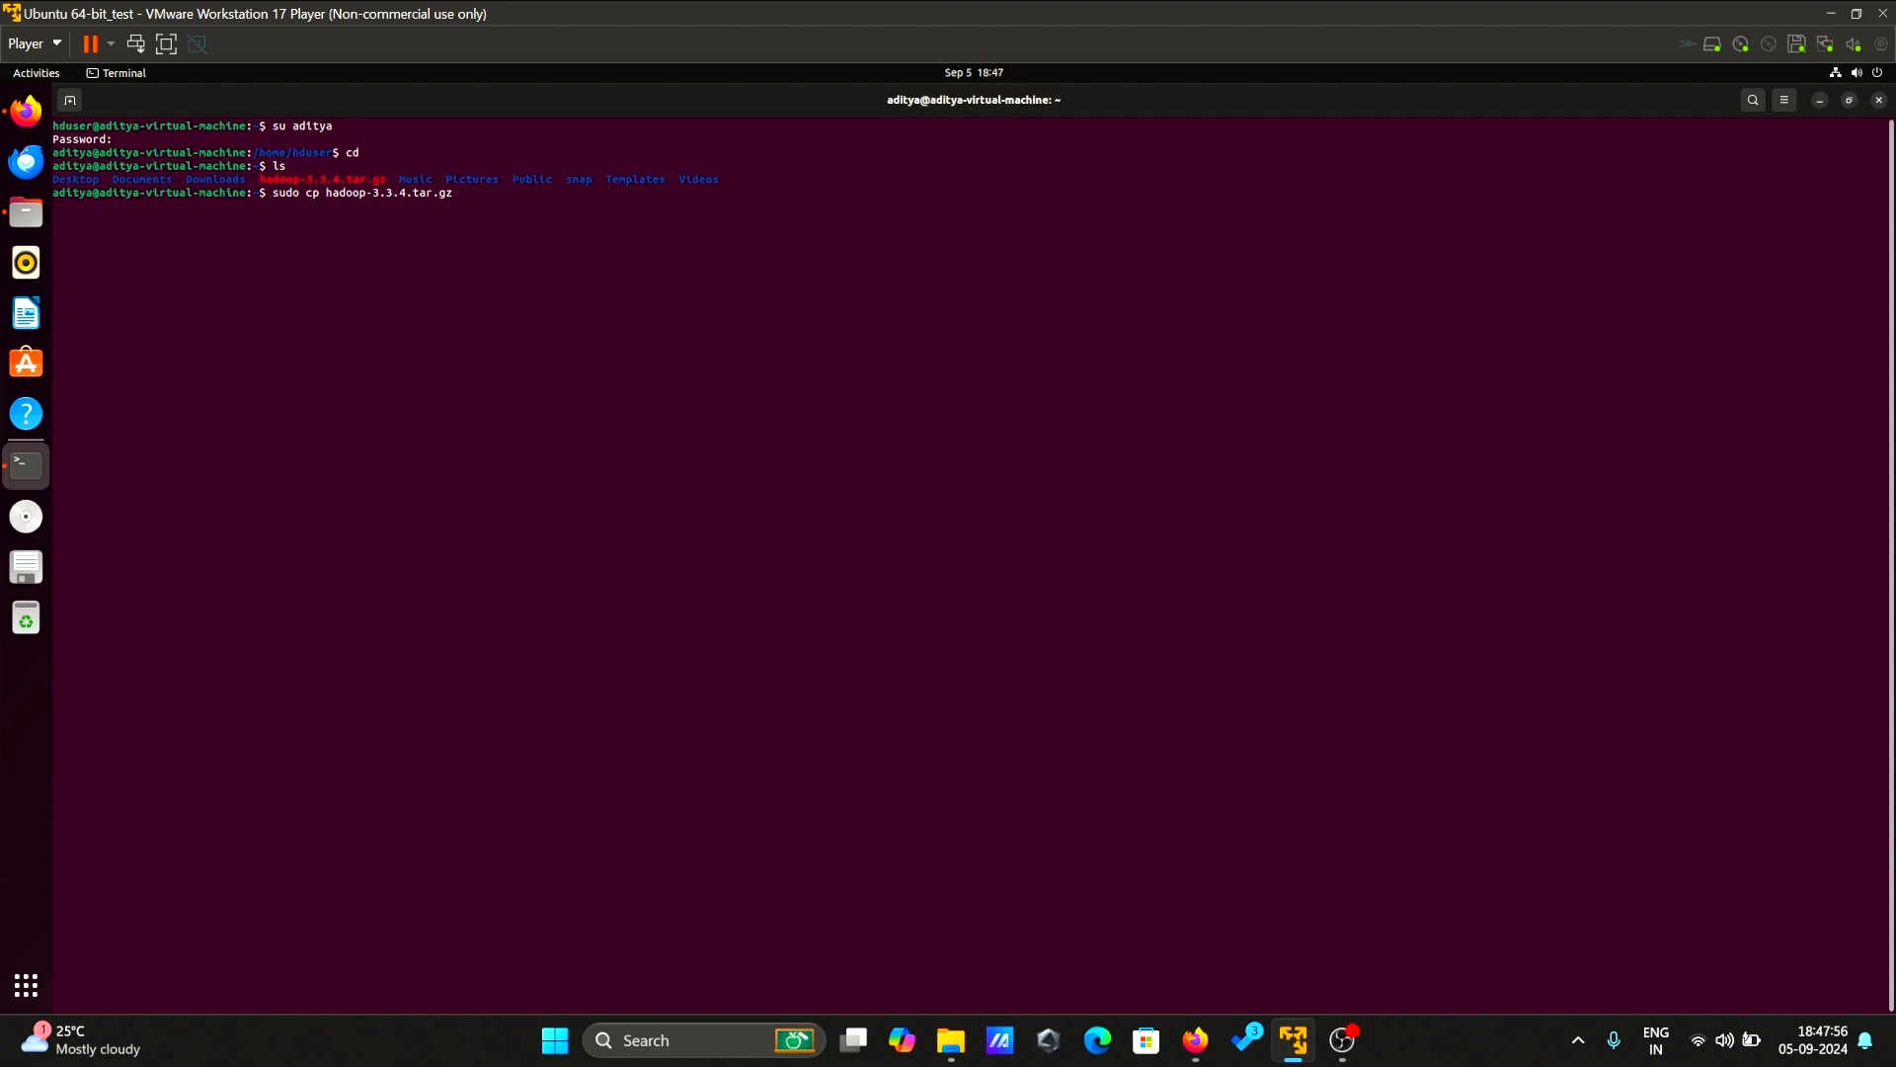
{"action": "type", "text": "/home"}
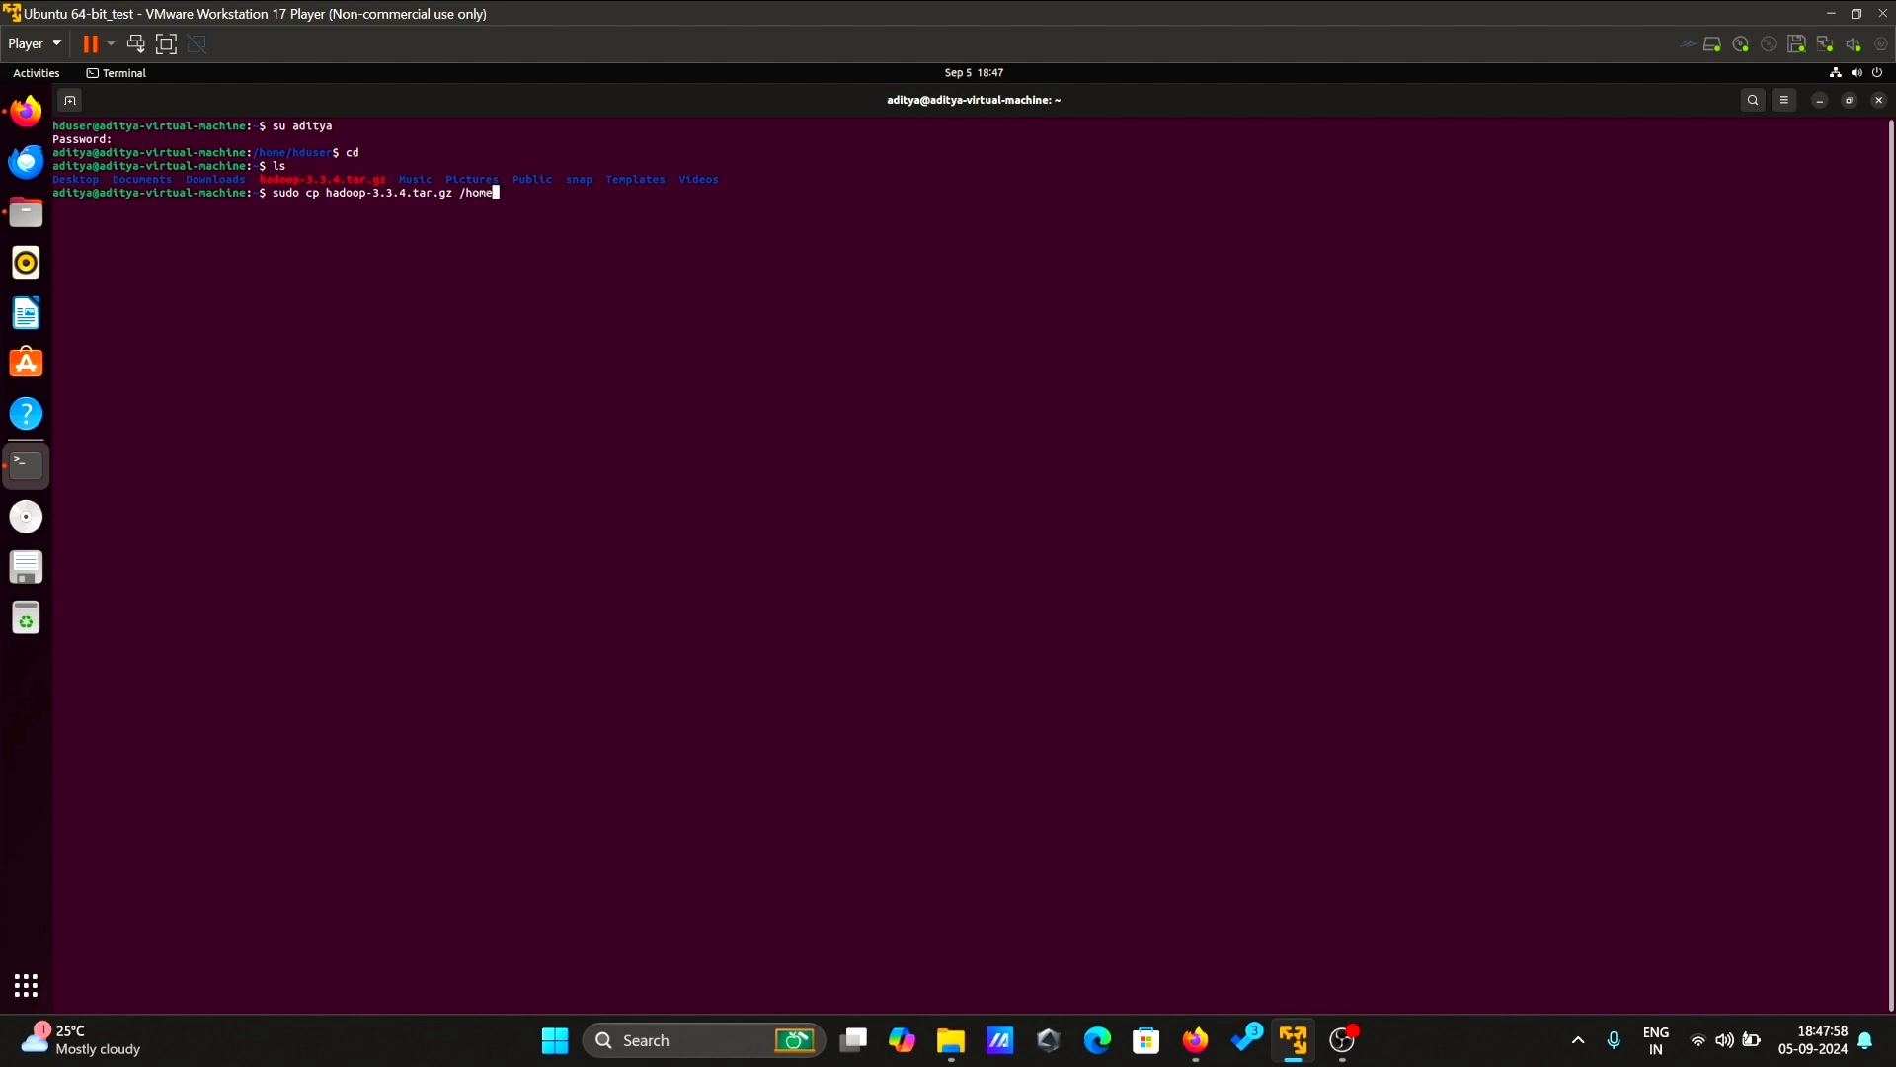
{"action": "type", "text": "/hdu"}
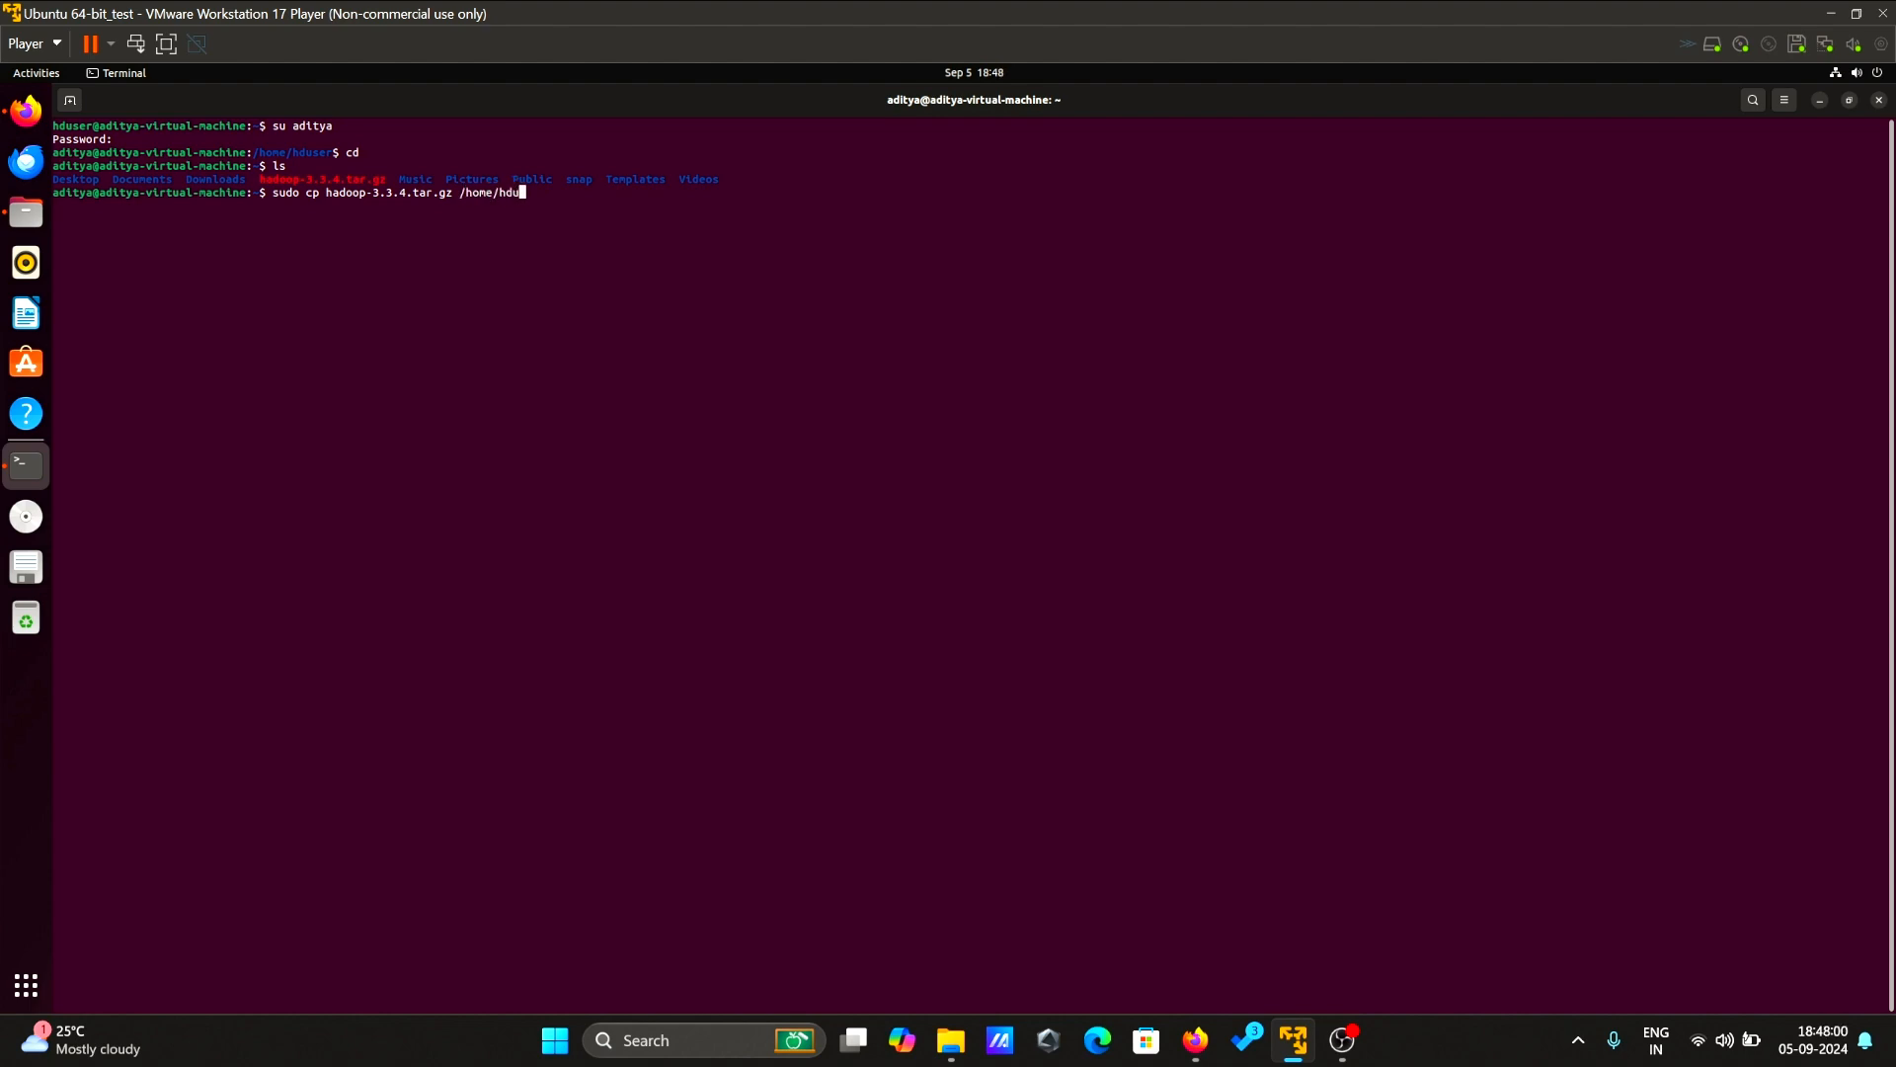
{"action": "type", "text": "ser"}
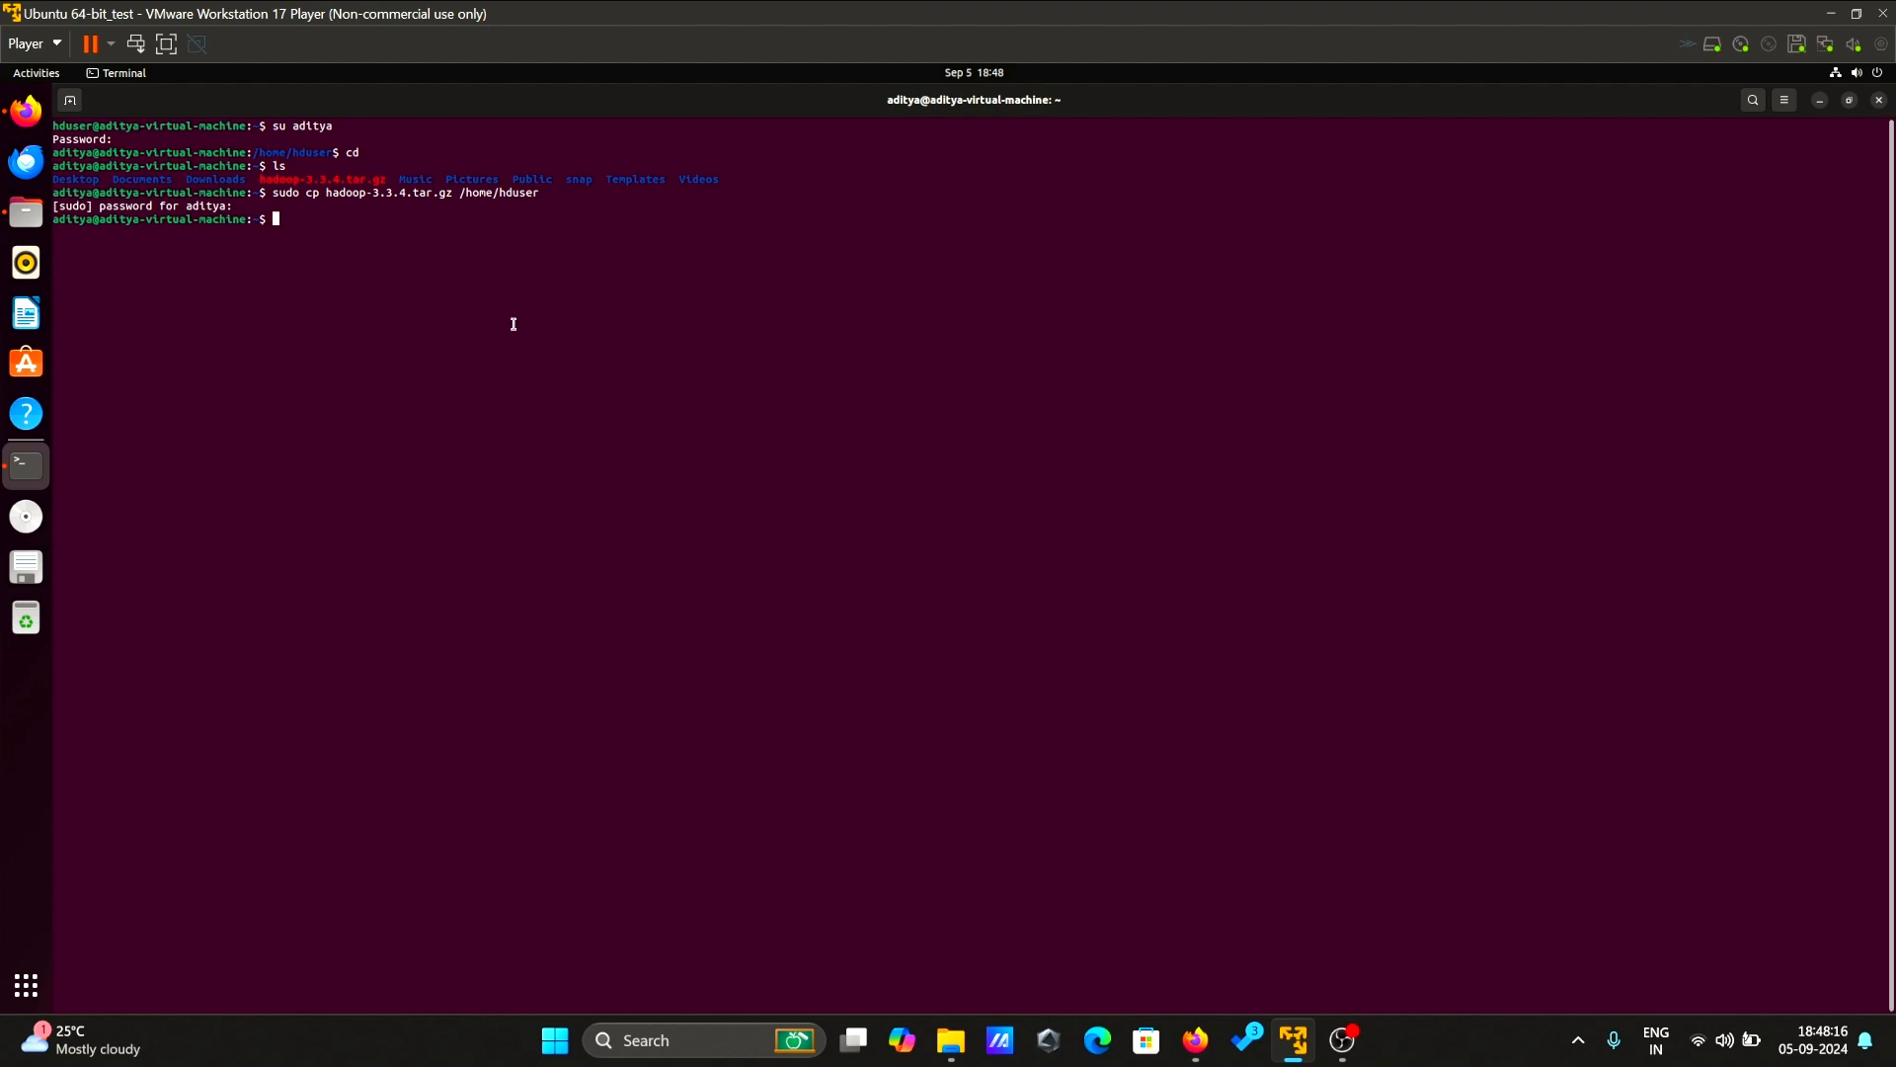
- Switch back to the hduser account and list the home folder contents
{"action": "type", "text": "su"}
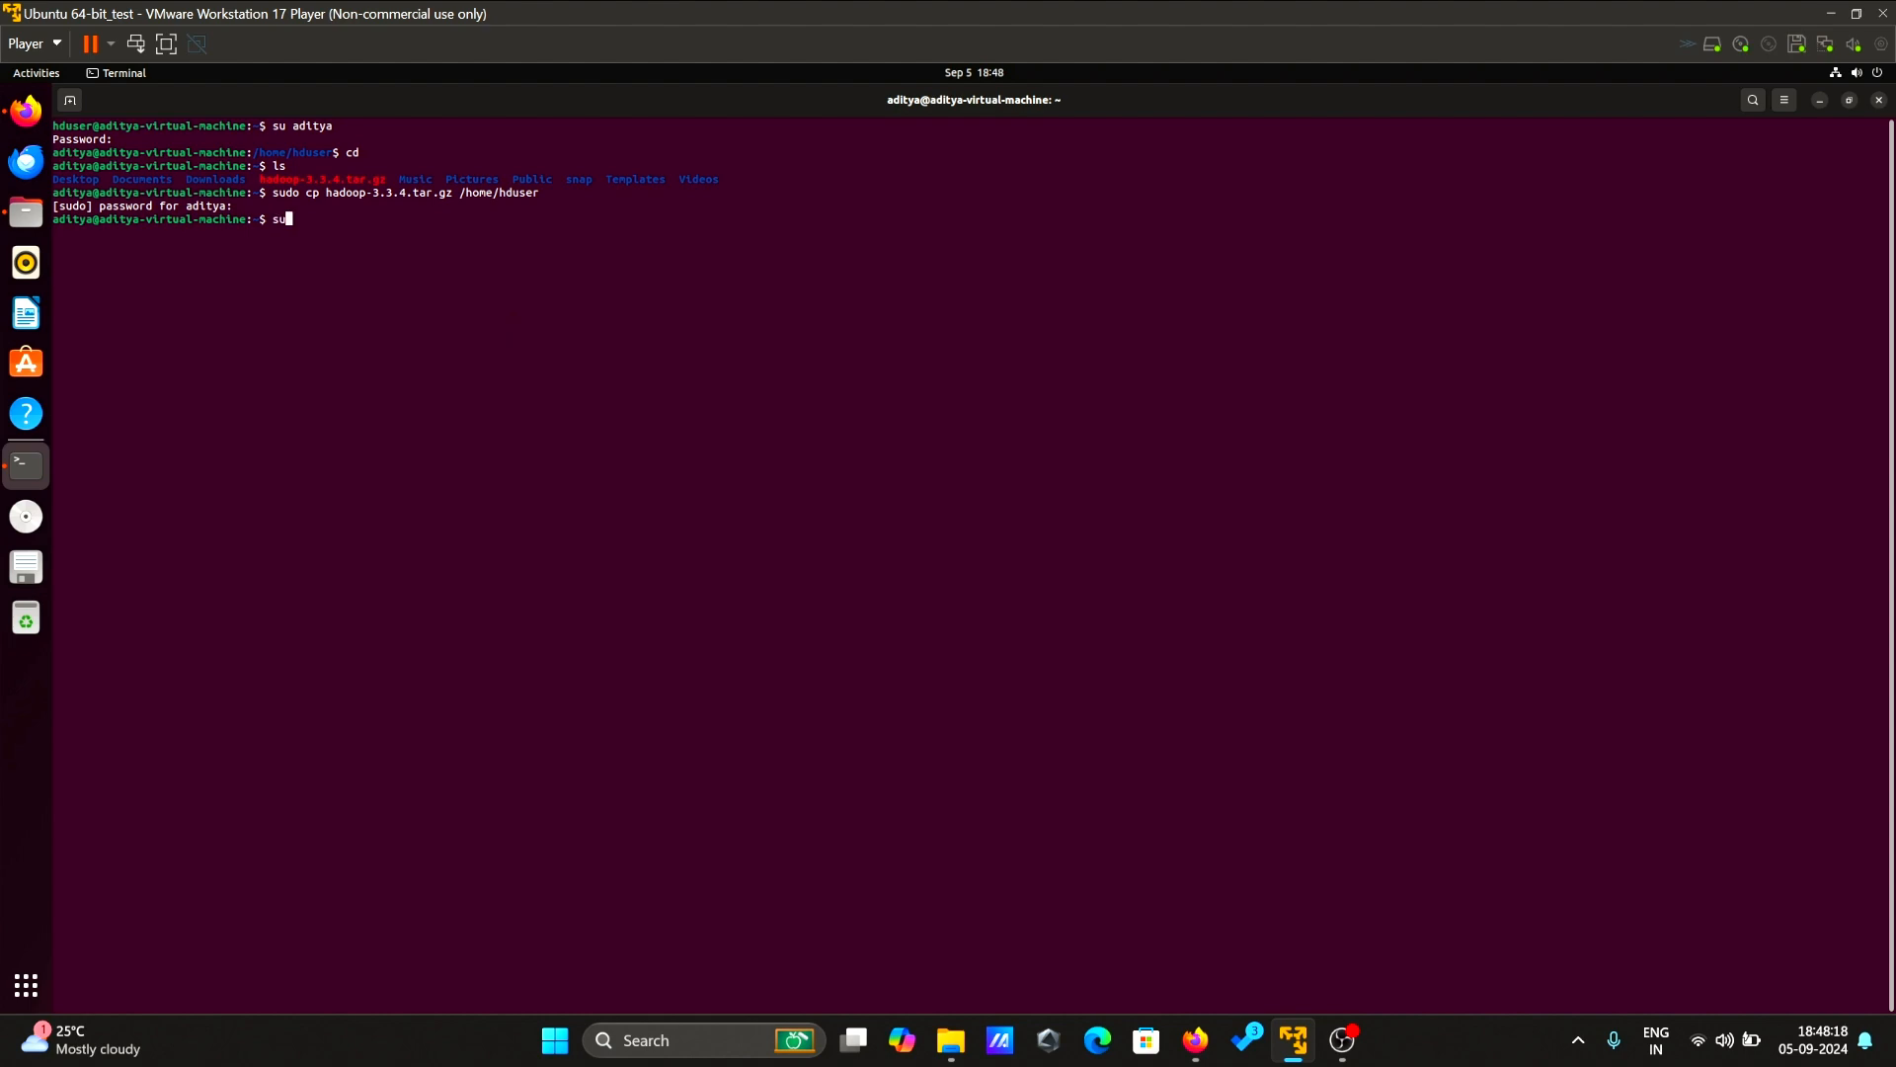
{"action": "type", "text": "hduser"}
{"action": "type", "text": "ls"}
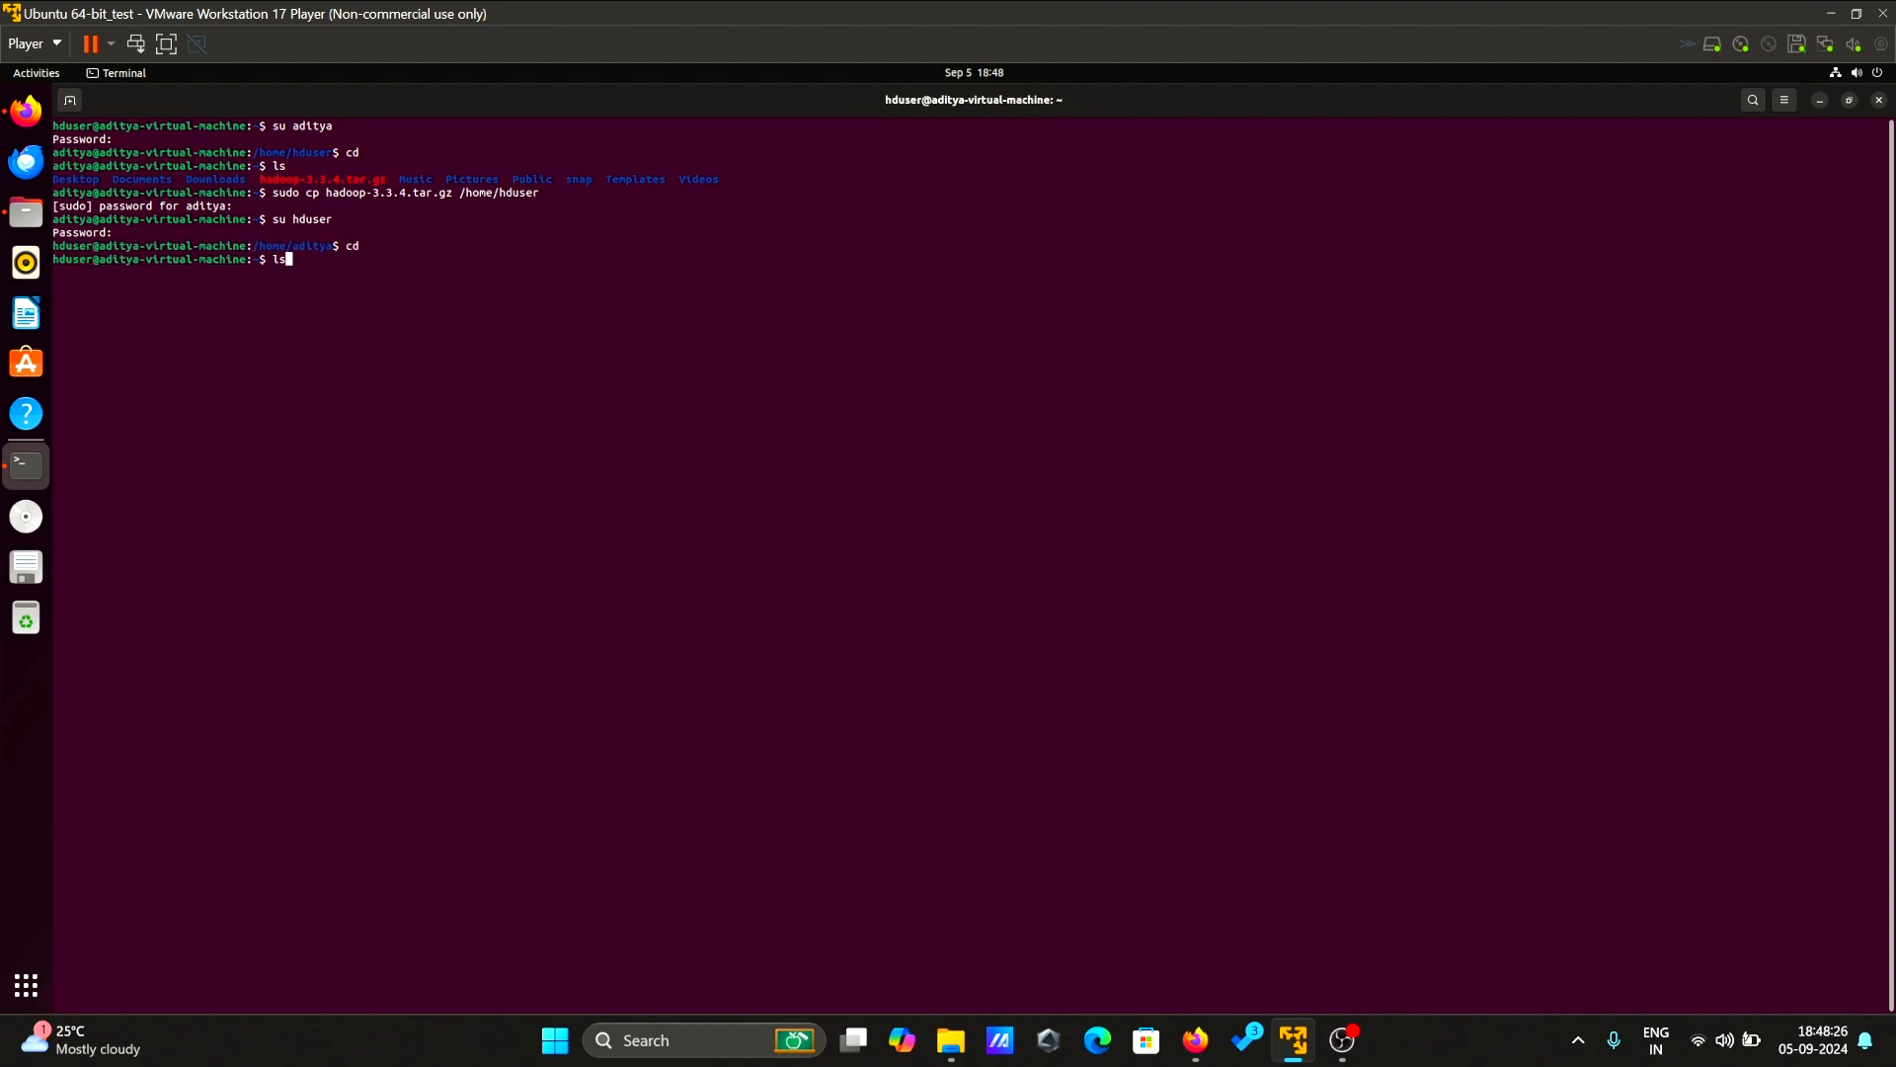
{"action": "key", "text": "Return"}
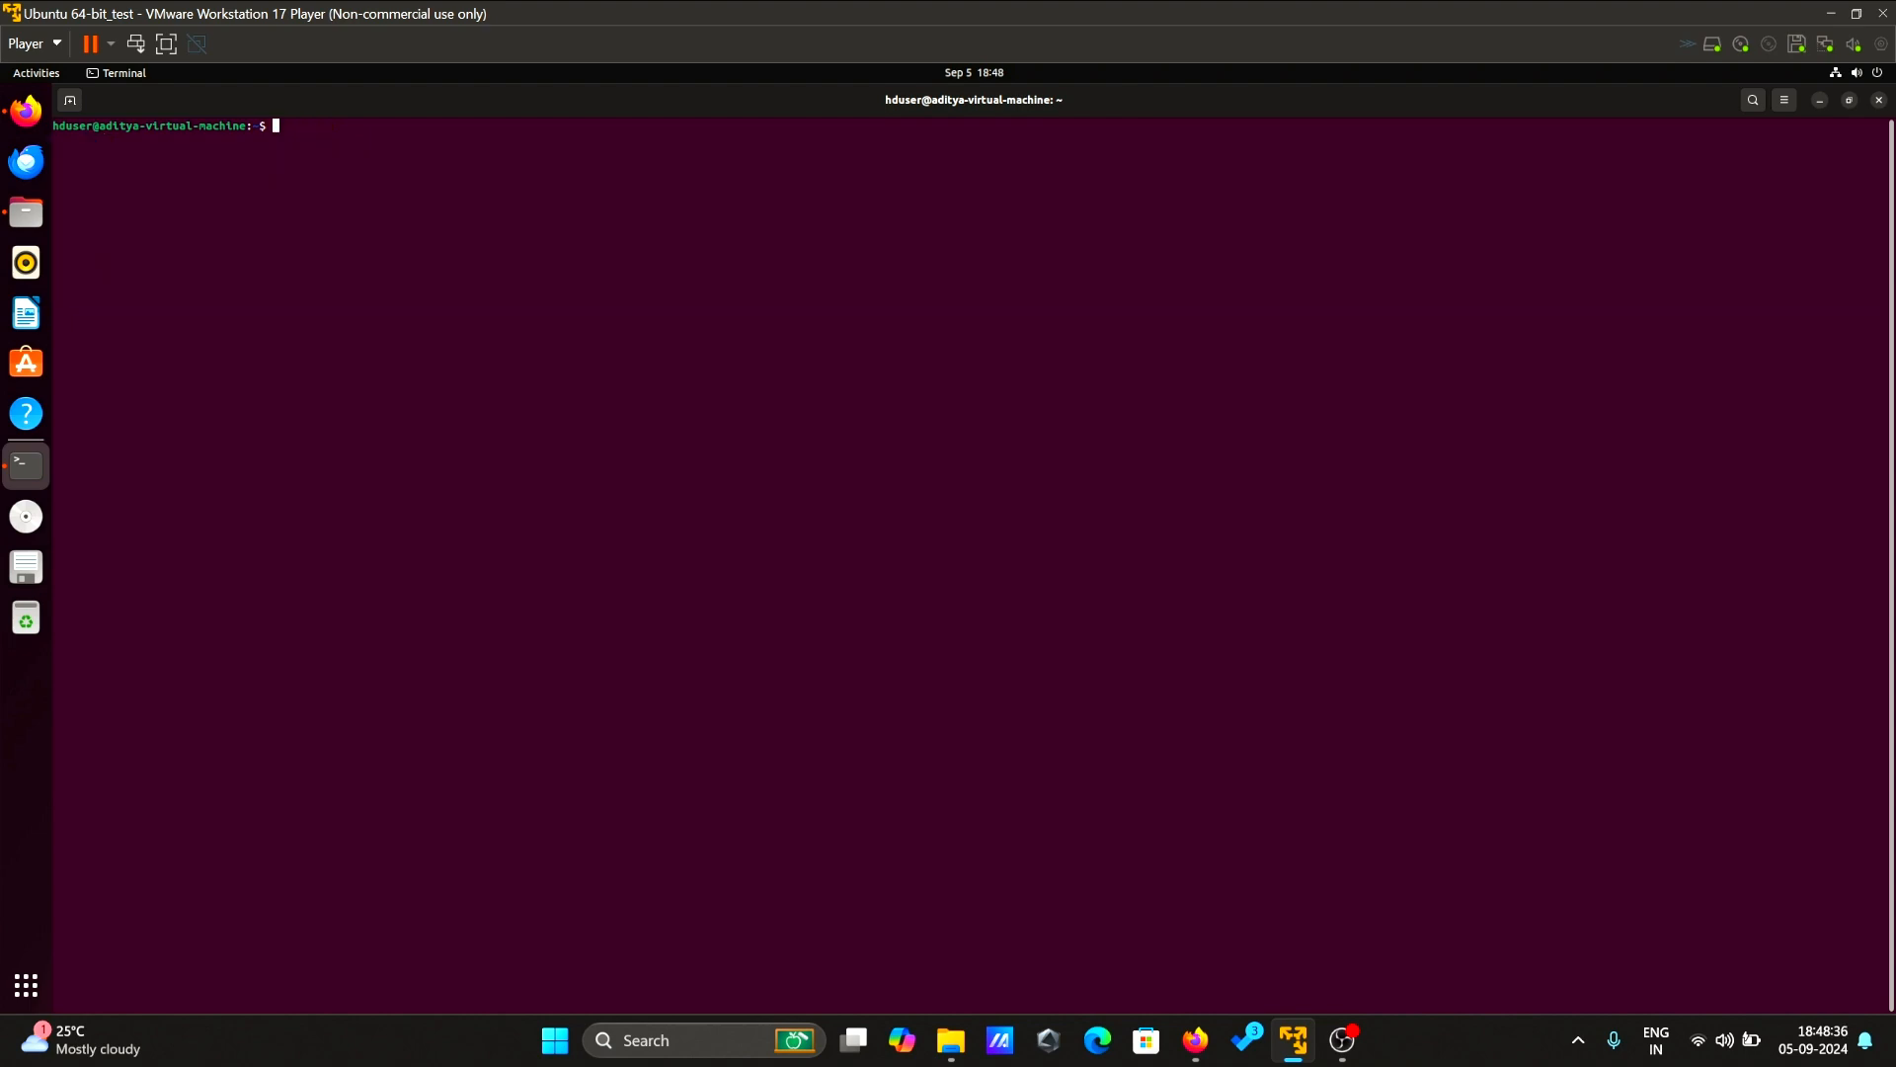
- From the admin account, add hduser to the sudo group, then return to hduser's home directory
{"action": "type", "text": "su aditya"}
{"action": "type", "text": "cd"}
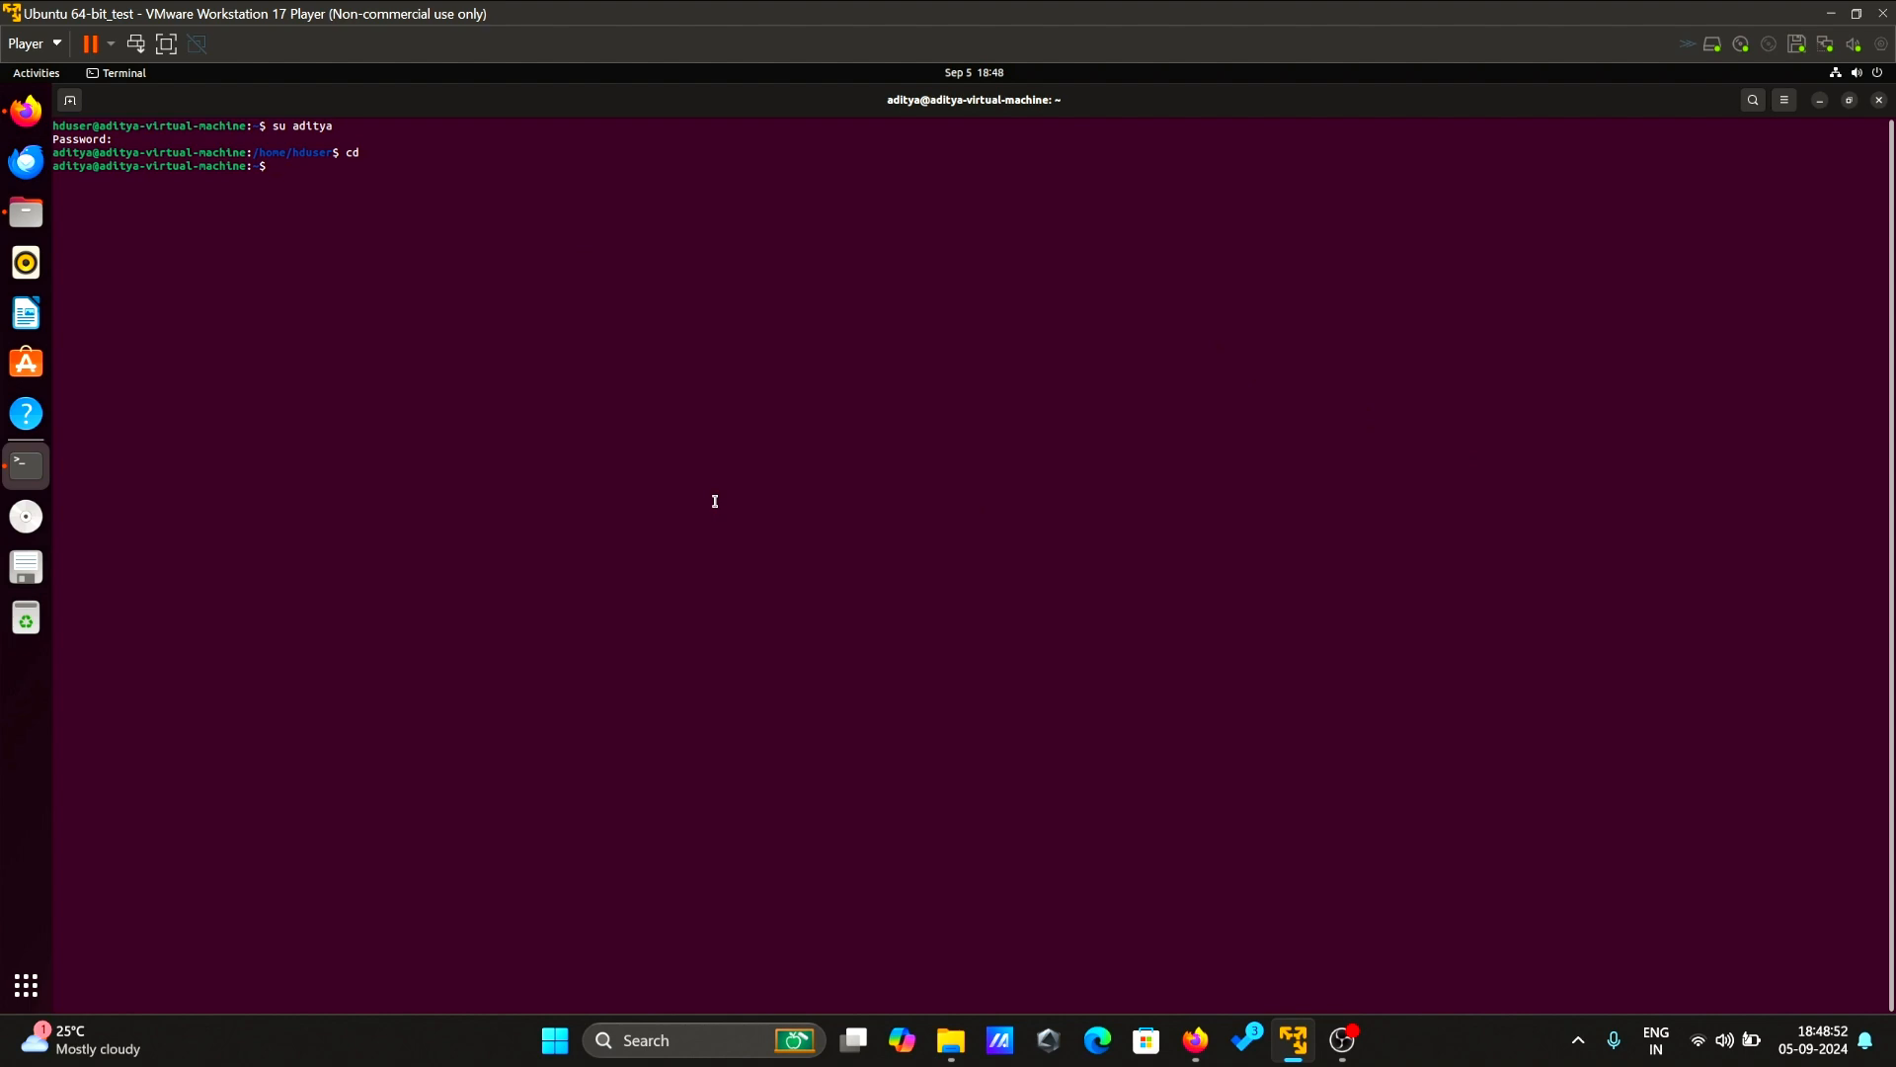
{"action": "type", "text": "sudo adduser hduser"}
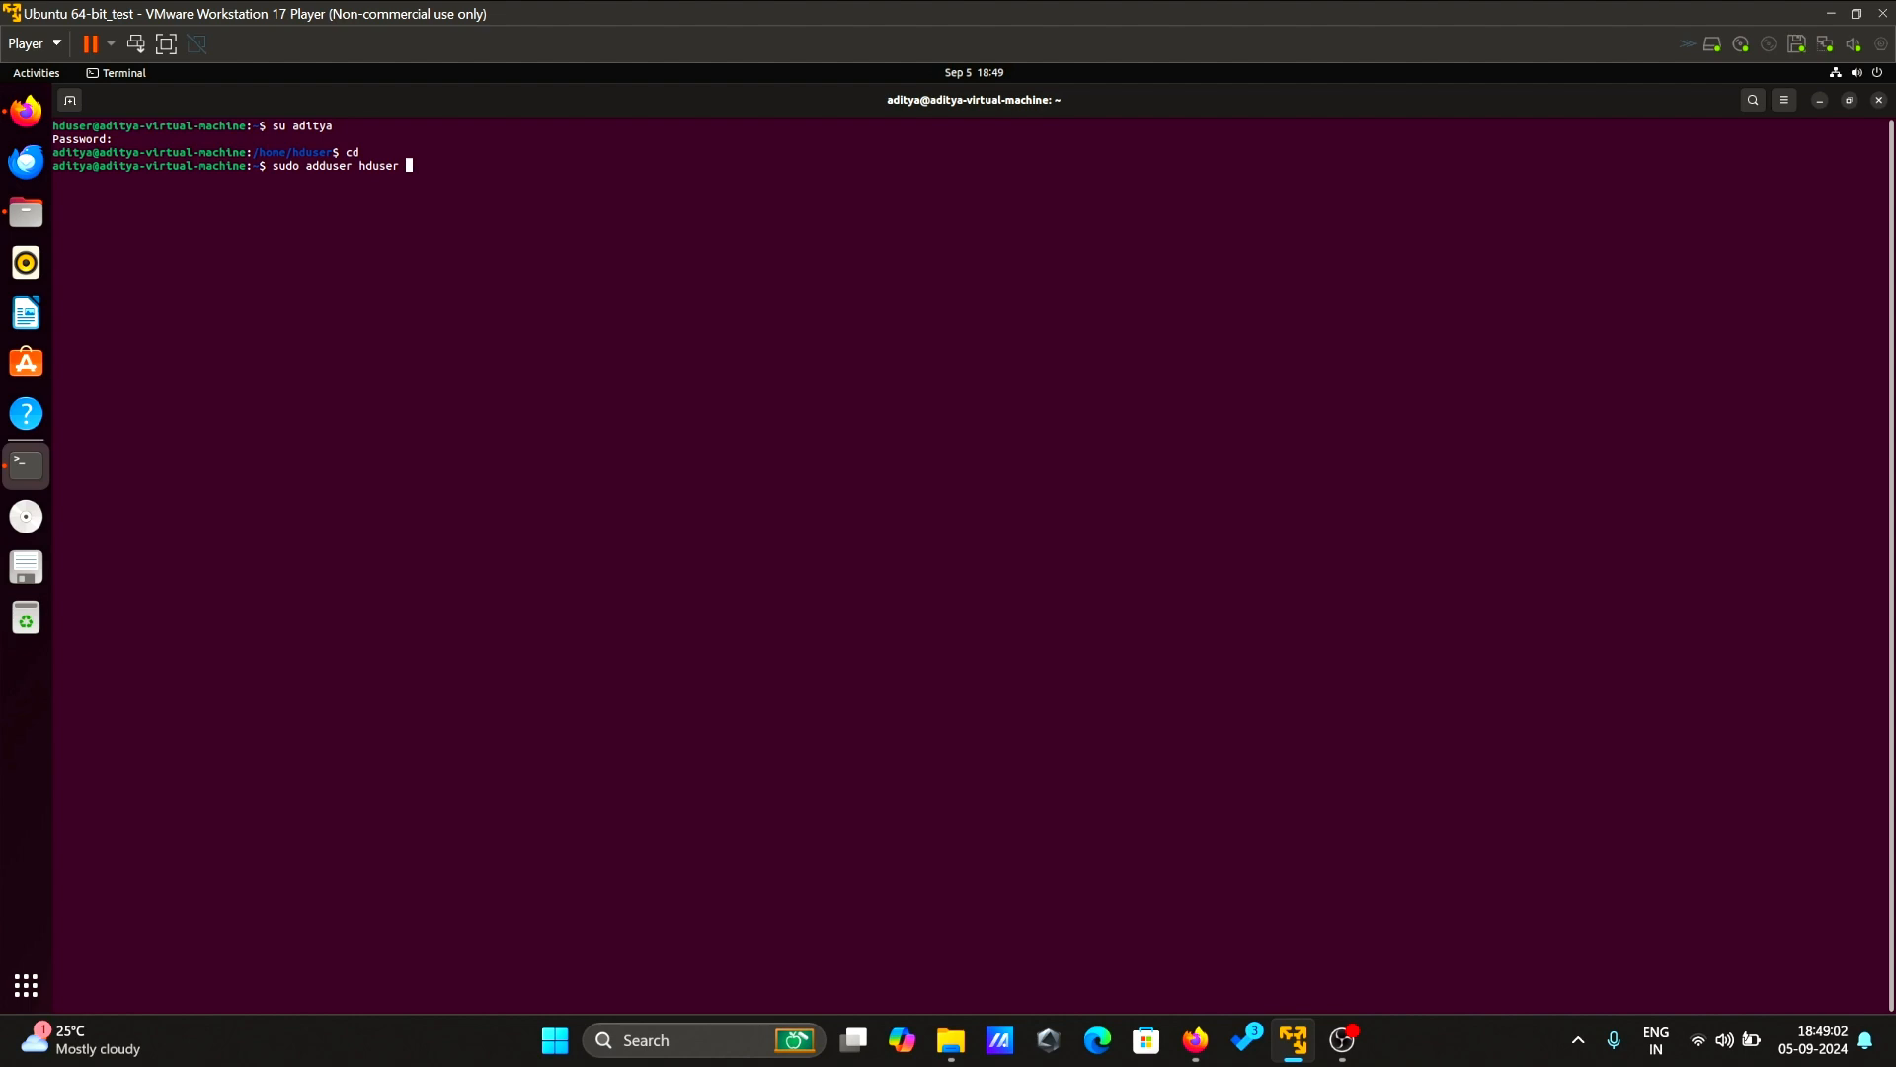
{"action": "type", "text": "sudo"}
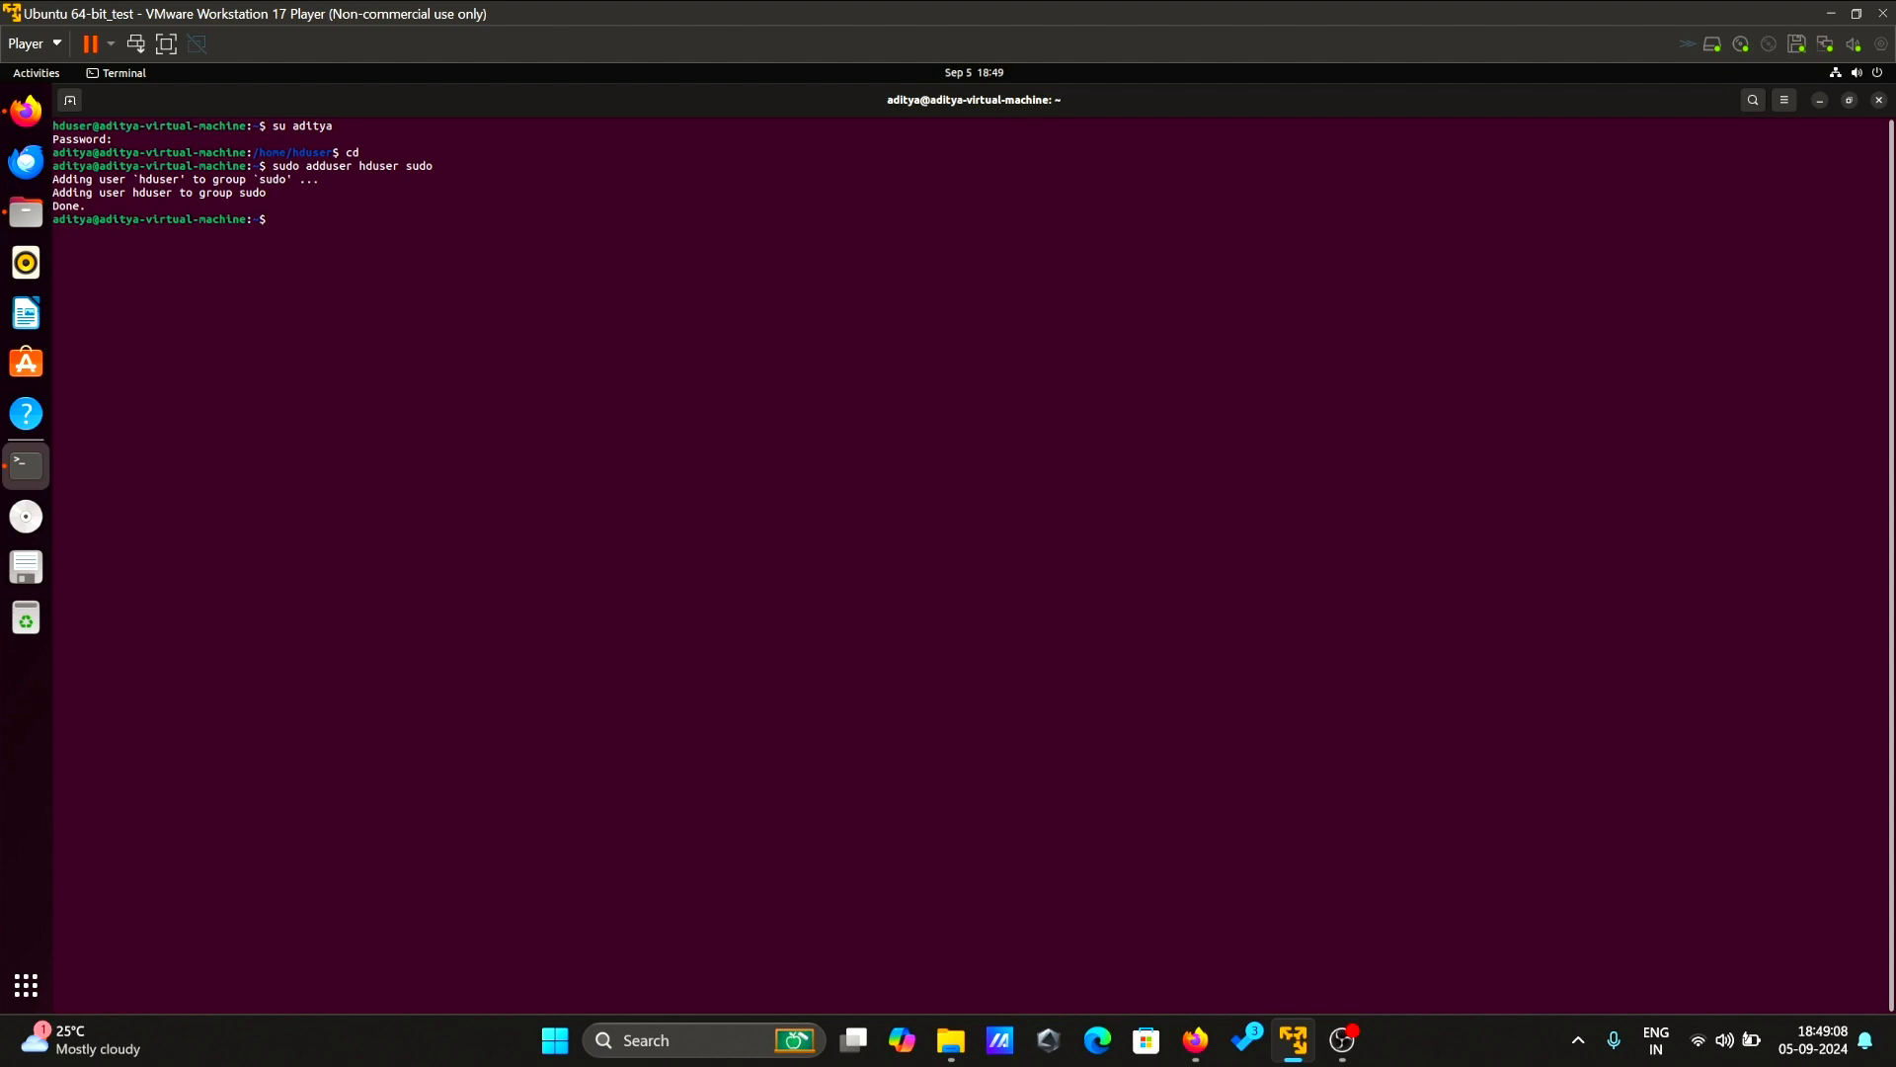
{"action": "type", "text": "su hduser"}
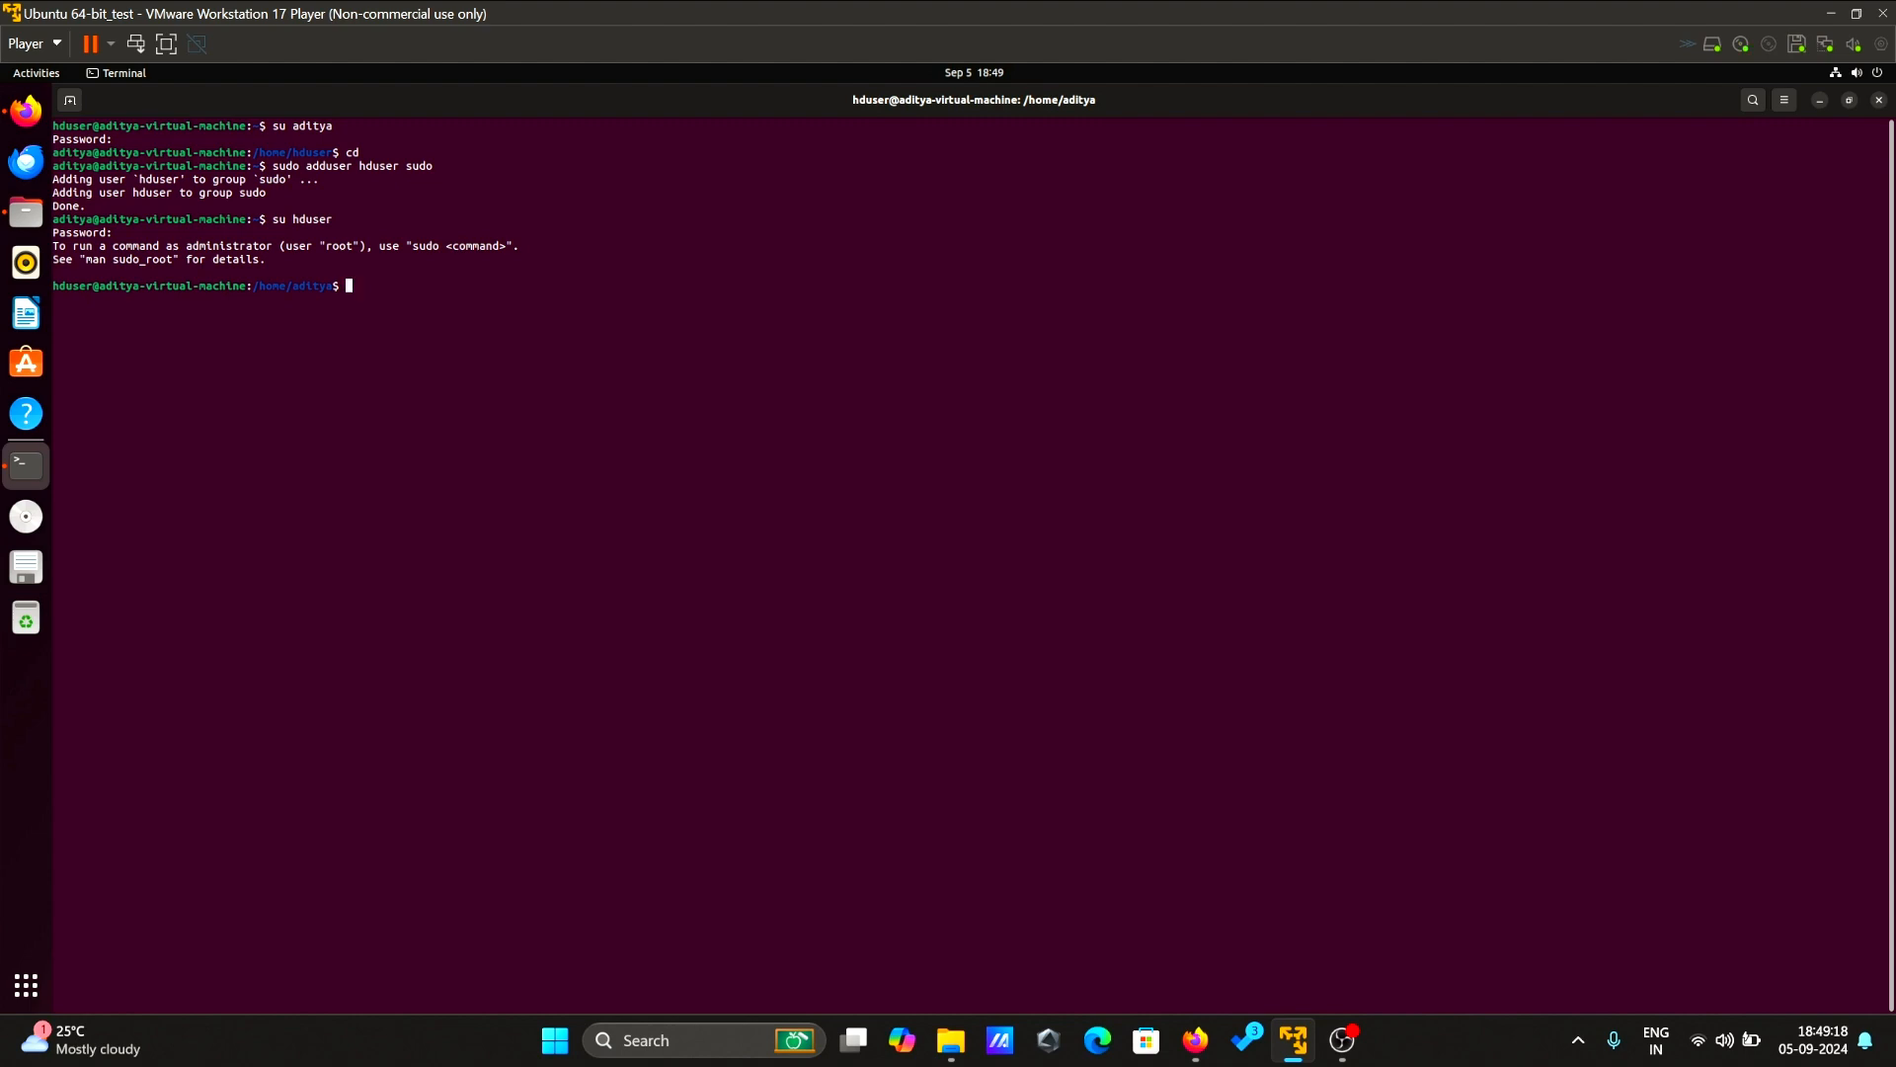
{"action": "type", "text": "cd"}
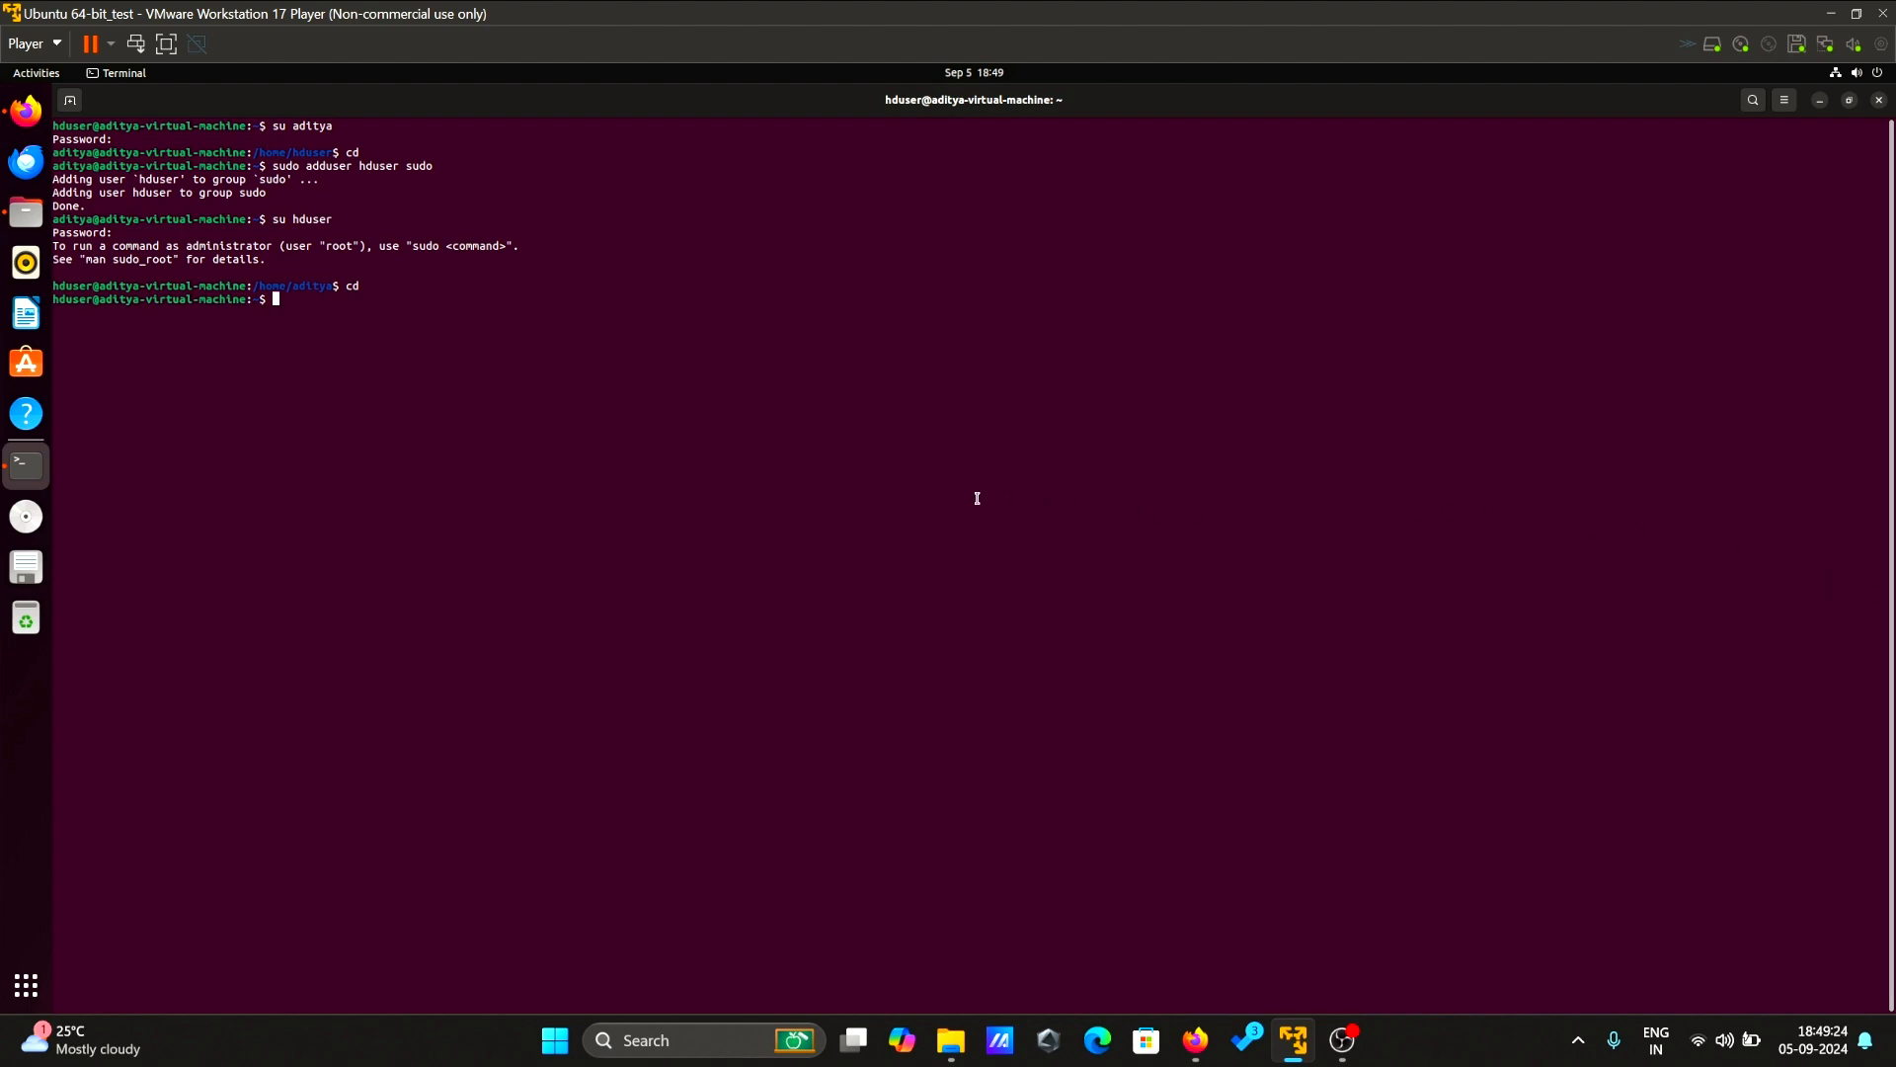
- List the home folder and start extracting hadoop-3.3.4.tar.gz with sudo tar xvzf
{"action": "type", "text": "clear"}
{"action": "type", "text": "sud"}
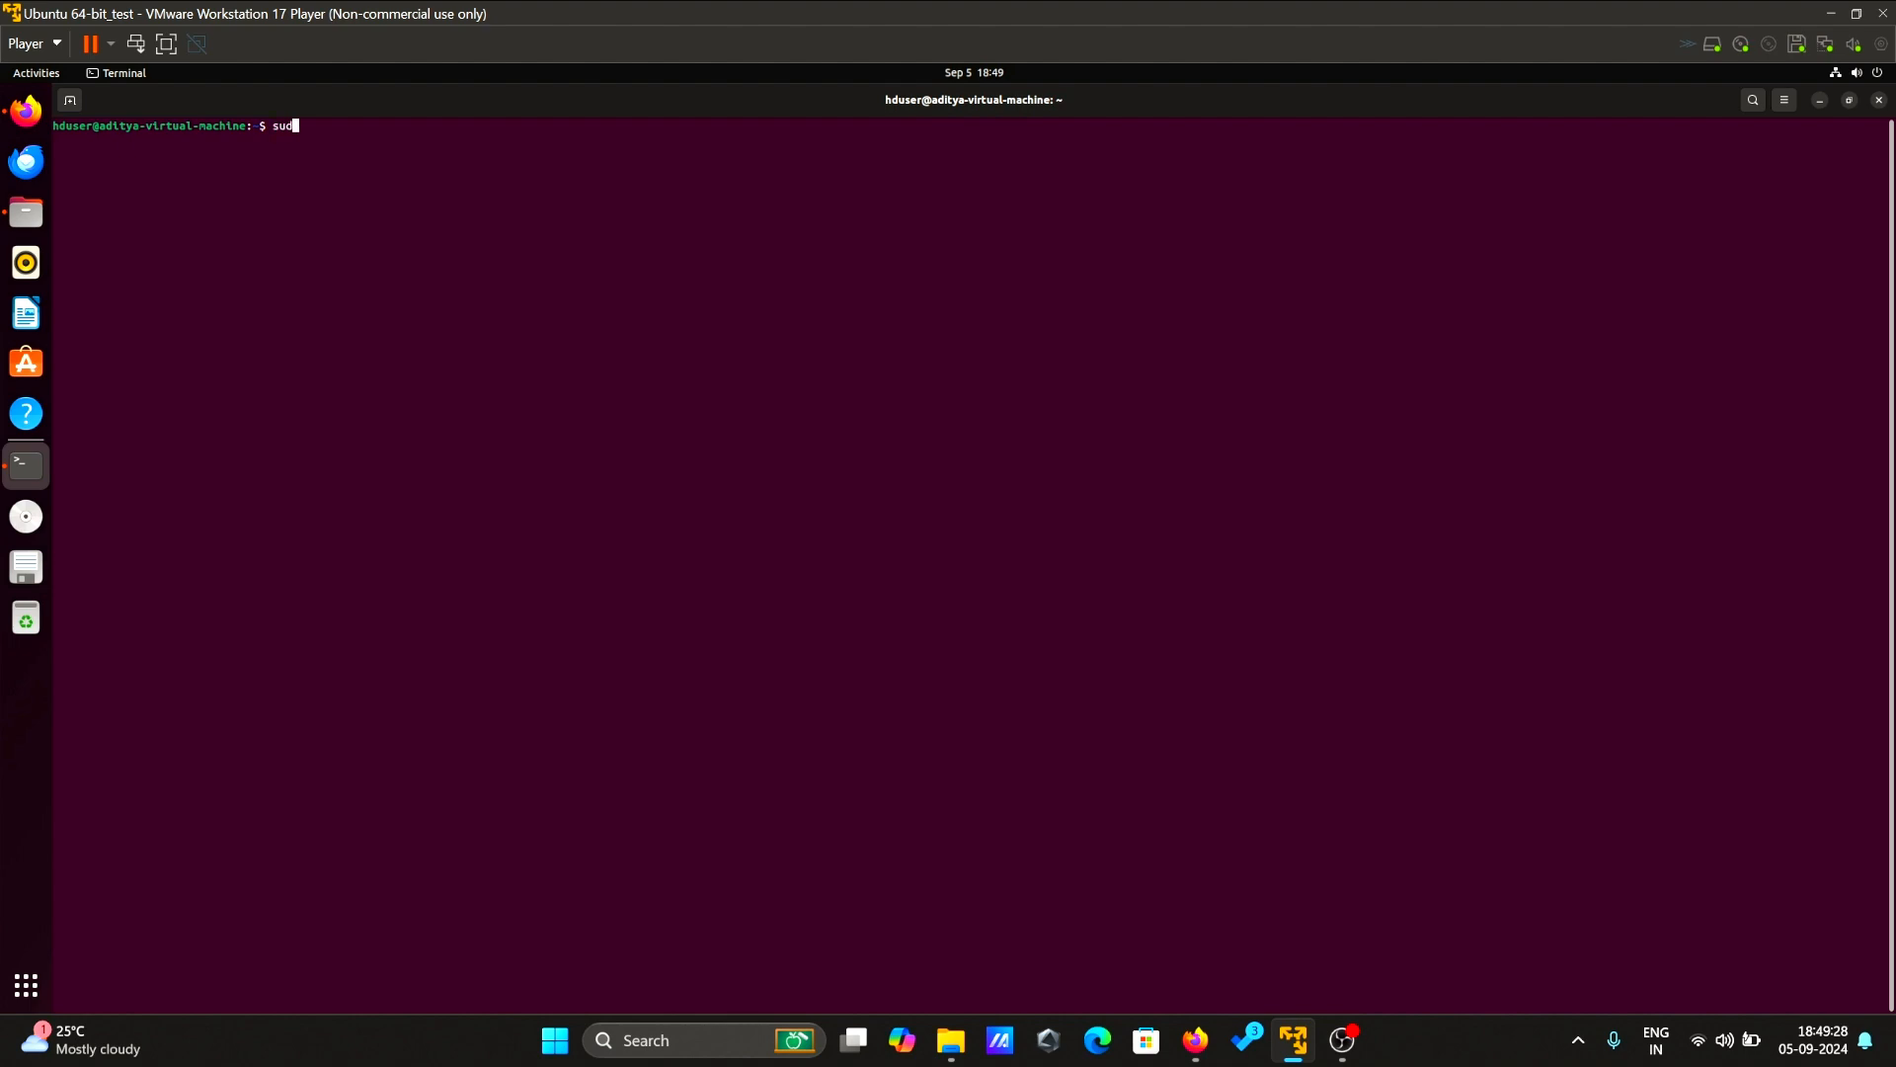
{"action": "type", "text": "ls"}
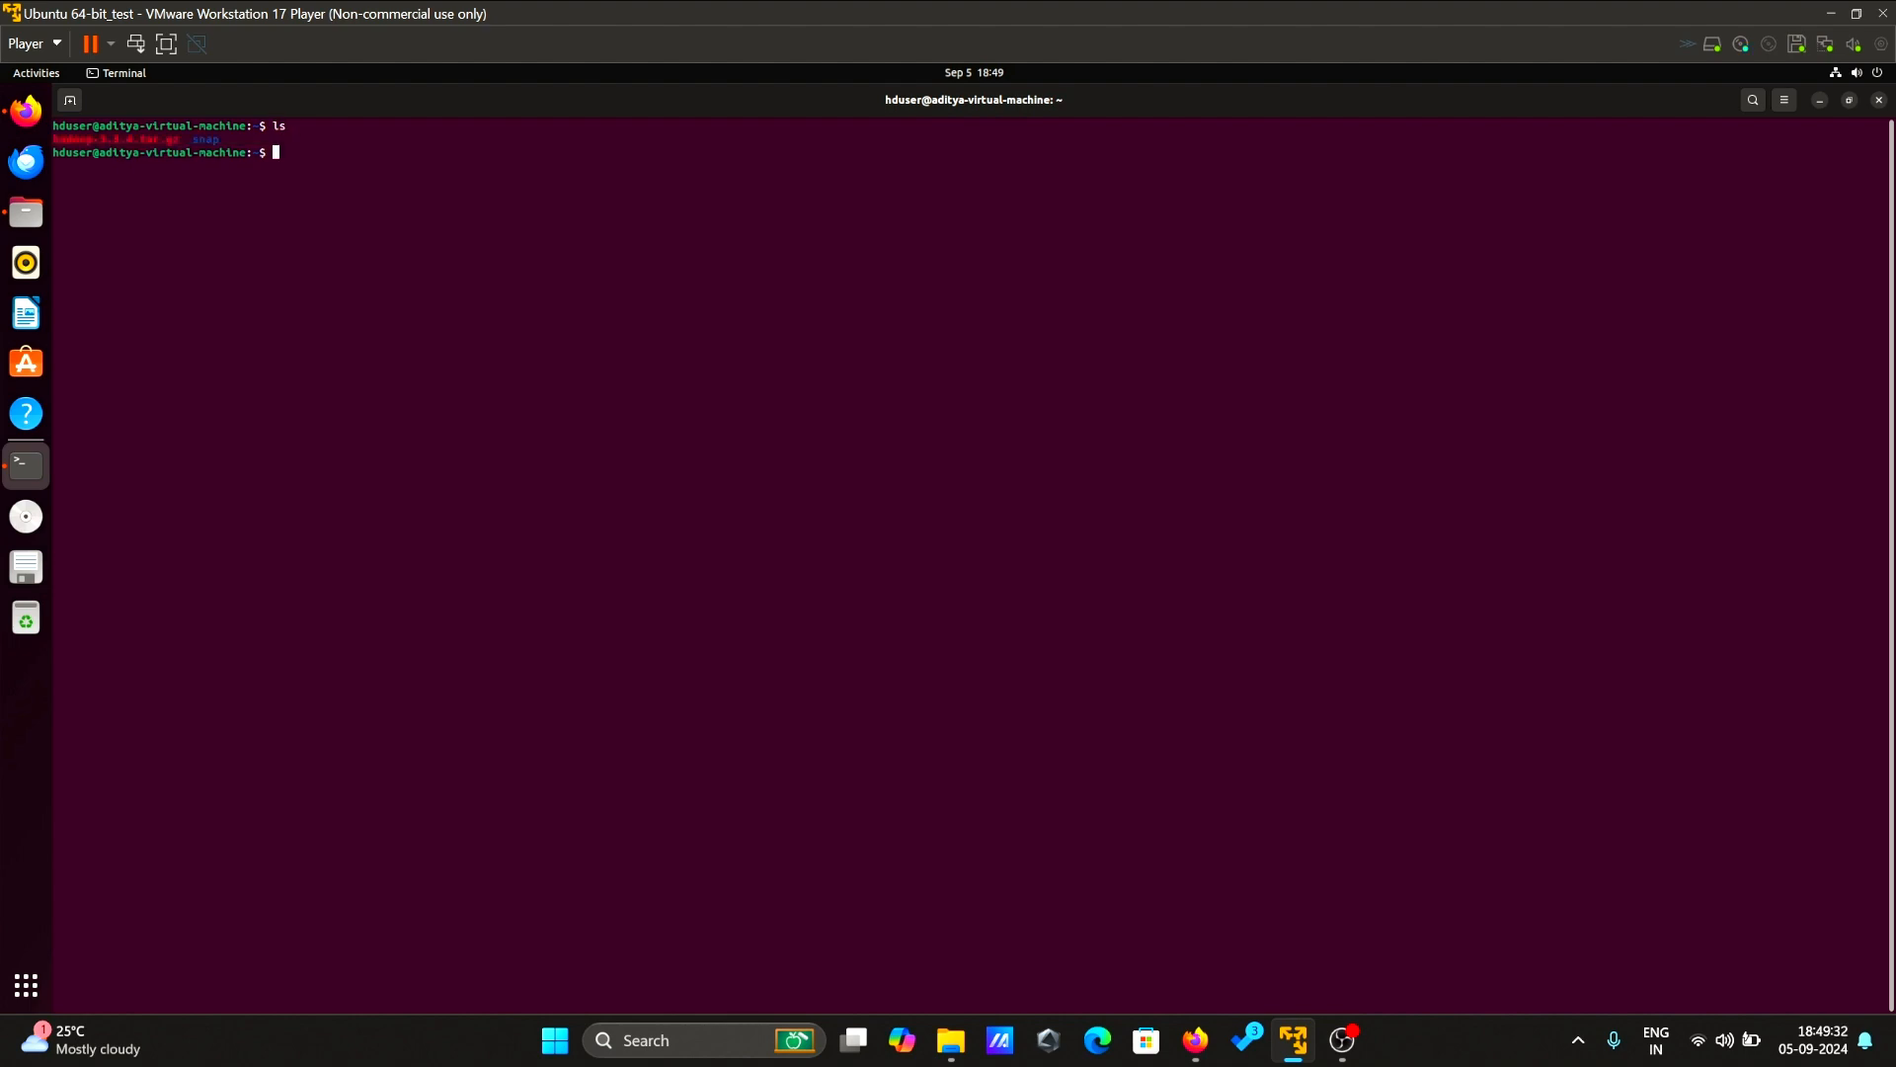
{"action": "type", "text": "sudo t"}
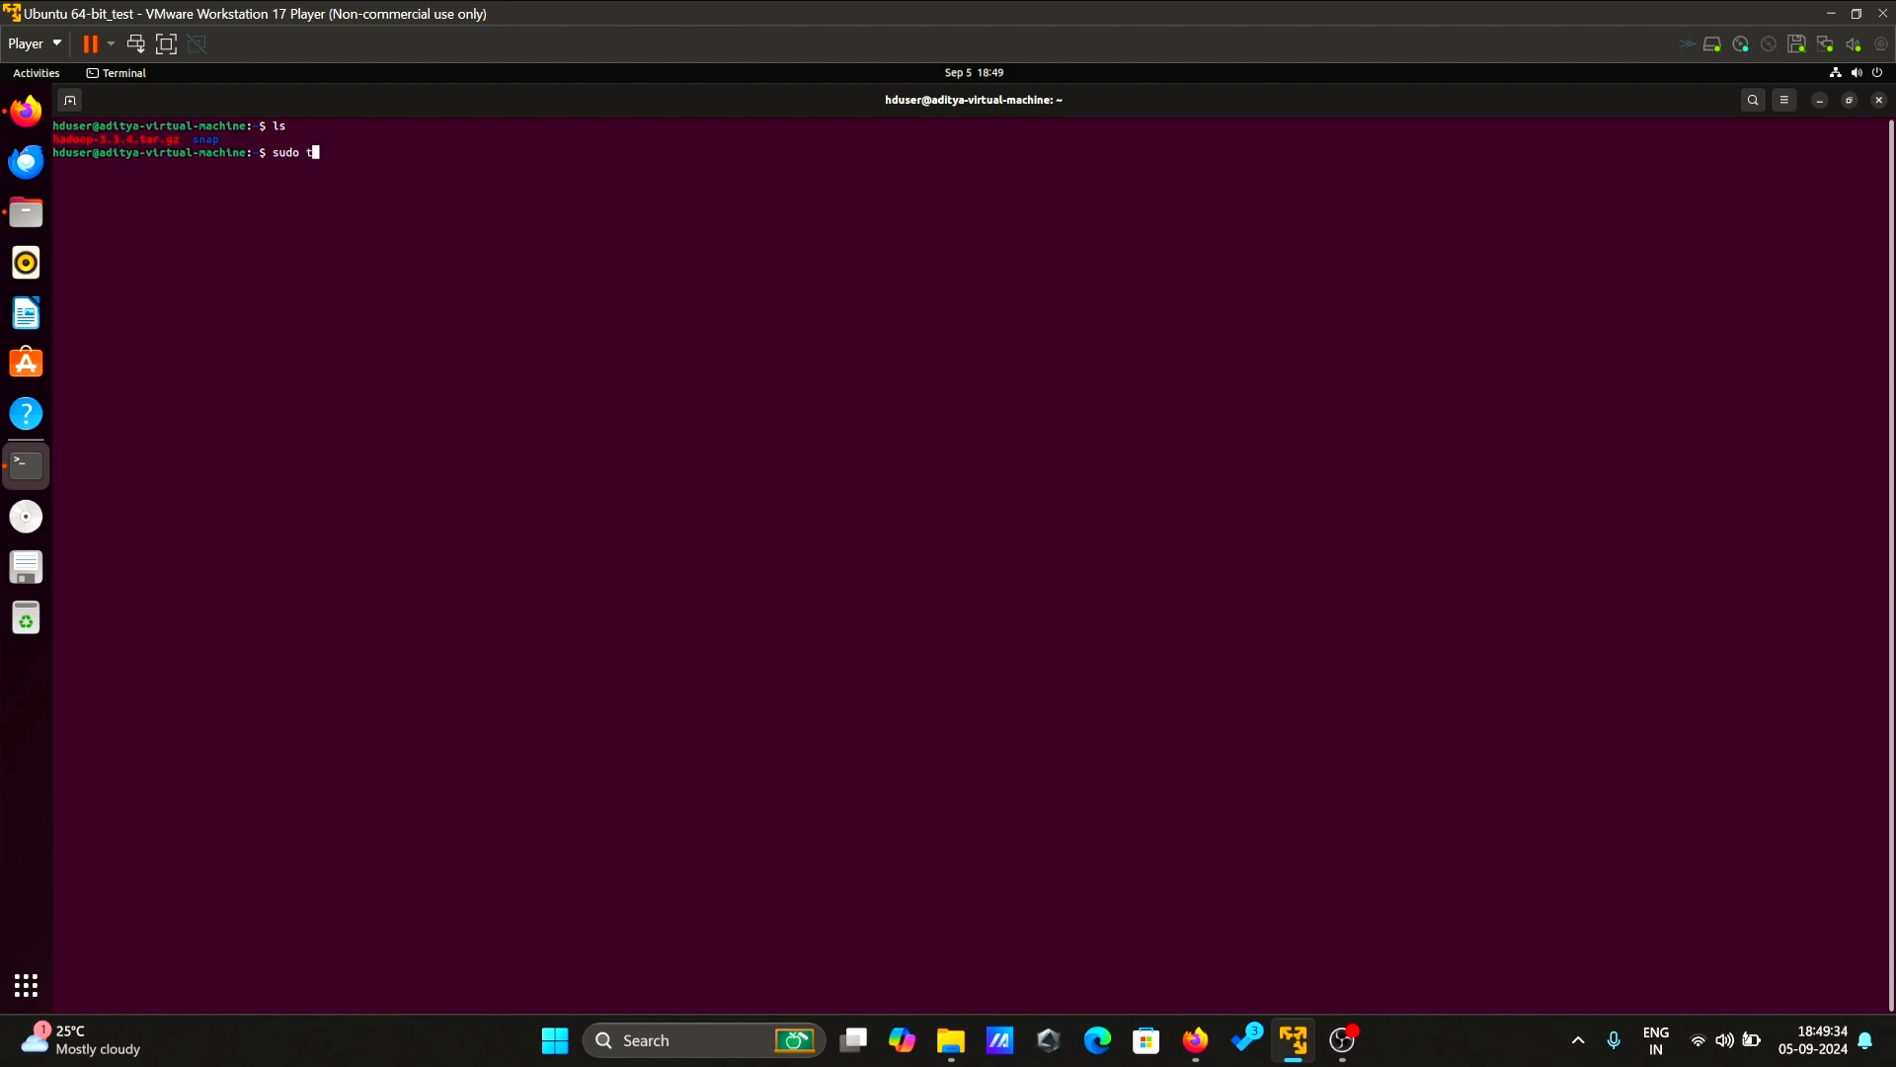
{"action": "type", "text": "ar"}
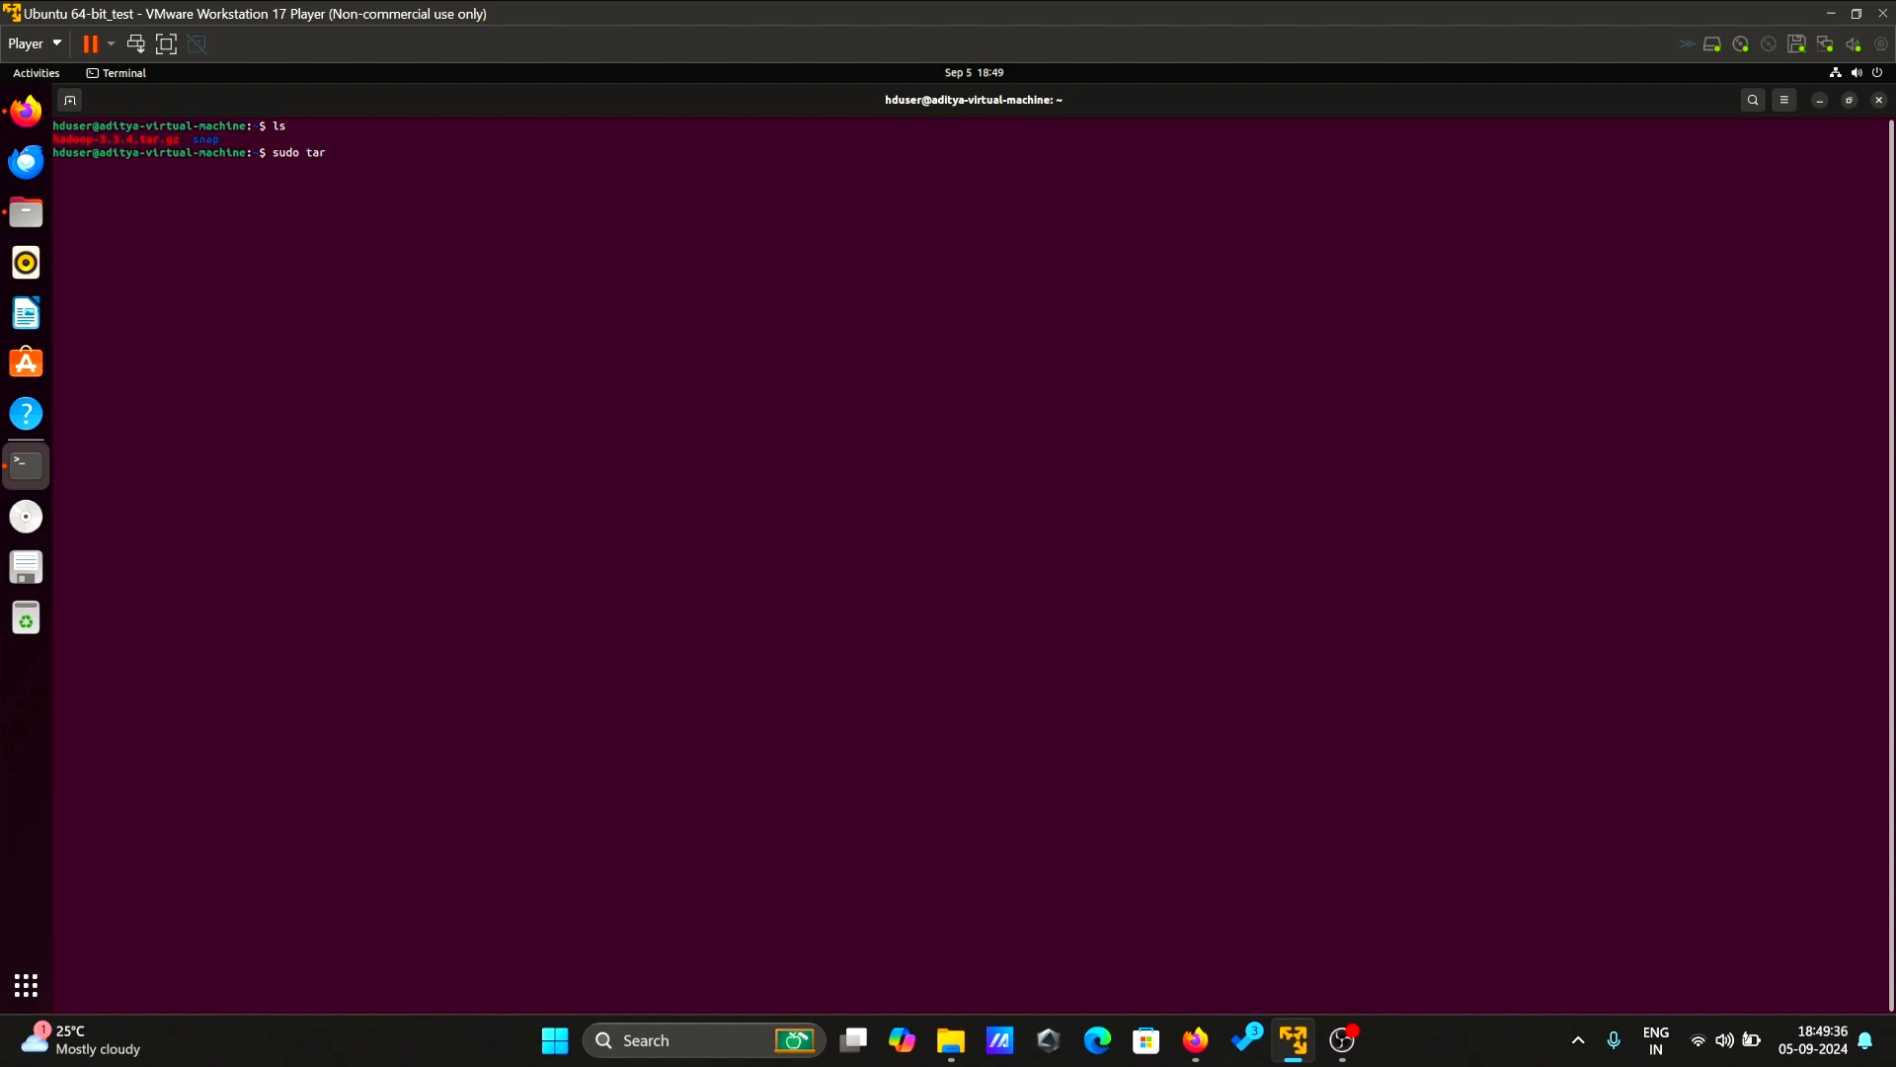
{"action": "type", "text": "xvzf"}
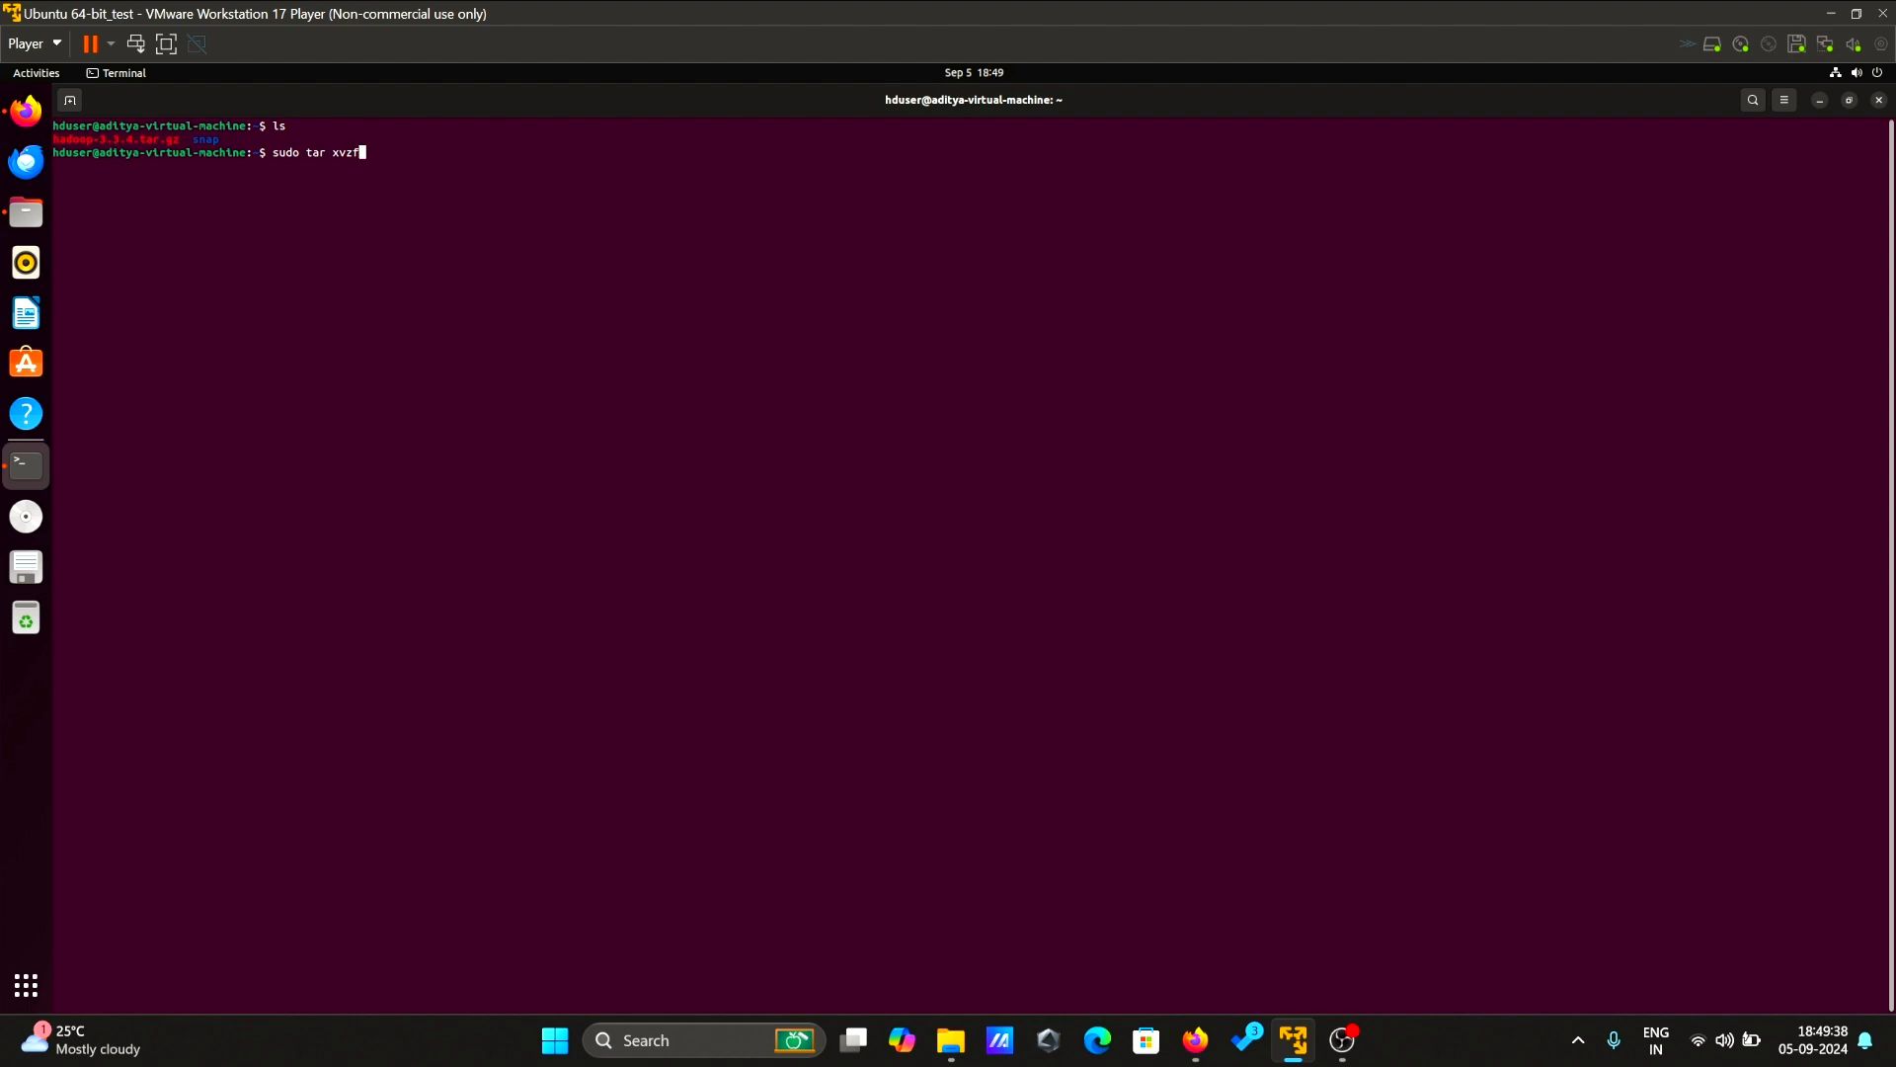
{"action": "type", "text": "hadoop-3.3.4.tar.gz"}
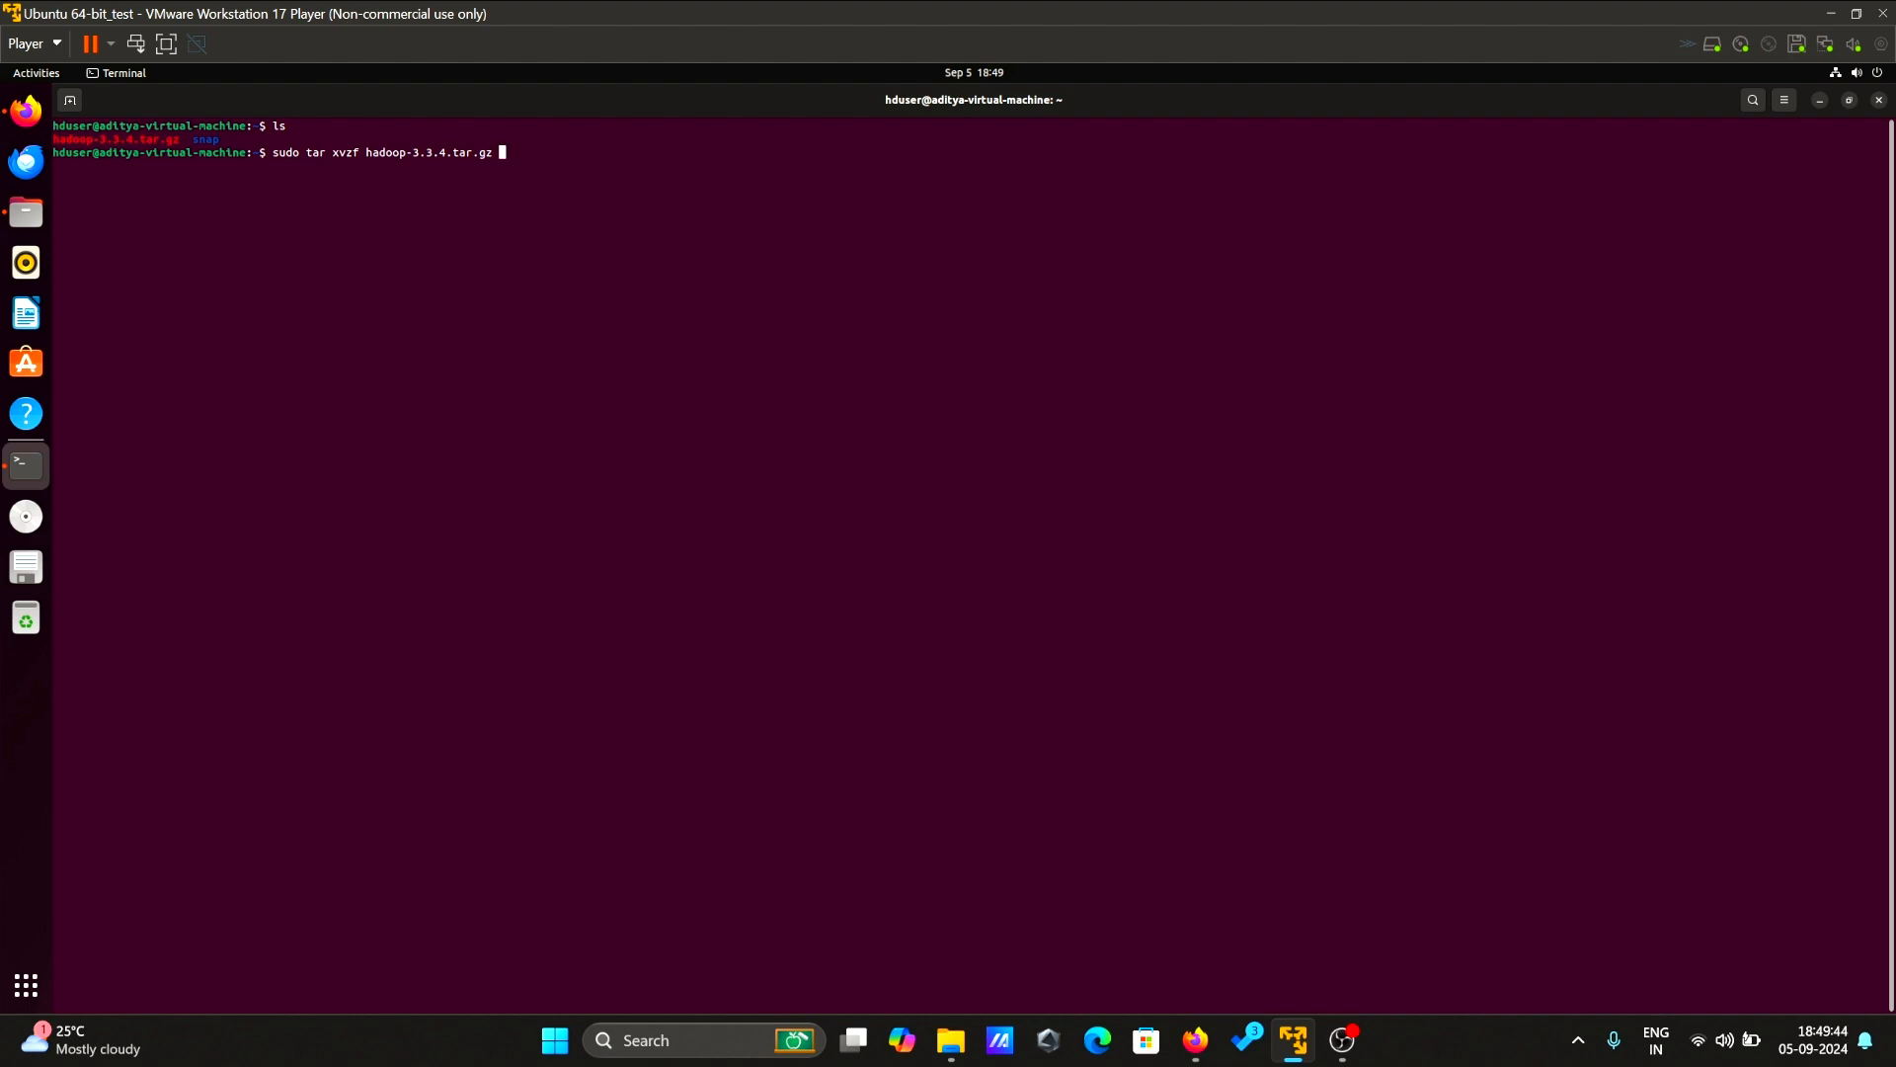
{"action": "key", "text": "Return"}
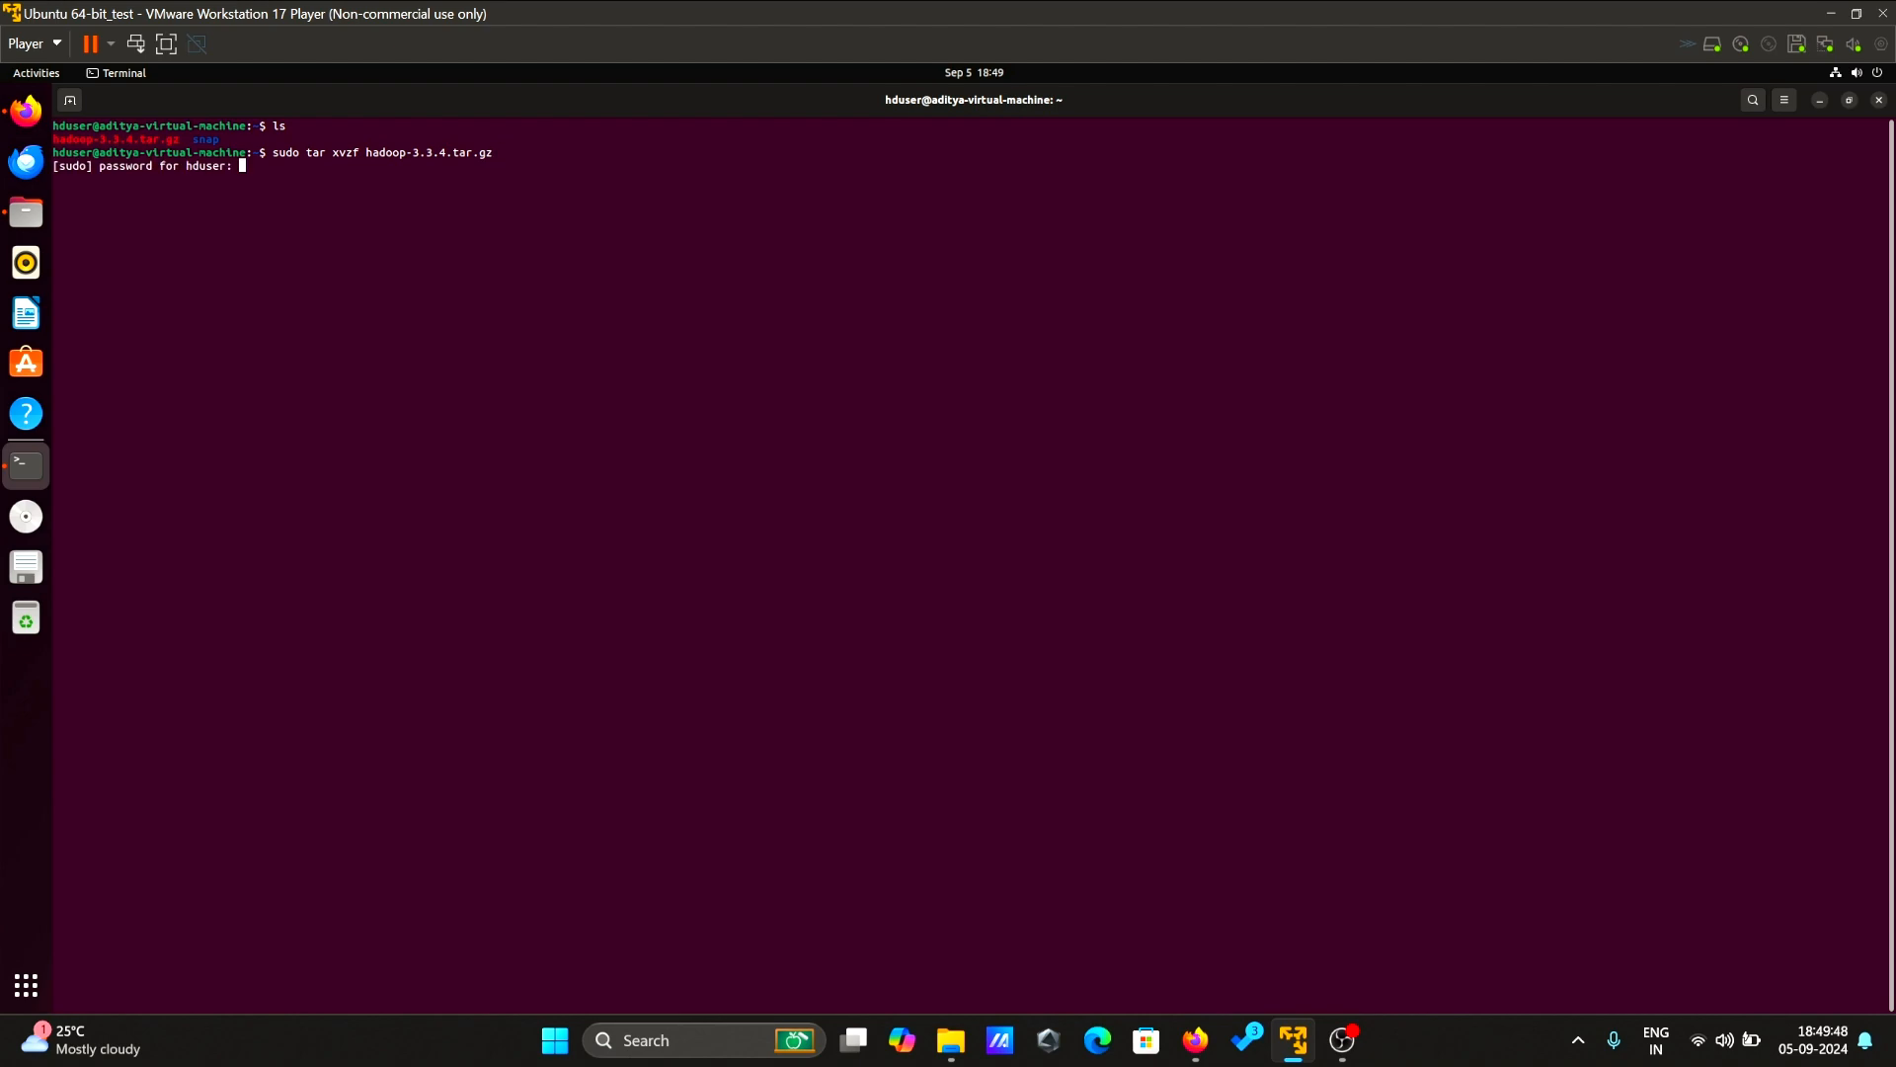
{"action": "key", "text": "Return"}
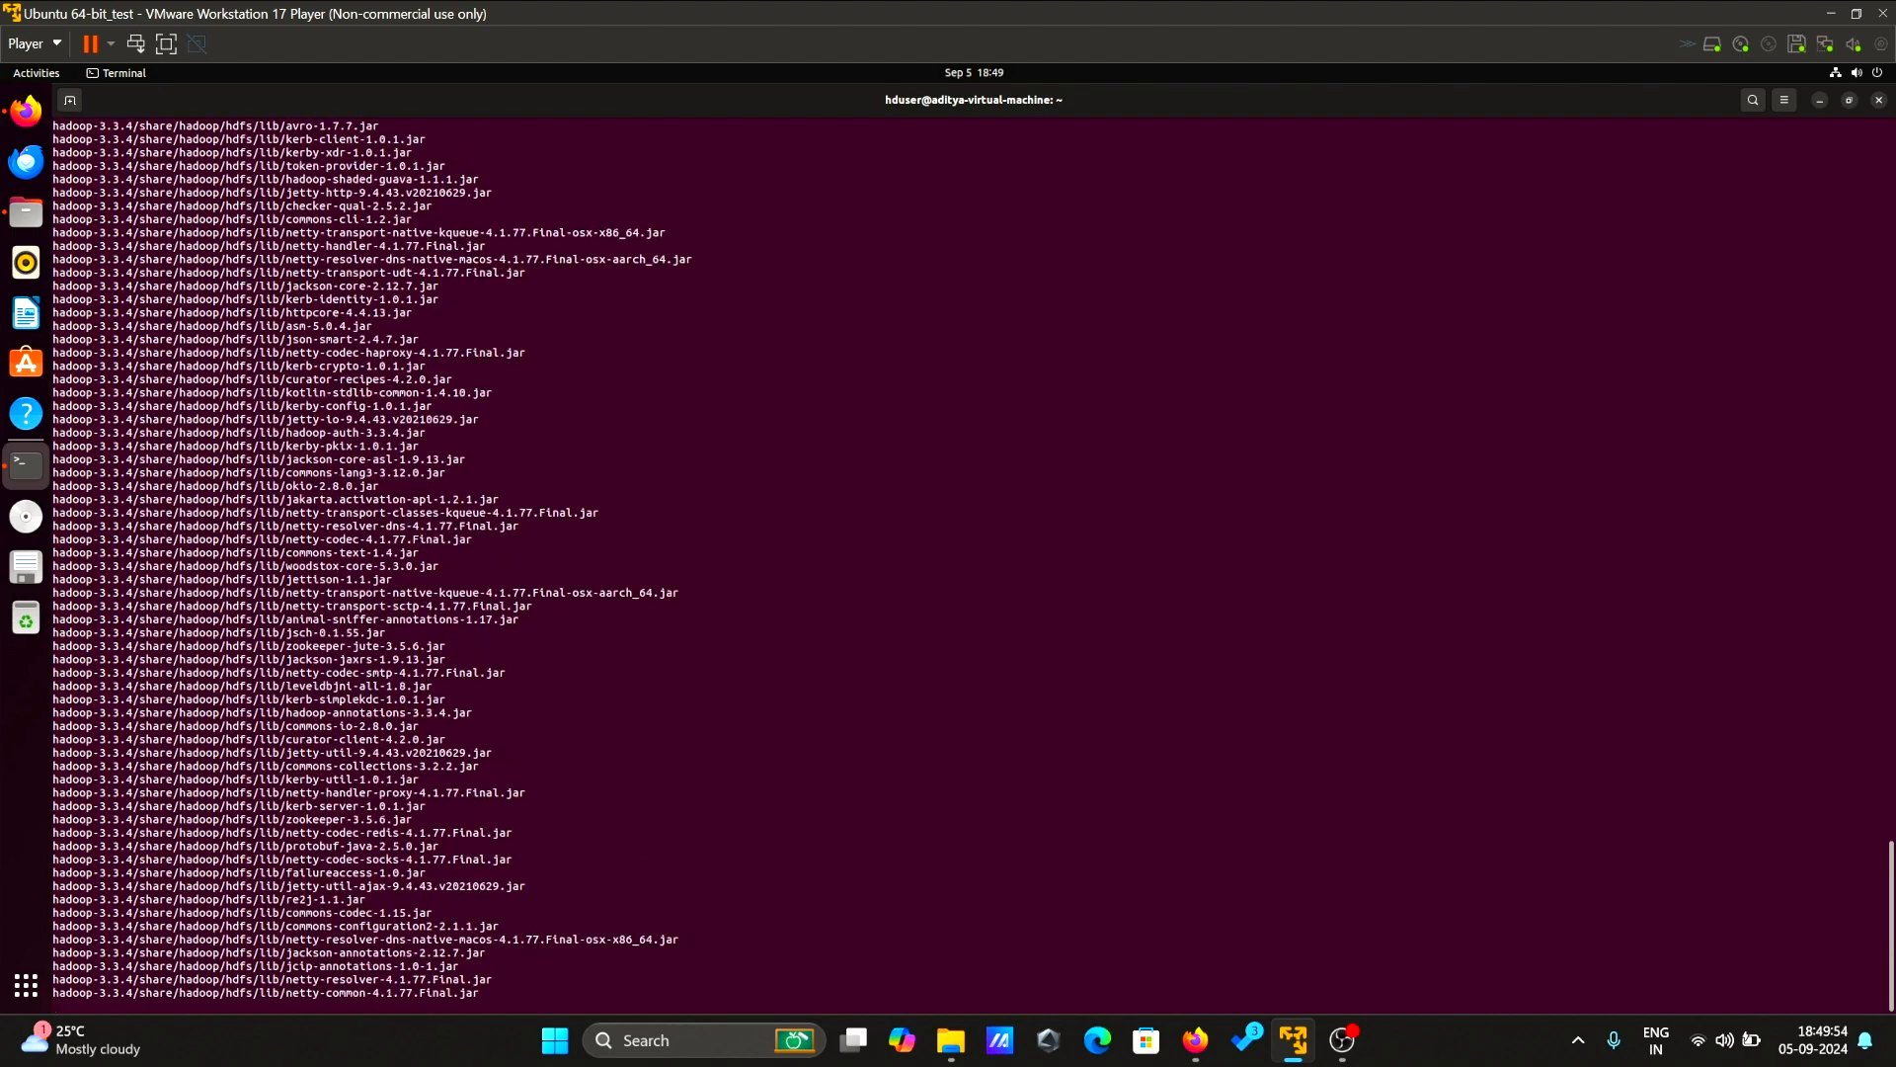
- Scroll through the tar output as extraction of hadoop-3.3.4 completes
{"action": "scroll", "scroll_direction": "down", "scroll_amount": 3}
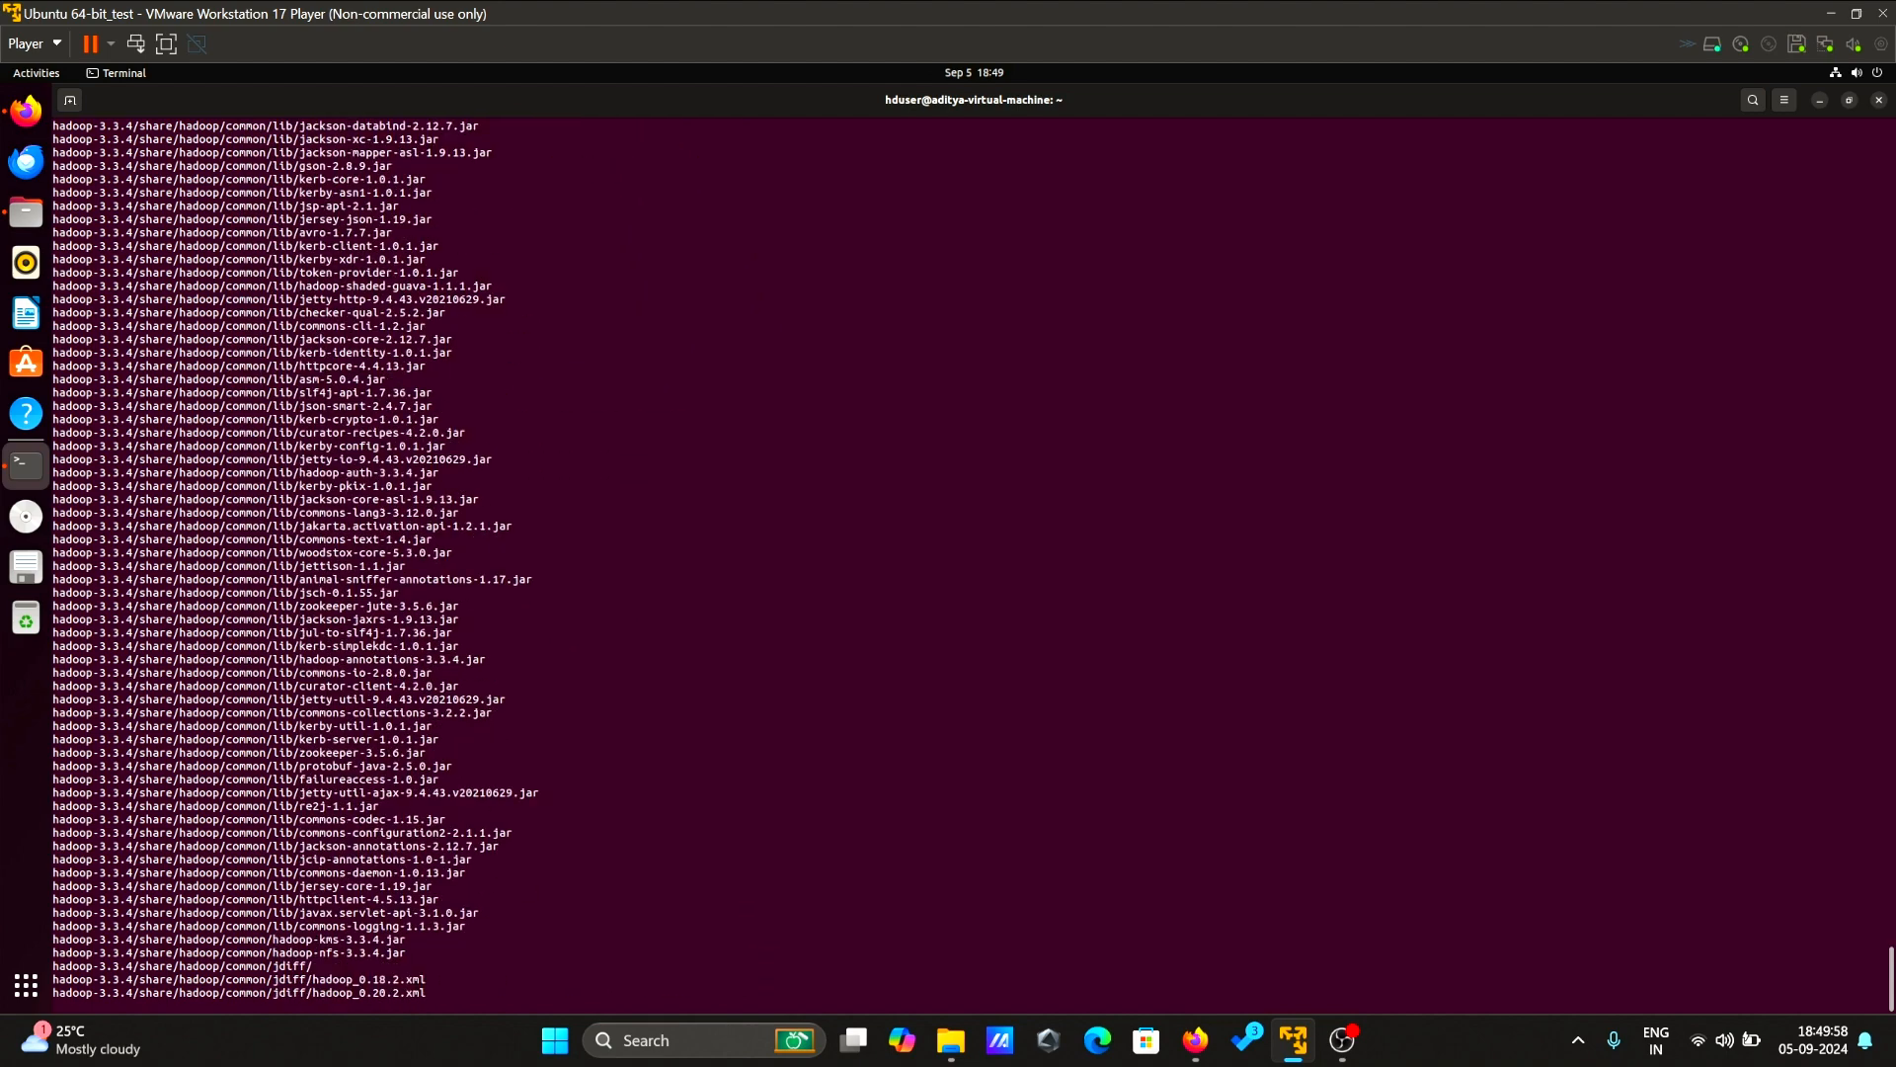
{"action": "scroll", "scroll_direction": "down", "scroll_amount": 3}
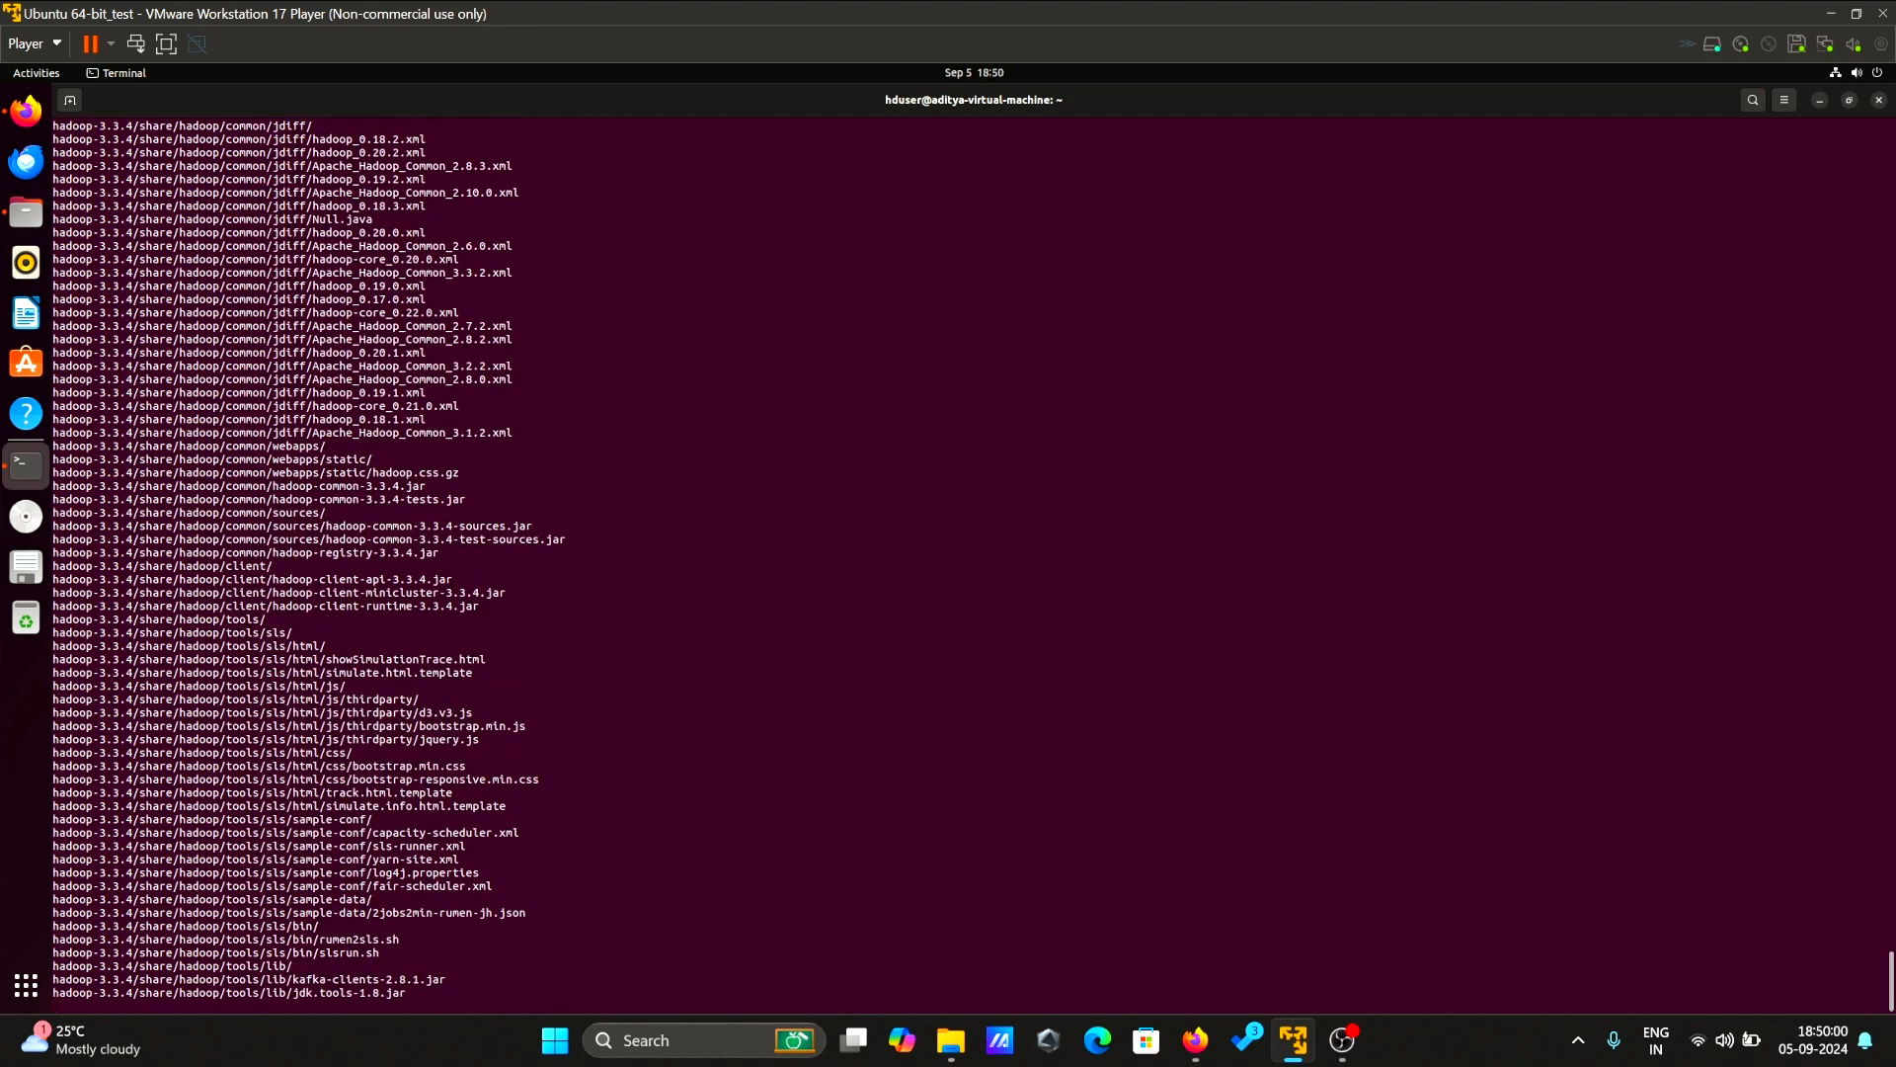
{"action": "scroll", "scroll_direction": "down", "scroll_amount": 3}
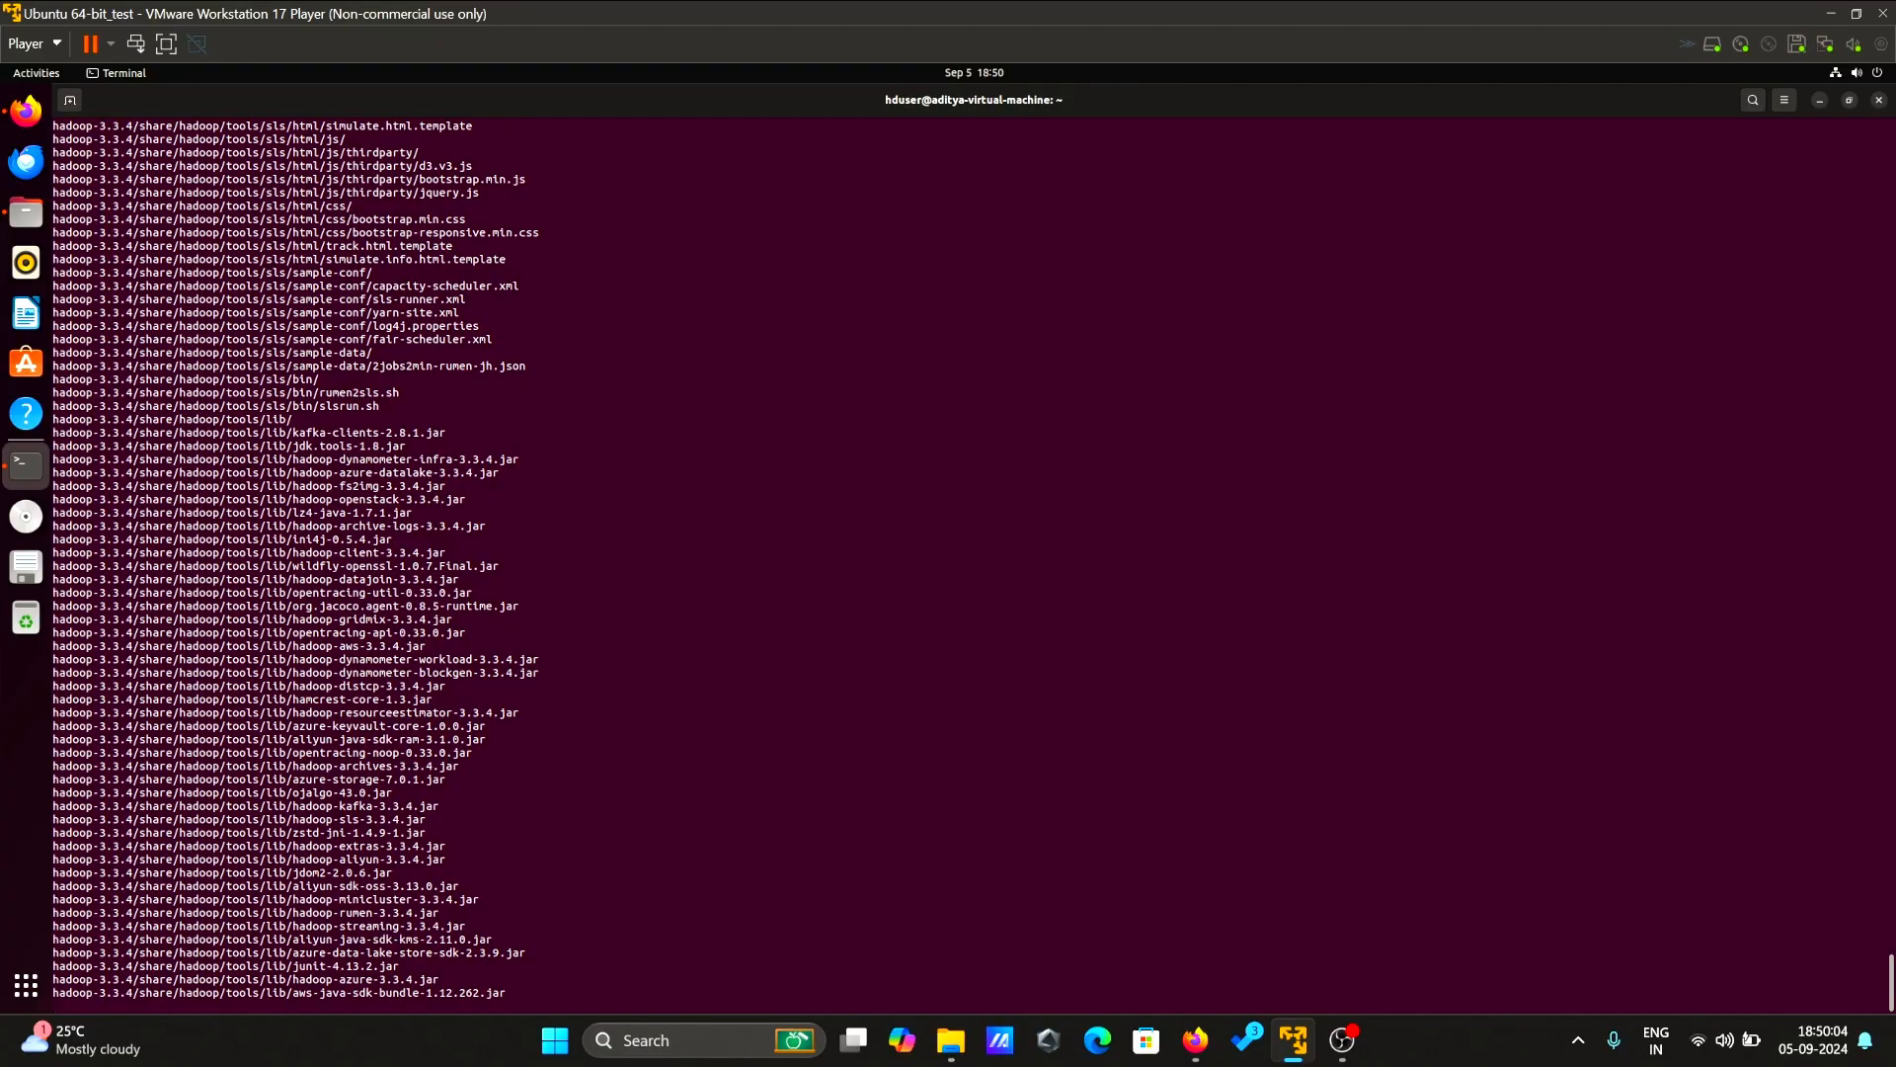
{"action": "scroll", "scroll_direction": "down", "scroll_amount": 3}
{"action": "type", "text": "ls"}
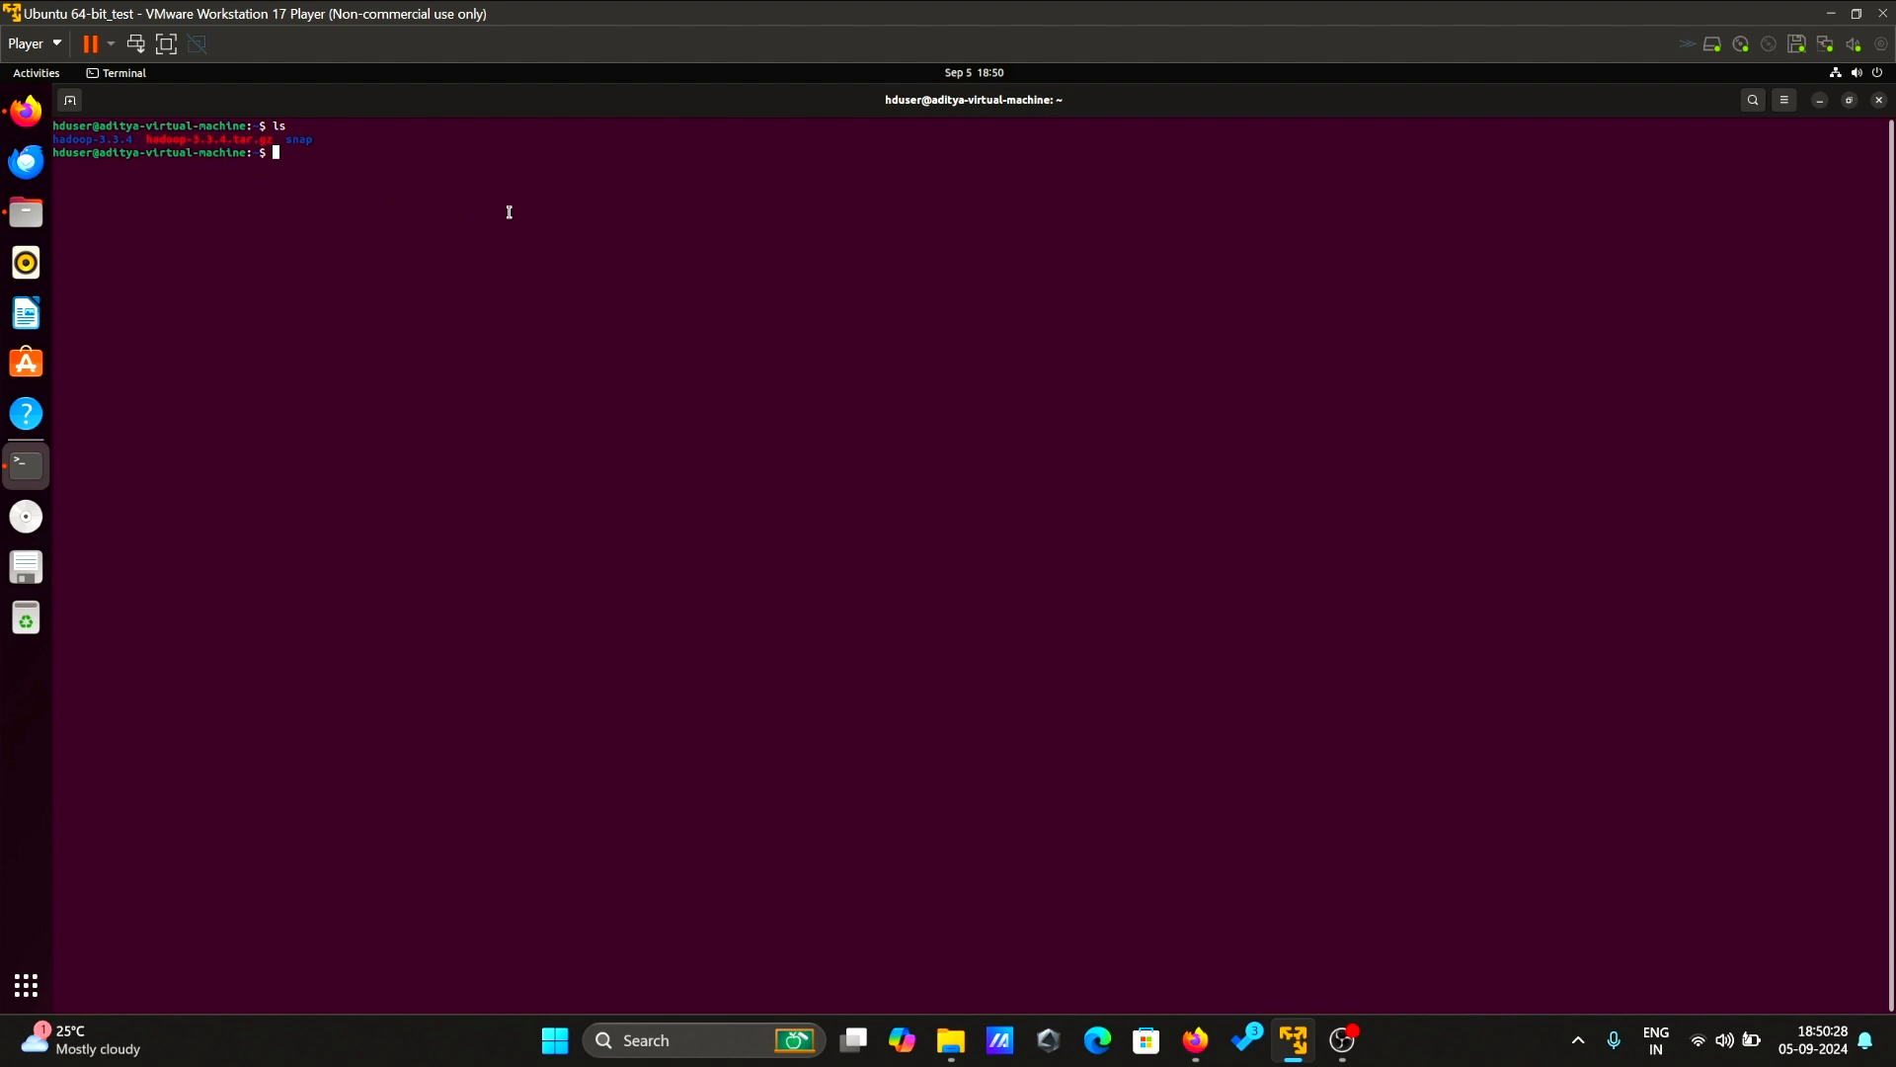
{"action": "mouse_move", "coordinate": [1452, 448]}
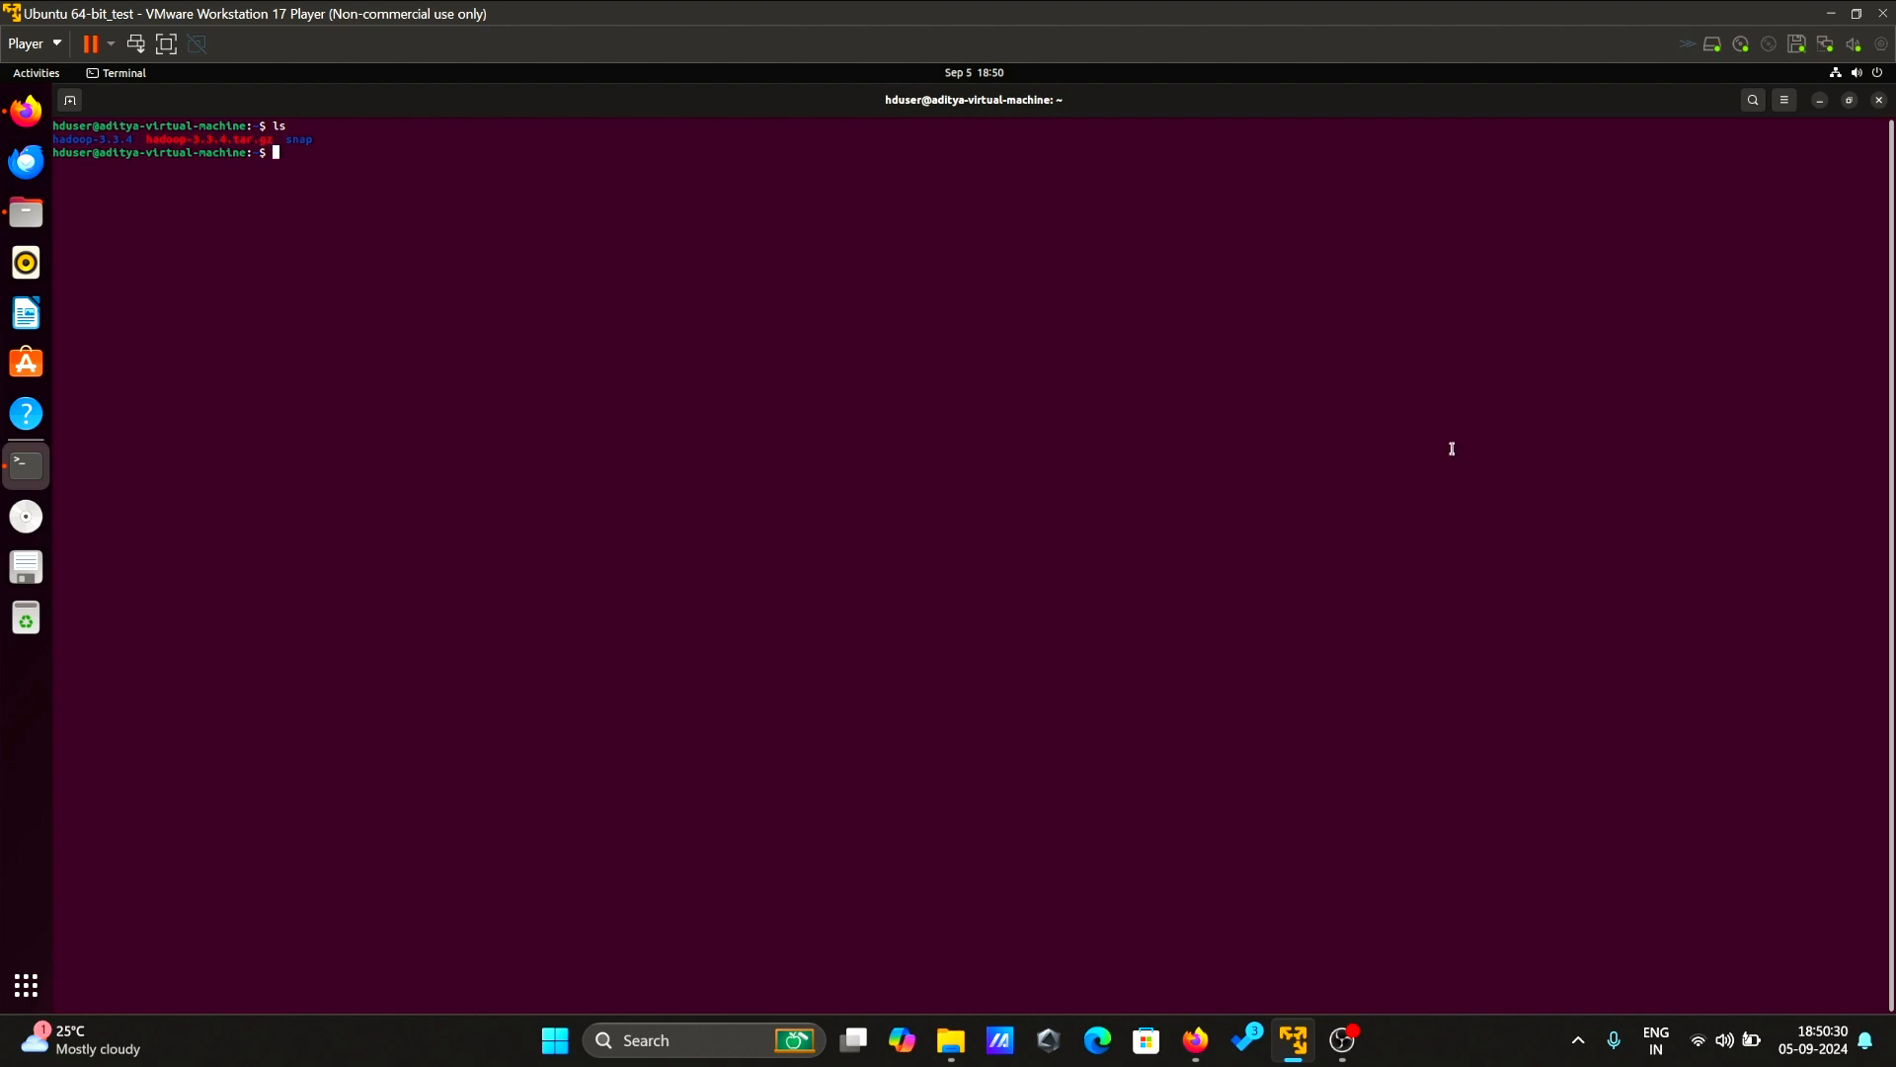
{"action": "mouse_move", "coordinate": [897, 415]}
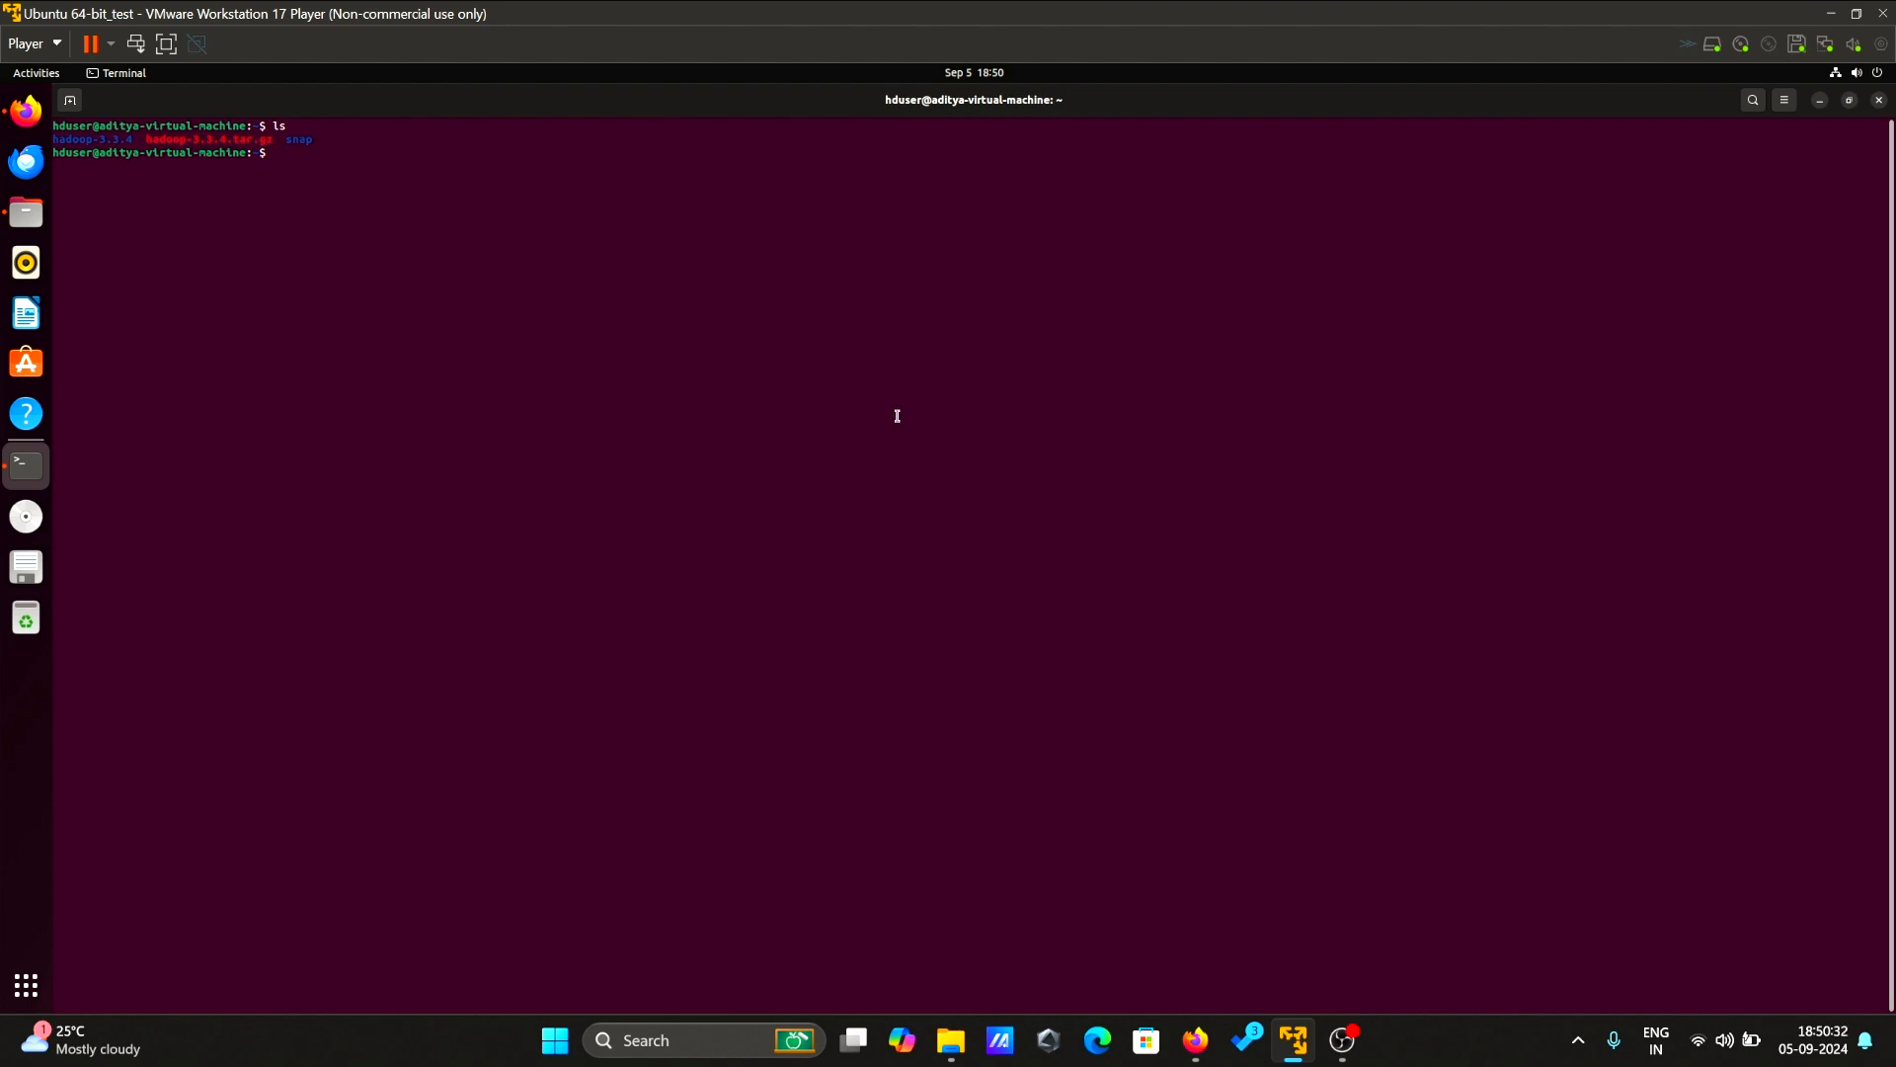
- Create the /usr/local/hadoop directory with sudo mkdir
{"action": "type", "text": "sudo"}
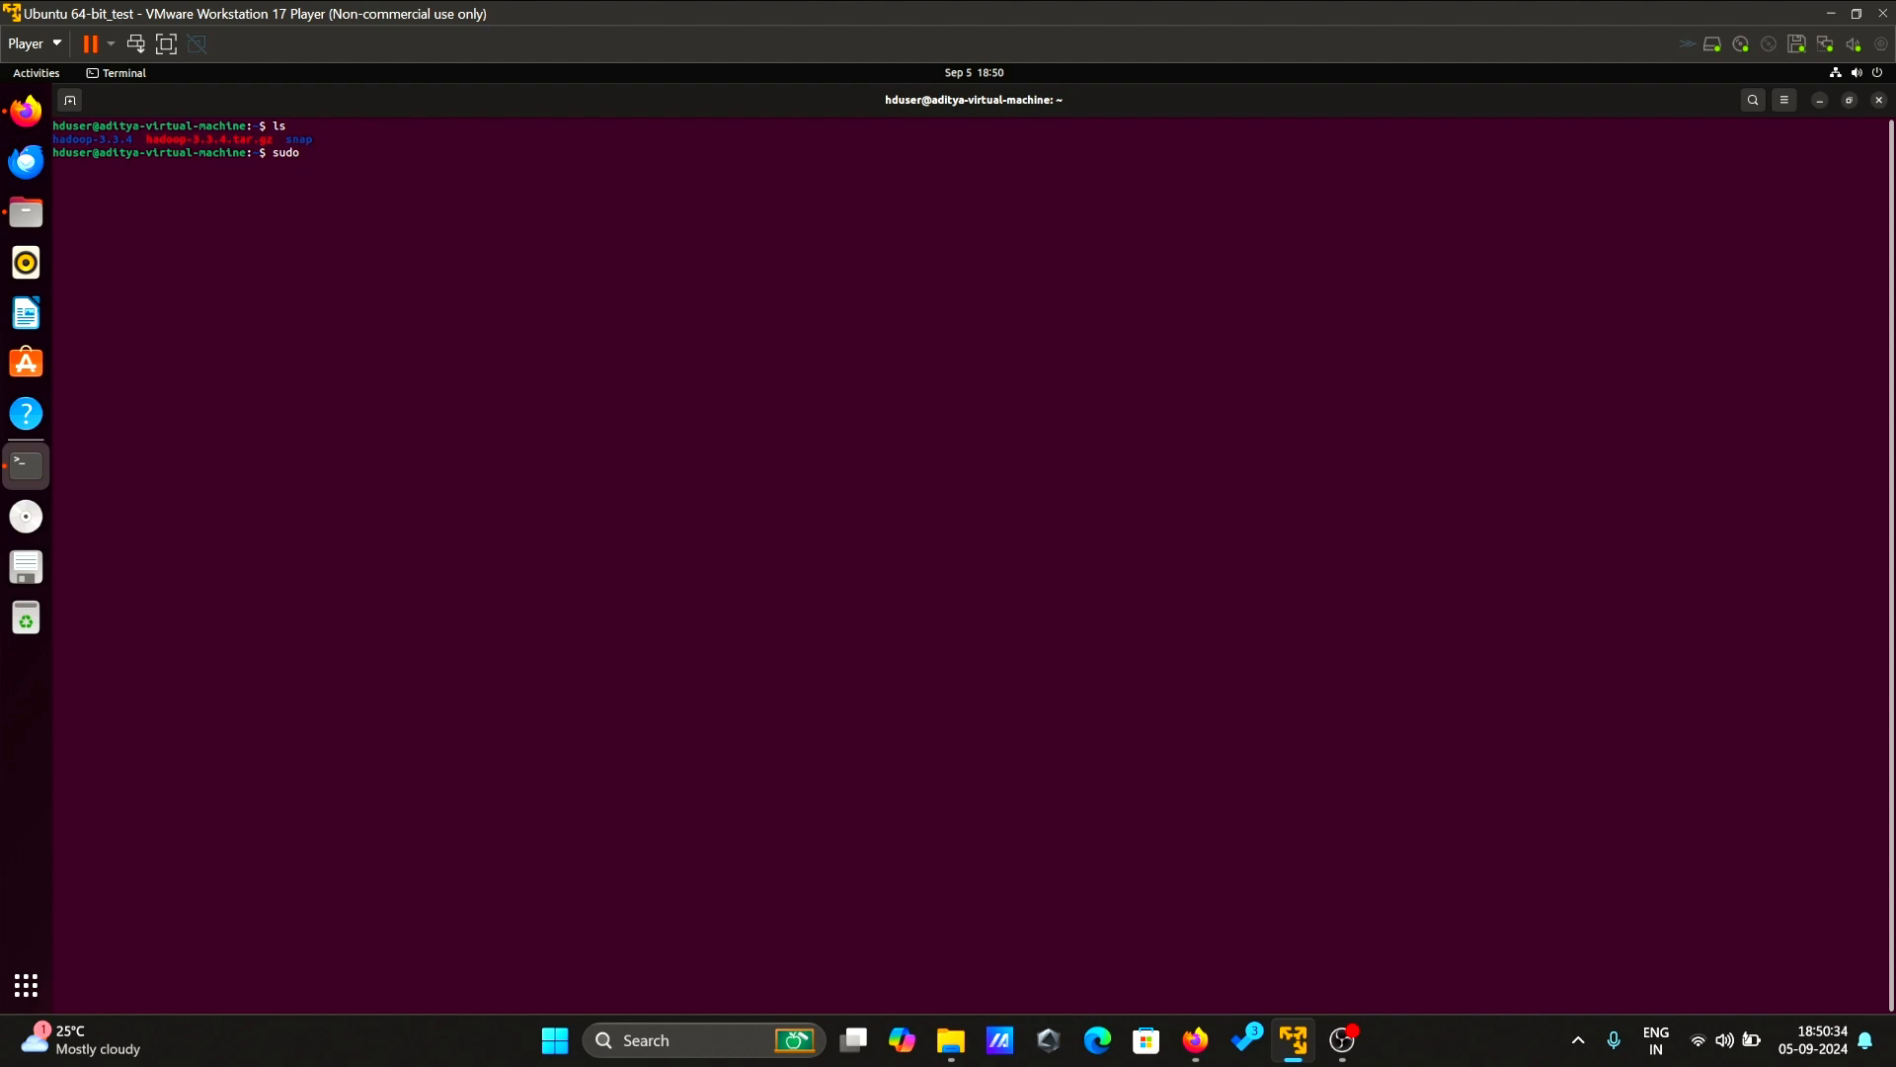
{"action": "type", "text": "mkdir -p"}
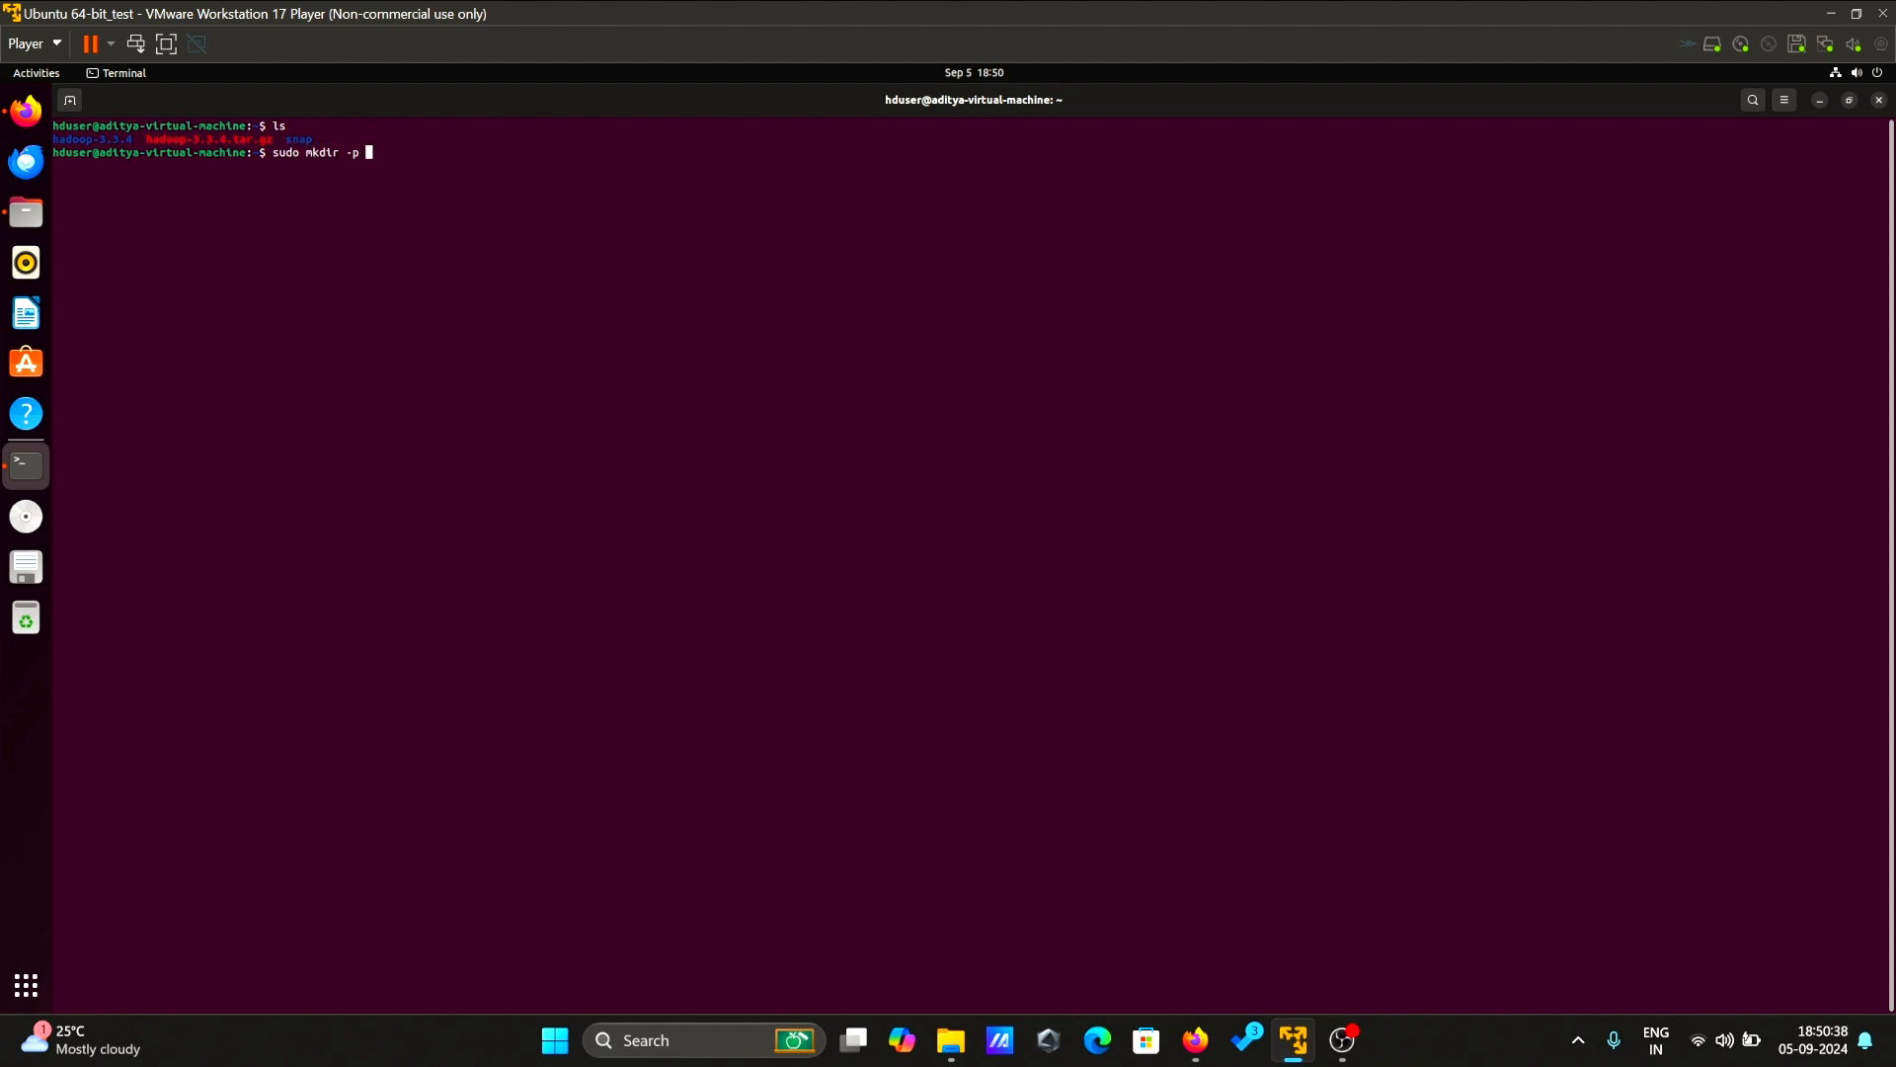
{"action": "type", "text": "/us"}
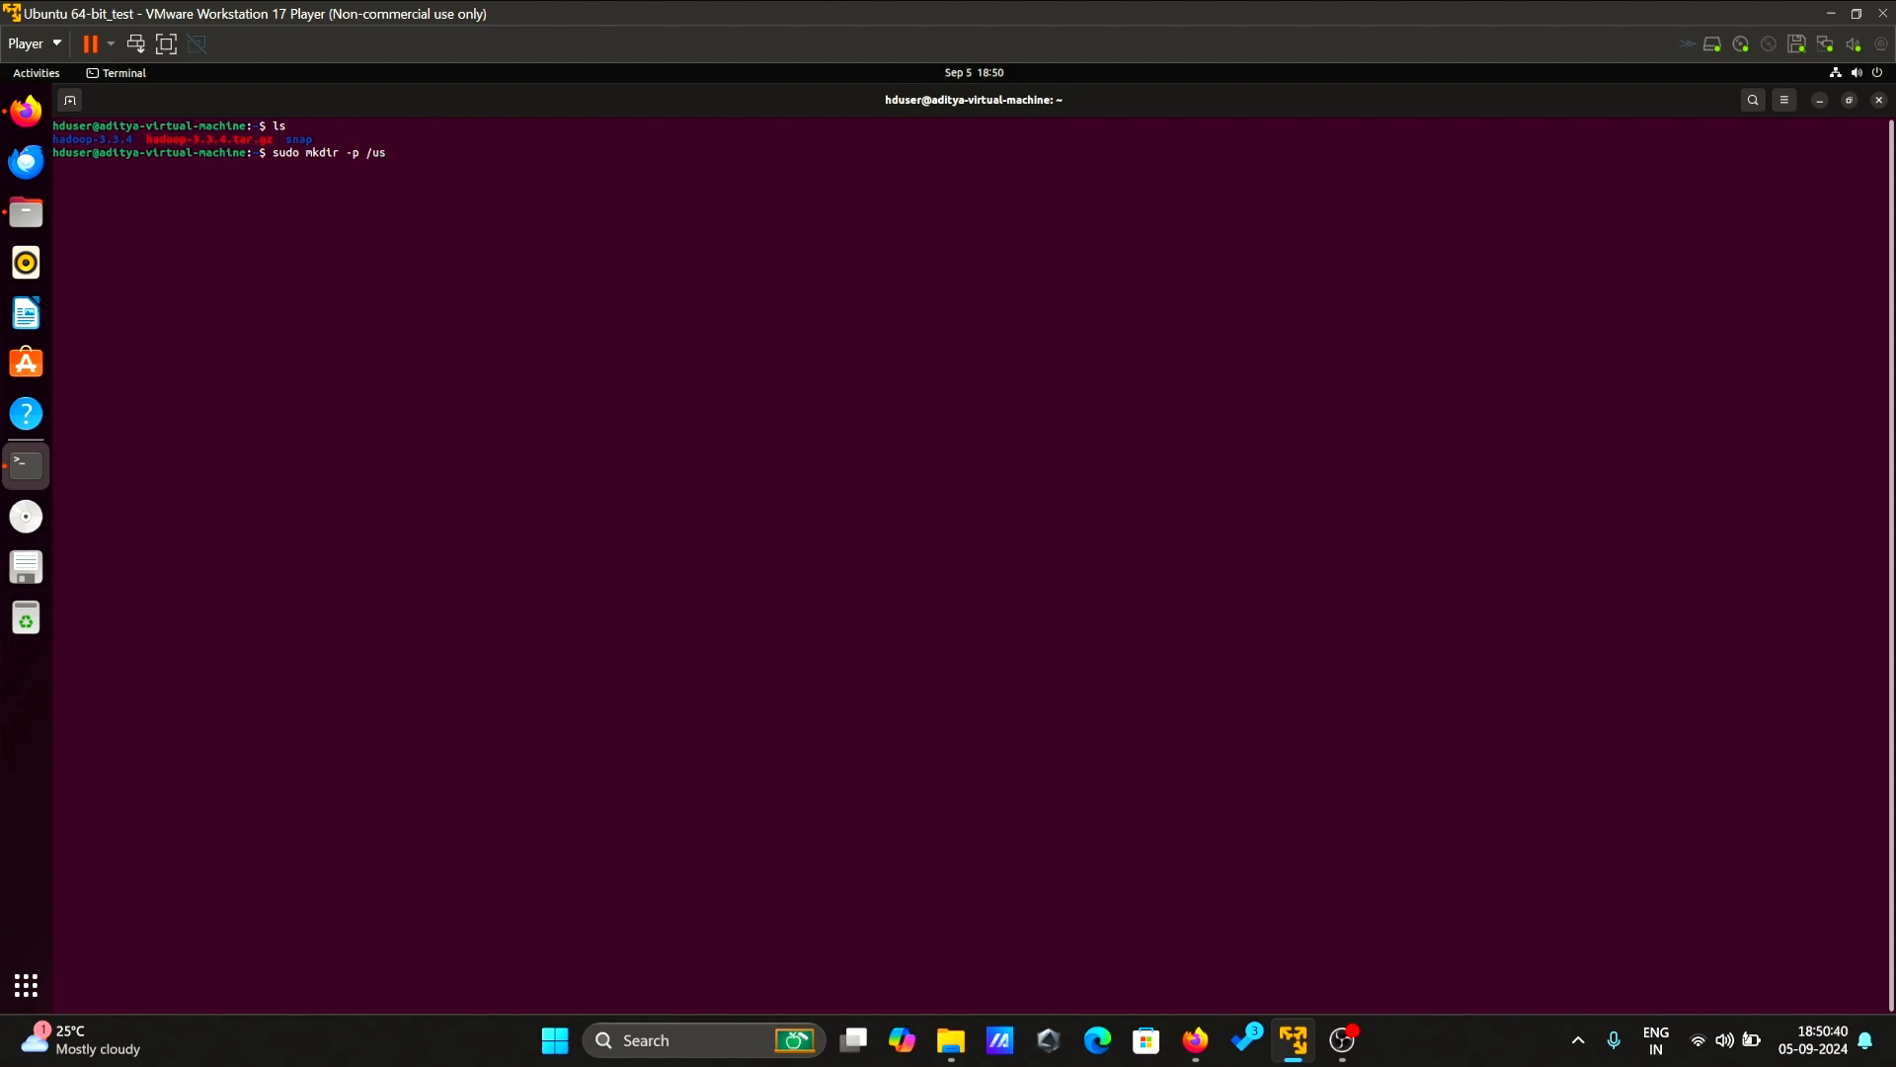
{"action": "type", "text": "r/l"}
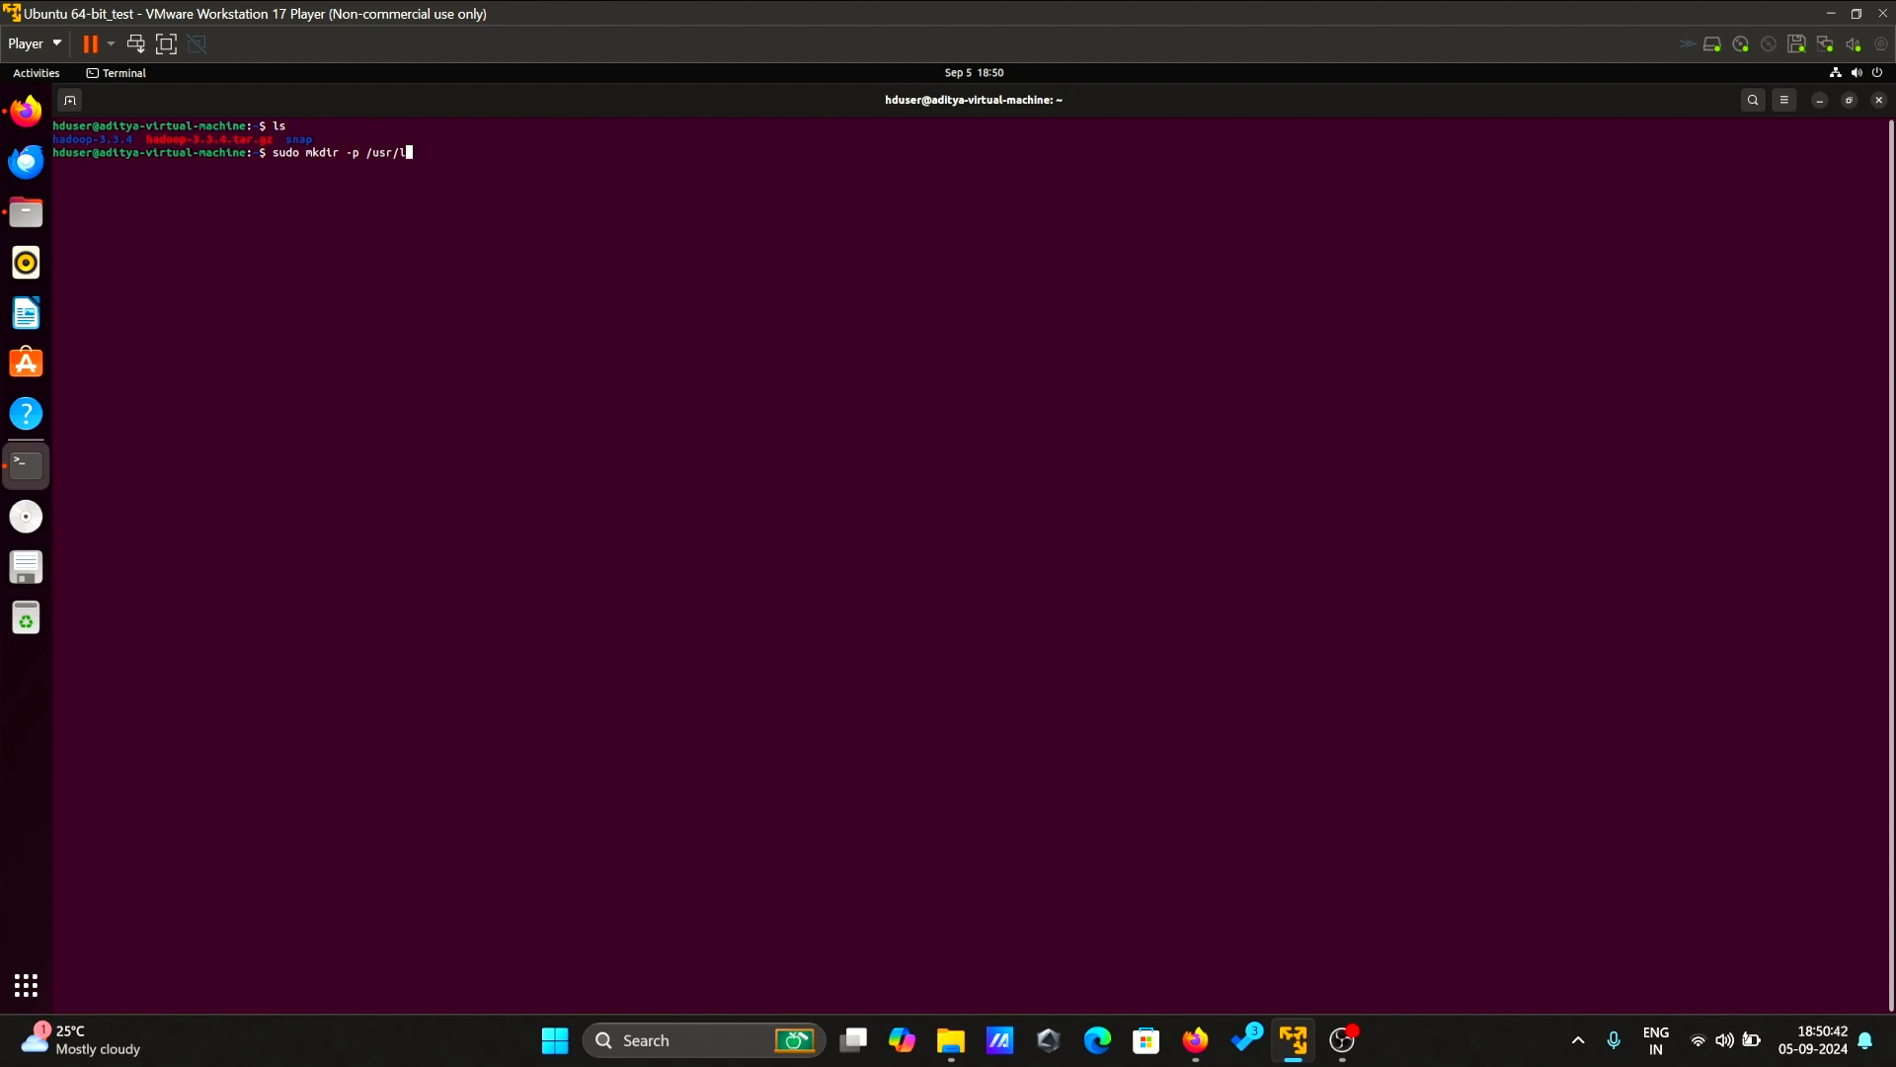
{"action": "type", "text": "ocal/"}
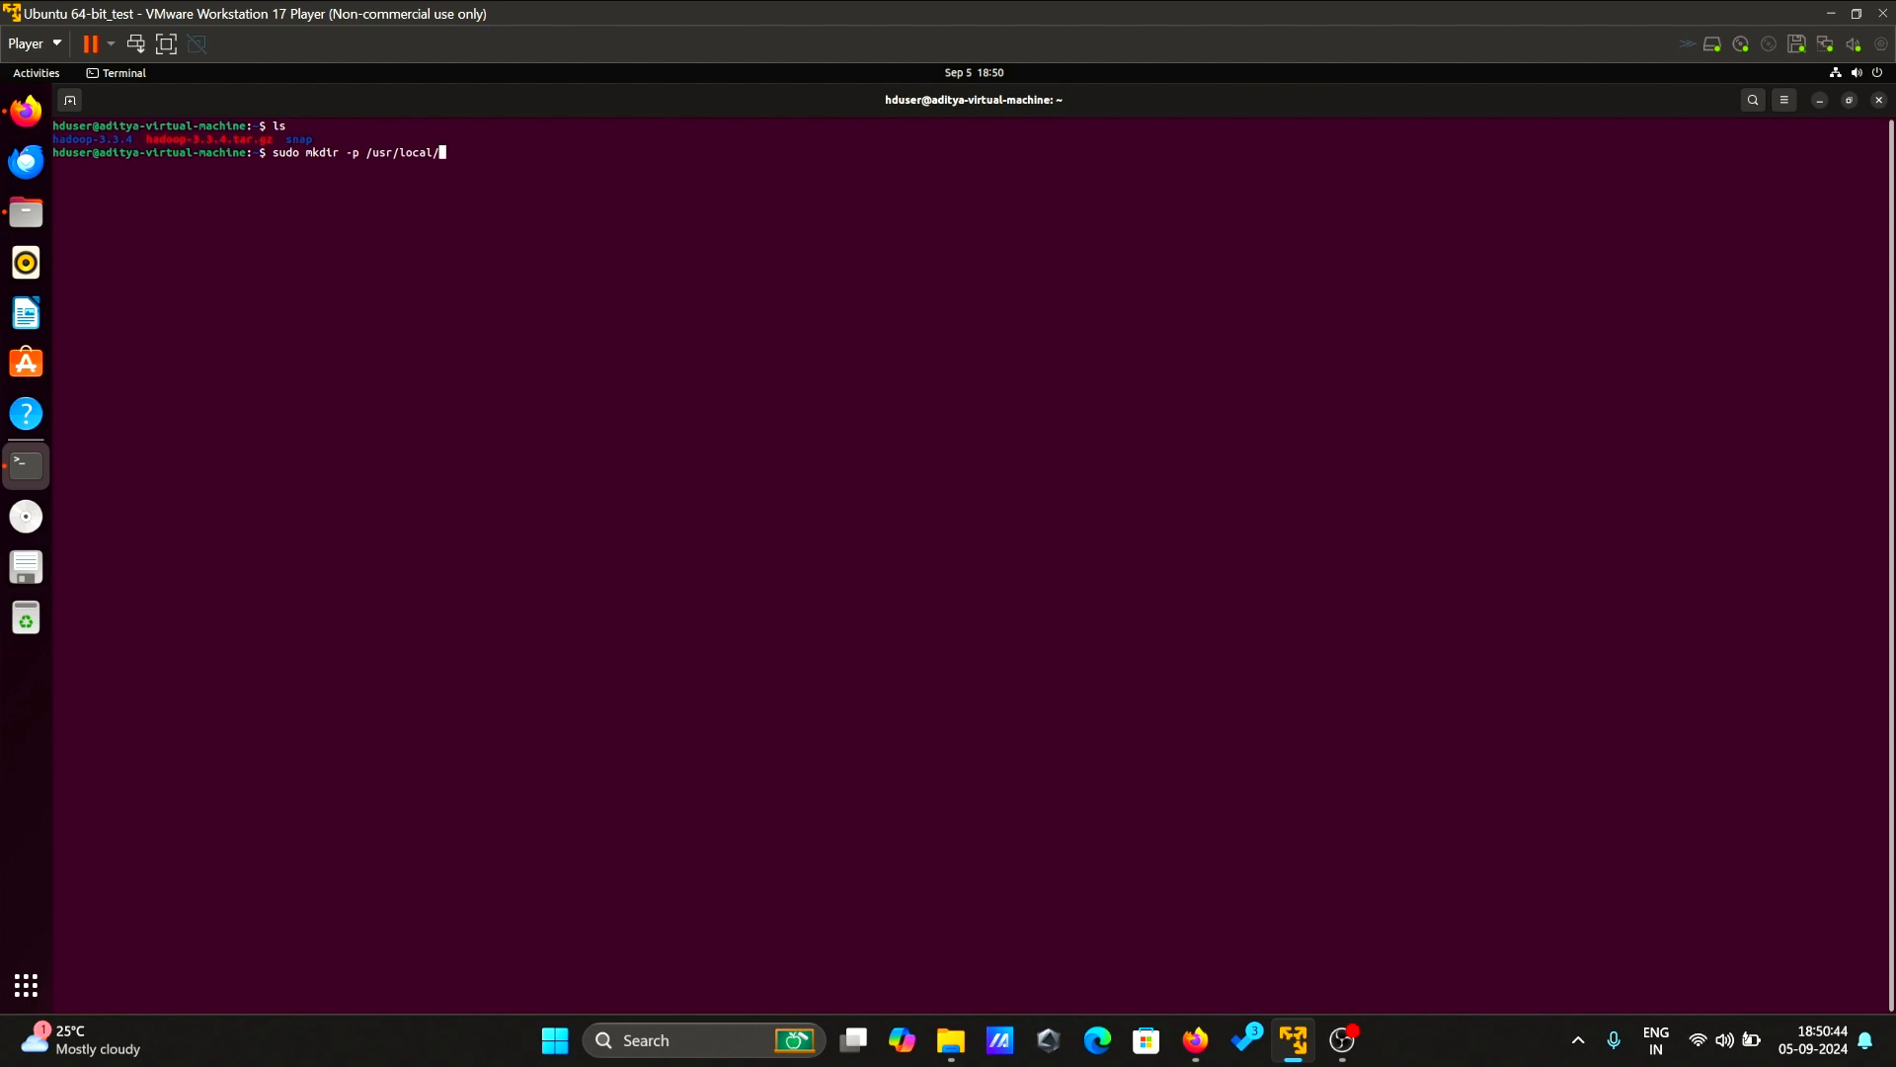
{"action": "type", "text": "hadoop"}
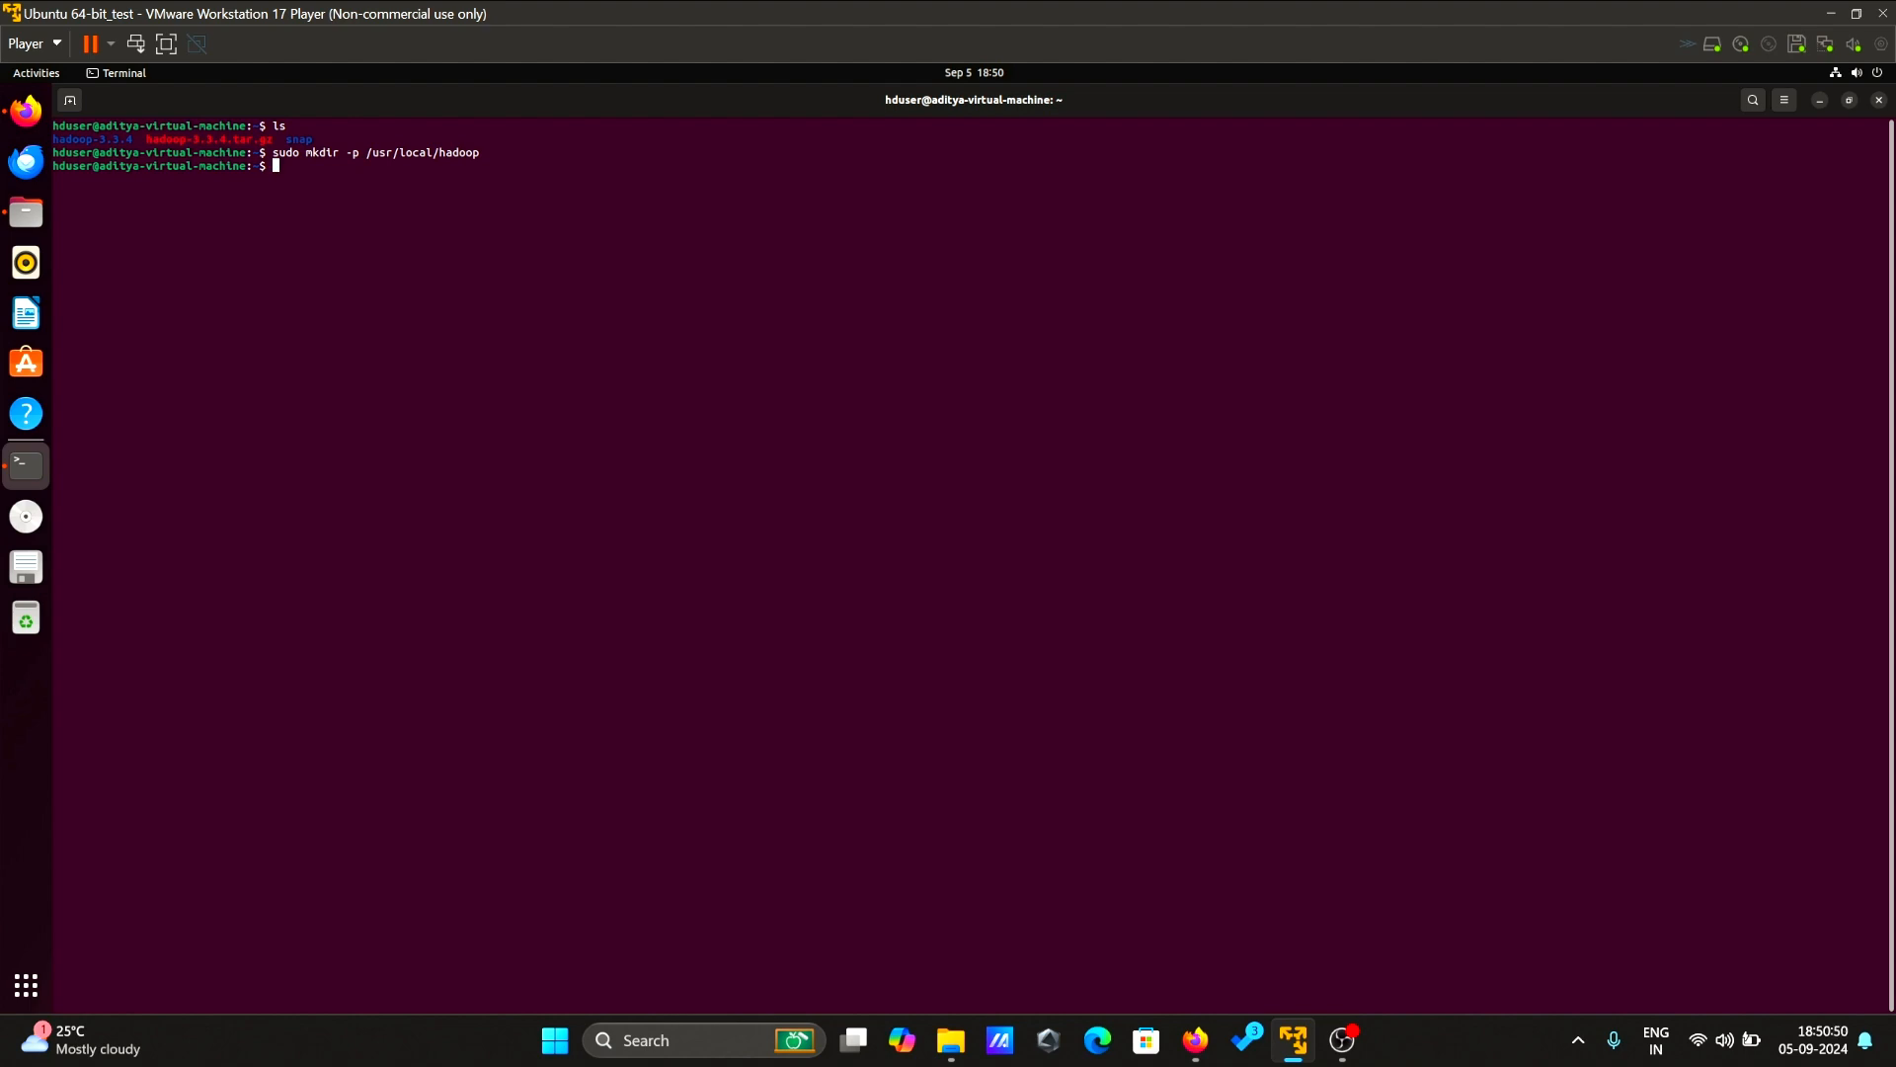
- Enter hadoop-3.3.4 and move all its contents into /usr/local/hadoop with sudo mv
{"action": "type", "text": "cd"}
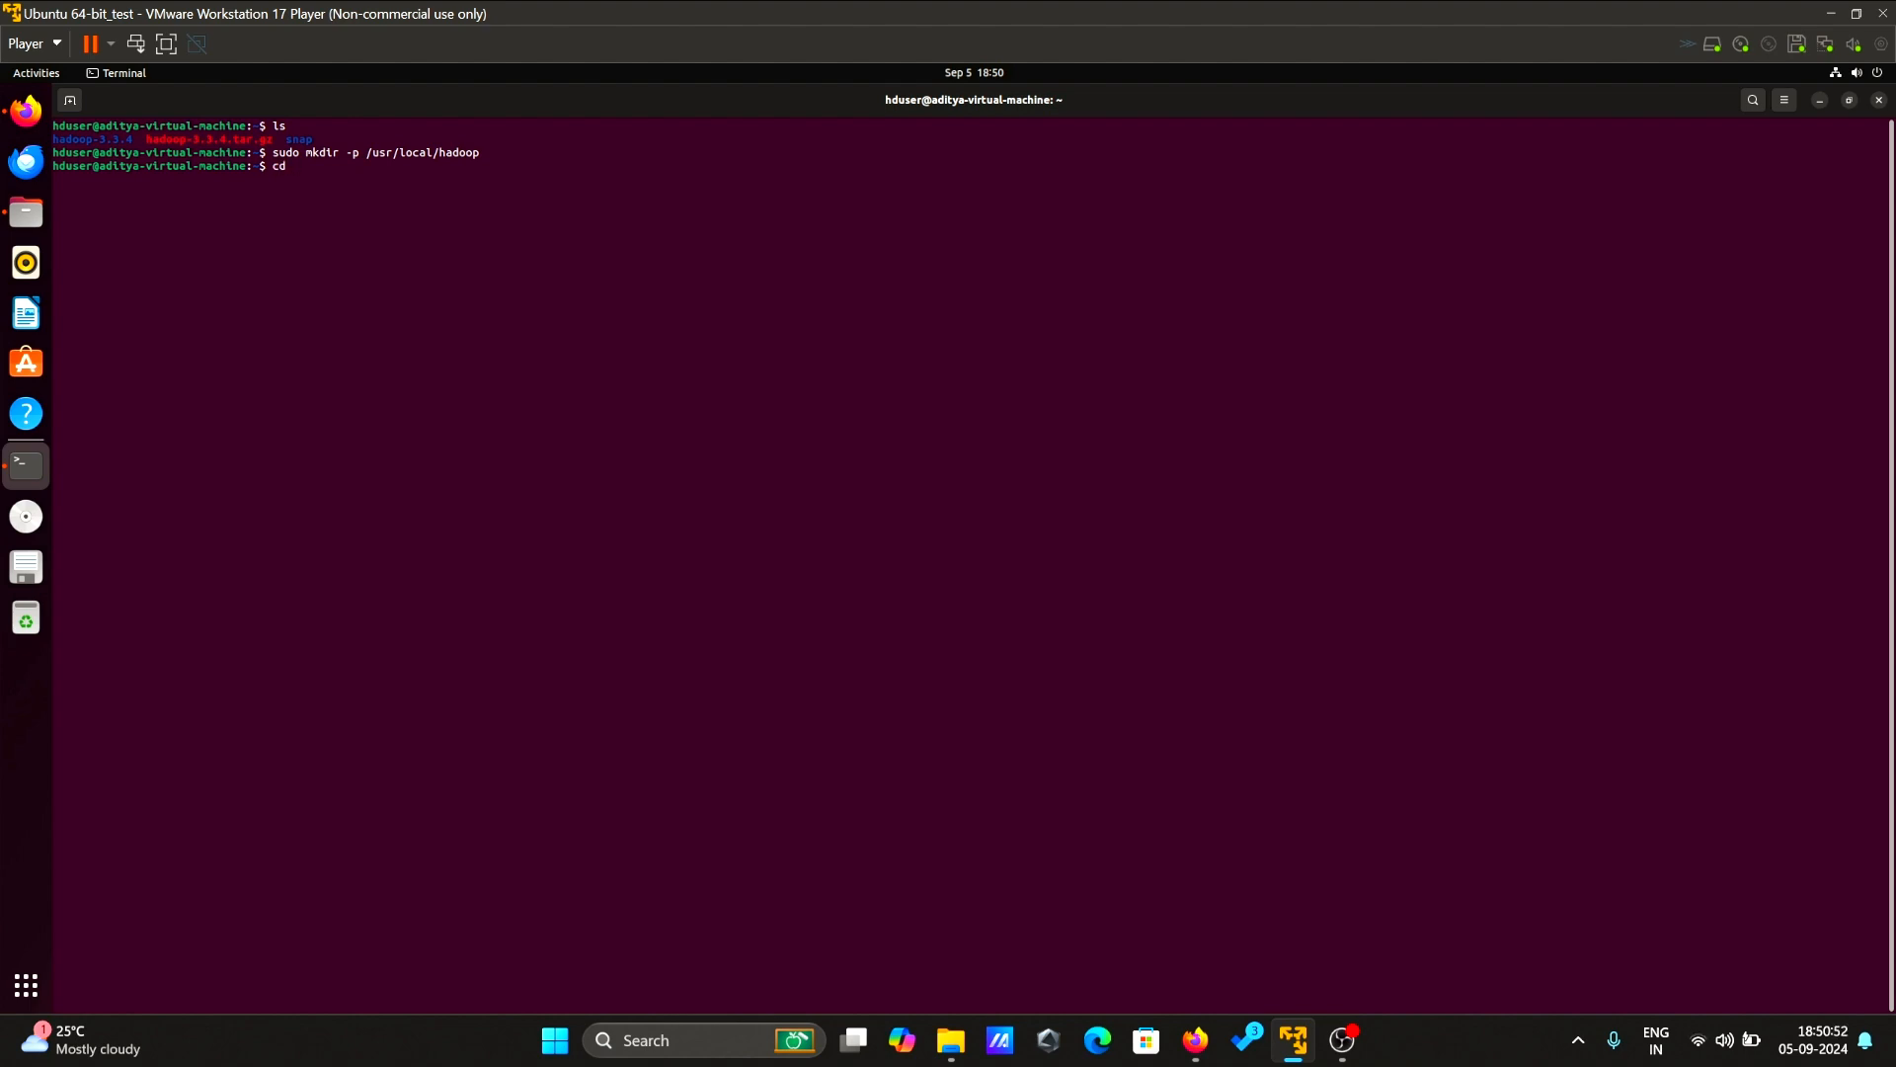
{"action": "type", "text": "hadoop"}
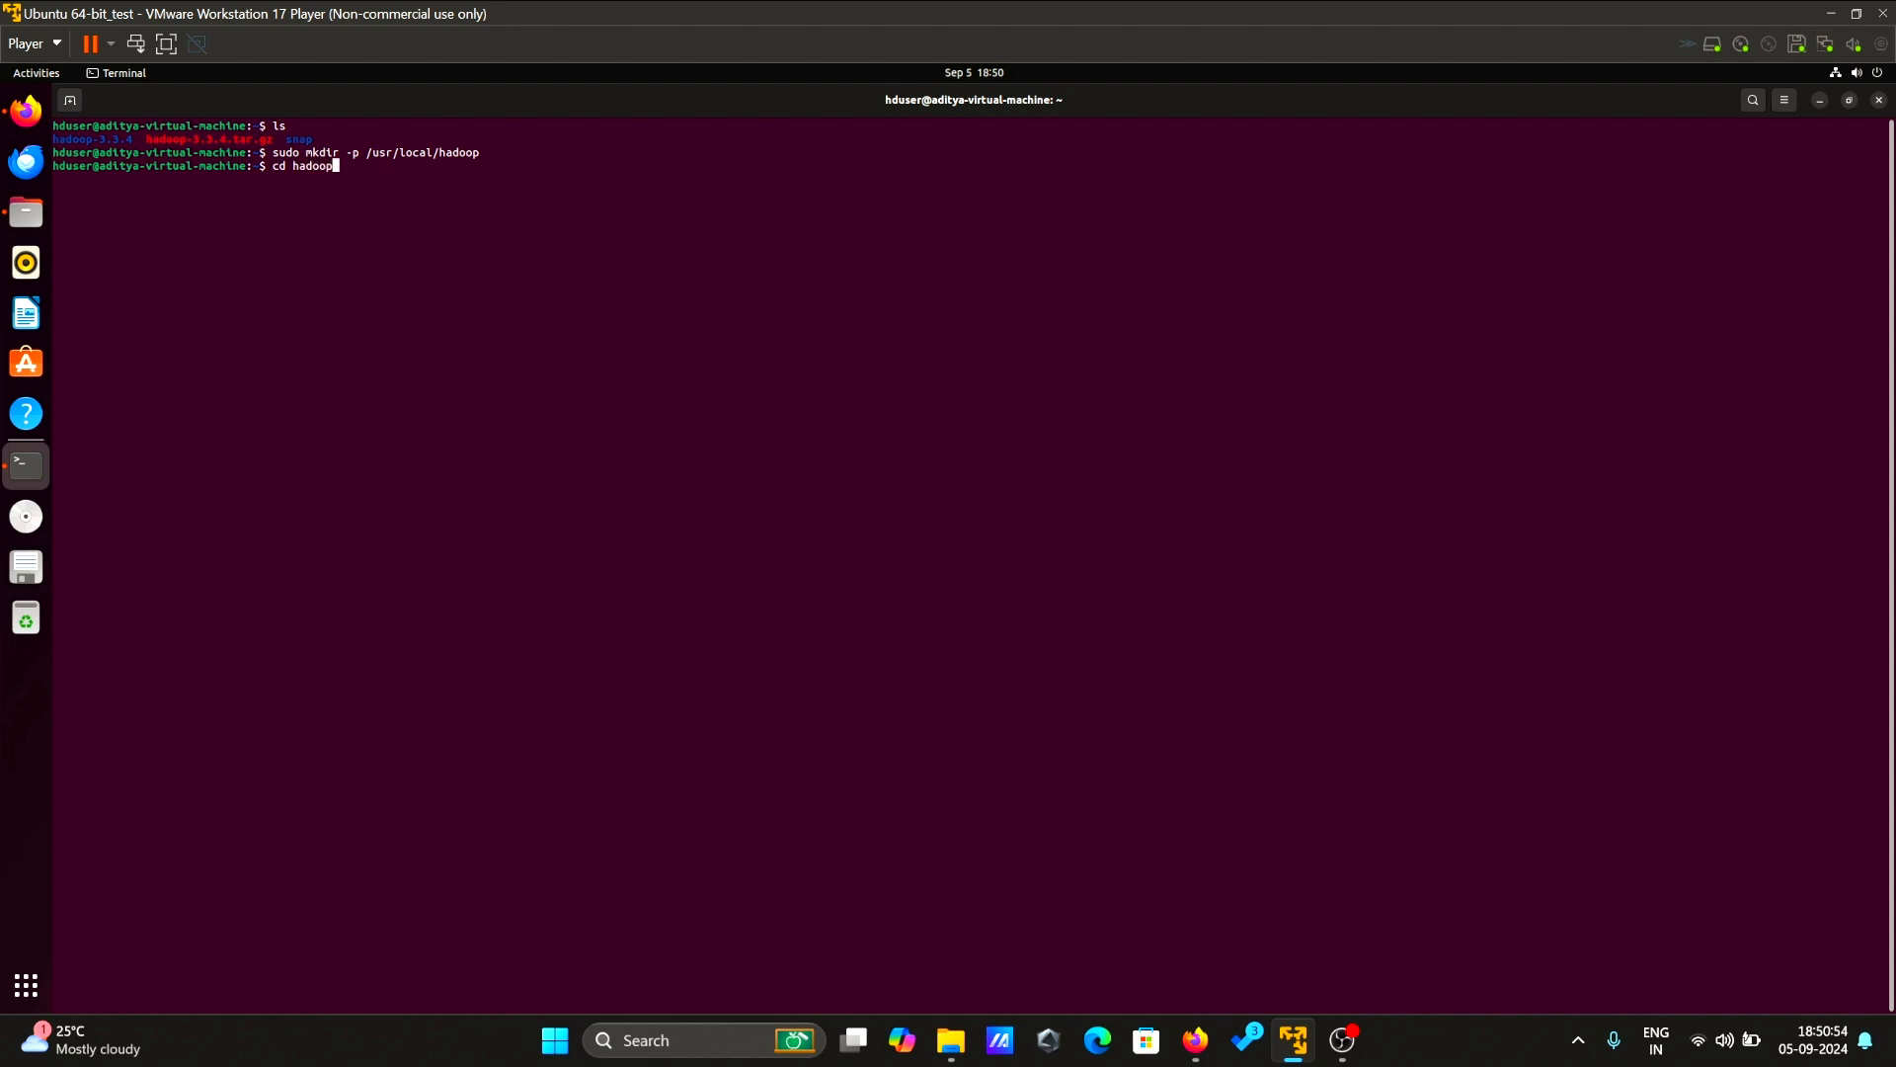
{"action": "type", "text": "-3.3.4"}
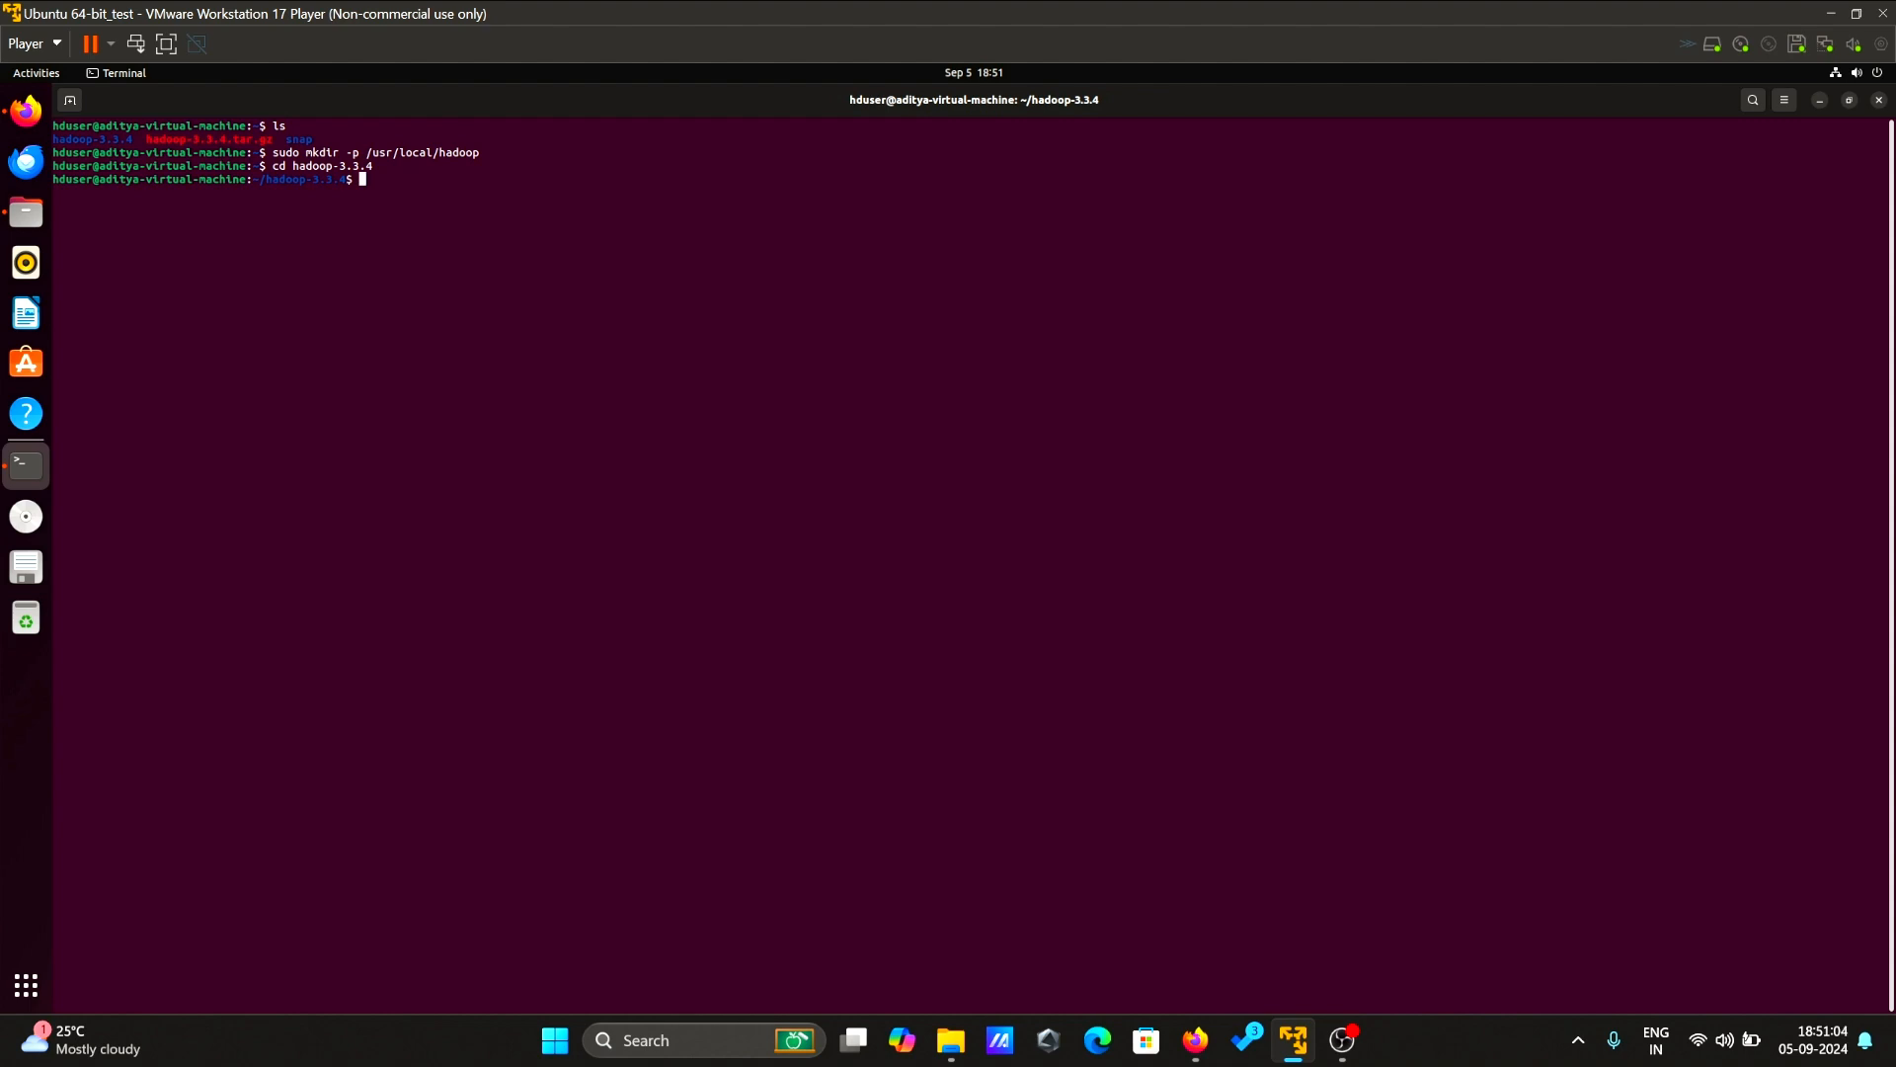
{"action": "mouse_move", "coordinate": [945, 571]}
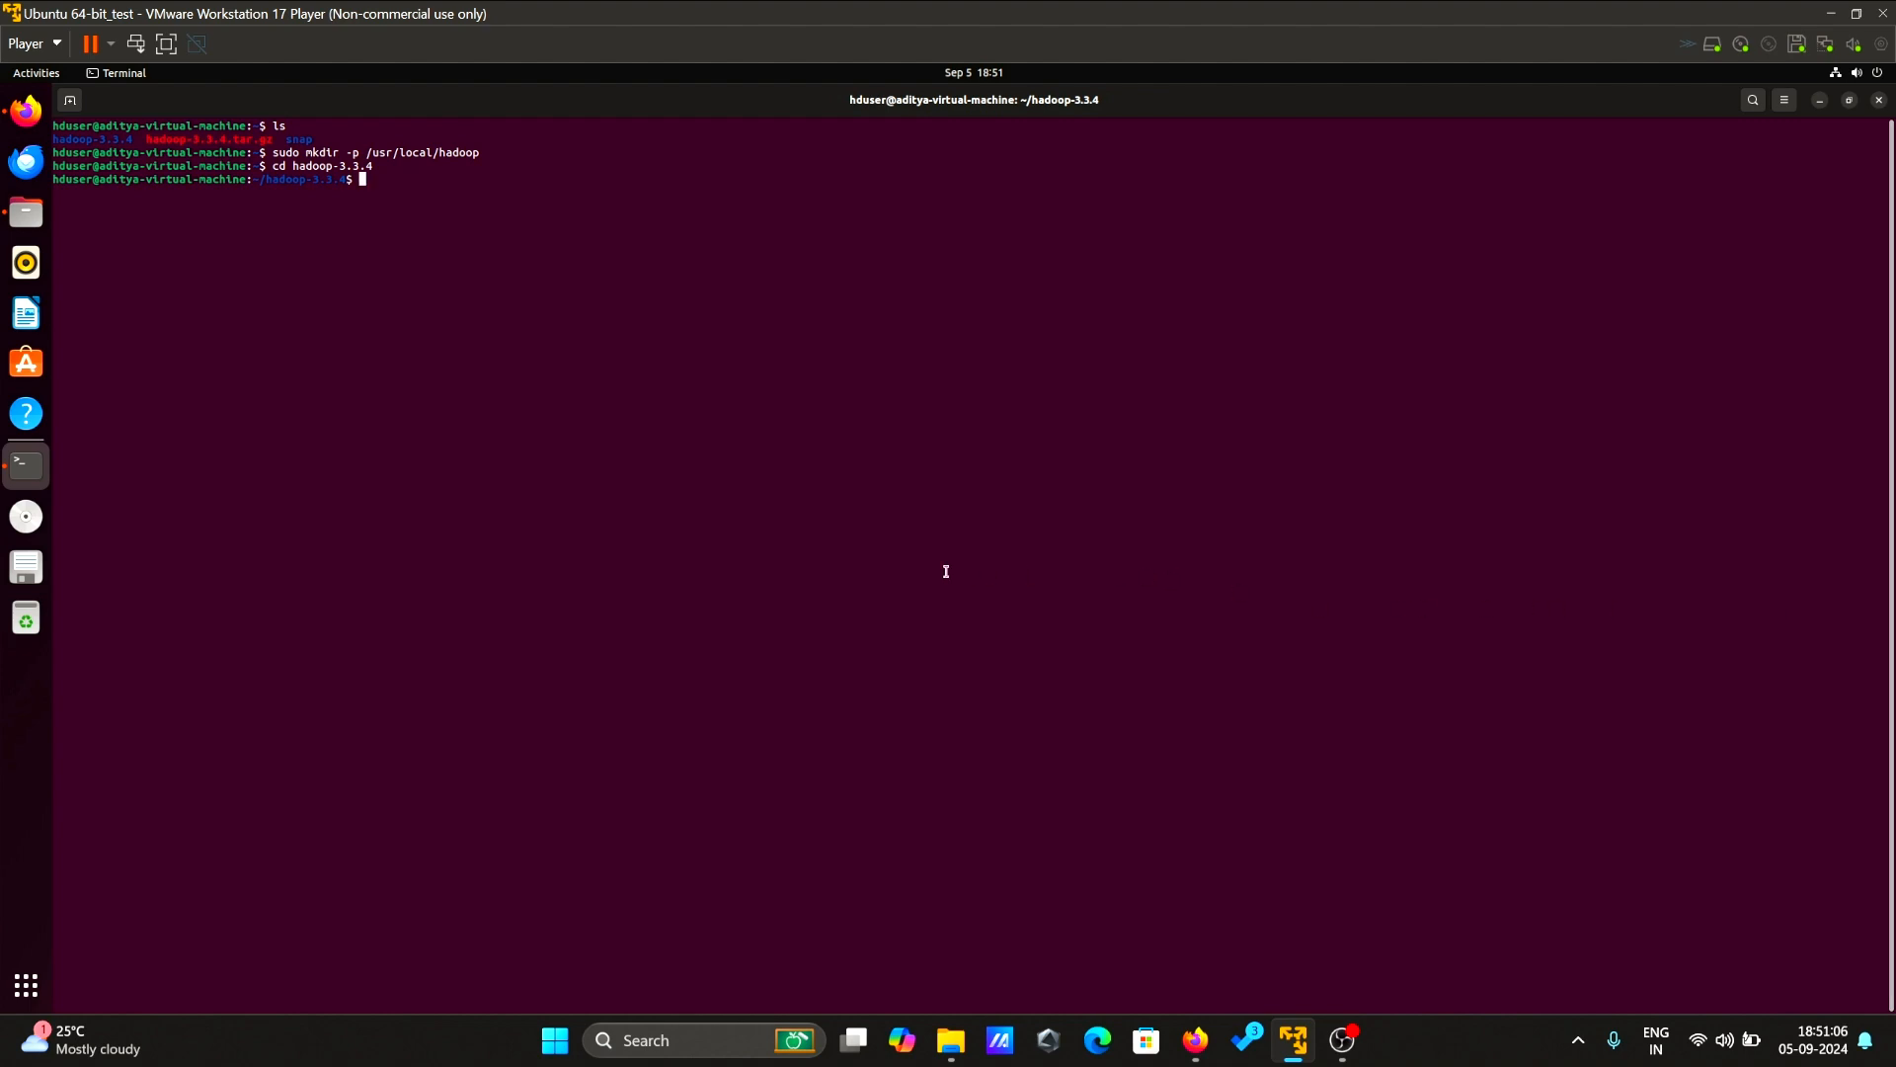
{"action": "type", "text": "sudo"}
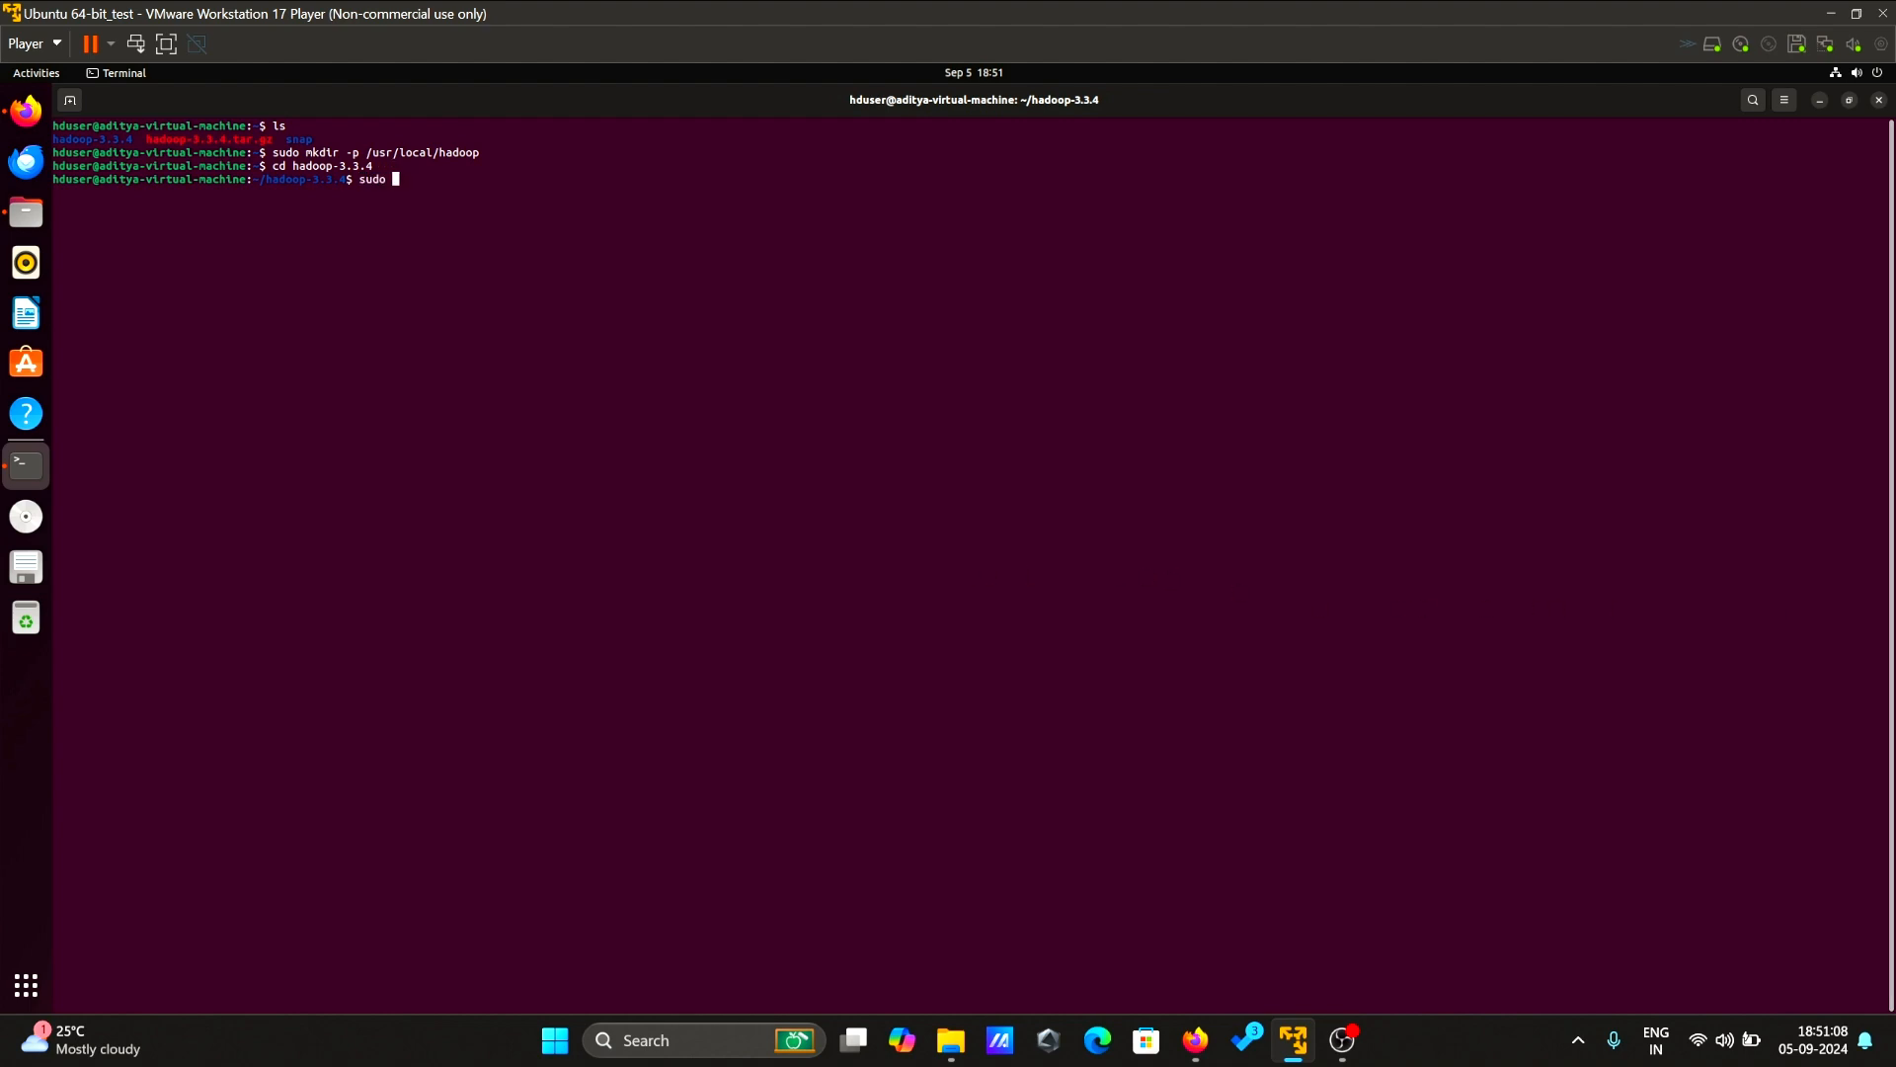
{"action": "type", "text": "mv 8"}
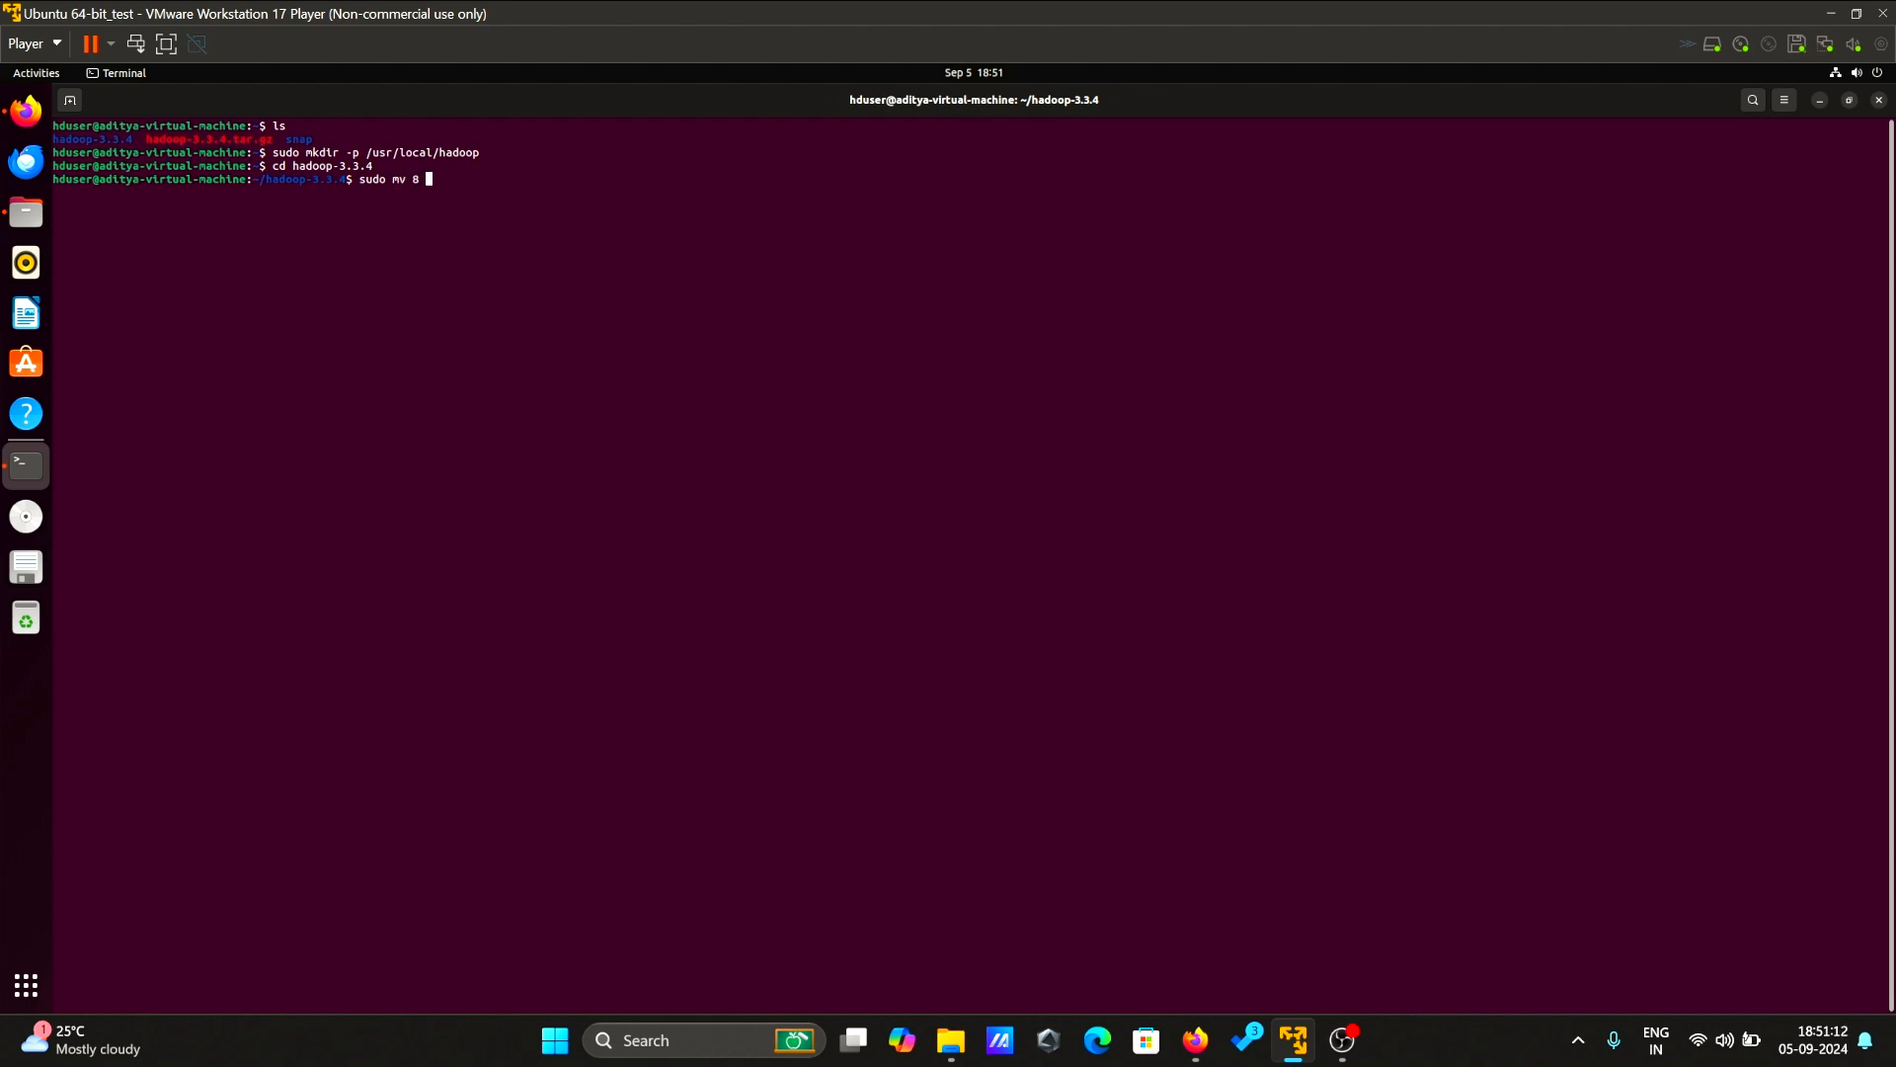
{"action": "type", "text": "*"}
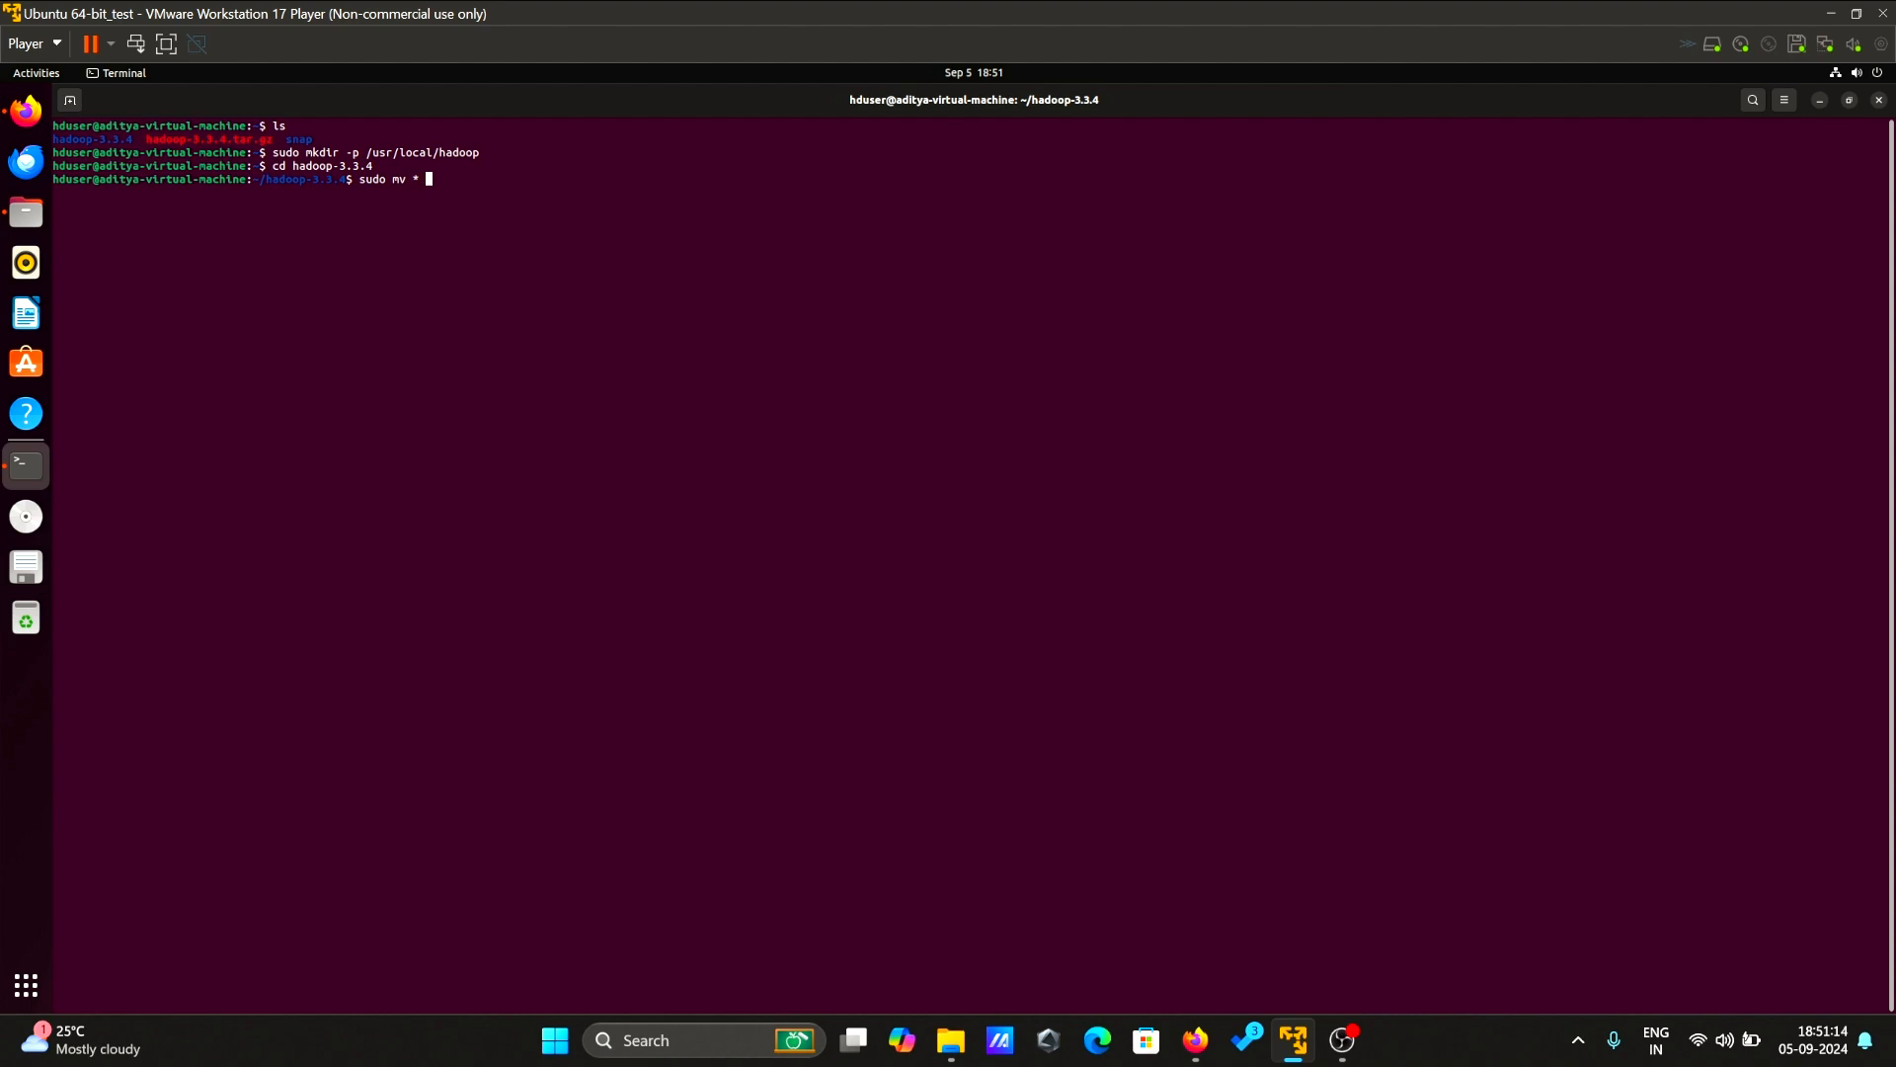
{"action": "type", "text": "/u"}
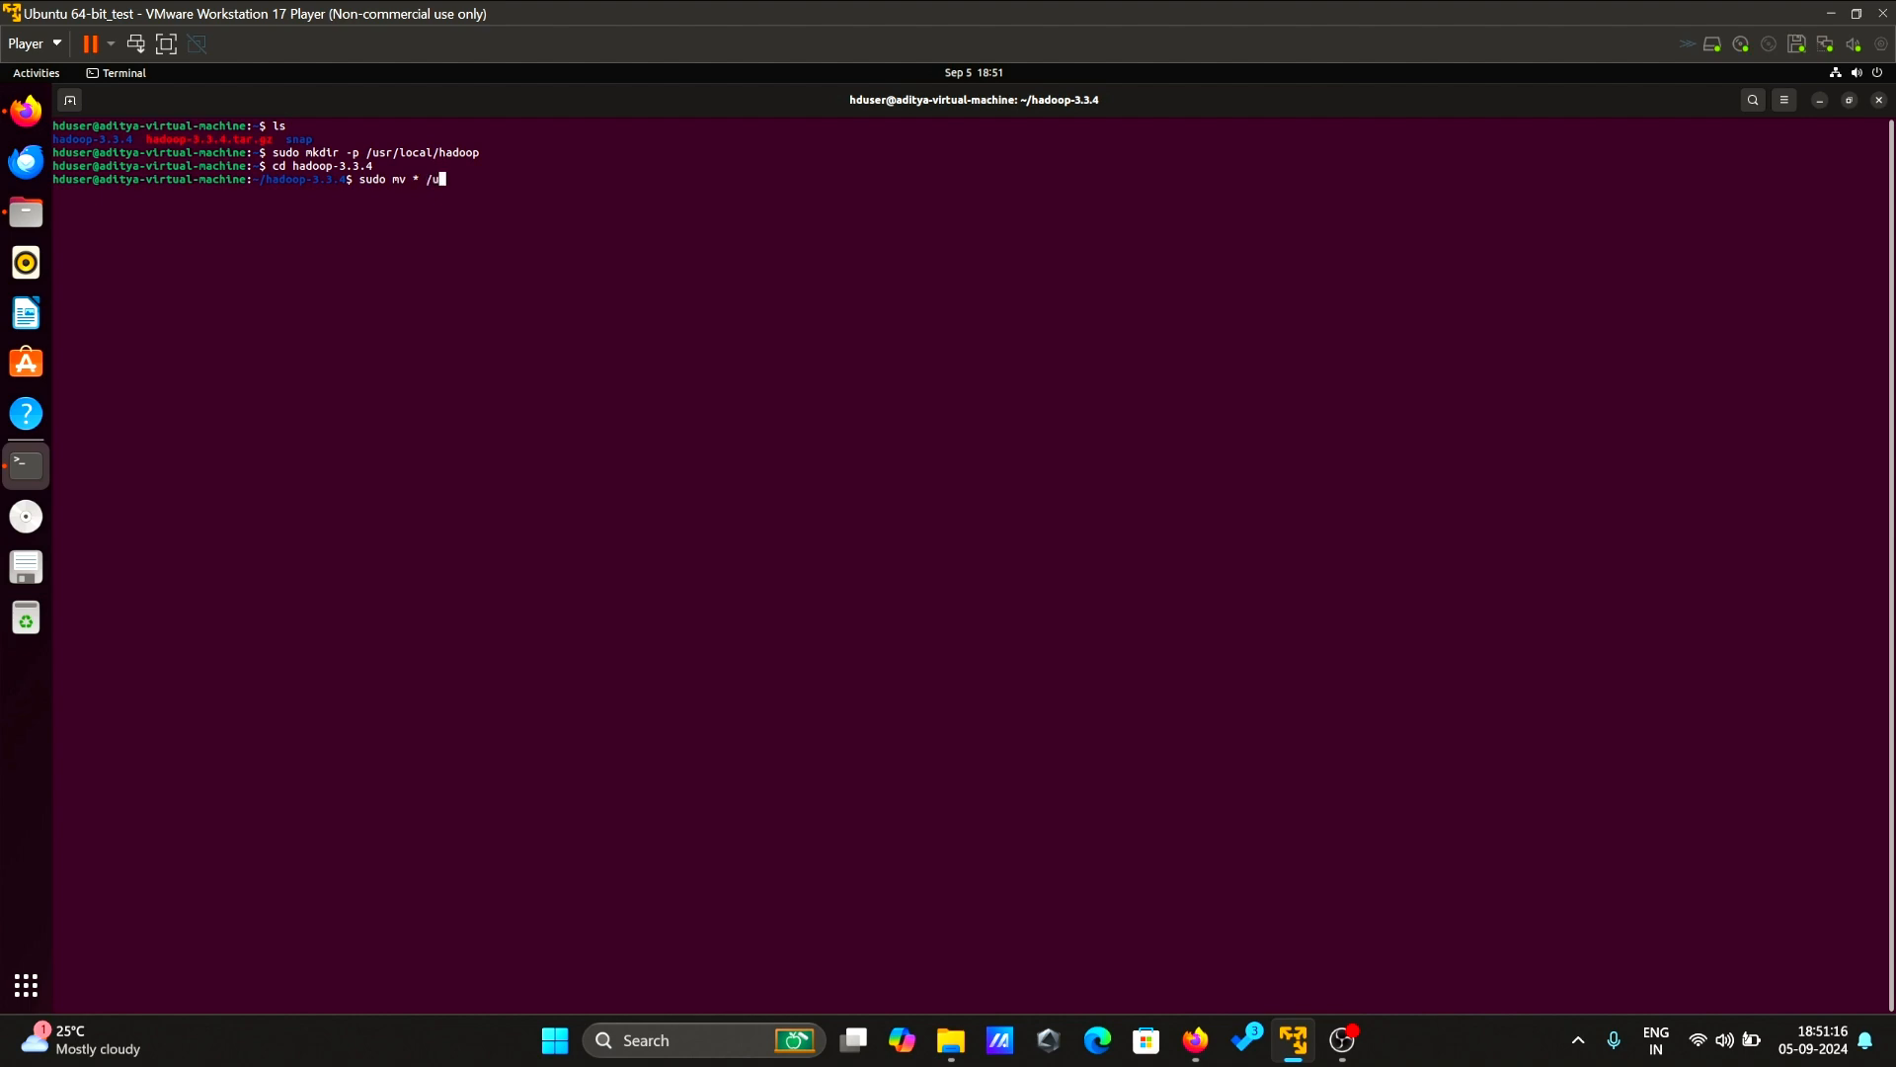
{"action": "type", "text": "sr/local/"}
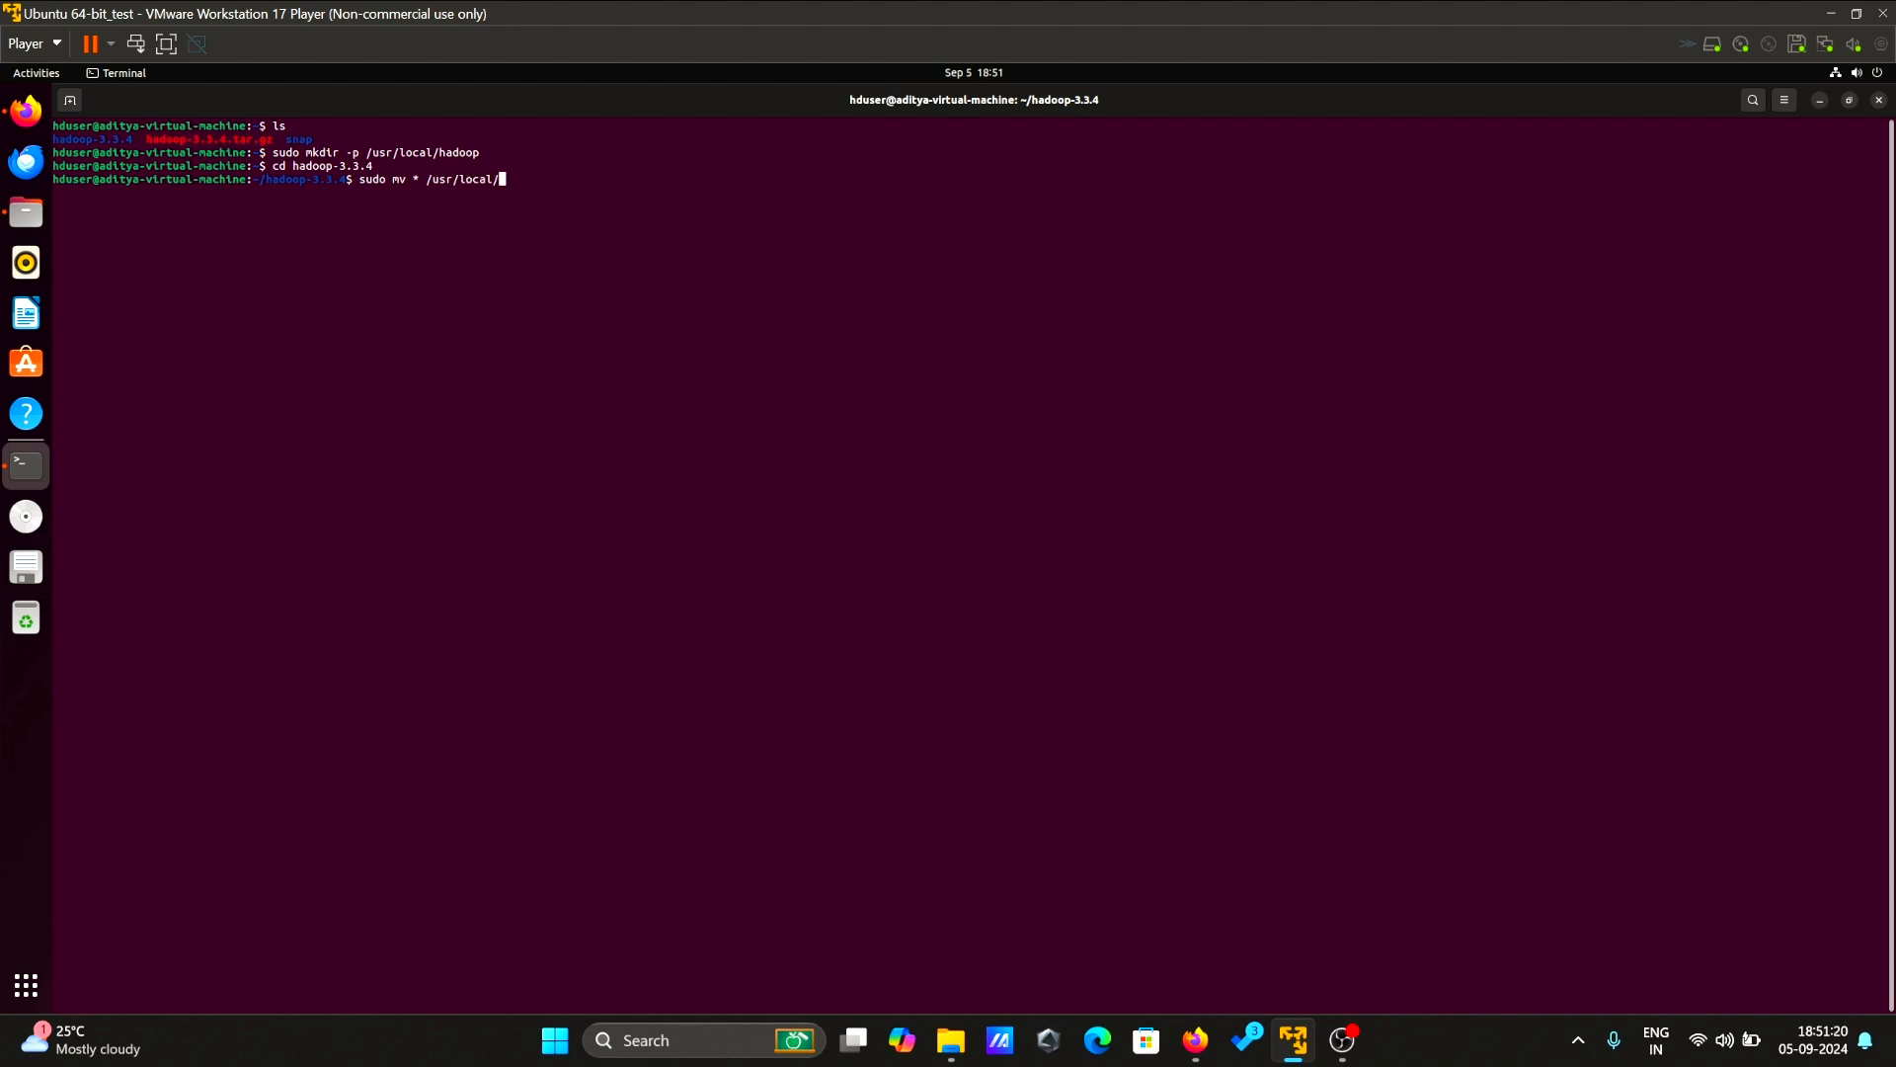
{"action": "type", "text": "hadoop"}
{"action": "type", "text": "cd"}
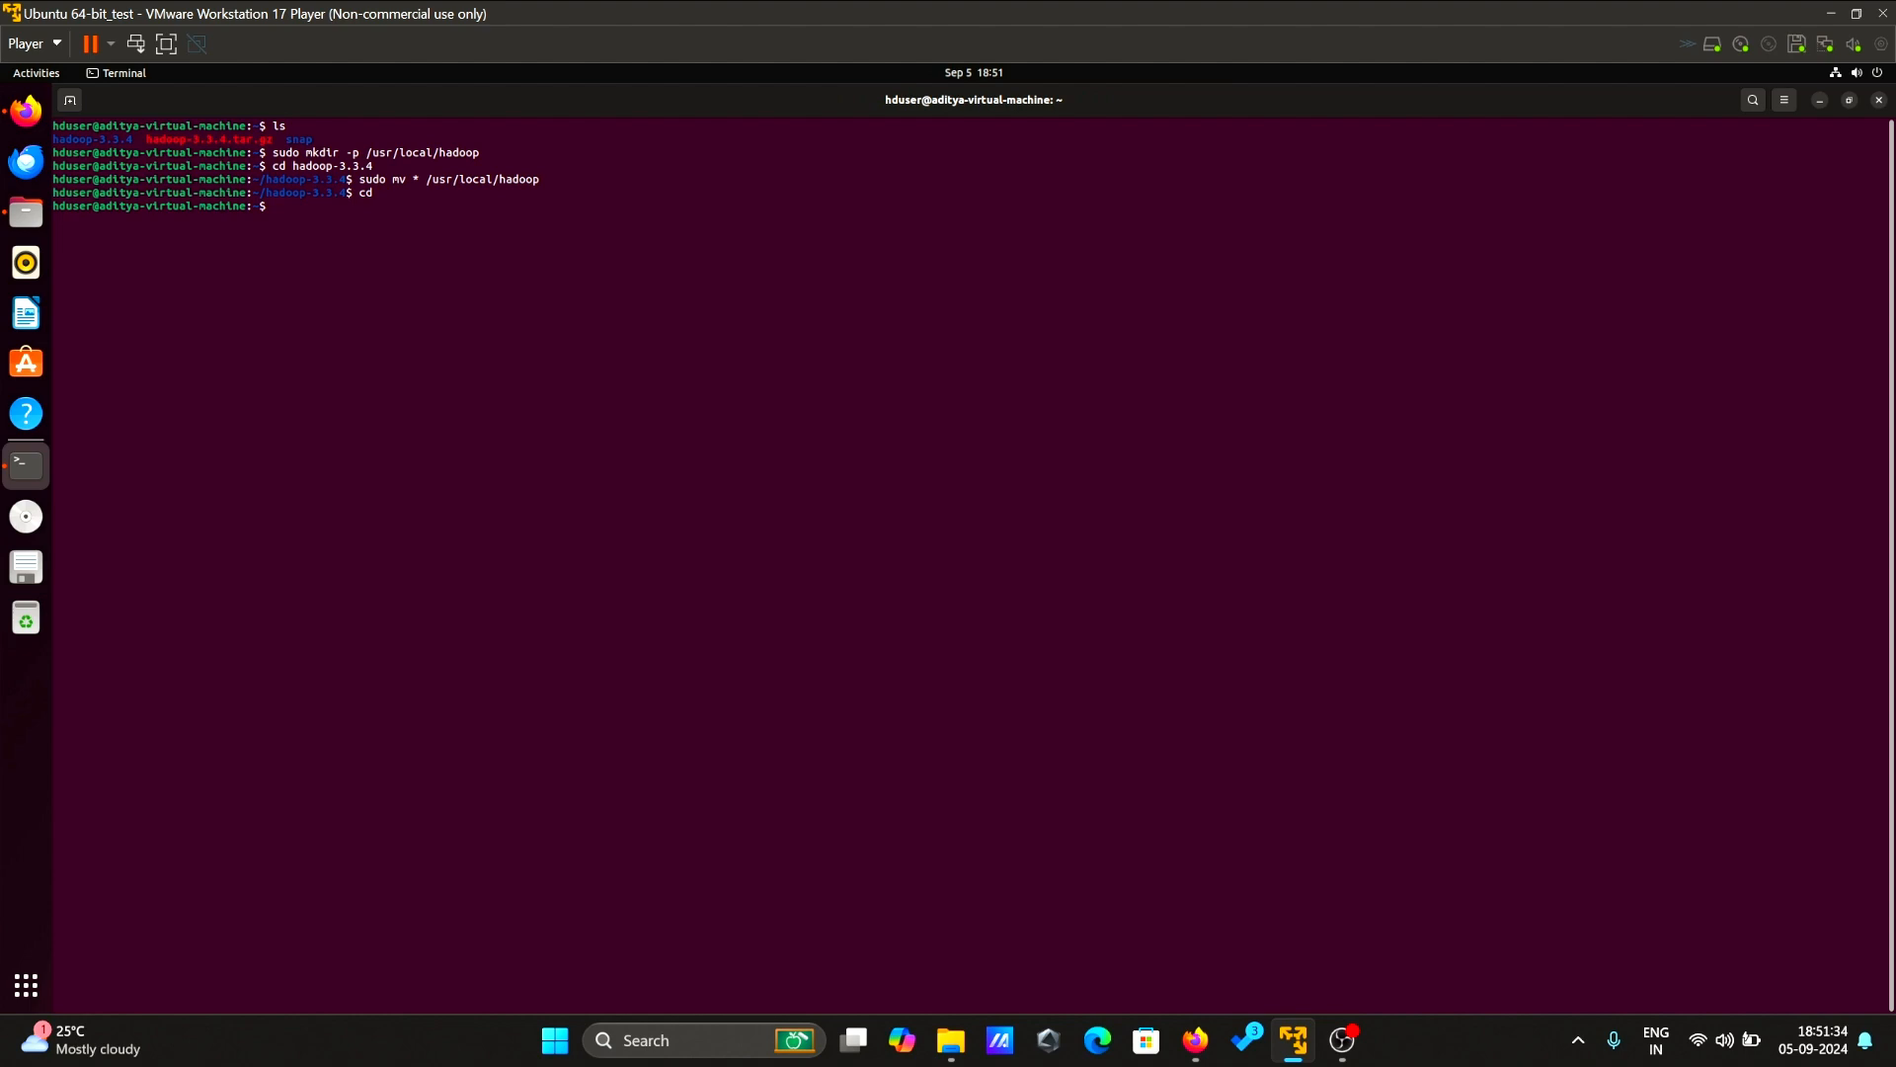
- Recursively chown /usr/local/hadoop to hduser:hadoop
{"action": "type", "text": "sudo chow"}
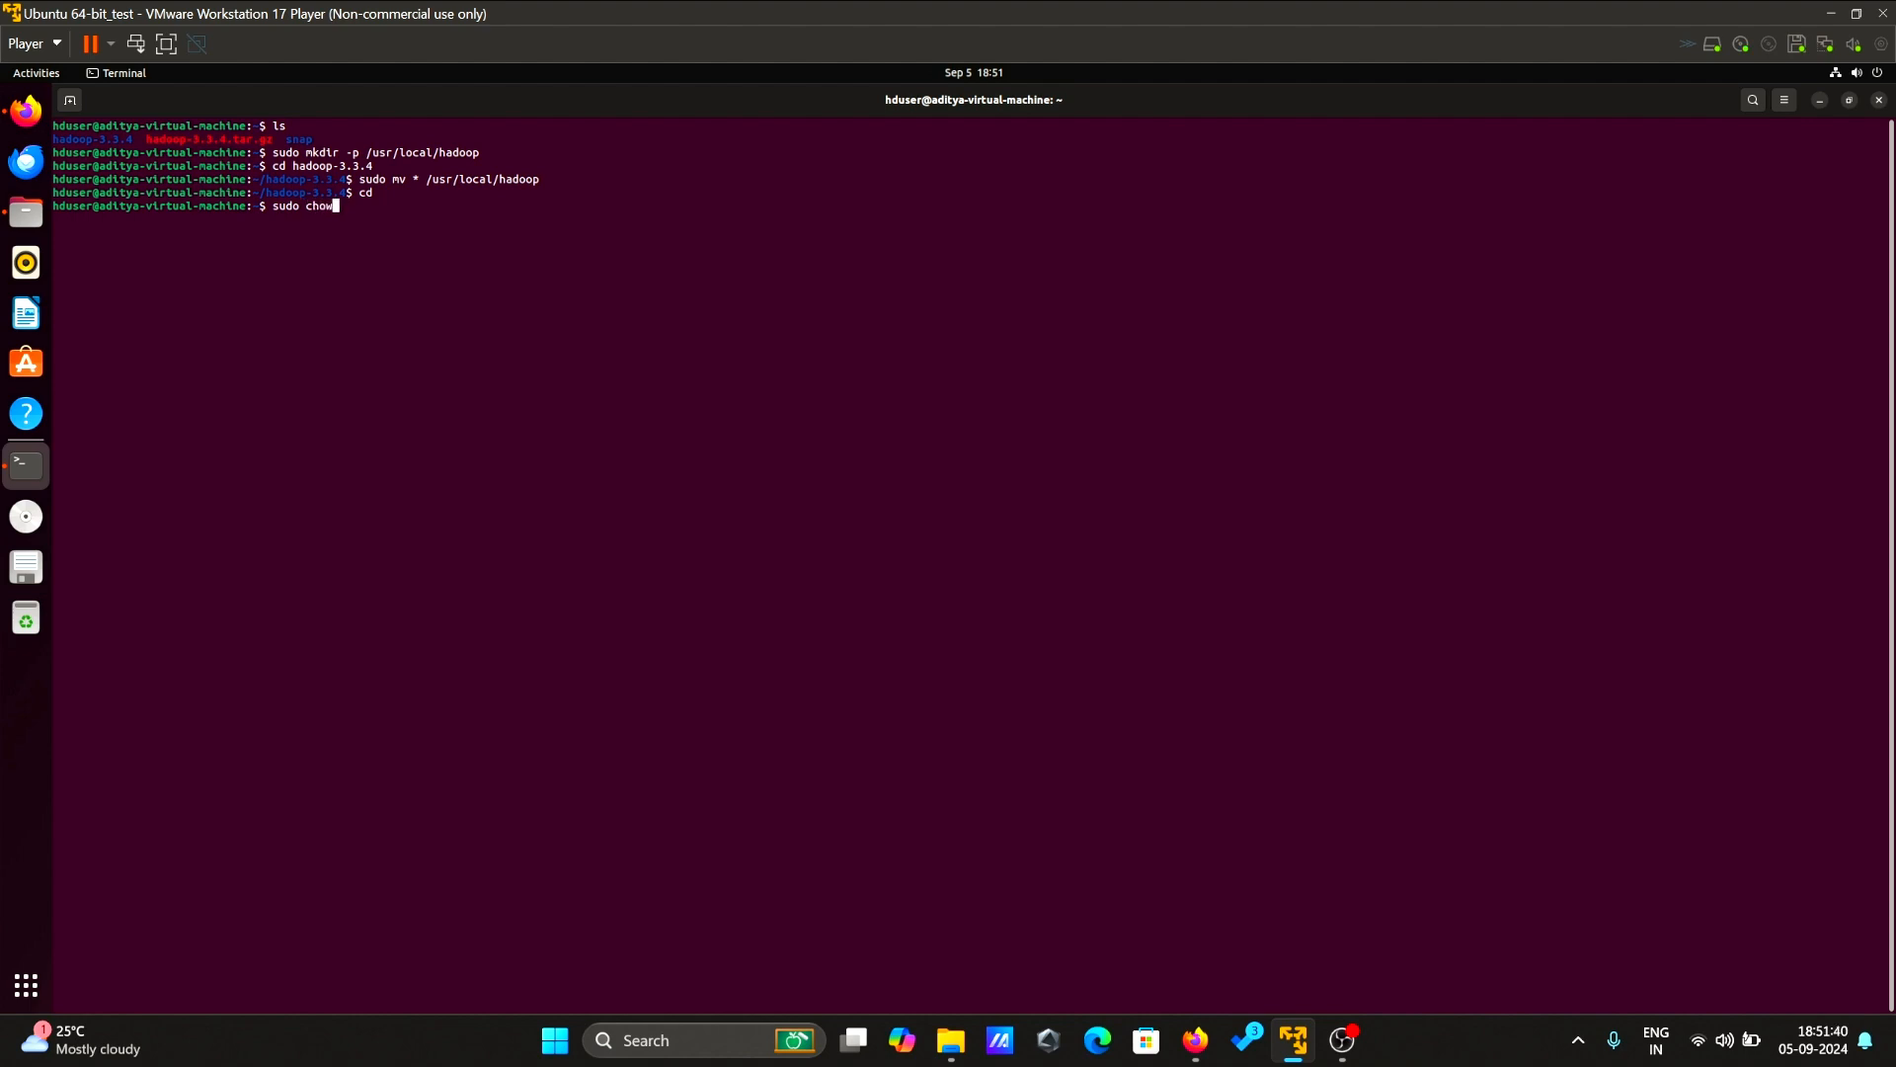
{"action": "type", "text": "-"}
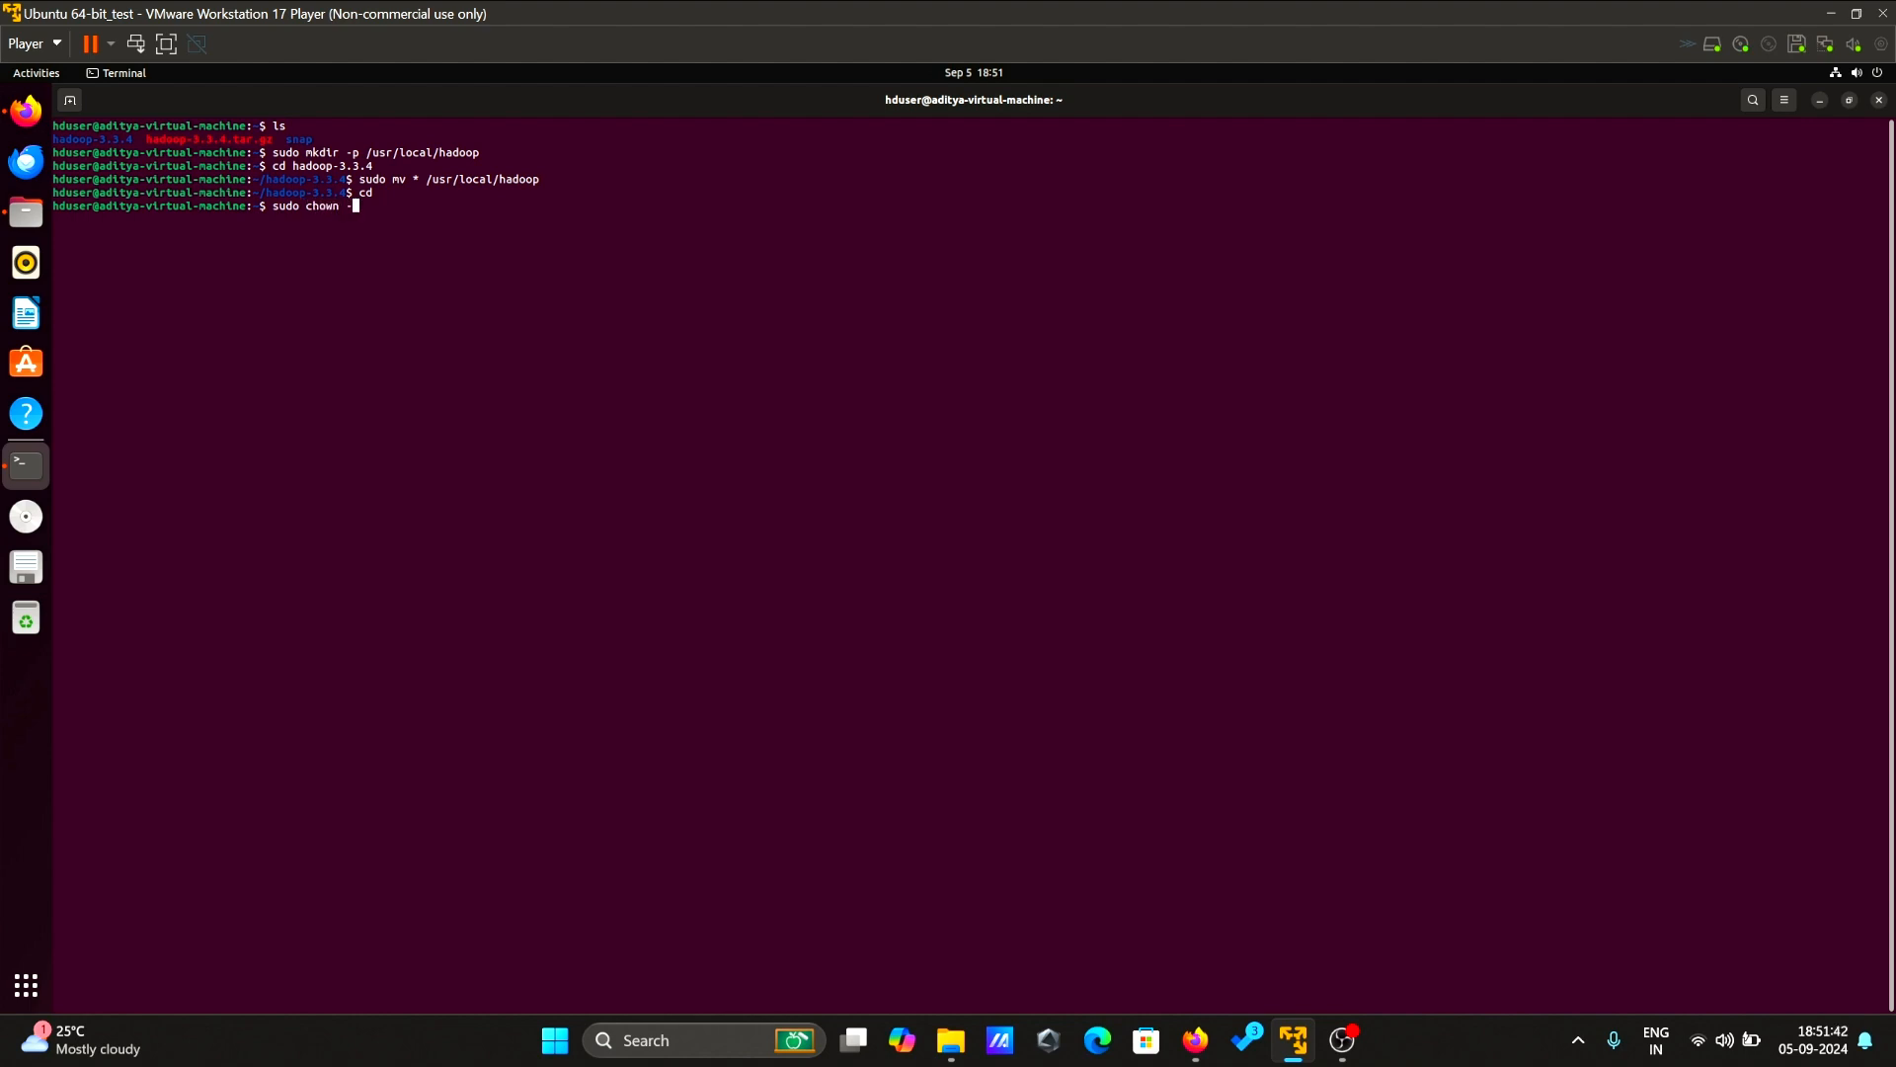
{"action": "type", "text": "R"}
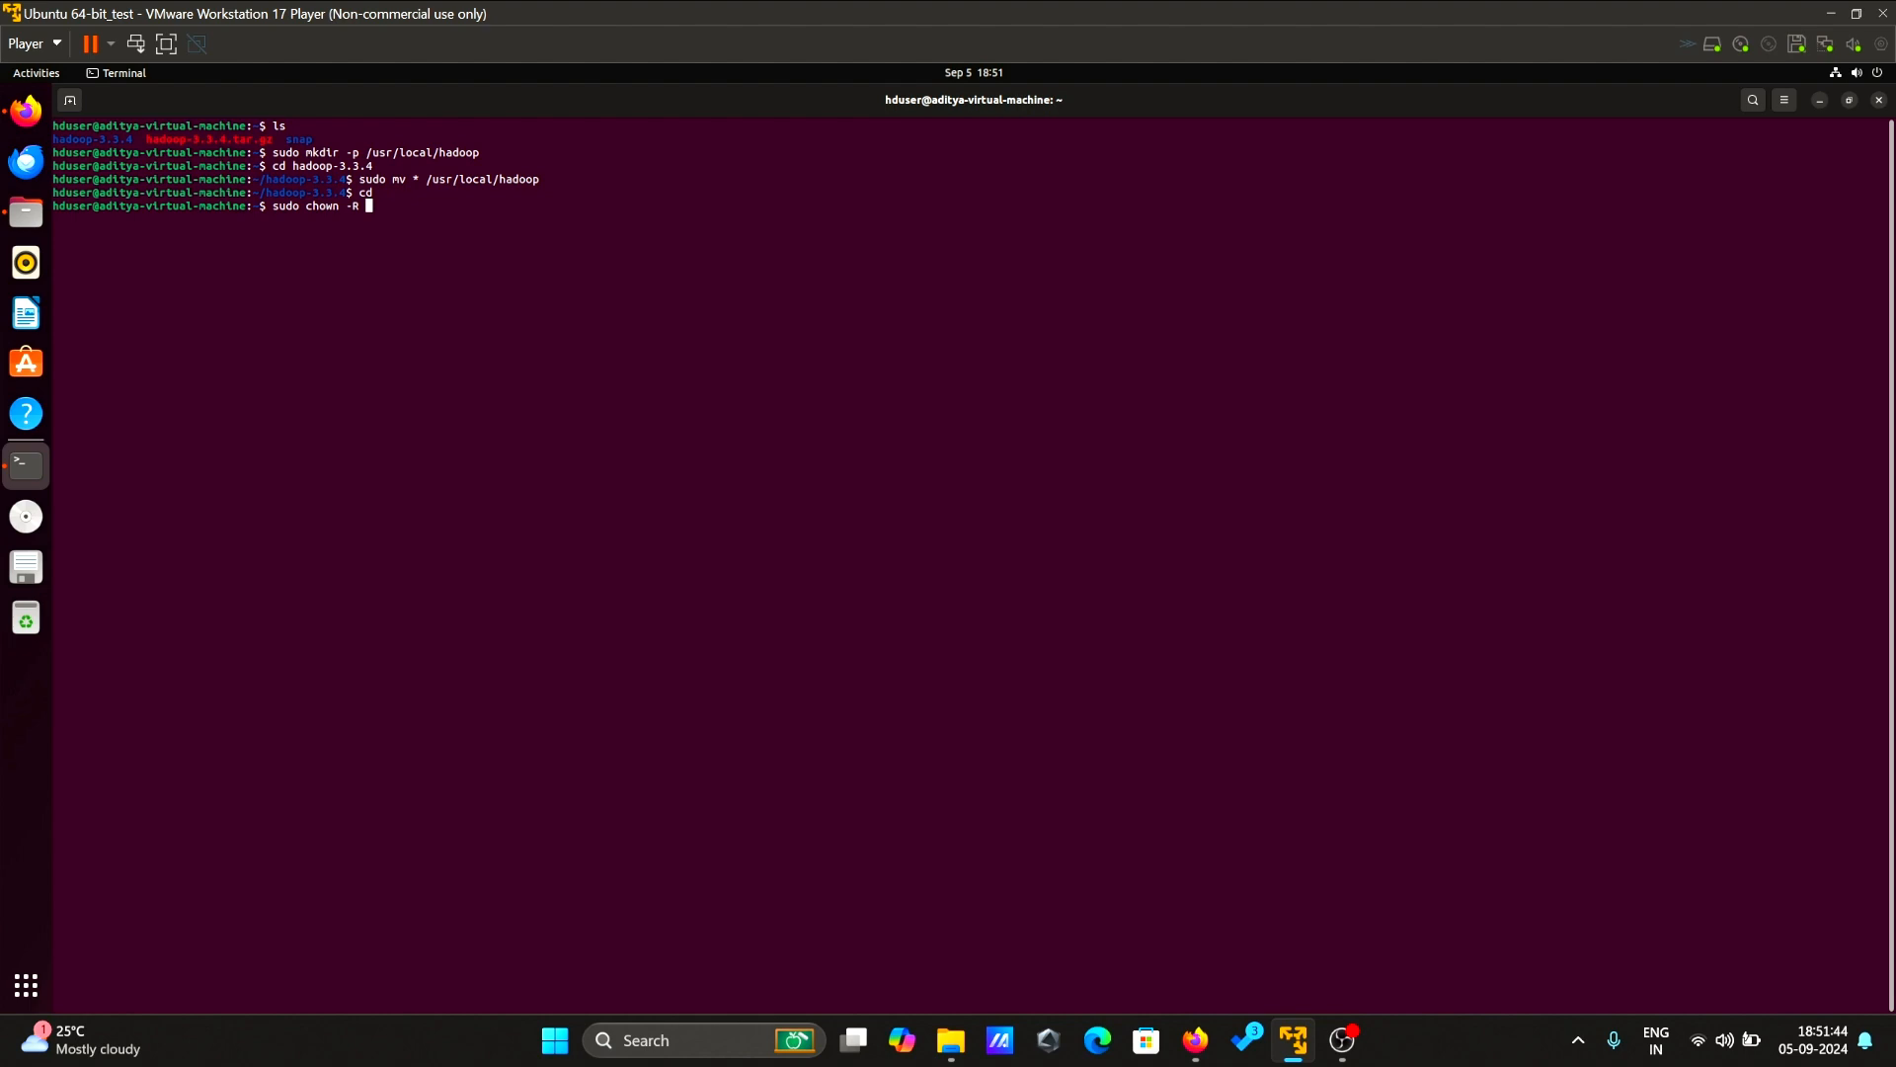
{"action": "type", "text": "hduser:hadoop"}
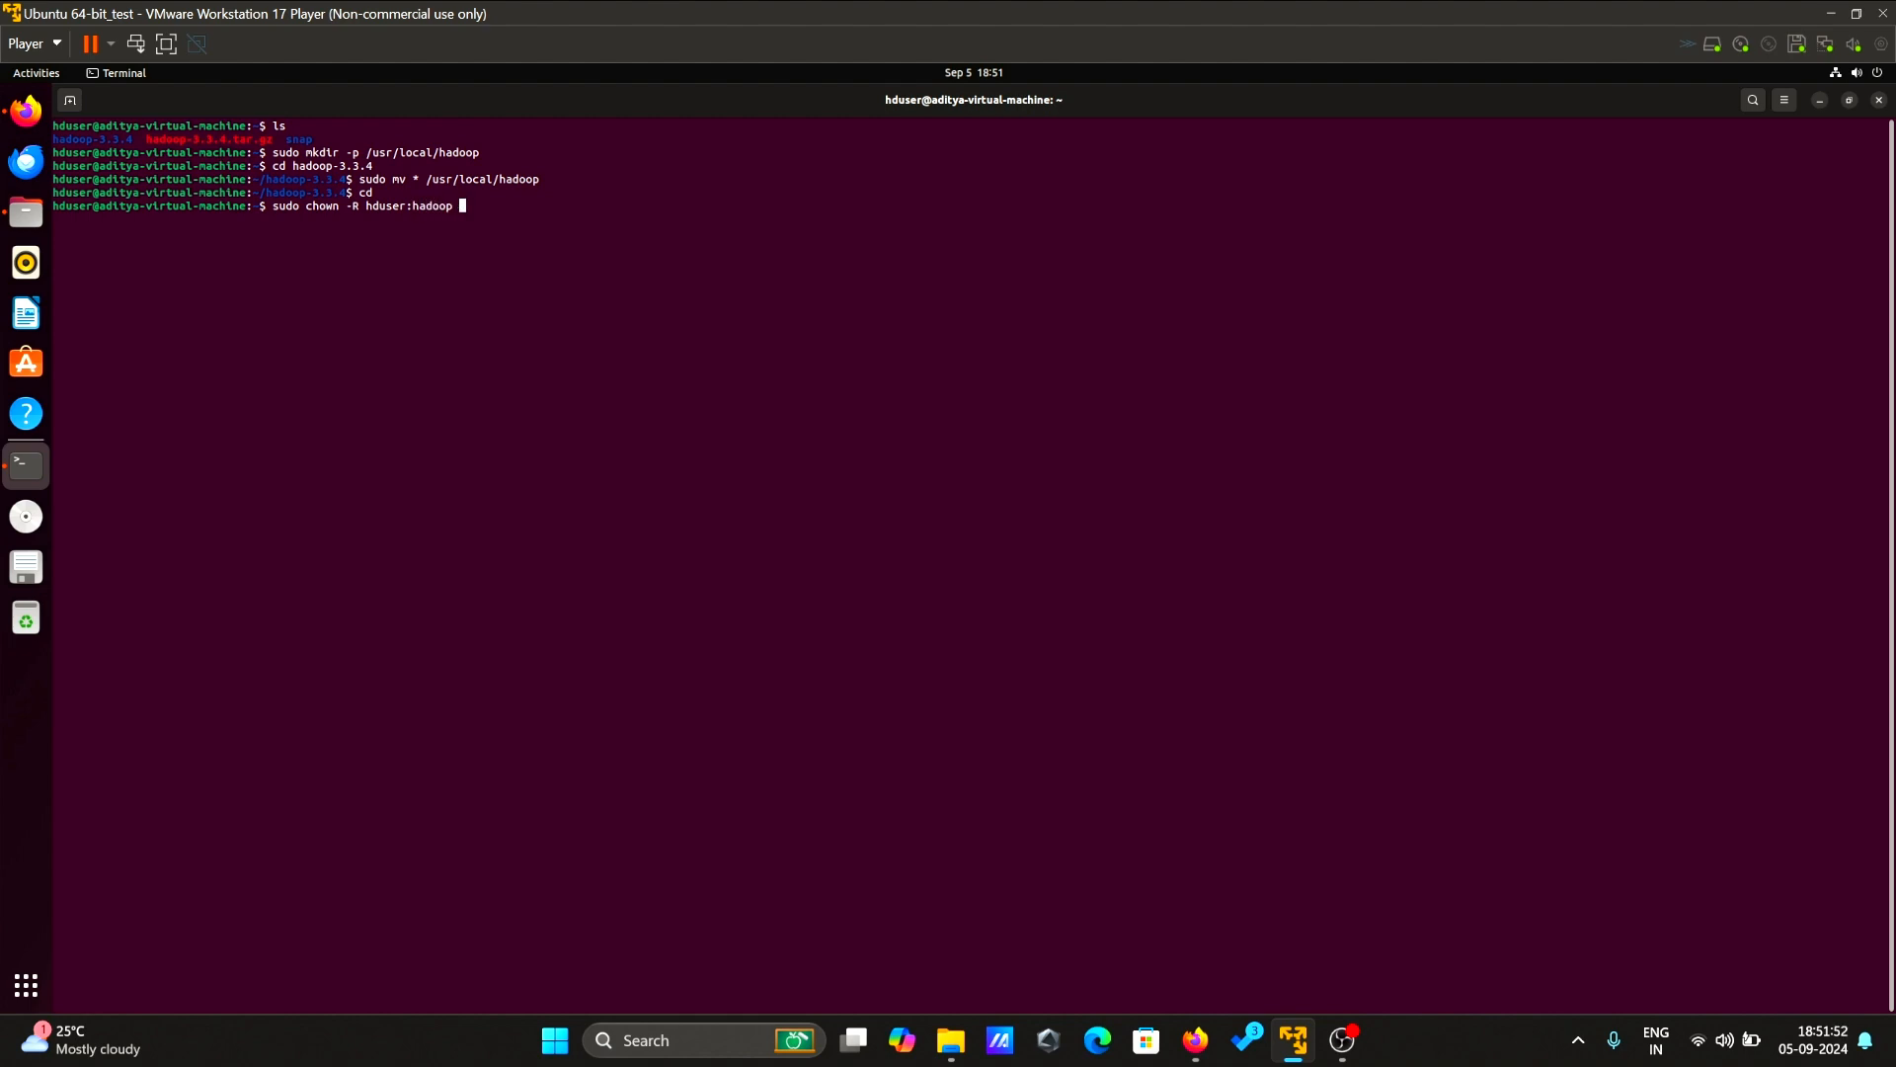
{"action": "type", "text": "/usr/"}
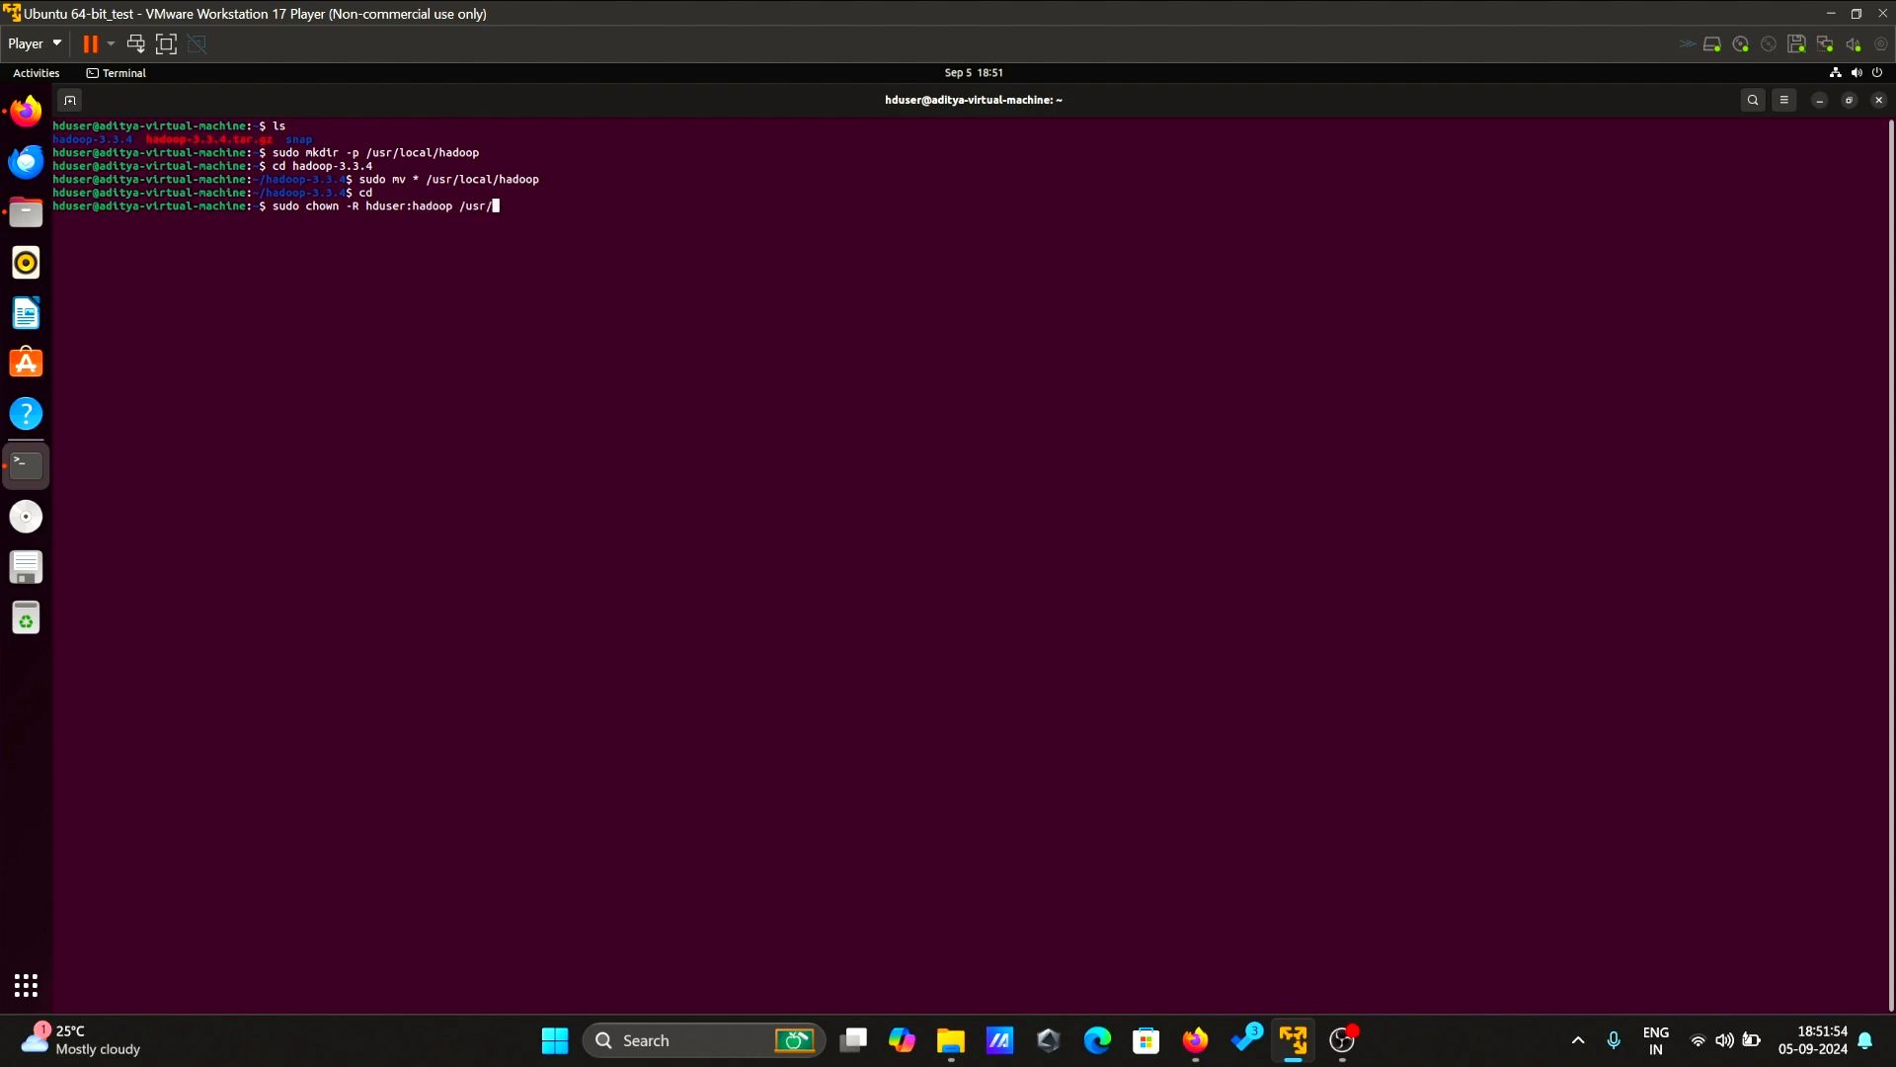
{"action": "type", "text": "local"}
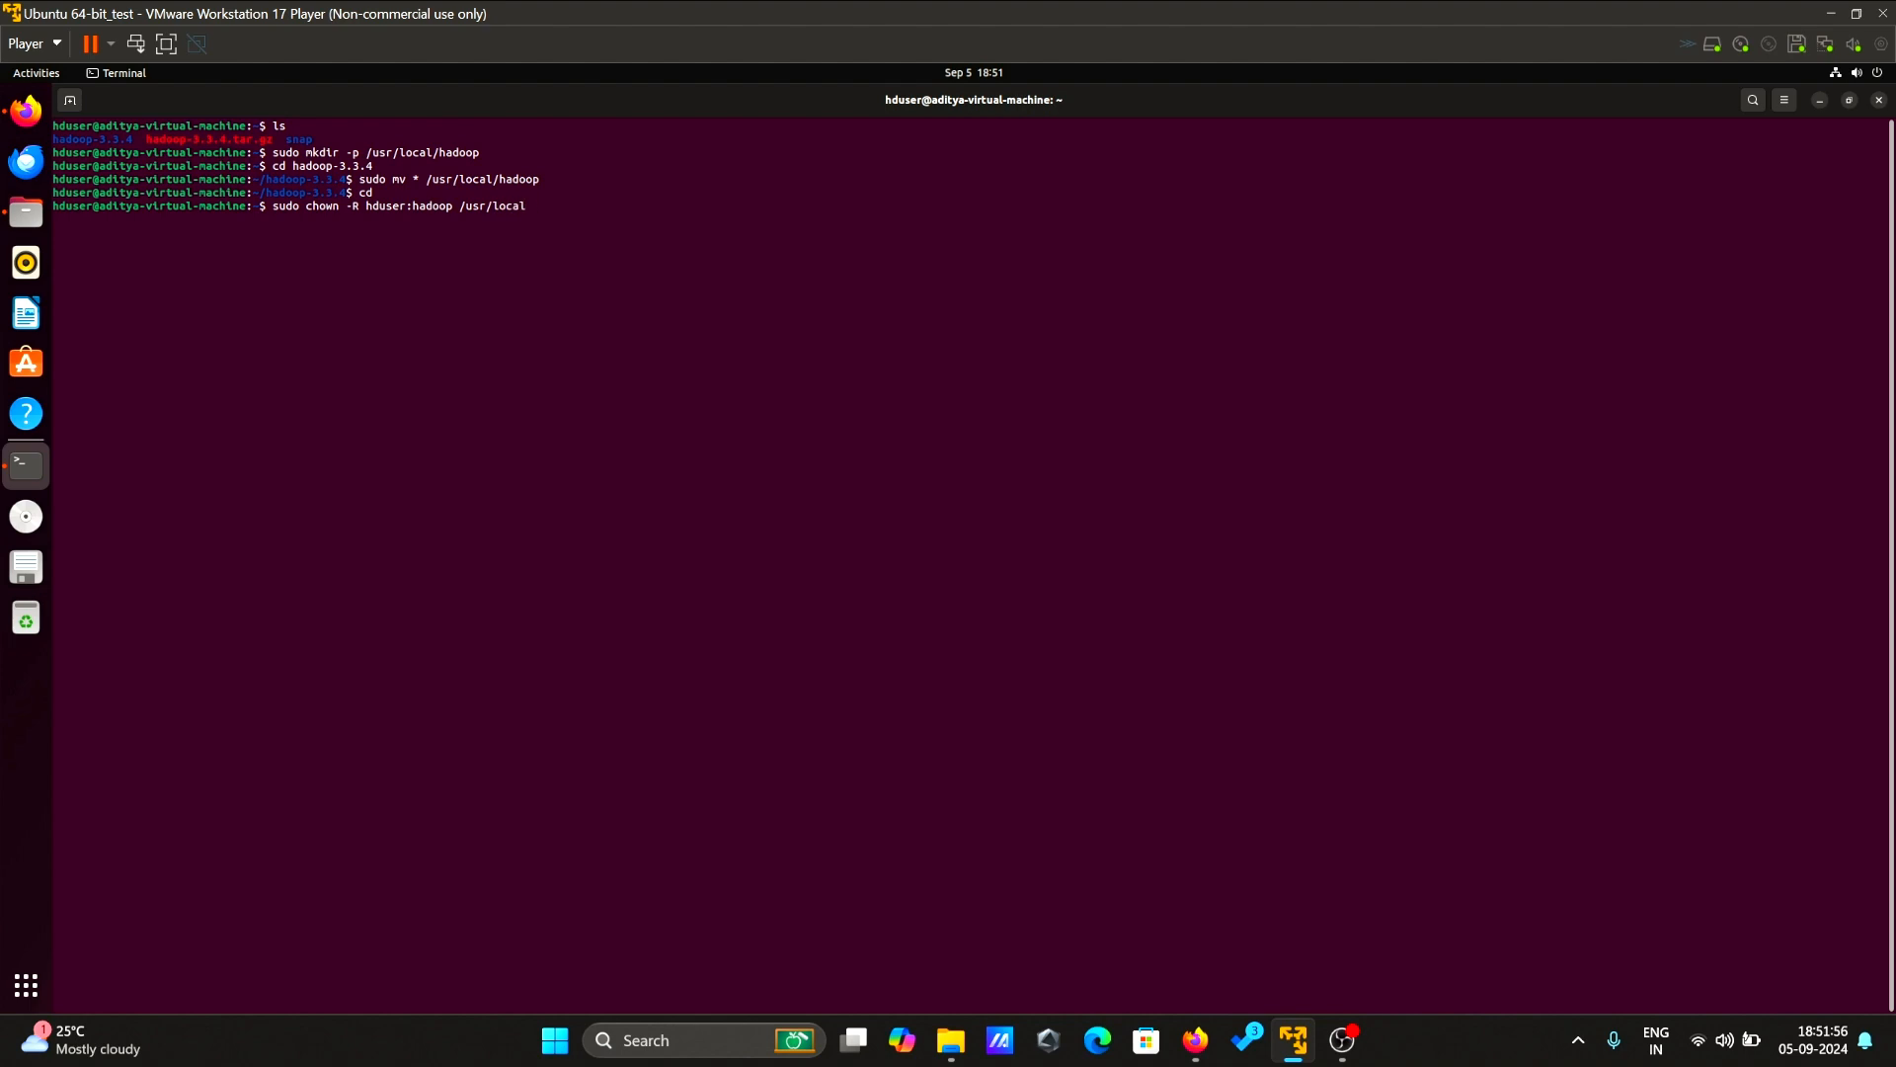
{"action": "type", "text": "/hadoop"}
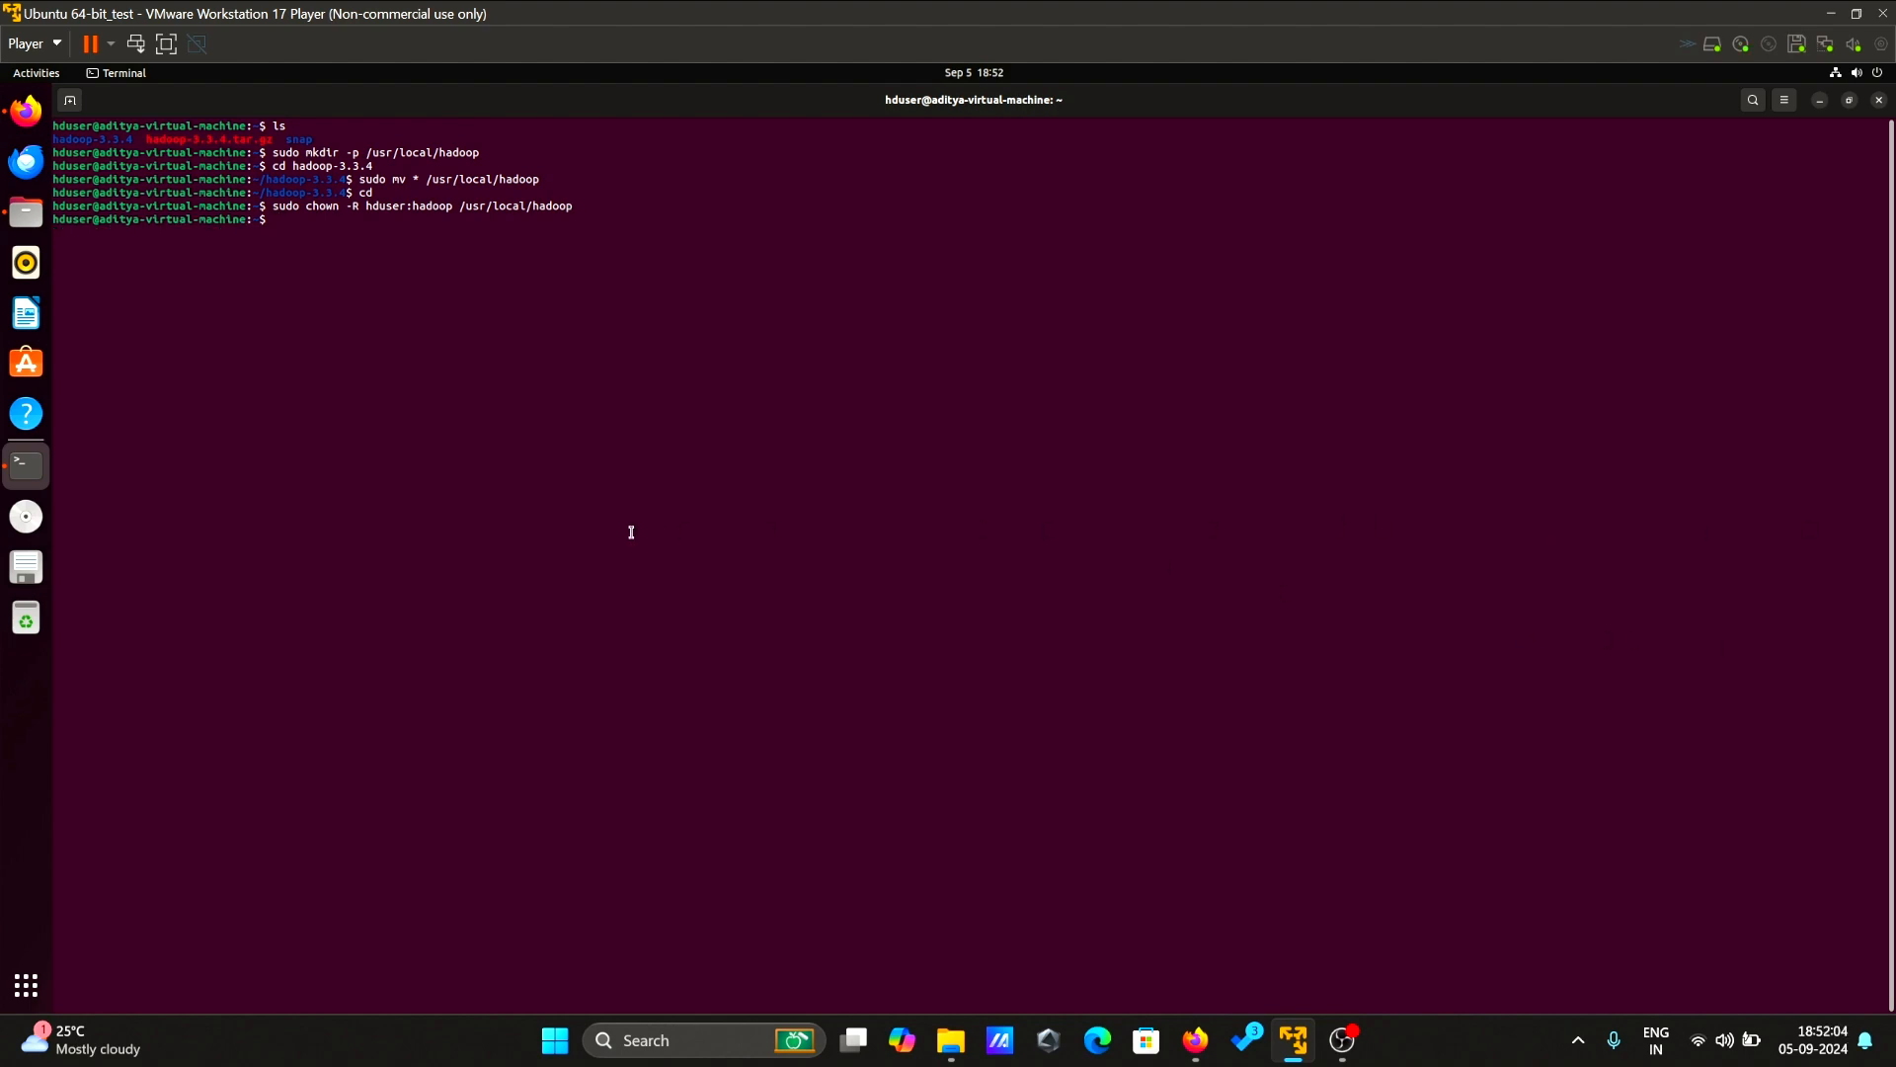
{"action": "type", "text": "clear"}
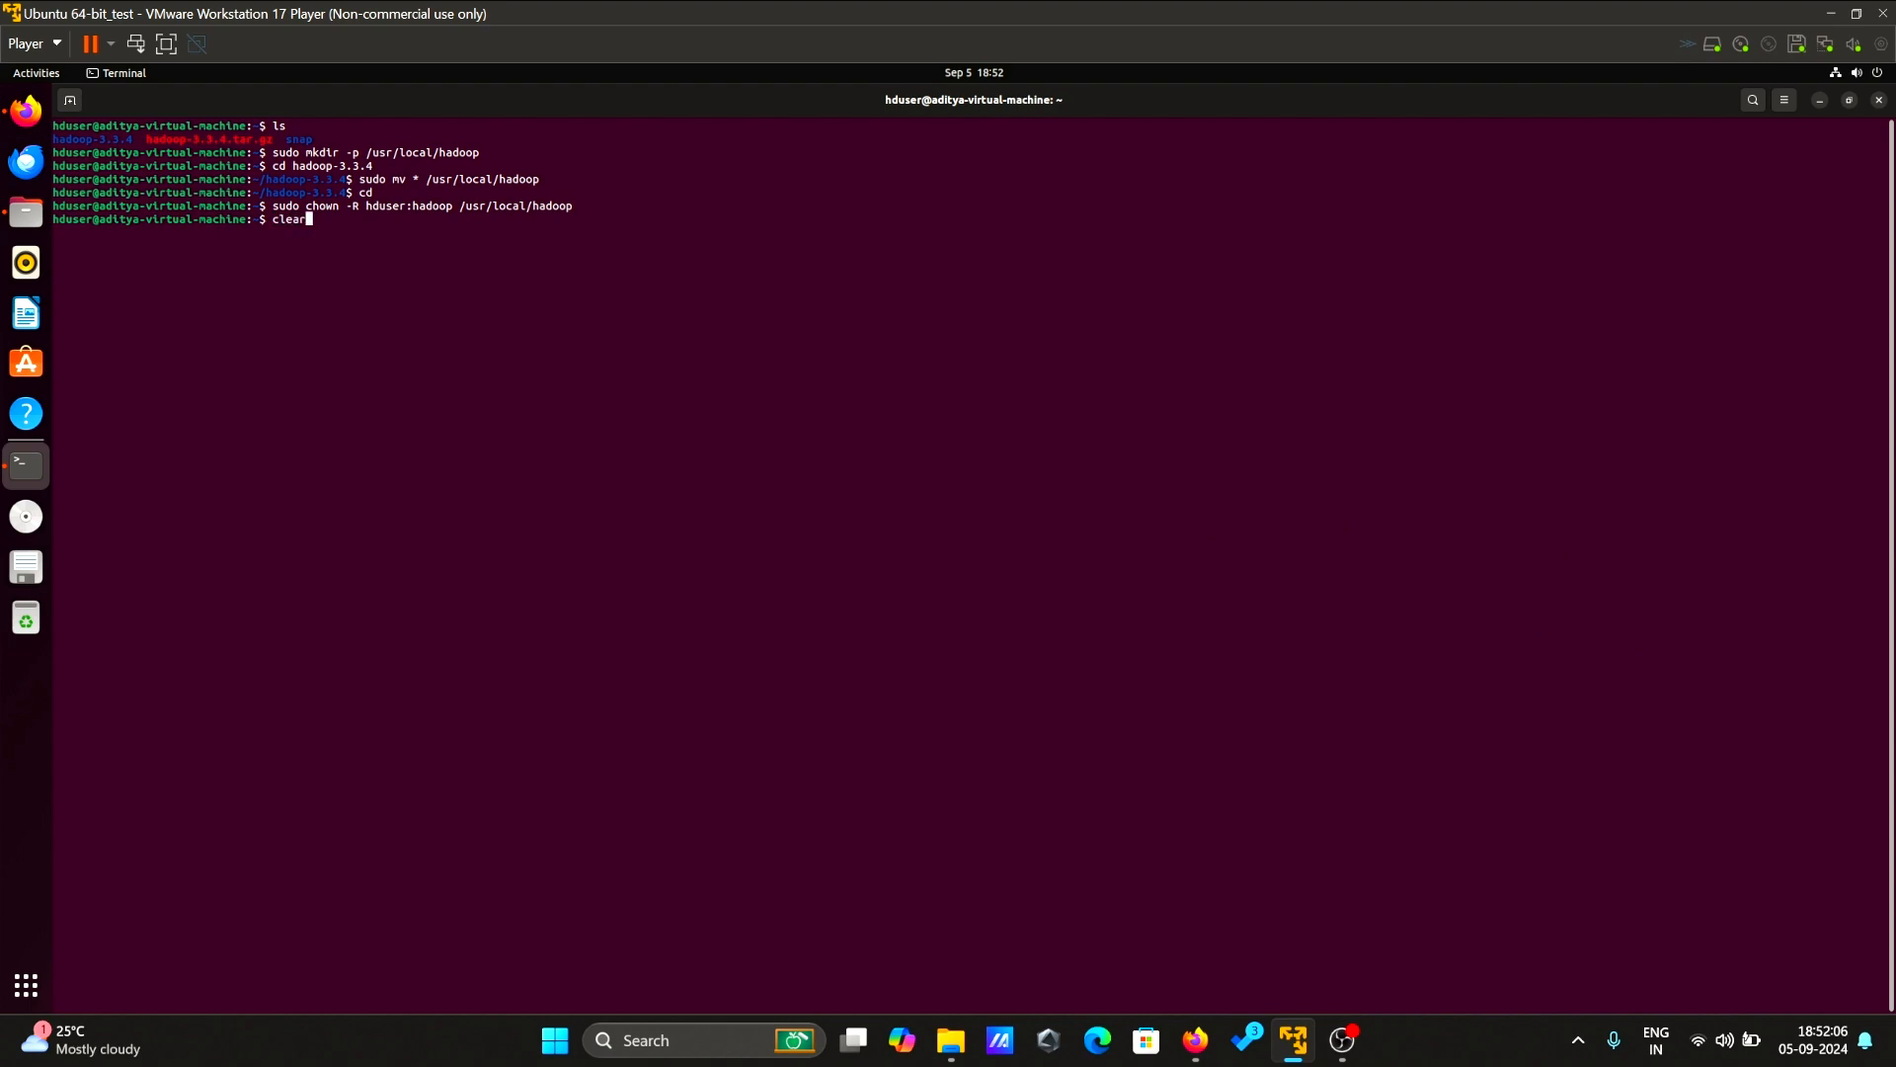
- Open ~/.bashrc in nano with sudo for editing
{"action": "type", "text": "sudo"}
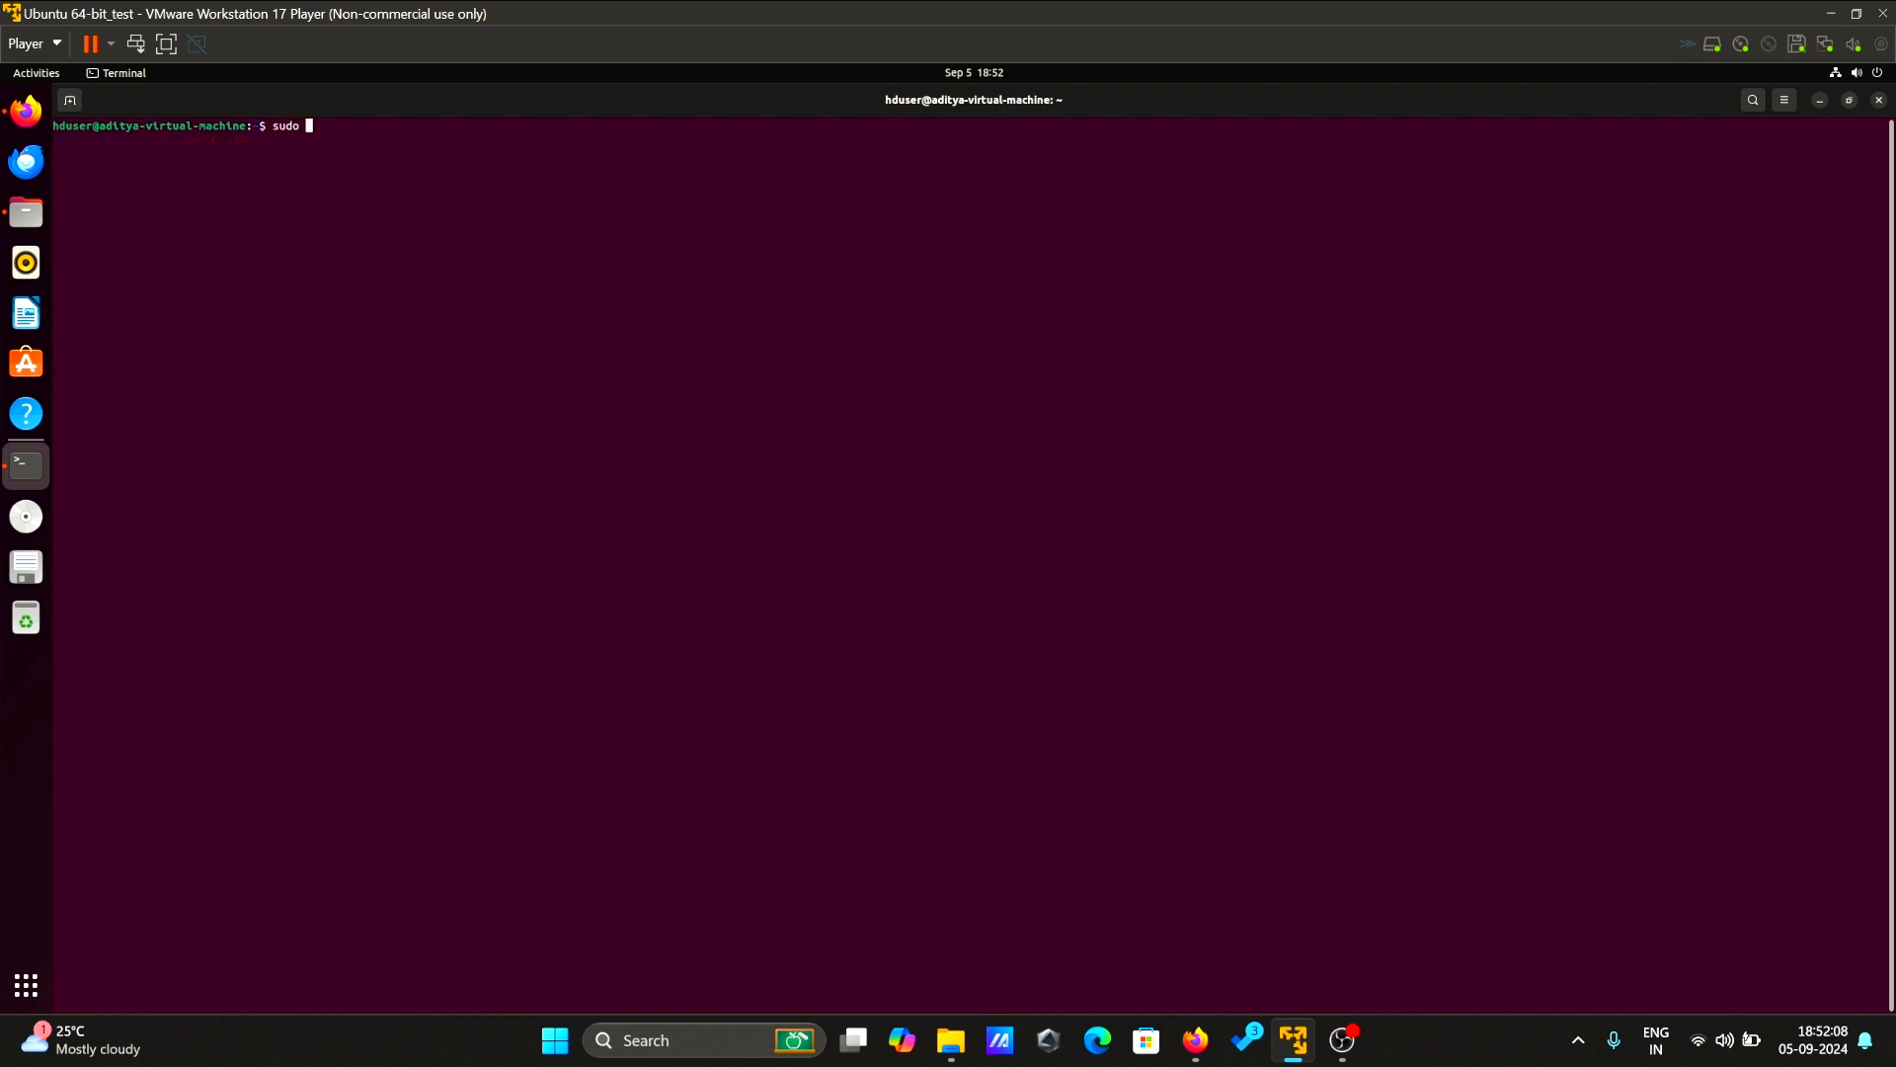
{"action": "type", "text": "nano ~"}
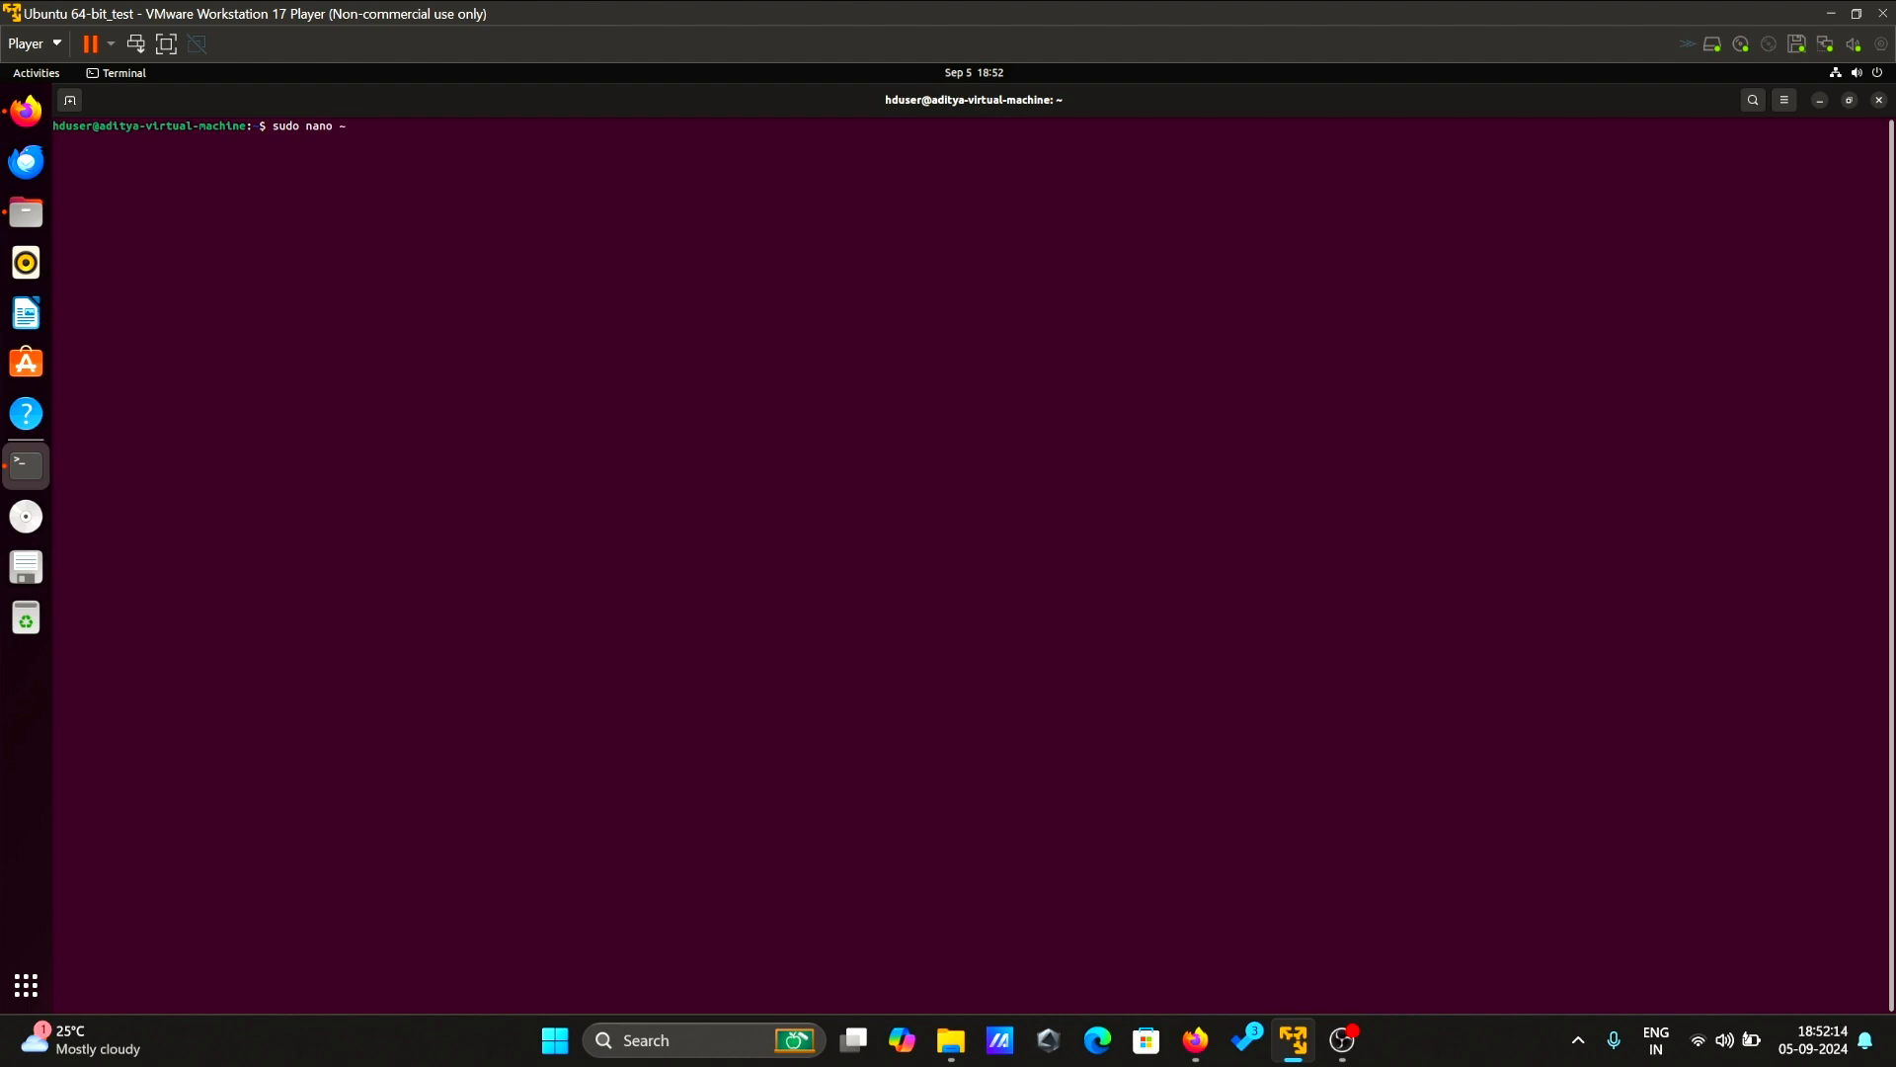
{"action": "type", "text": "/.bas"}
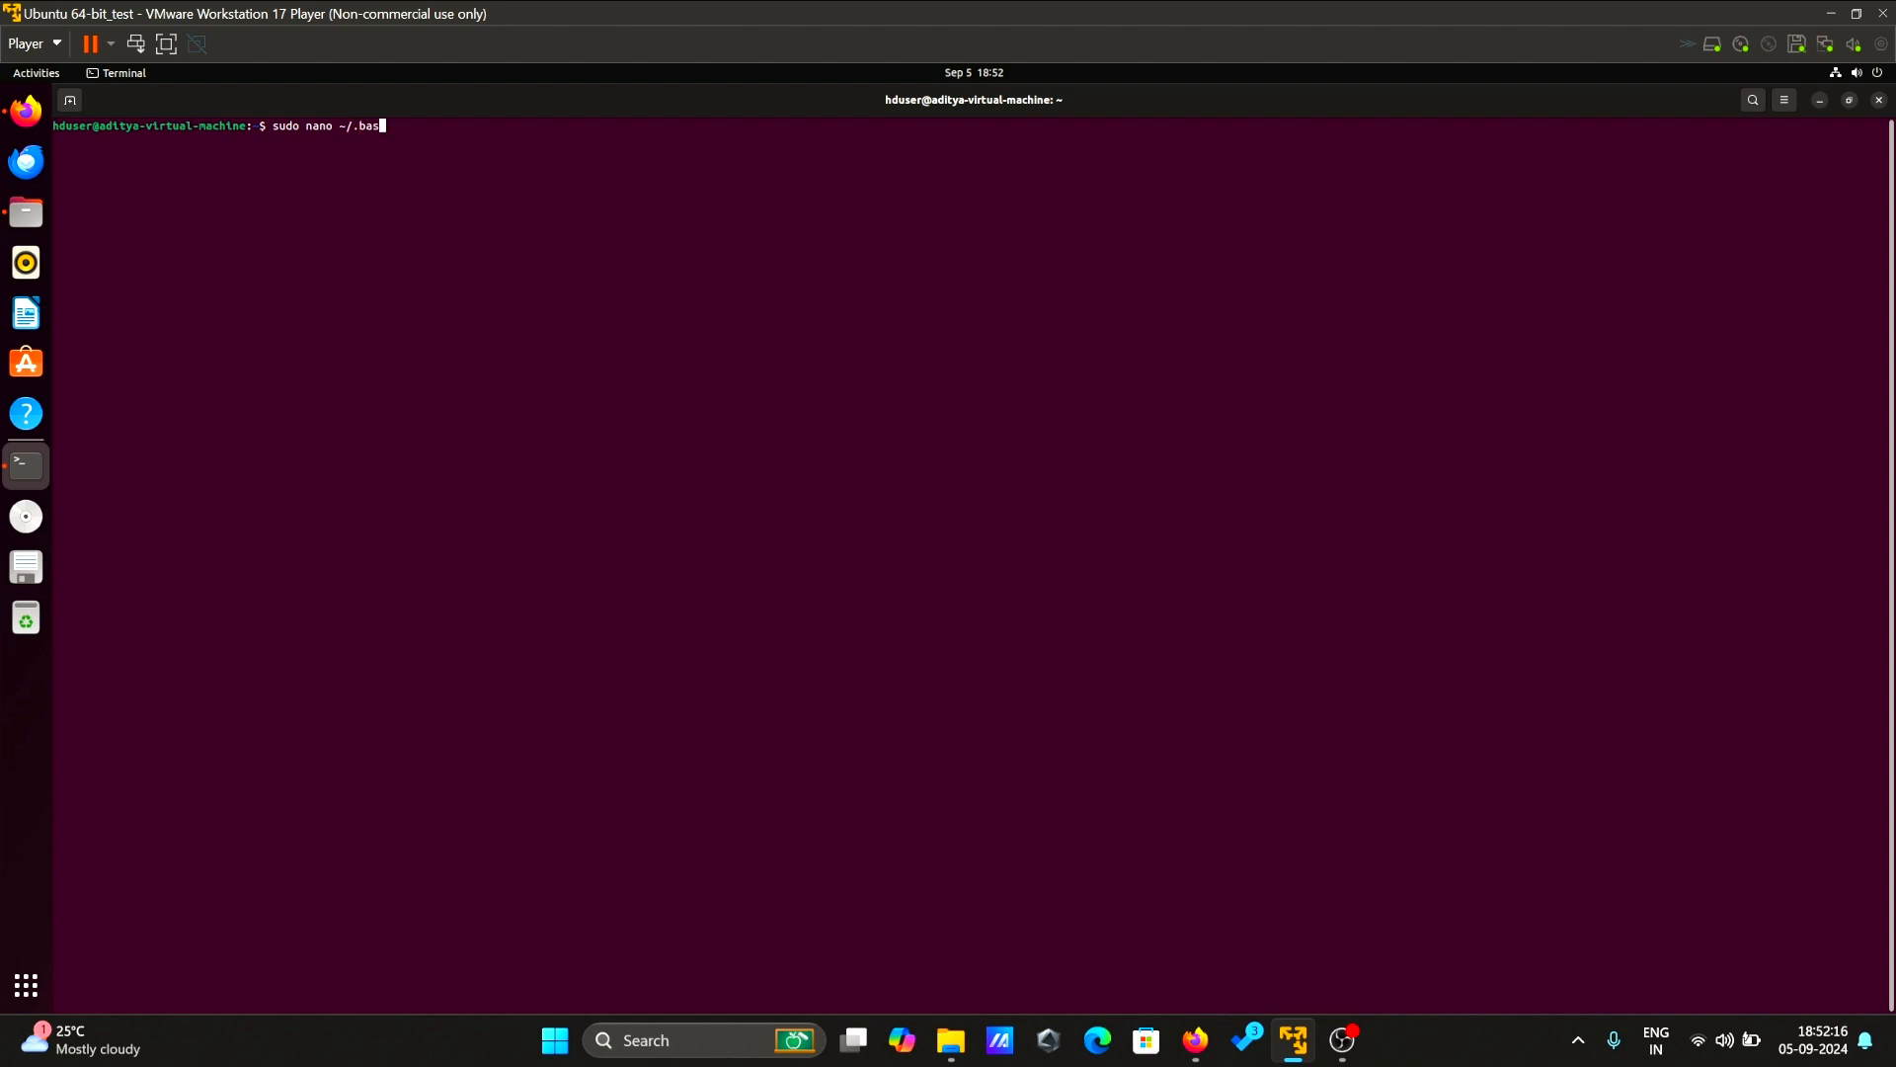
{"action": "type", "text": "hrc"}
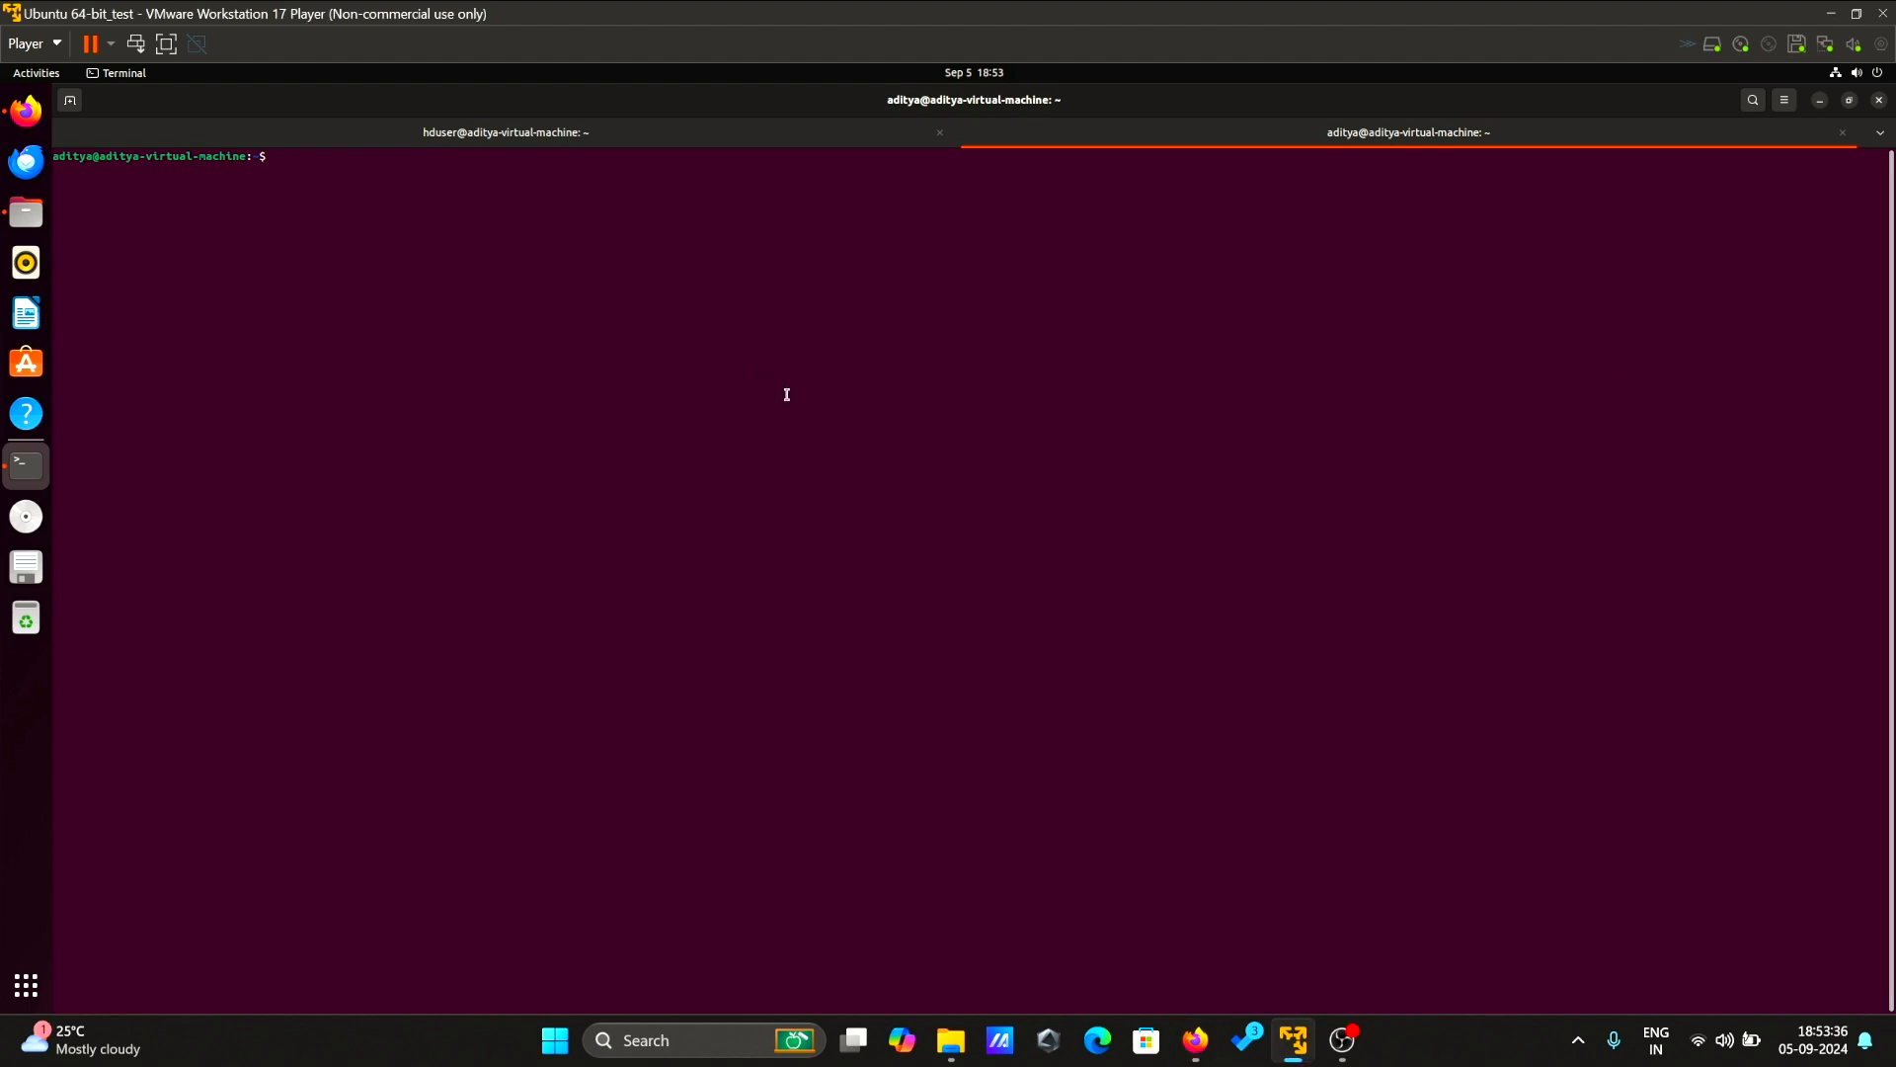
- Run update-alternatives --config java and copy the java-11-openjdk-amd64 path
{"action": "type", "text": "update-alternatives --config java"}
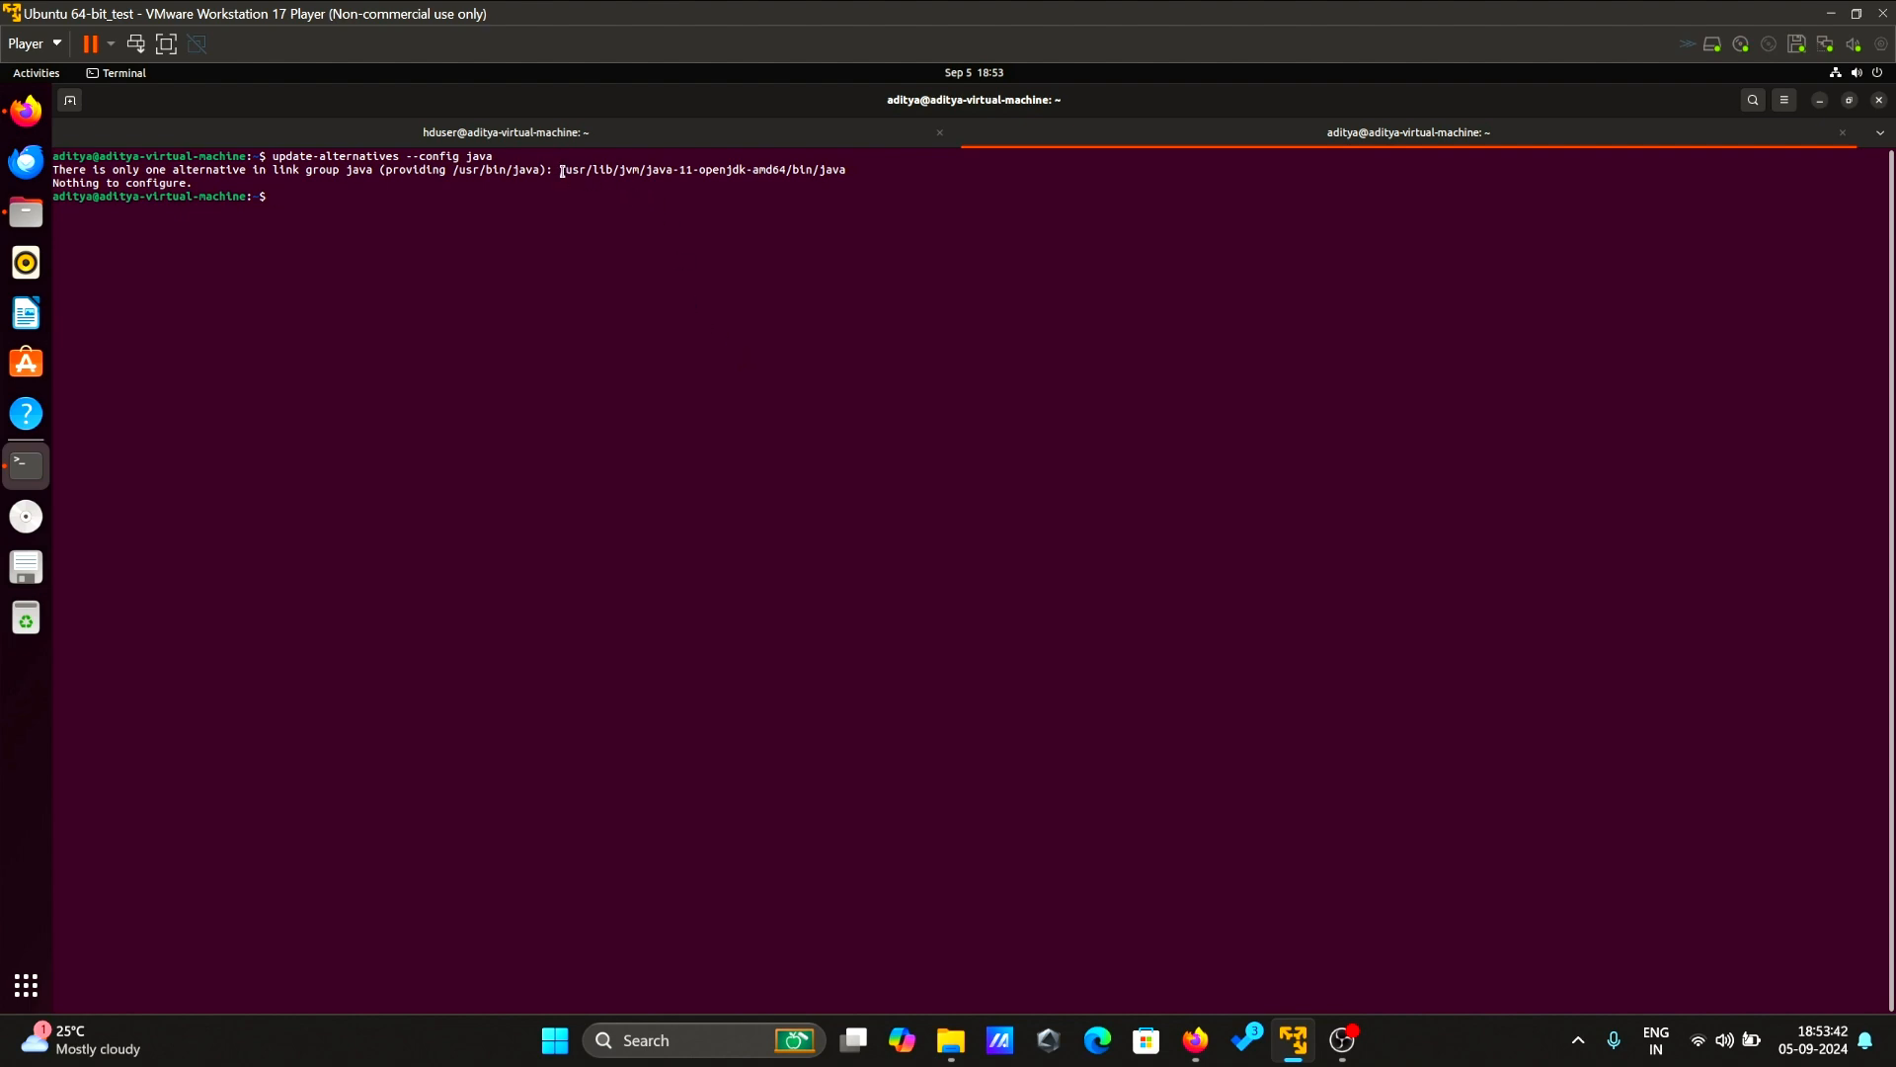
{"action": "left_click_drag", "start_coordinate": [557, 170], "coordinate": [777, 169]}
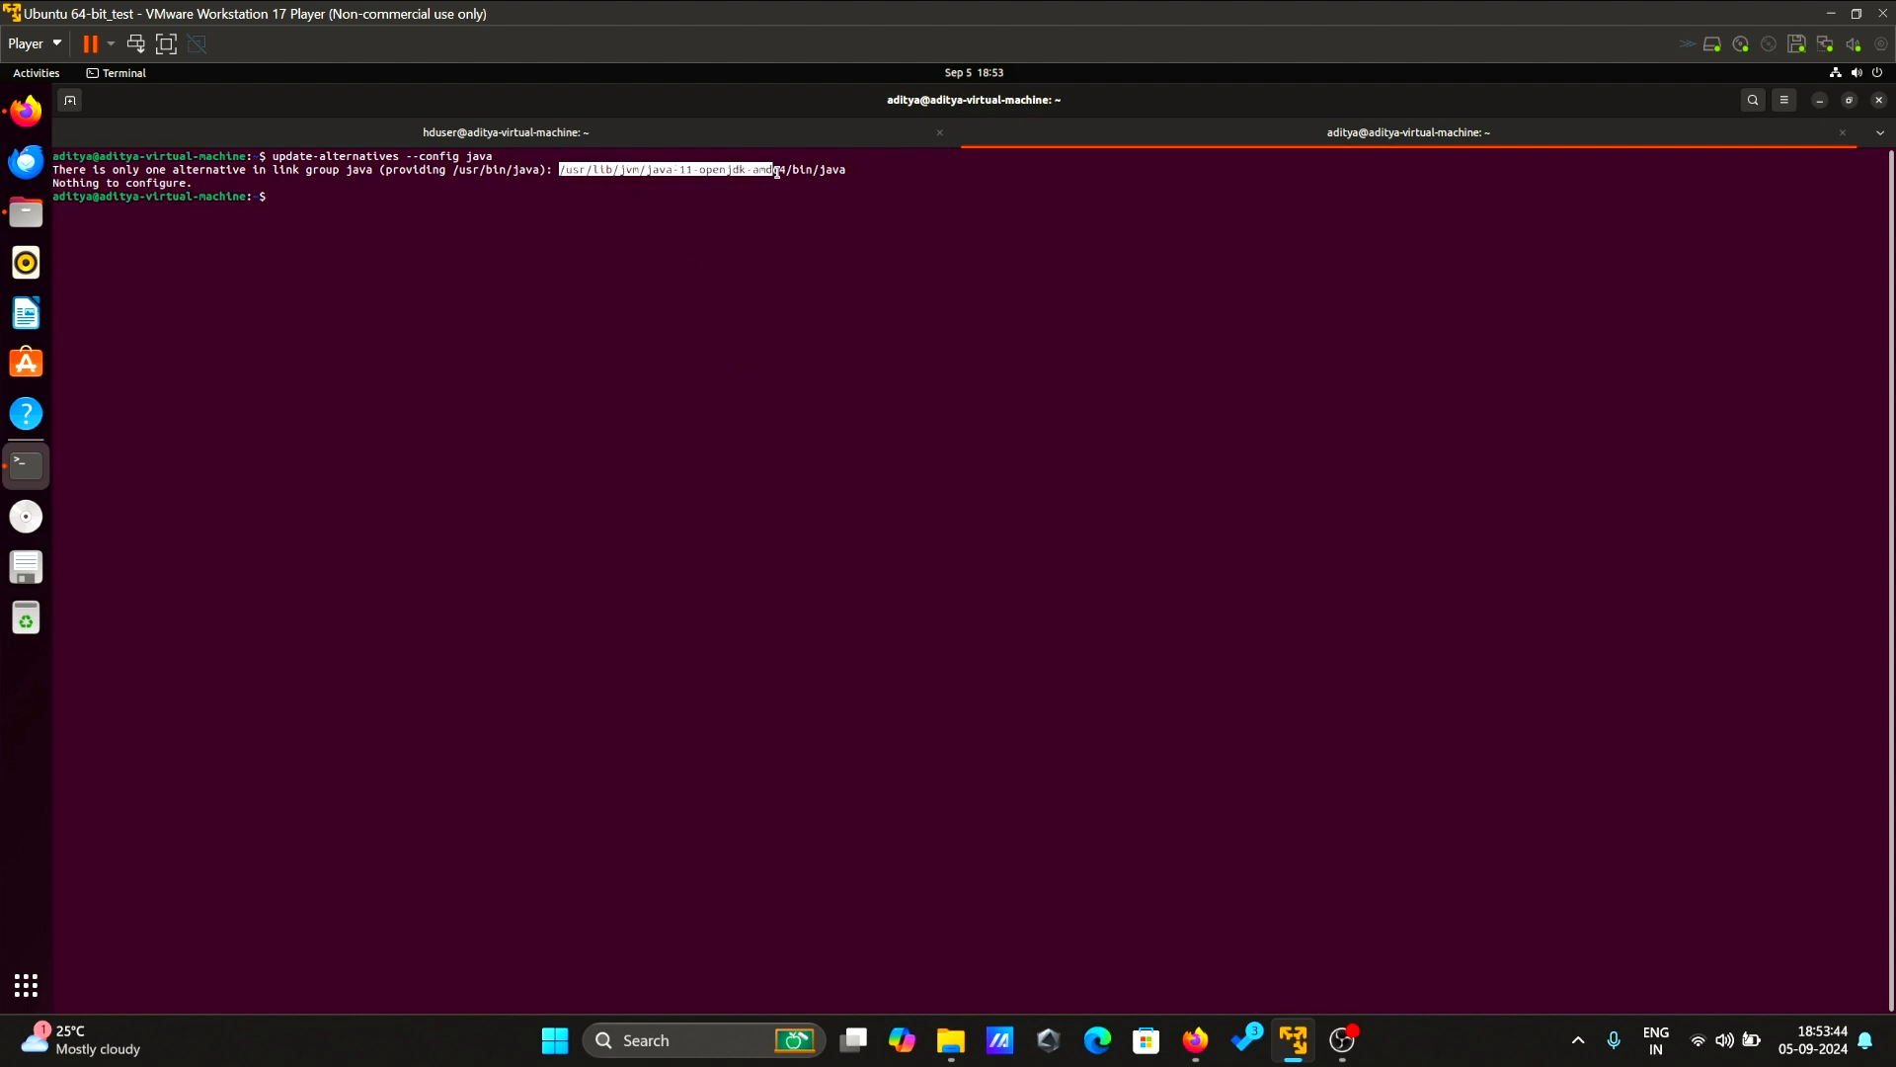
{"action": "right_click", "coordinate": [772, 177]}
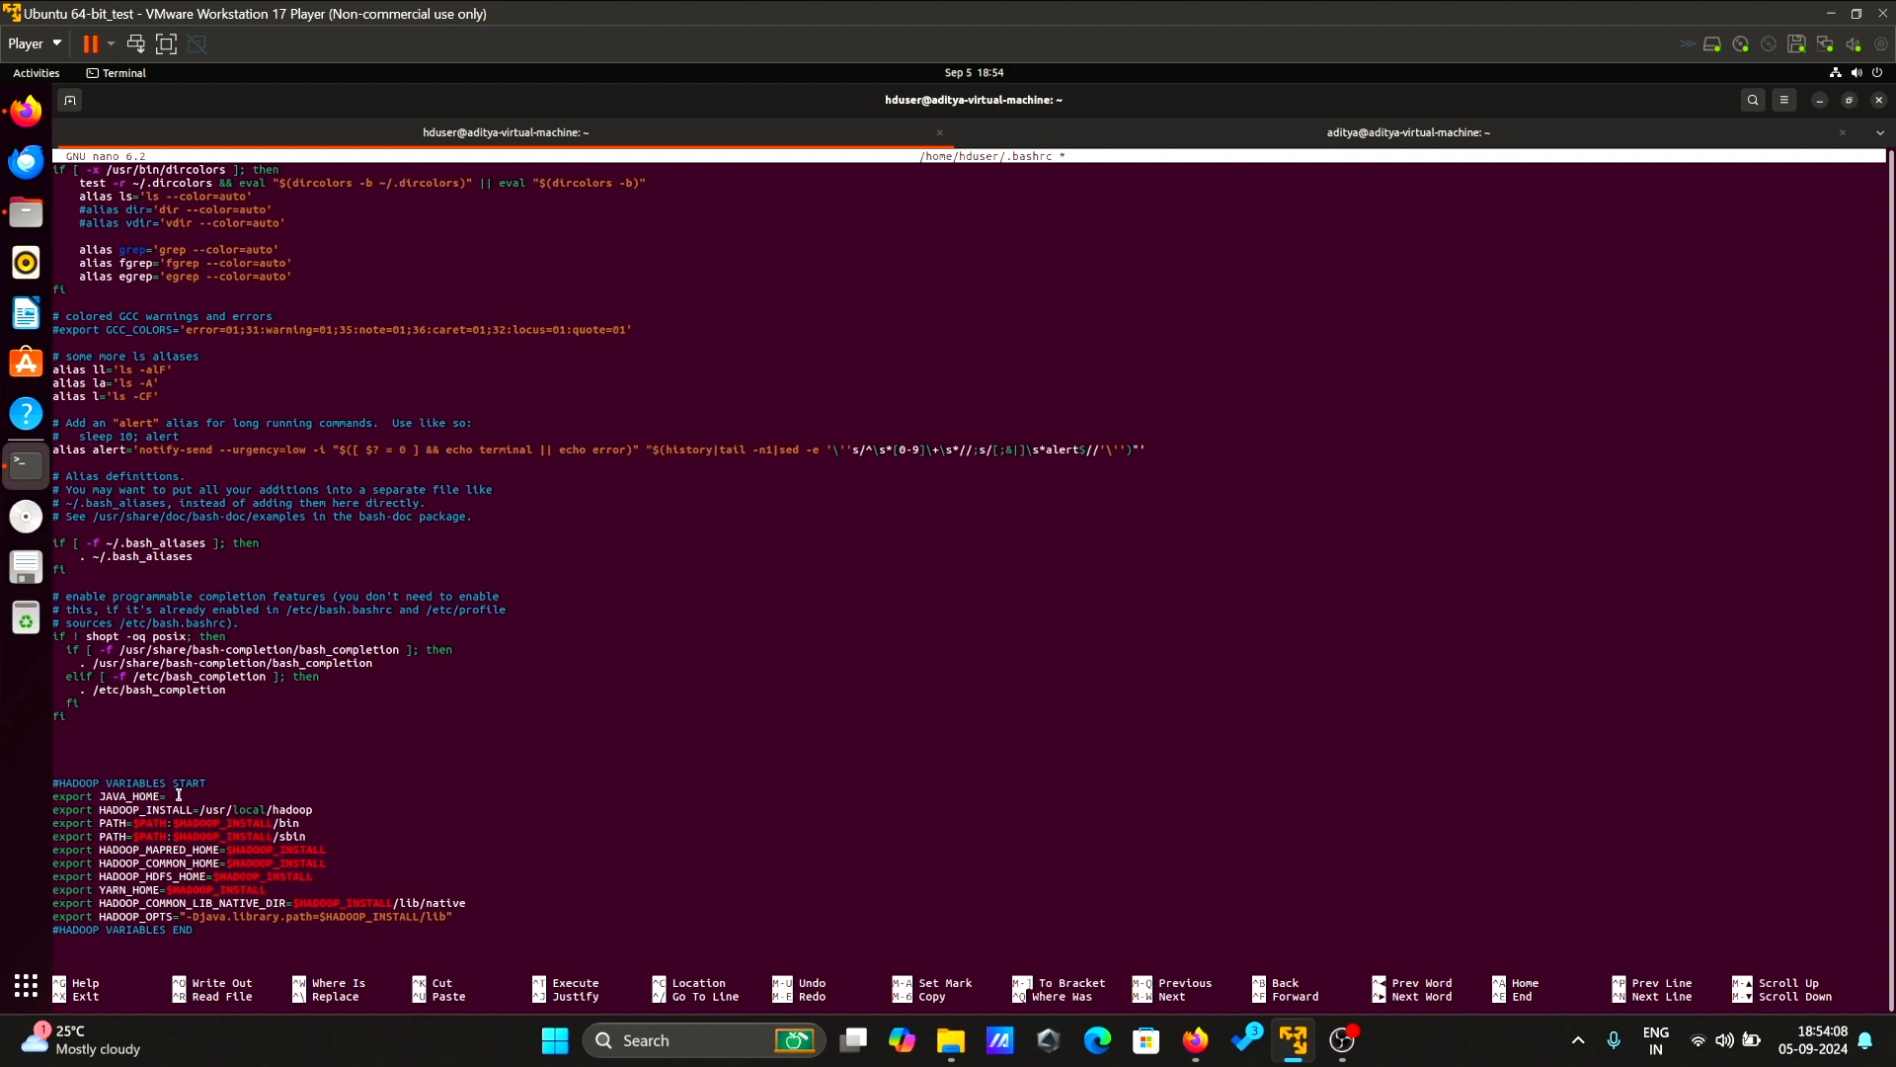
- Set JAVA_HOME to /usr/lib/jvm/java-11-openjdk-amd64 in .bashrc, save and exit nano
{"action": "type", "text": "/usr/lib/jvm/java-11-openjdk-amd64"}
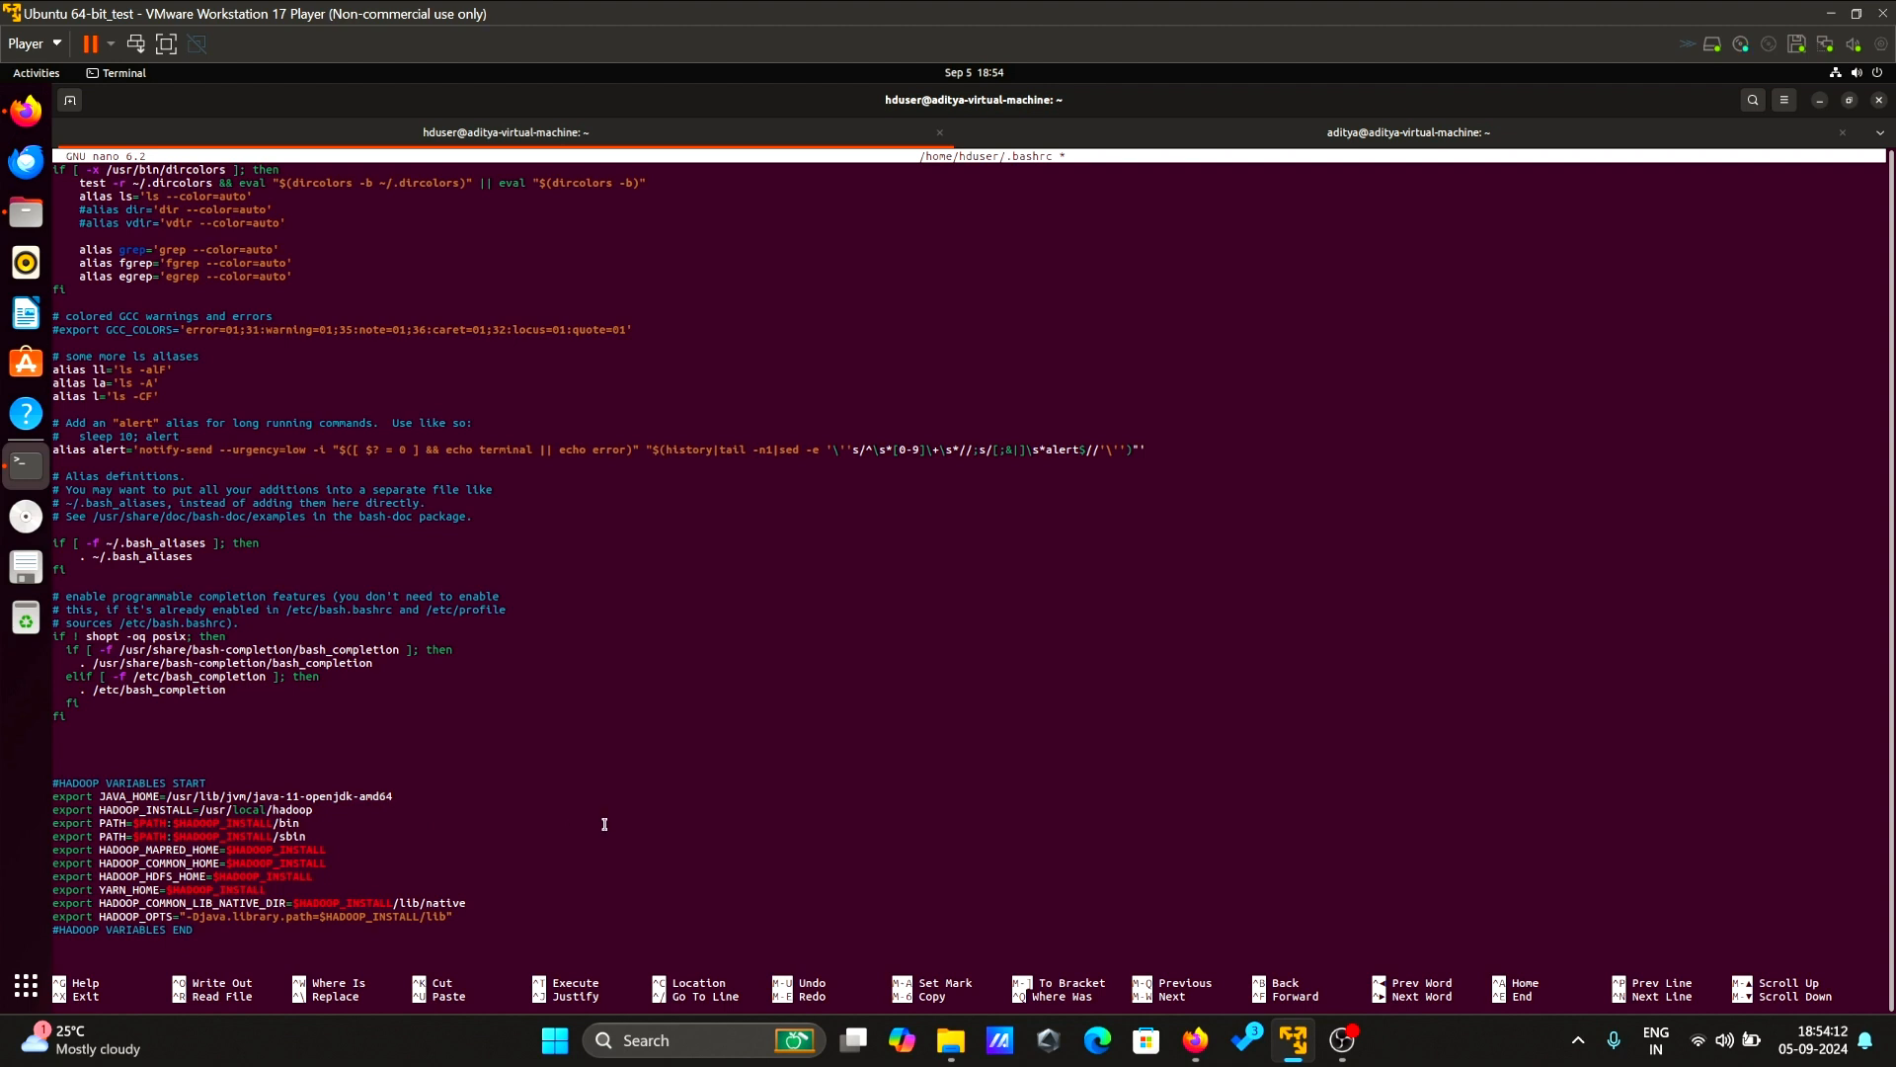
{"action": "key", "text": "ctrl+o"}
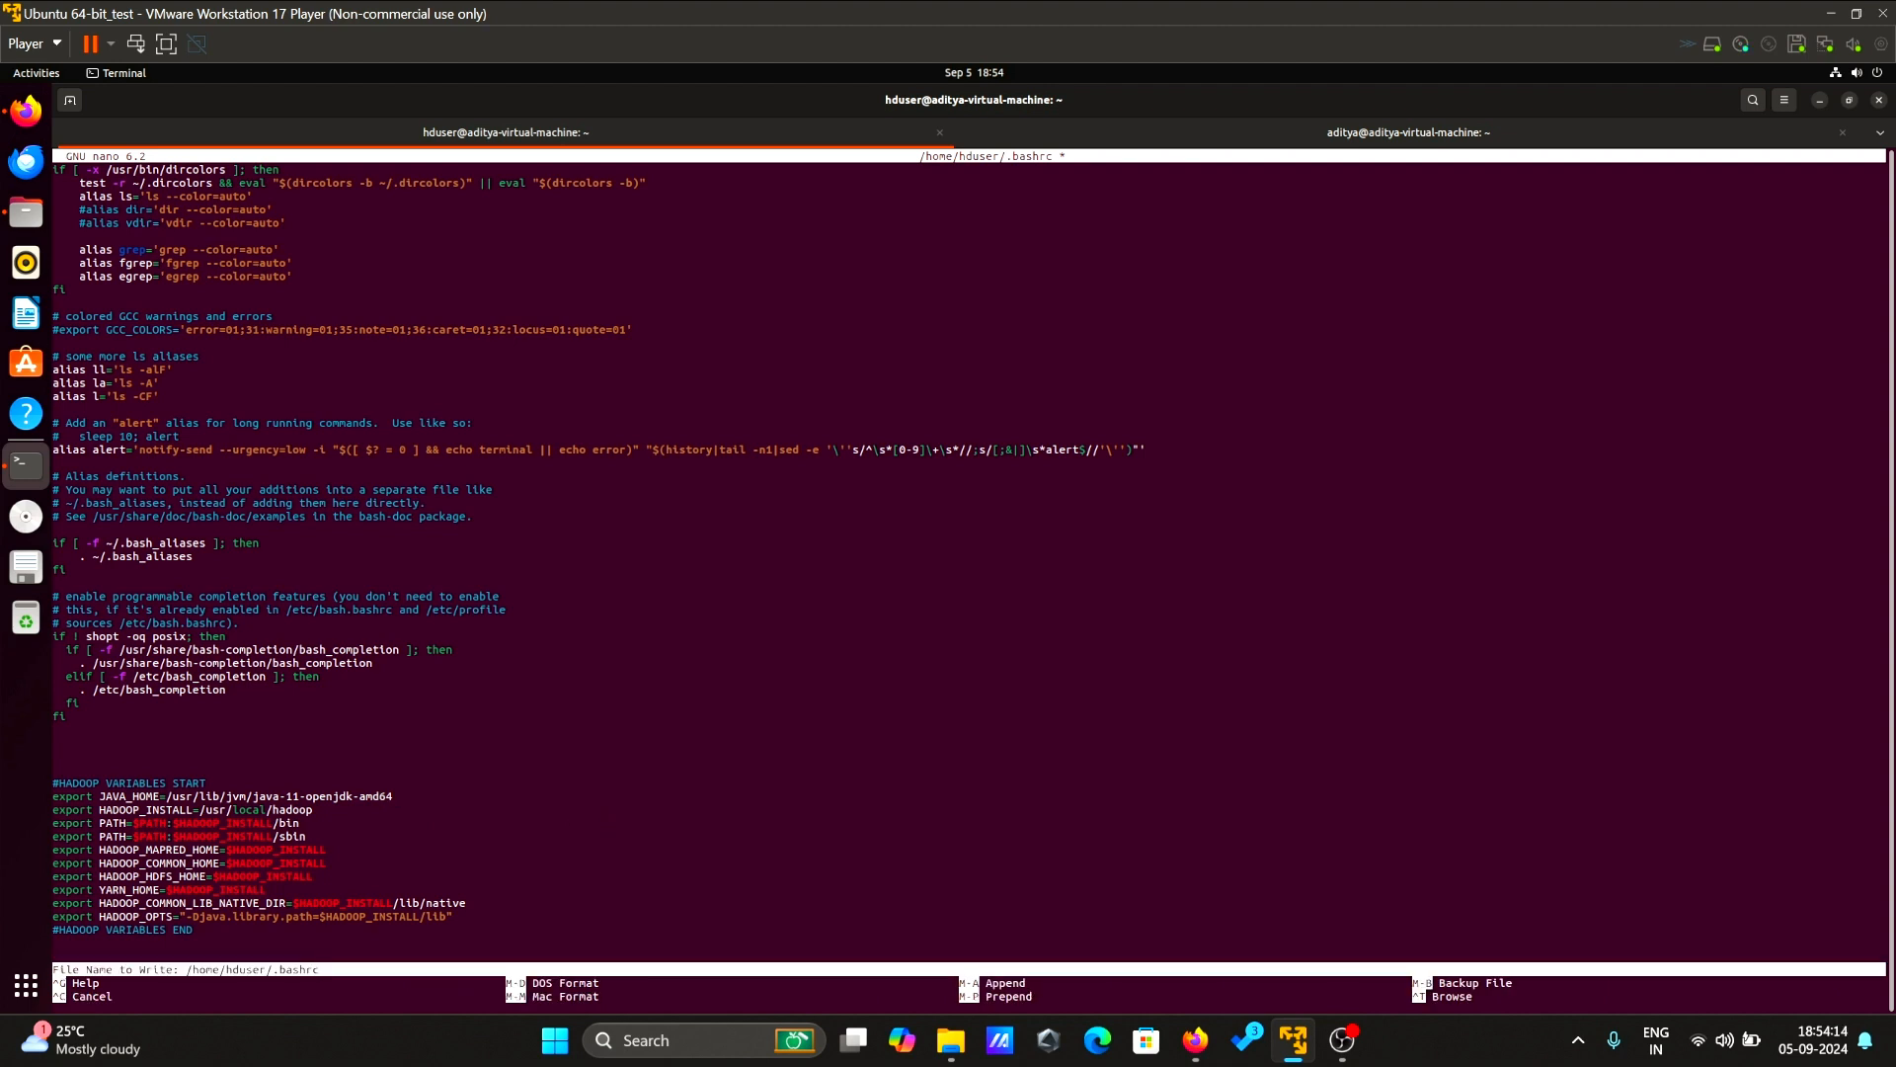
{"action": "key", "text": "Enter"}
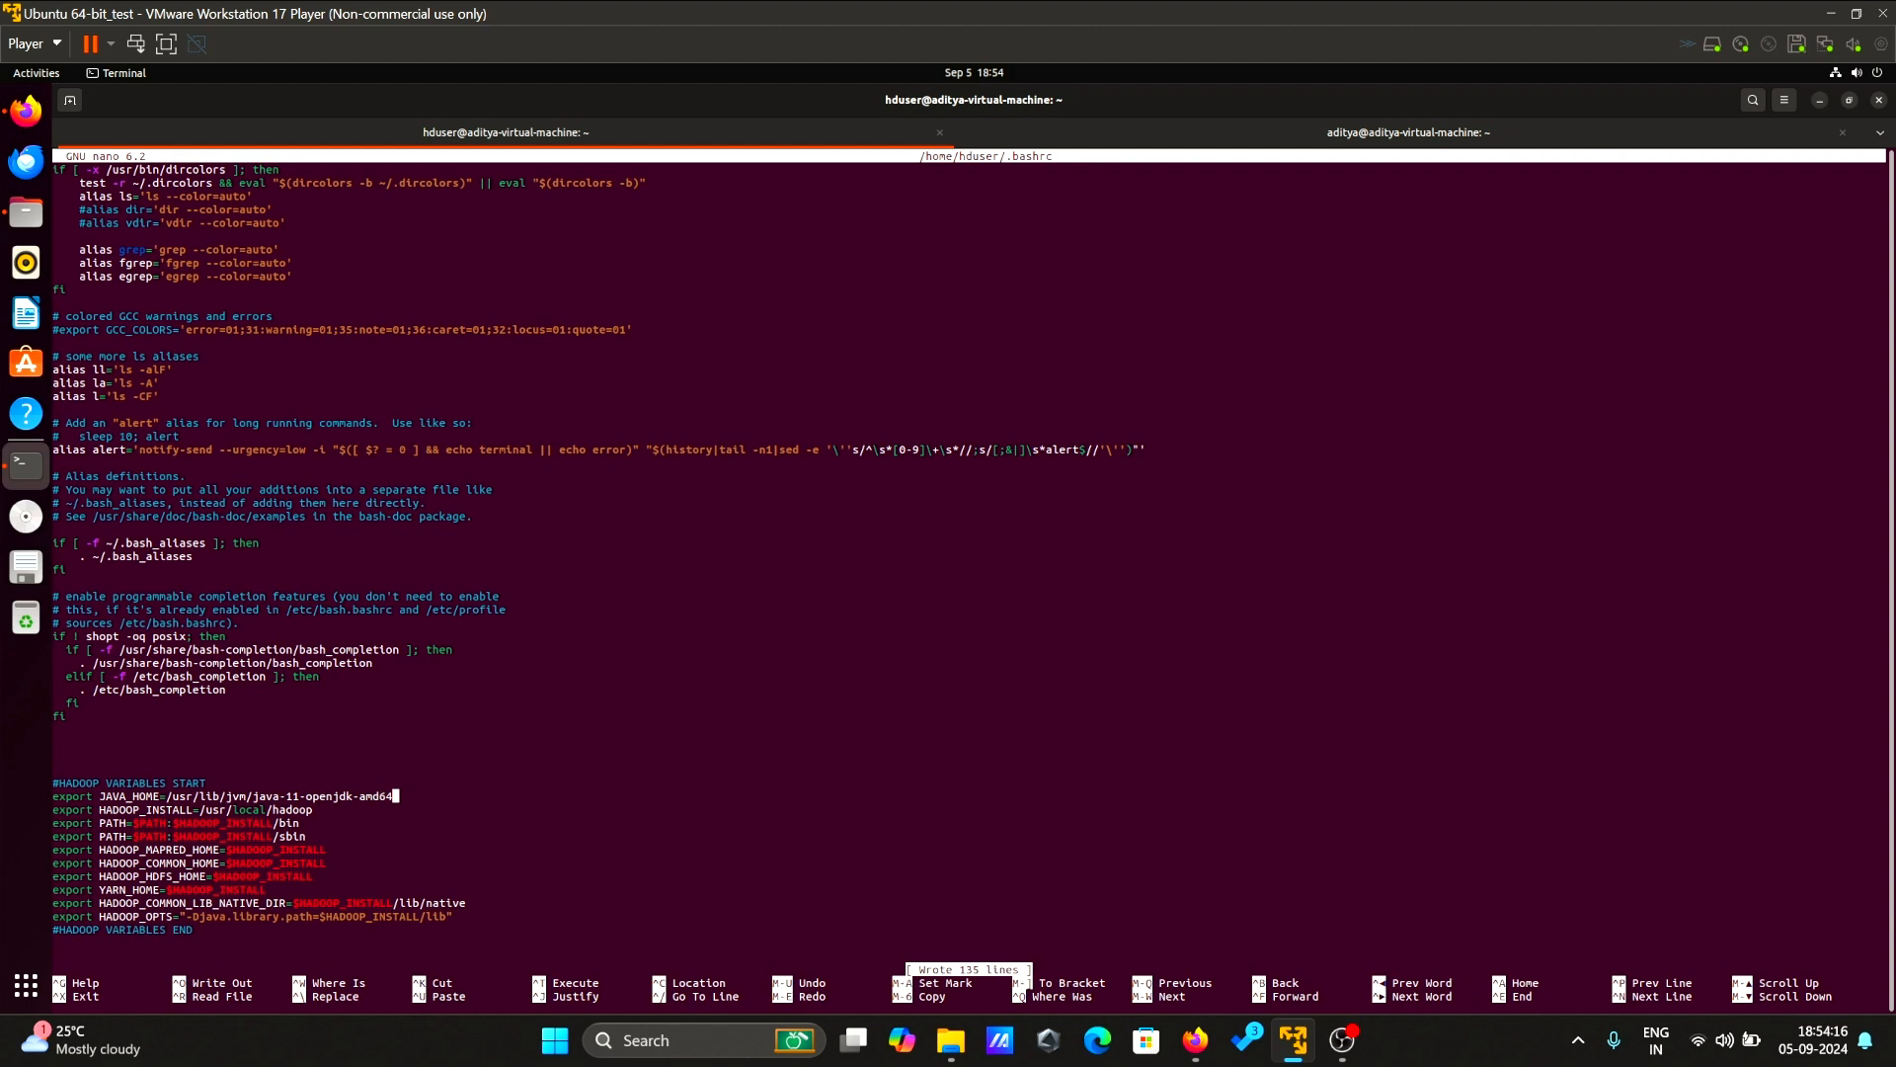
{"action": "key", "text": "Ctrl+X"}
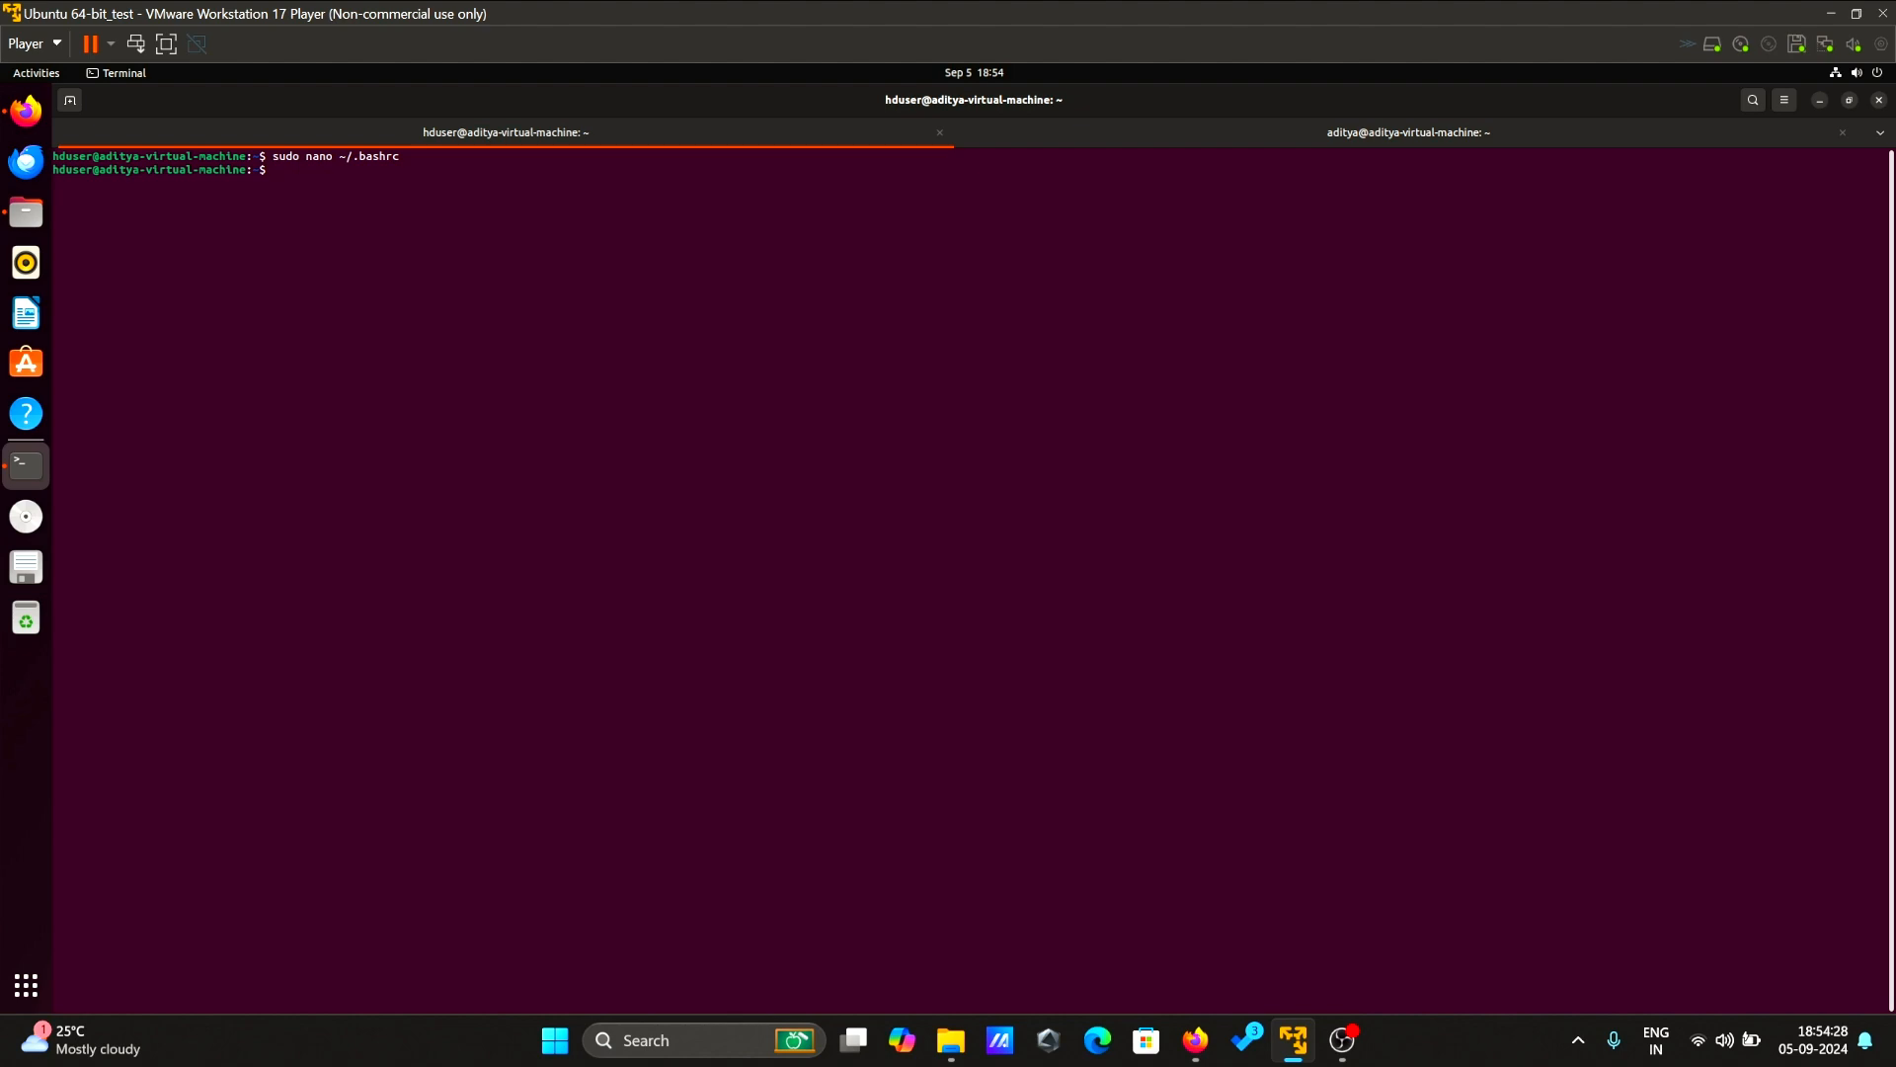
{"action": "mouse_move", "coordinate": [553, 437]}
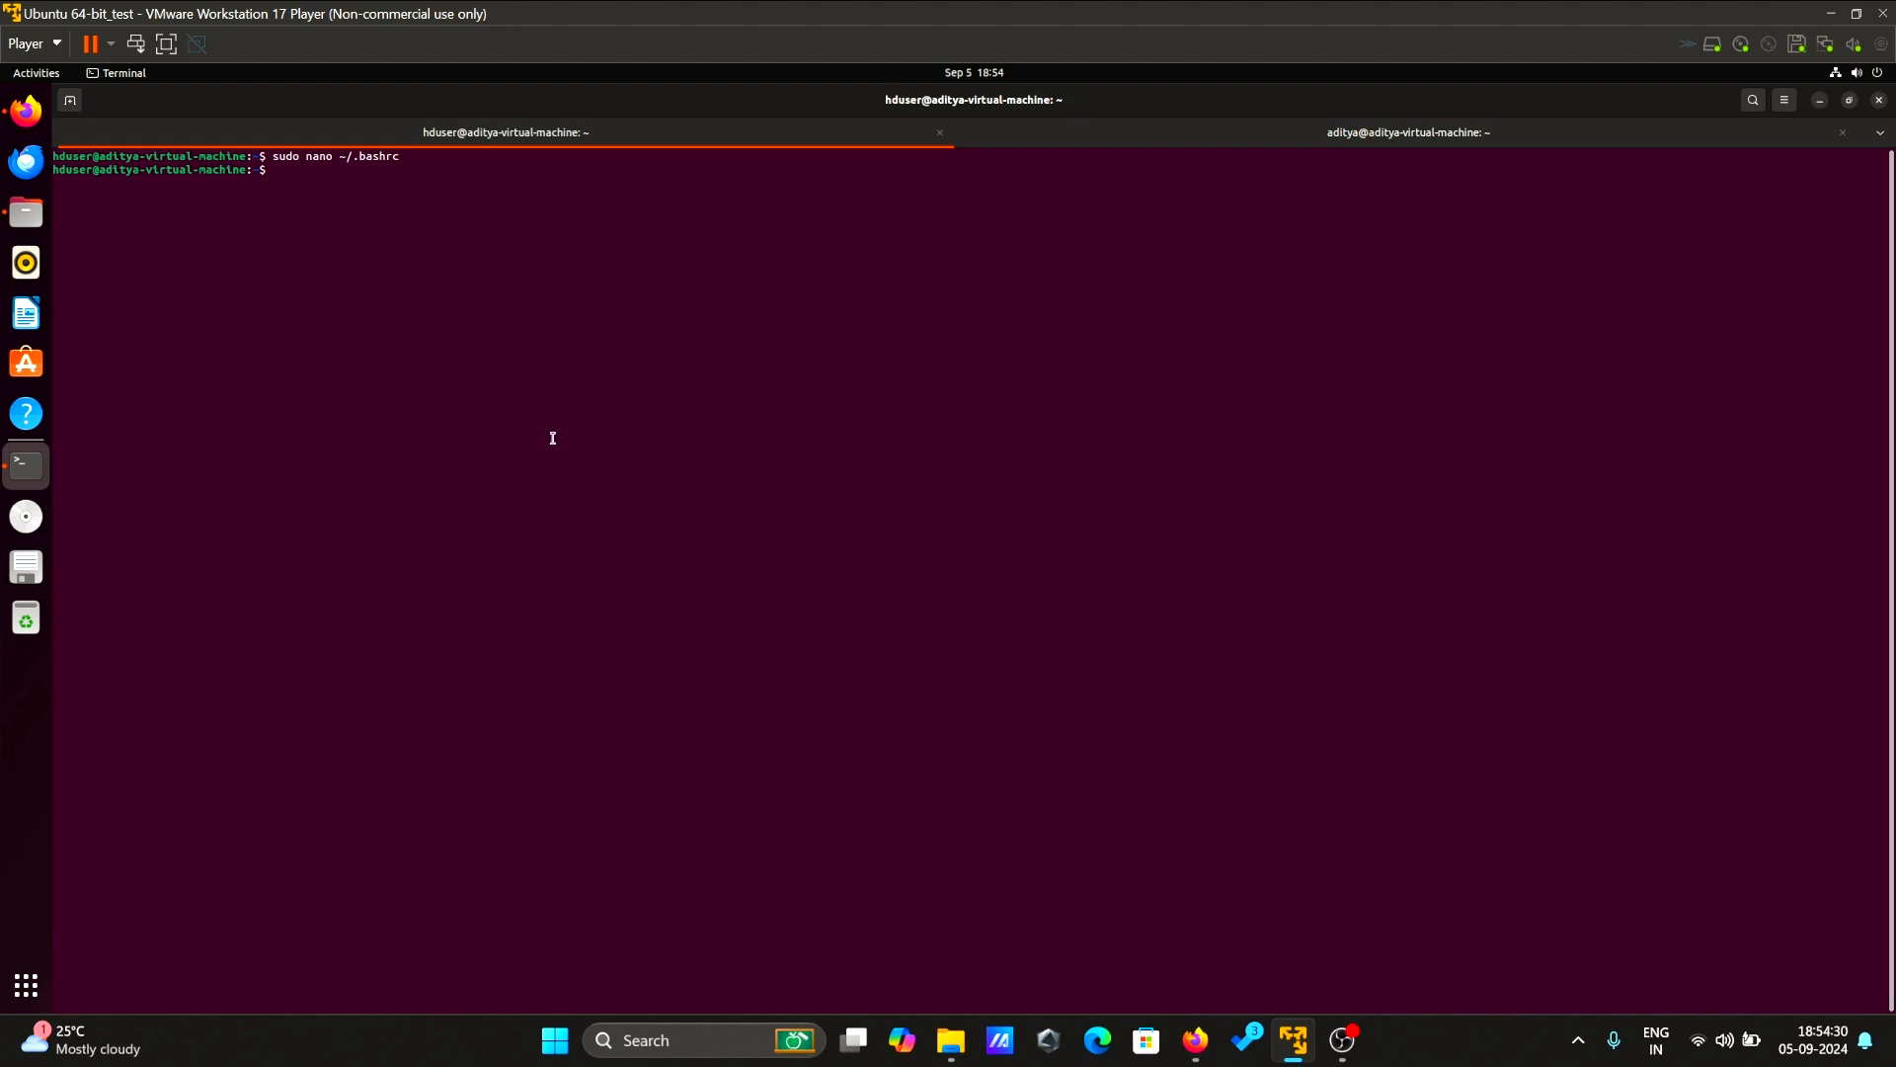
- Reload ~/.bashrc into the current shell with source
{"action": "type", "text": "sou"}
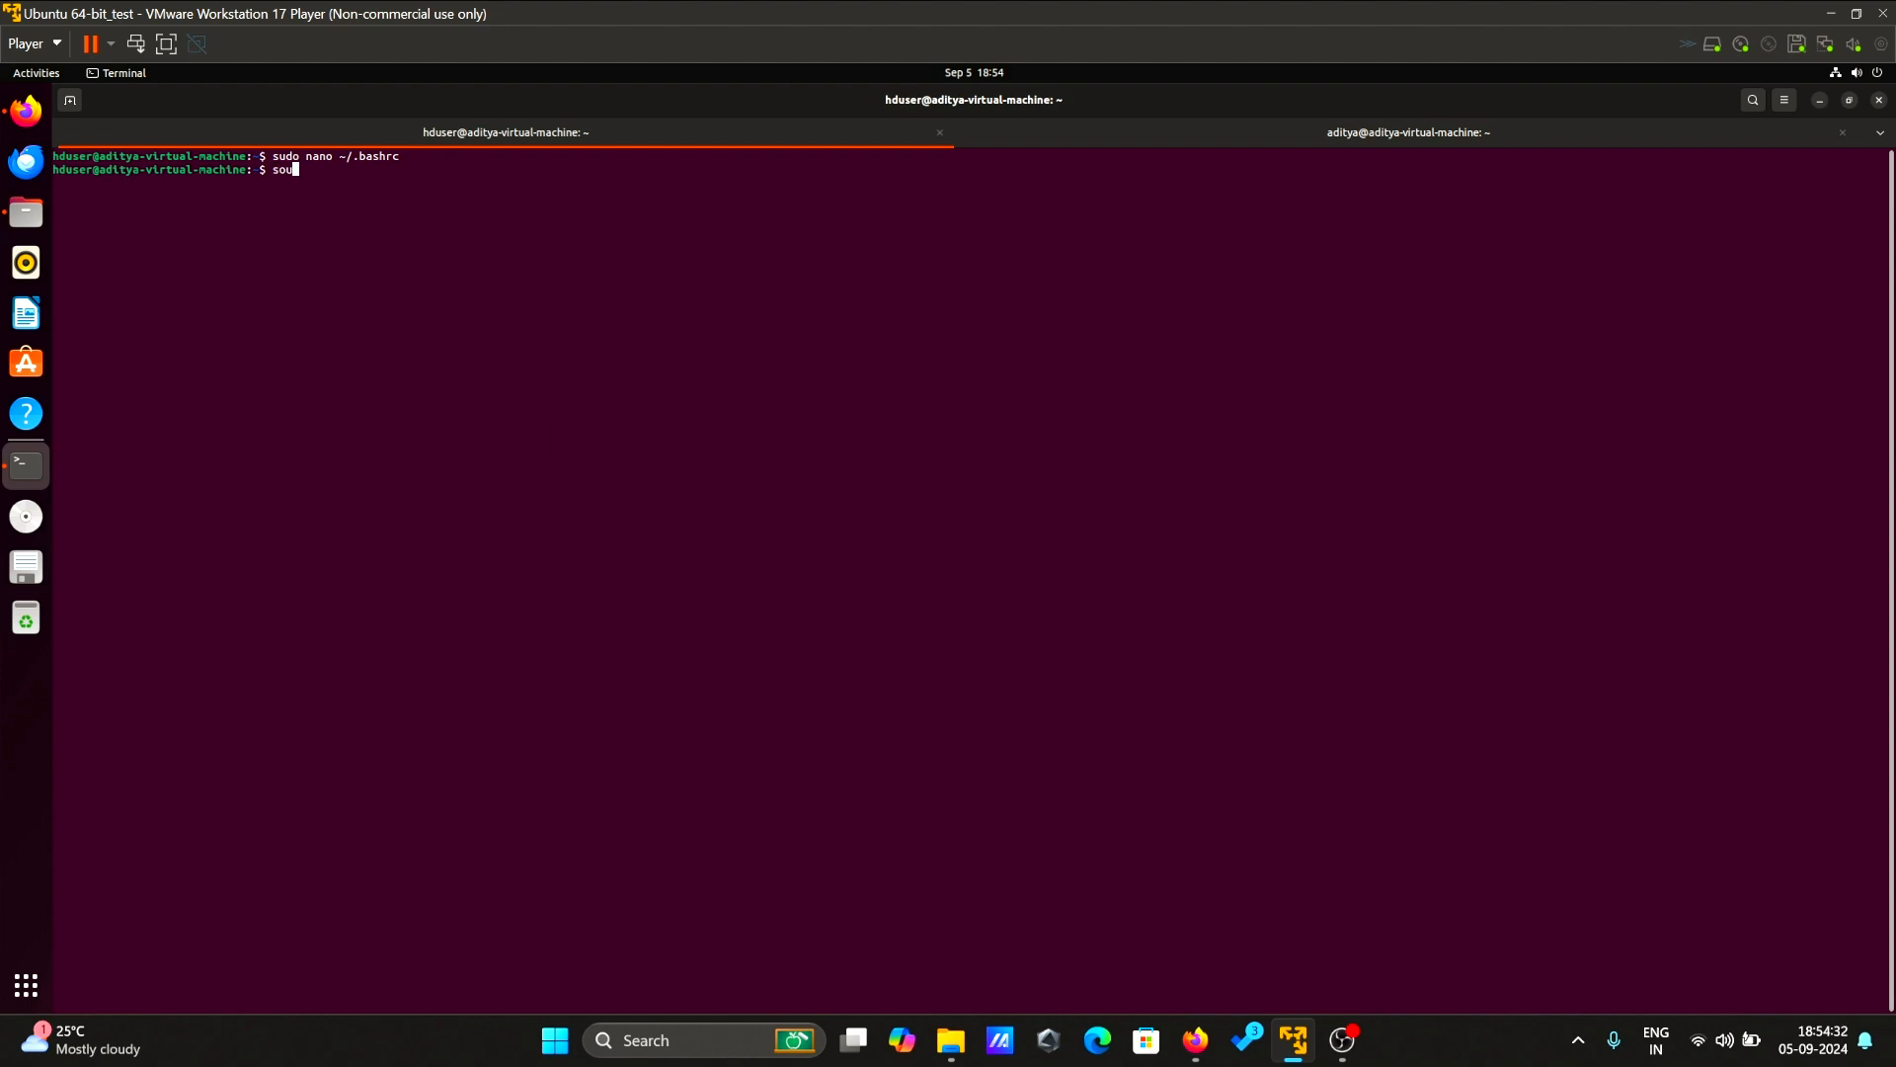
{"action": "type", "text": "rce"}
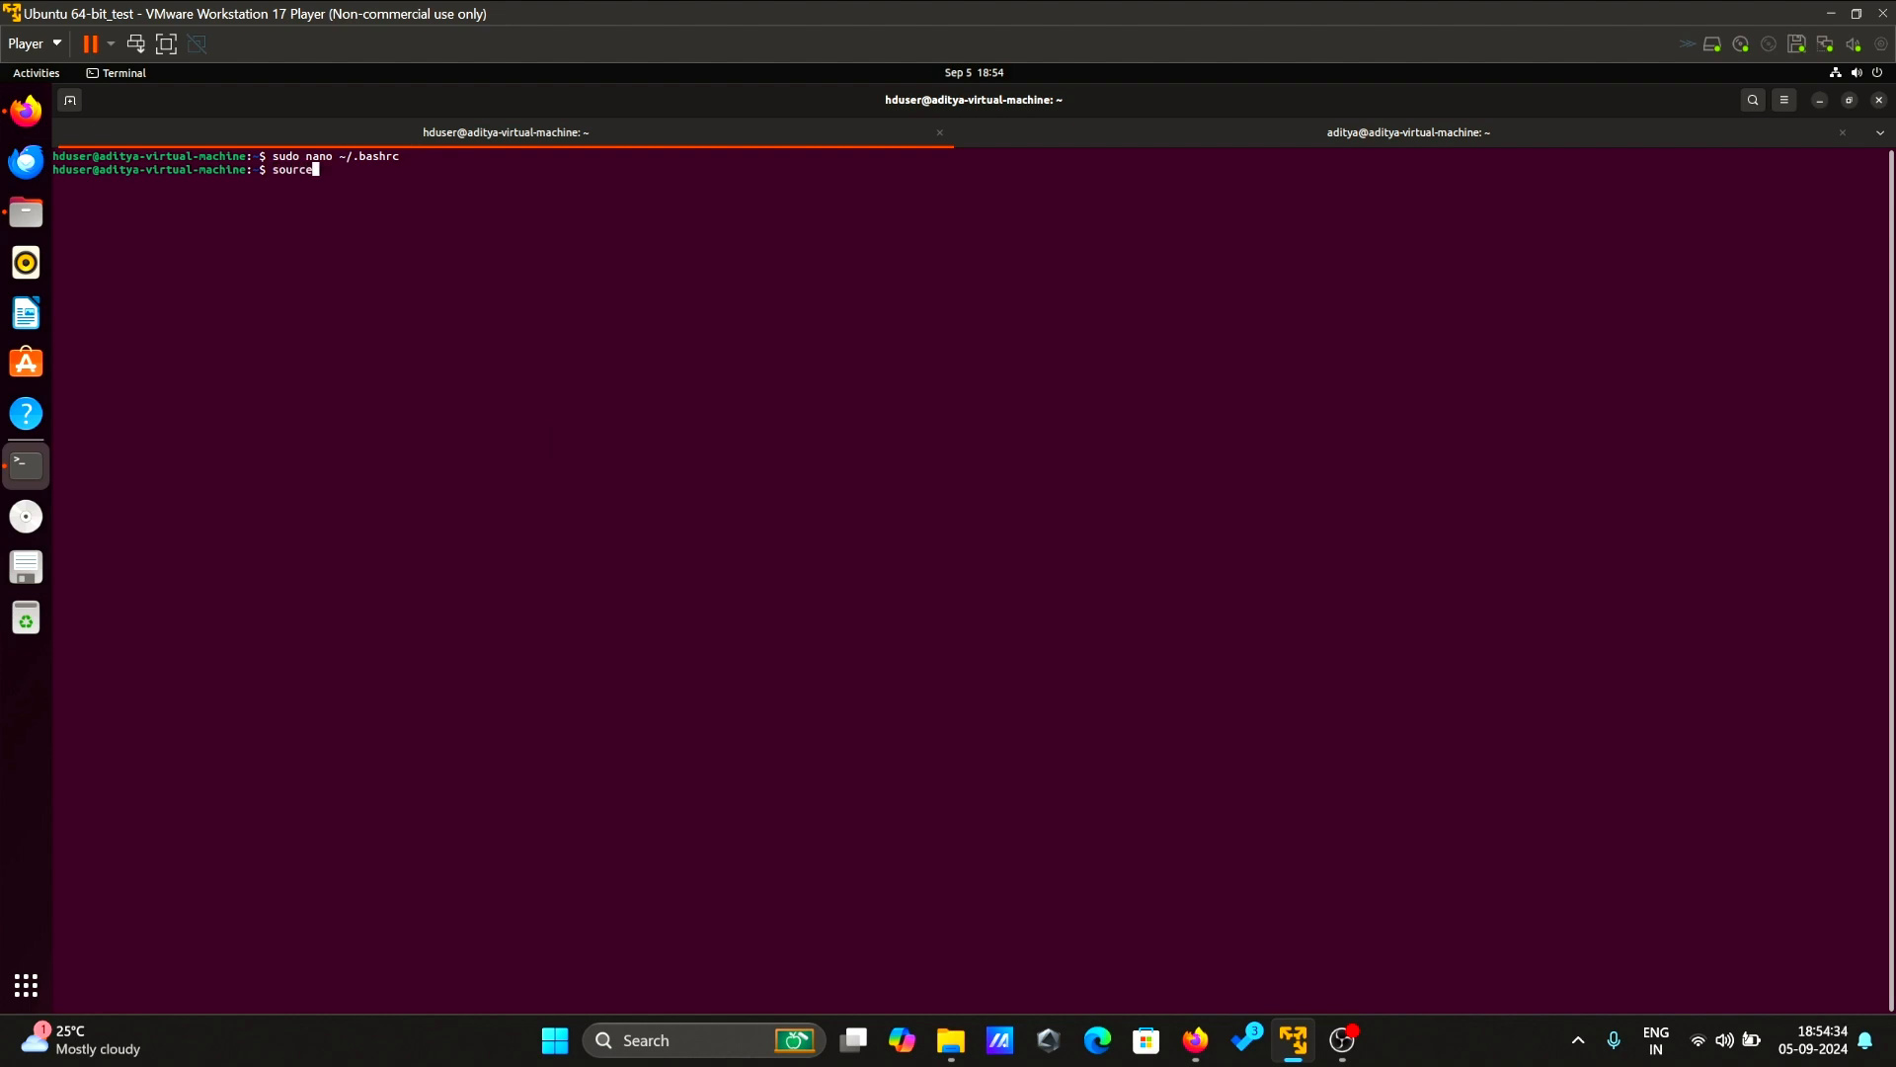
{"action": "type", "text": "b"}
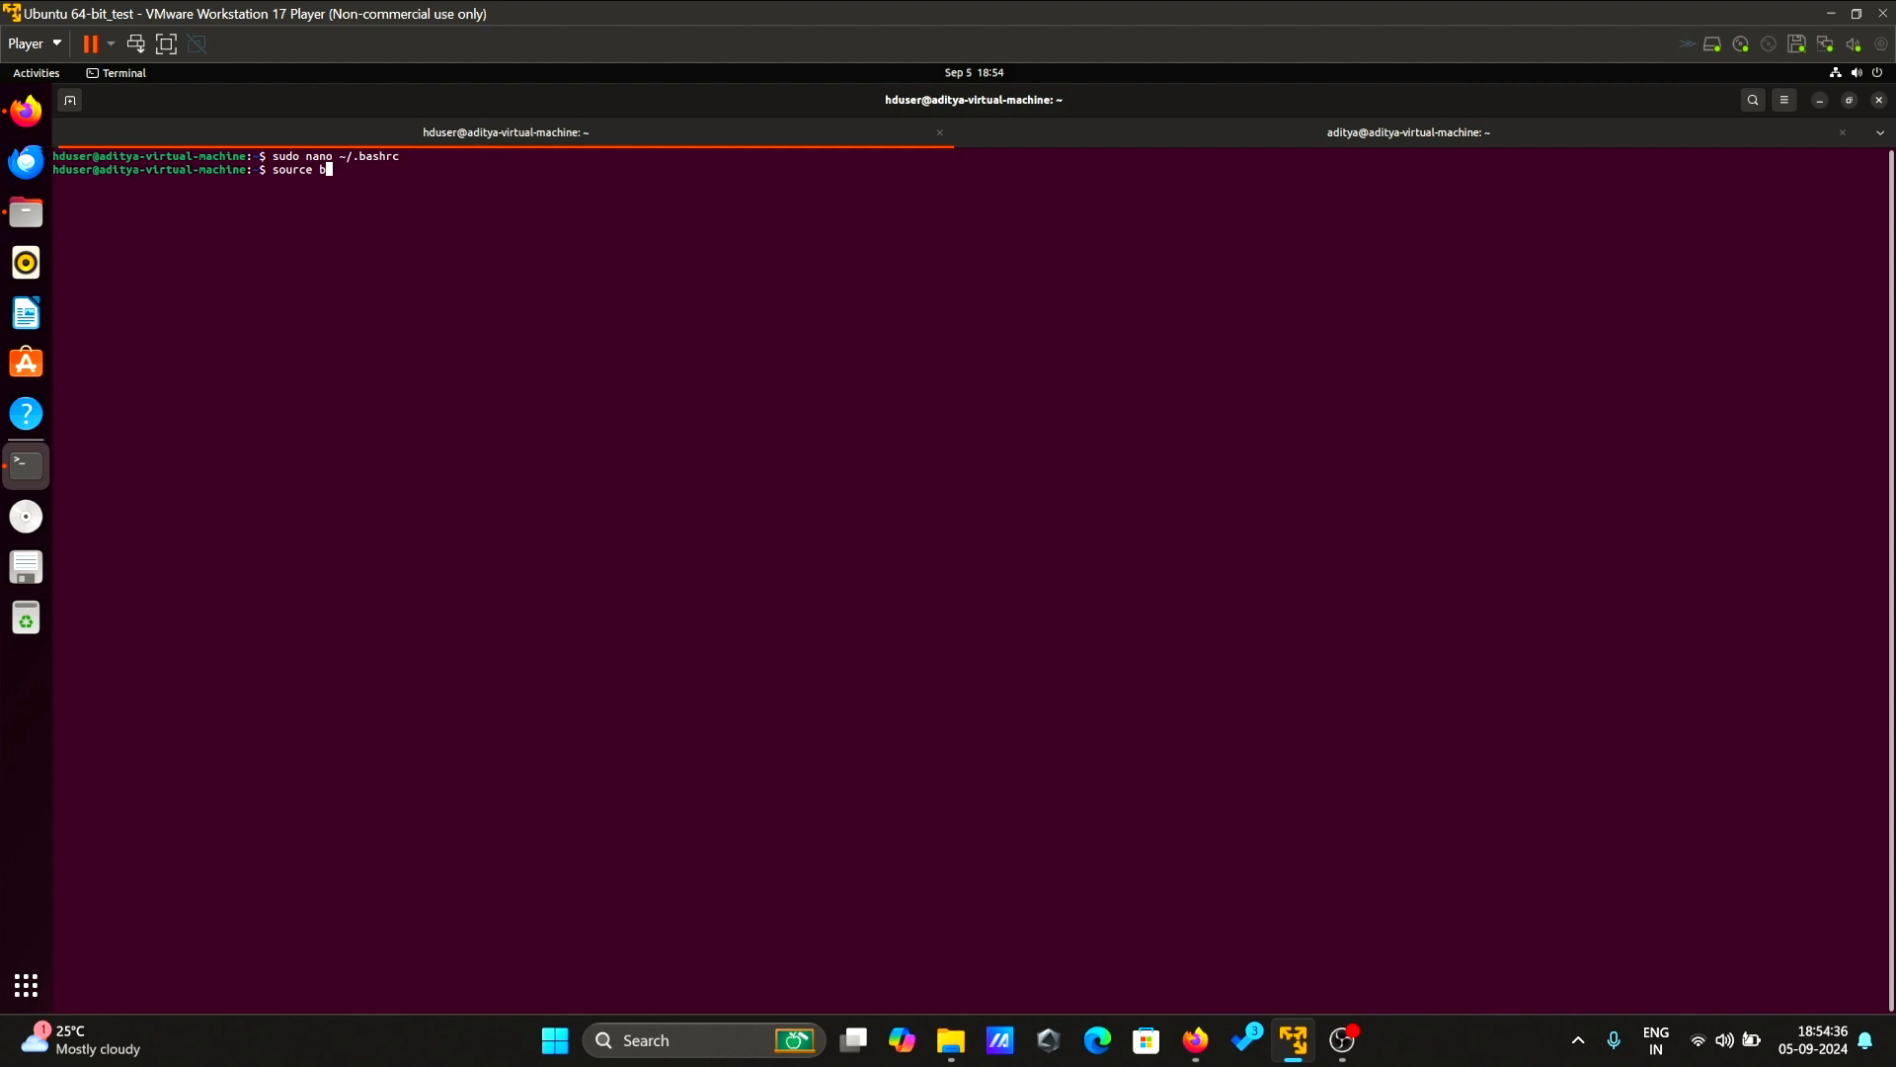
{"action": "type", "text": "~/.bashr"}
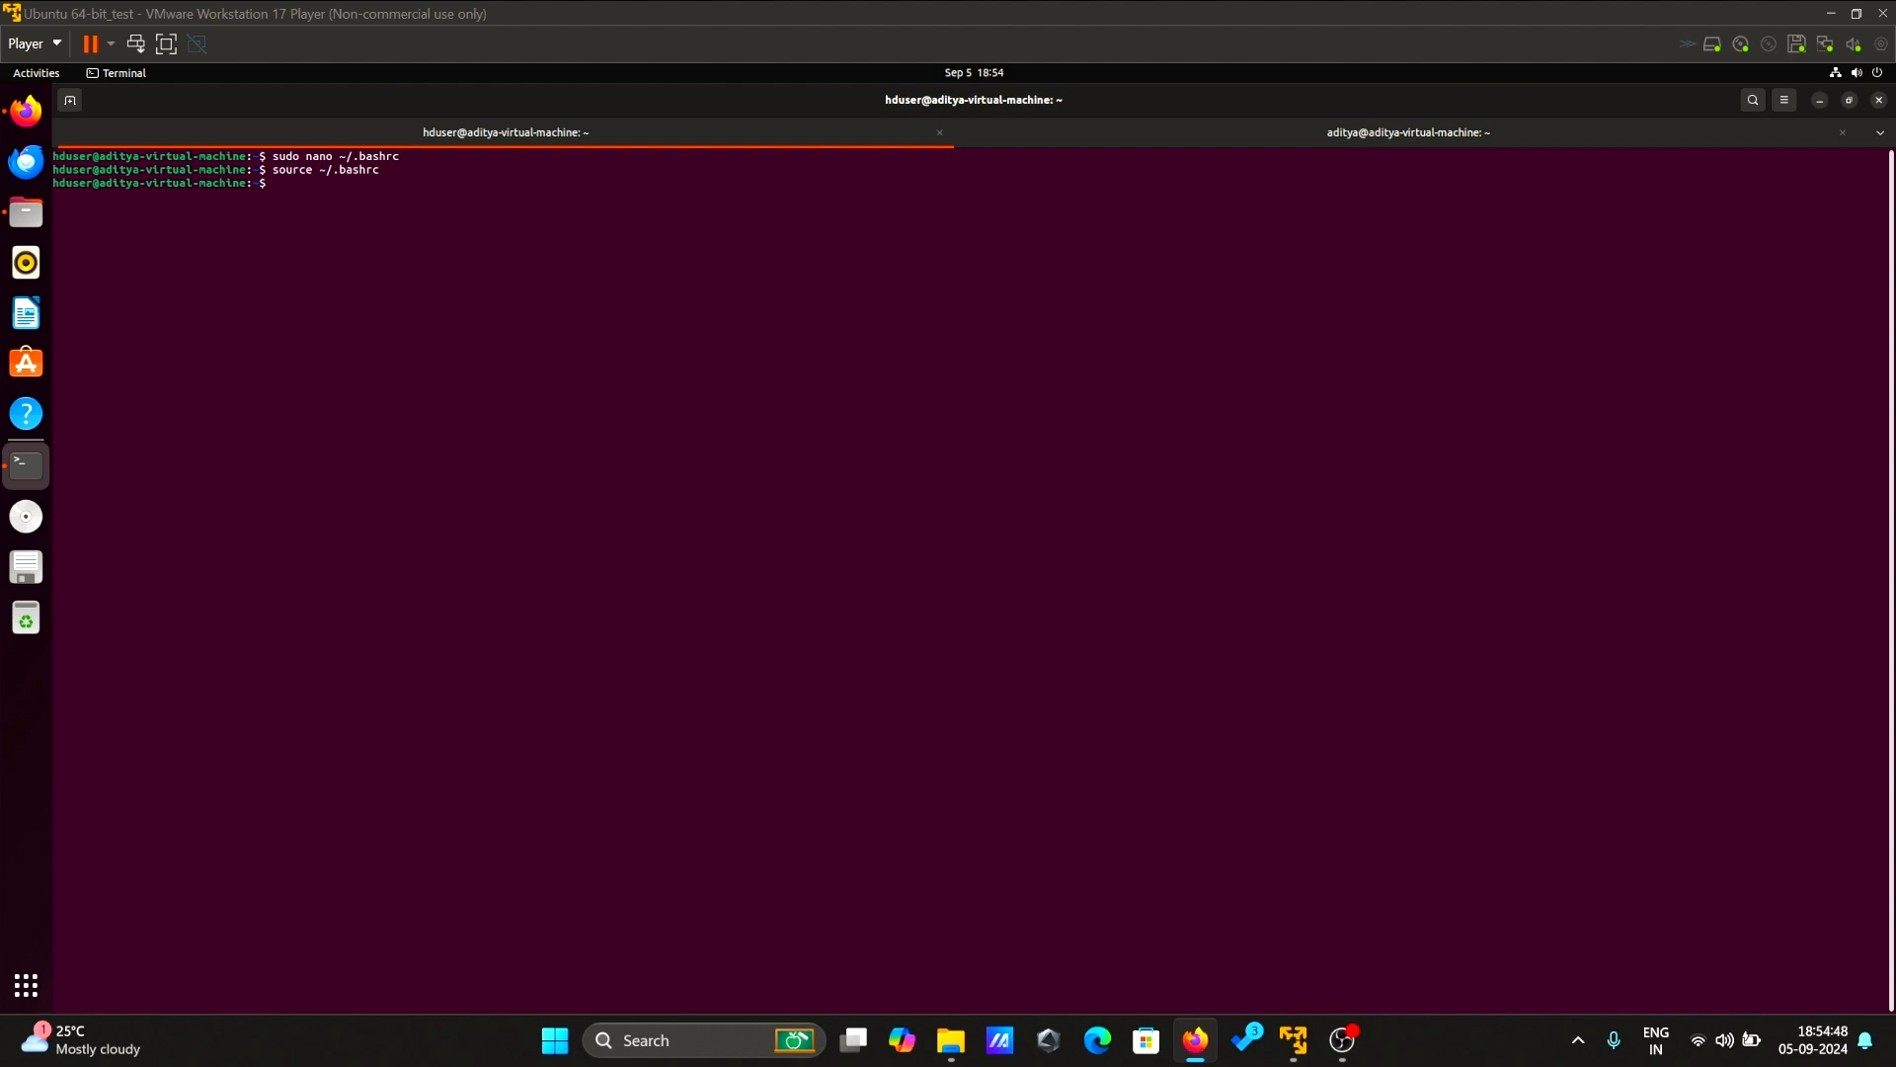
- Clear the screen and open /usr/local/hadoop/etc/hadoop/hadoop-env.sh in nano with sudo
{"action": "type", "text": "cle"}
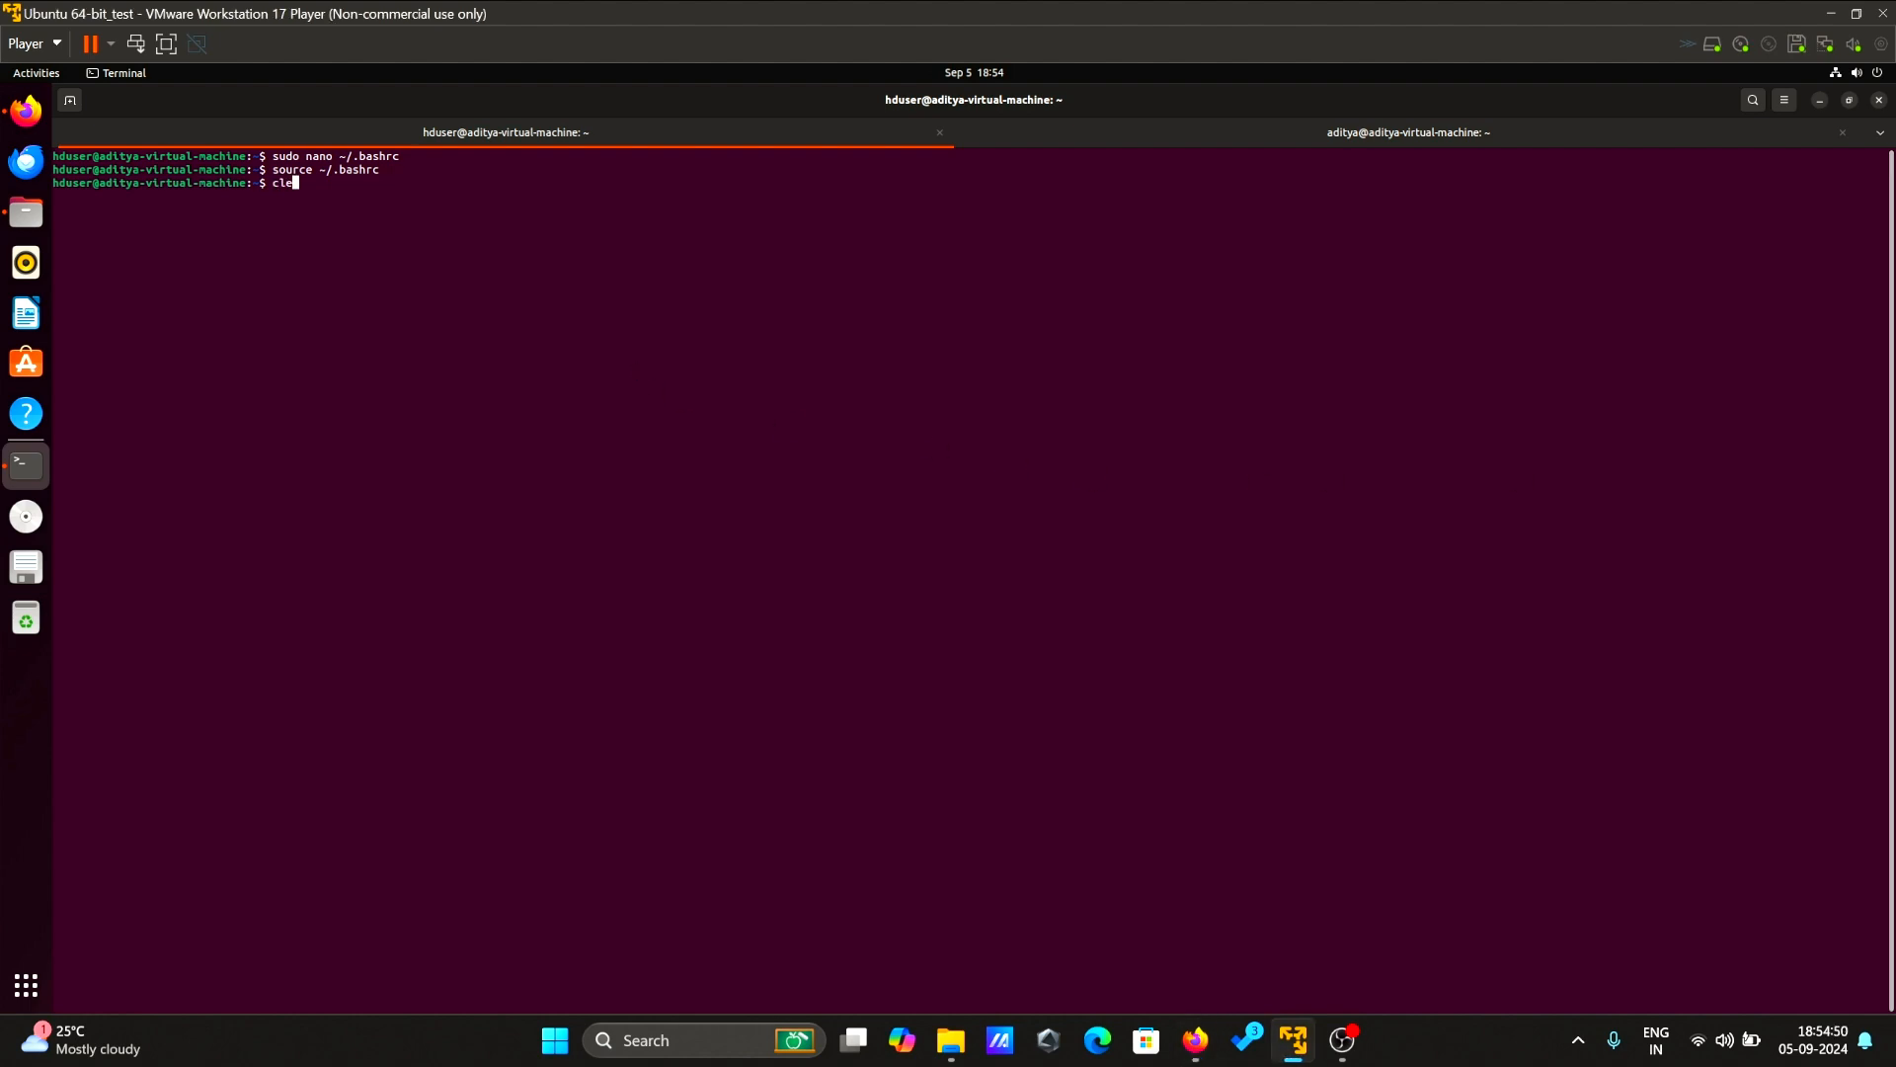
{"action": "key", "text": "Return"}
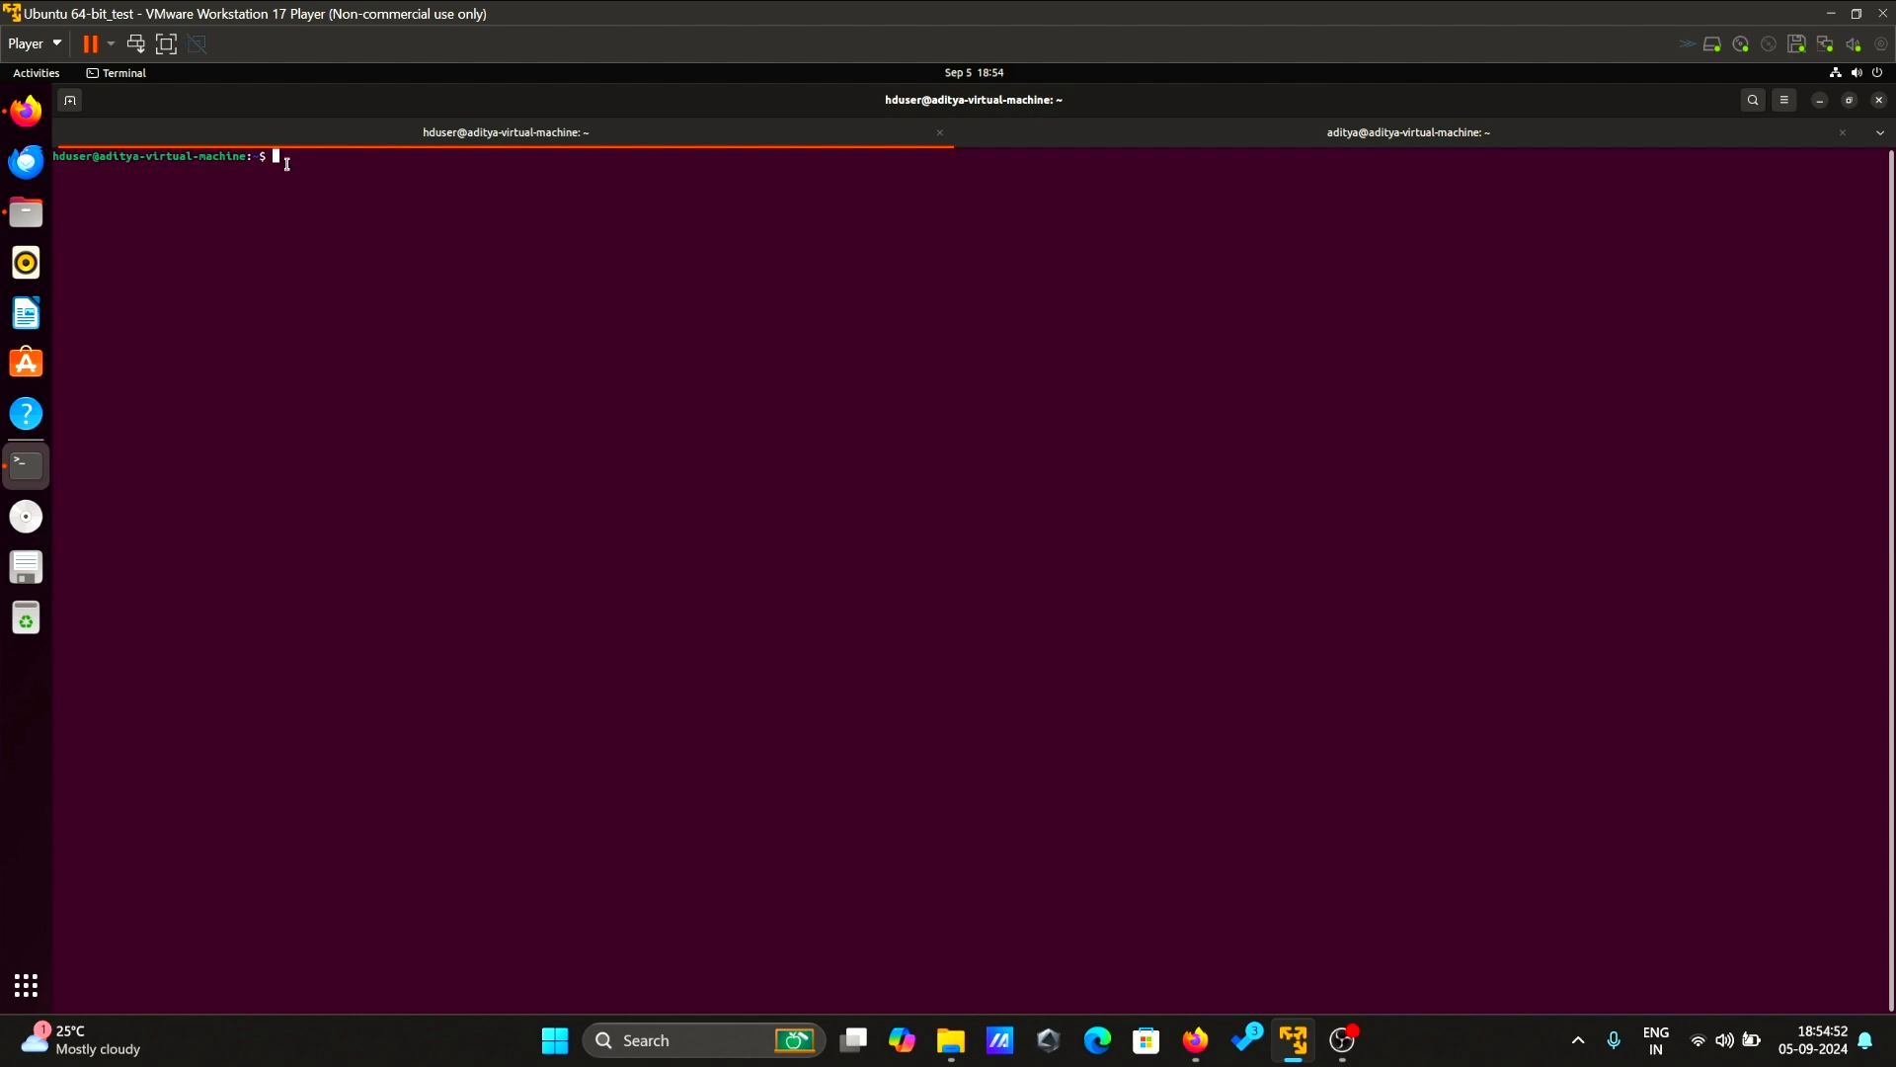
{"action": "type", "text": "sudo nano /usr/local/hadoop/etc/hadoop/hadoop-env.sh"}
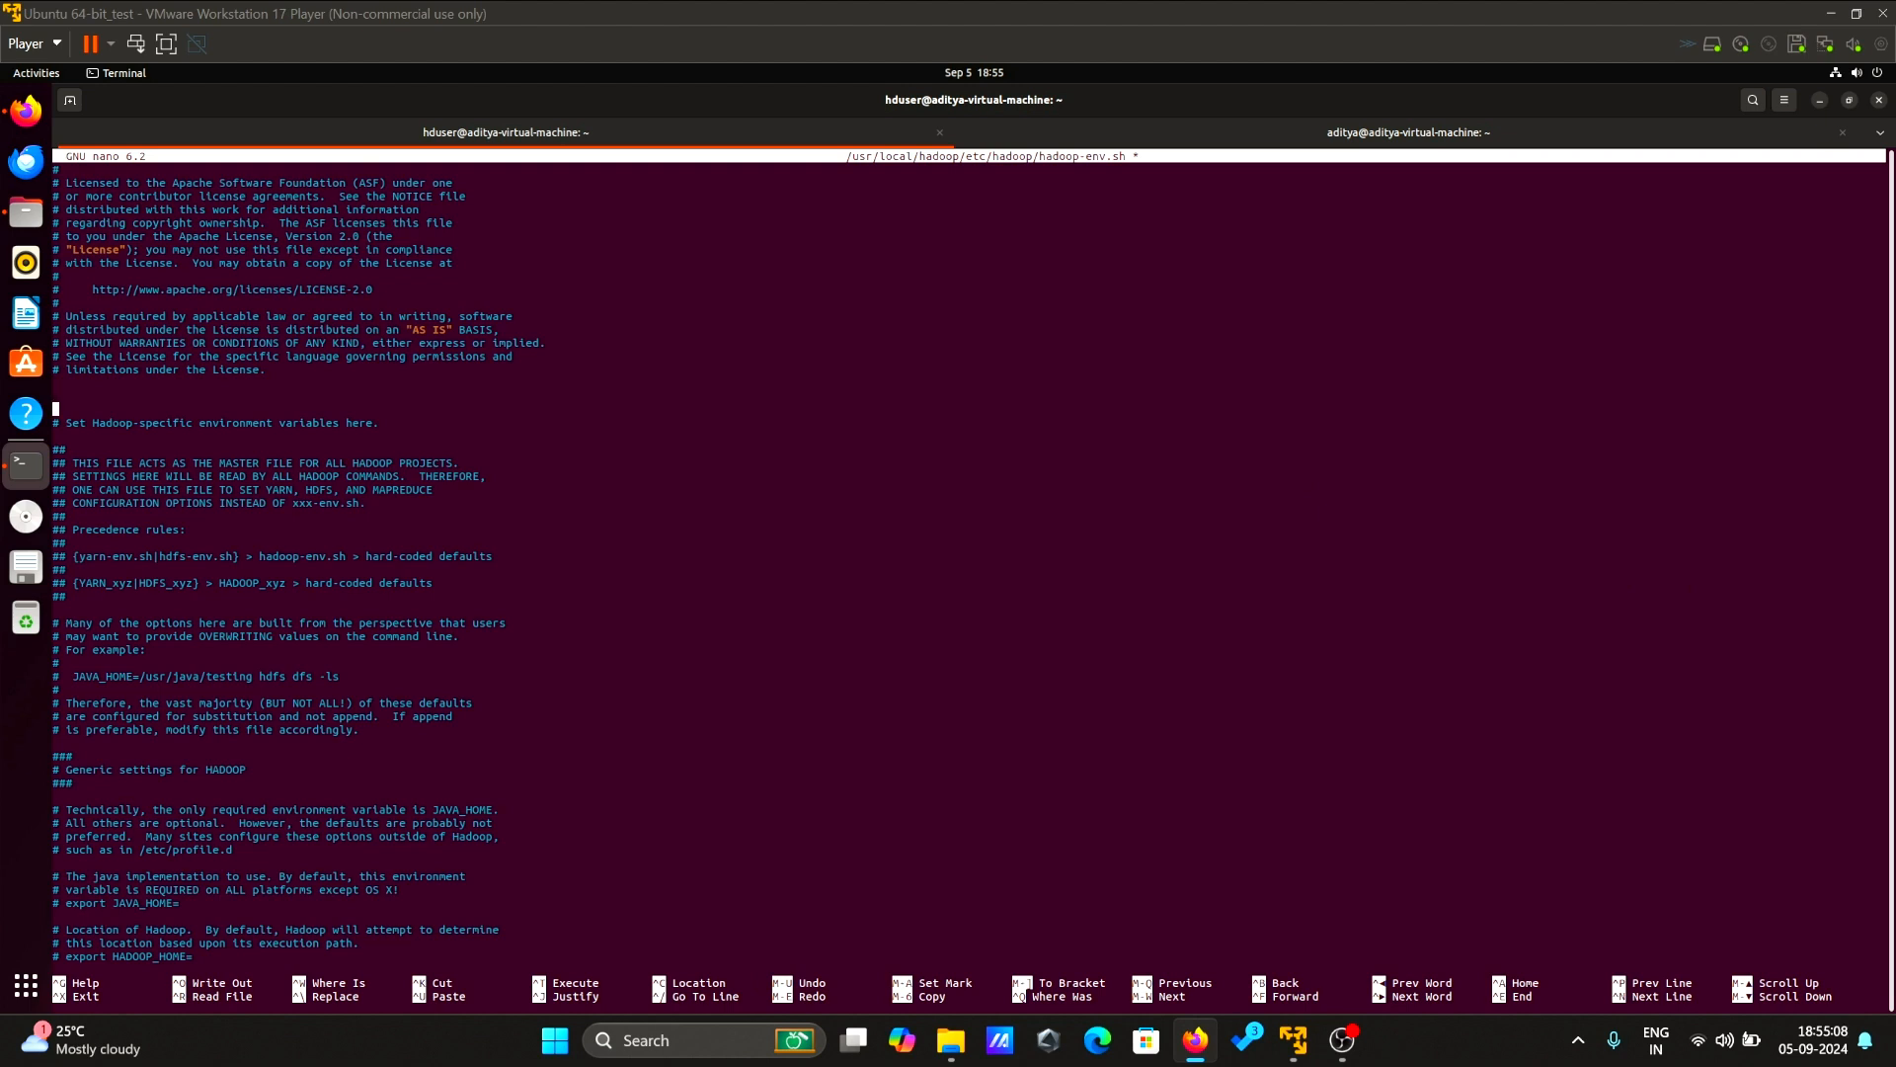
{"action": "mouse_move", "coordinate": [257, 431]}
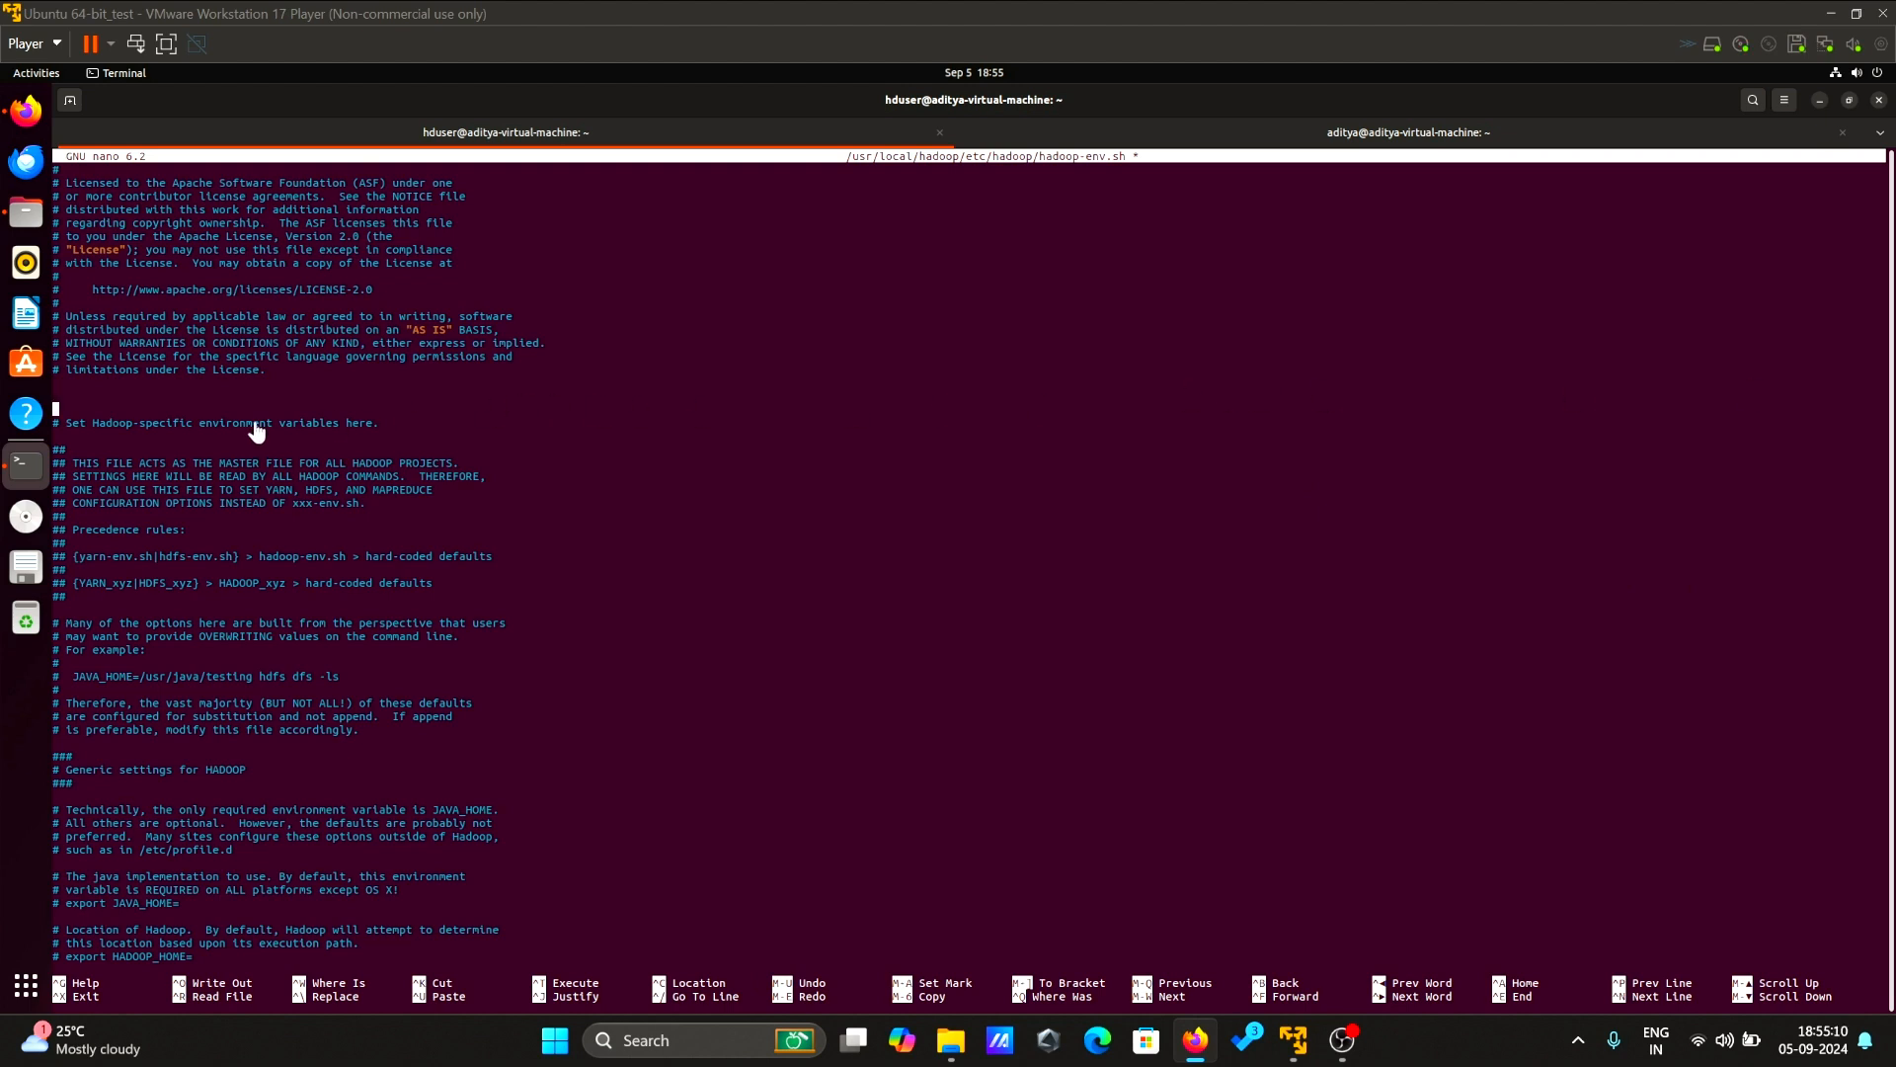
- Add 'export JAVA_HOME=/usr/lib/jvm/java-11-openjdk-amd64' to hadoop-env.sh and save it
{"action": "type", "text": "export JAVA_HOME=/usr/lib/jvm/java-11-openjdk-amd64"}
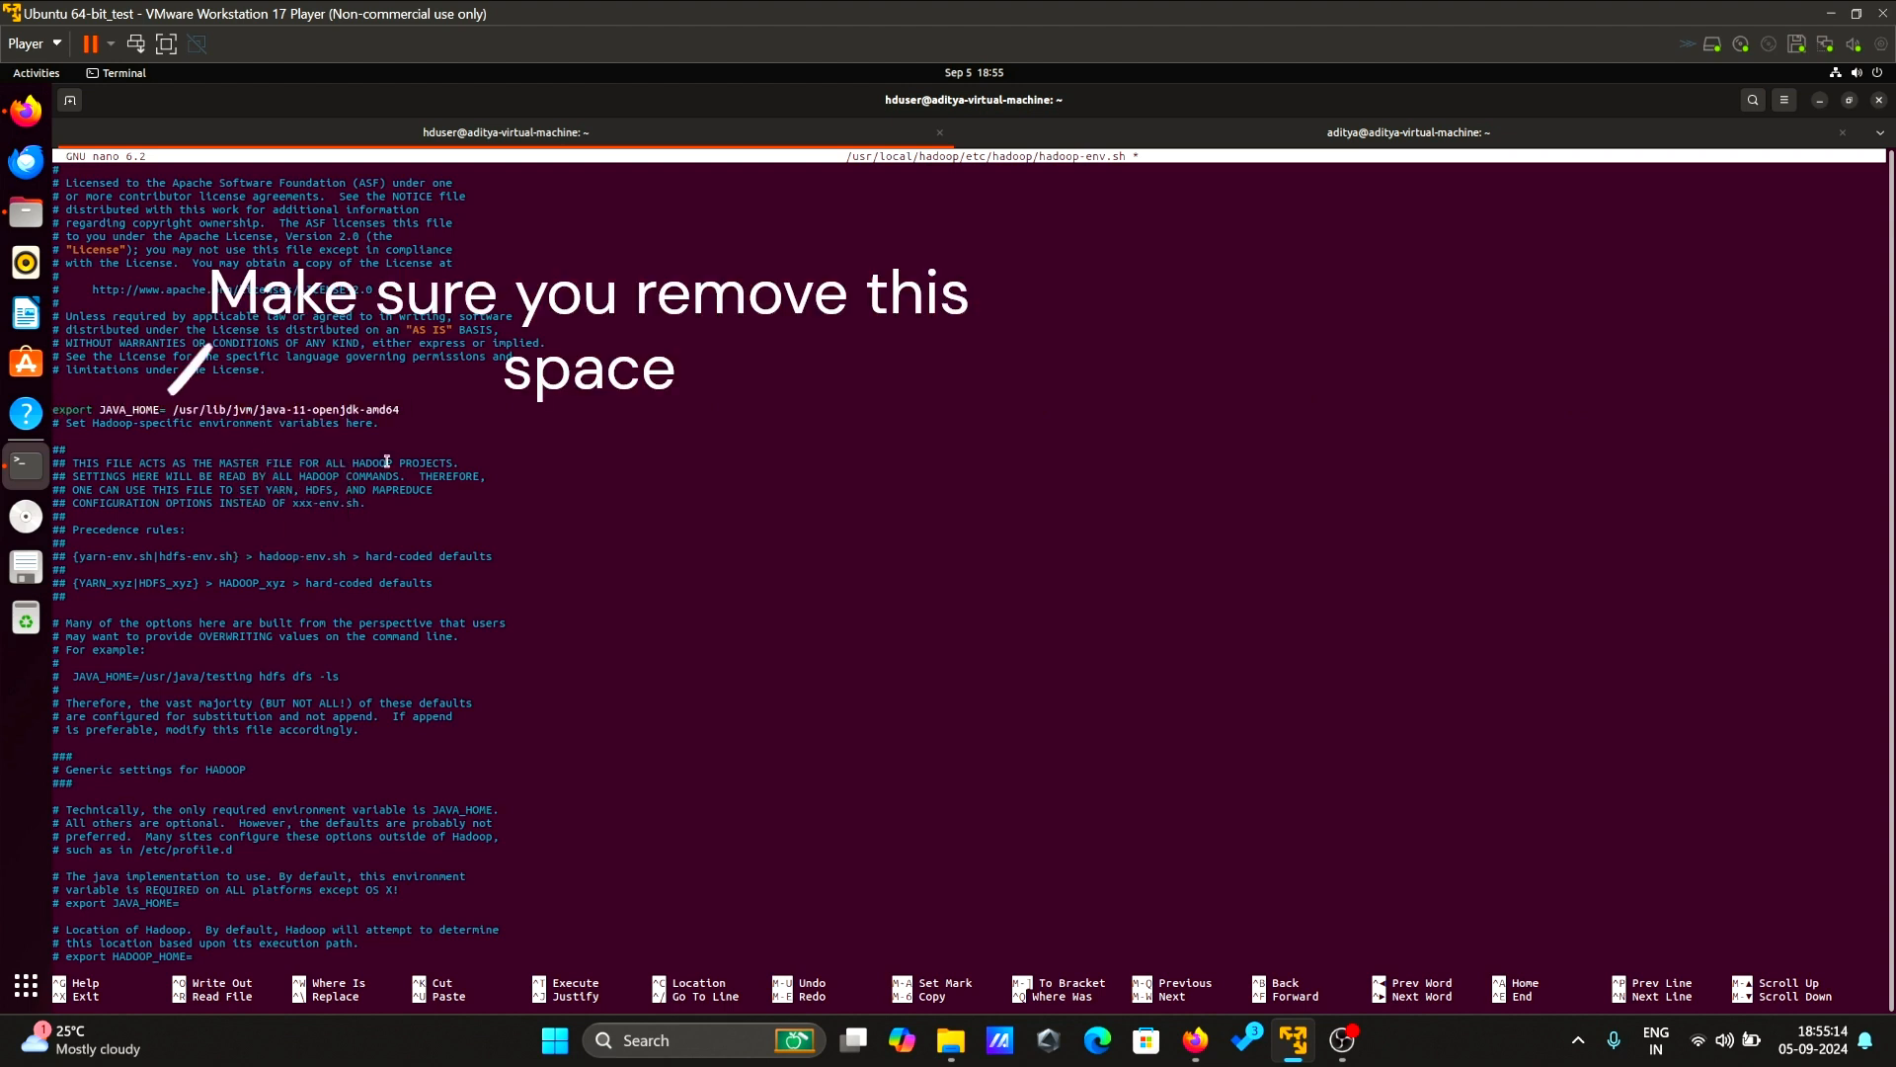
{"action": "key", "text": "ctrl+o"}
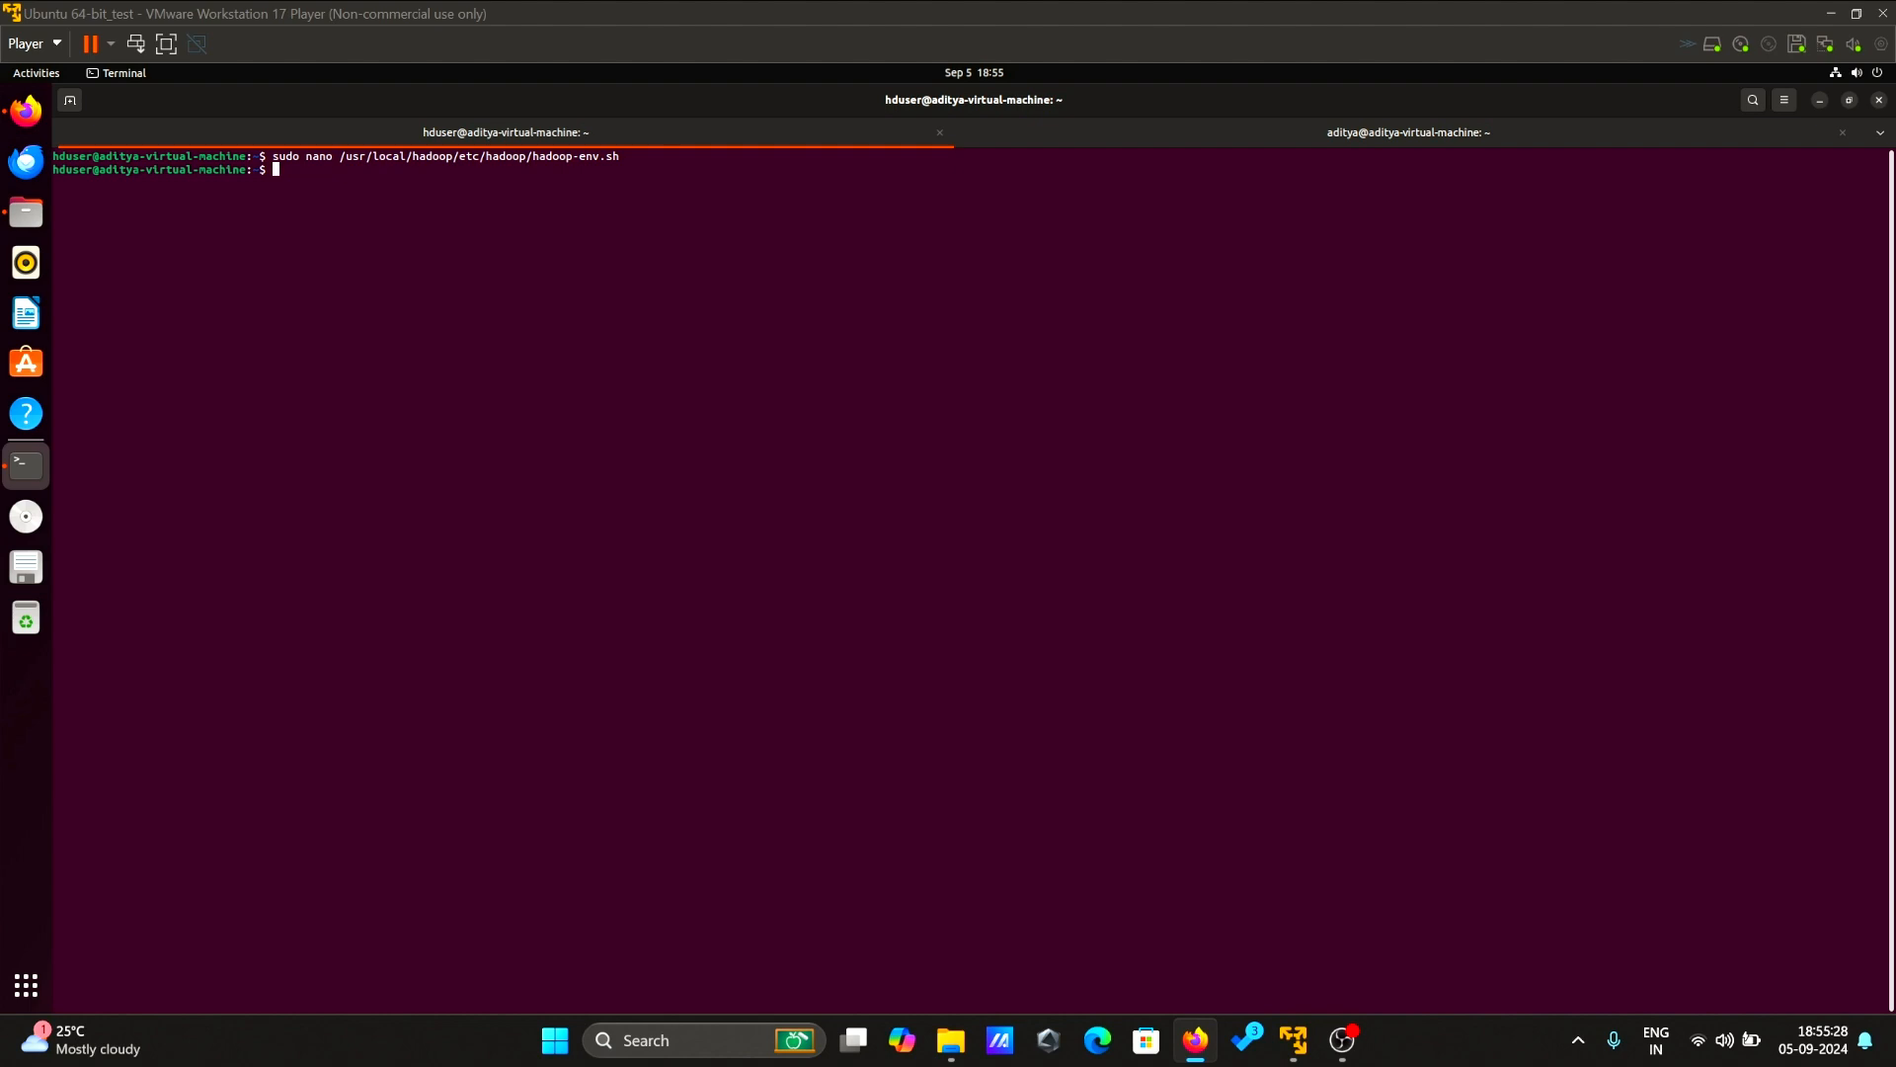
- Create /app/hadoop/tmp, chown it to hduser:hadoop, and clear the screen
{"action": "right_click", "coordinate": [794, 423]}
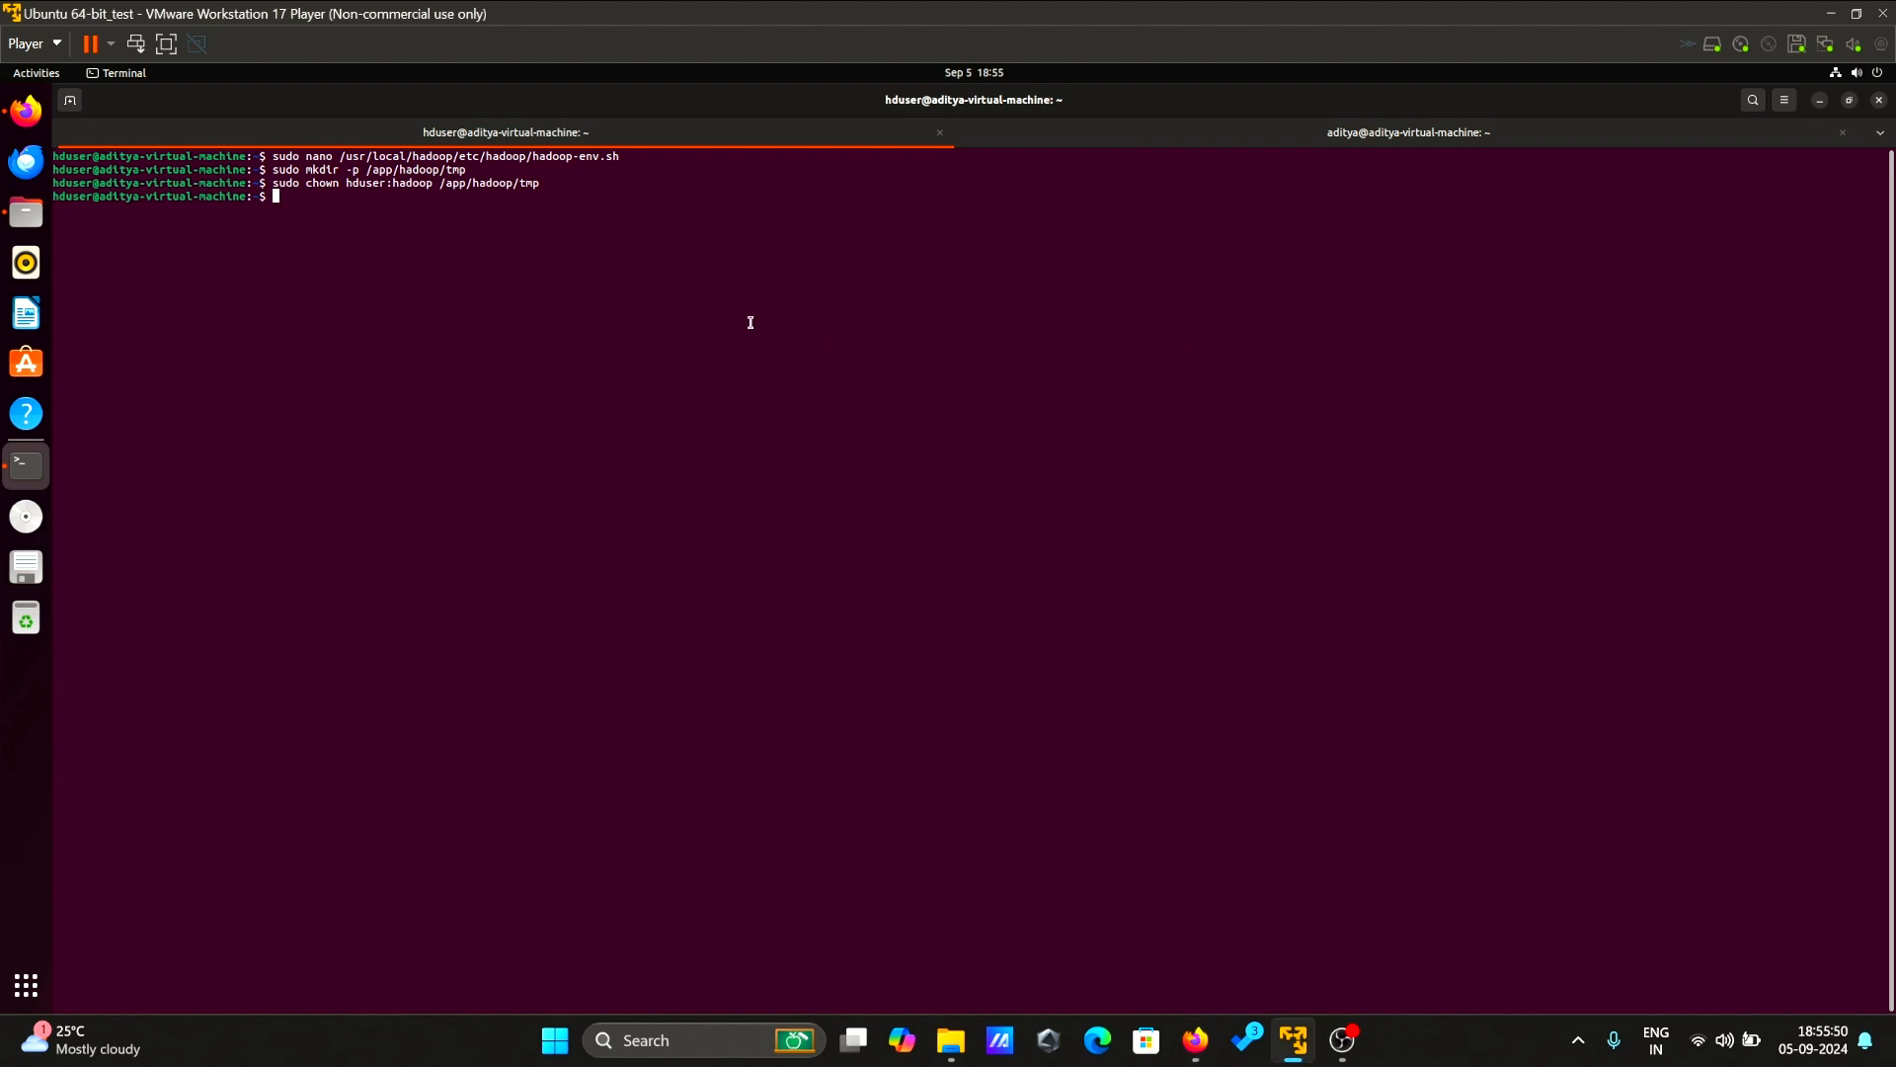
{"action": "type", "text": "cke"}
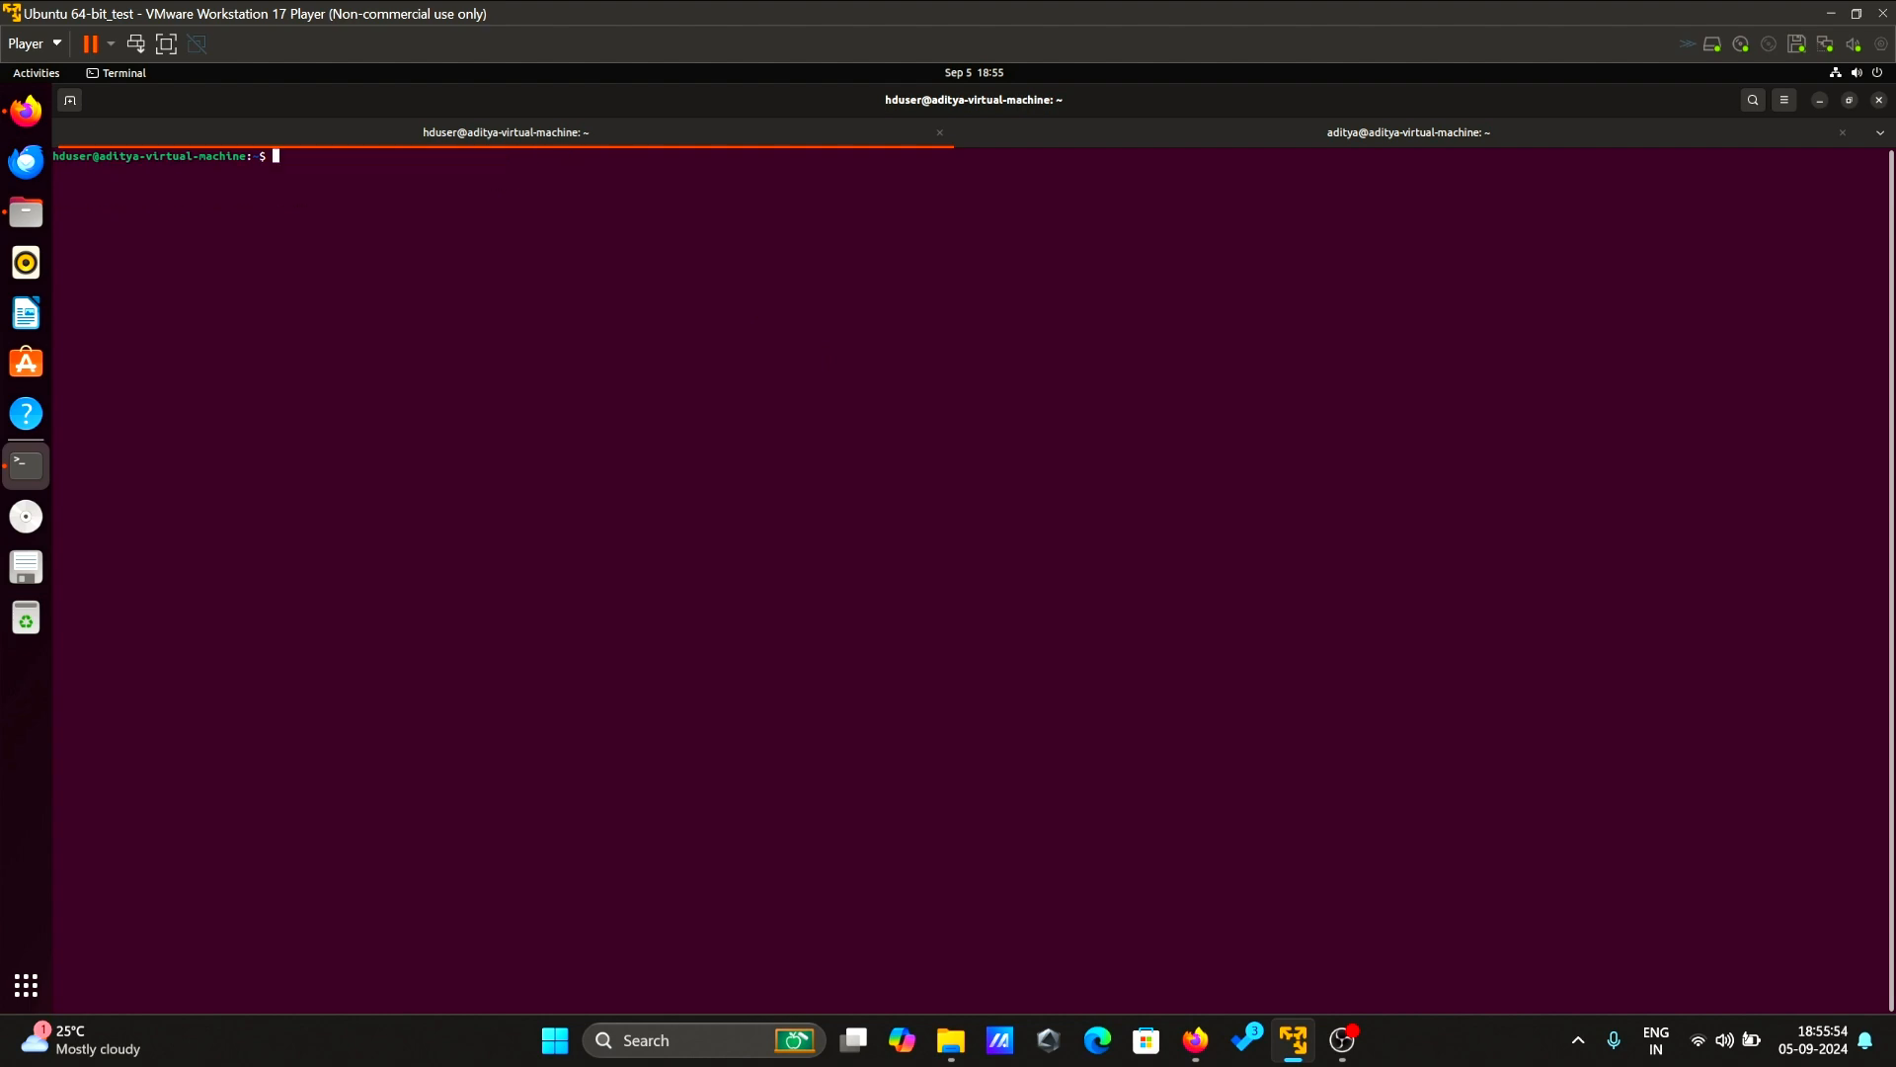
- Add hadoop.tmp.dir /app/hadoop/tmp and fs.default.name hdfs://localhost:54310 to core-site.xml and save
{"action": "type", "text": "sudo nano /usr/local/hadoop/etc/hadoop/core-site.xml"}
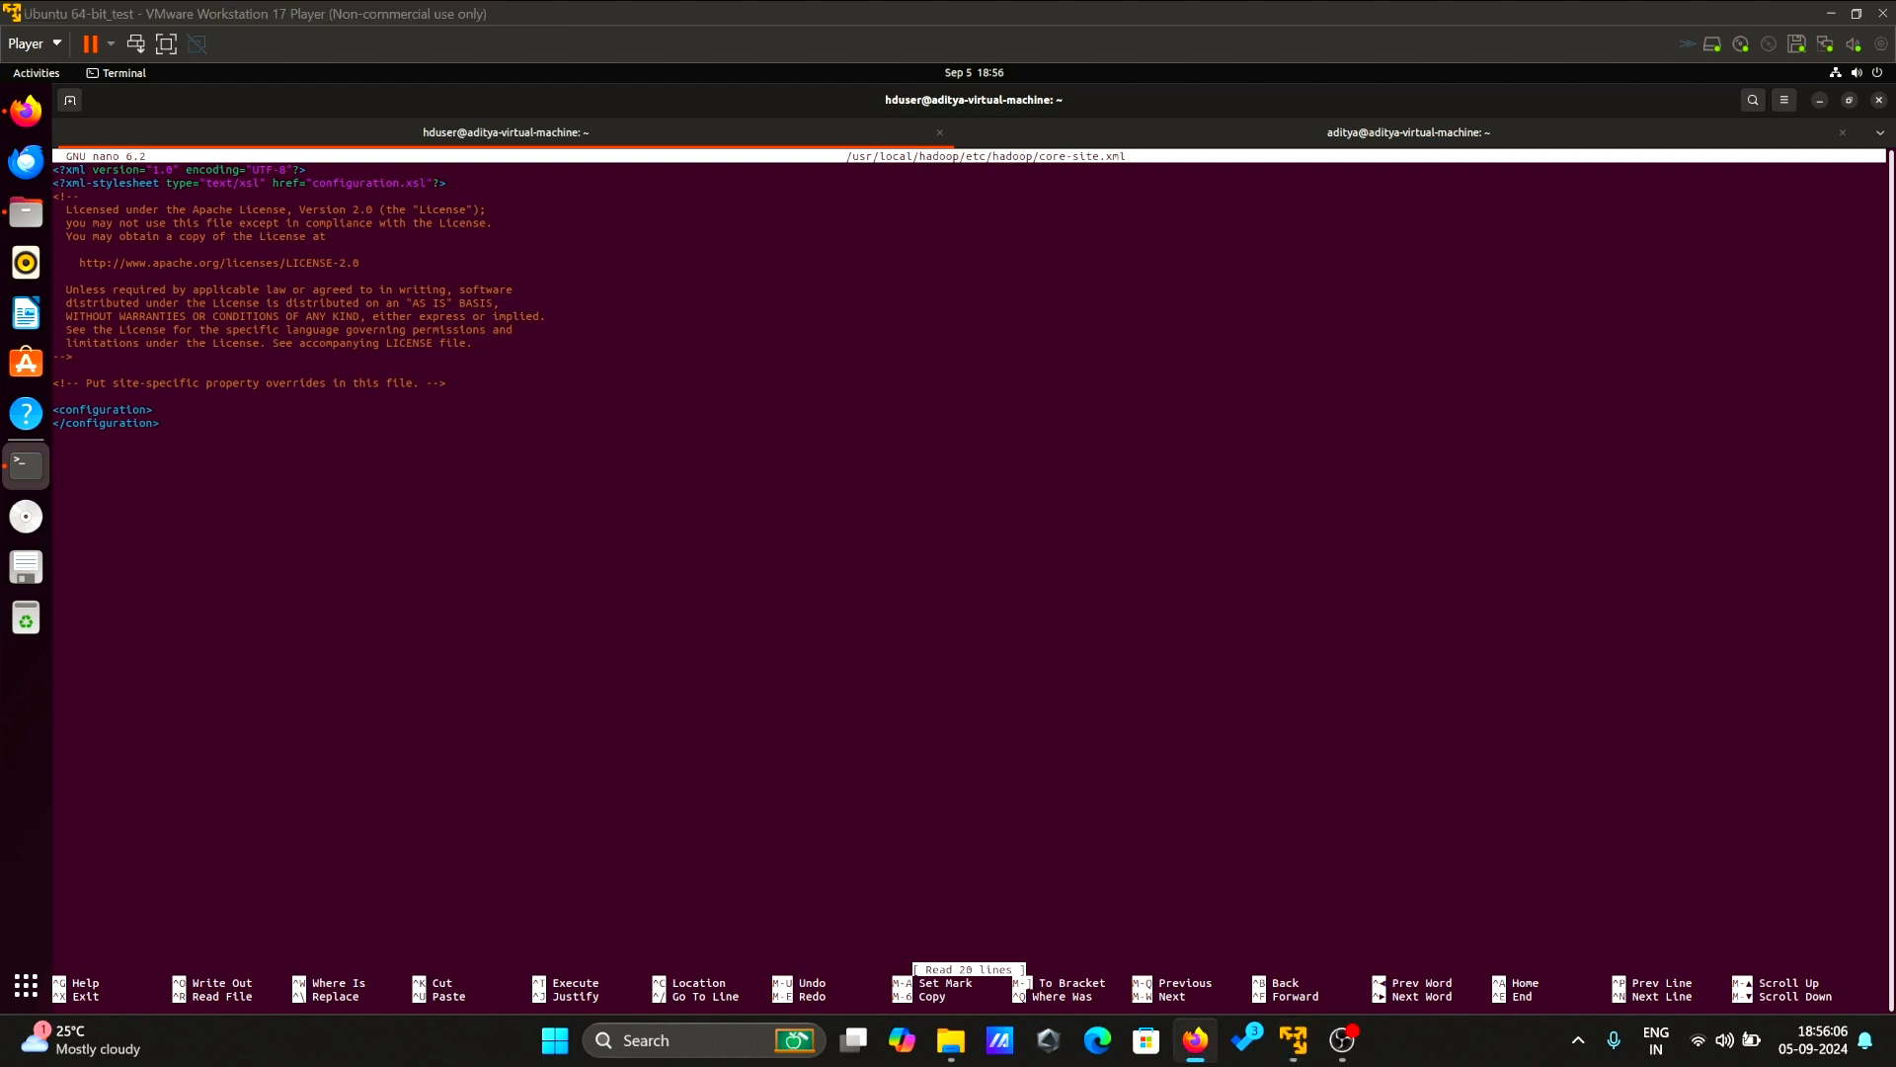
{"action": "mouse_move", "coordinate": [210, 429]}
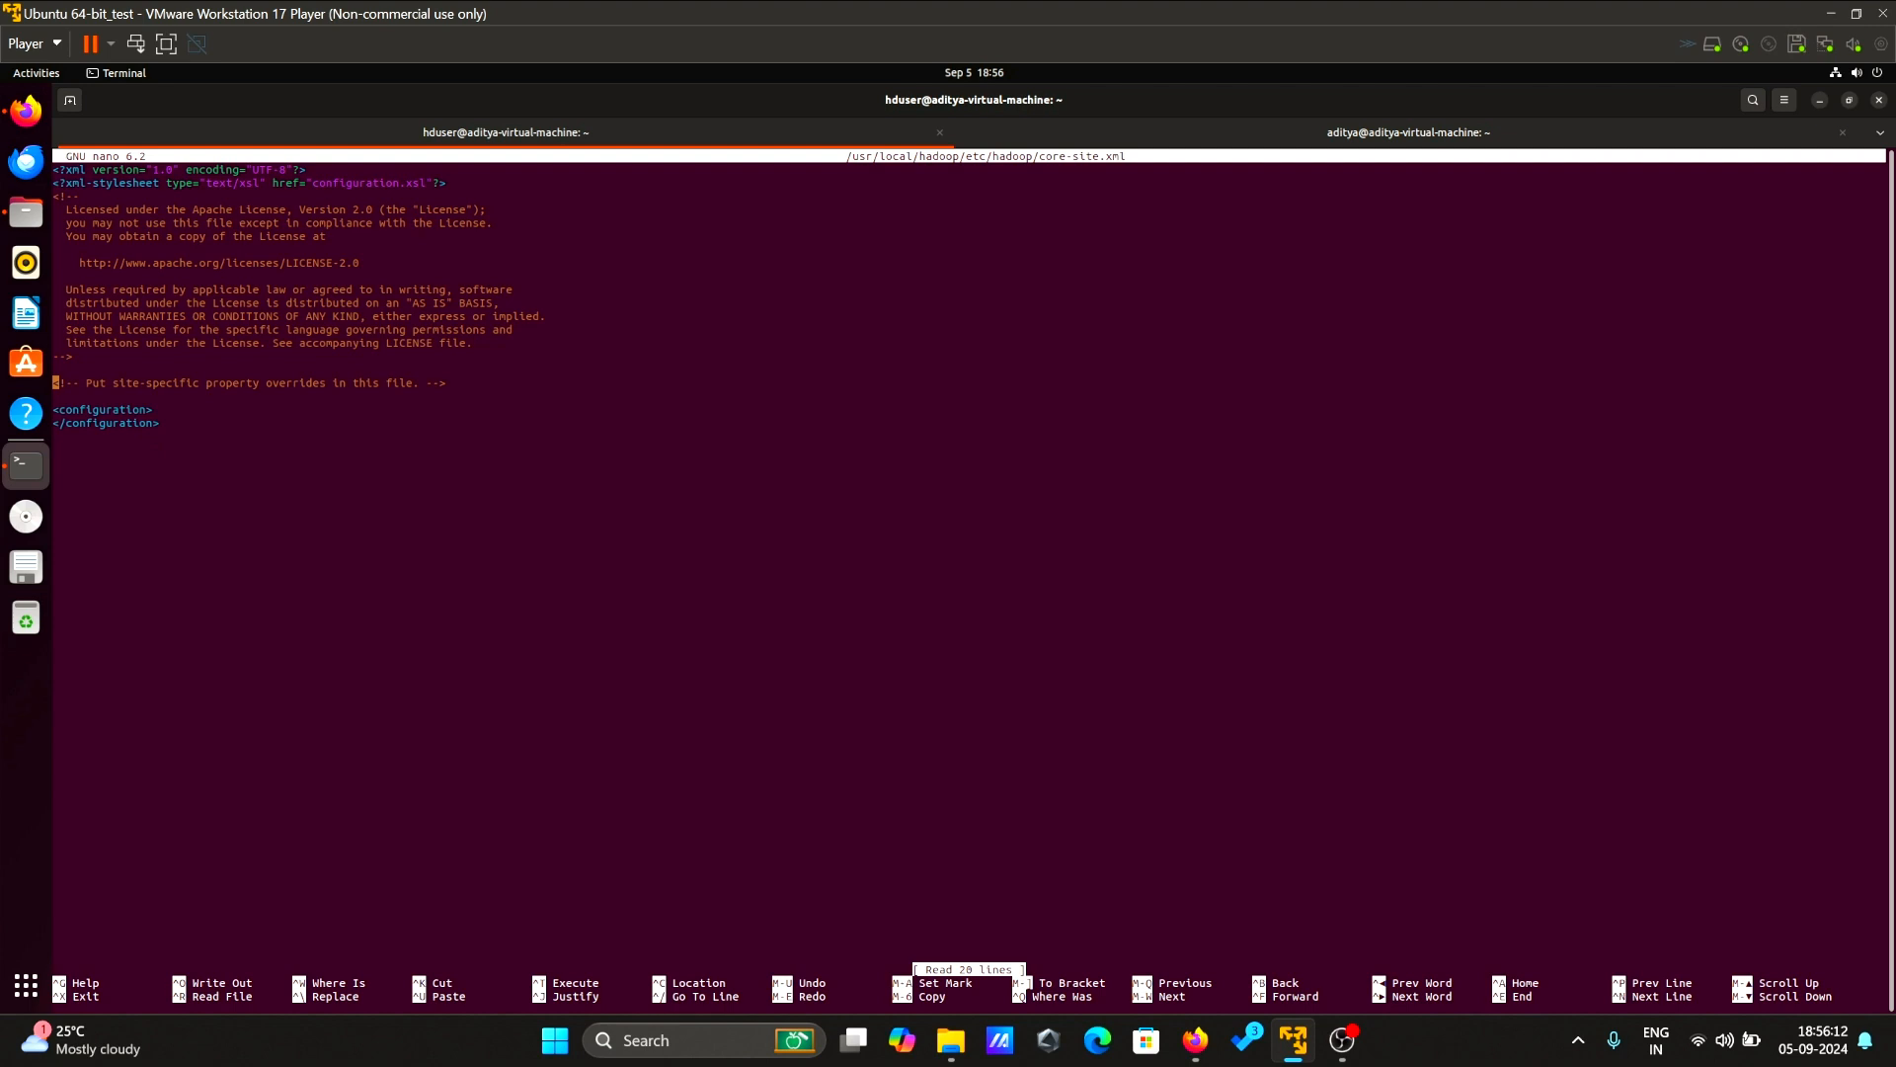
{"action": "key", "text": "Enter"}
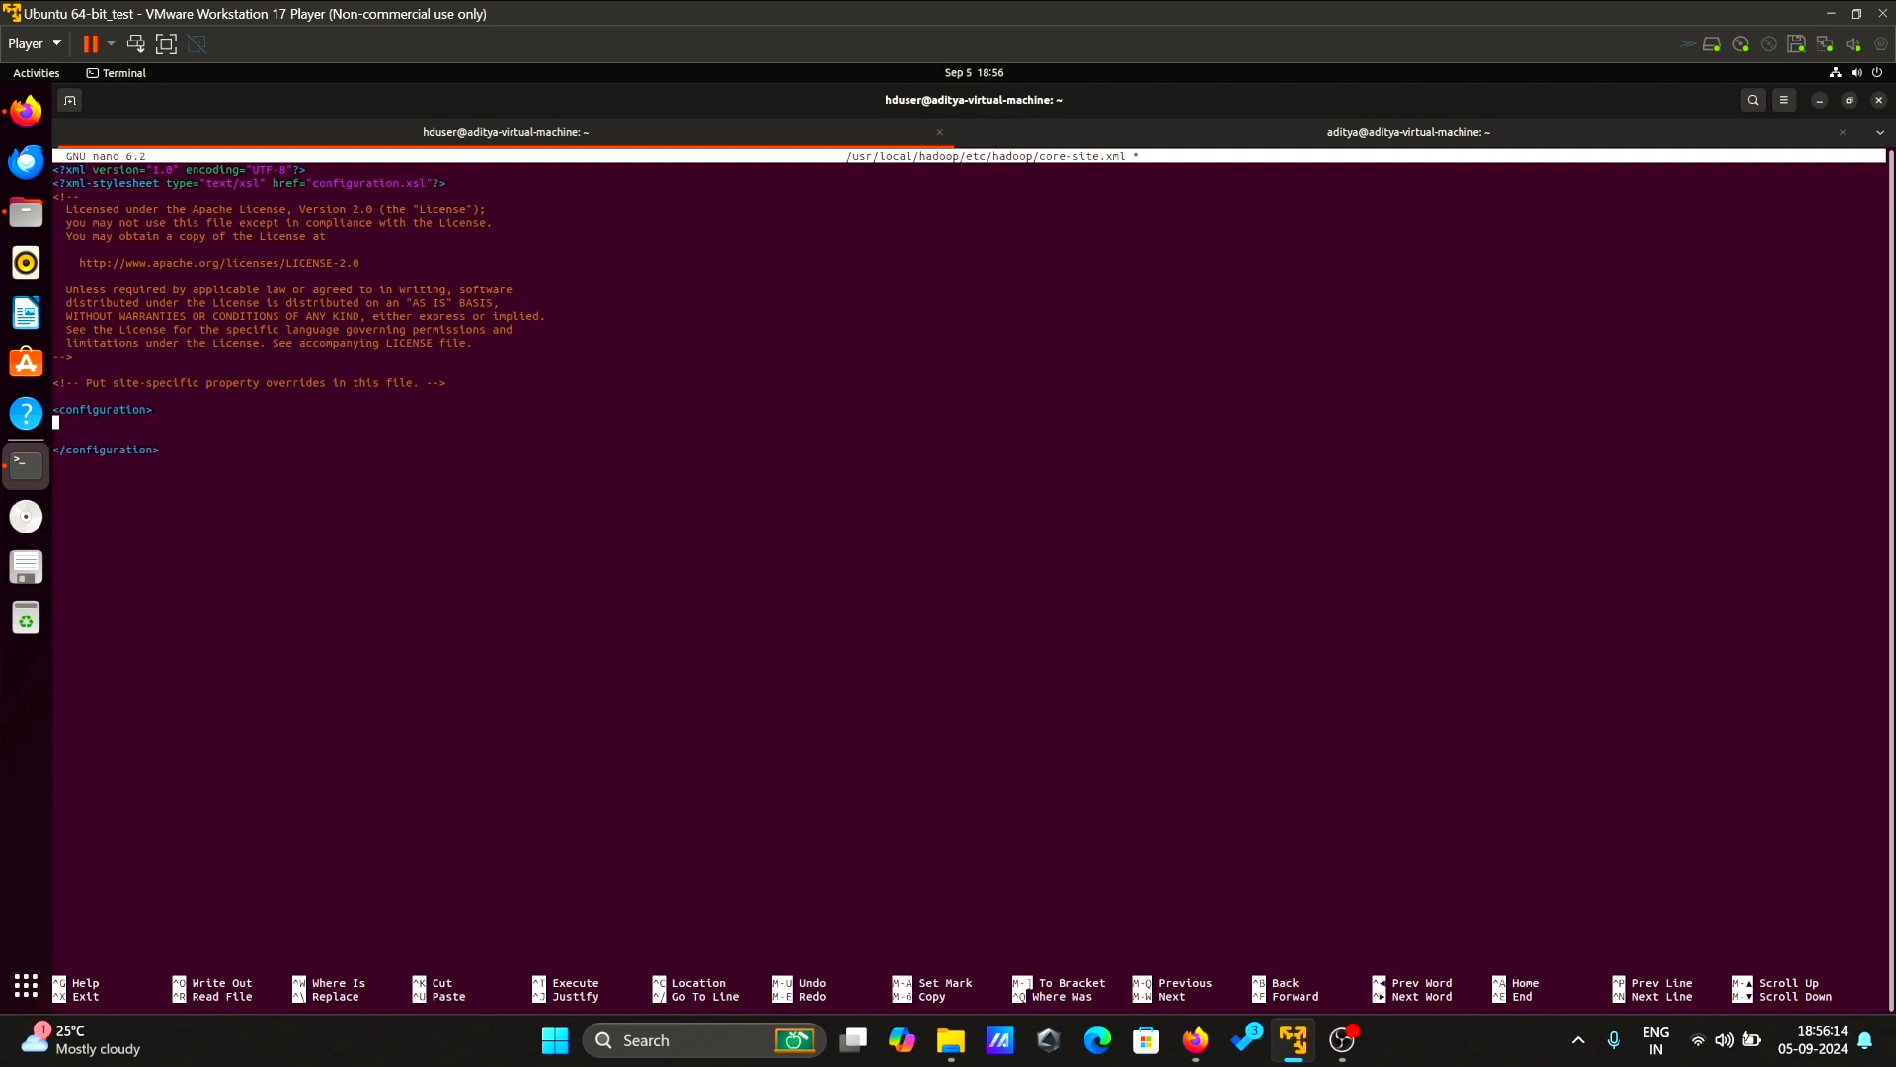
{"action": "right_click", "coordinate": [55, 428]}
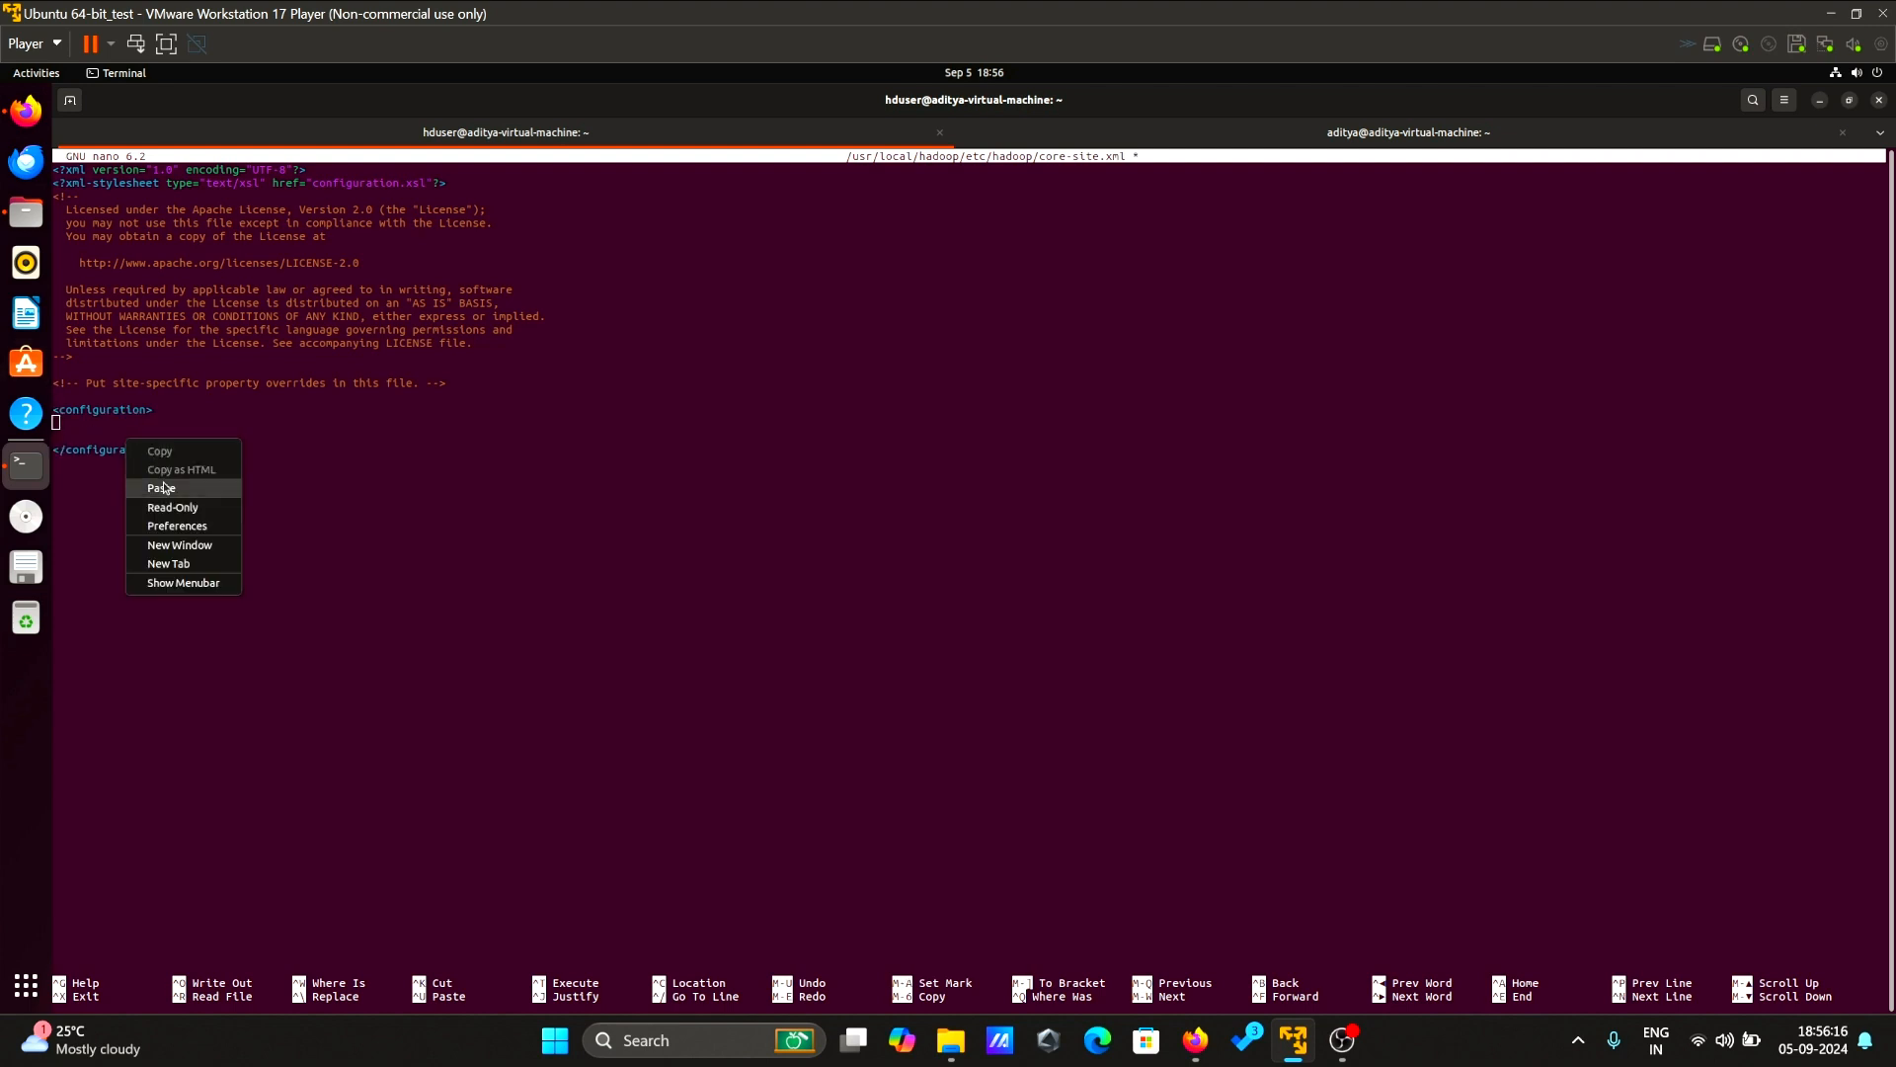
{"action": "left_click", "coordinate": [162, 487]}
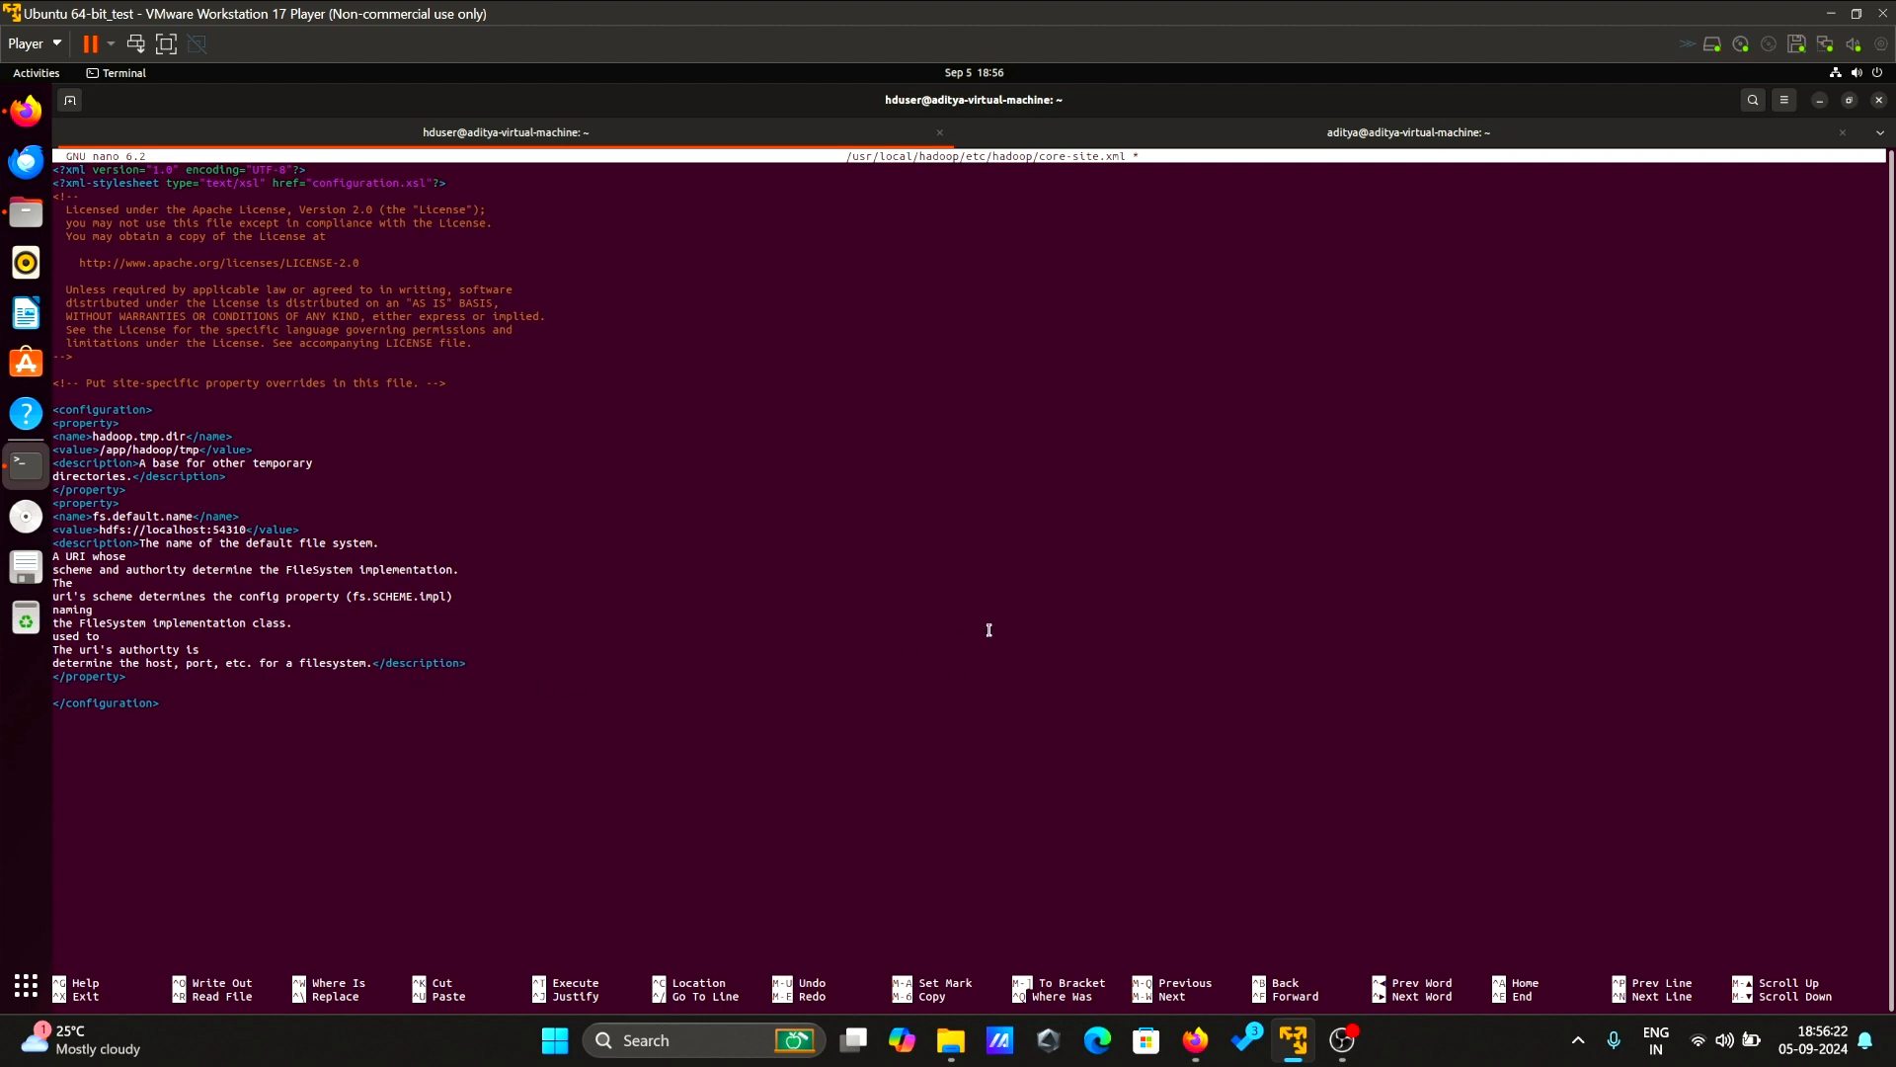
{"action": "key", "text": "ctrl+o"}
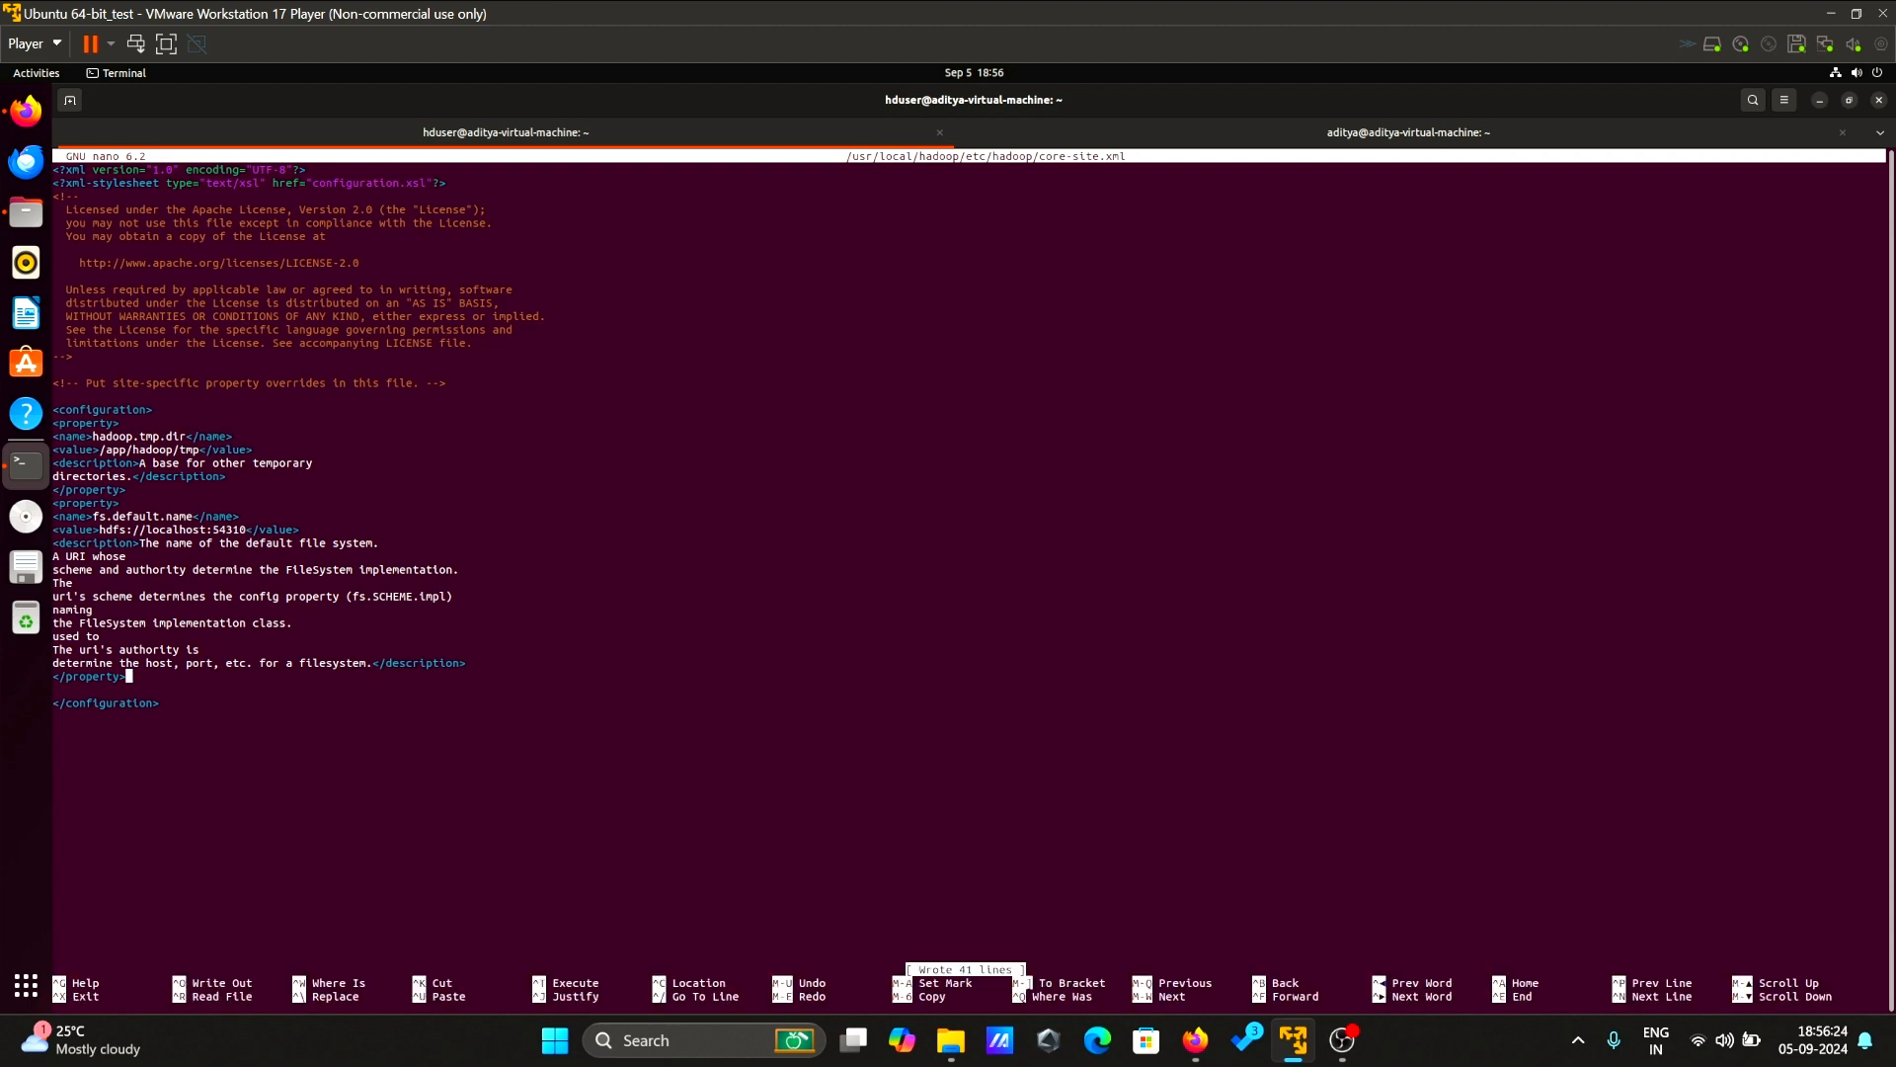
{"action": "key", "text": "ctrl+x"}
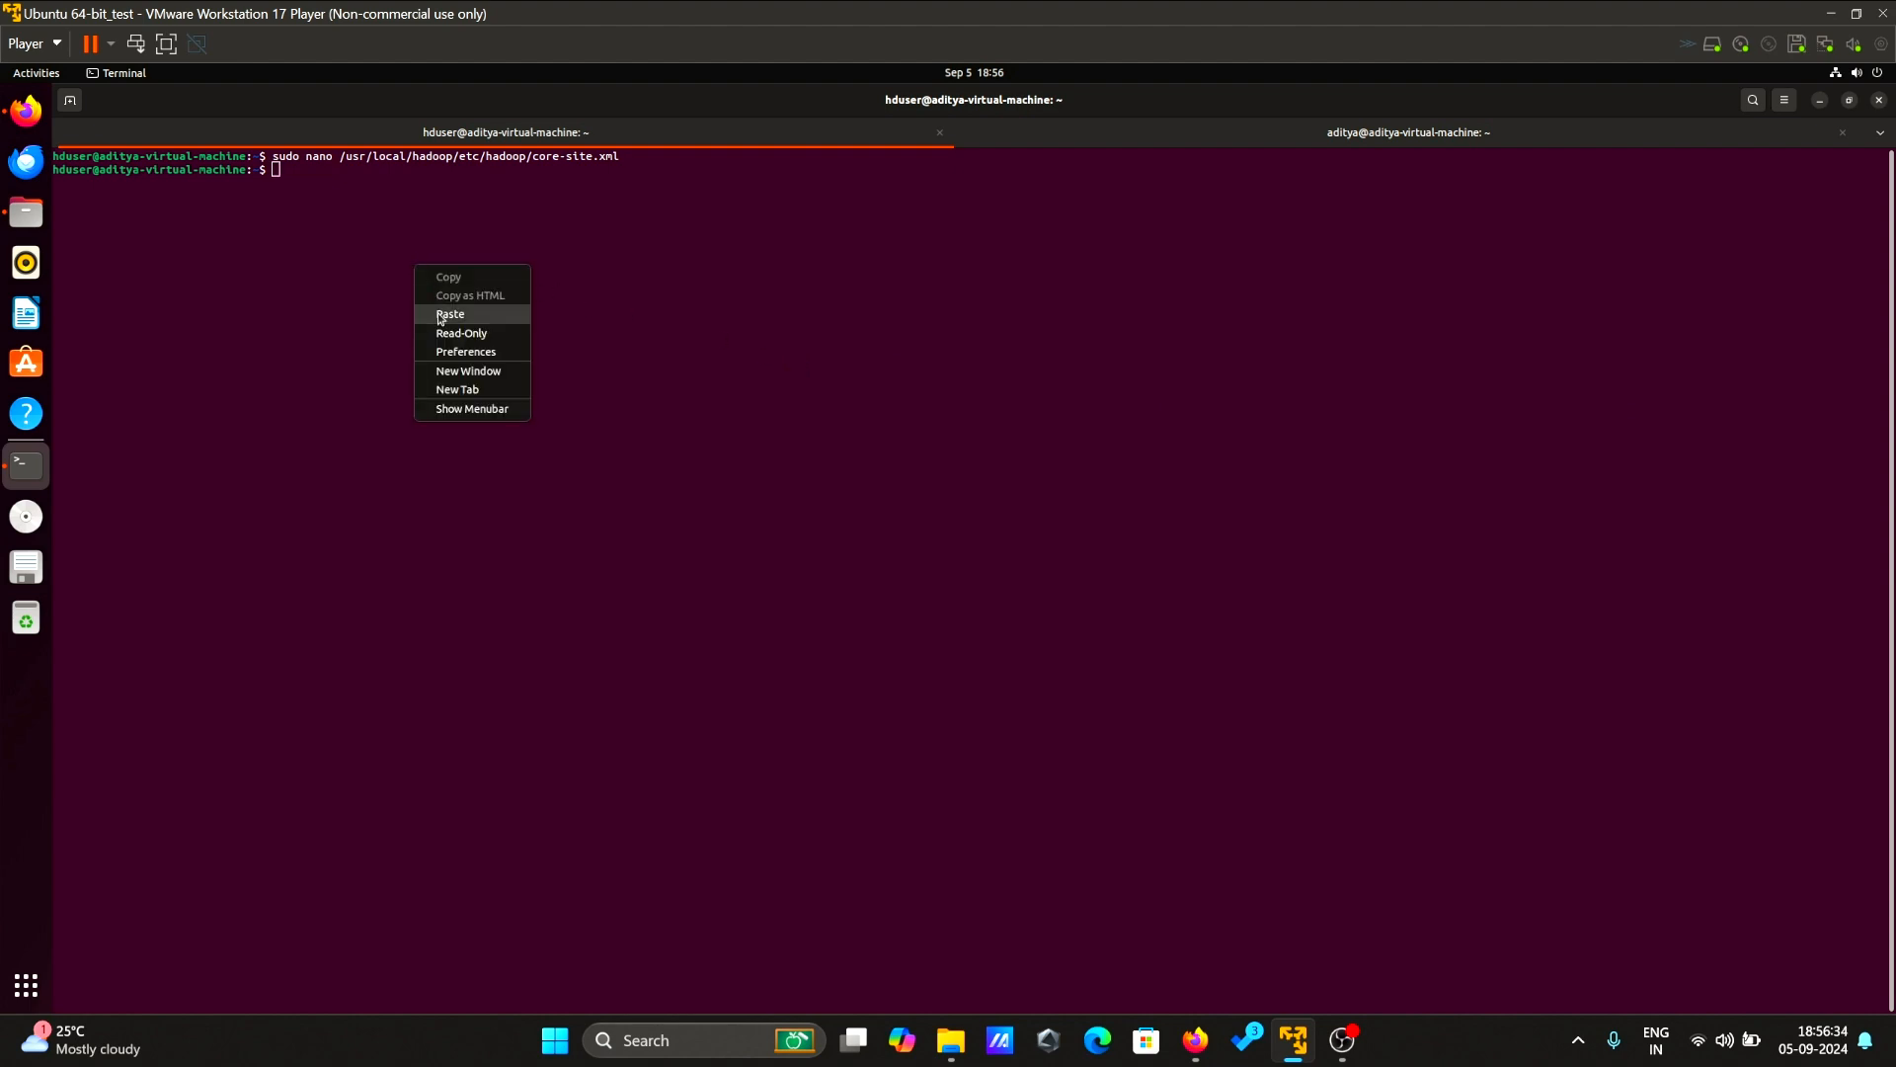
- Add mapred.job.tracker set to localhost:54311 into mapred-site.xml and save it
{"action": "left_click", "coordinate": [450, 312]}
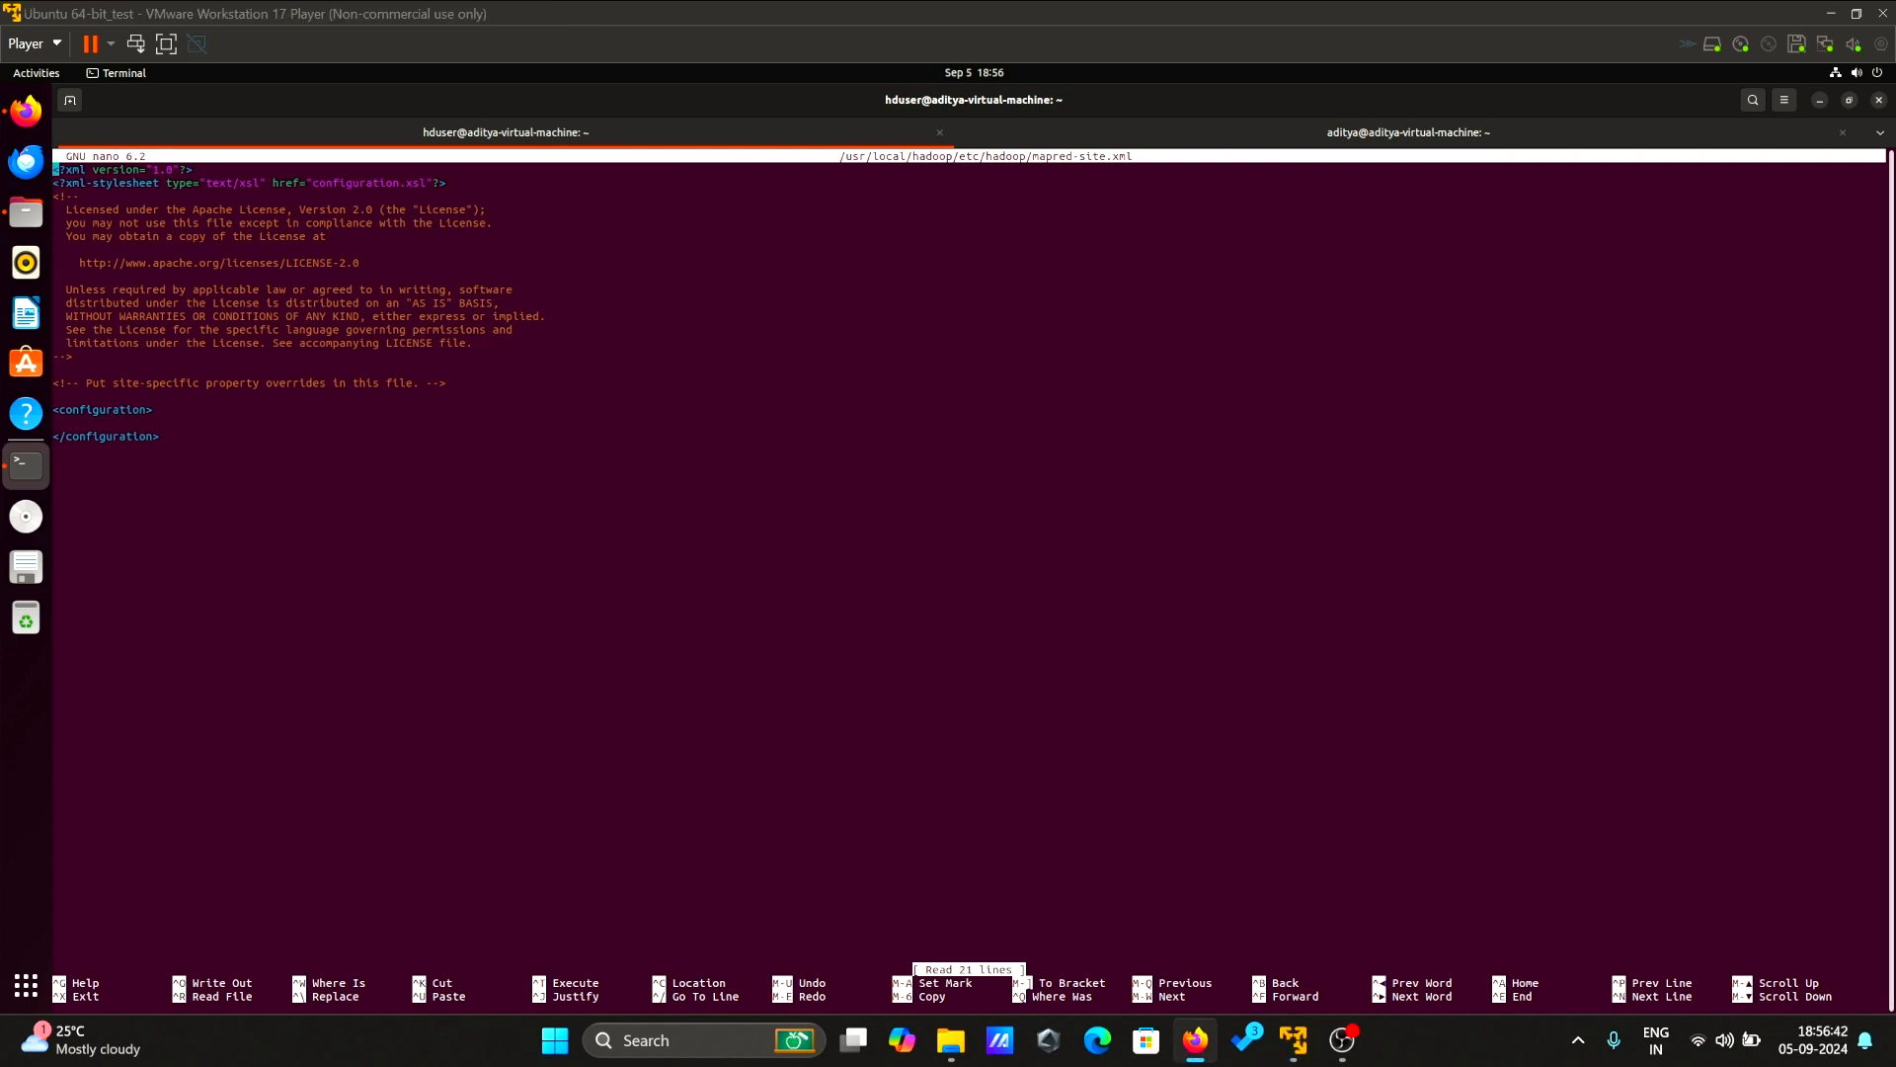
{"action": "mouse_move", "coordinate": [794, 346]}
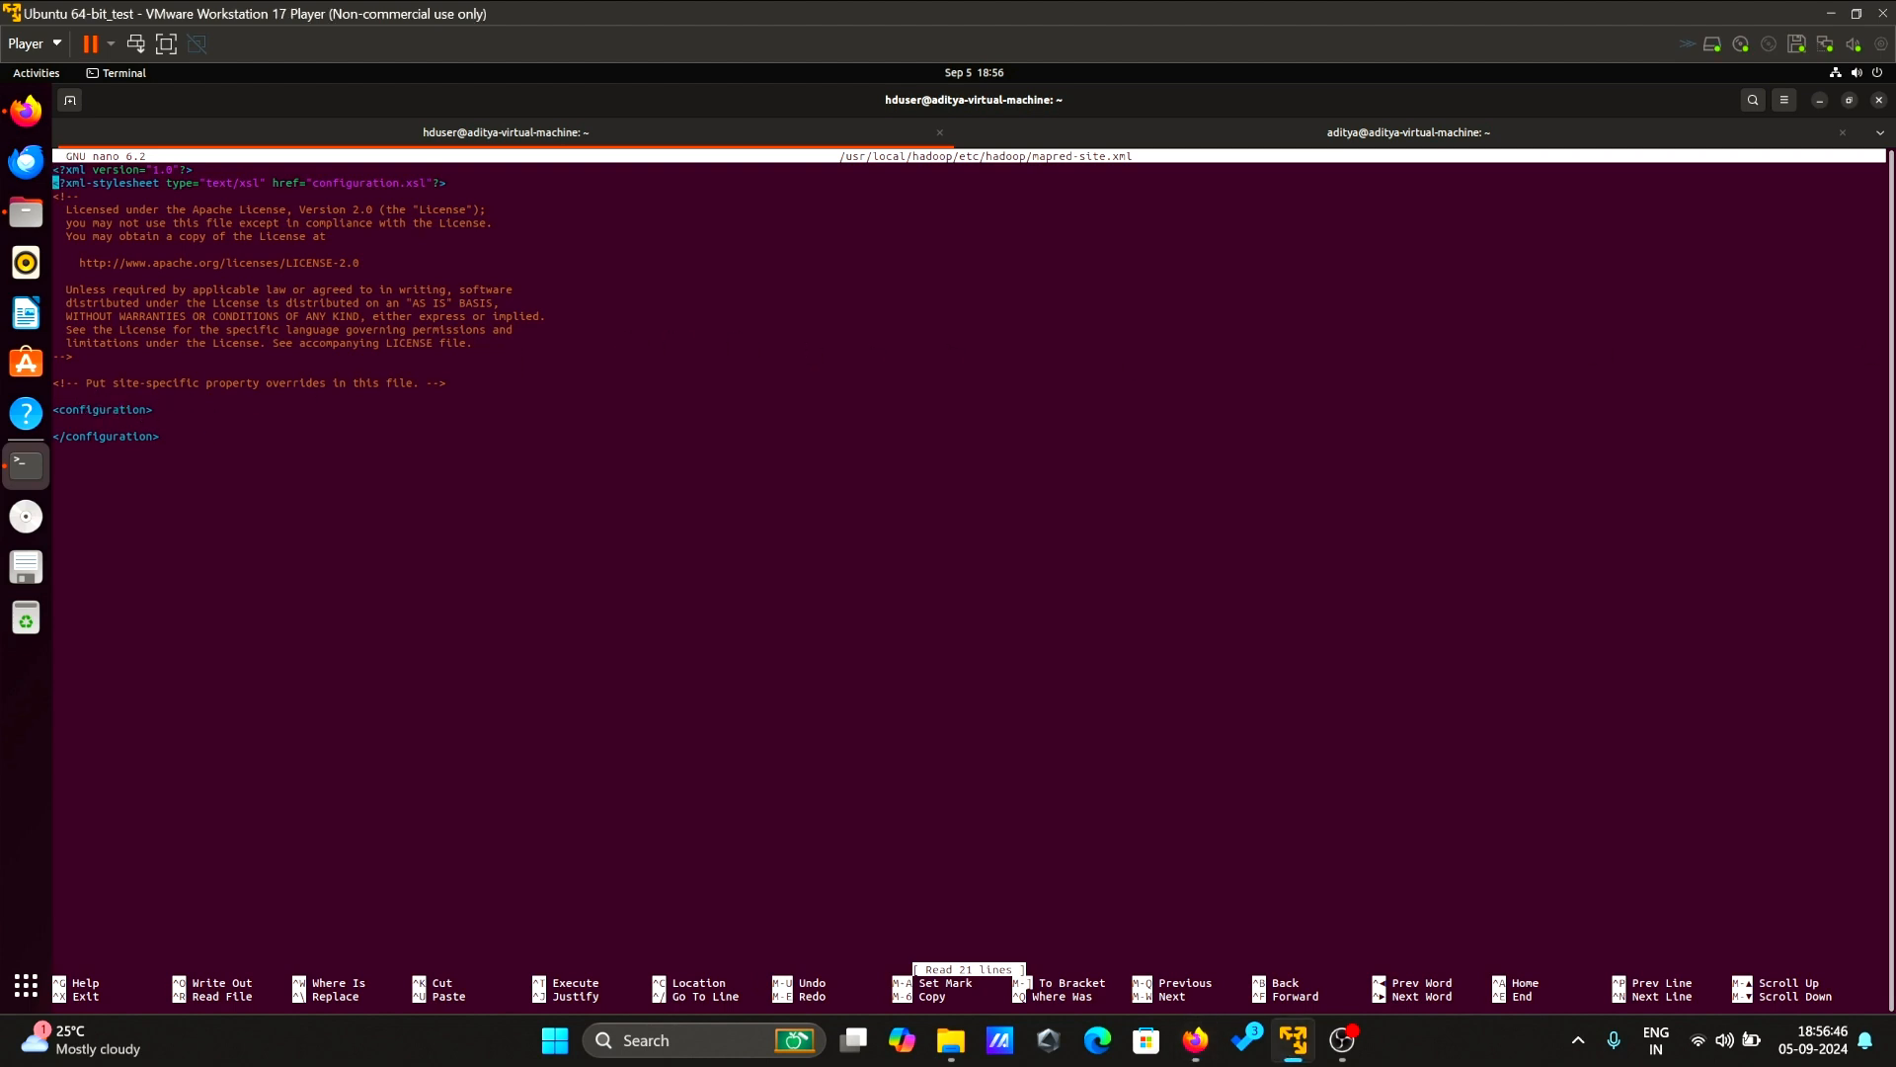
{"action": "key", "text": "Enter"}
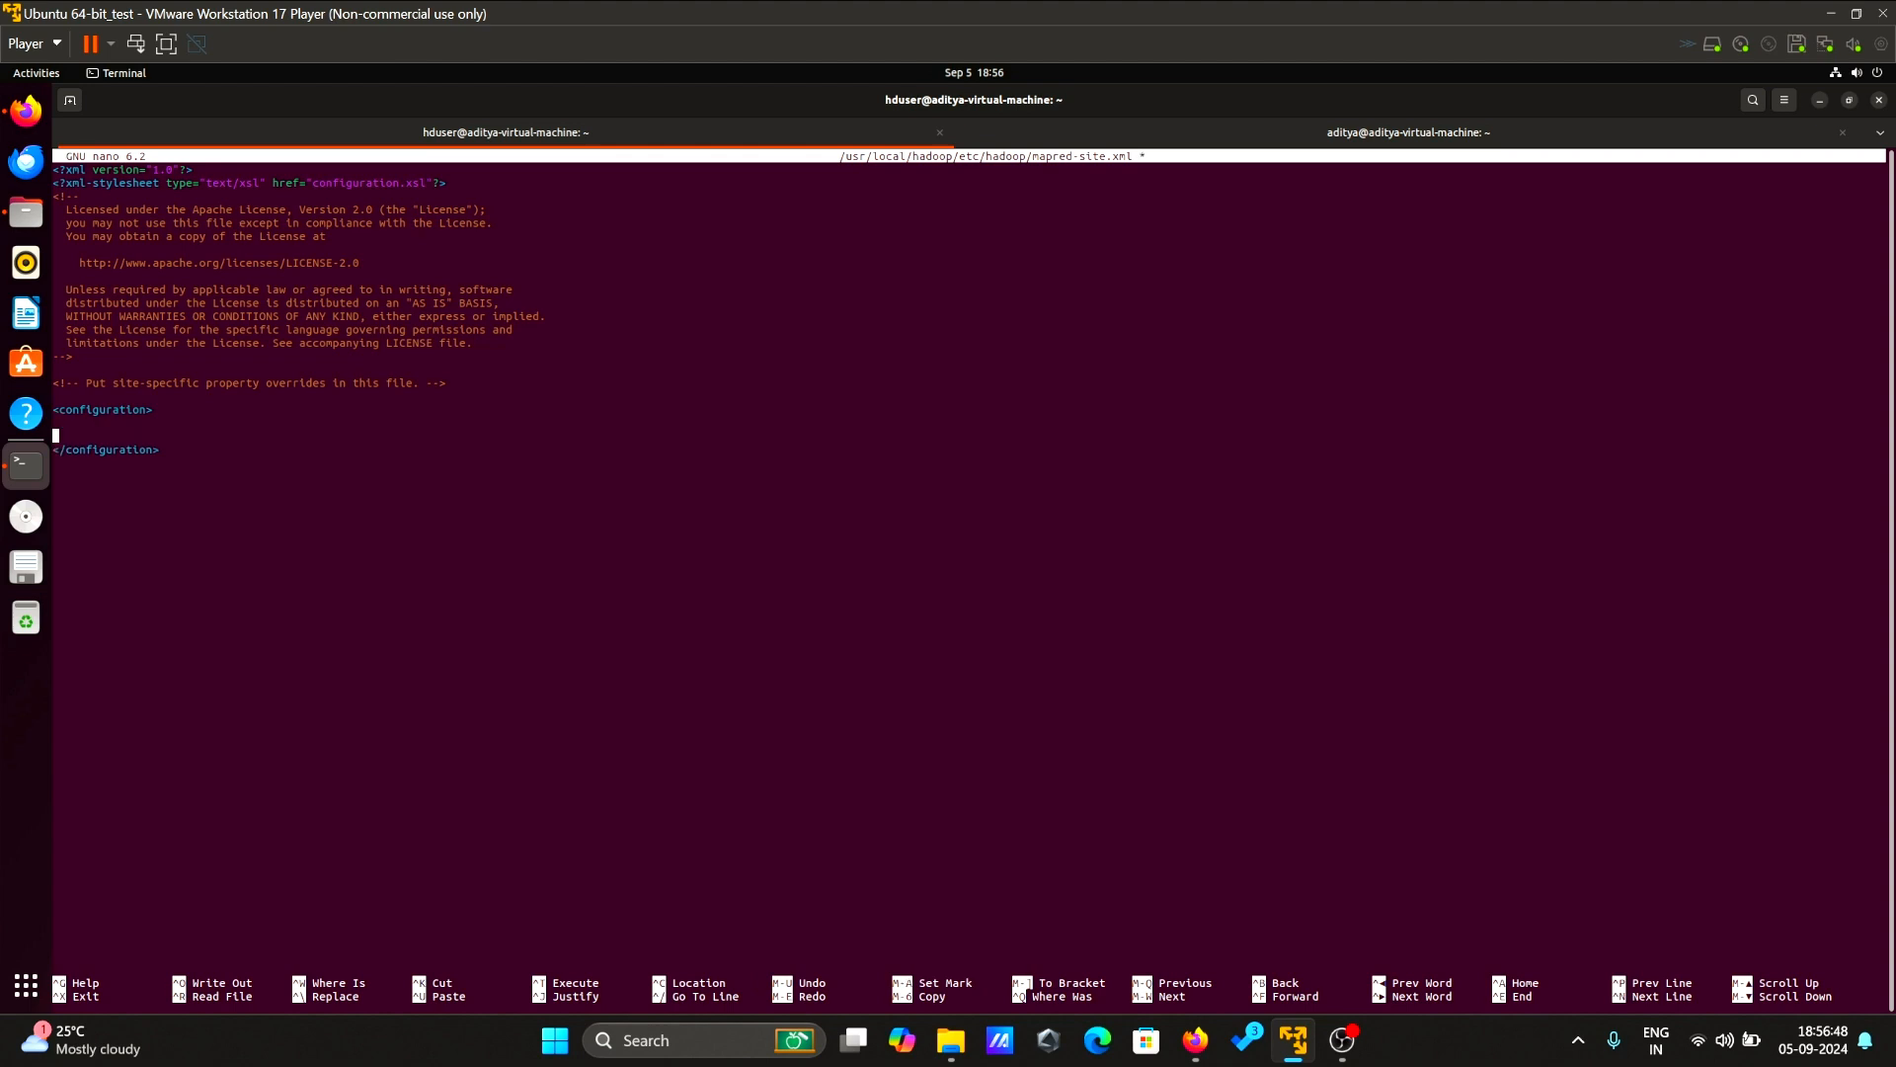
{"action": "right_click", "coordinate": [95, 447]}
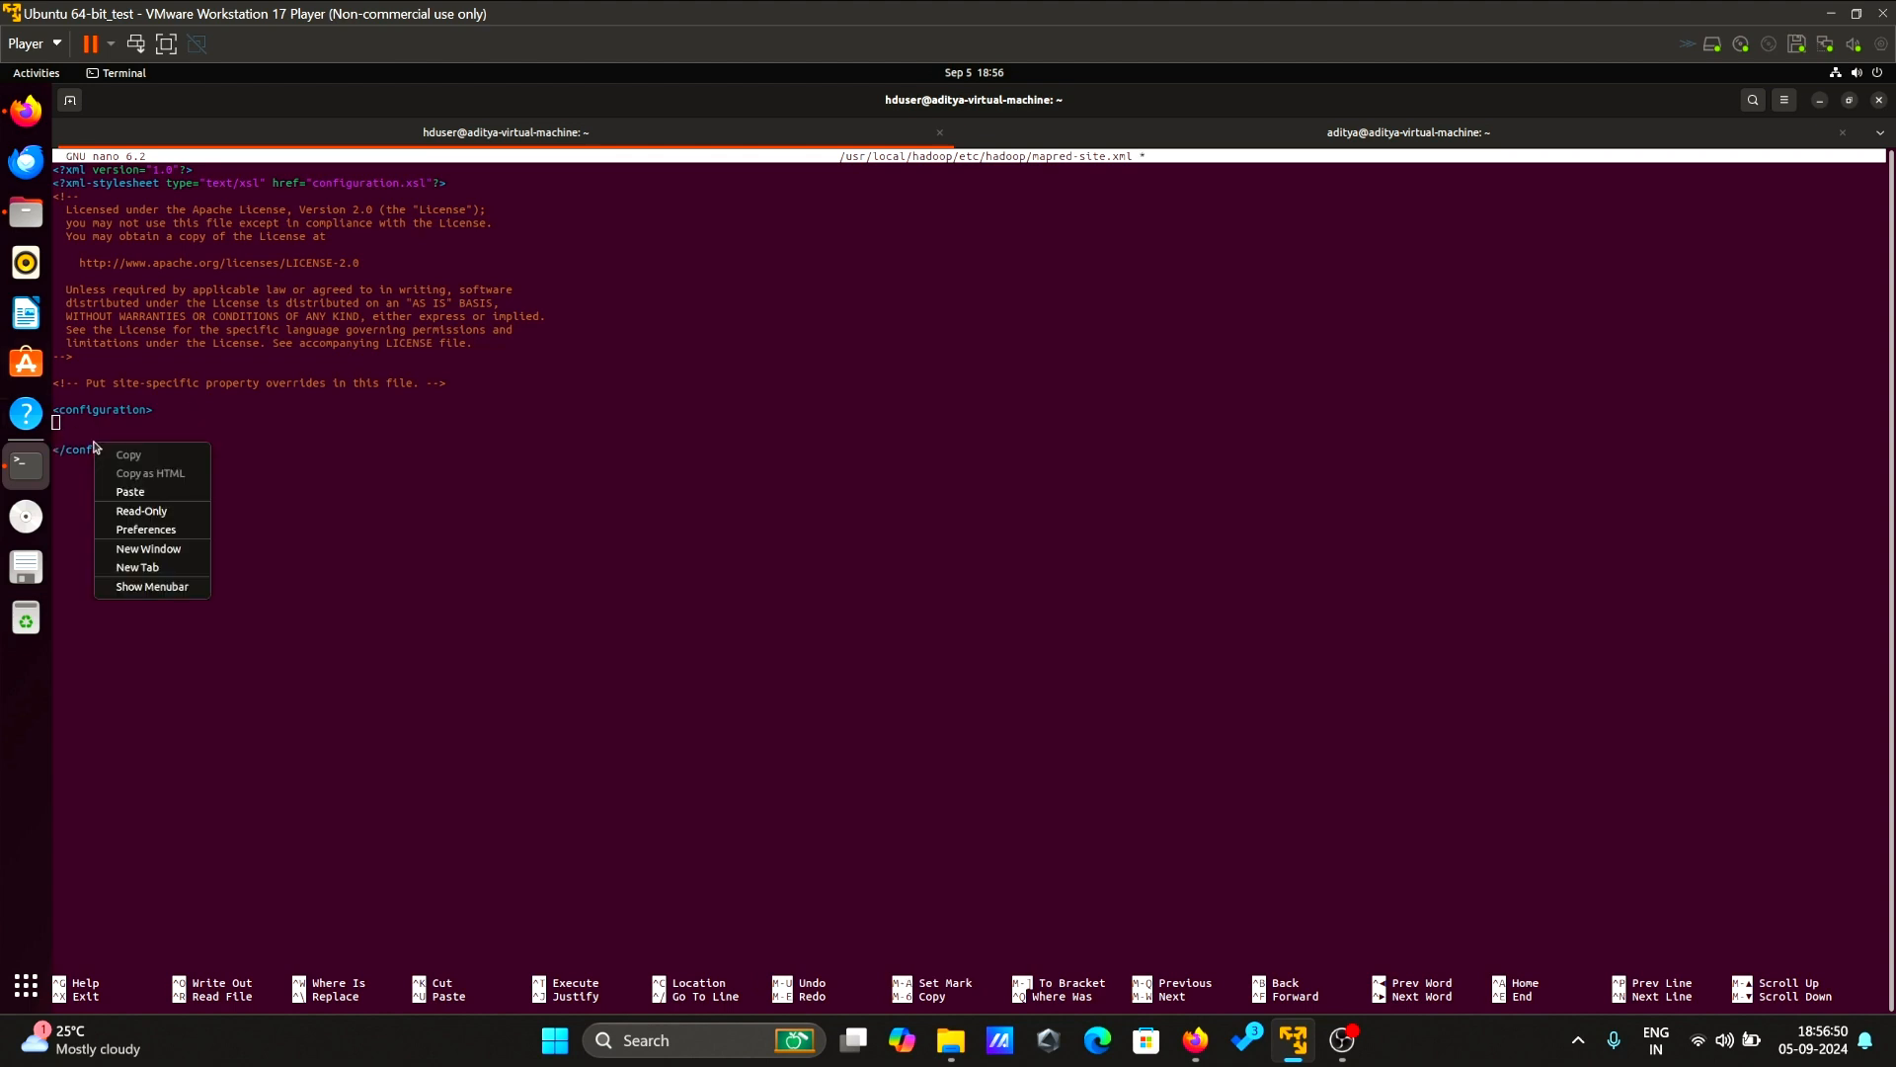
{"action": "left_click", "coordinate": [130, 490]}
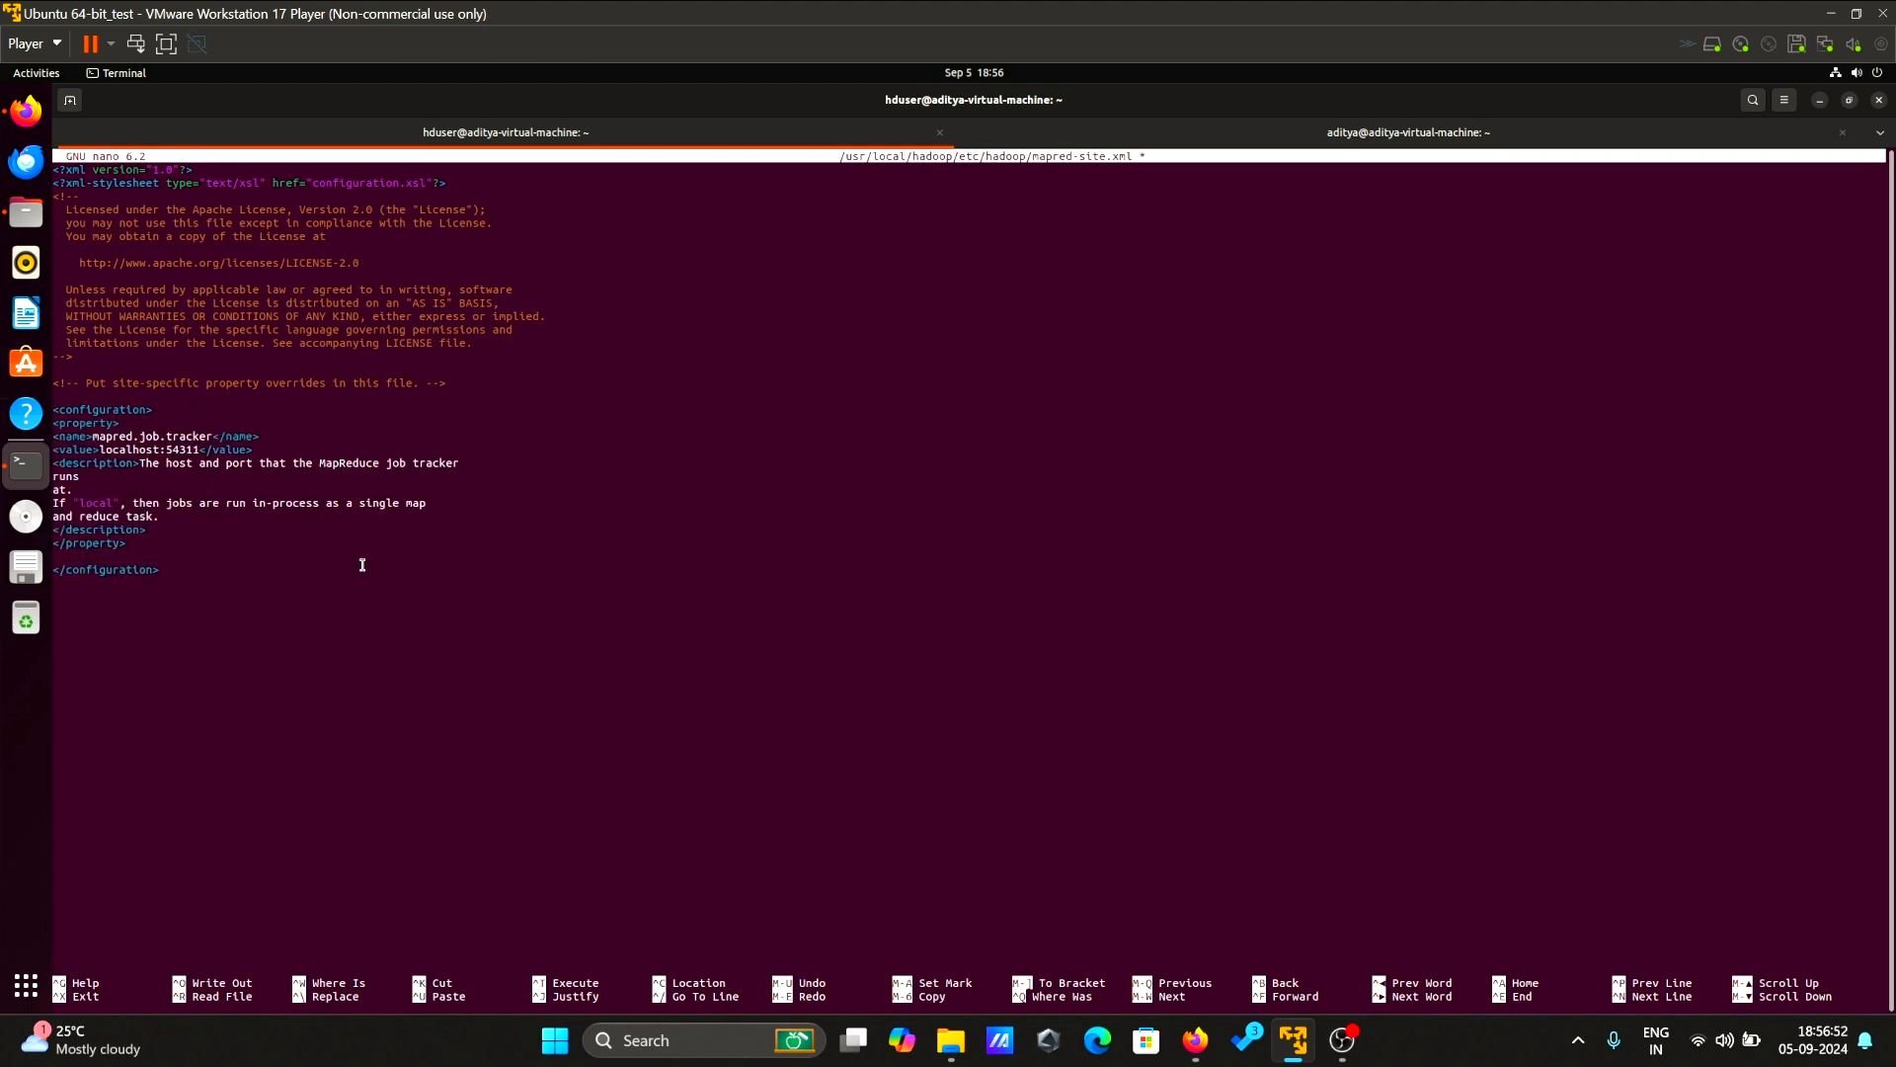
{"action": "key", "text": "ctrl+o"}
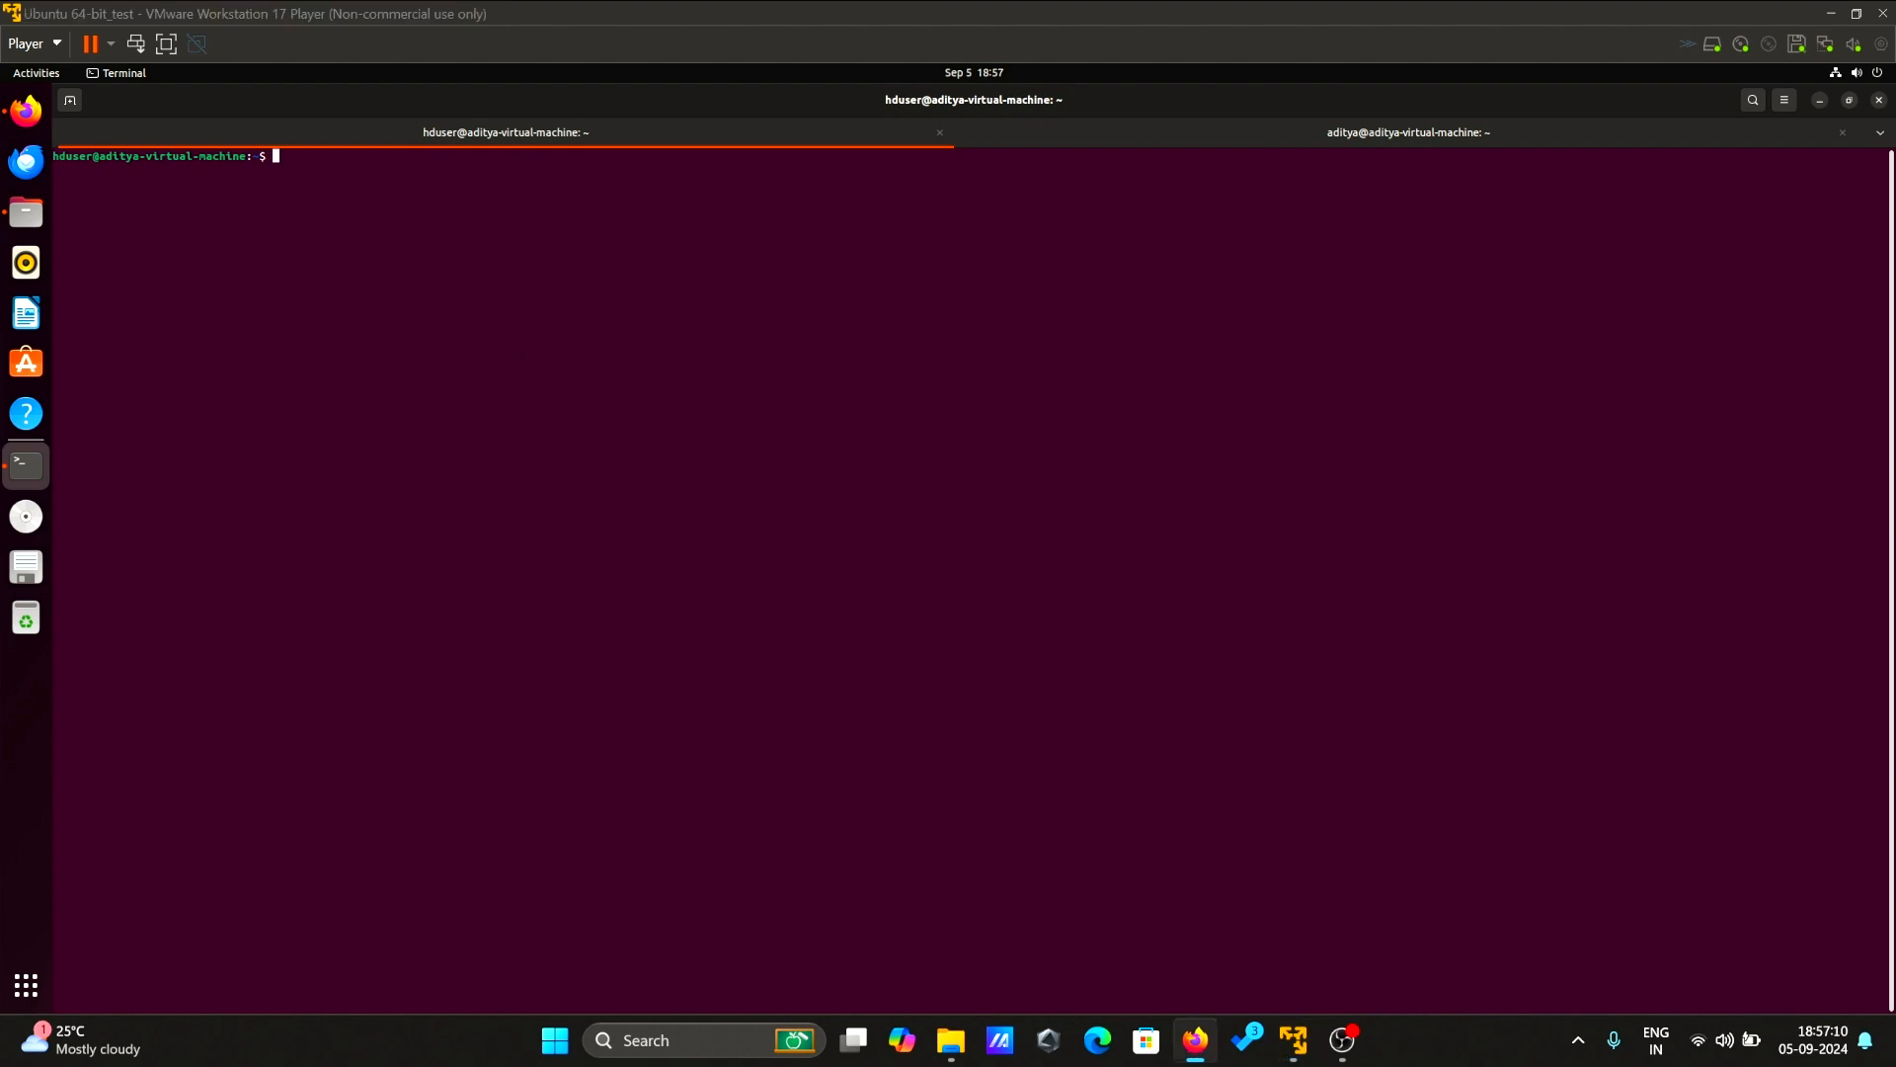
- Create the namenode and datanode directories under /usr/local/hadoop_store/hdfs
{"action": "type", "text": "sudo mkdir -p /usr/local/hadoop_store/hdfs/namenode"}
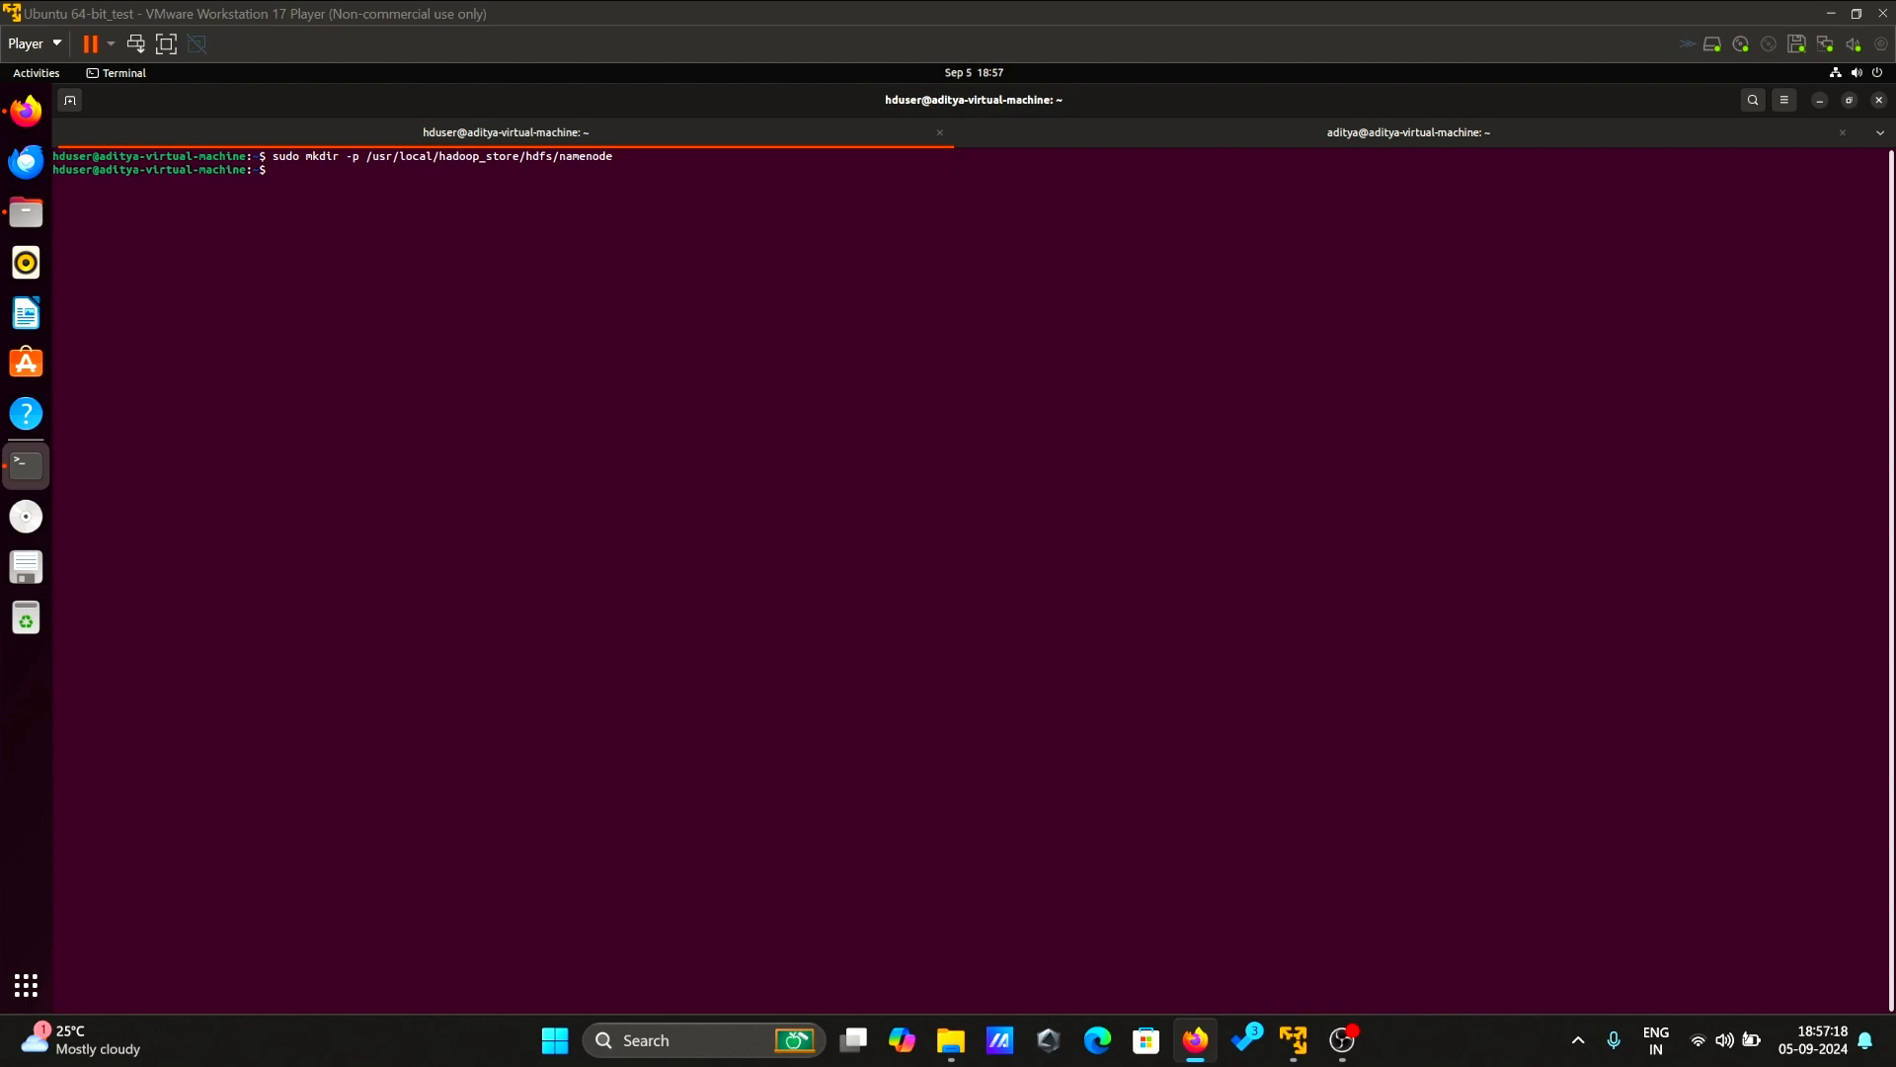
{"action": "mouse_move", "coordinate": [762, 413]}
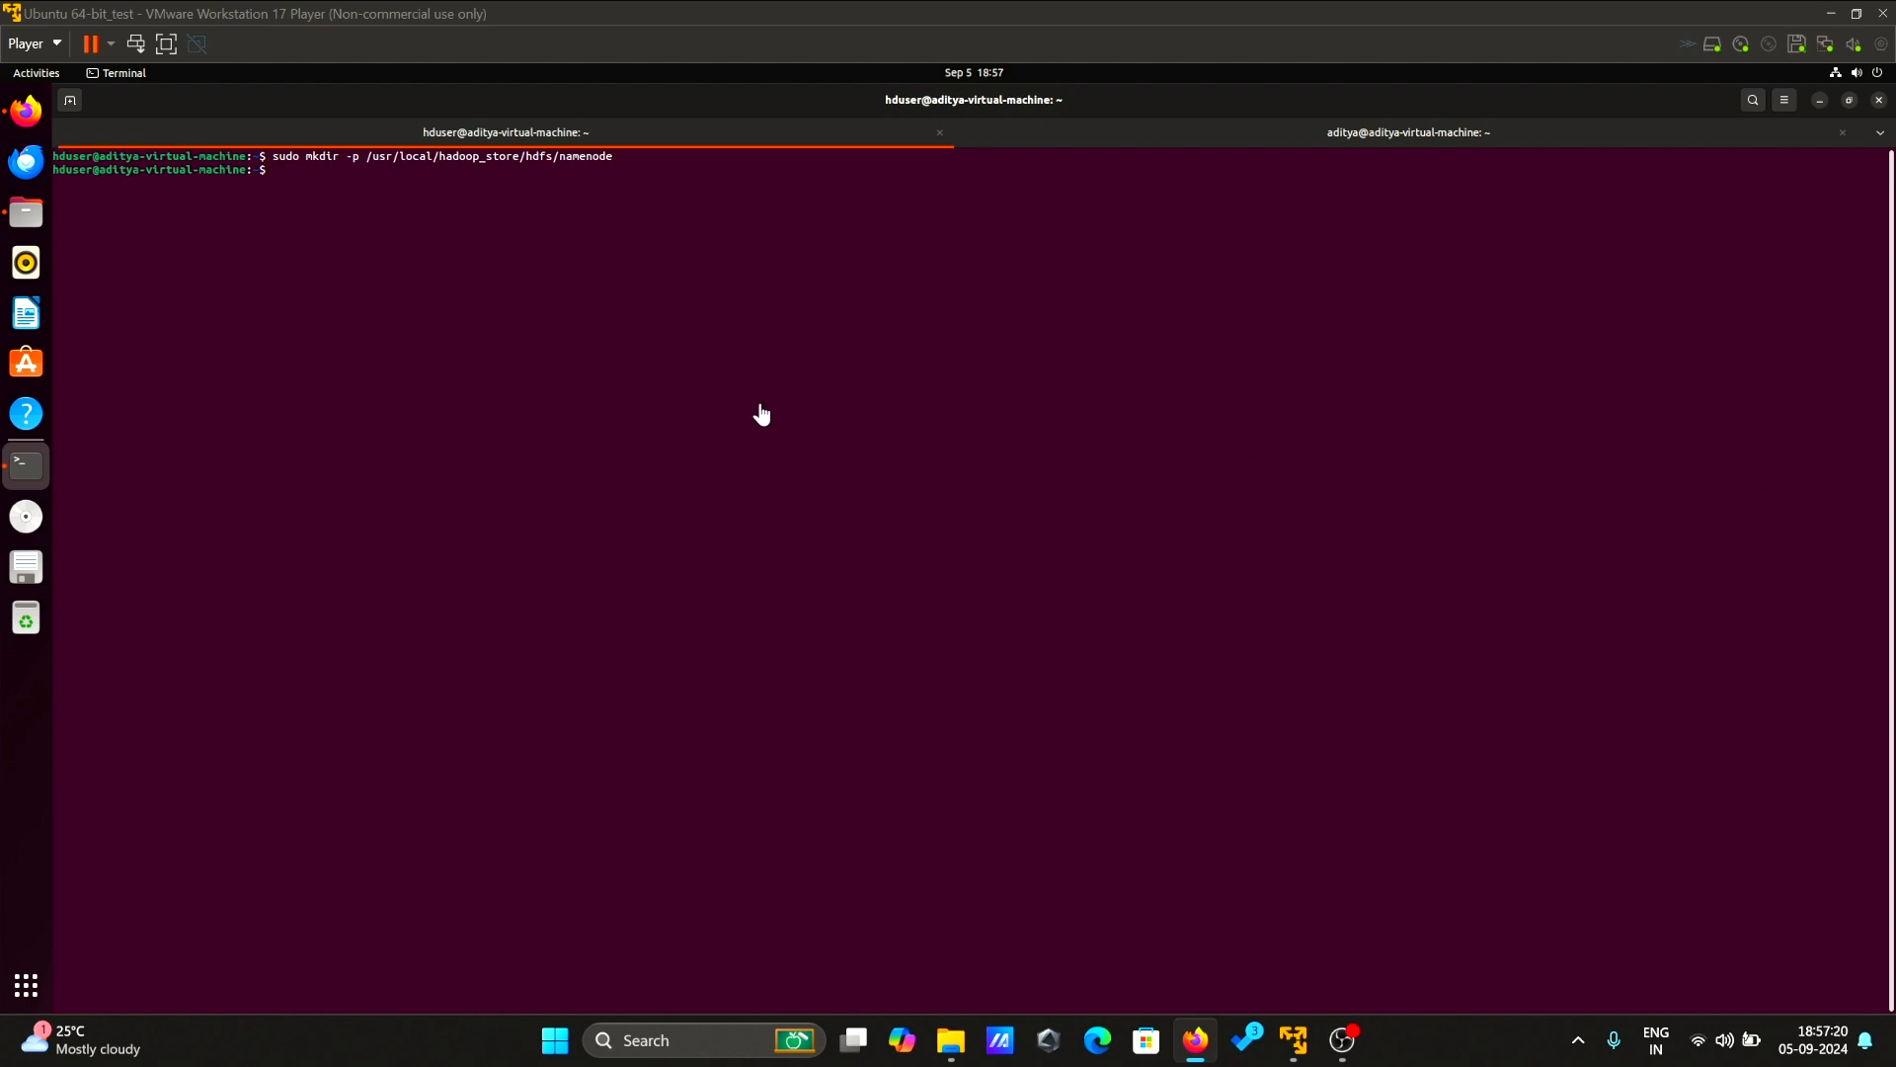
{"action": "right_click", "coordinate": [281, 169]}
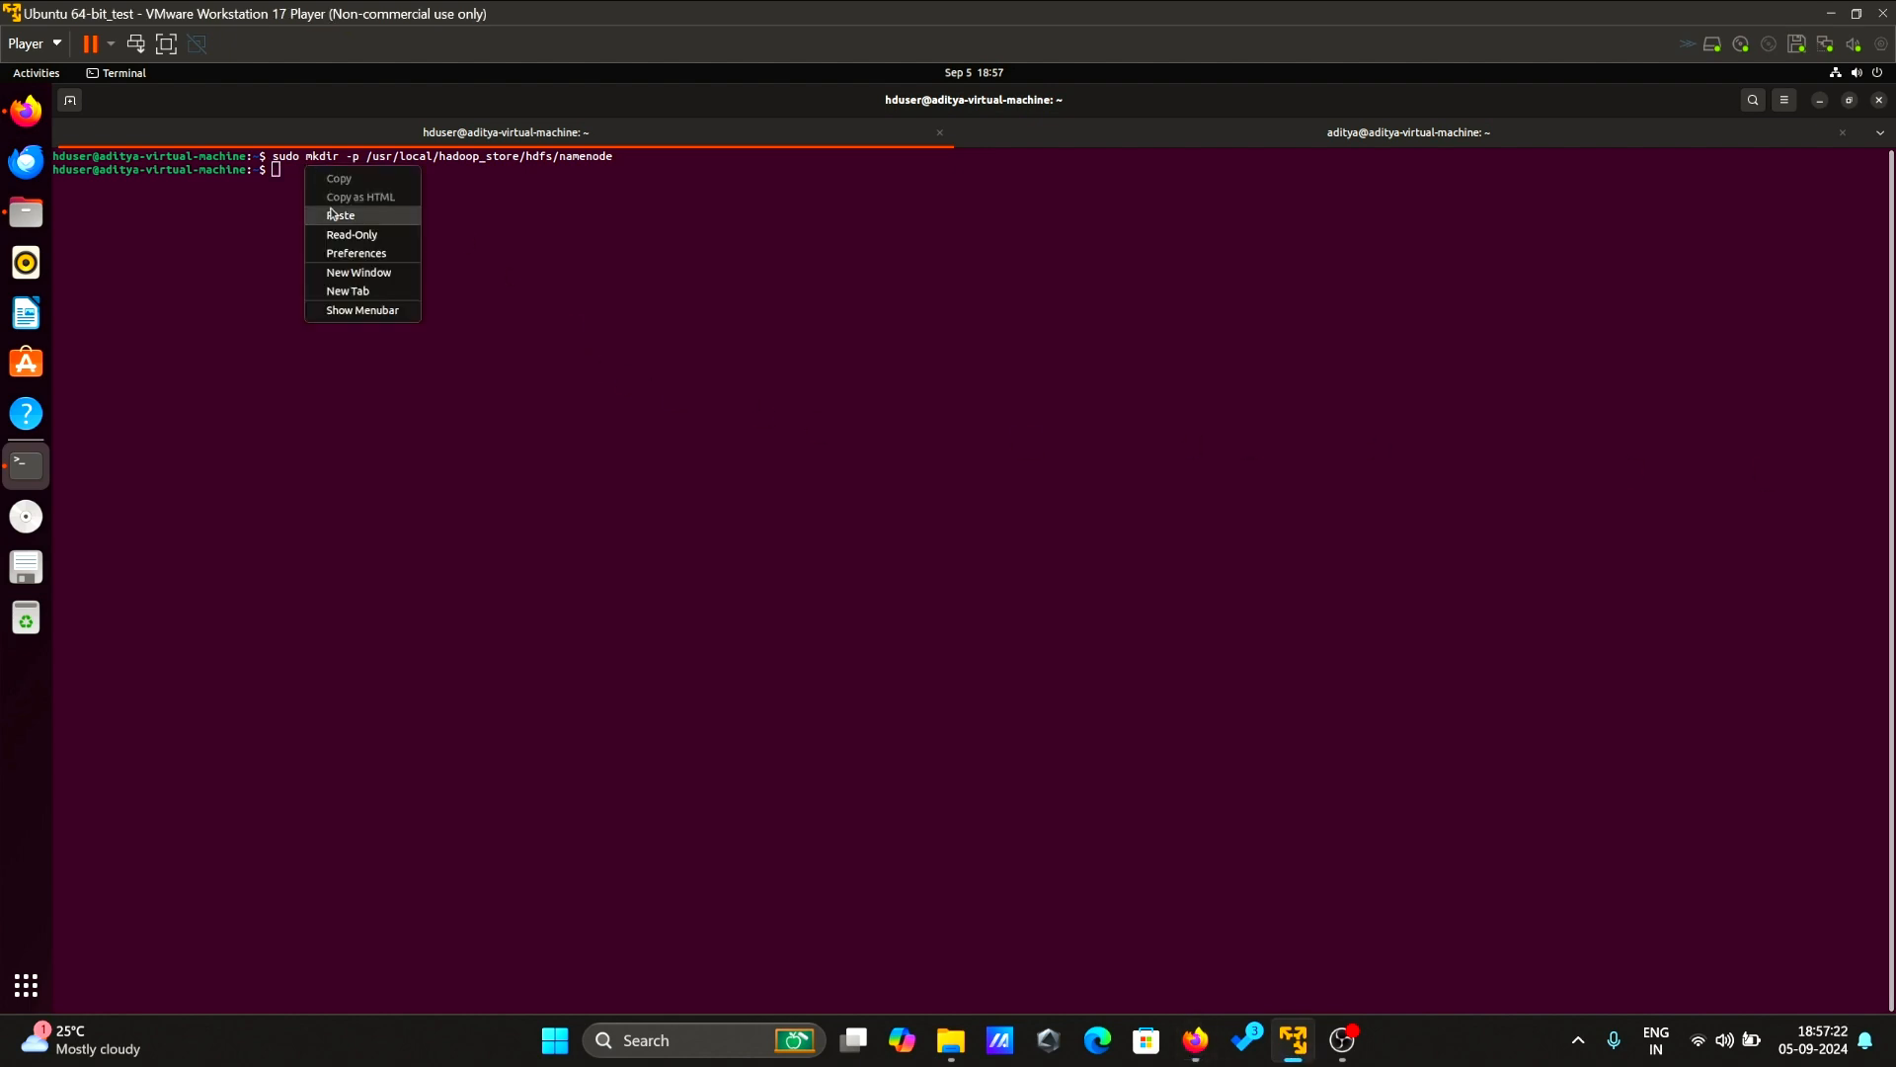
{"action": "left_click", "coordinate": [340, 215]}
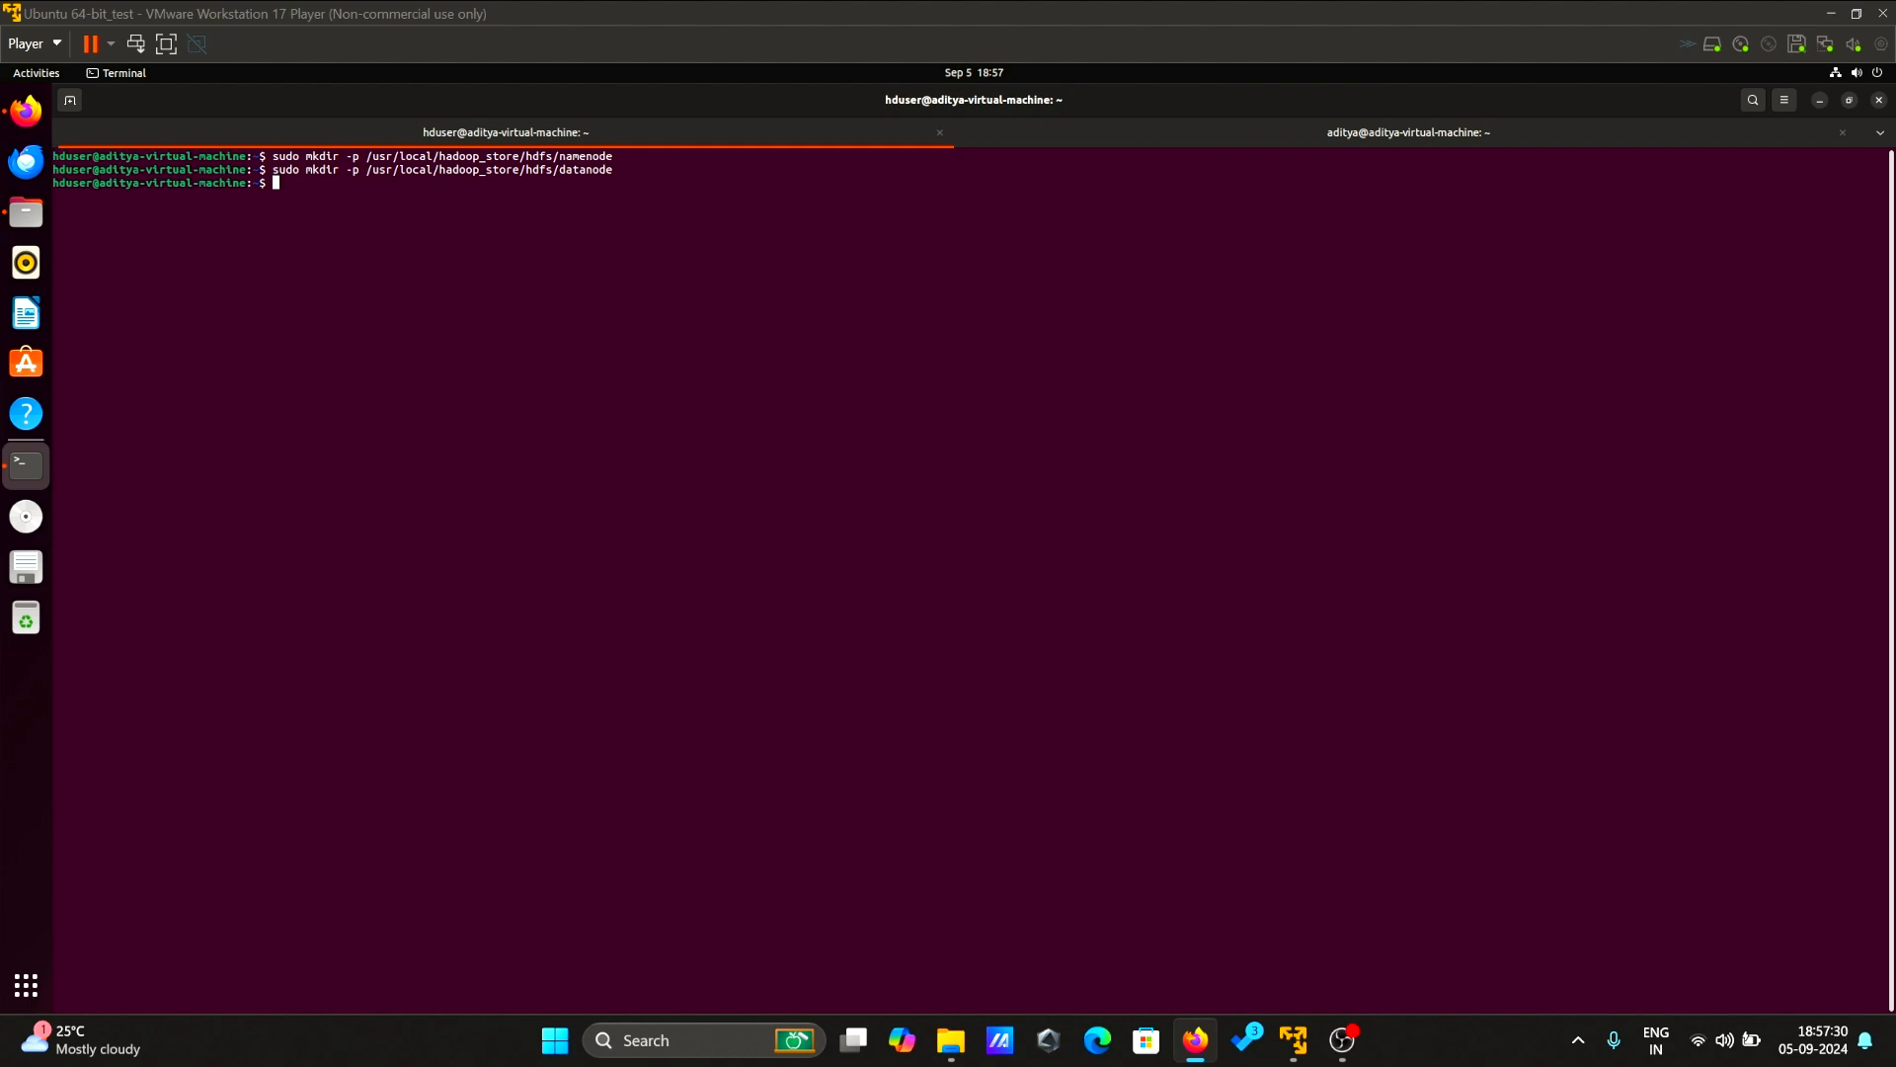
{"action": "mouse_move", "coordinate": [506, 306]}
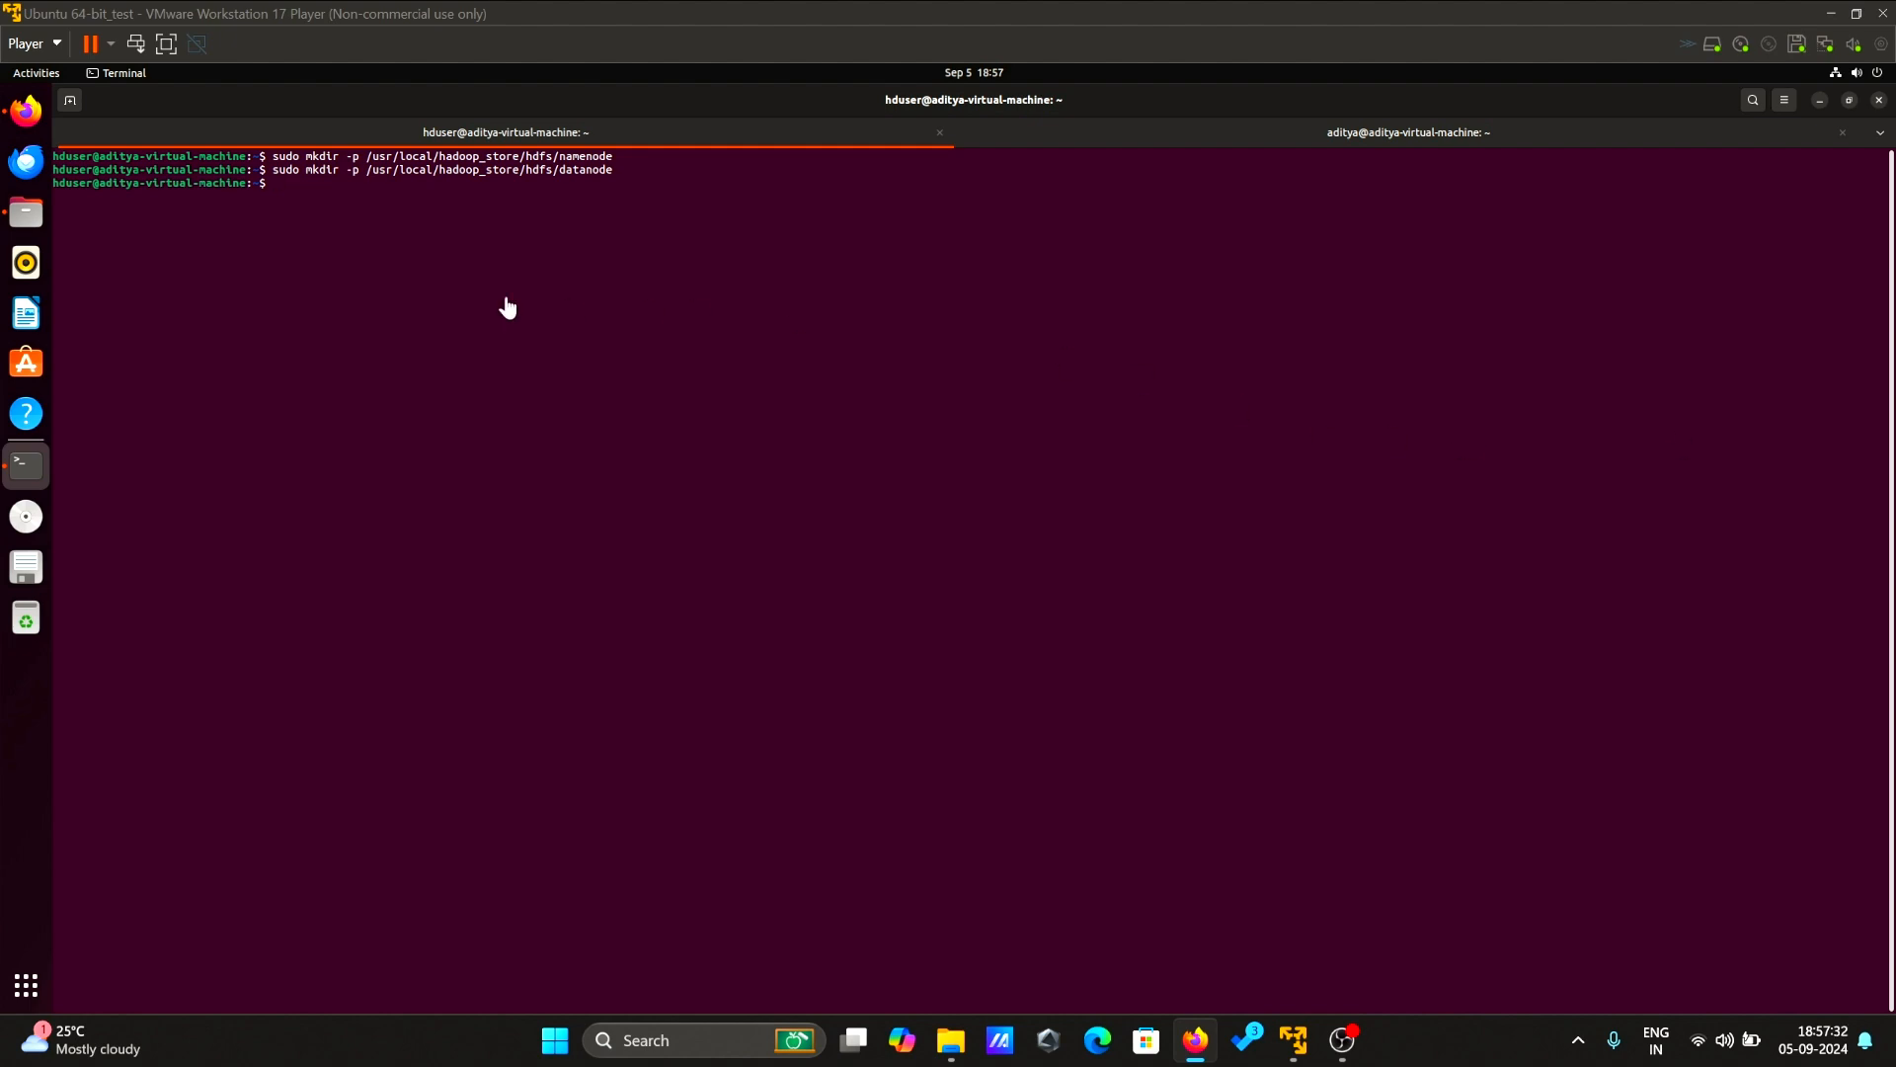
- Hand ownership of /usr/local/hadoop_store recursively to hduser:hadoop
{"action": "right_click", "coordinate": [506, 306]}
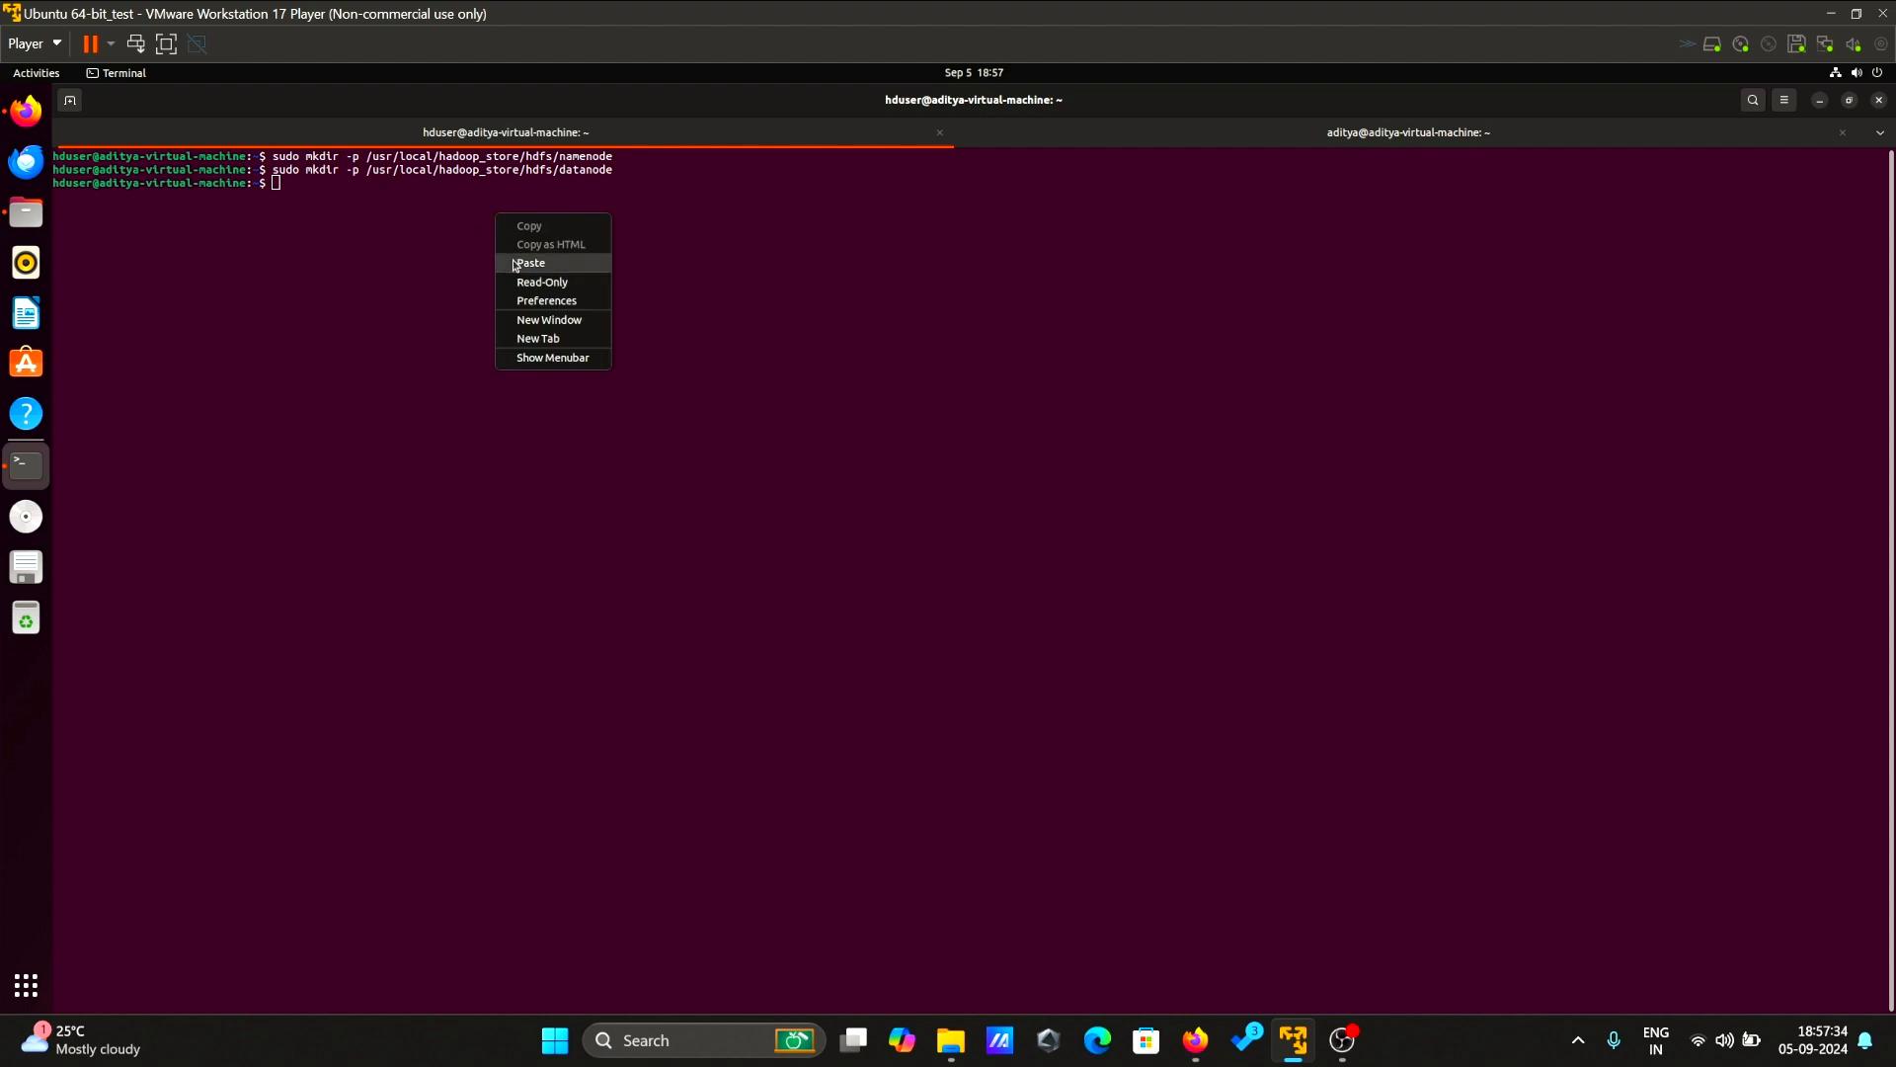
{"action": "left_click", "coordinate": [531, 263]}
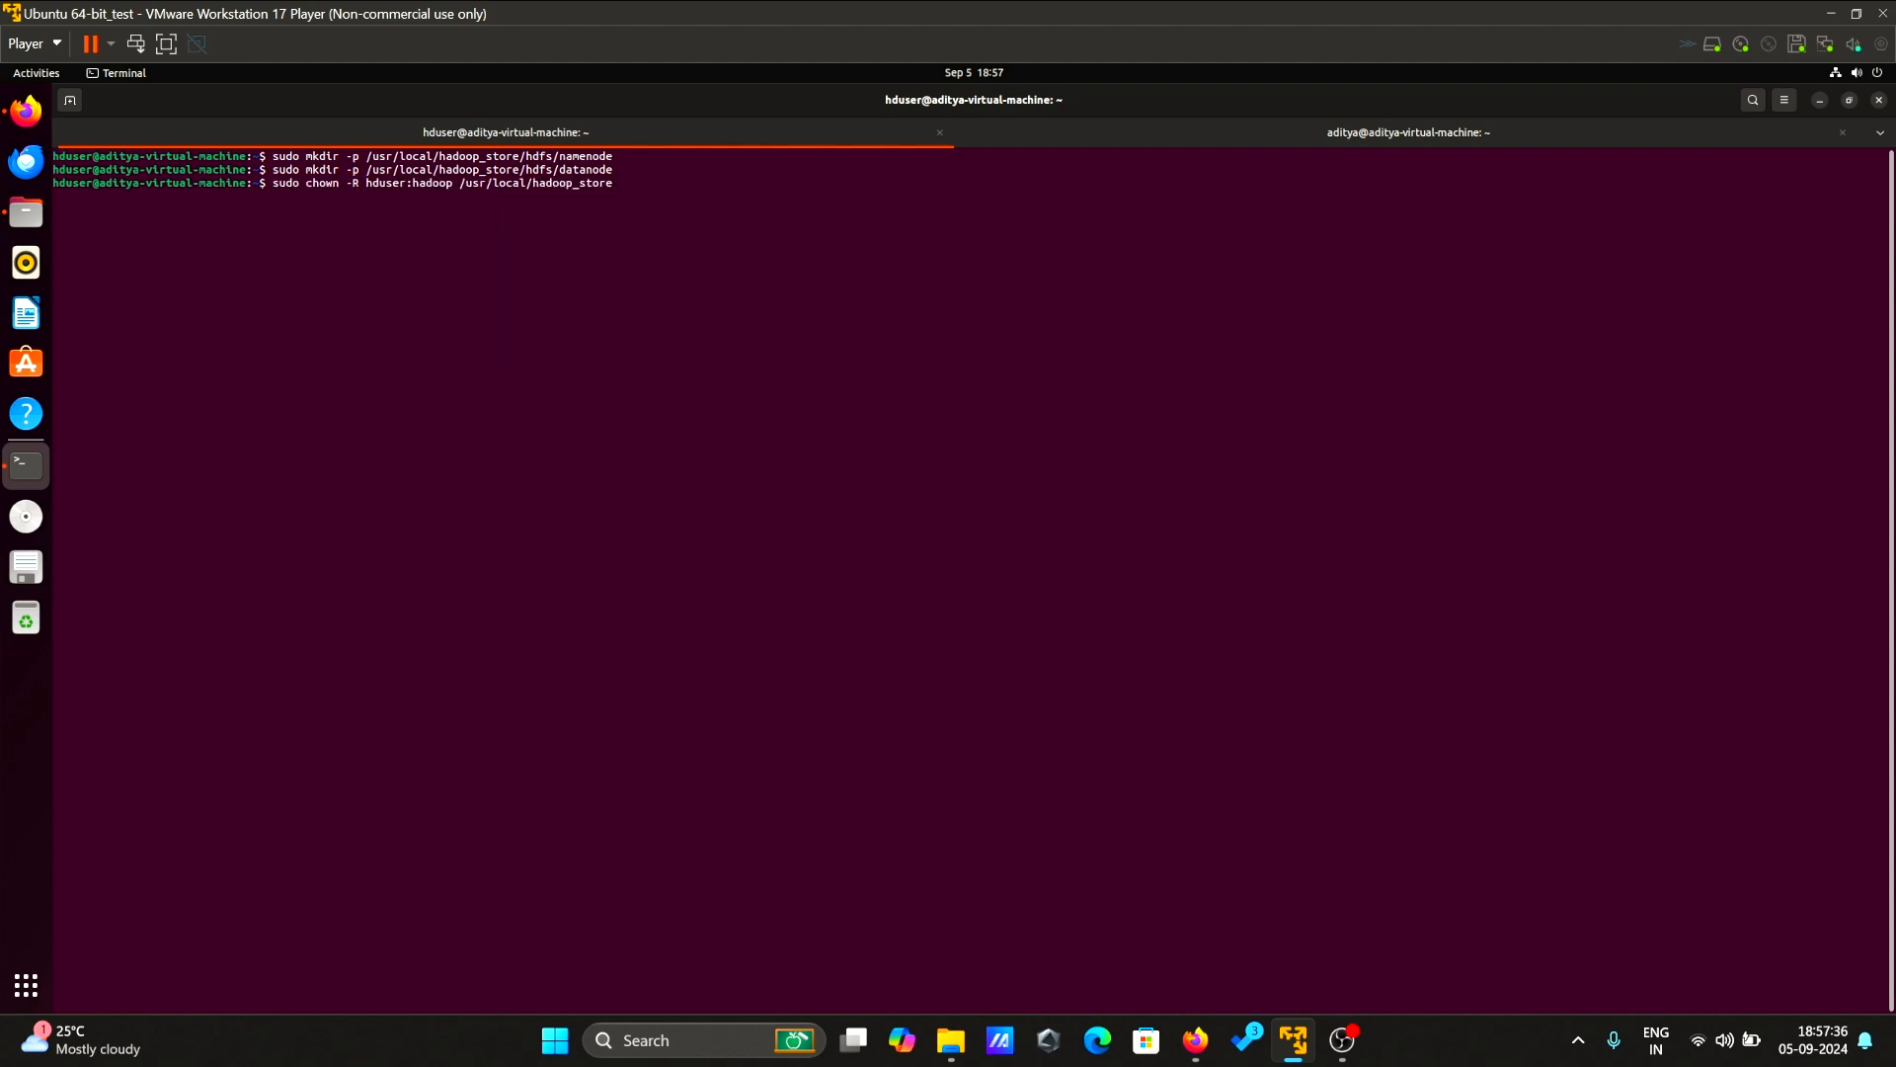
{"action": "key", "text": "Return"}
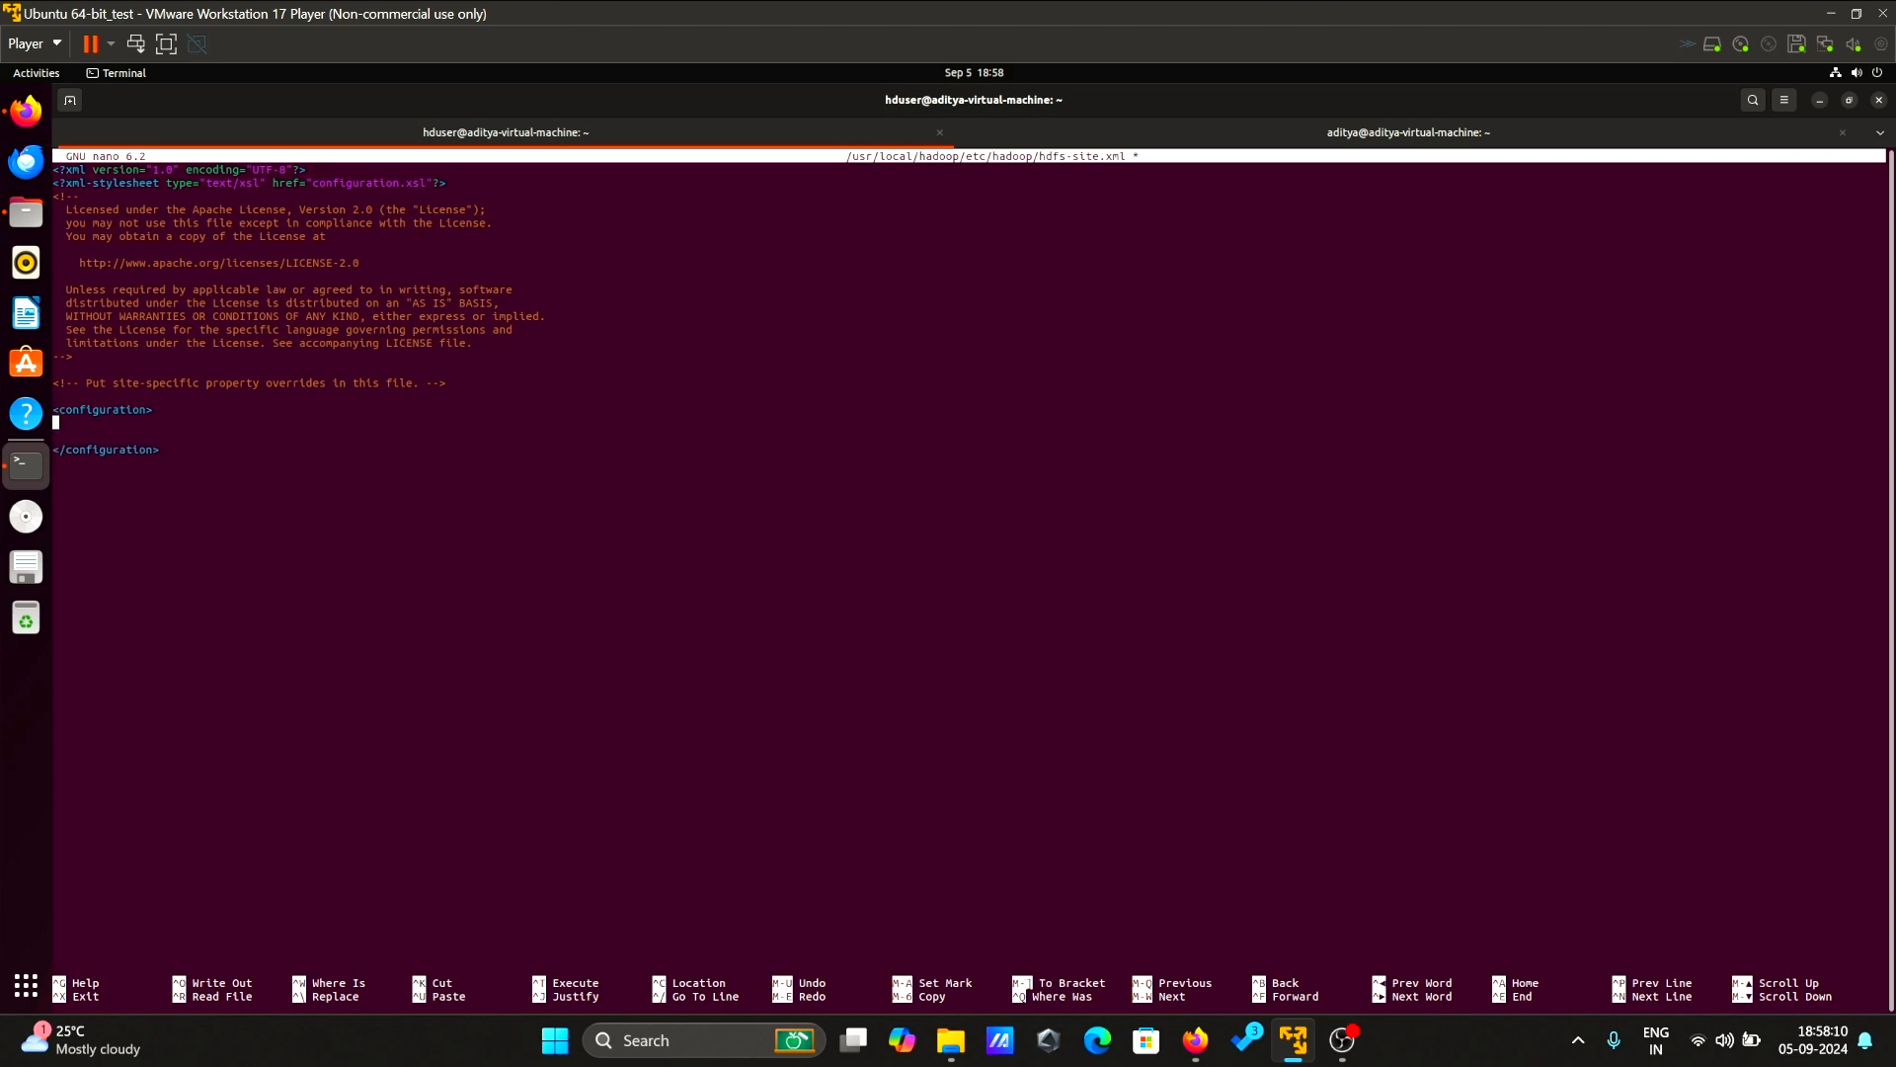
- Paste dfs.replication 1, dfs.block.size and namenode/datanode directory properties into hdfs-site.xml and save
{"action": "right_click", "coordinate": [148, 442]}
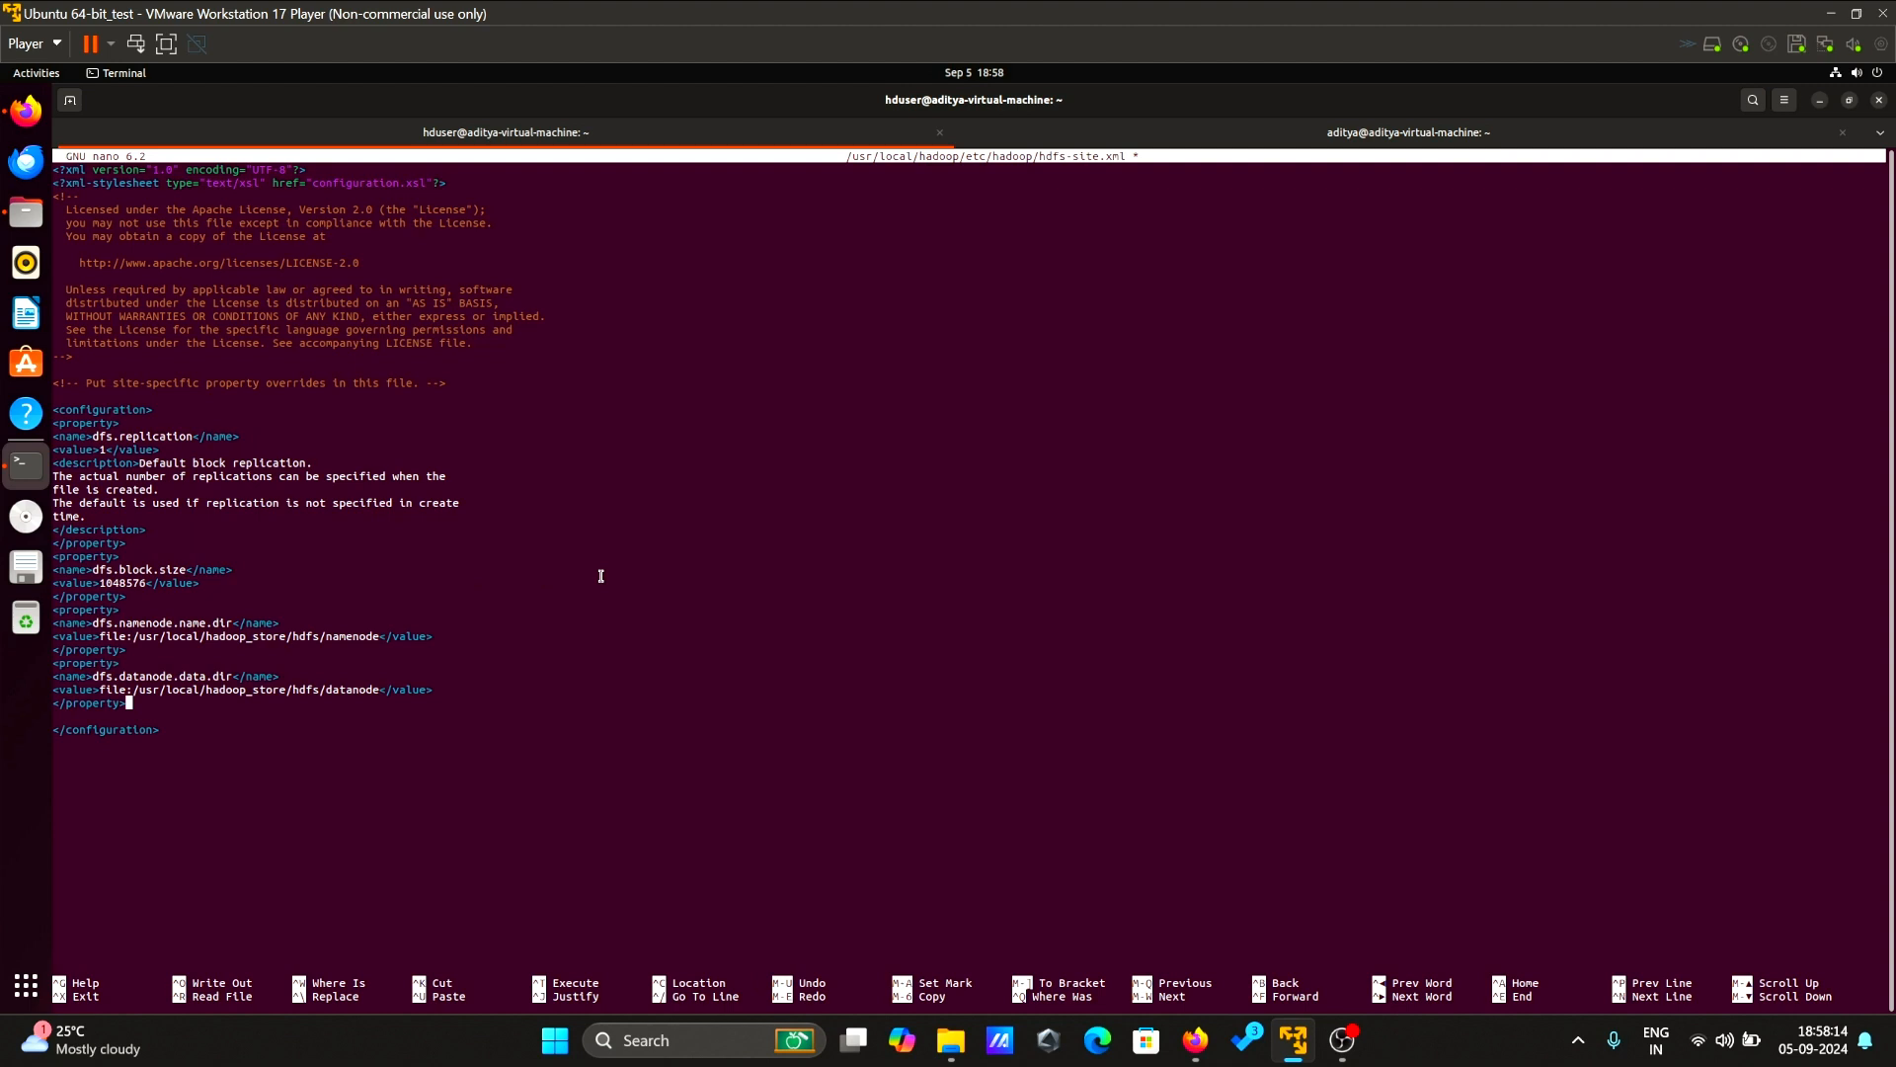
{"action": "key", "text": "ctrl+o"}
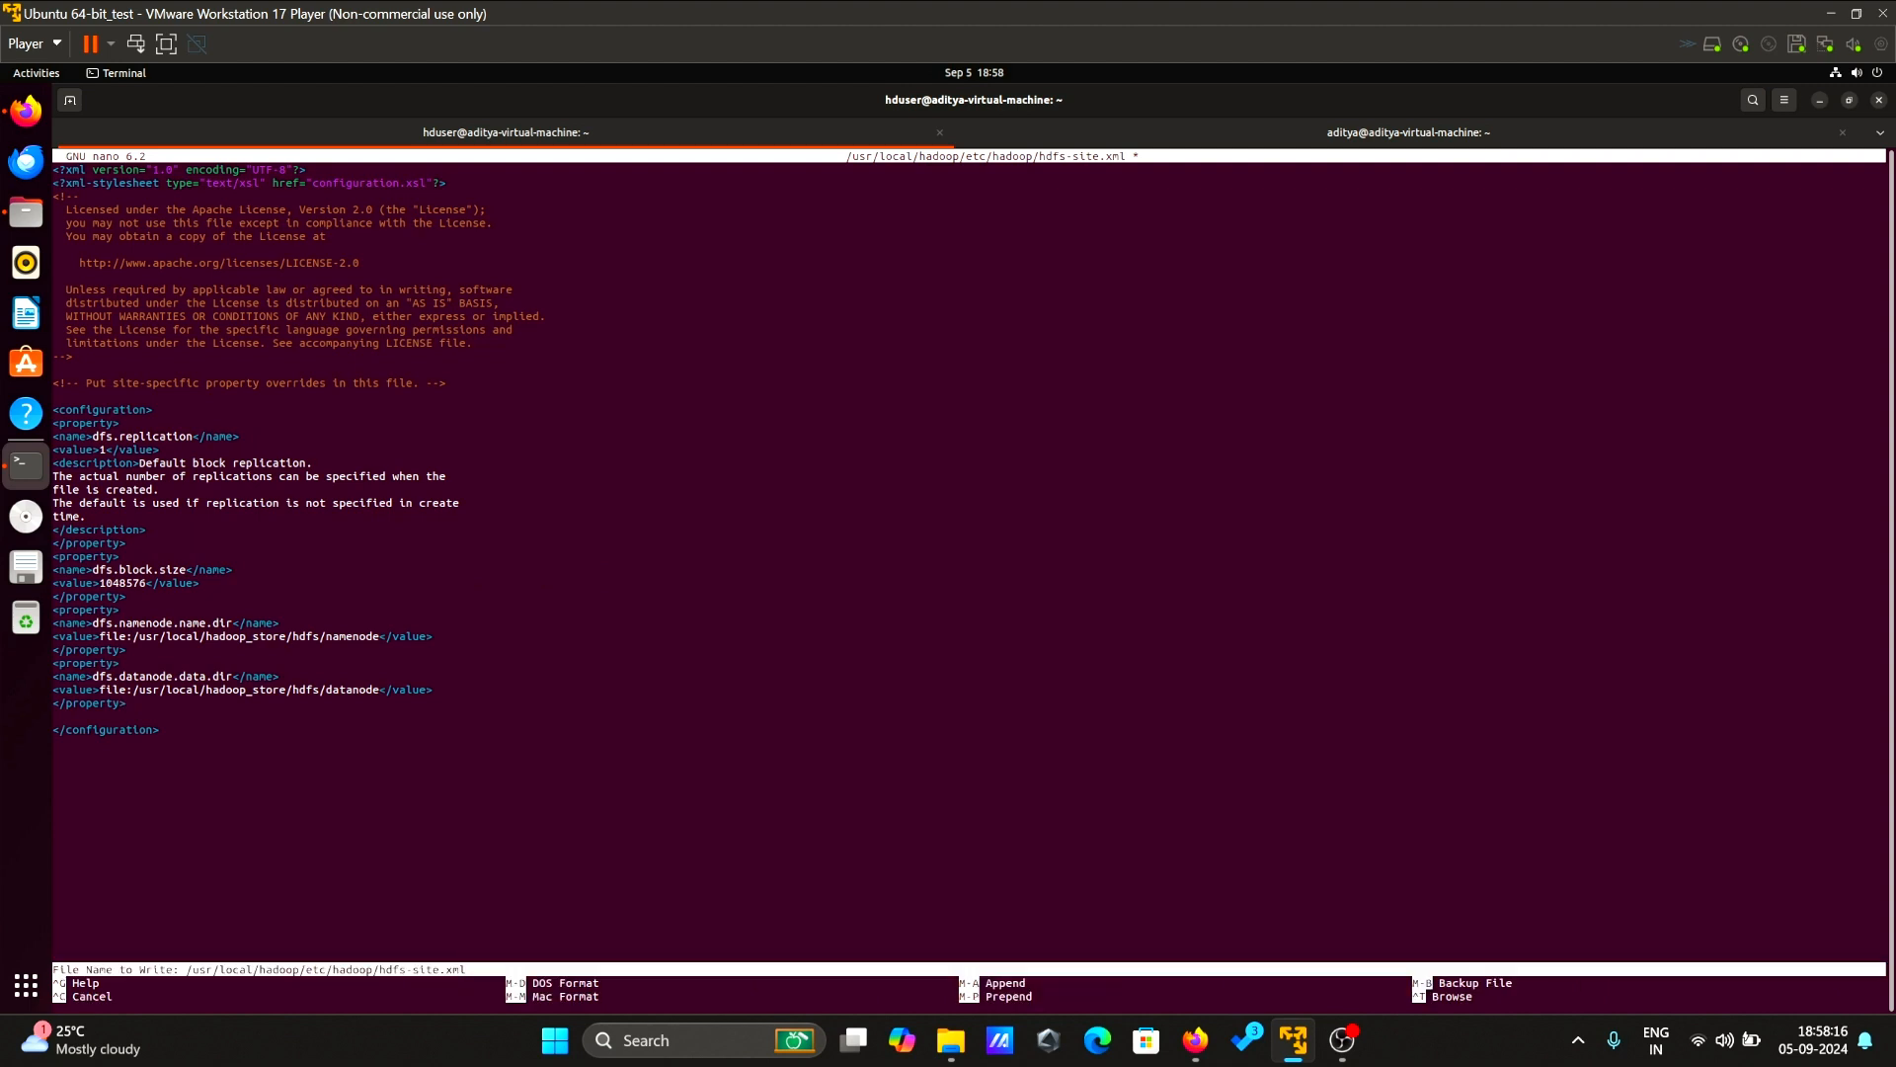
{"action": "key", "text": "Enter"}
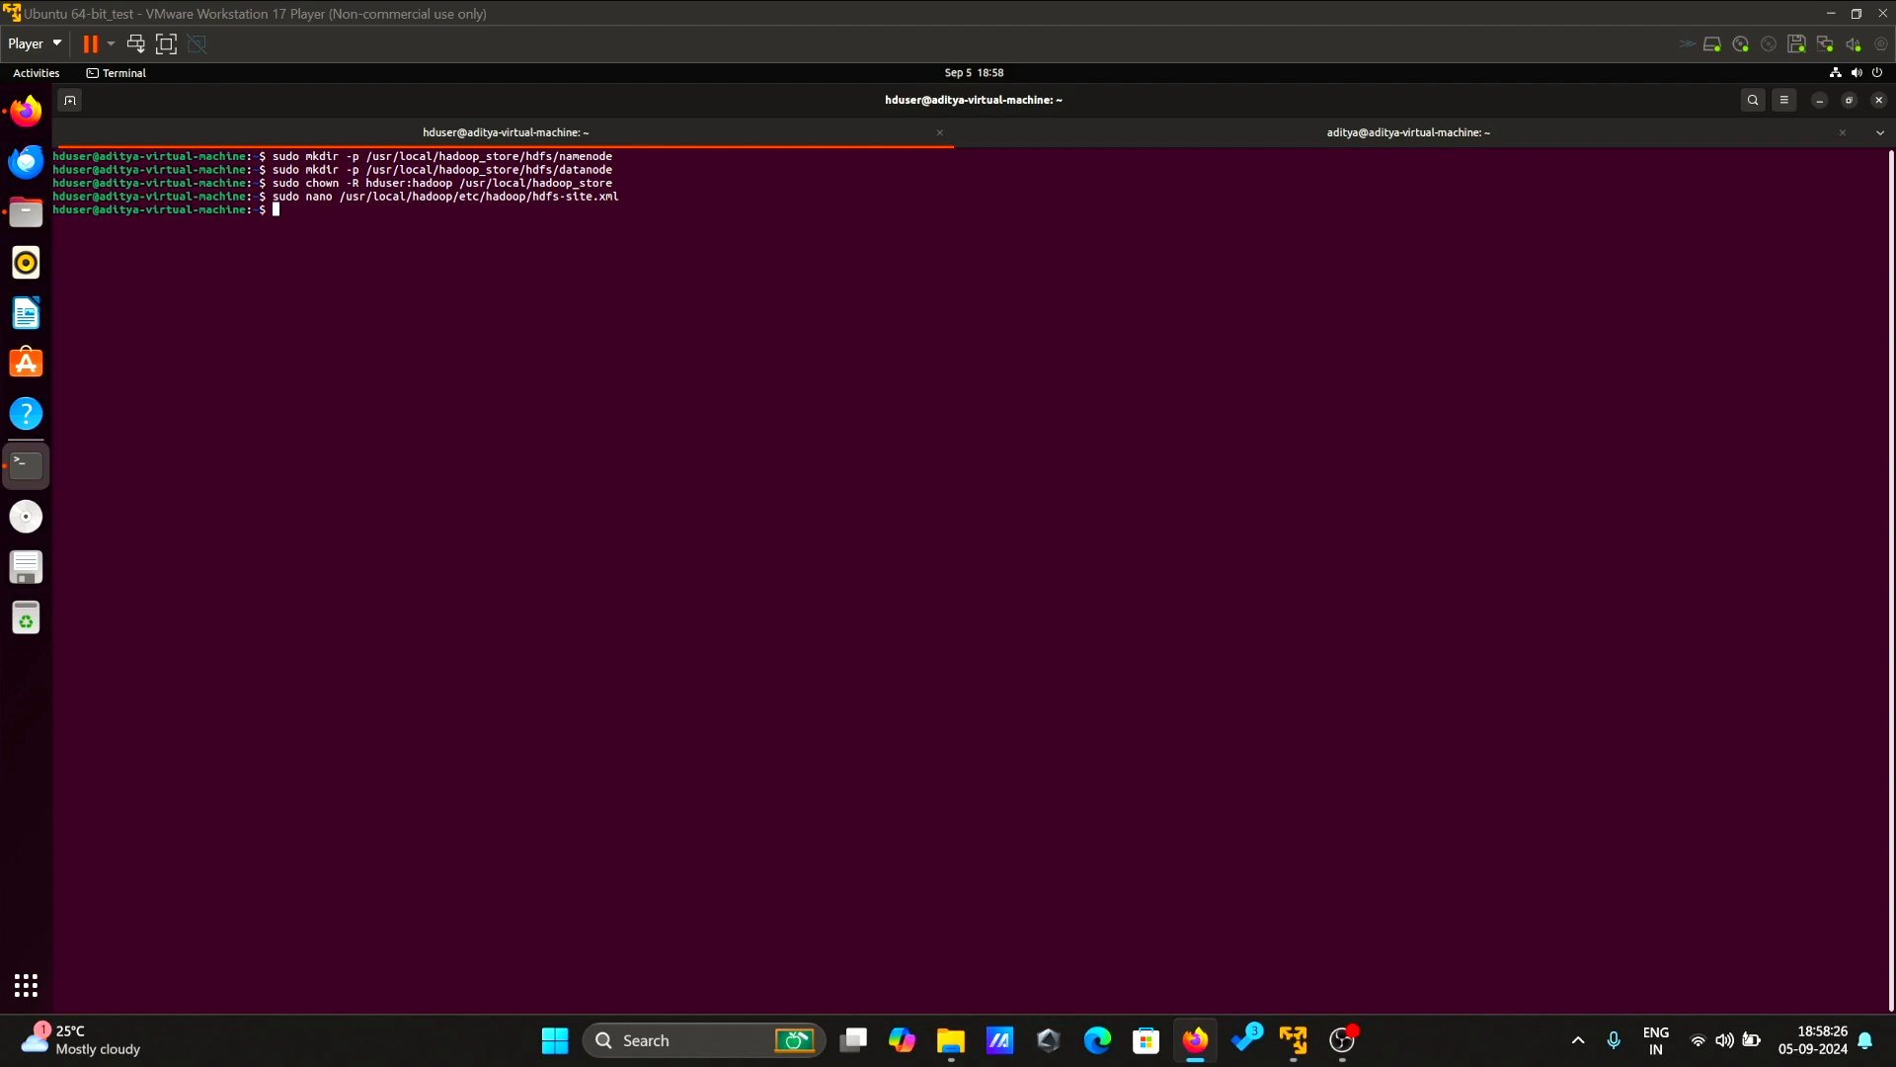
- Run 'hadoop namenode -format' and clear the formatting output
{"action": "type", "text": "hadoop namenode -format"}
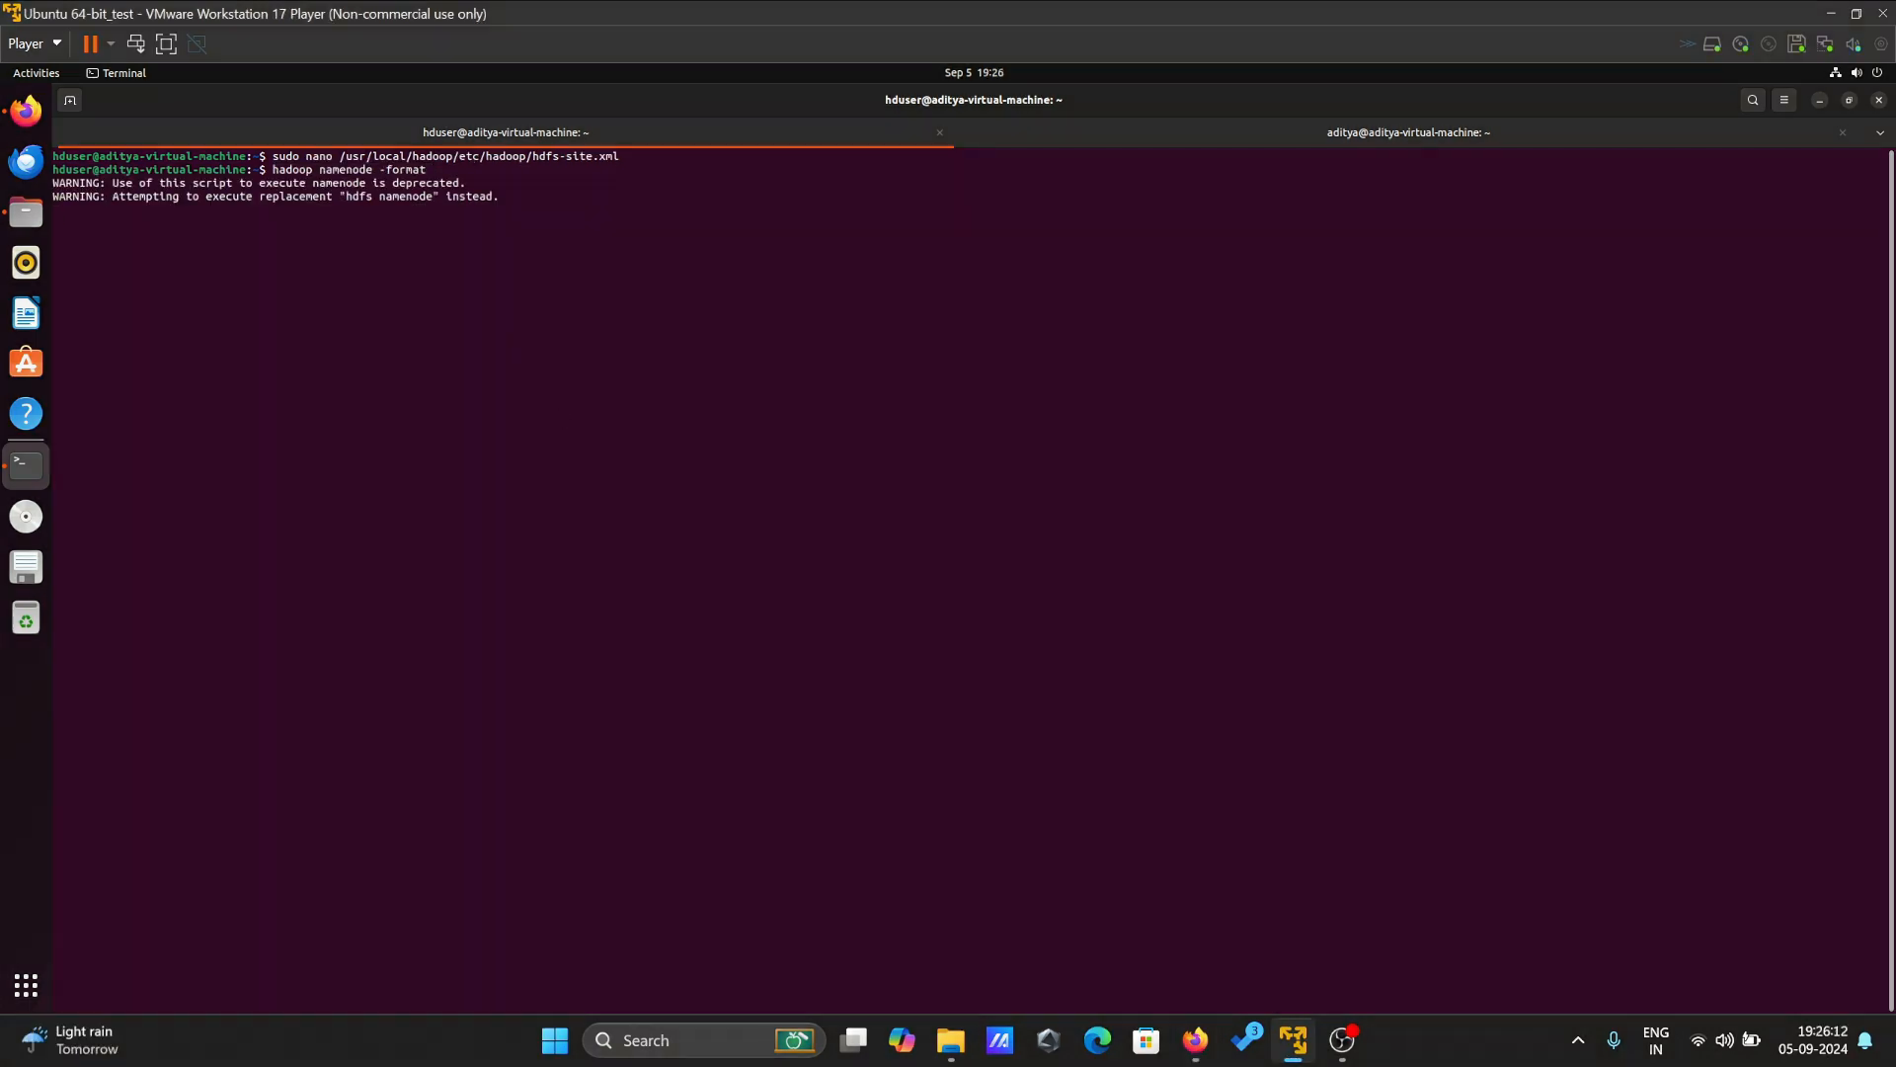
{"action": "key", "text": "Return"}
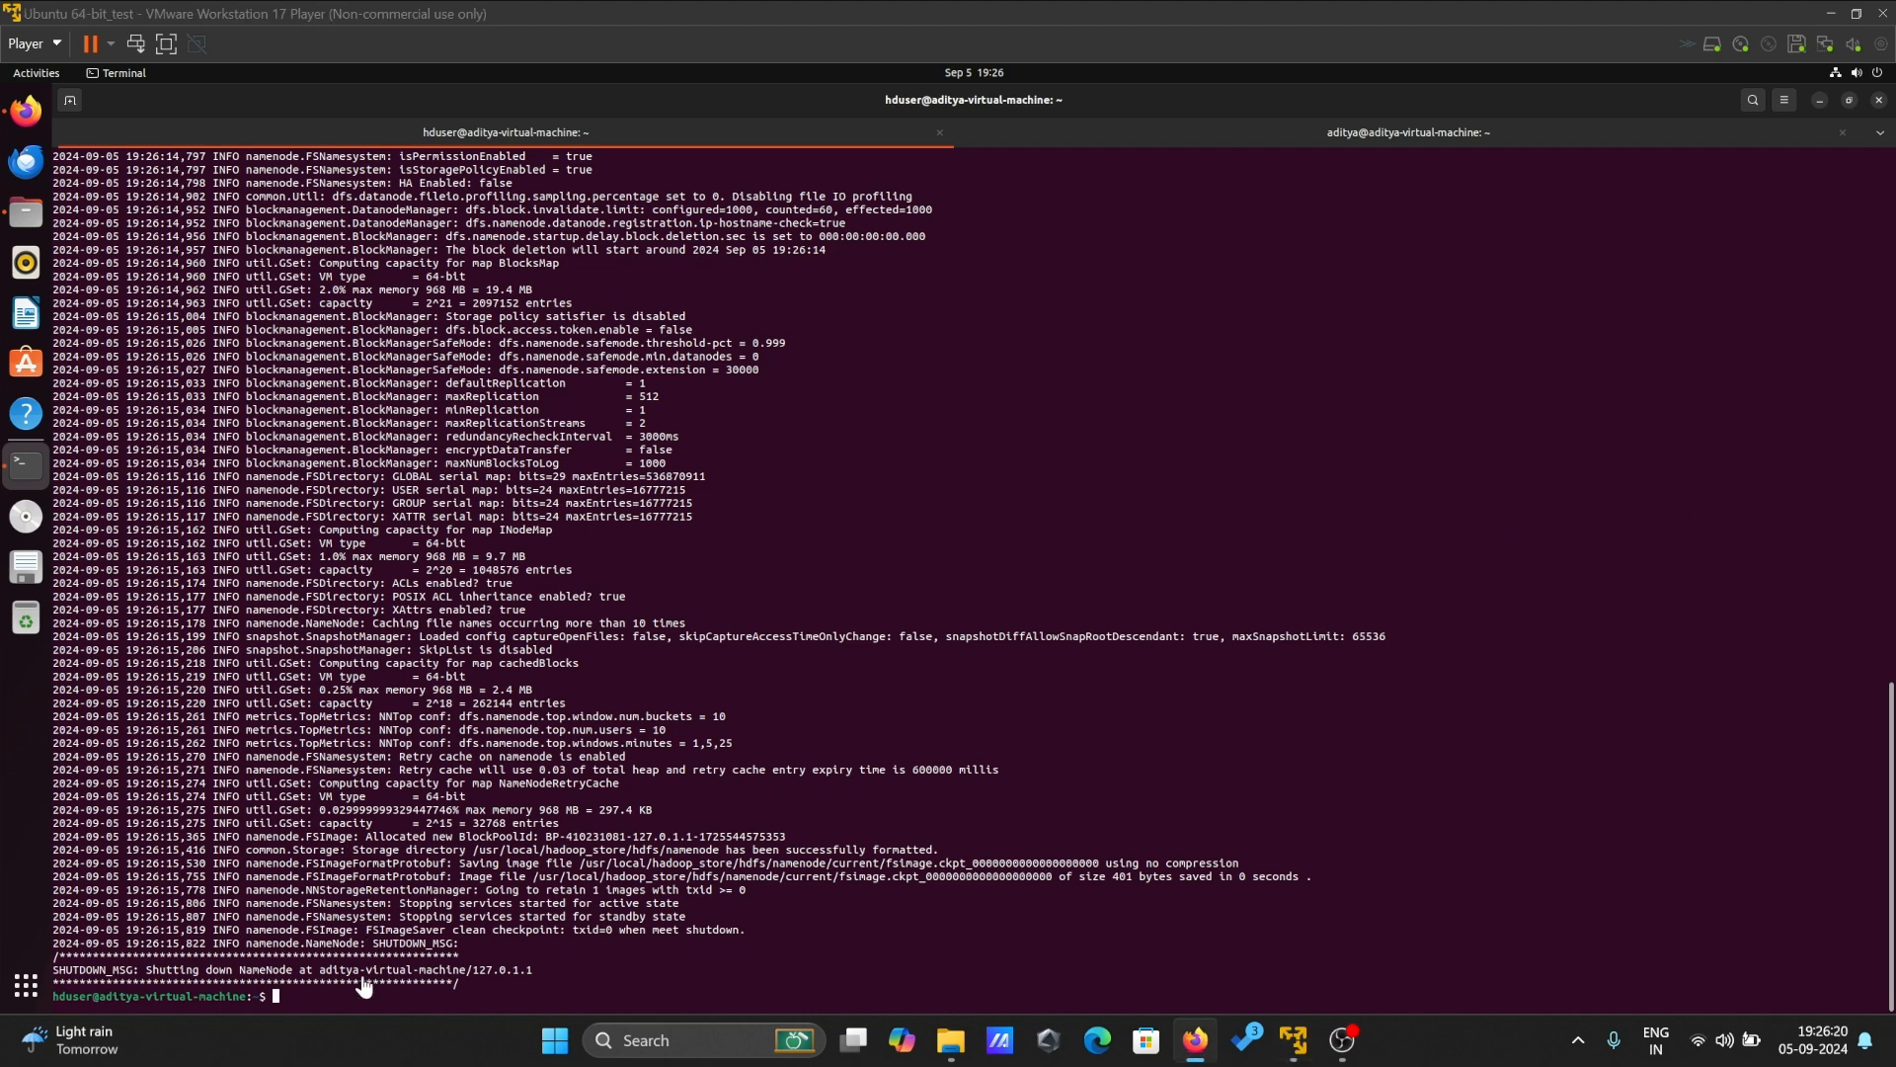
{"action": "type", "text": "clear"}
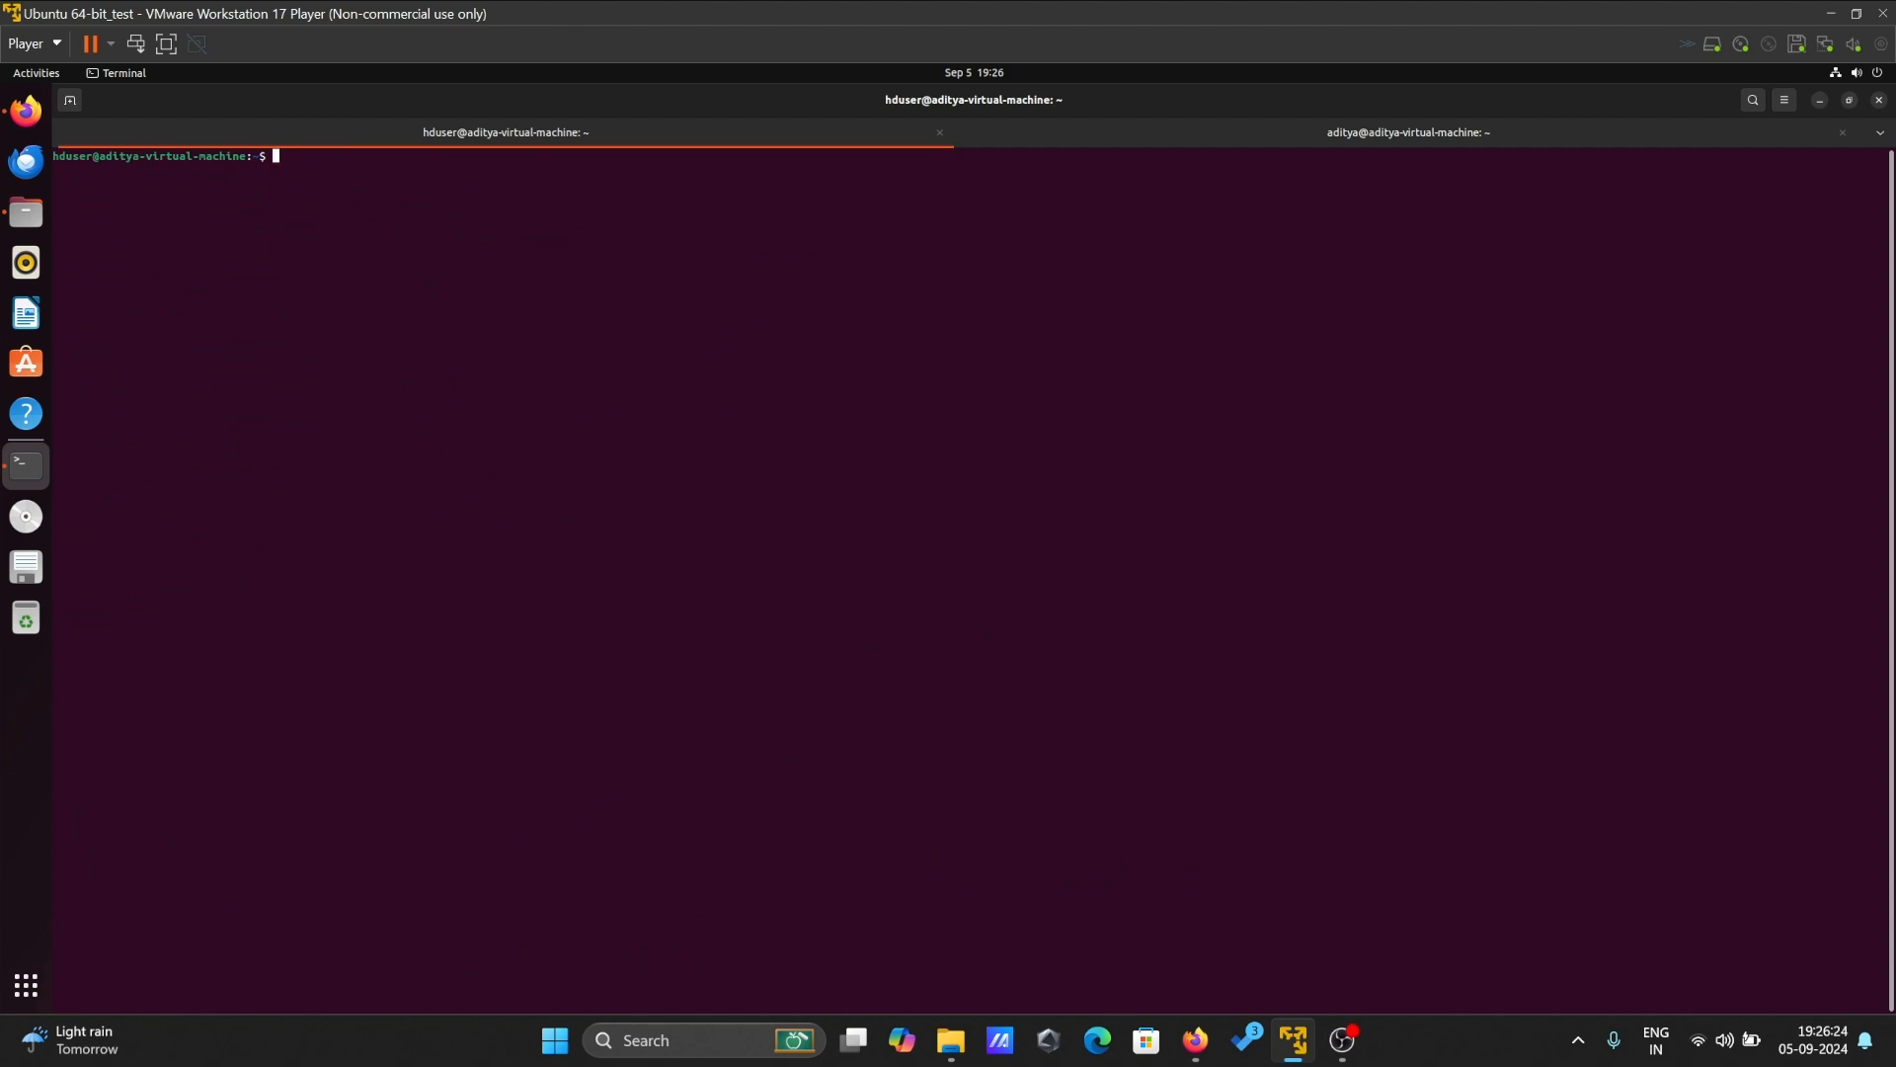
- Run start-dfs.sh and start-yarn.sh to launch the HDFS and YARN daemons
{"action": "type", "text": "start-"}
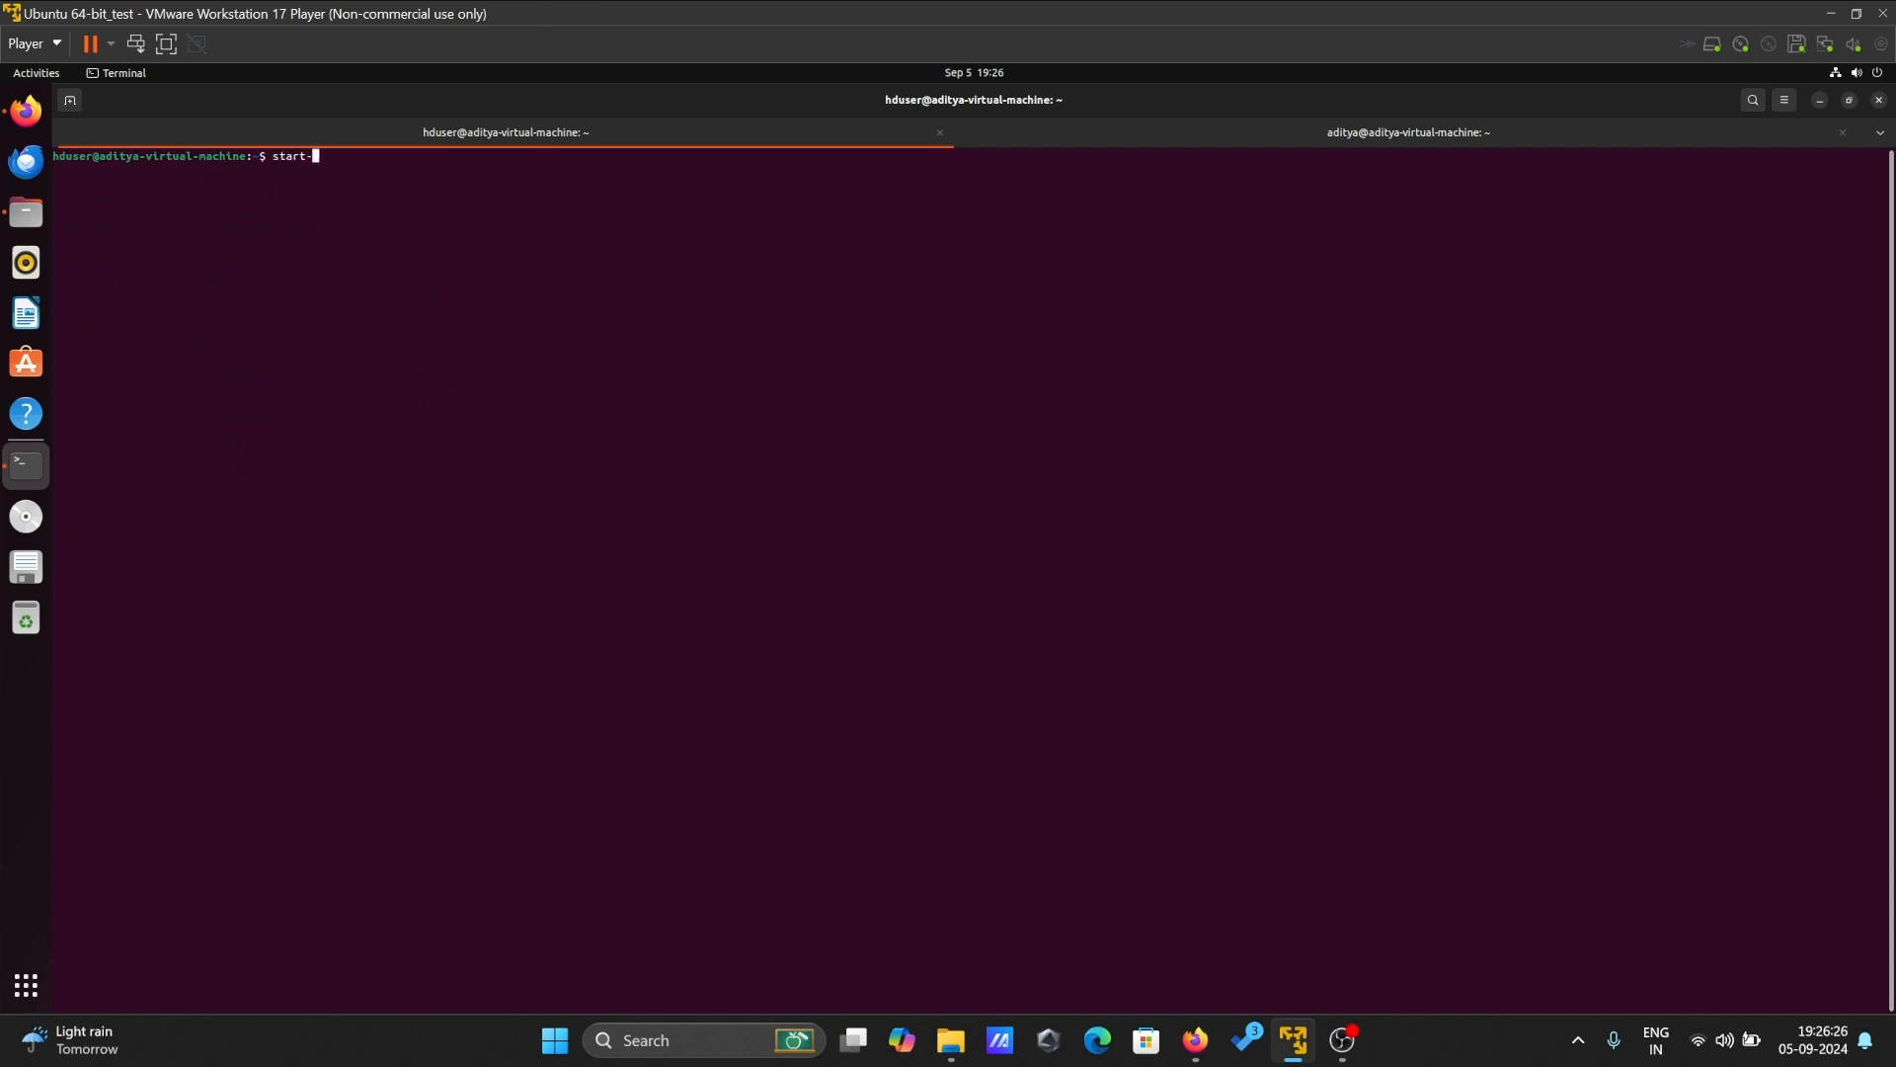
{"action": "type", "text": "dfs.sh"}
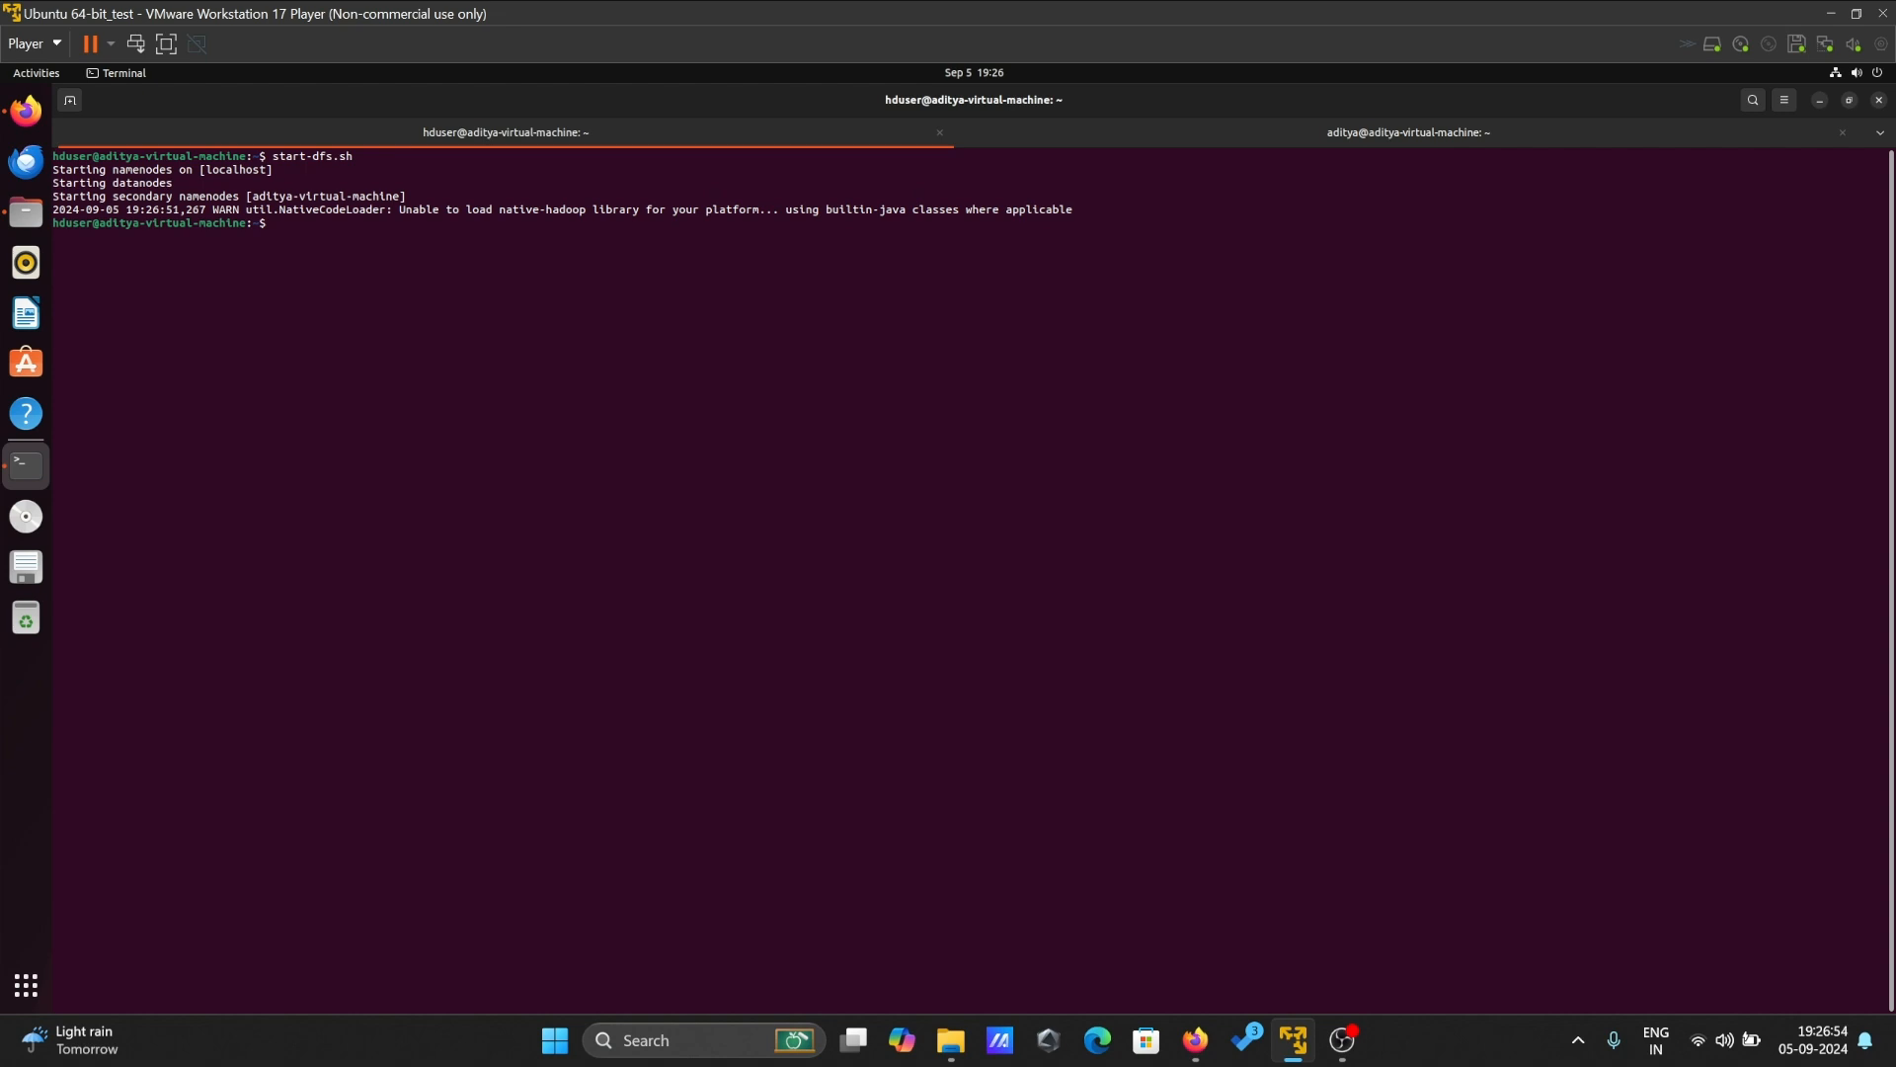
{"action": "type", "text": "start-yarn.sh"}
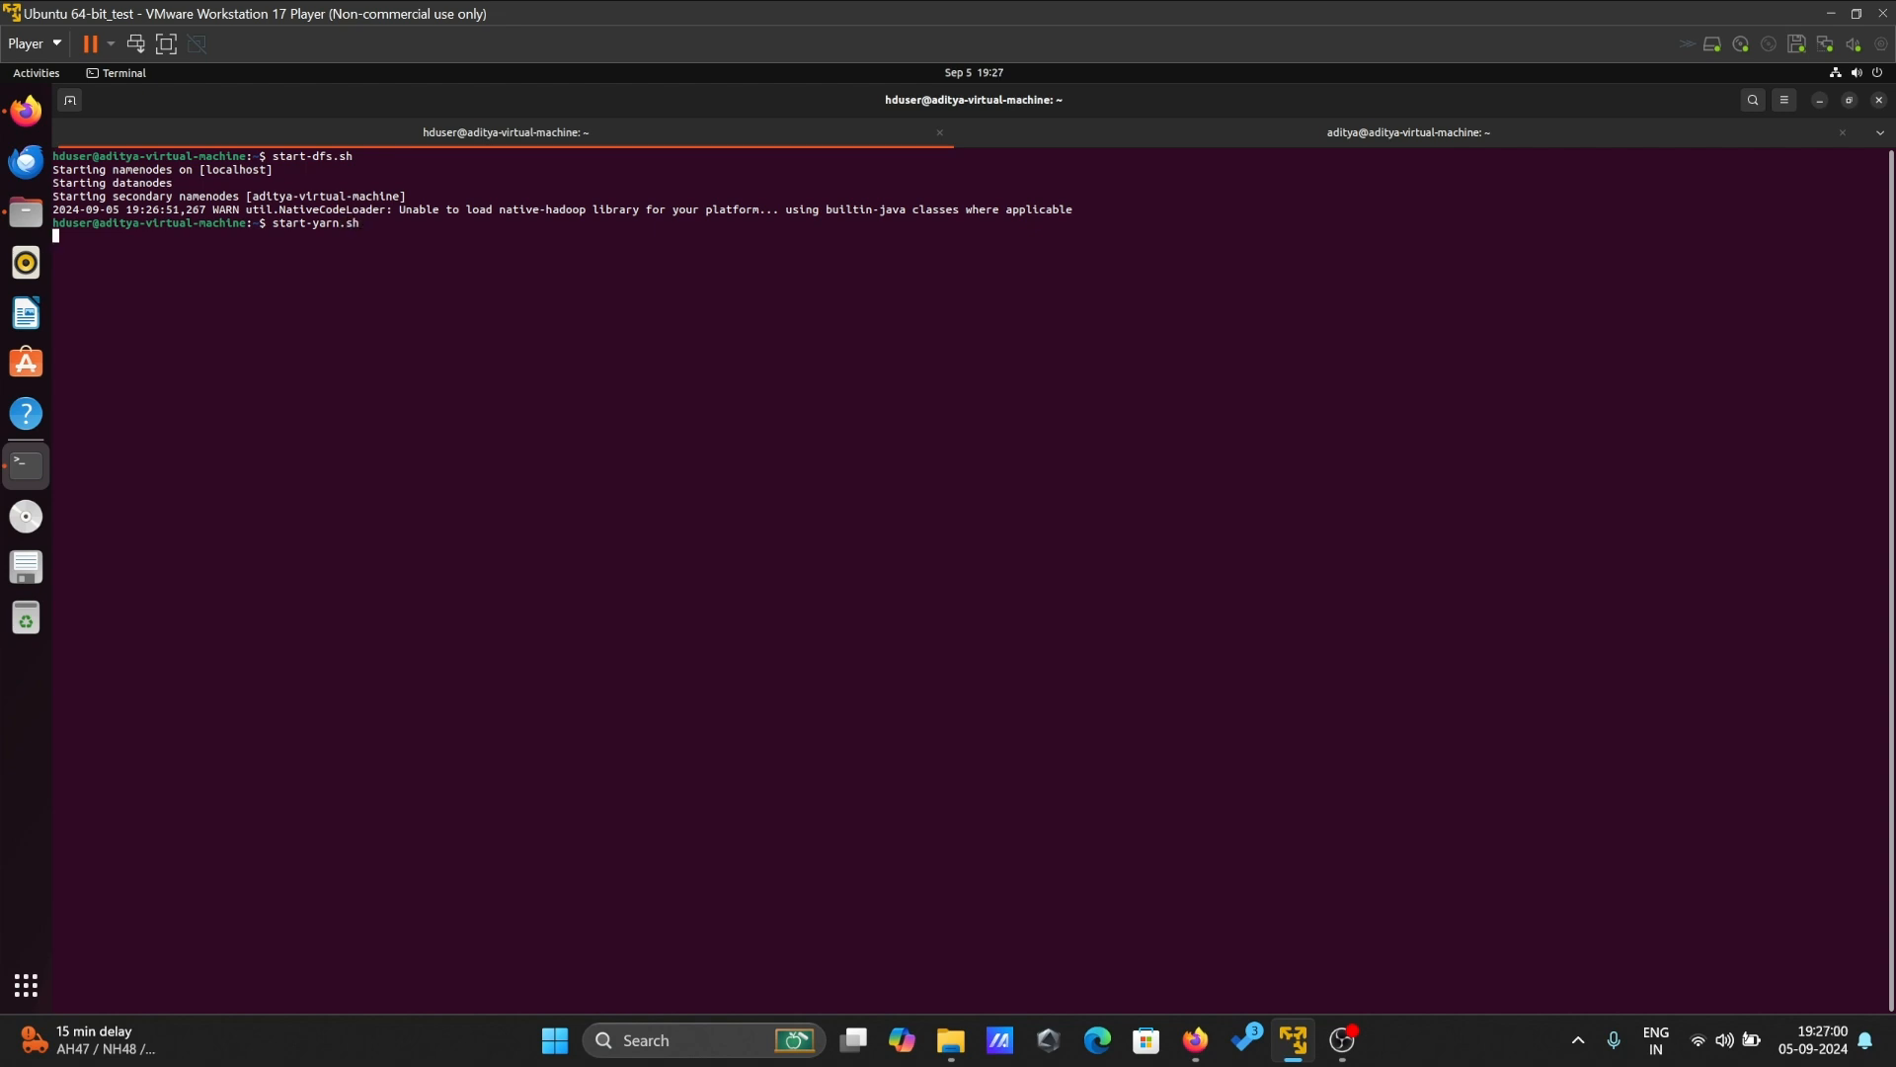
{"action": "key", "text": "Return"}
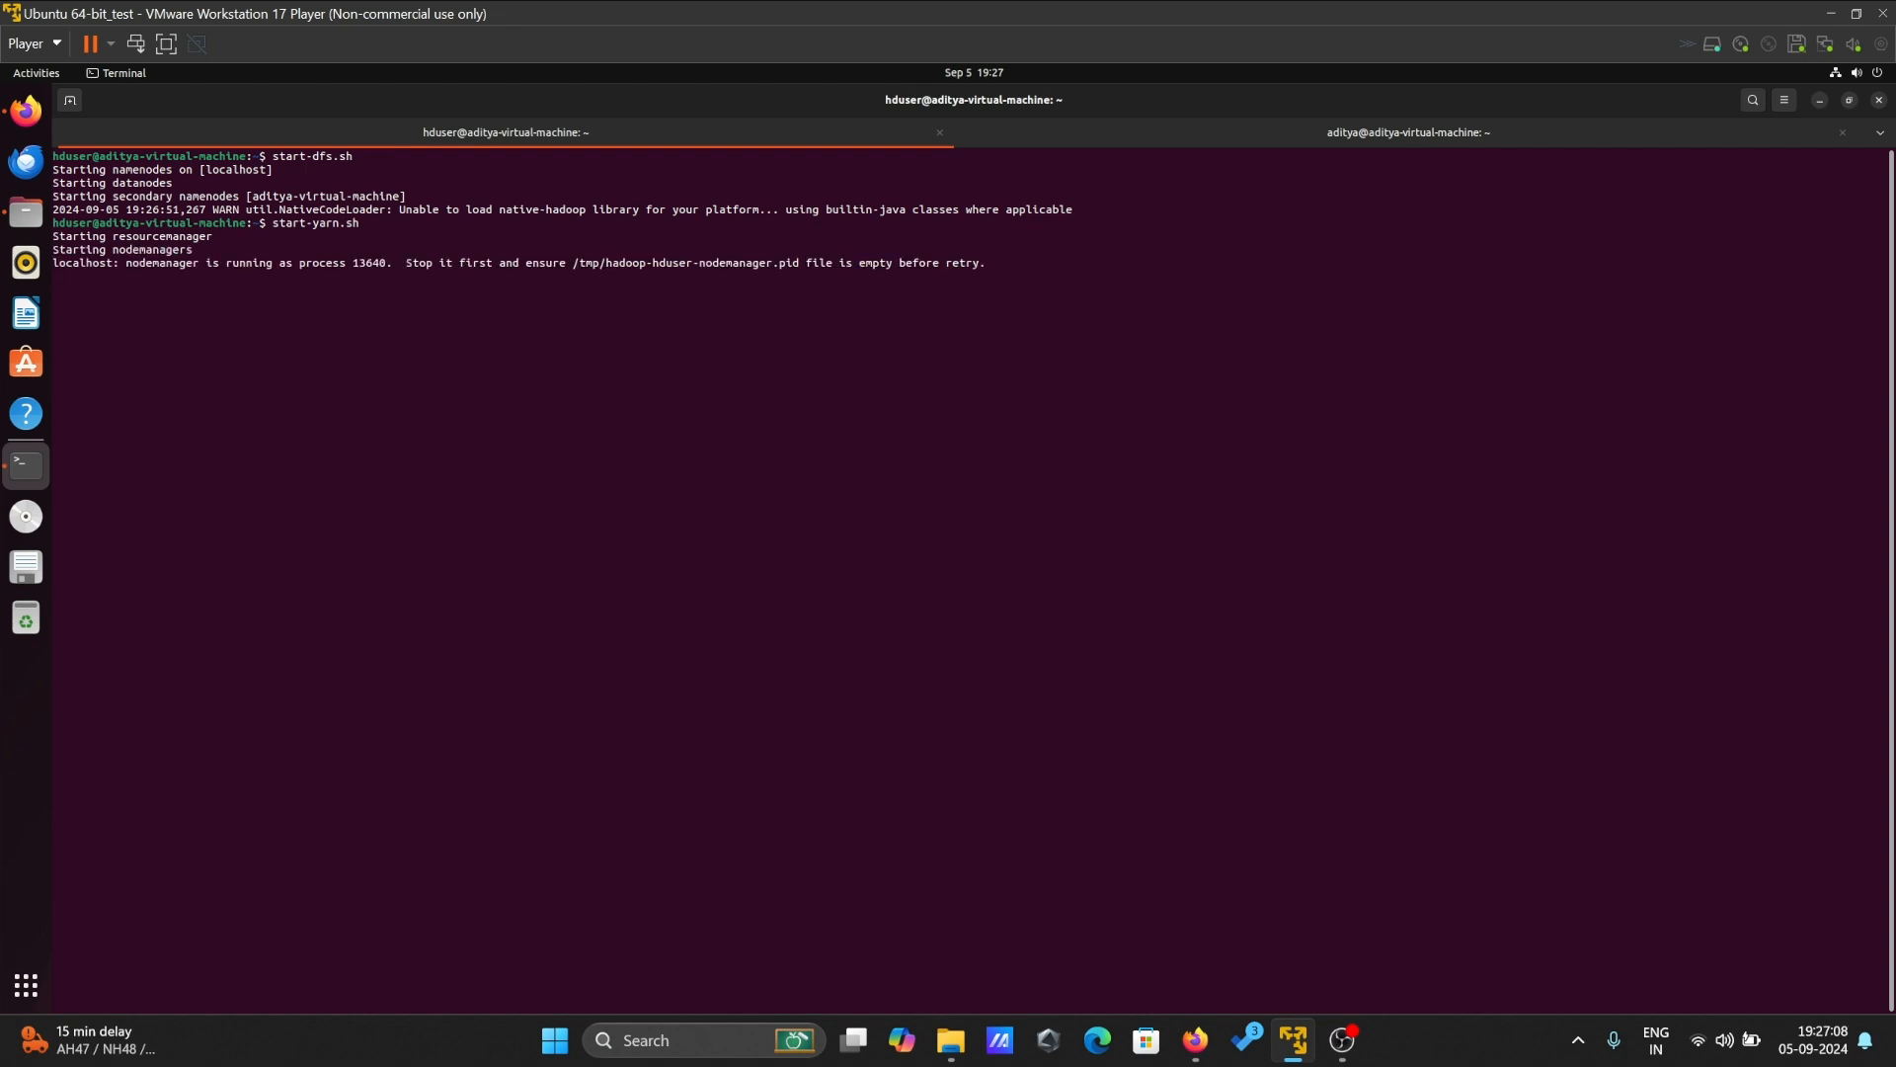
{"action": "key", "text": "Return"}
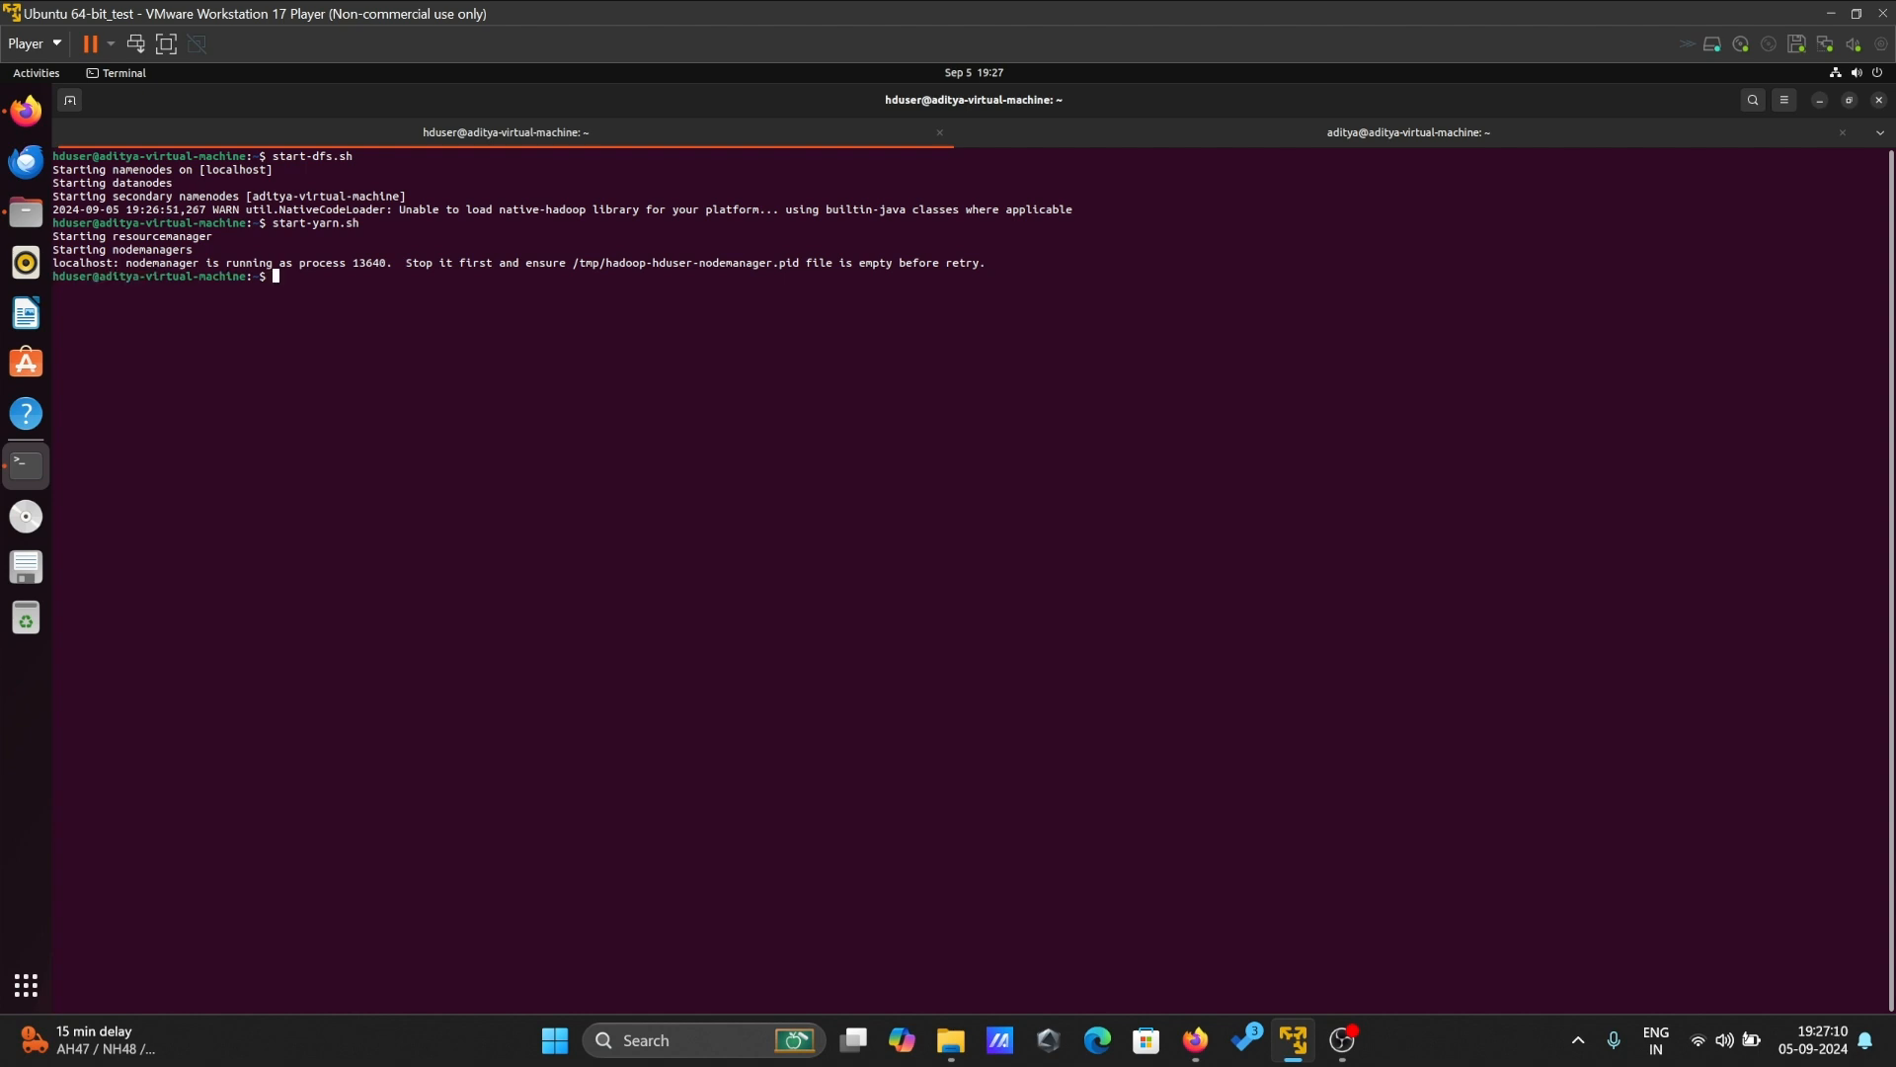
- Run jps to list NameNode, DataNode, SecondaryNameNode, ResourceManager and NodeManager
{"action": "type", "text": "jps"}
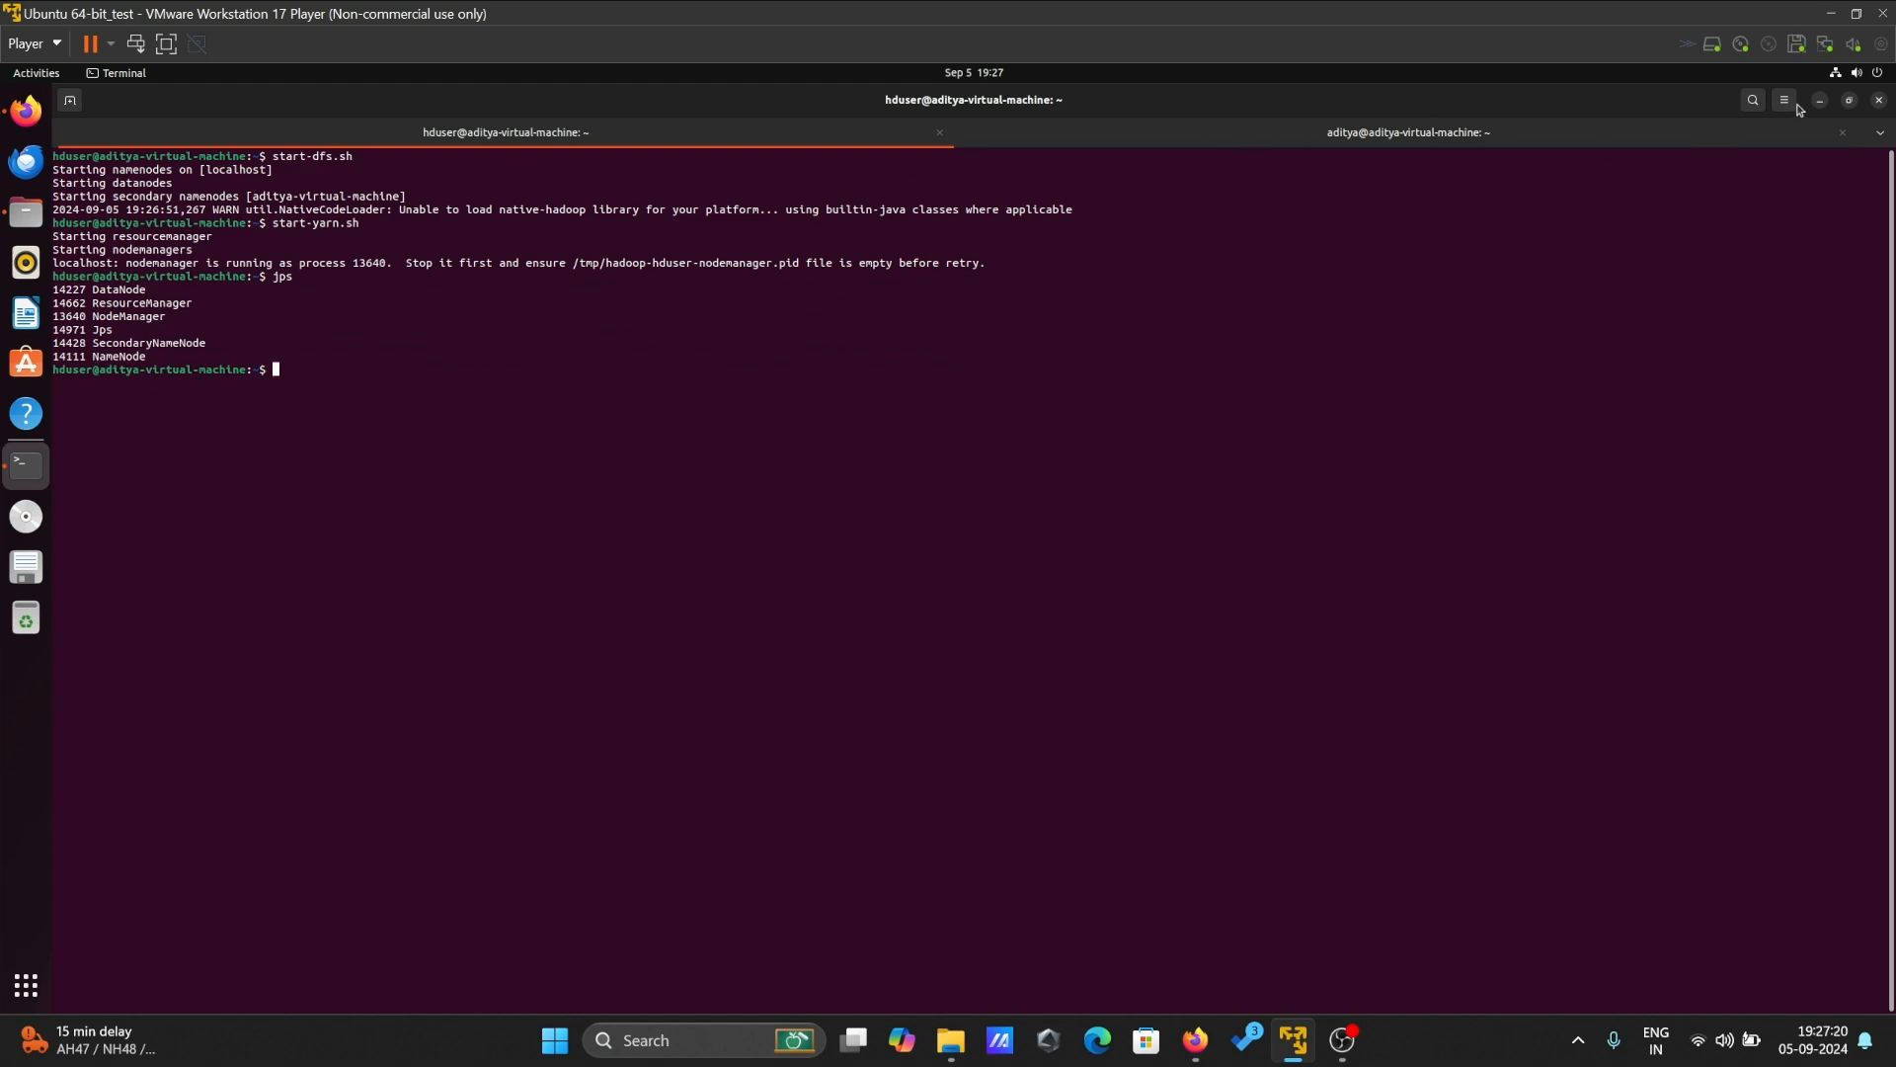
- Load the NameNode UI at localhost:9870 in a new Firefox tab and view its Overview
{"action": "left_click", "coordinate": [16, 116]}
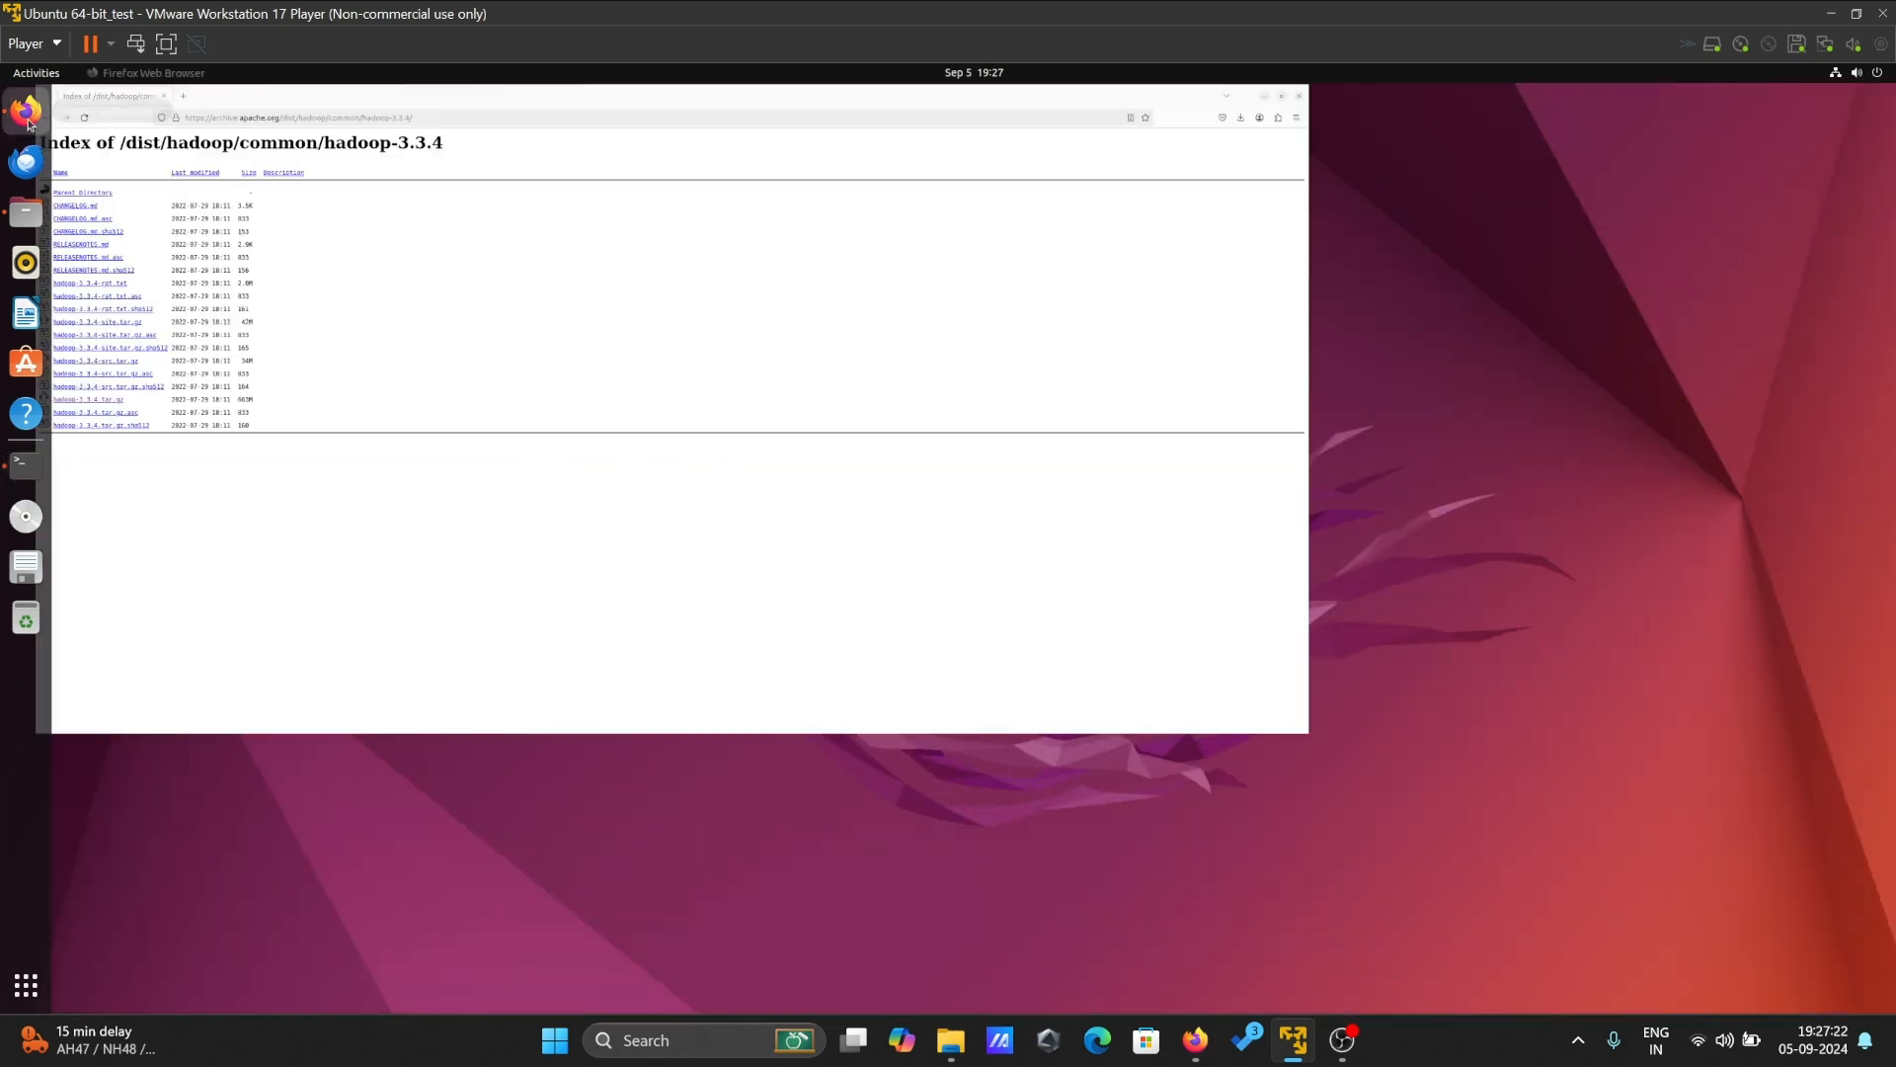
{"action": "left_click", "coordinate": [196, 98]}
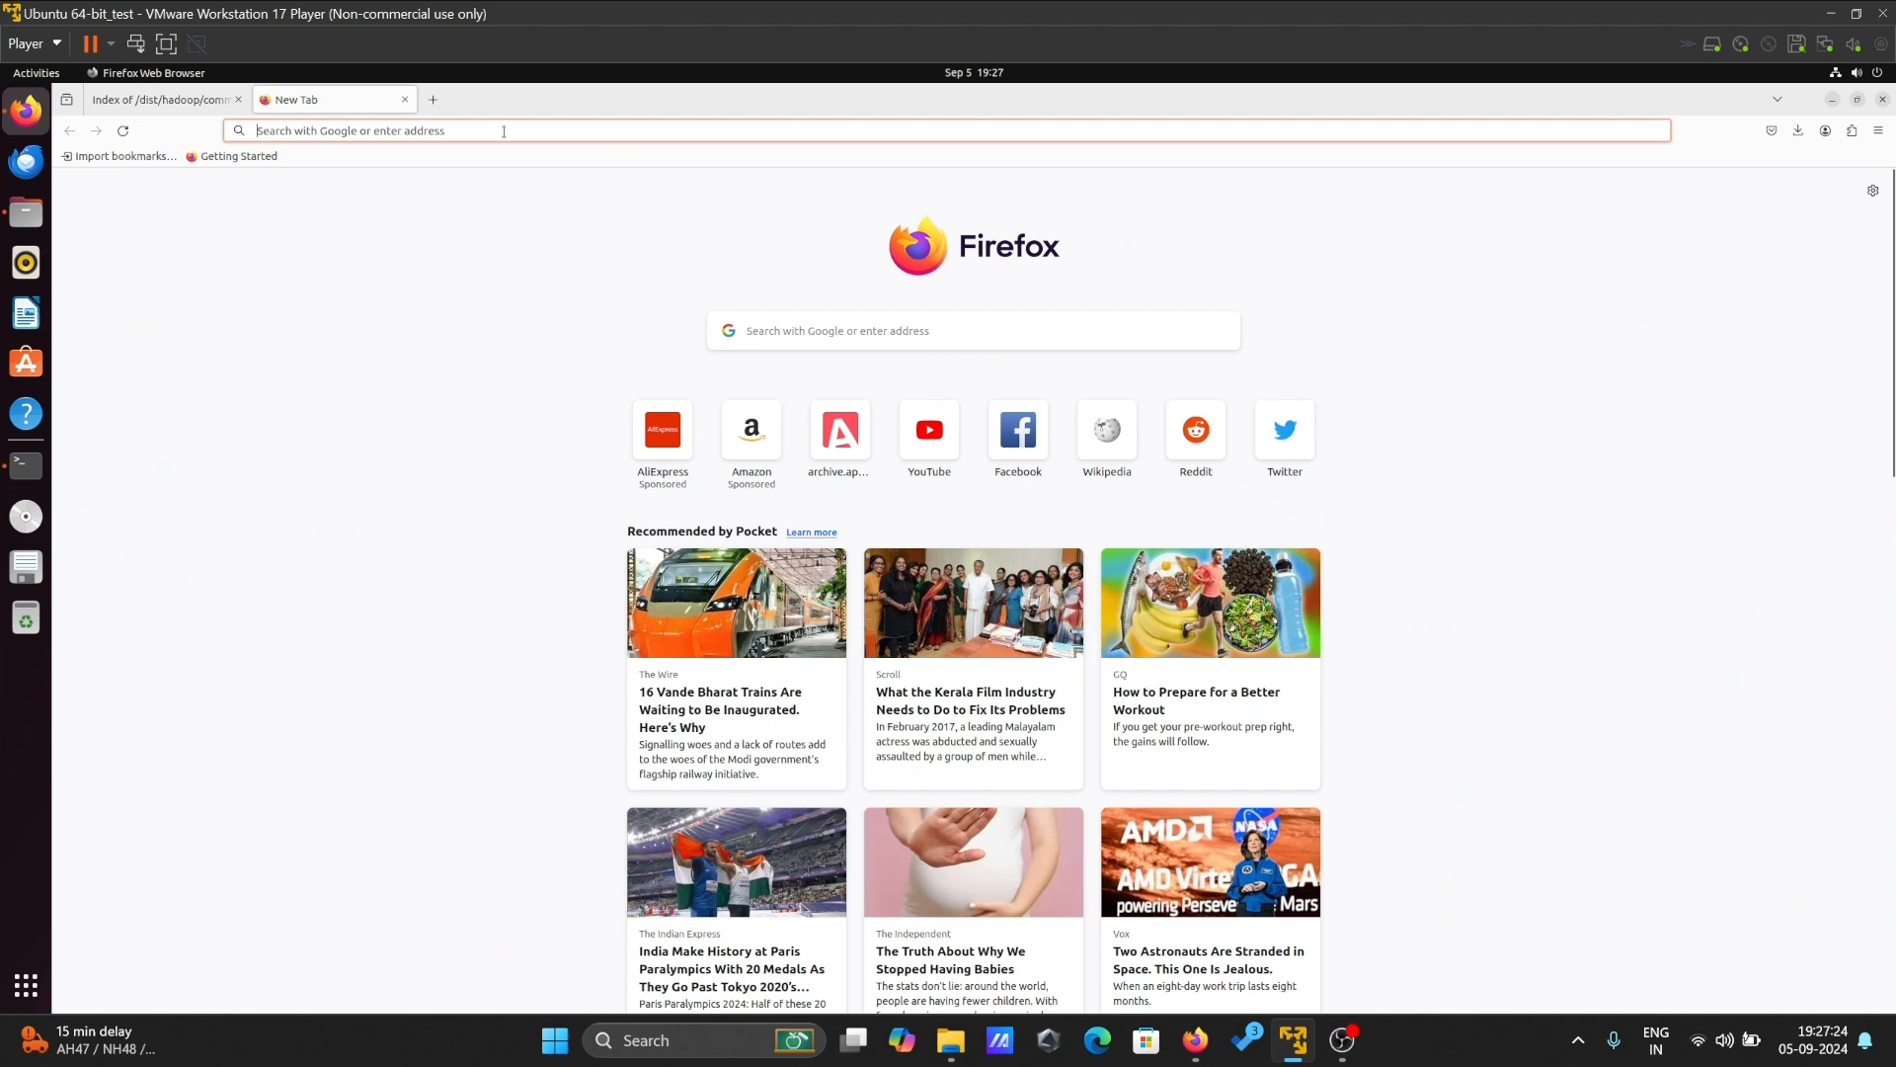
{"action": "type", "text": "localhost:9"}
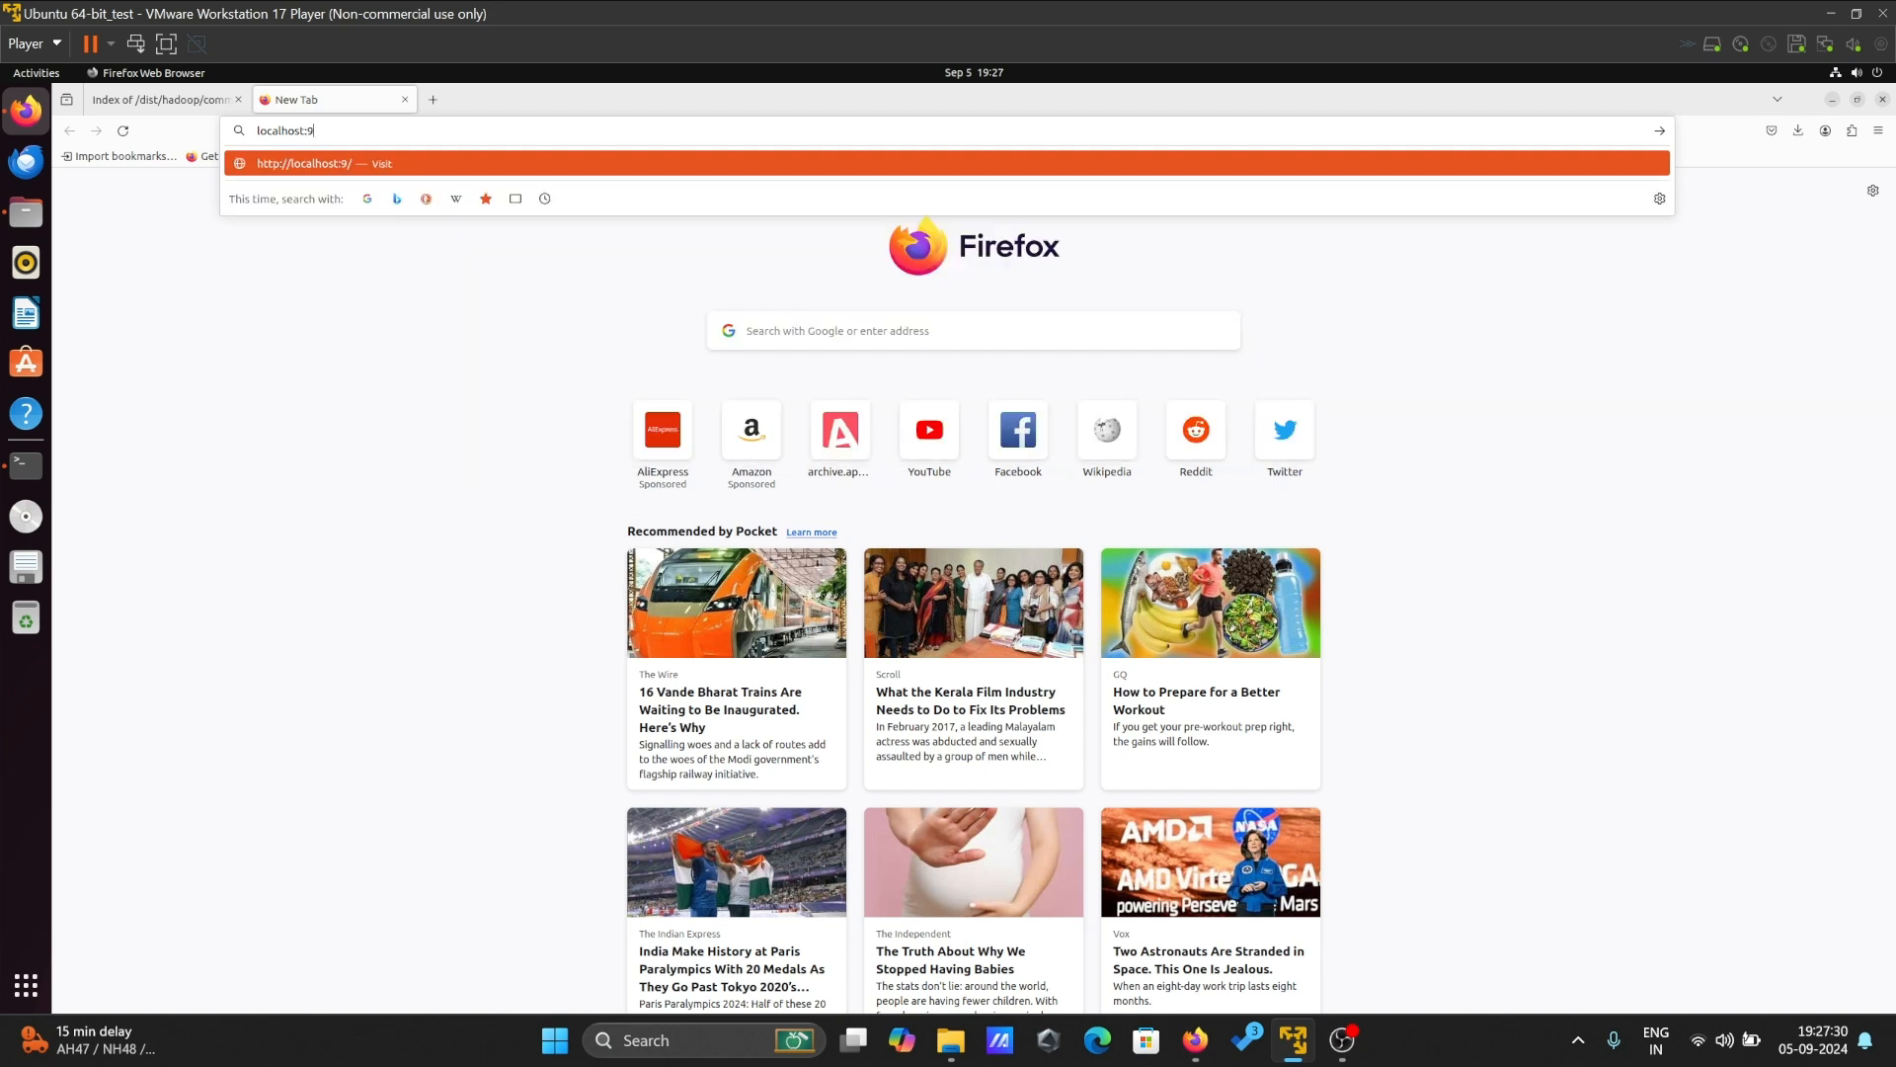
{"action": "type", "text": "870/dfshealth.html#tab-overview"}
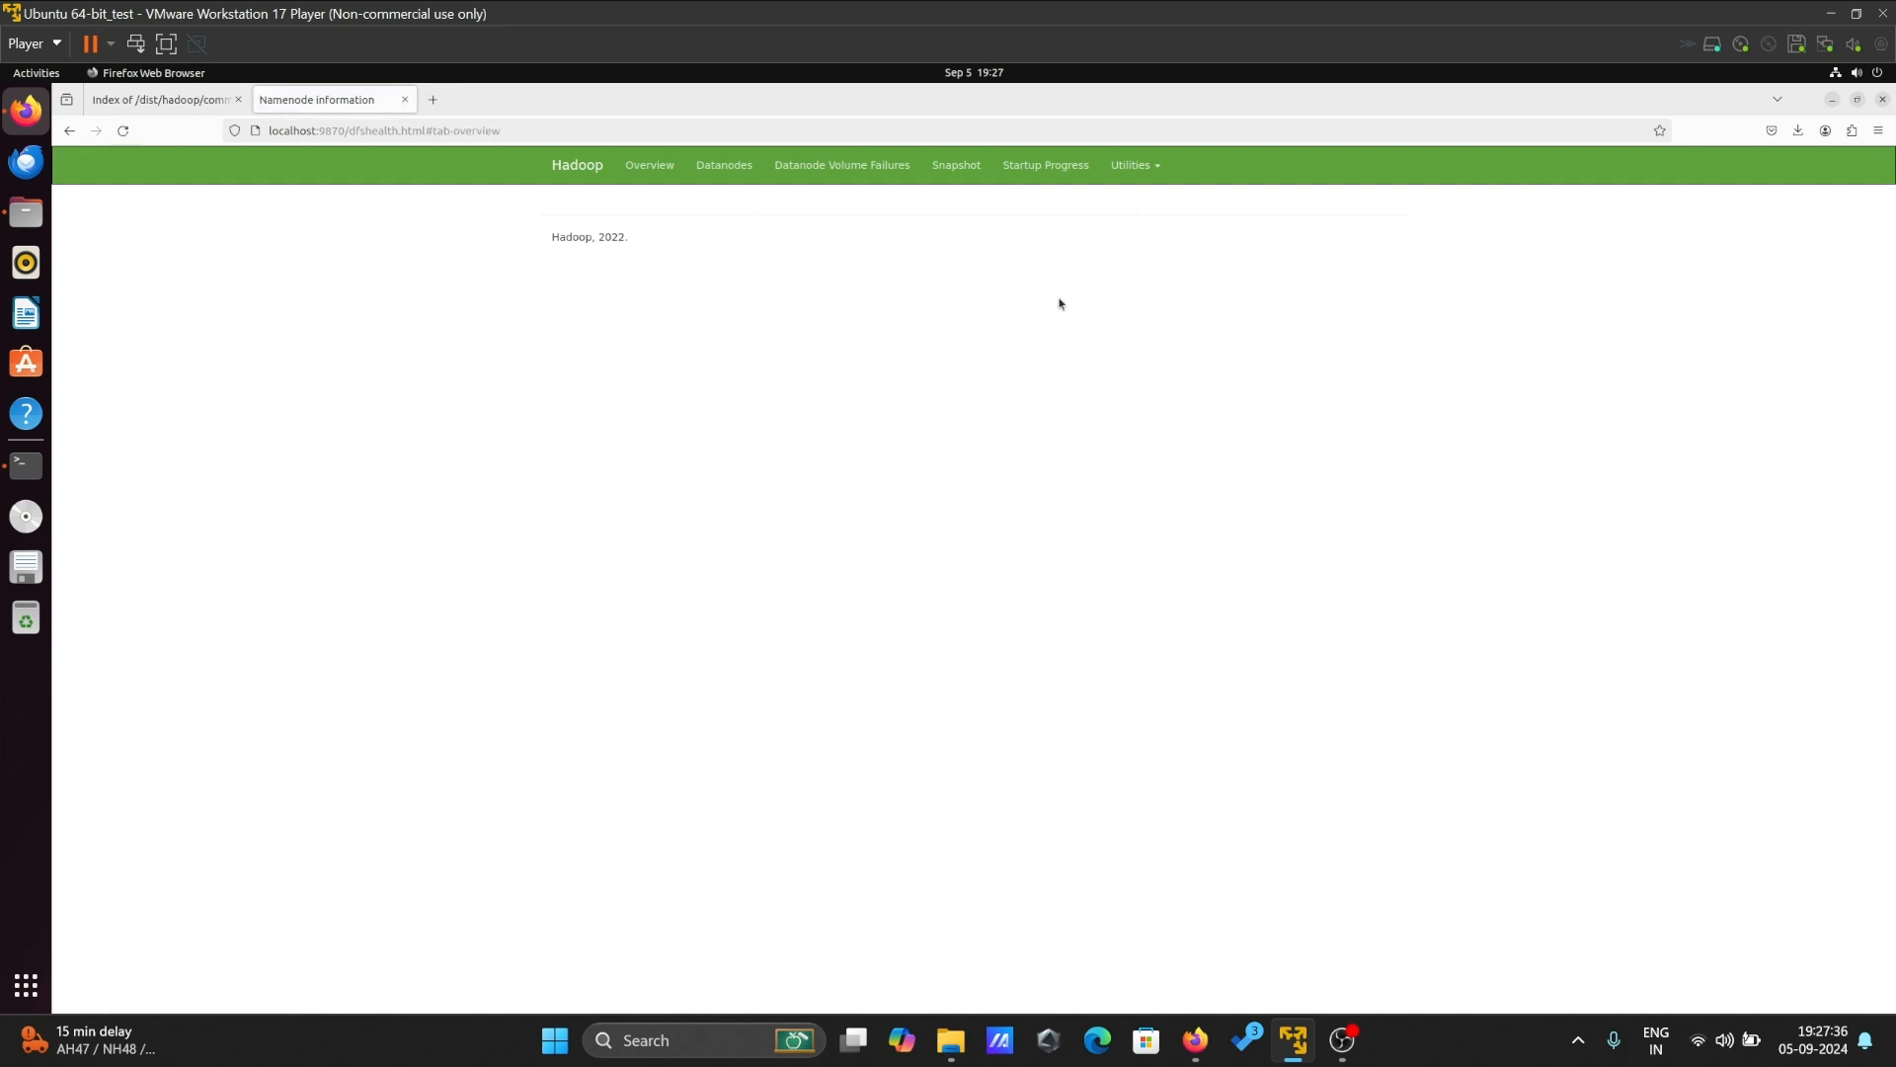
{"action": "left_click", "coordinate": [648, 166]}
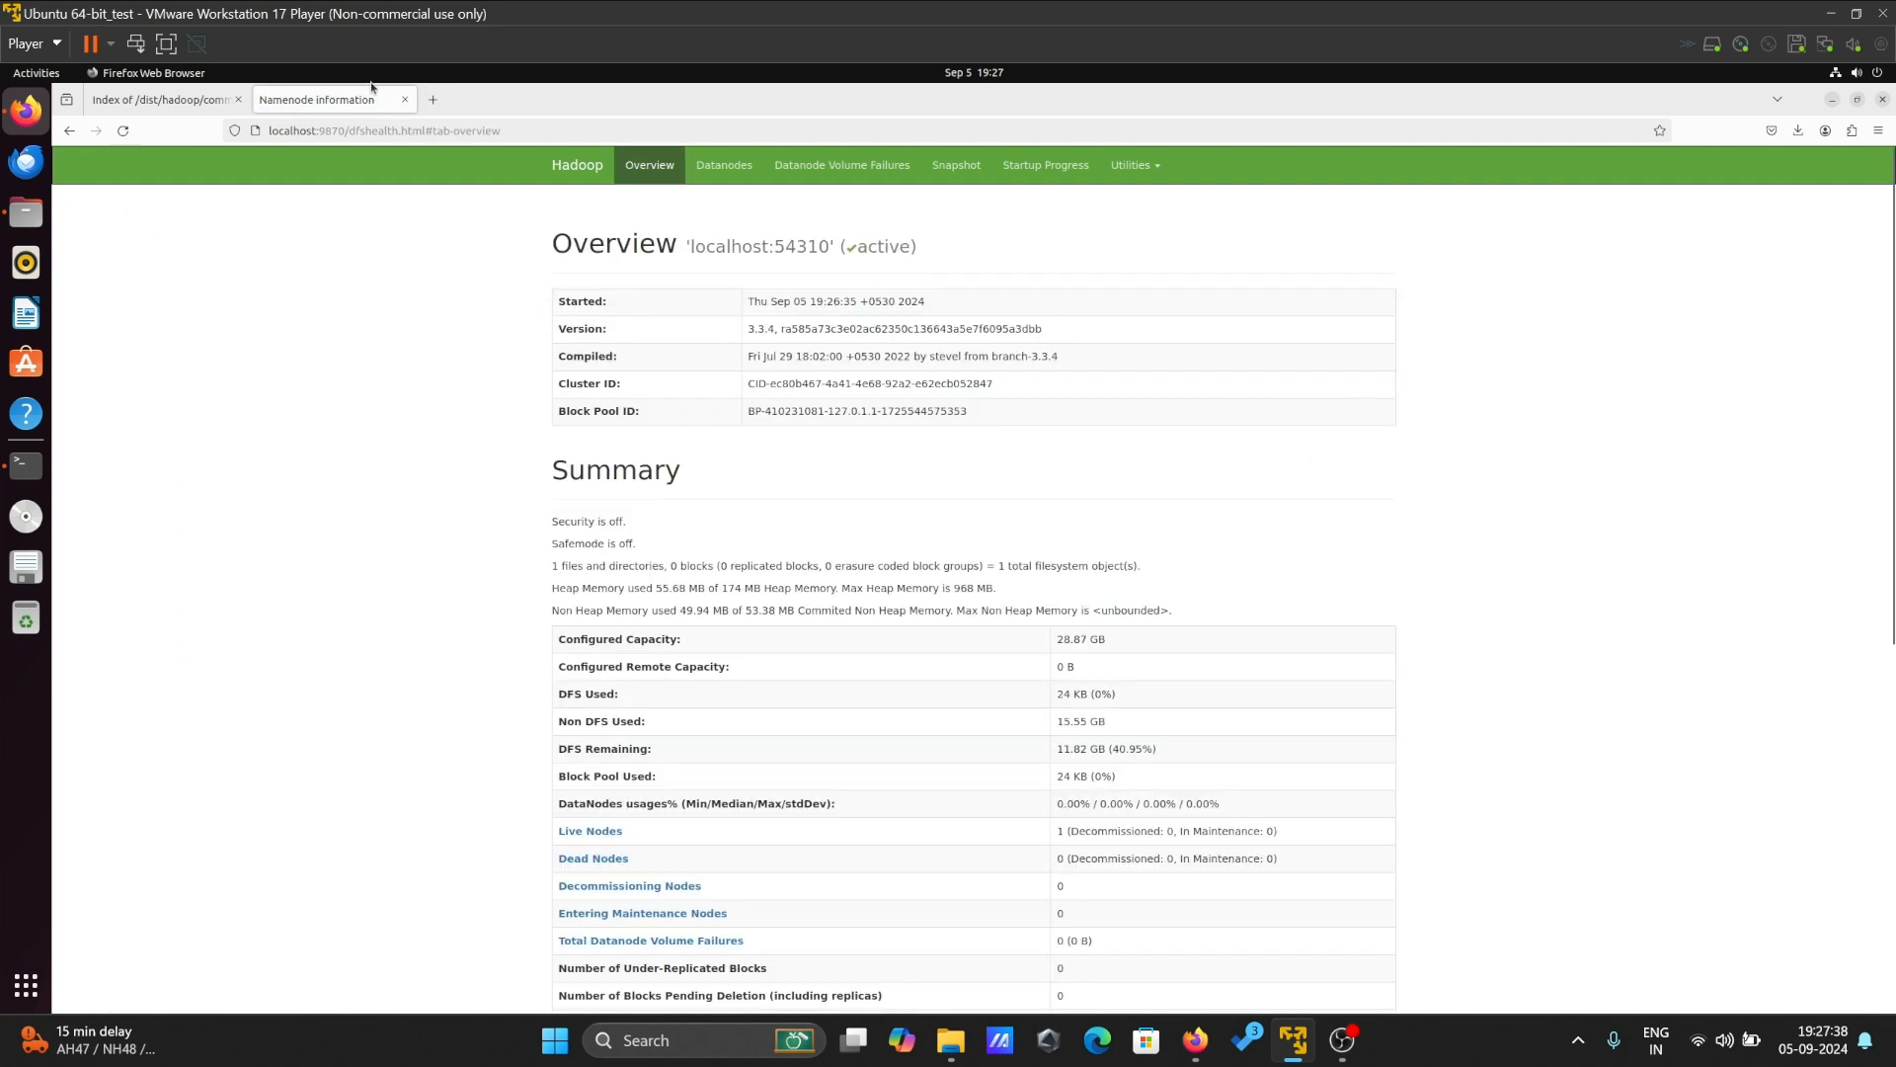
{"action": "left_click", "coordinate": [435, 98]}
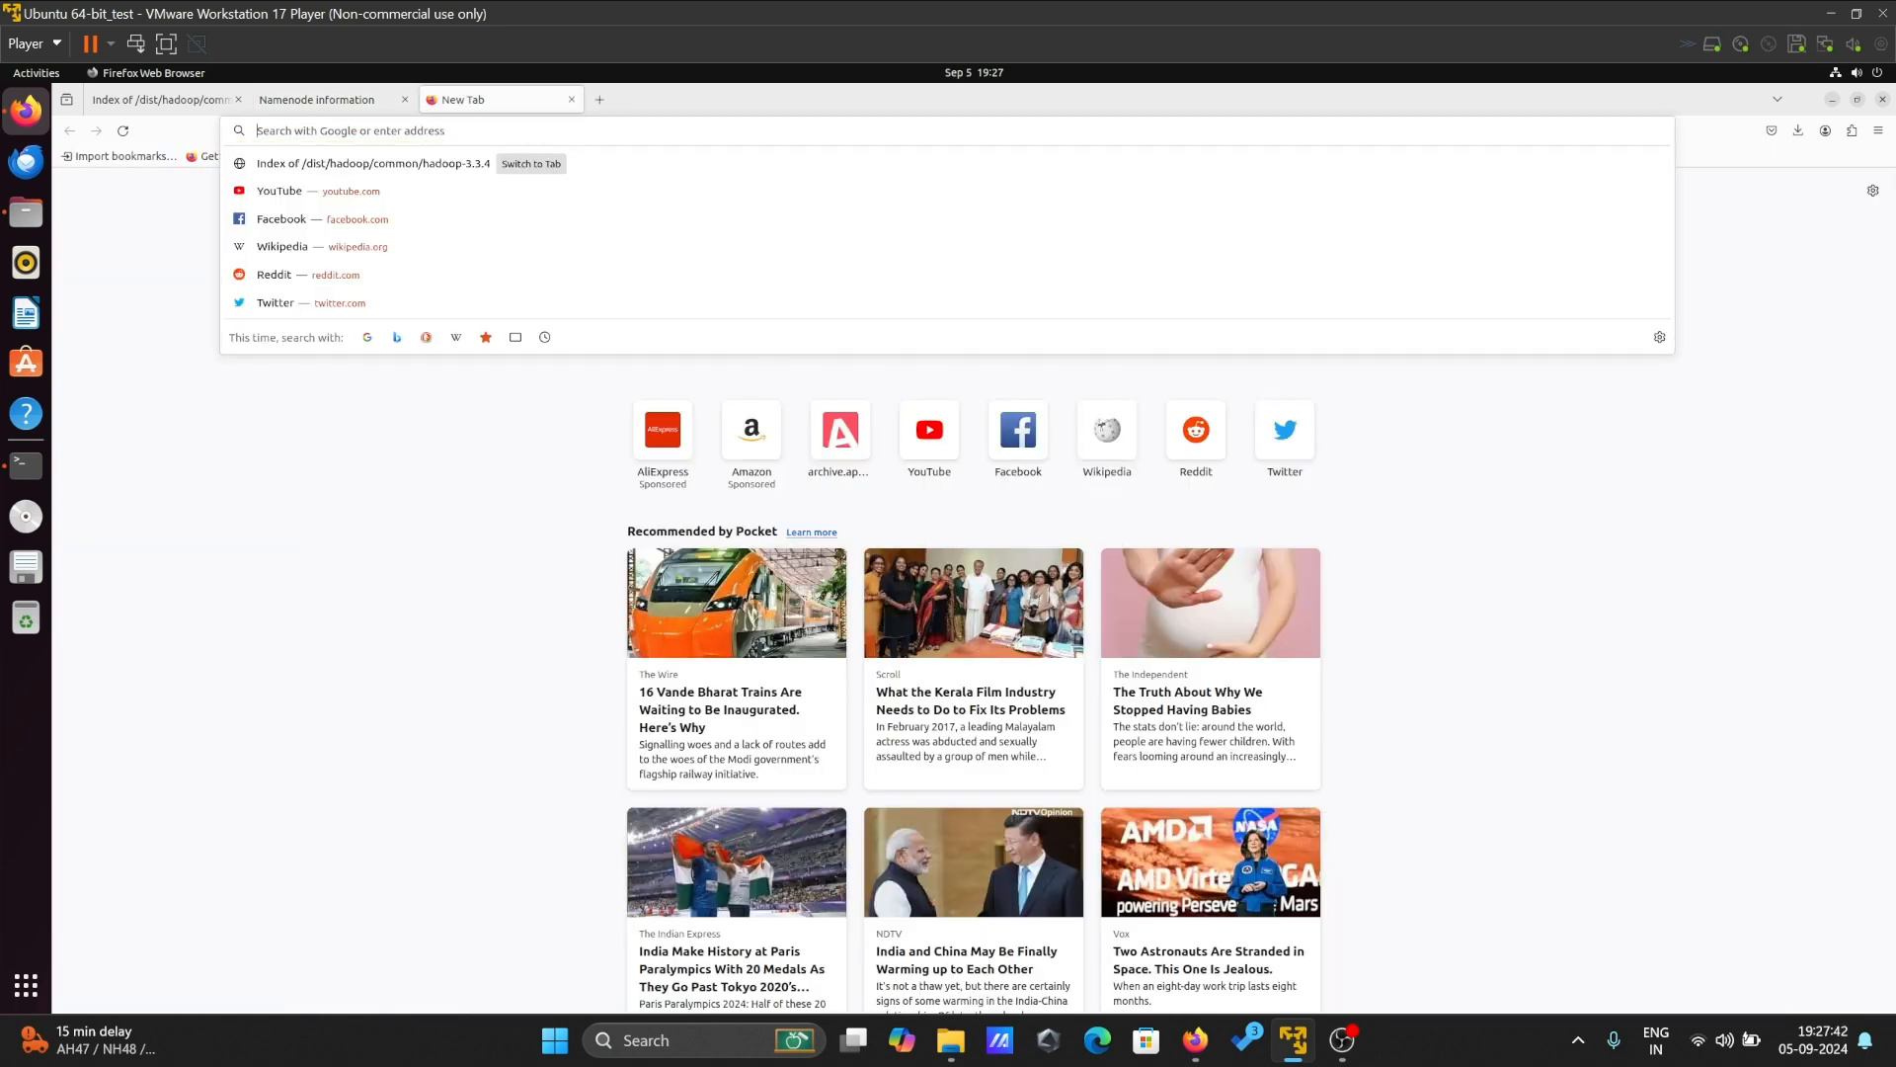
- Load the ResourceManager page at localhost:8088, then return to the terminal showing jps
{"action": "type", "text": "localhost:8088/cluster"}
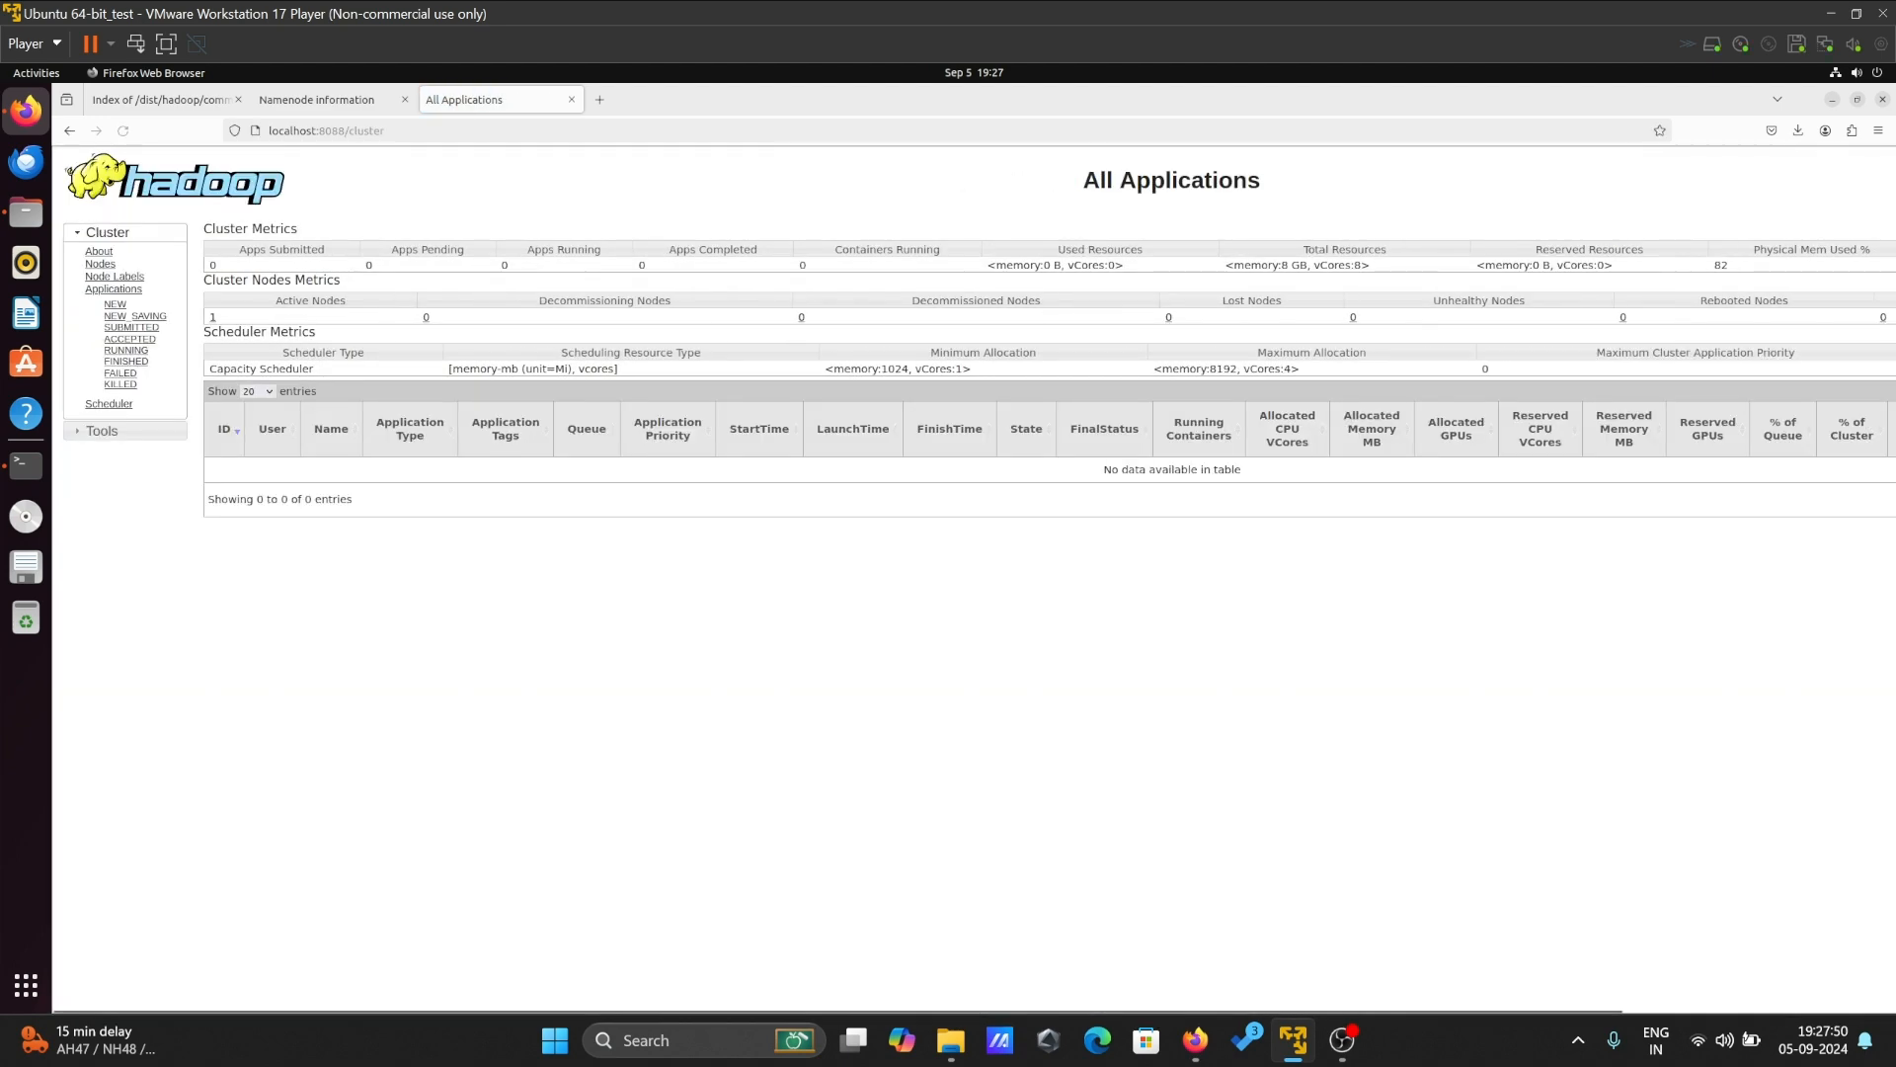
{"action": "mouse_move", "coordinate": [1467, 708]}
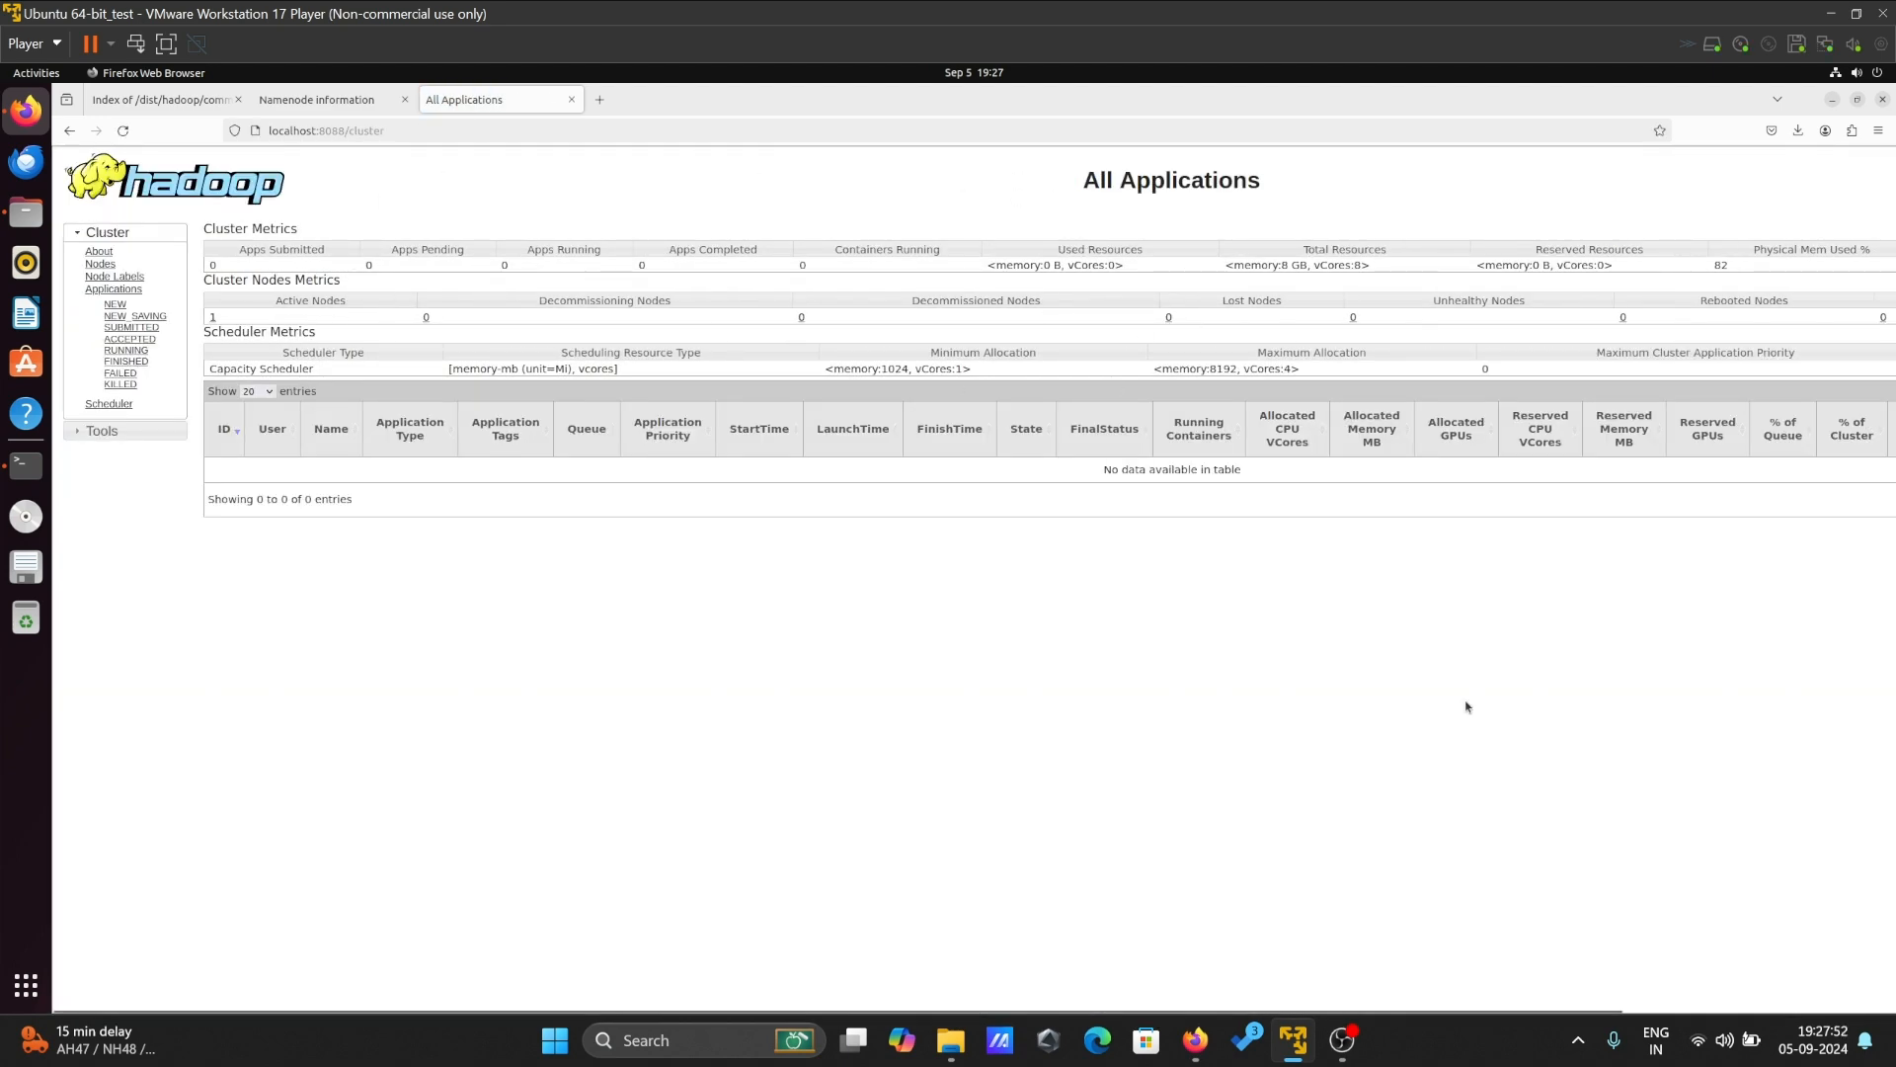
{"action": "mouse_move", "coordinate": [1306, 973]}
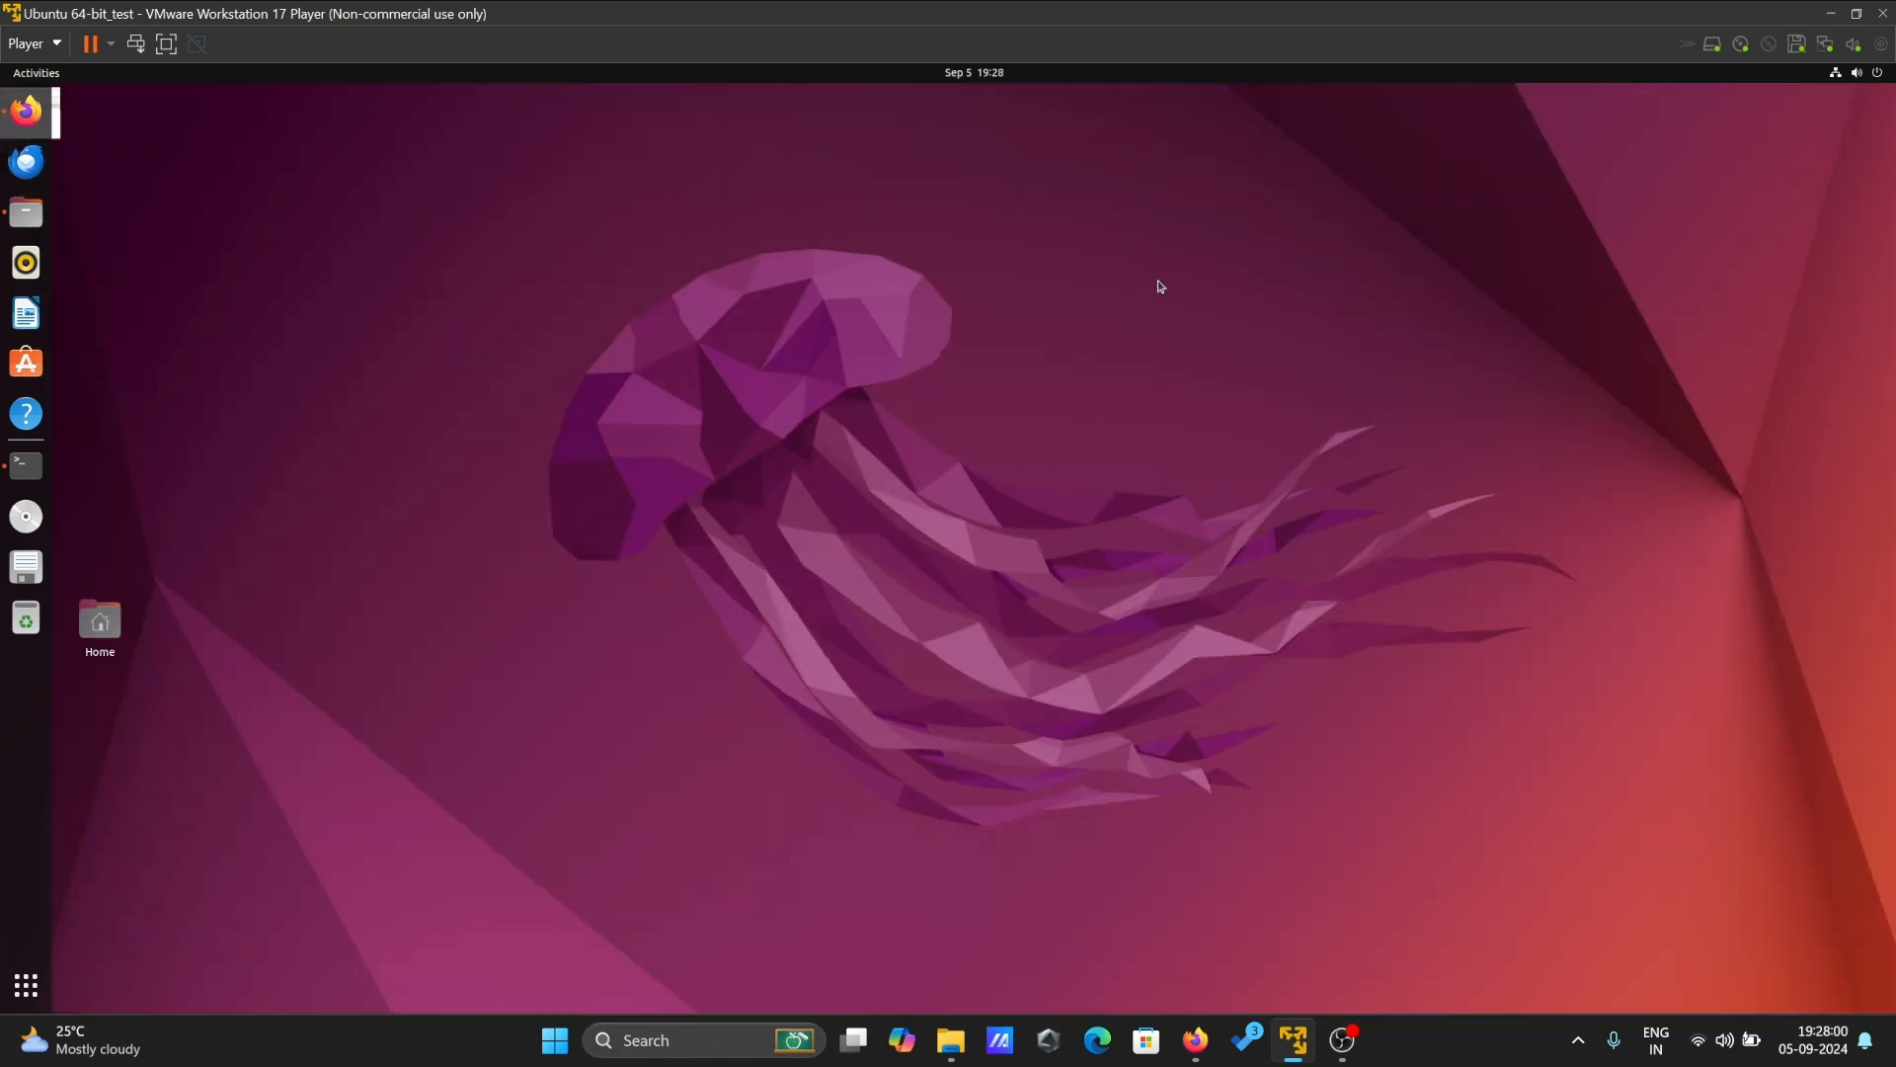
{"action": "left_click", "coordinate": [24, 465]}
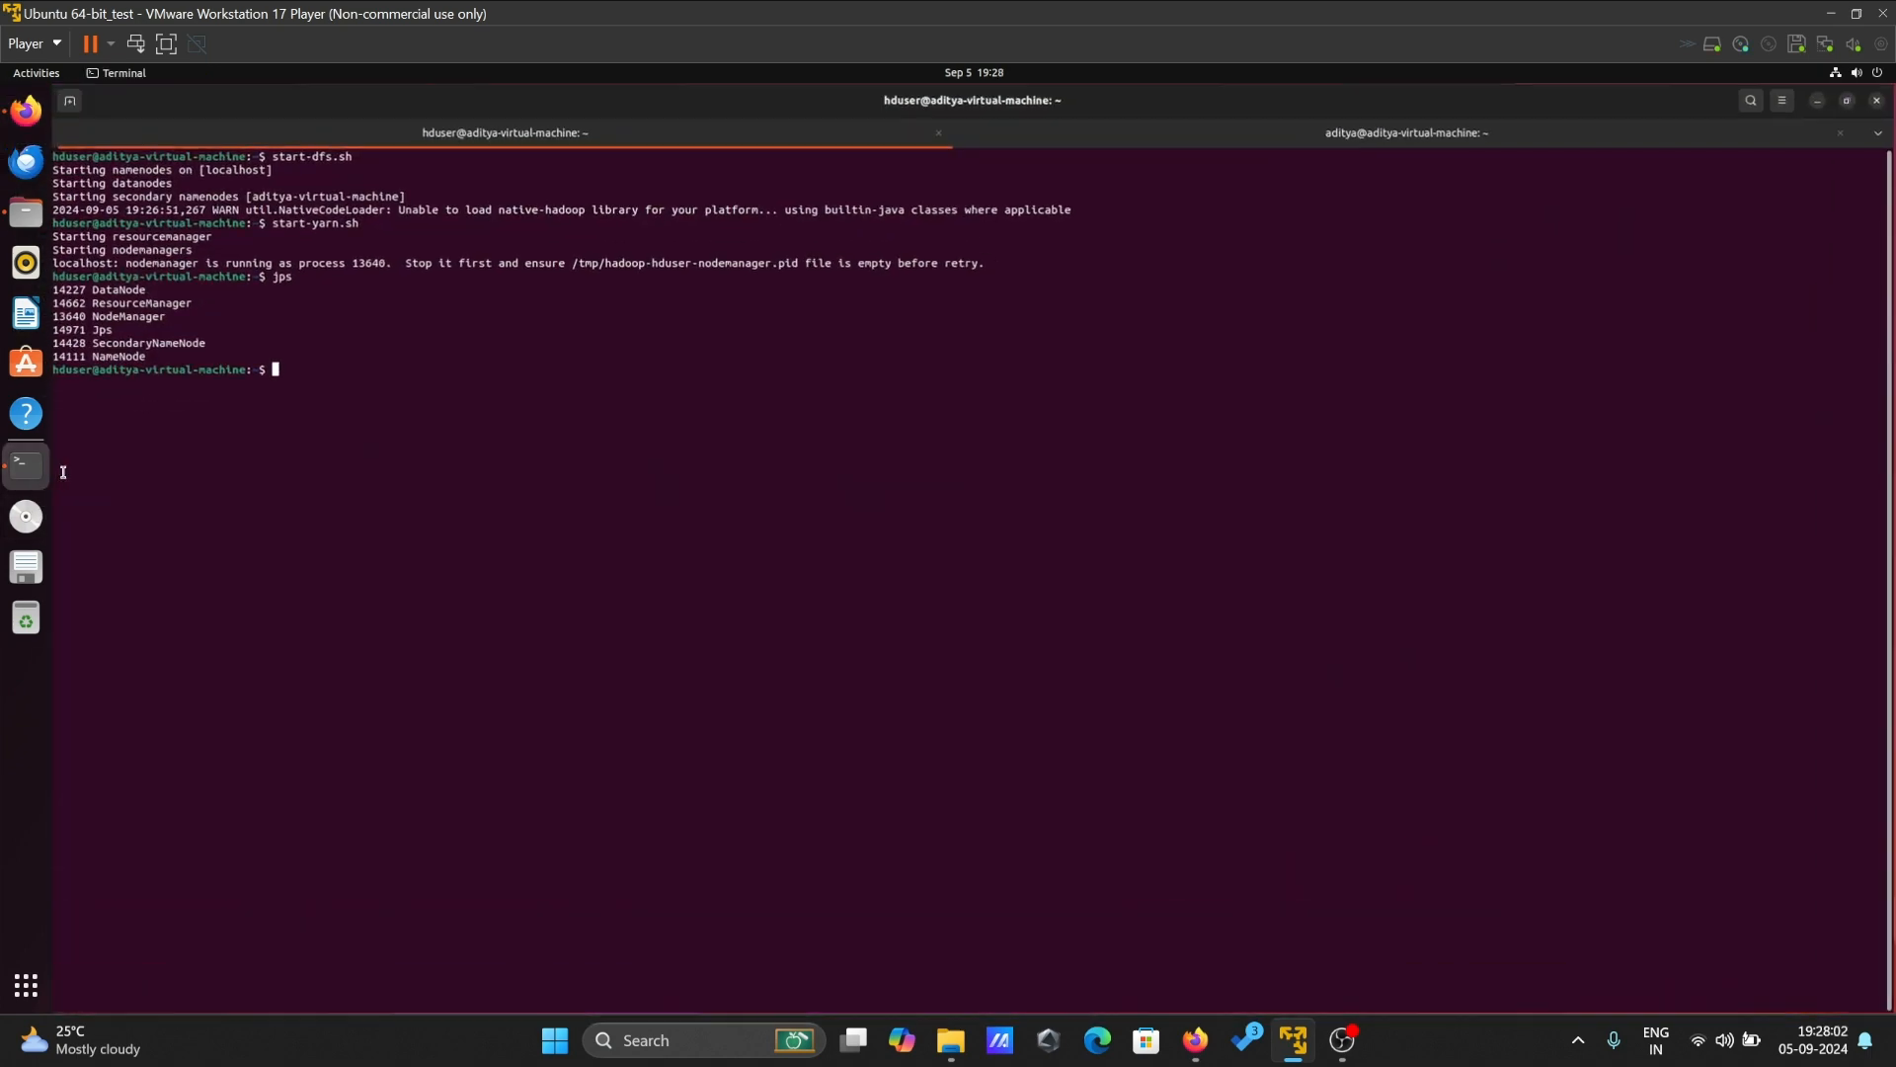